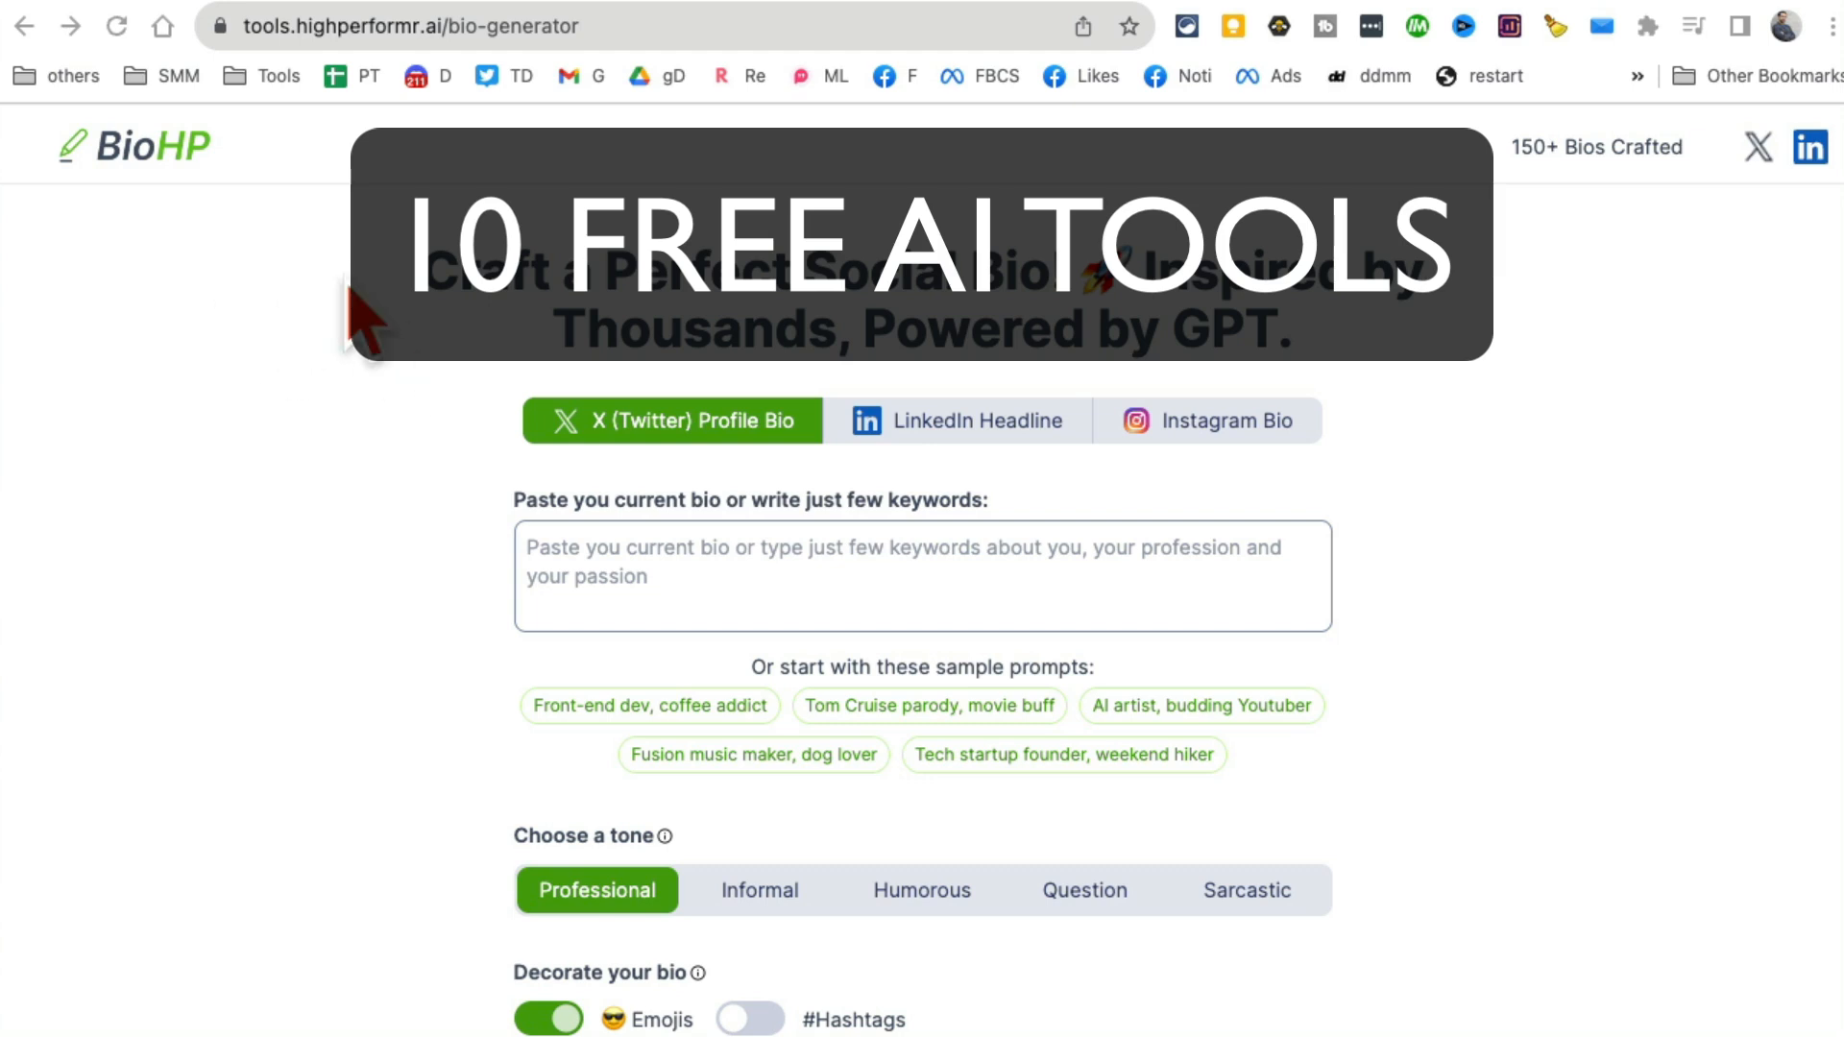
pyautogui.moveTo(288, 254)
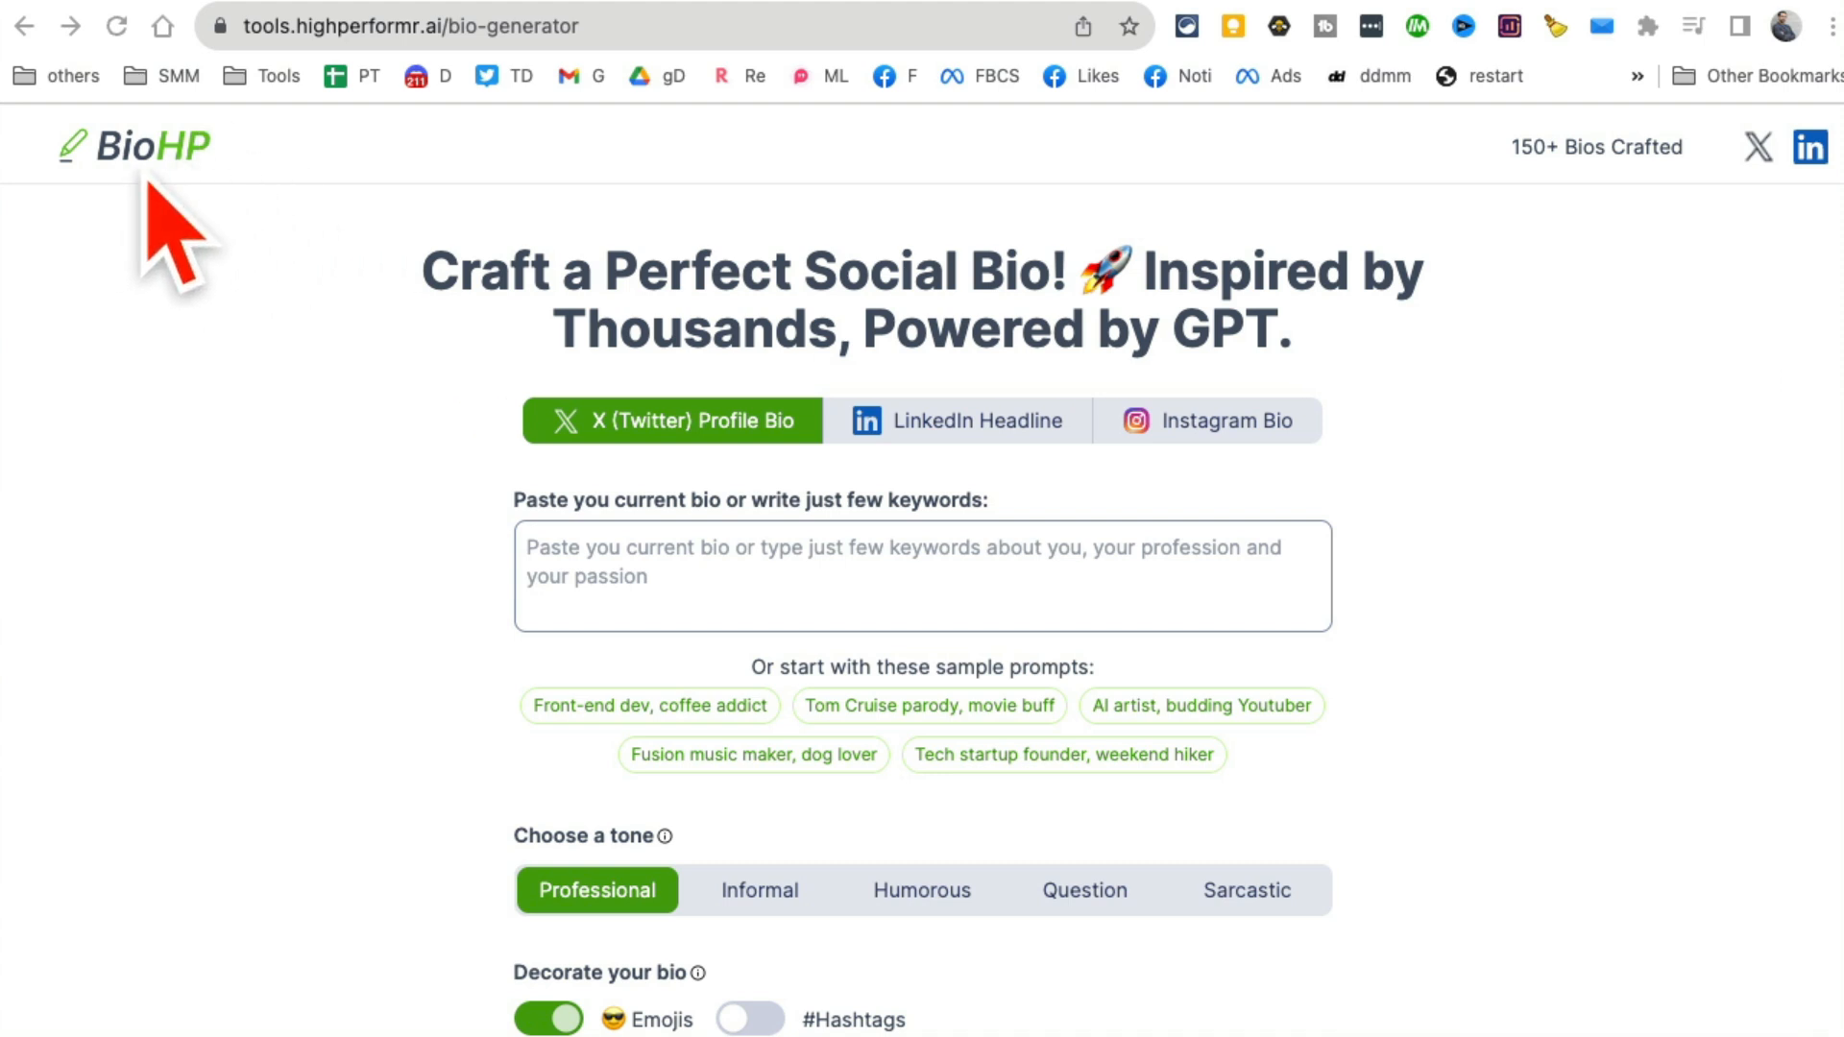
pyautogui.moveTo(712, 116)
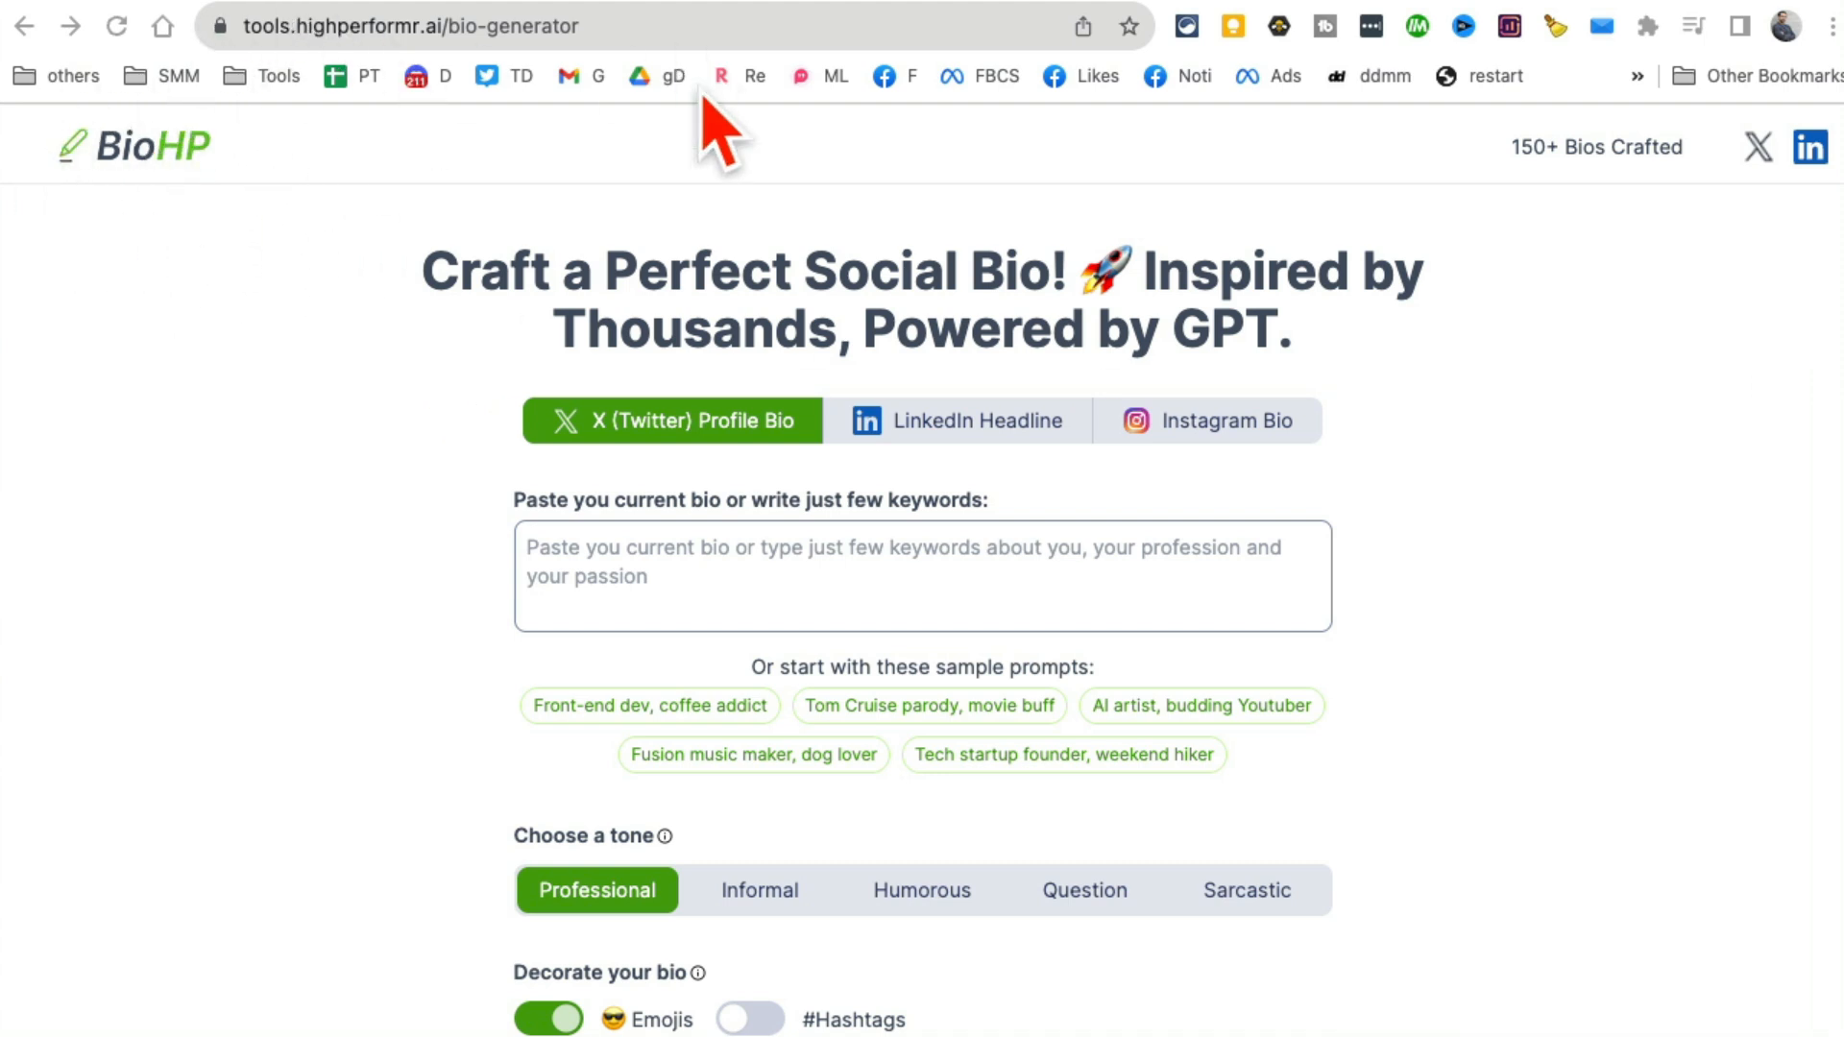
pyautogui.moveTo(700, 302)
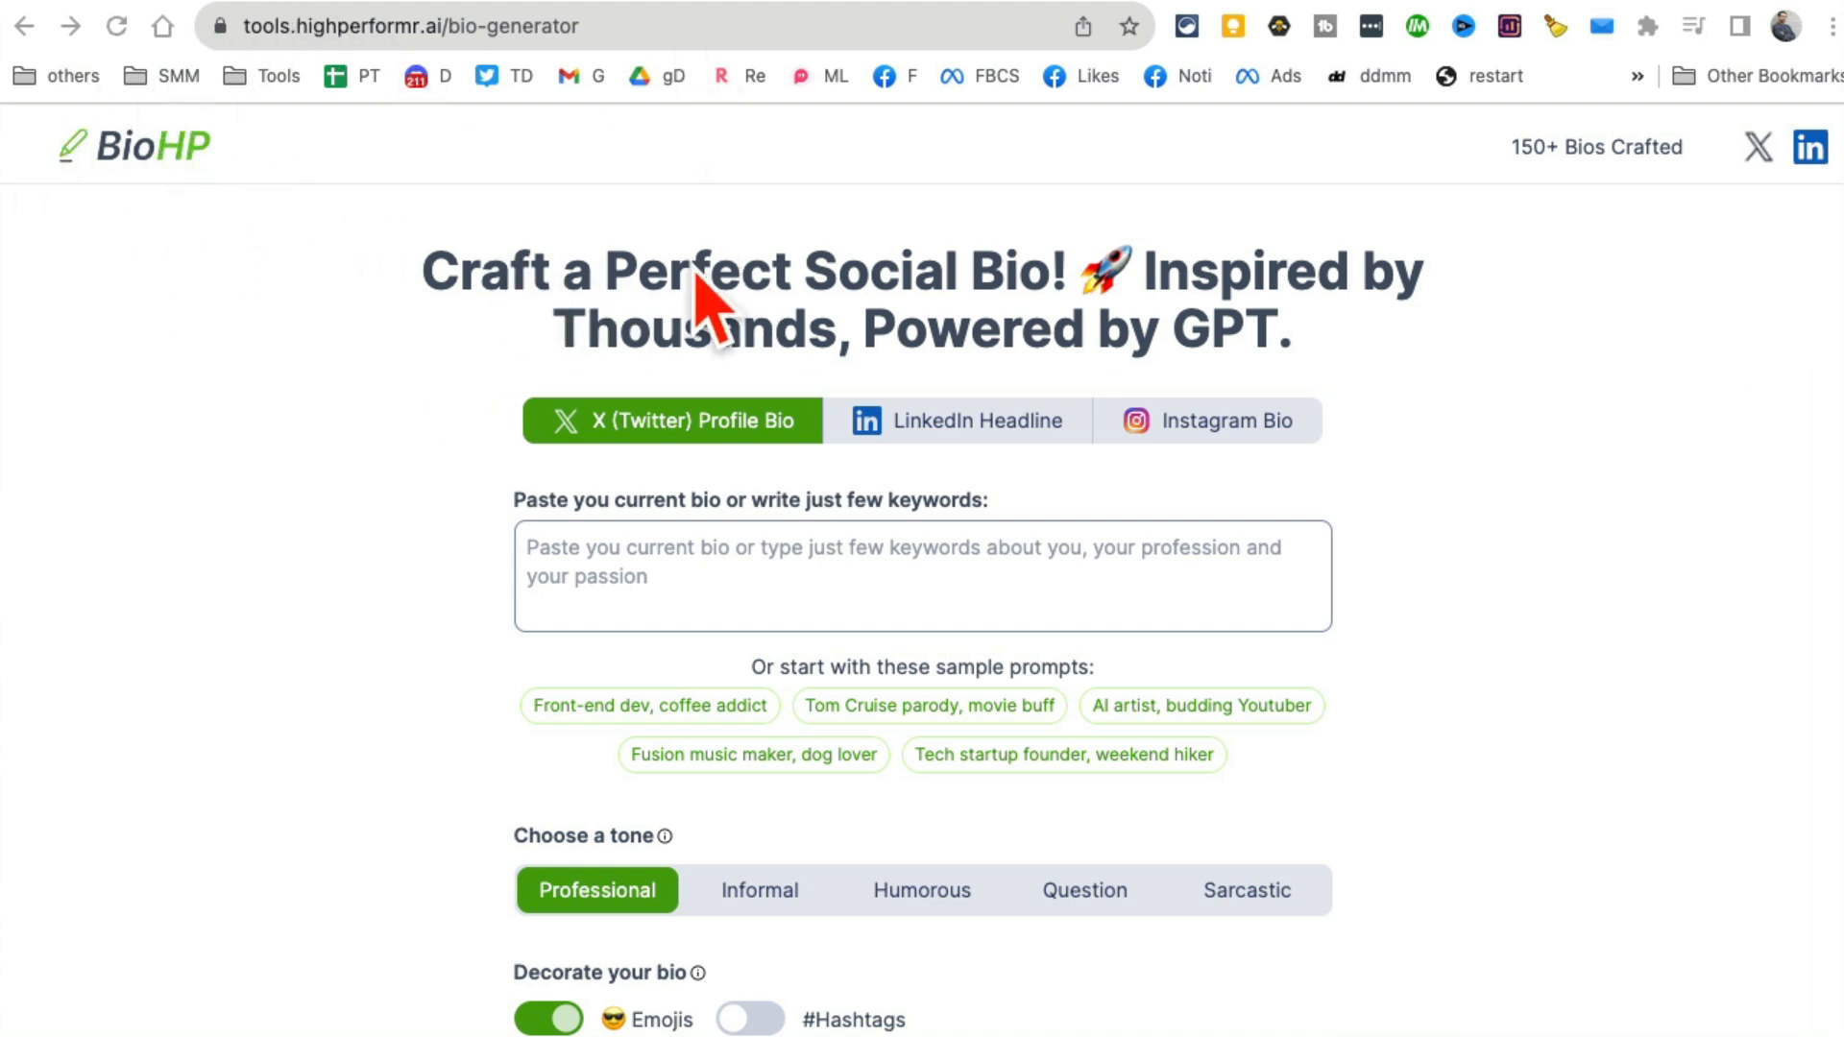
pyautogui.moveTo(1332, 343)
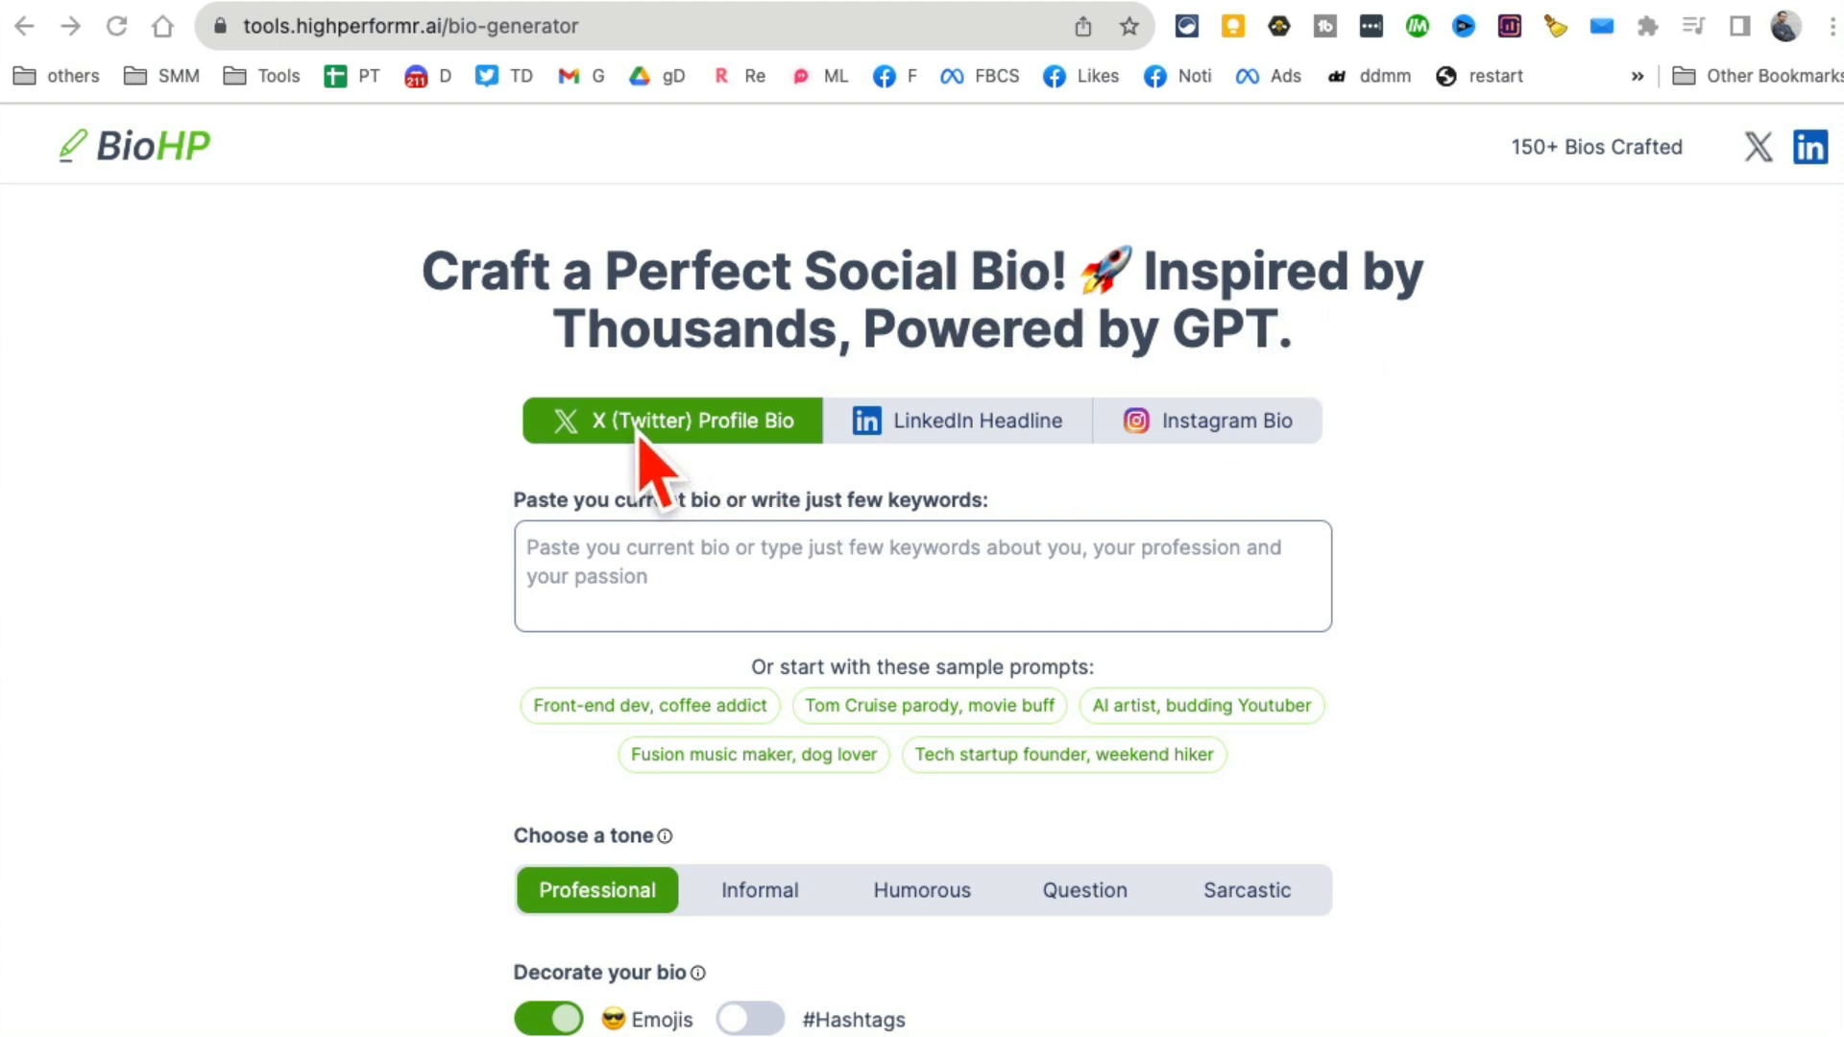
# Switch BioHP from LinkedIn Headline to the Instagram Bio option.
pyautogui.click(974, 420)
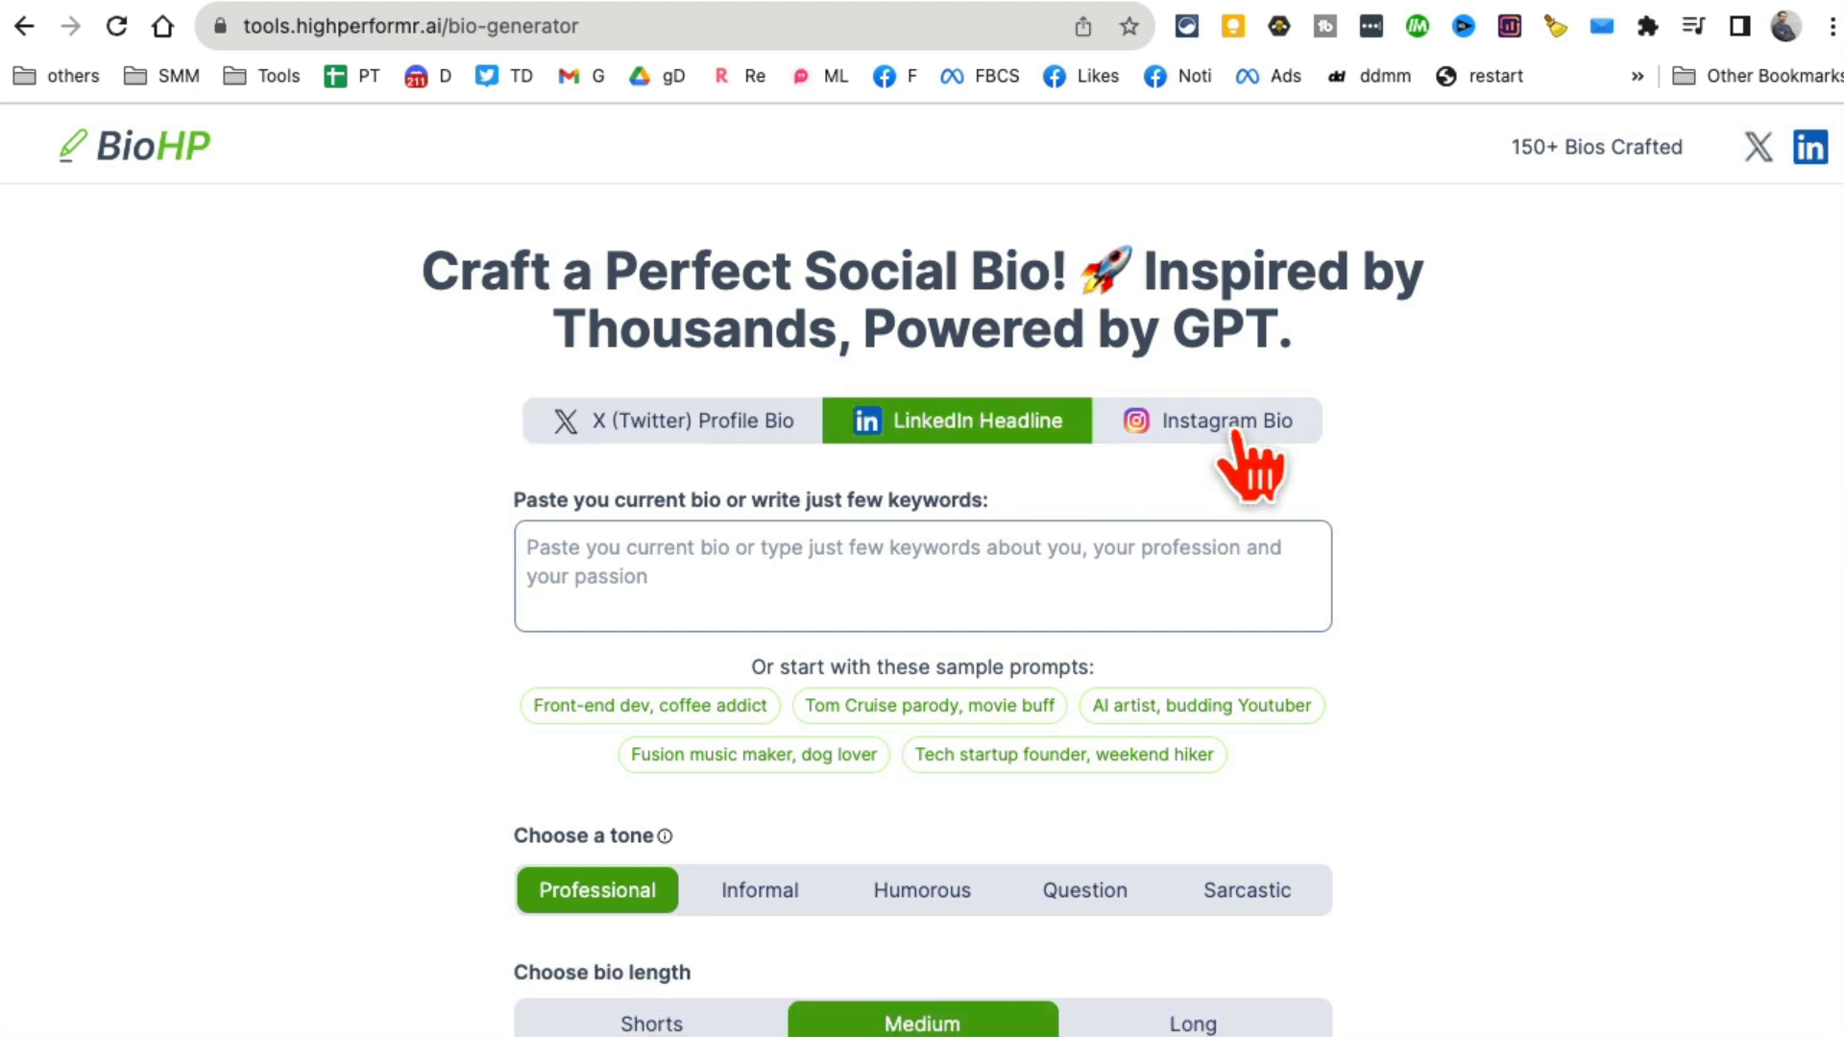
pyautogui.click(1227, 420)
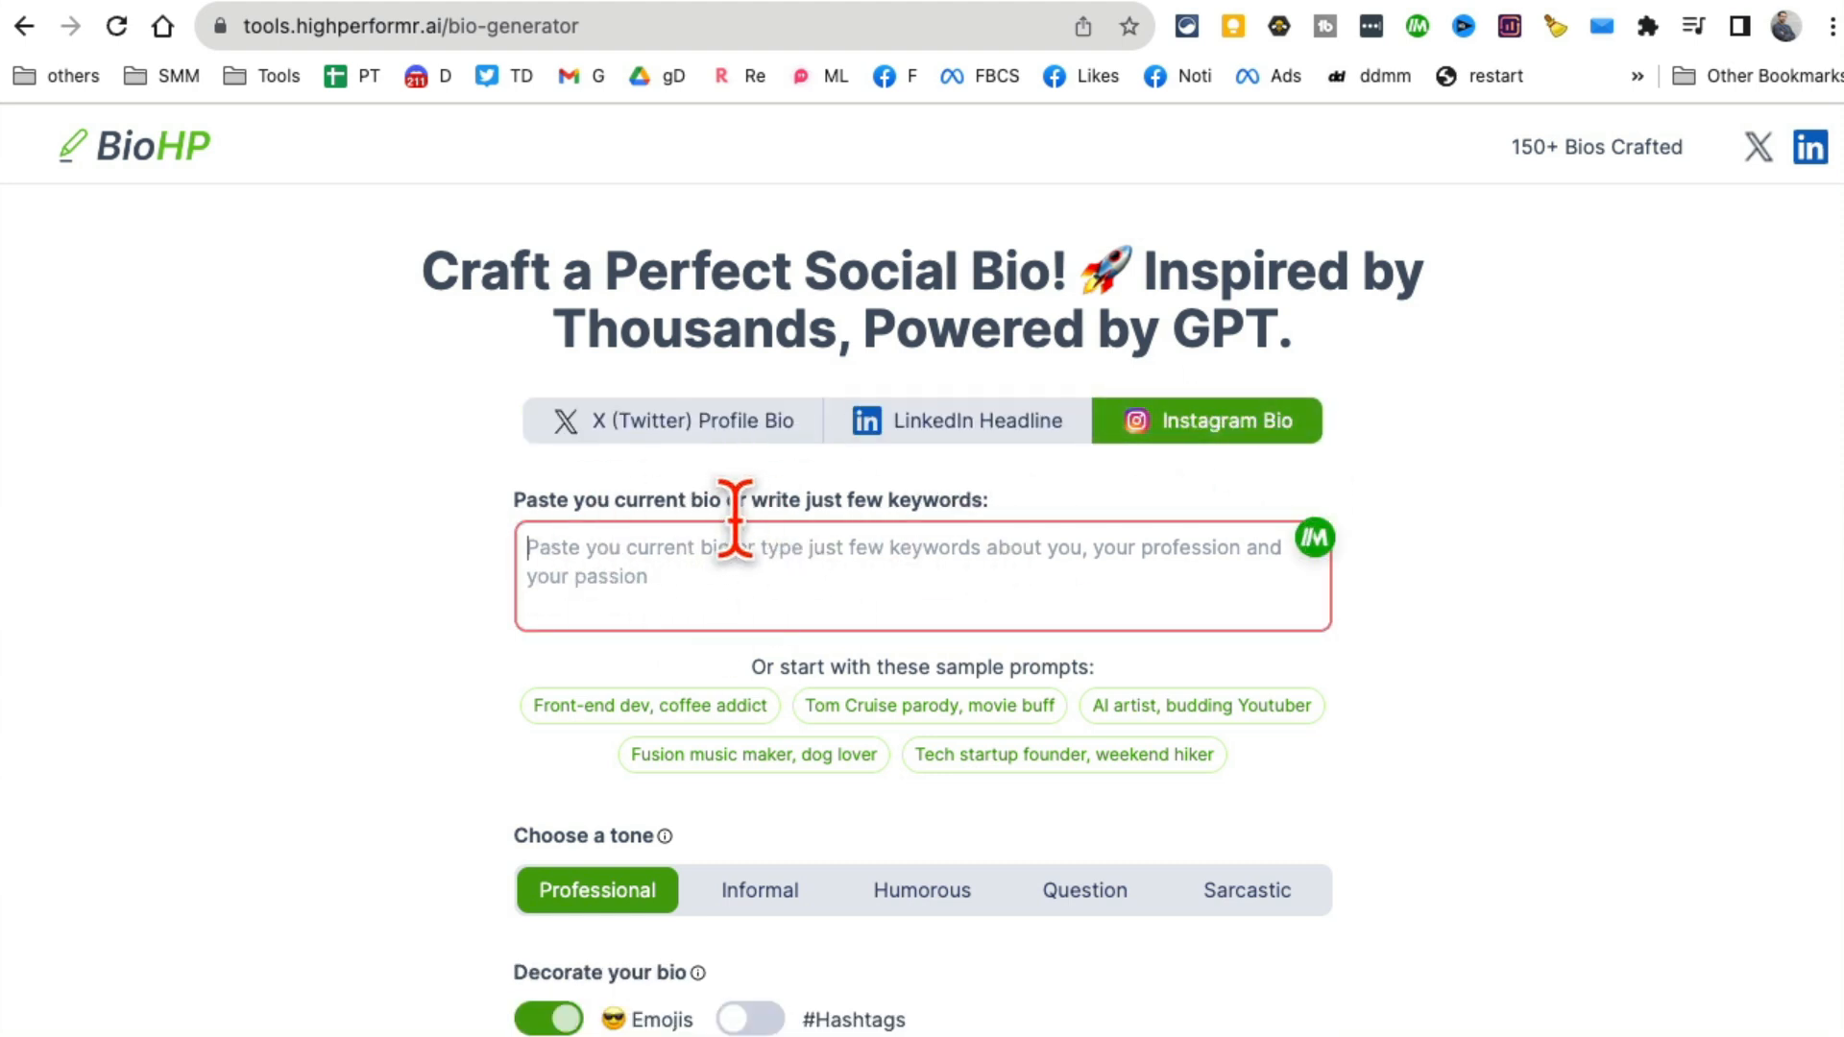
# Enter keywords 'Tech startup founder, weekend hiker, online teacher' and turn on hashtags.
pyautogui.click(1064, 755)
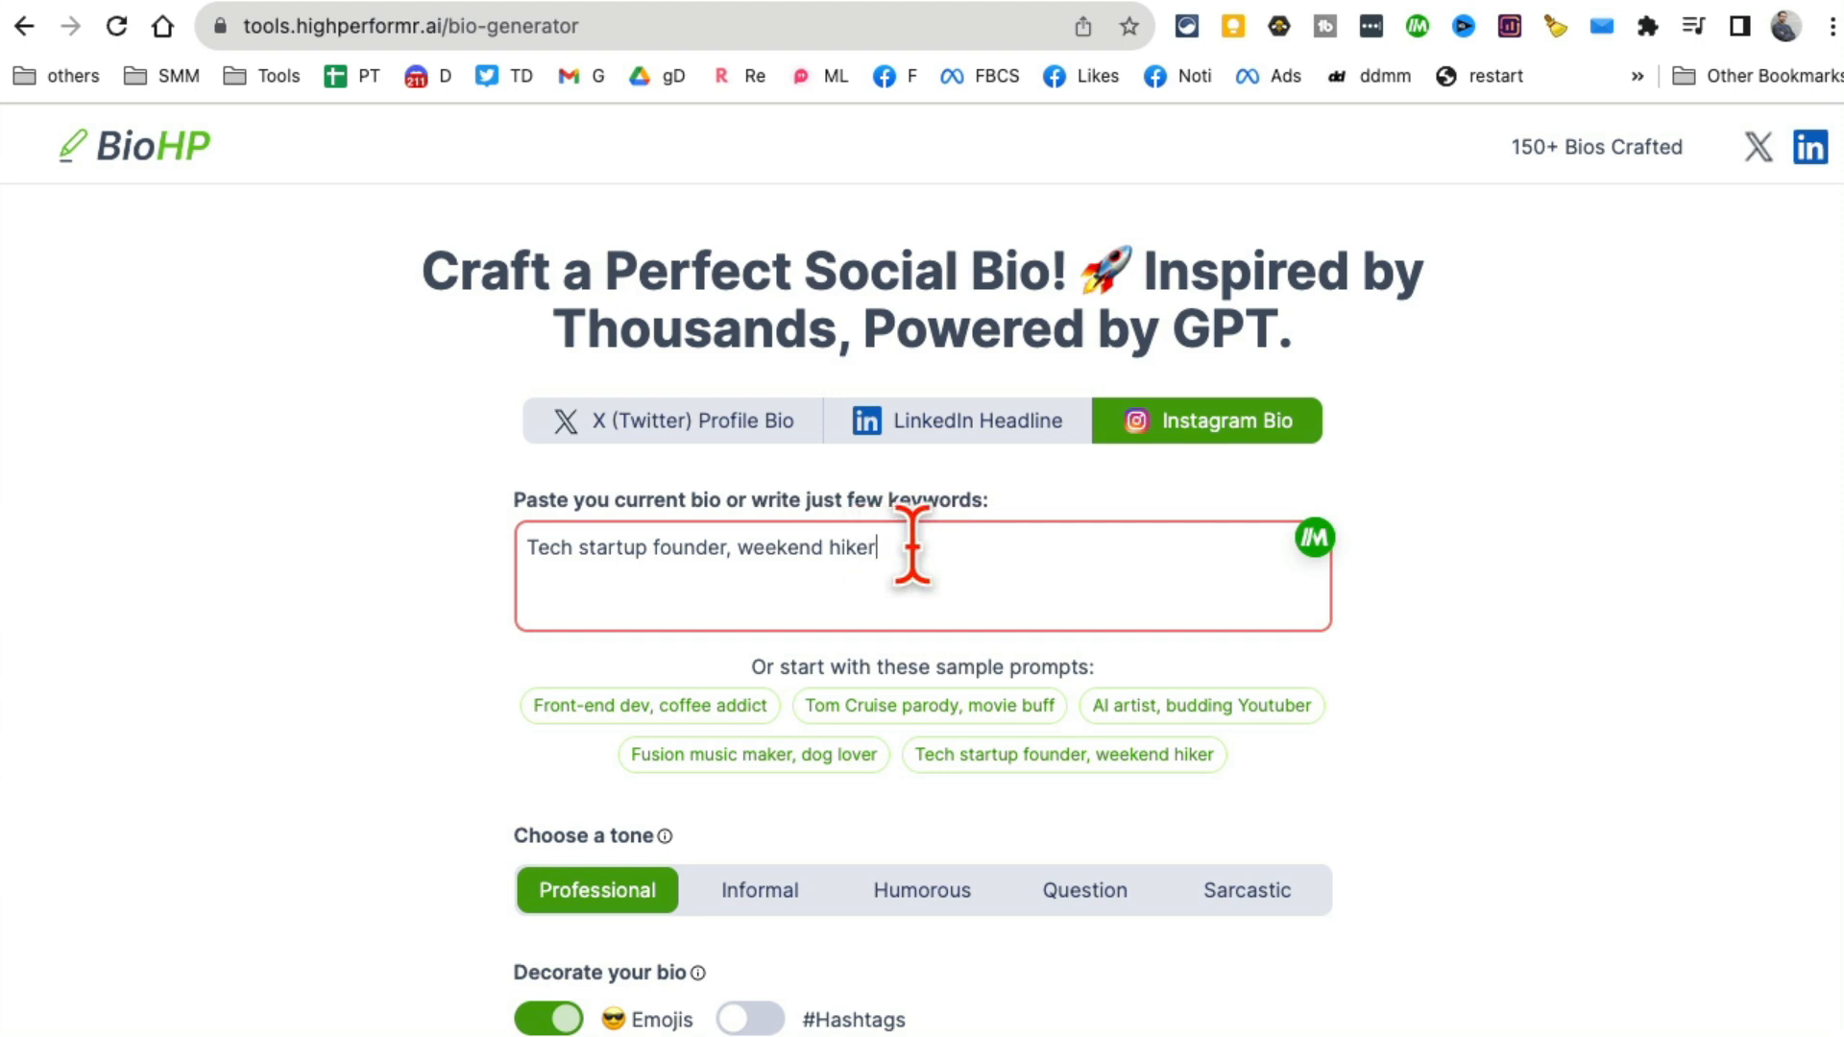
pyautogui.write(',')
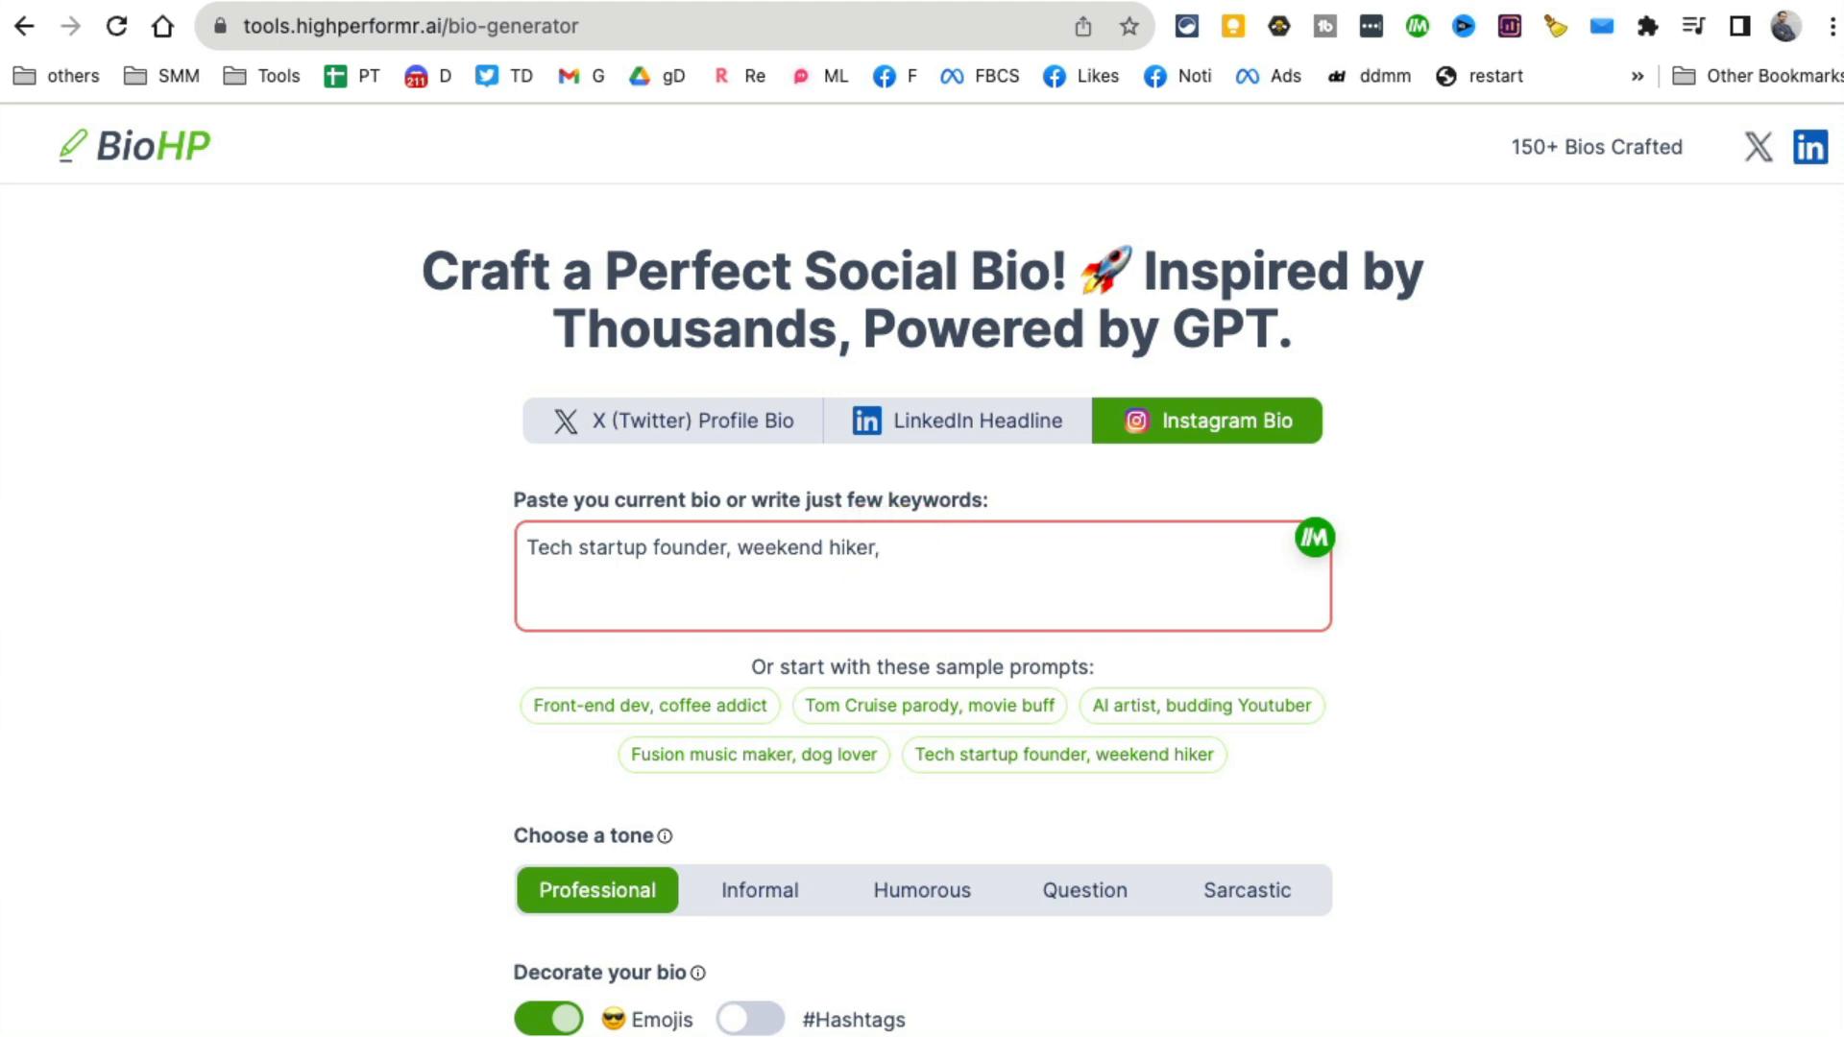
pyautogui.write('online te')
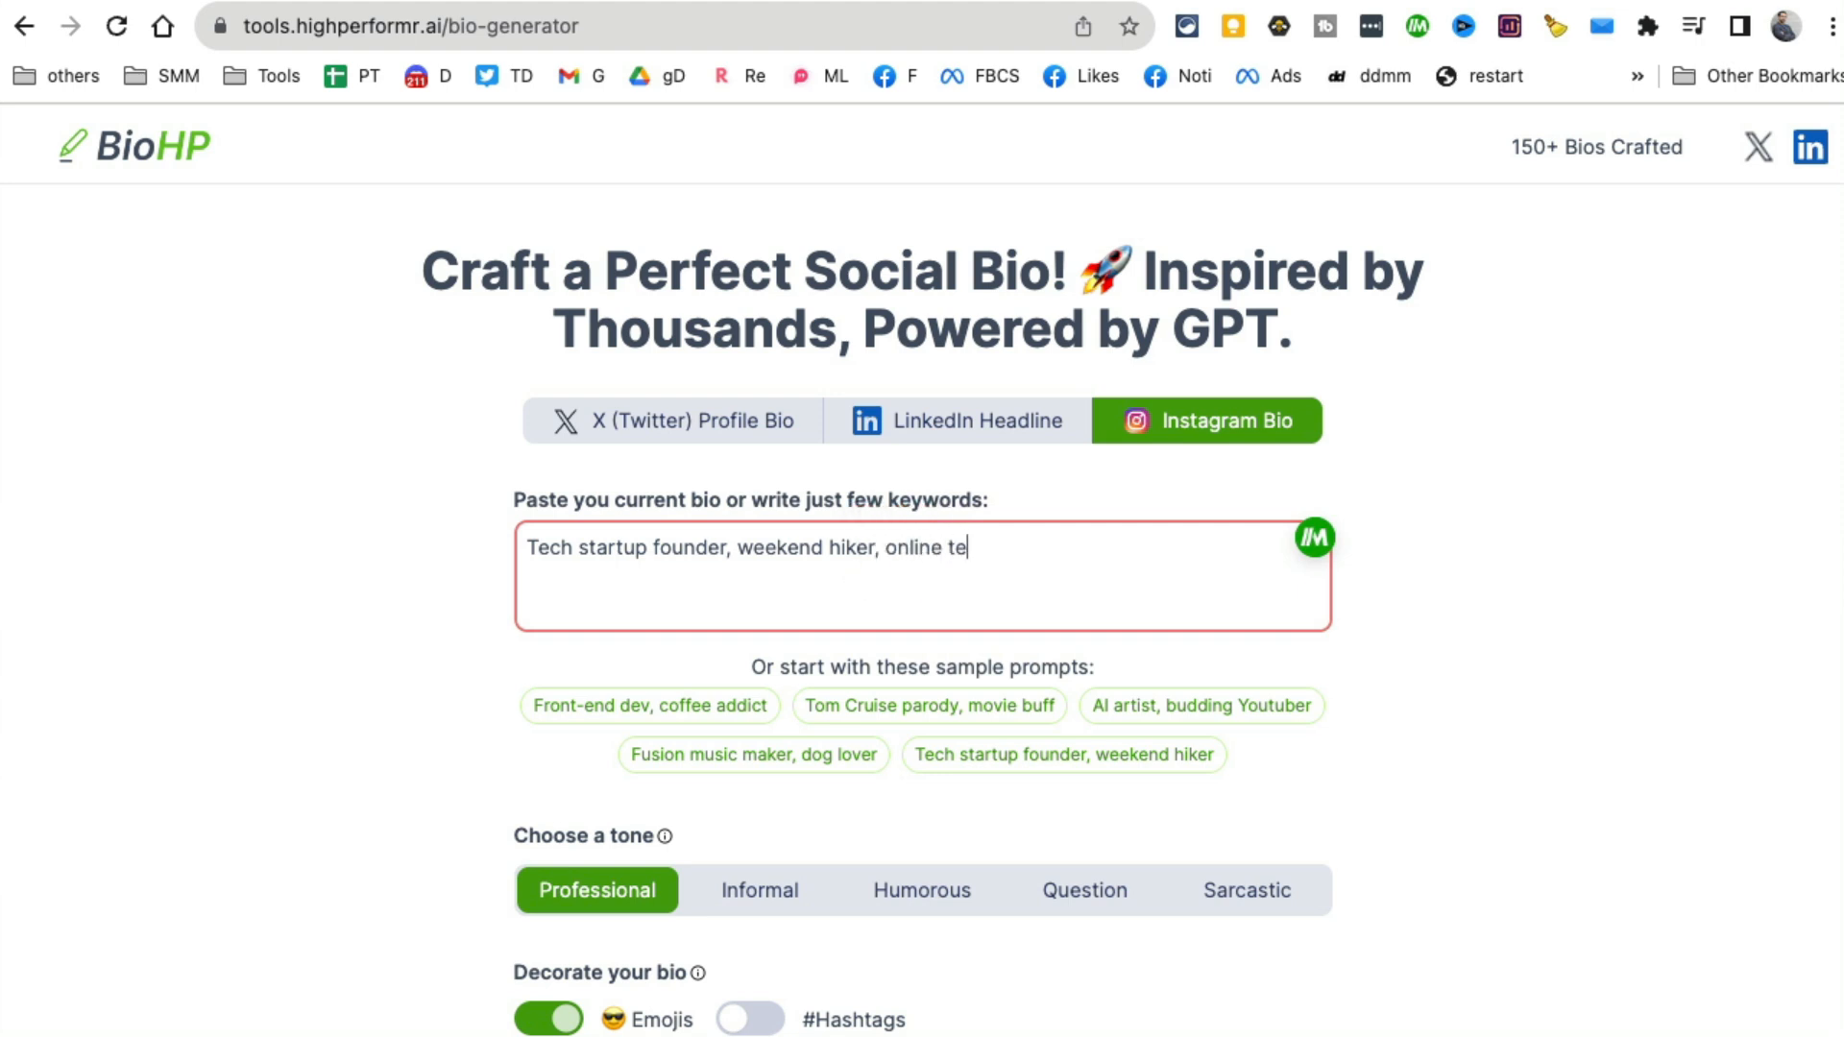
pyautogui.write('acher')
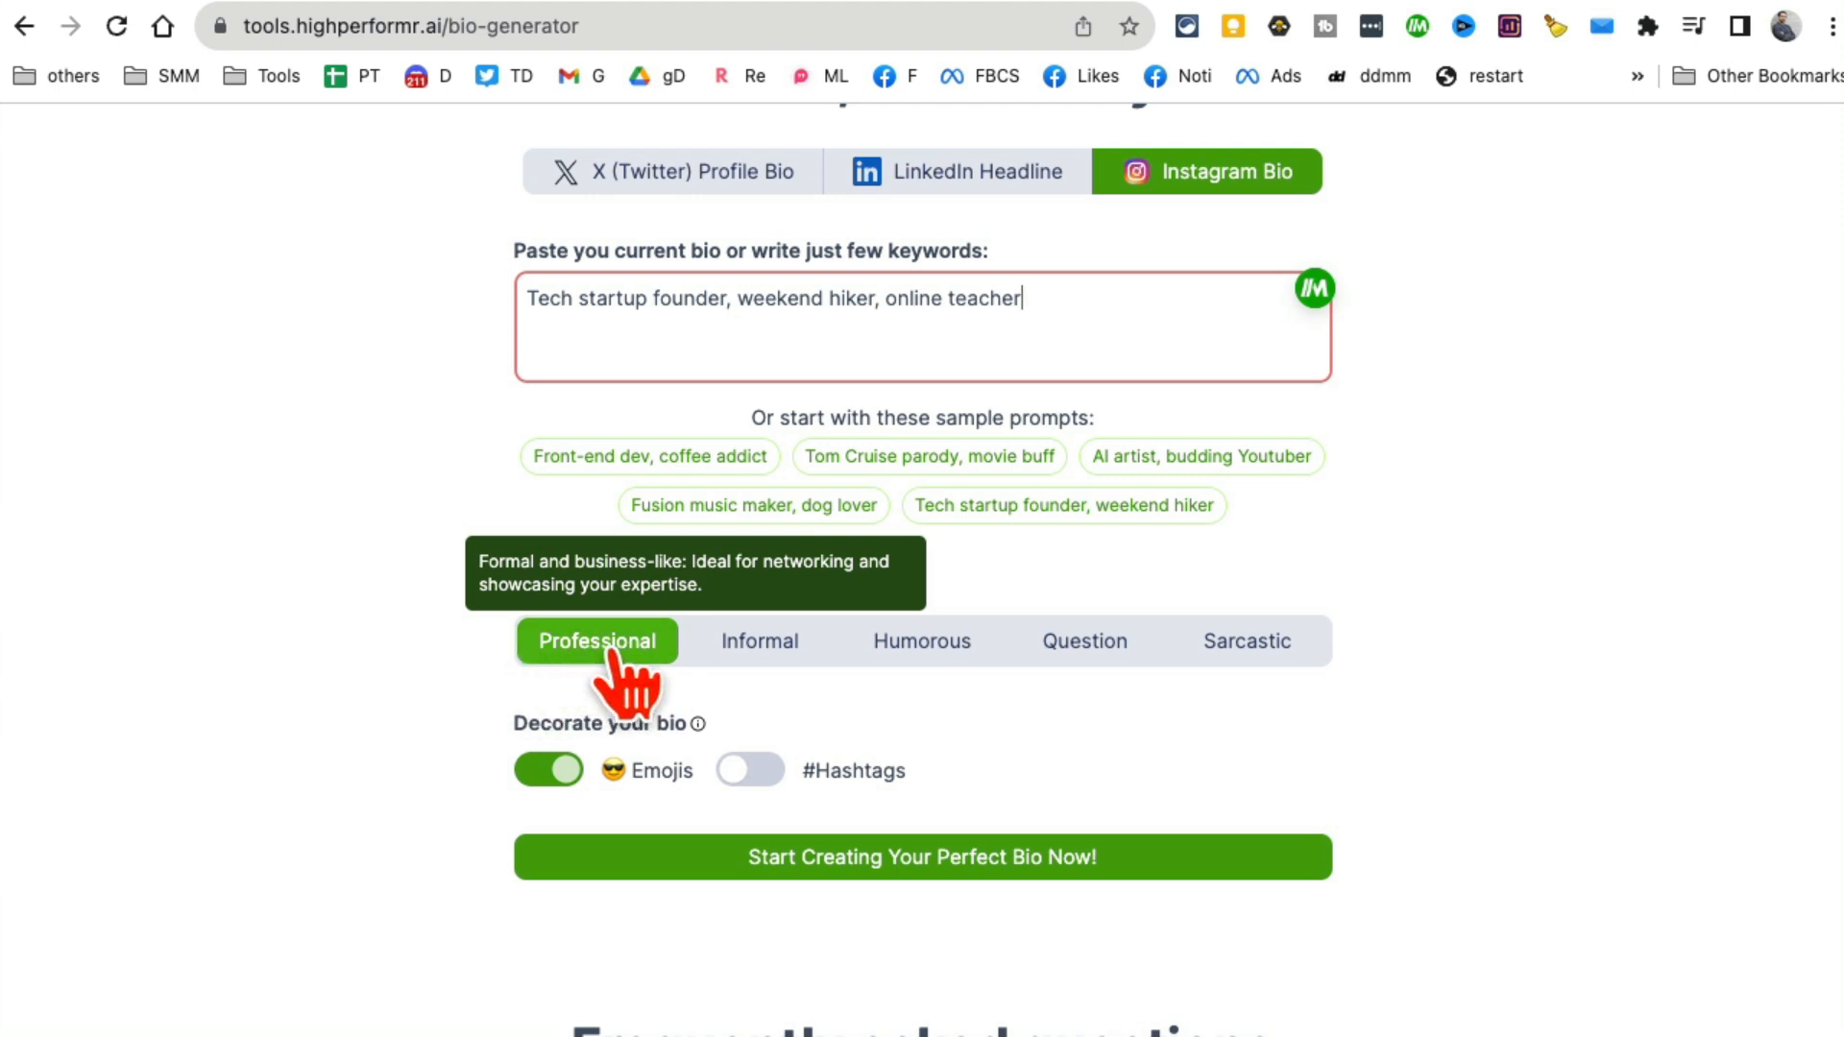
pyautogui.moveTo(760, 642)
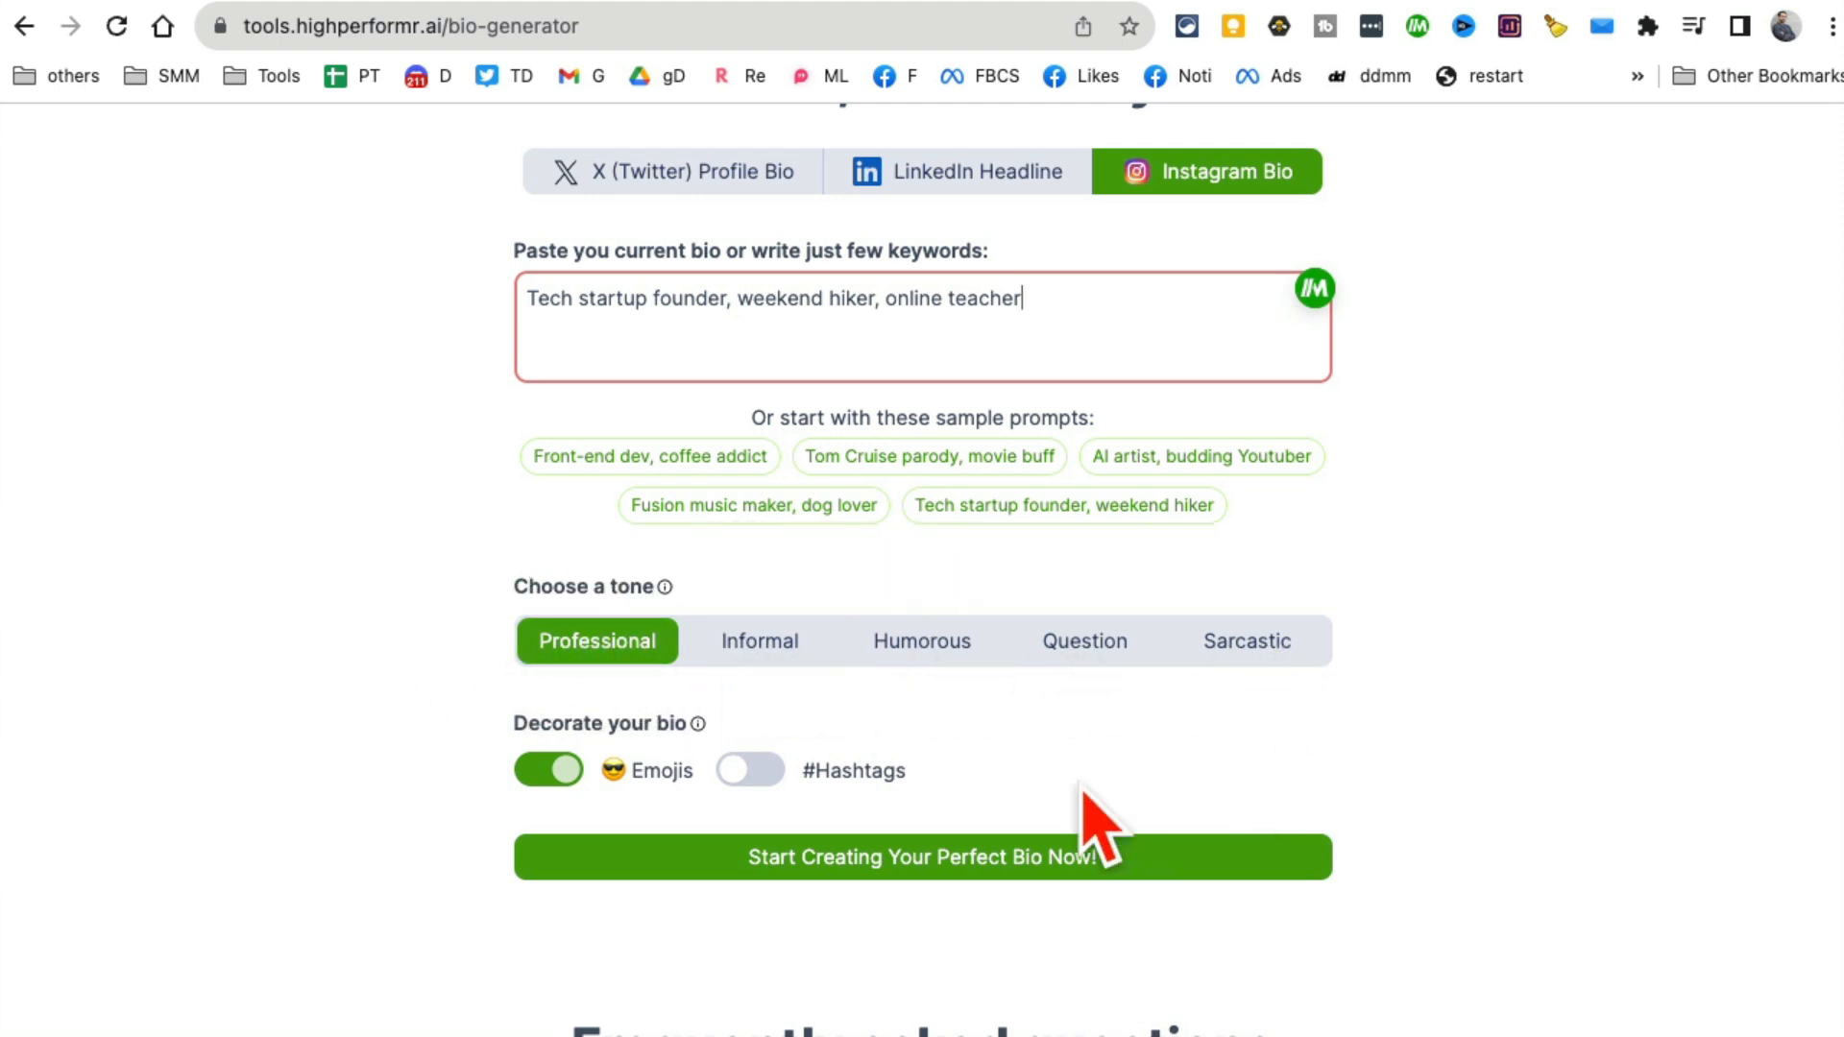
pyautogui.click(547, 771)
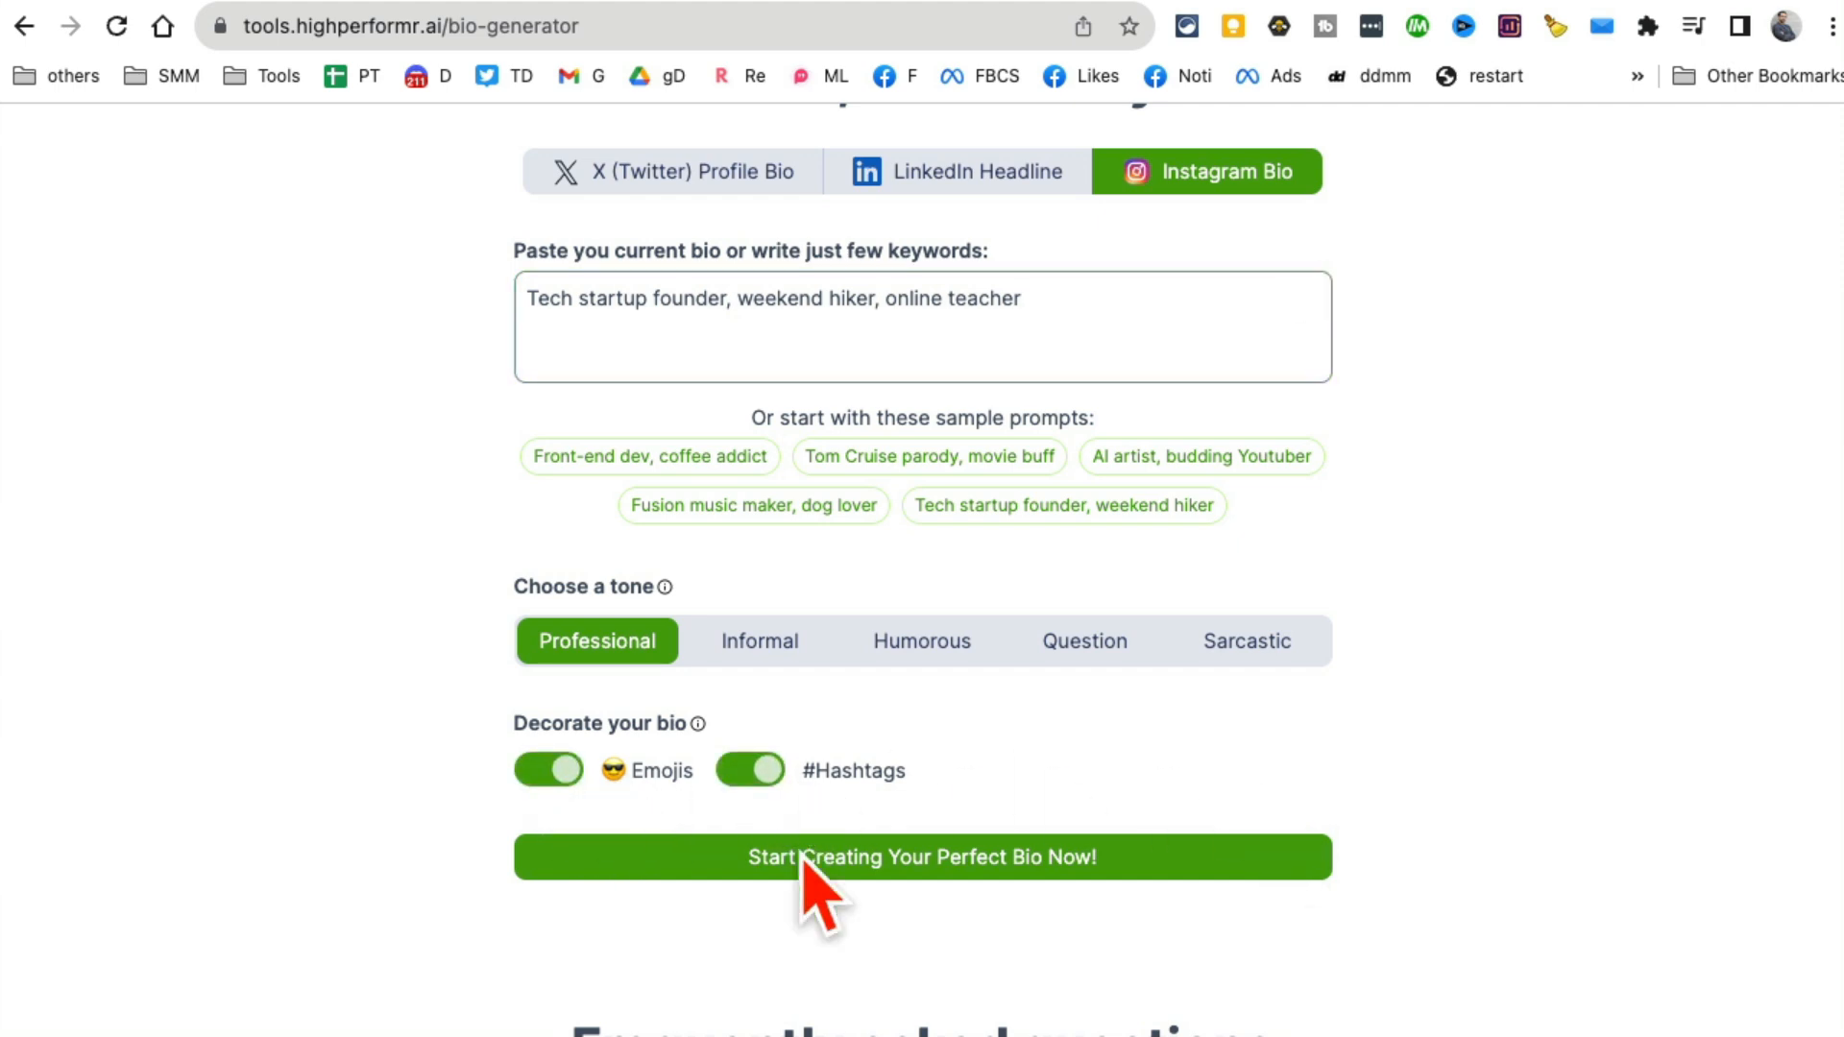
# Generate two Instagram bios, review the results and FAQ, then go to podchat.io.
pyautogui.click(922, 858)
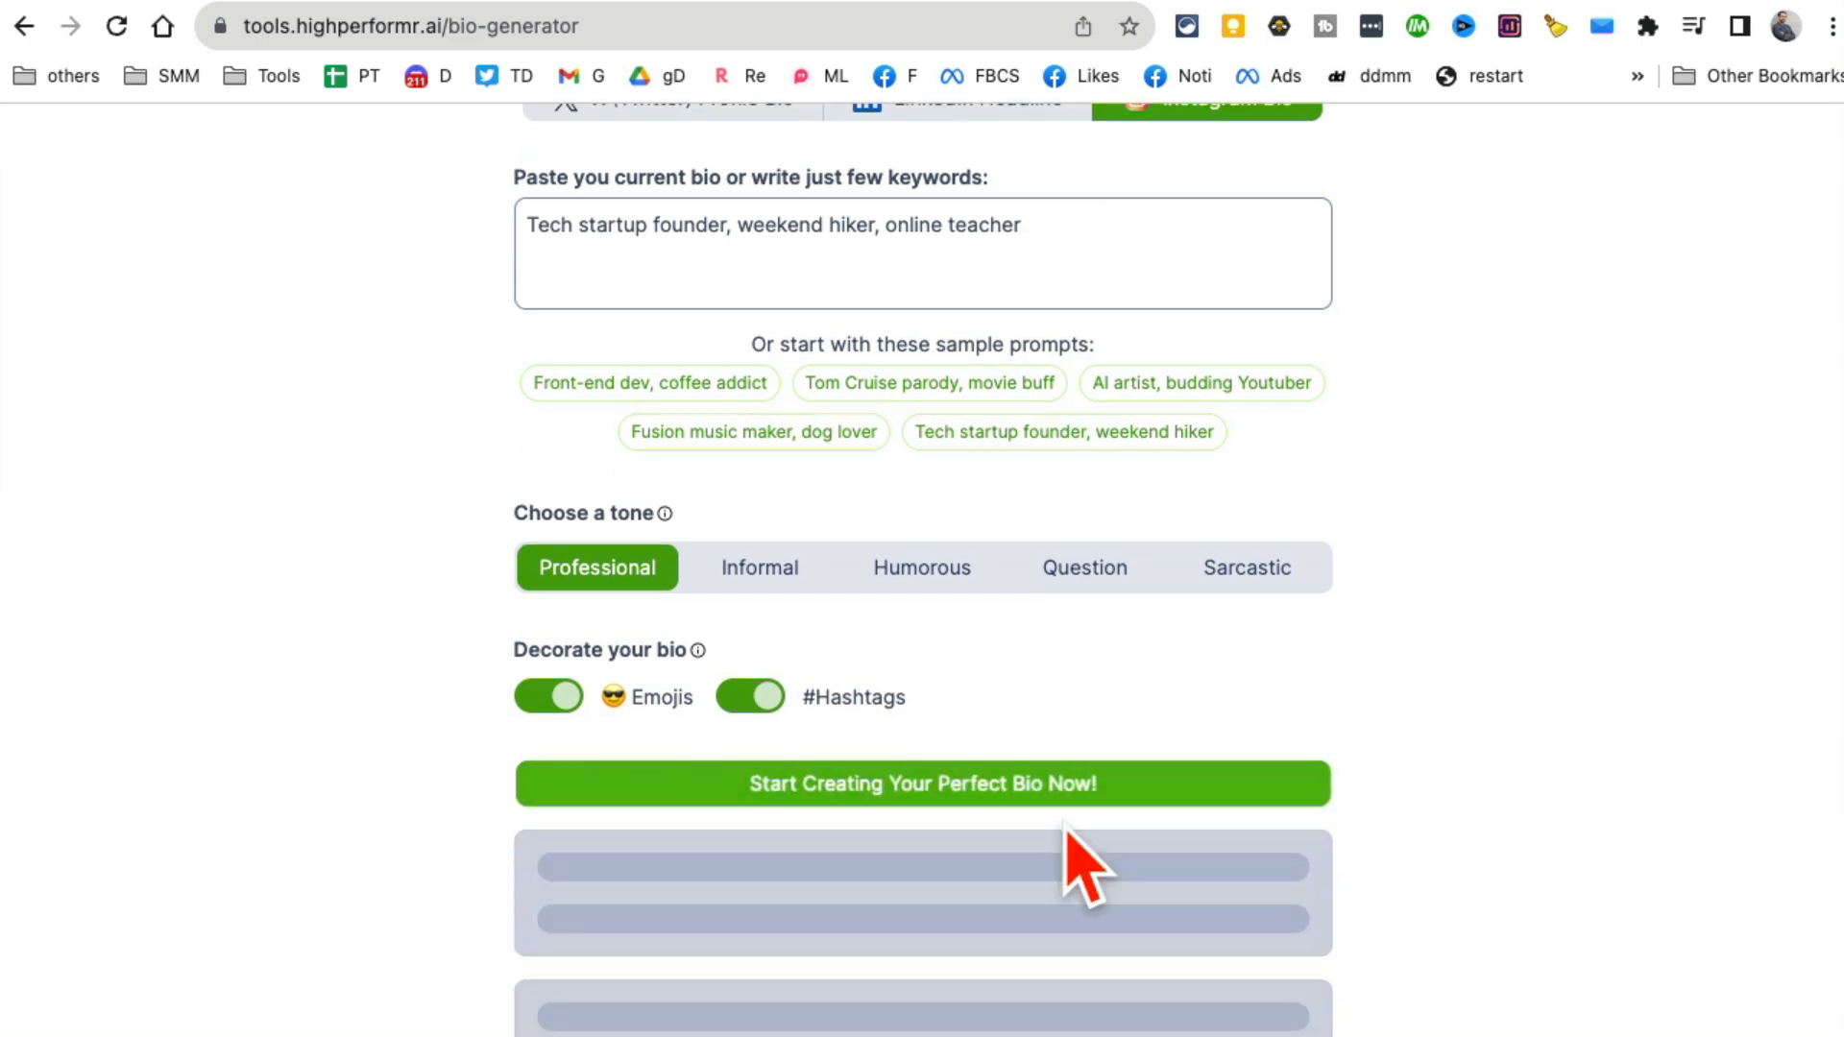
pyautogui.scroll(-3)
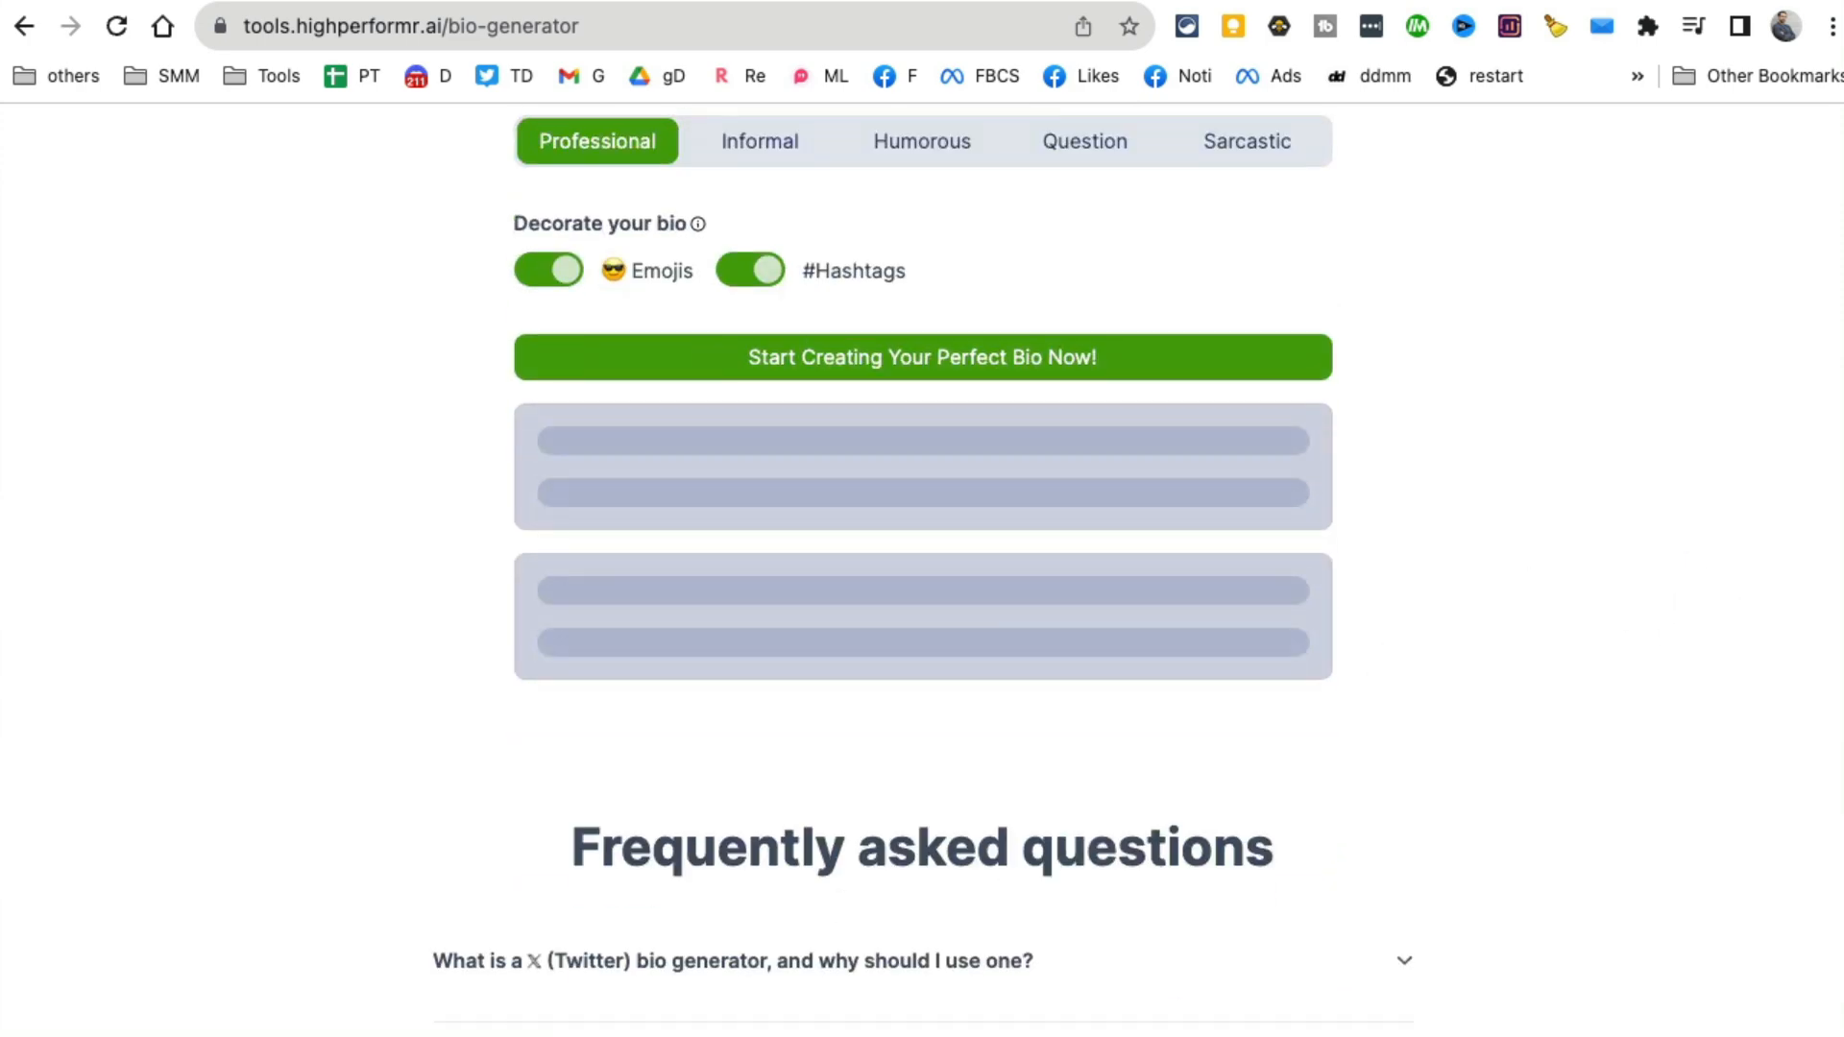
pyautogui.click(921, 357)
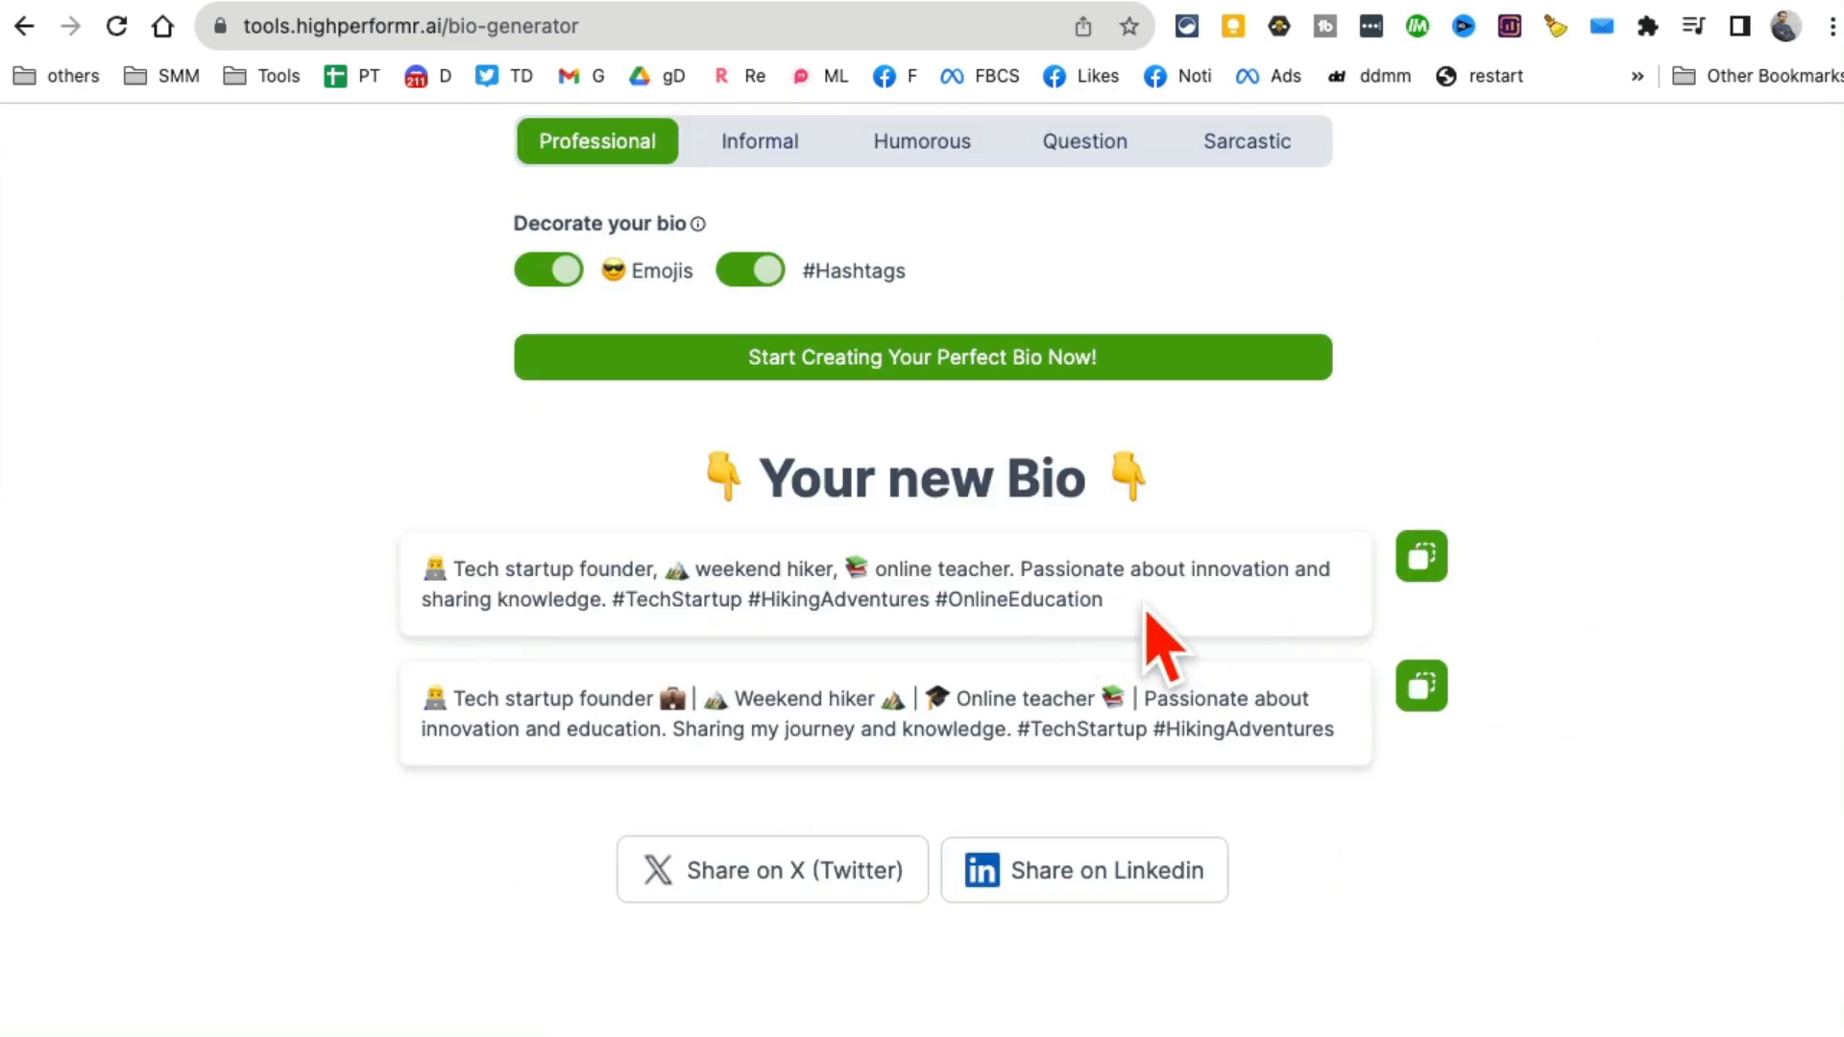
pyautogui.moveTo(884, 623)
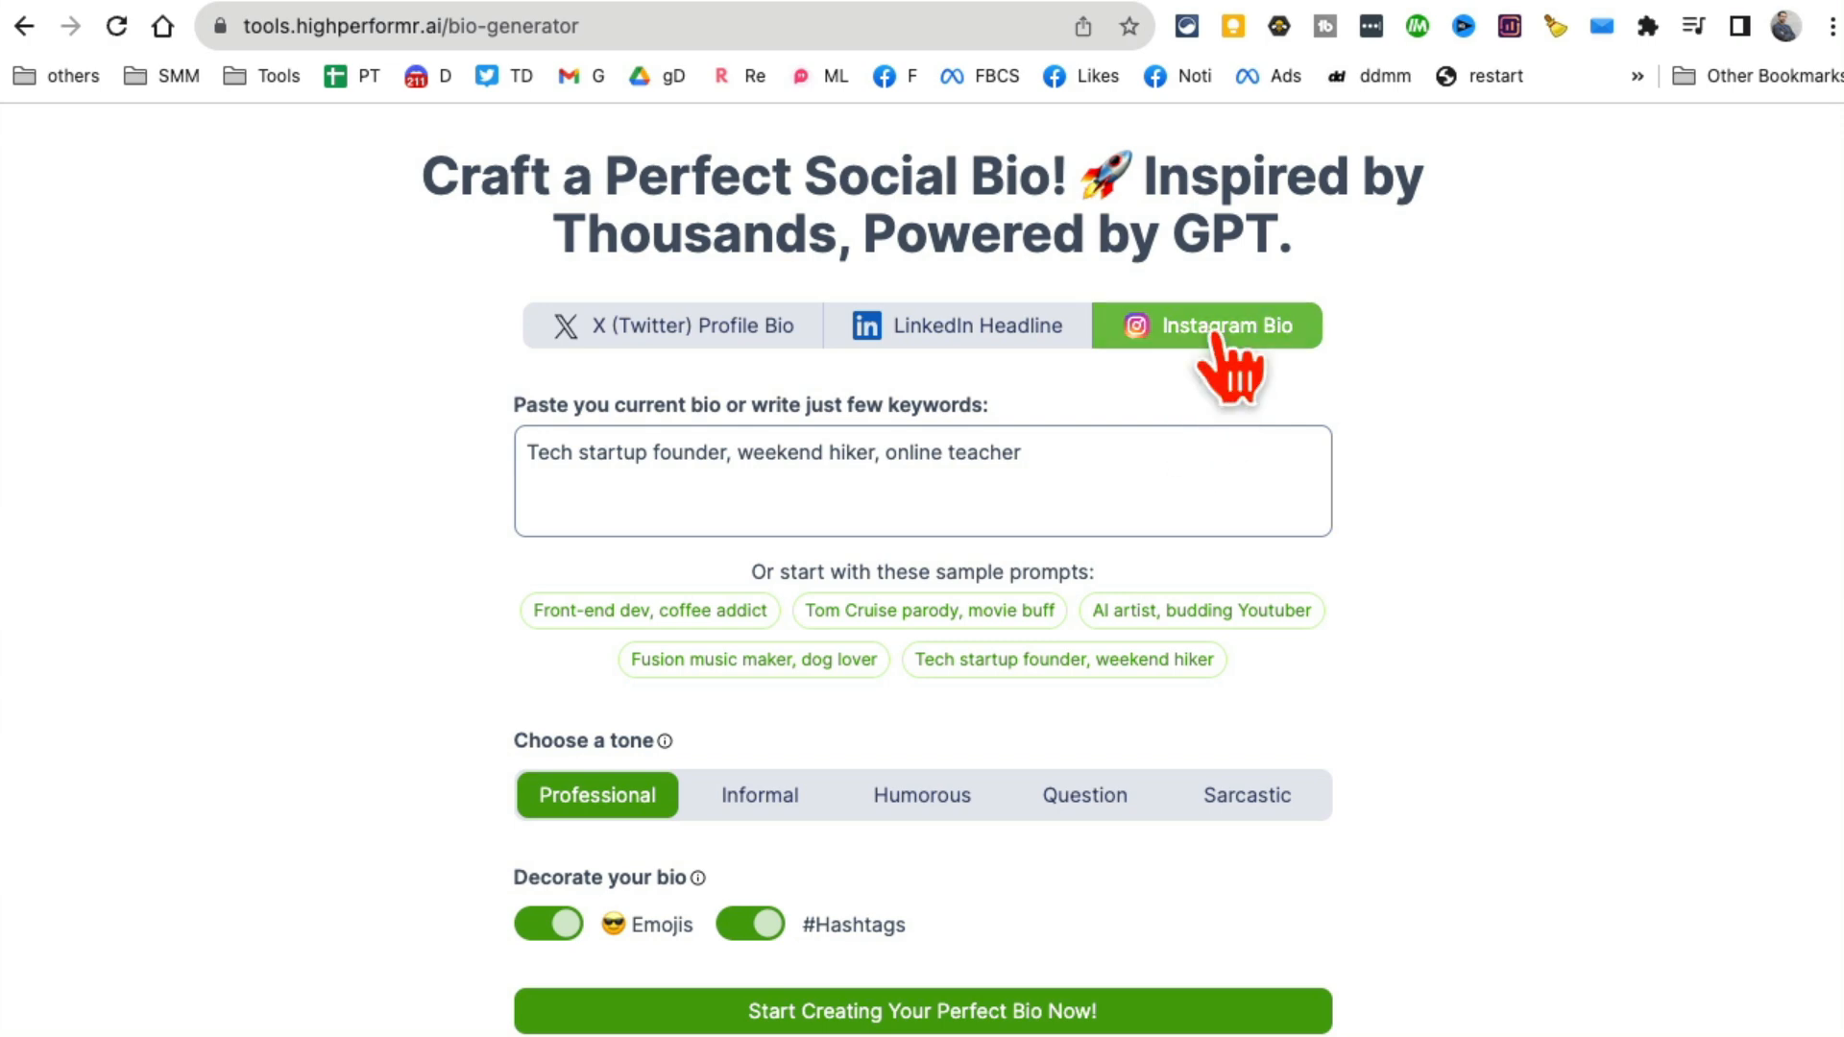
pyautogui.moveTo(680, 418)
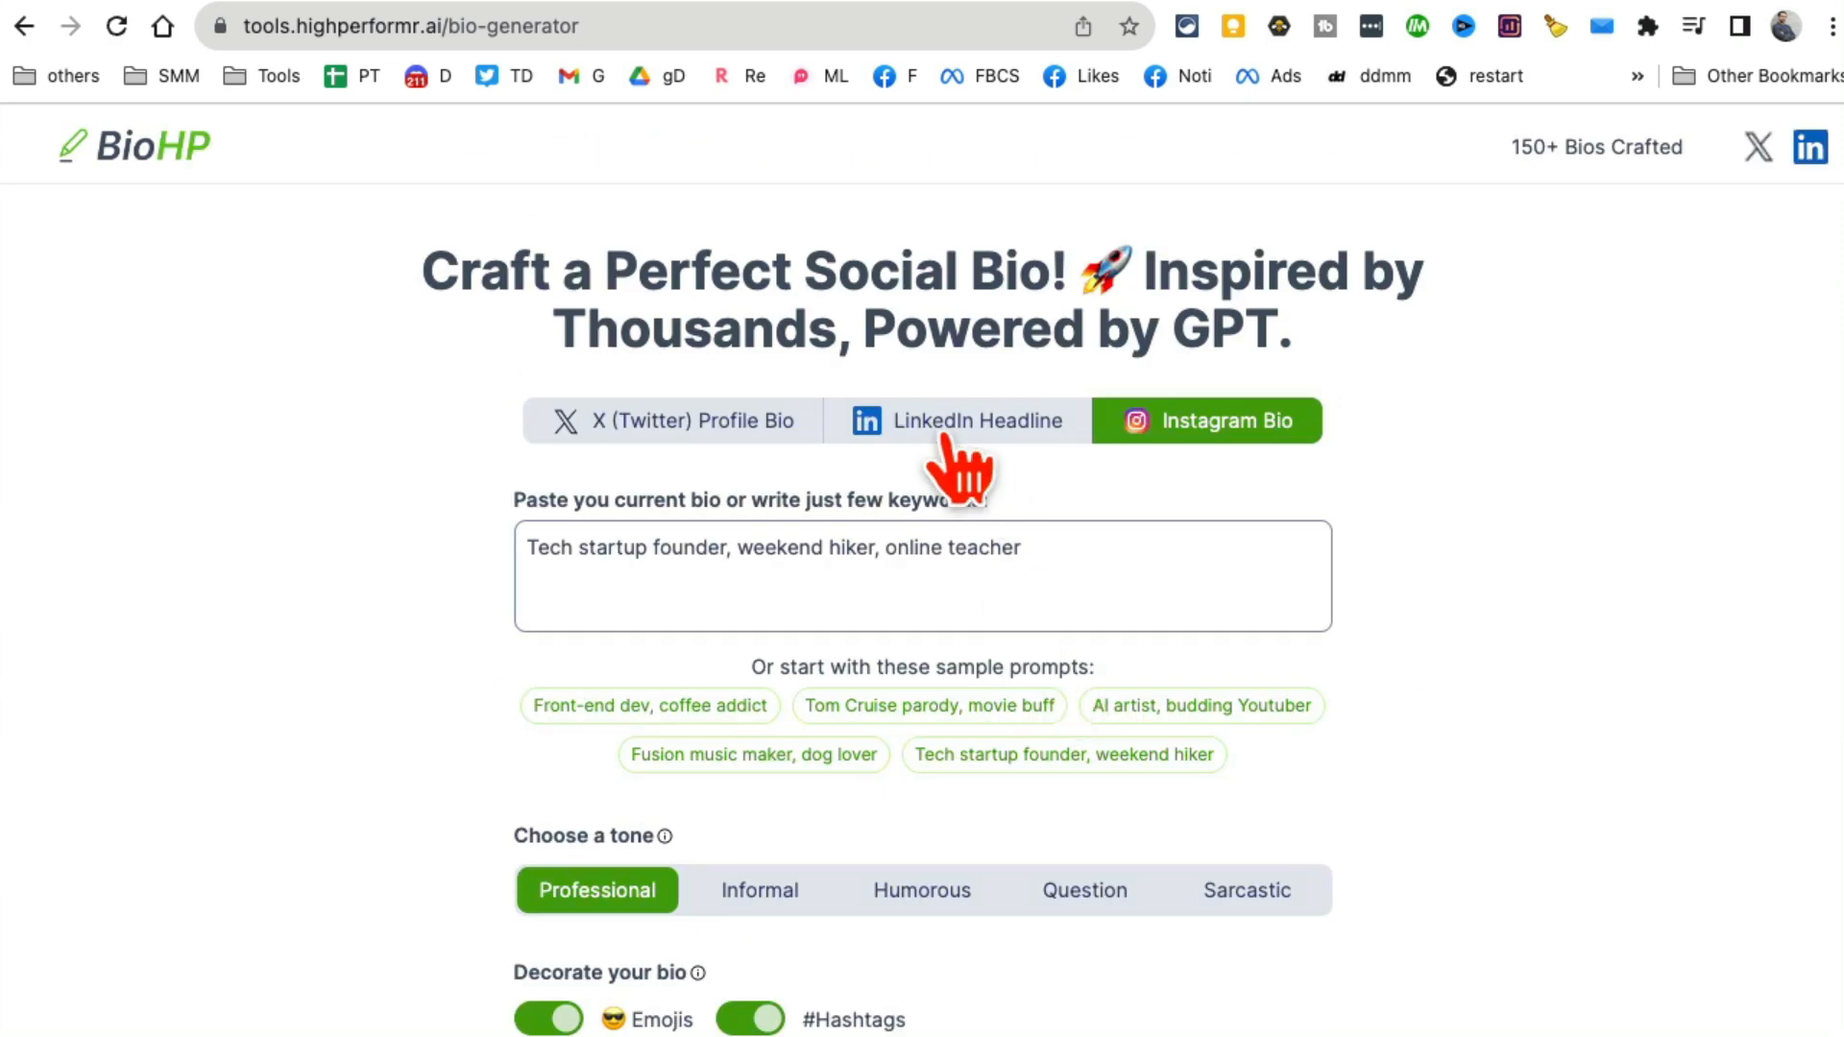
pyautogui.scroll(-3)
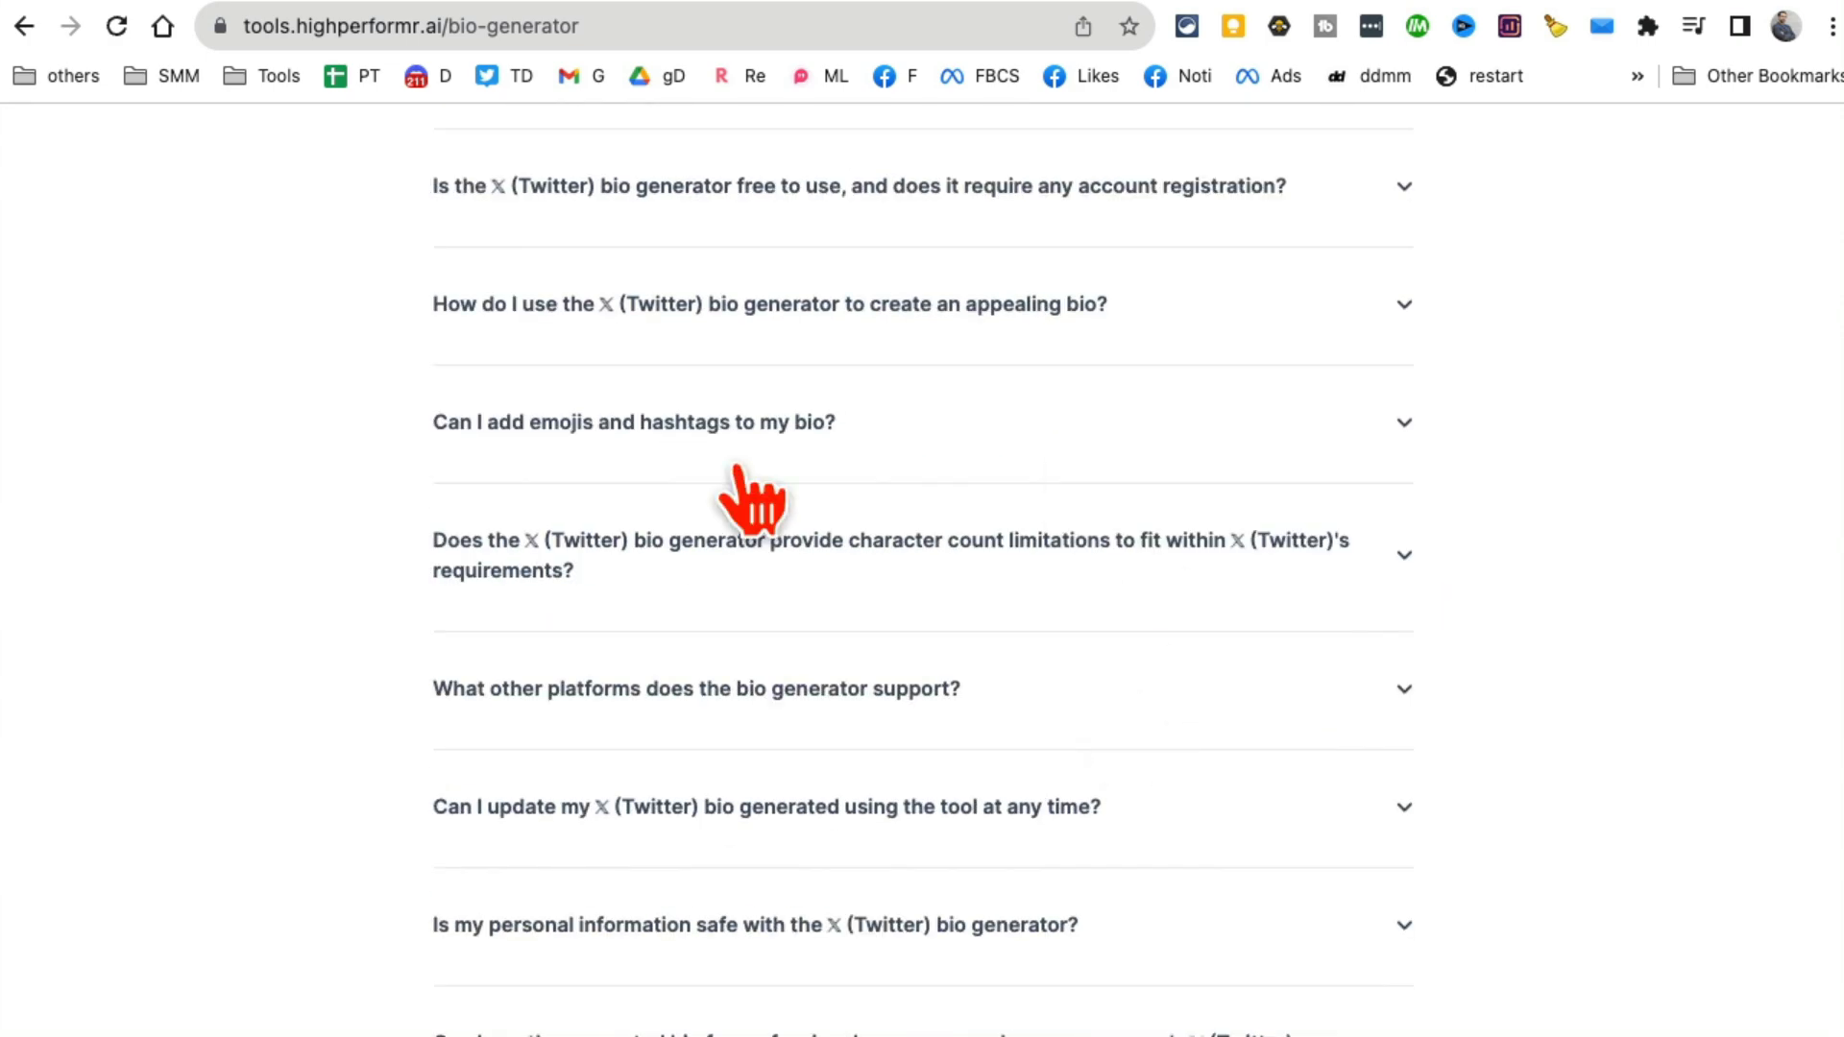
pyautogui.scroll(3)
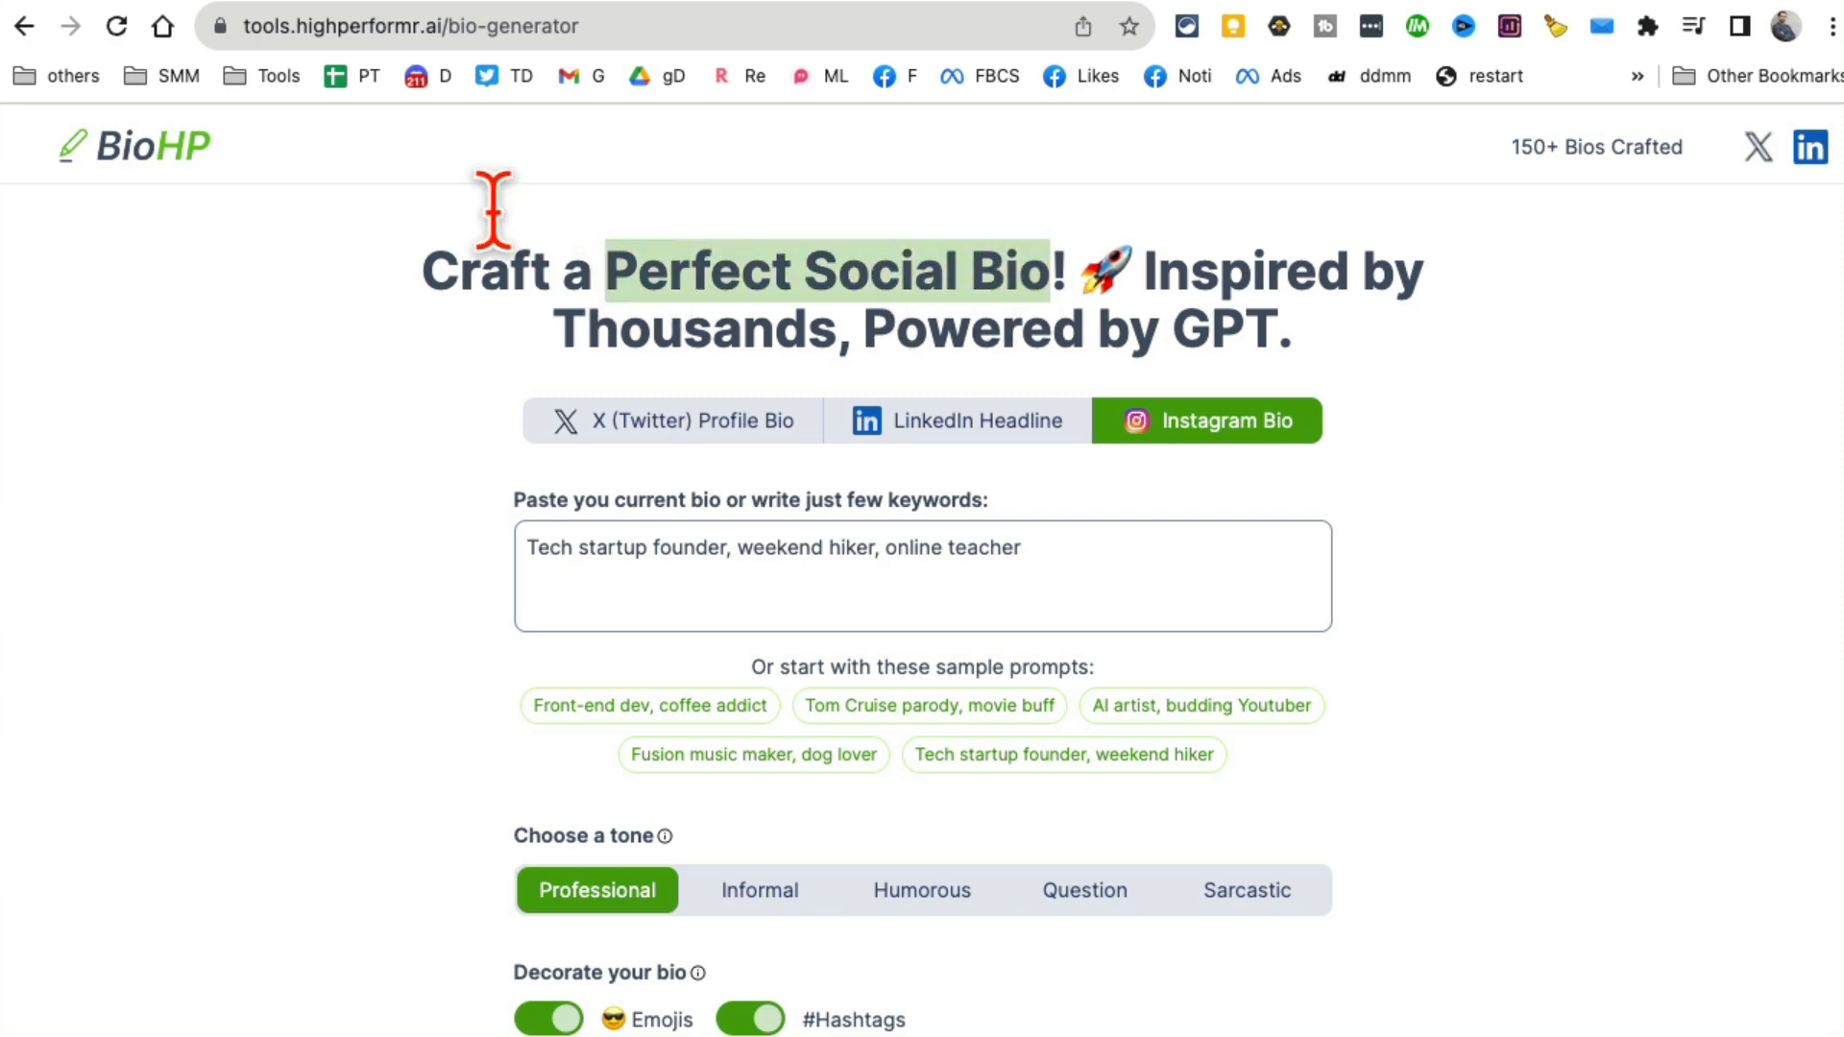
pyautogui.write('podchat.io')
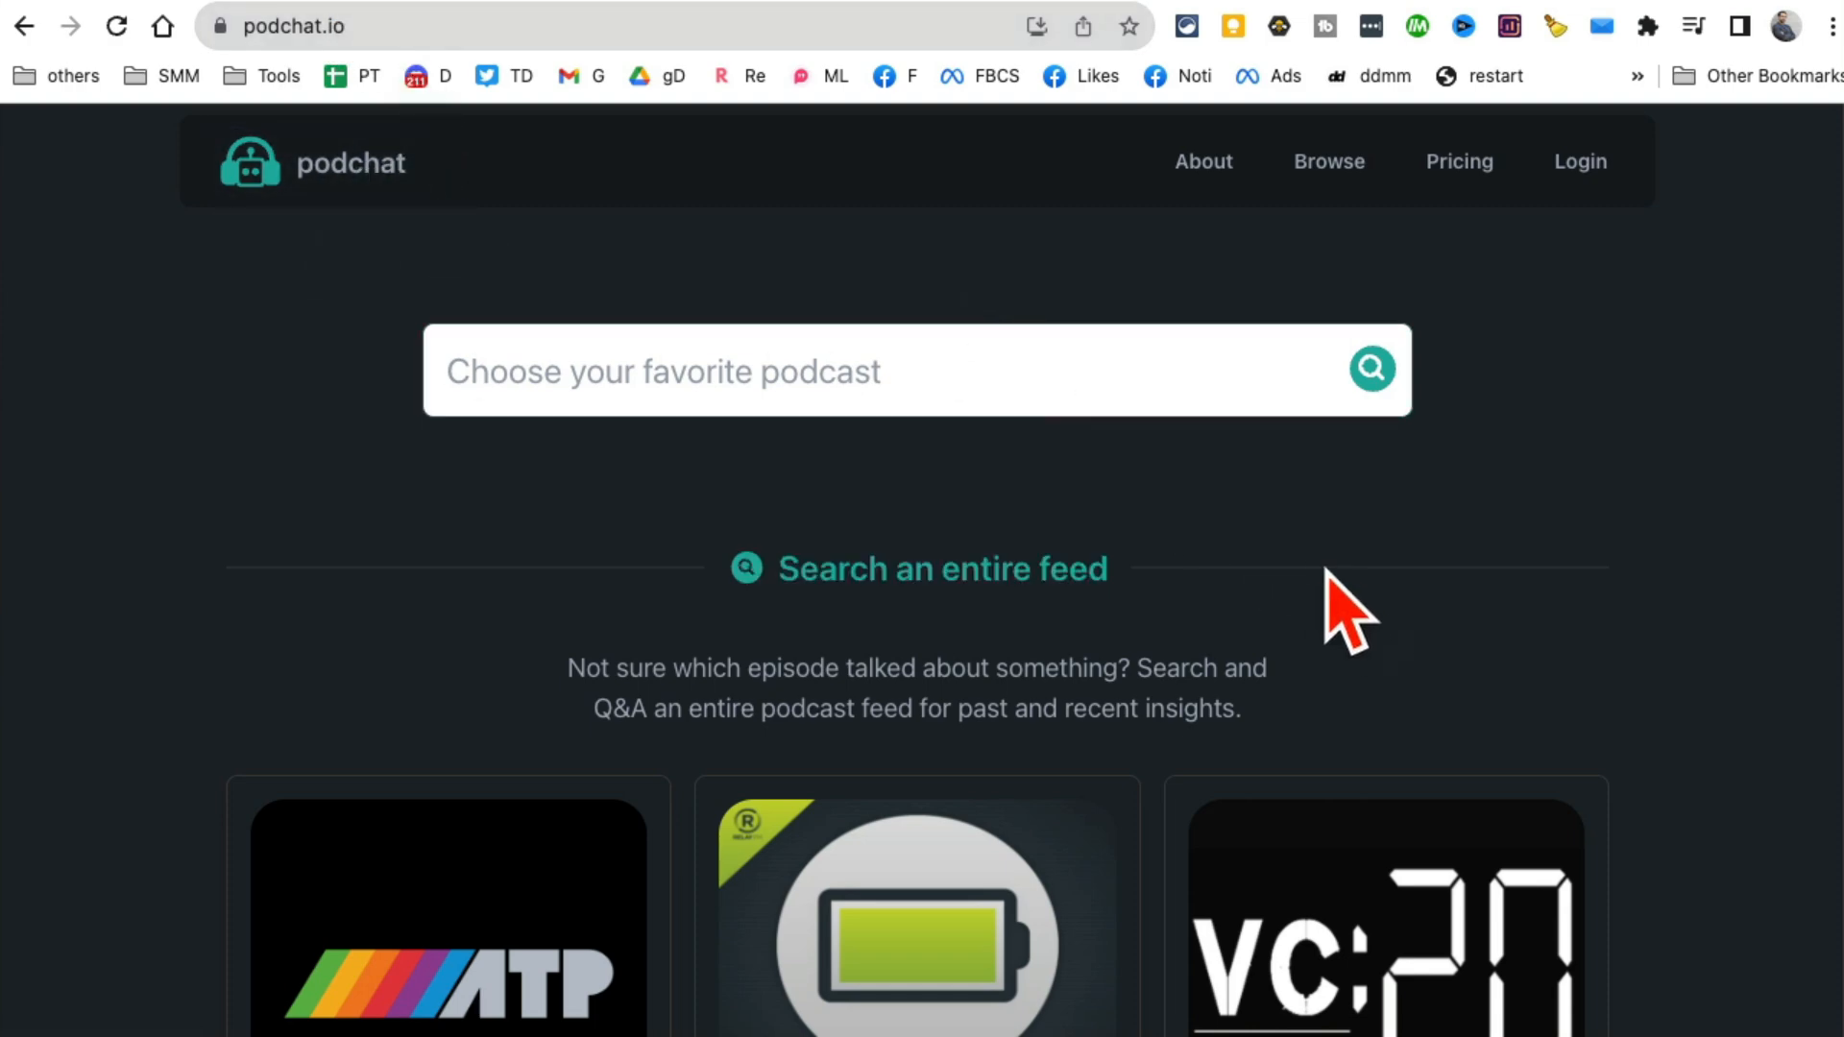
# Browse the Podchat homepage and search the podcast directory for 'all in'.
pyautogui.scroll(-3)
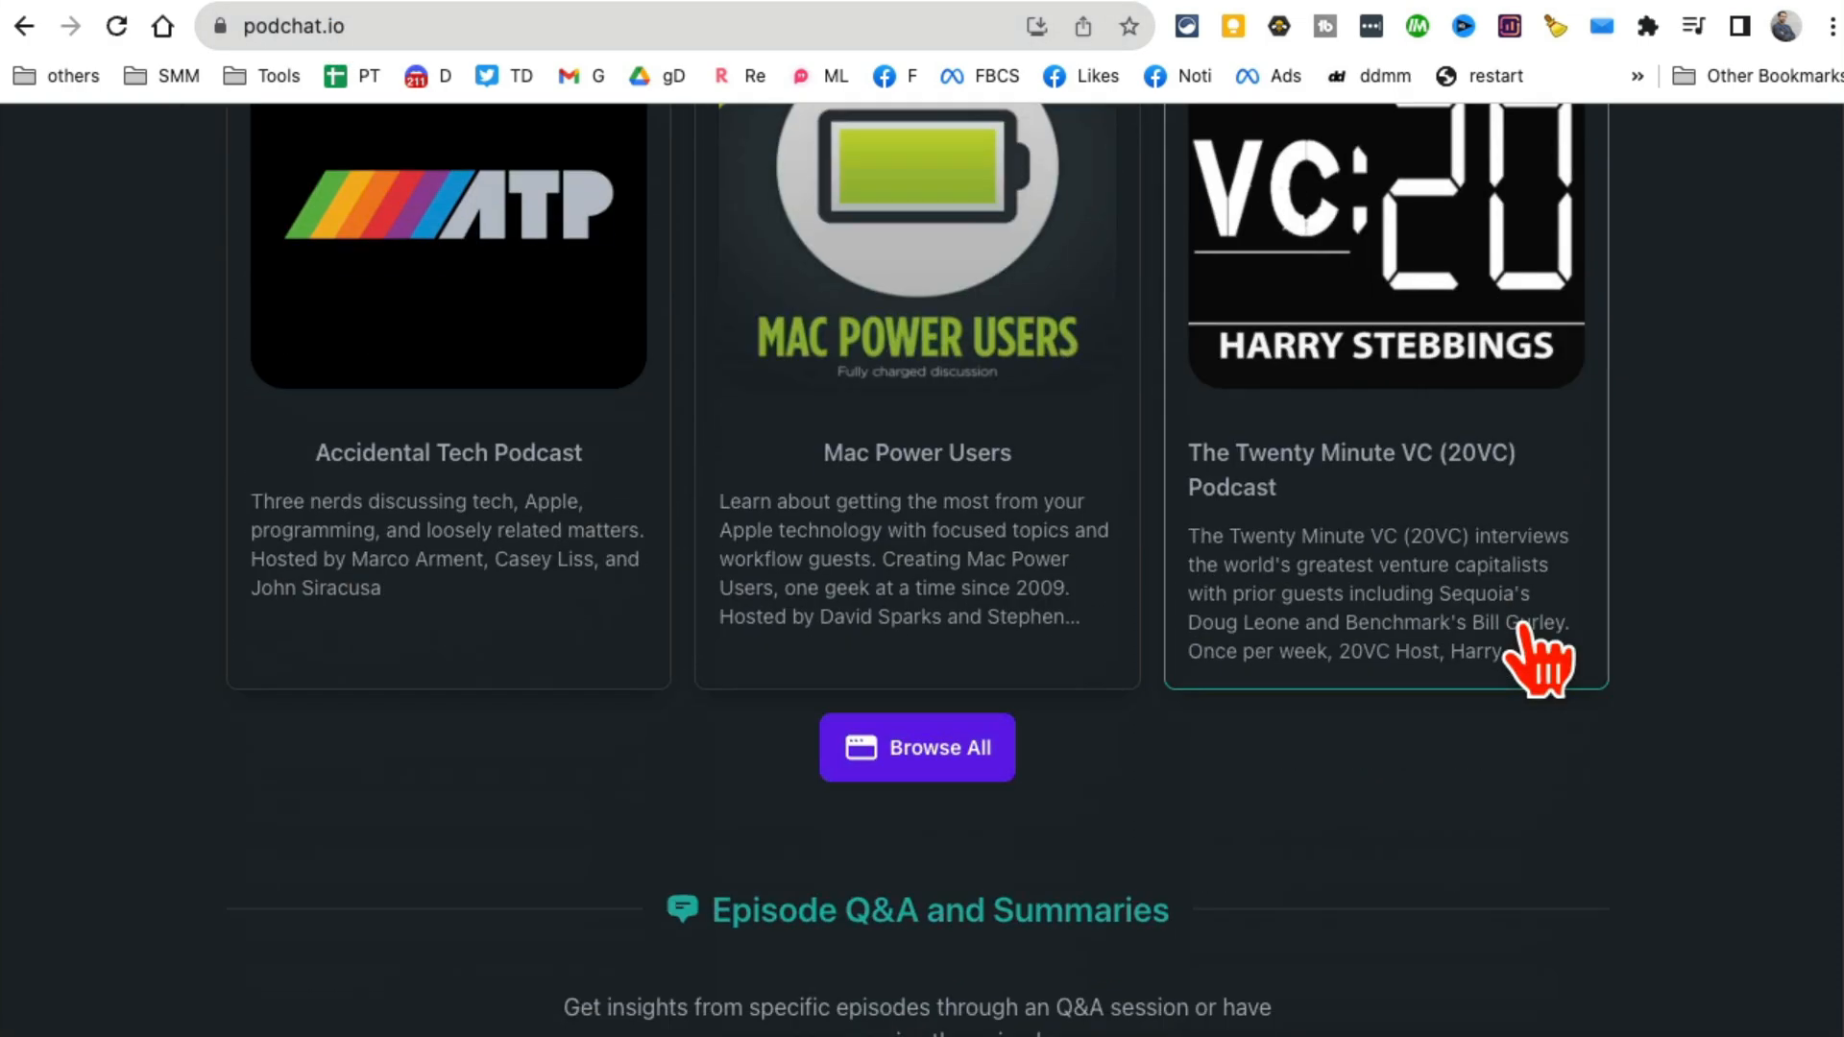
pyautogui.scroll(-3)
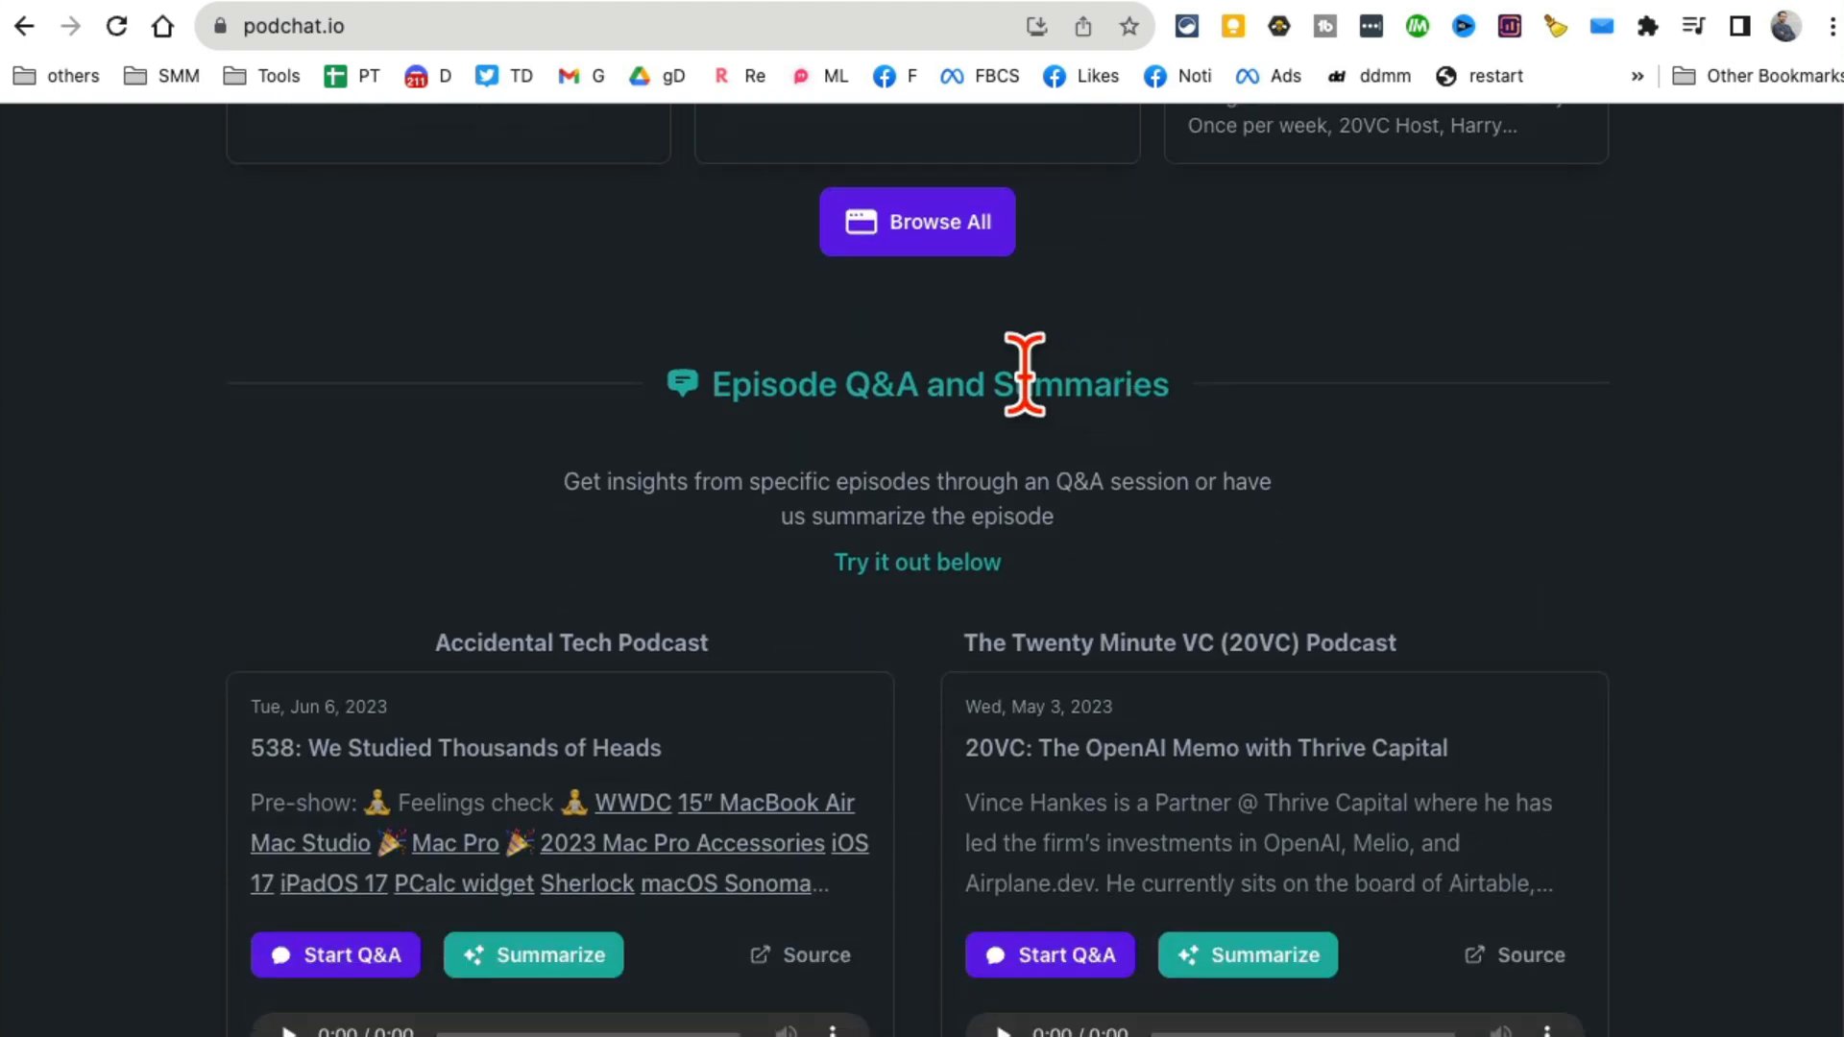
pyautogui.doubleClick(1067, 384)
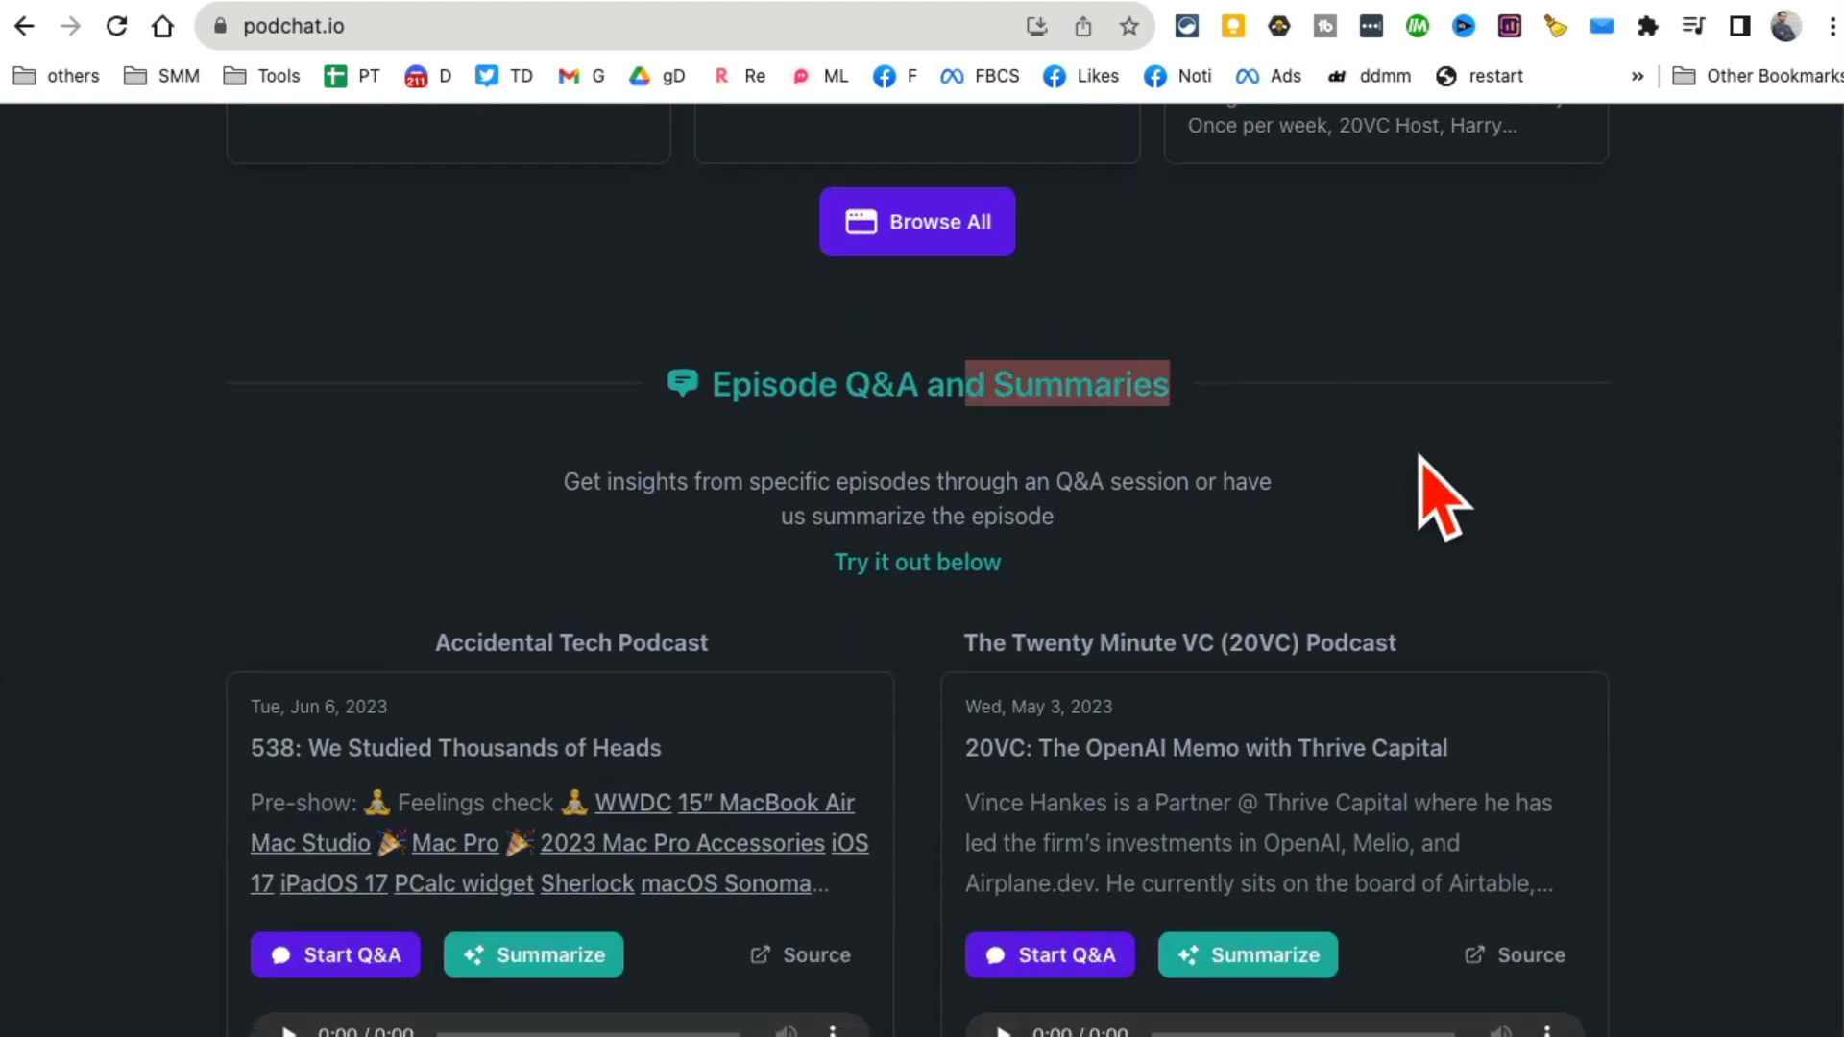
pyautogui.moveTo(795, 307)
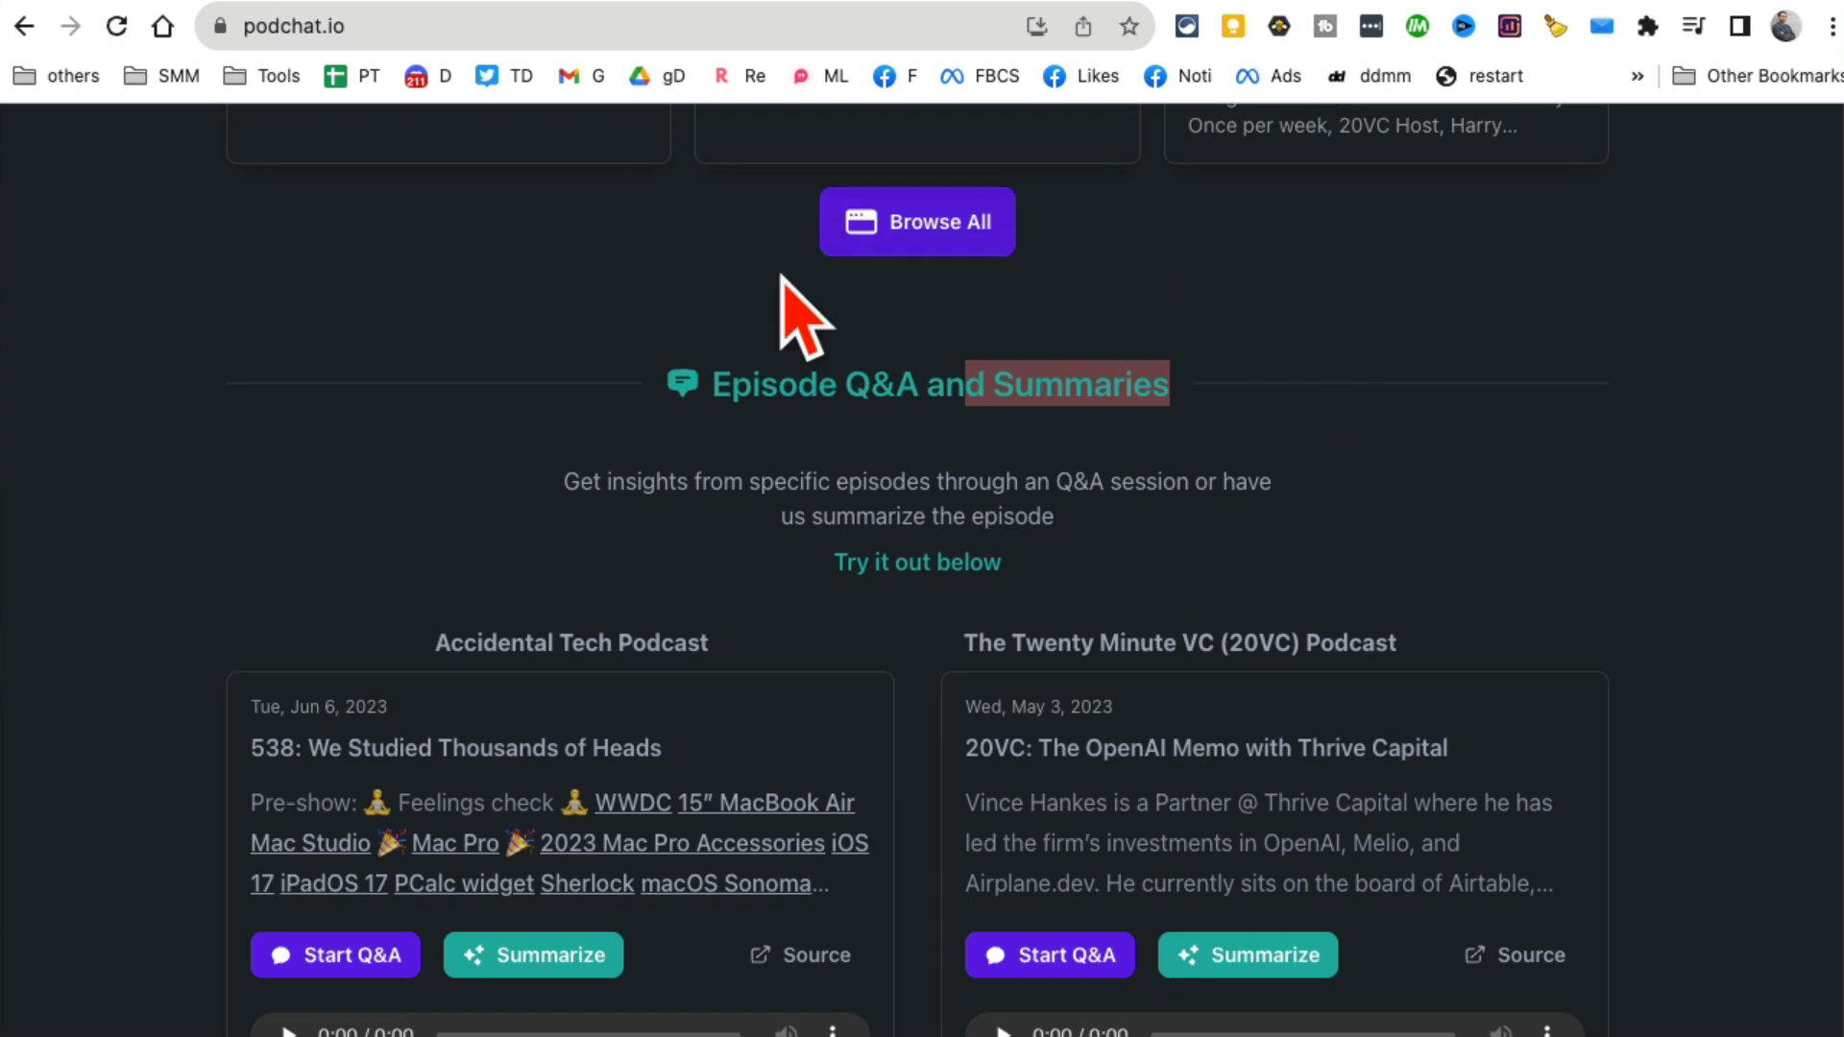
pyautogui.scroll(-3)
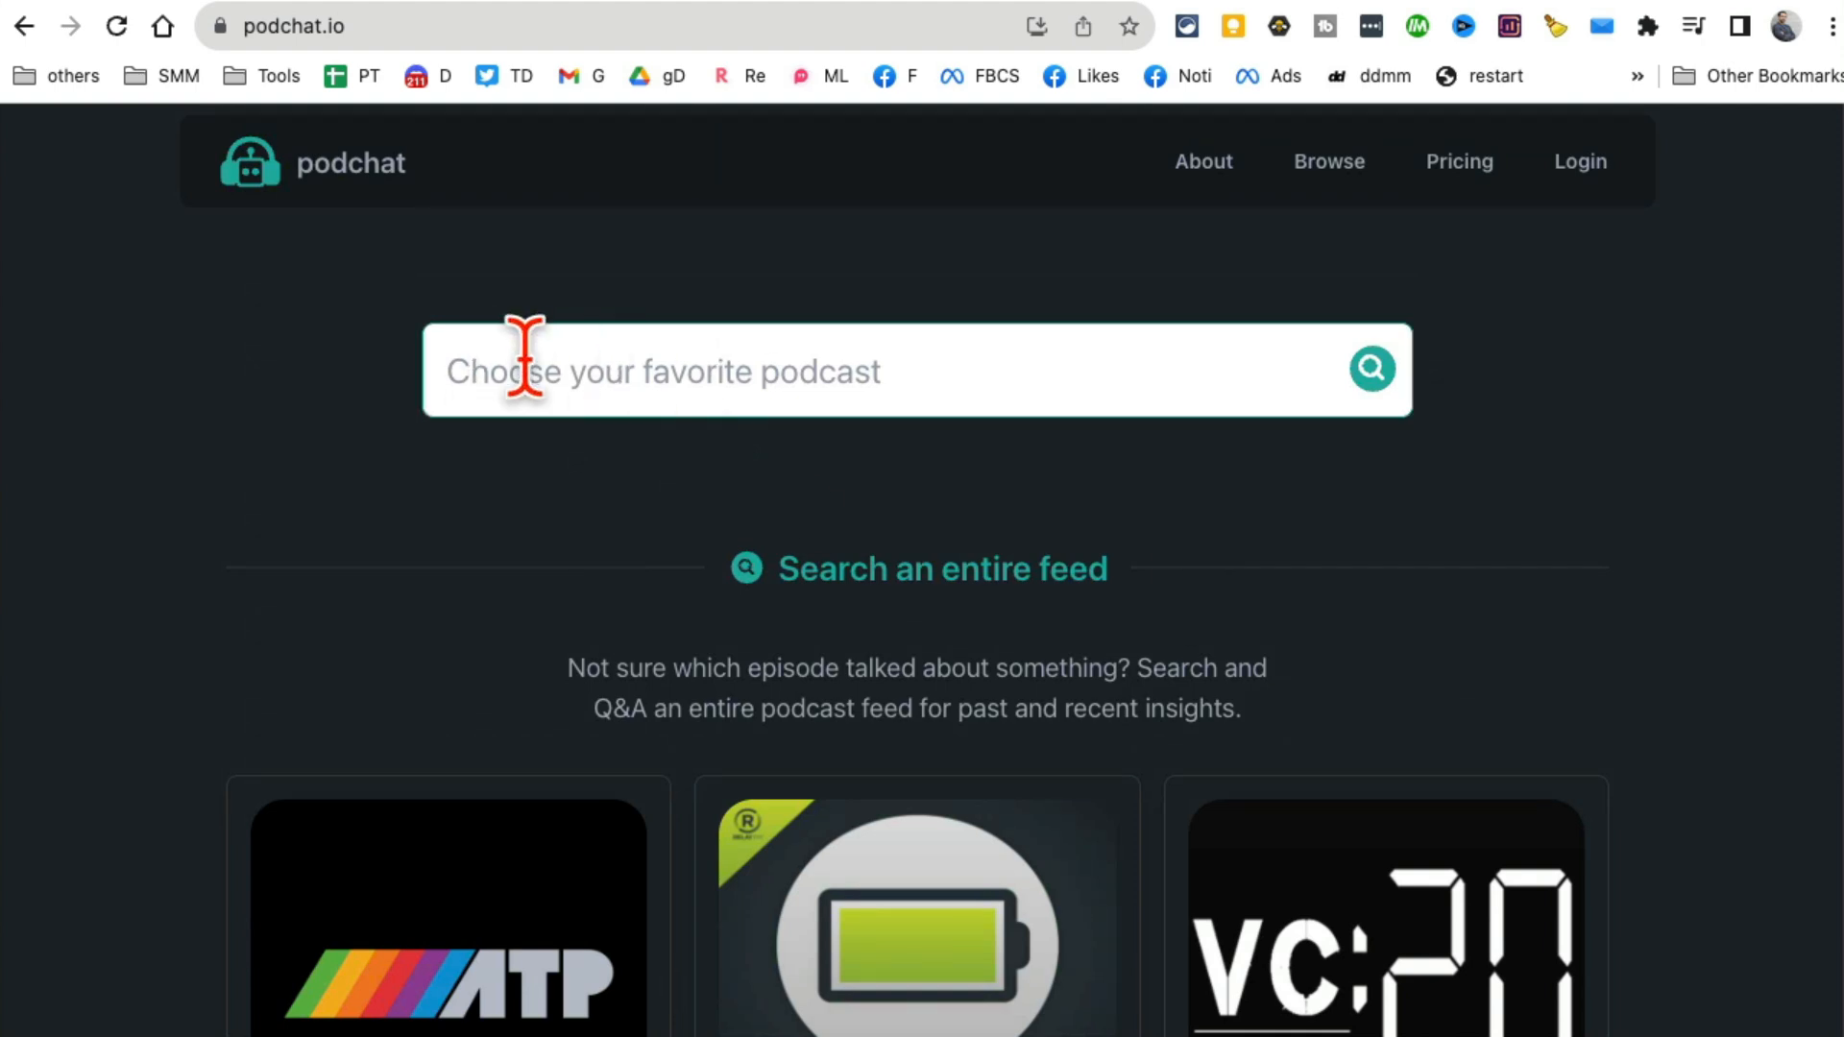
pyautogui.moveTo(694, 370)
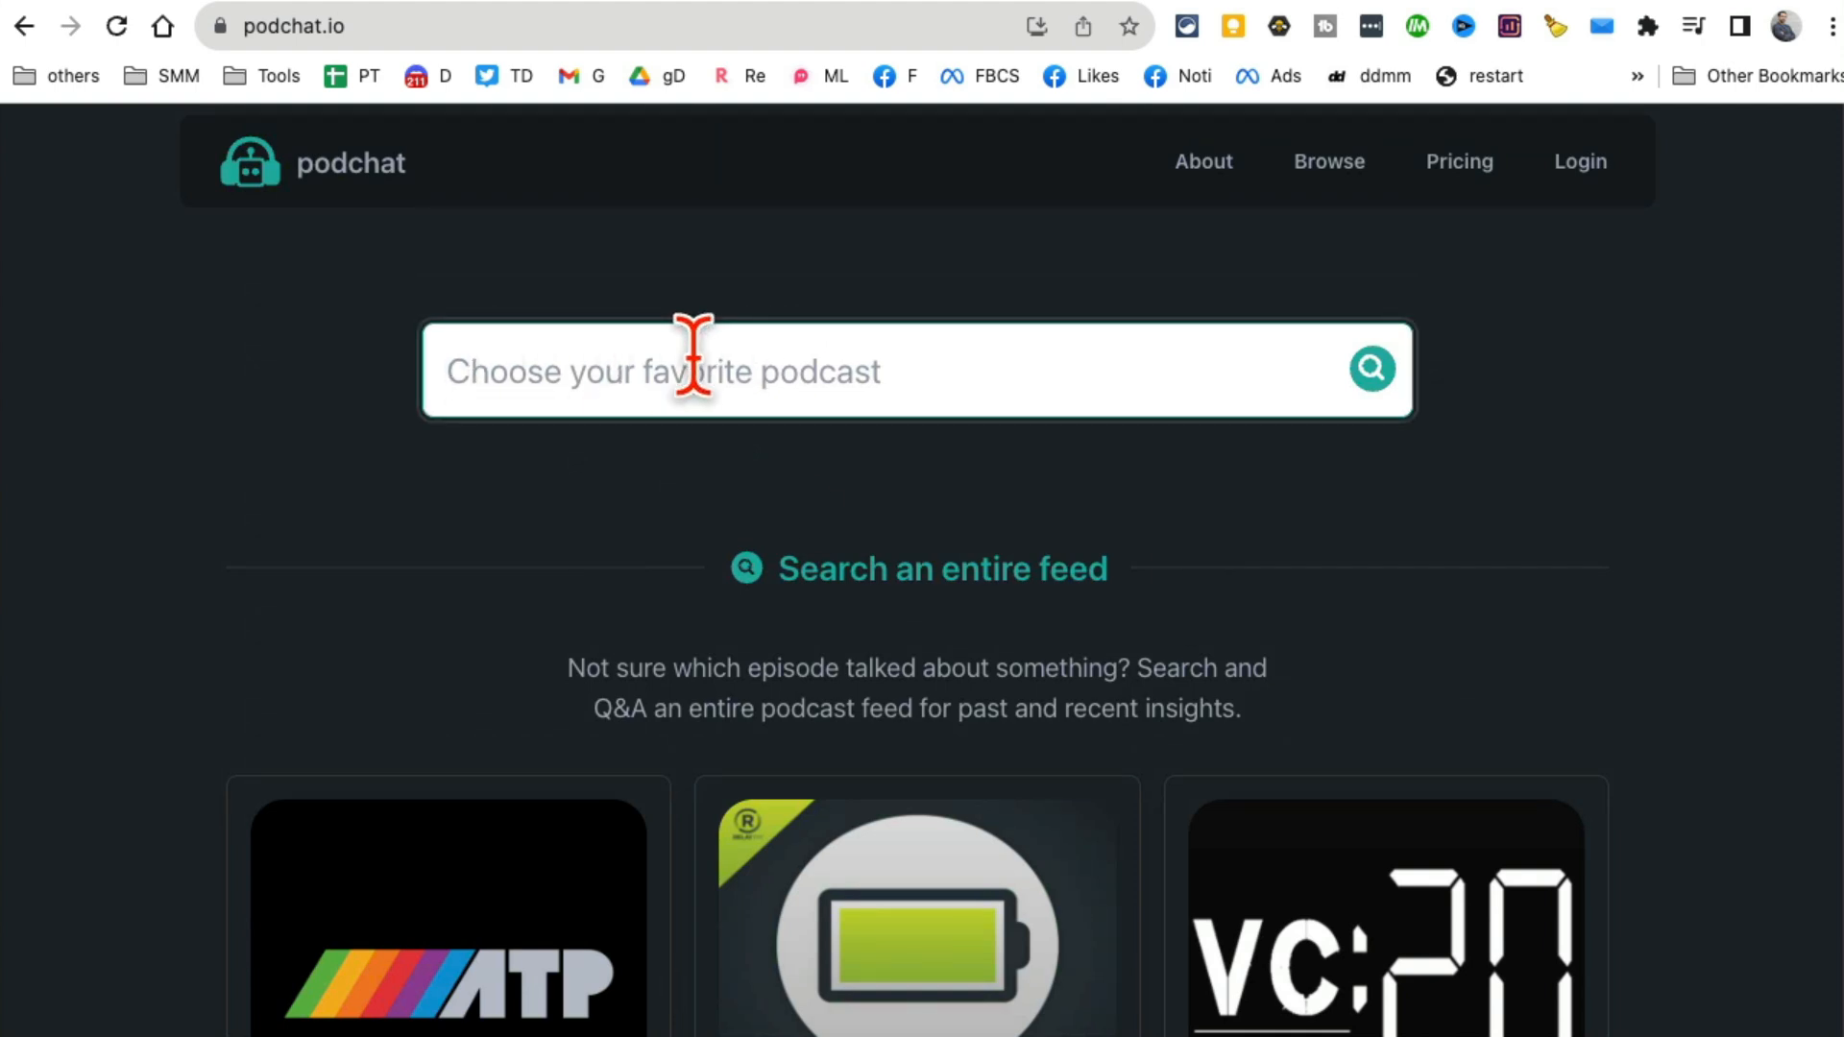
pyautogui.write('alli')
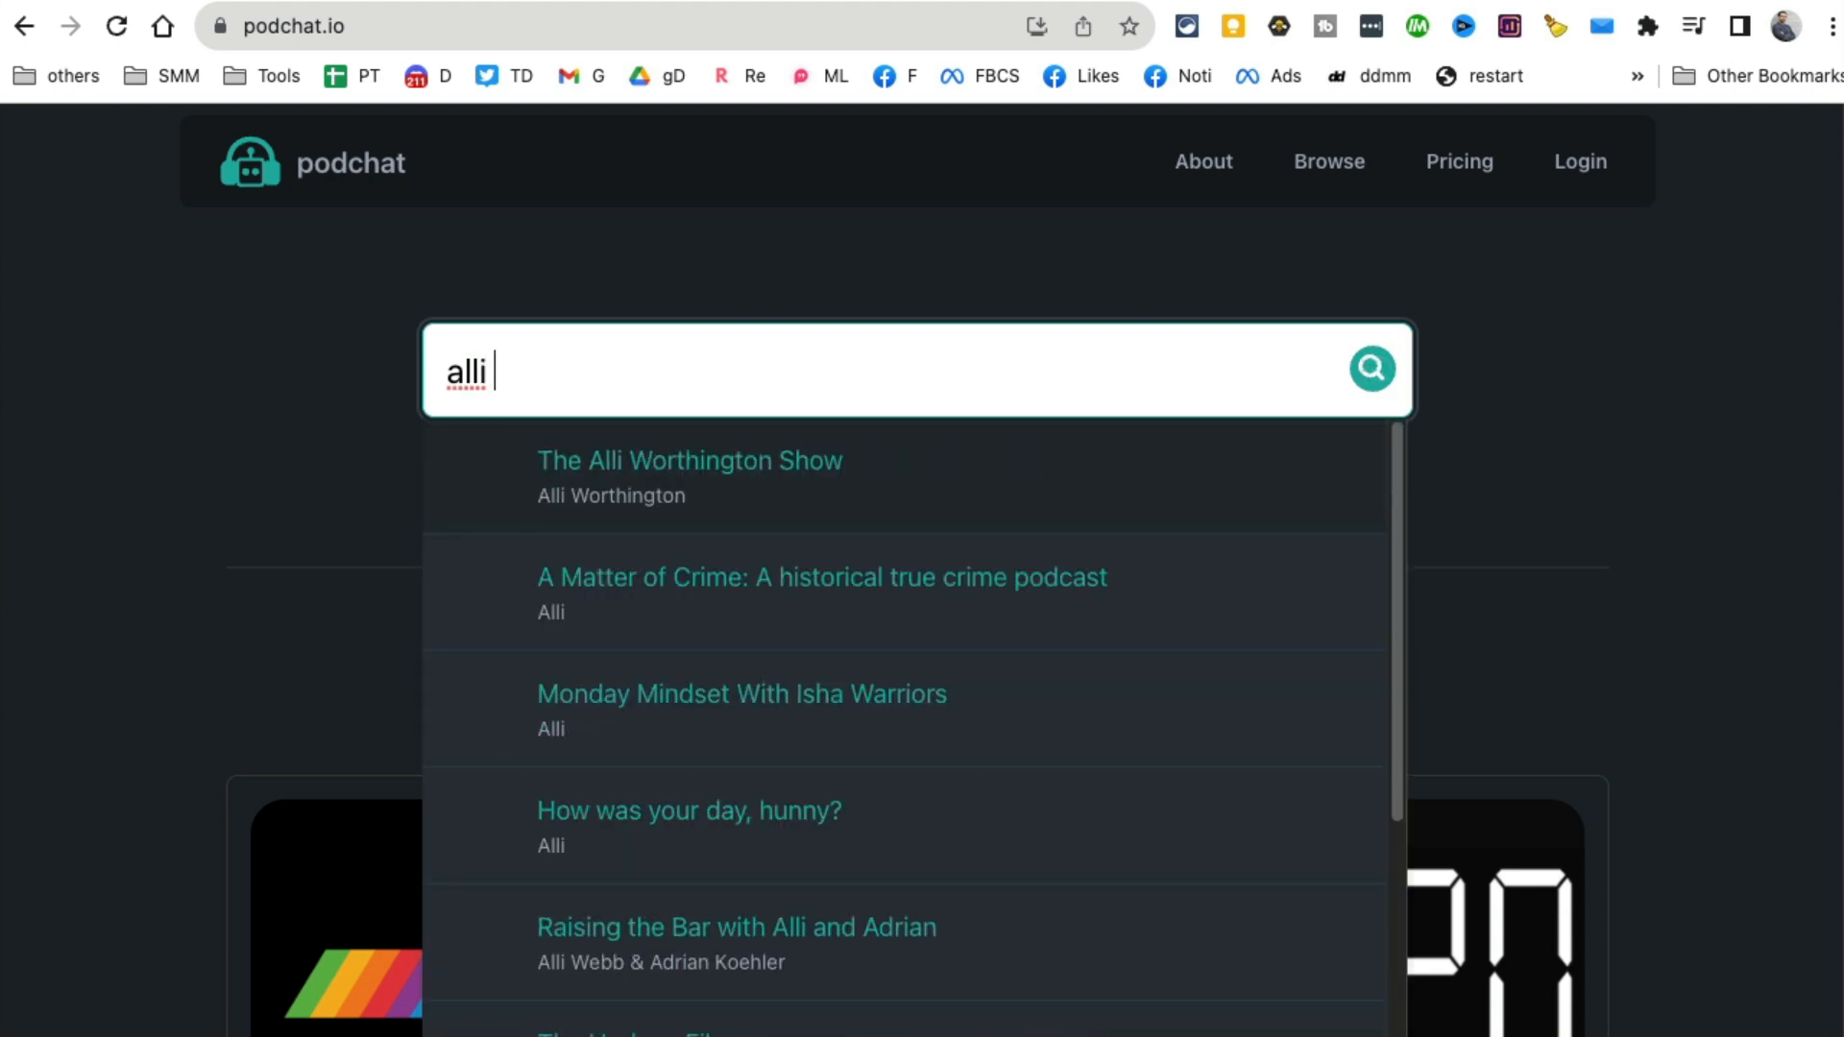
pyautogui.write('all in')
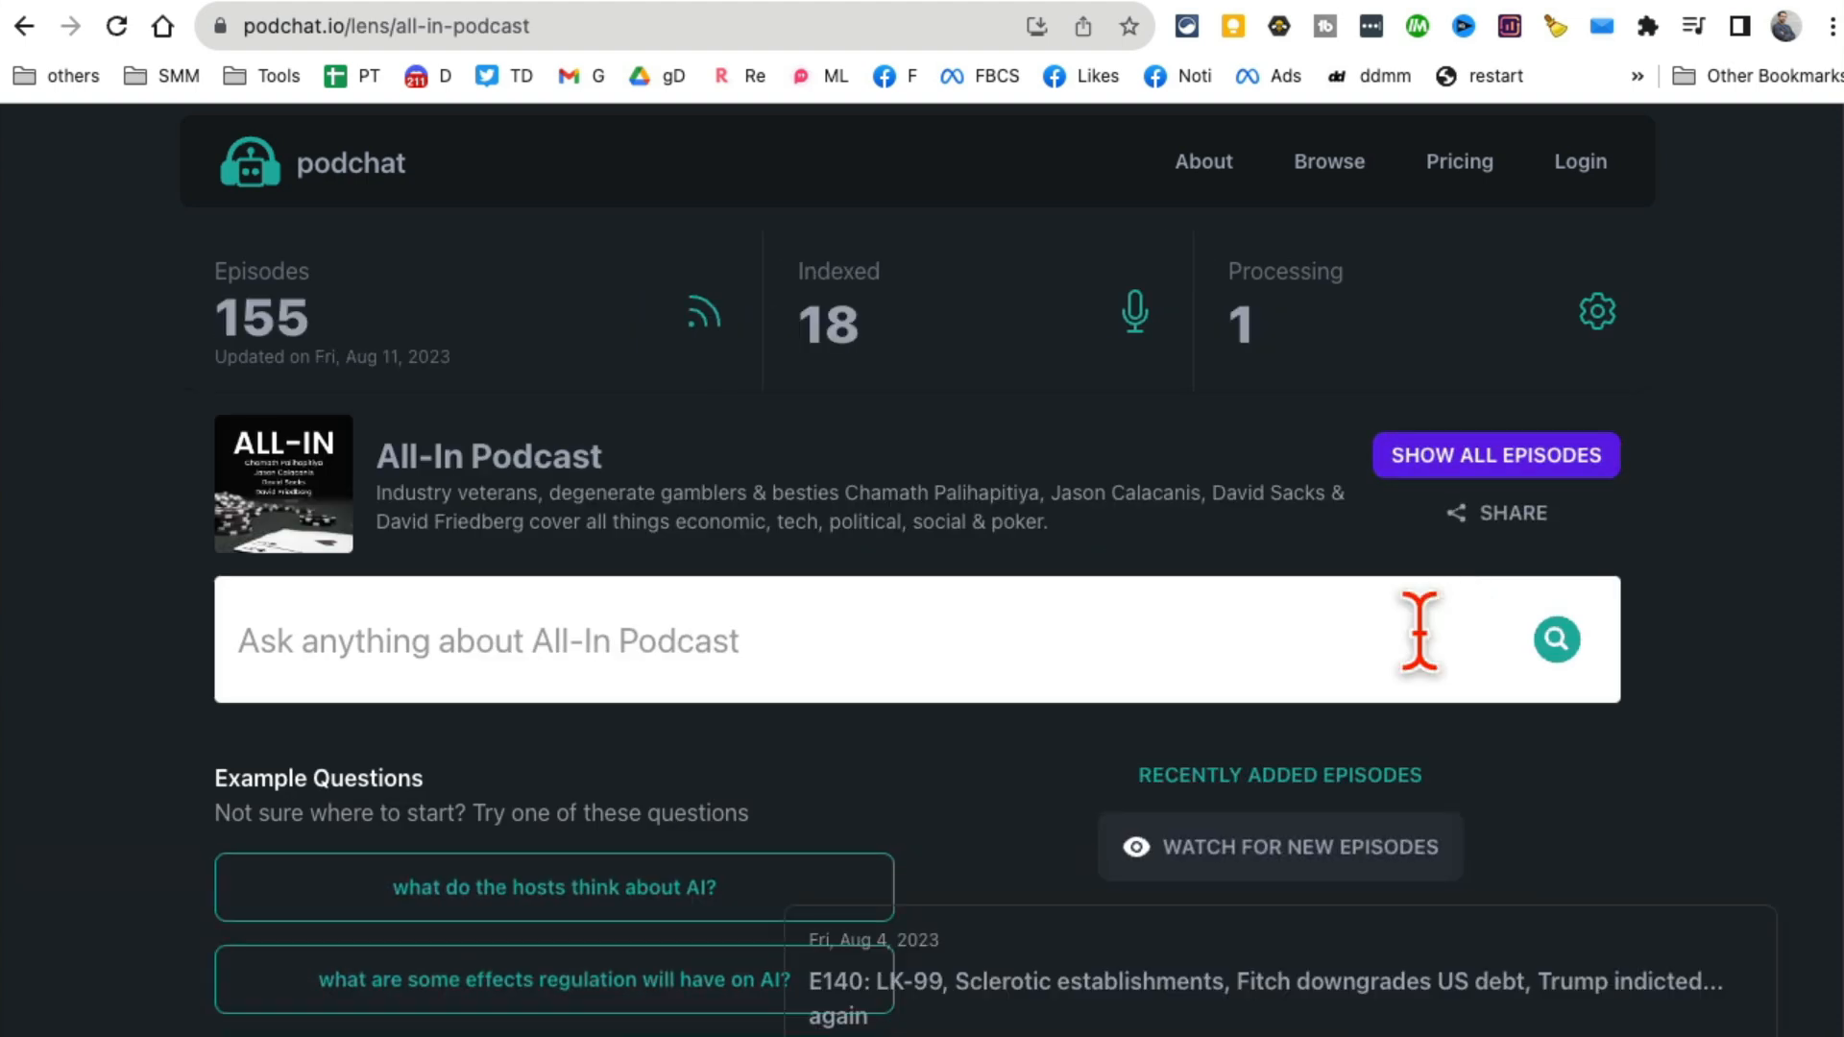
pyautogui.scroll(-3)
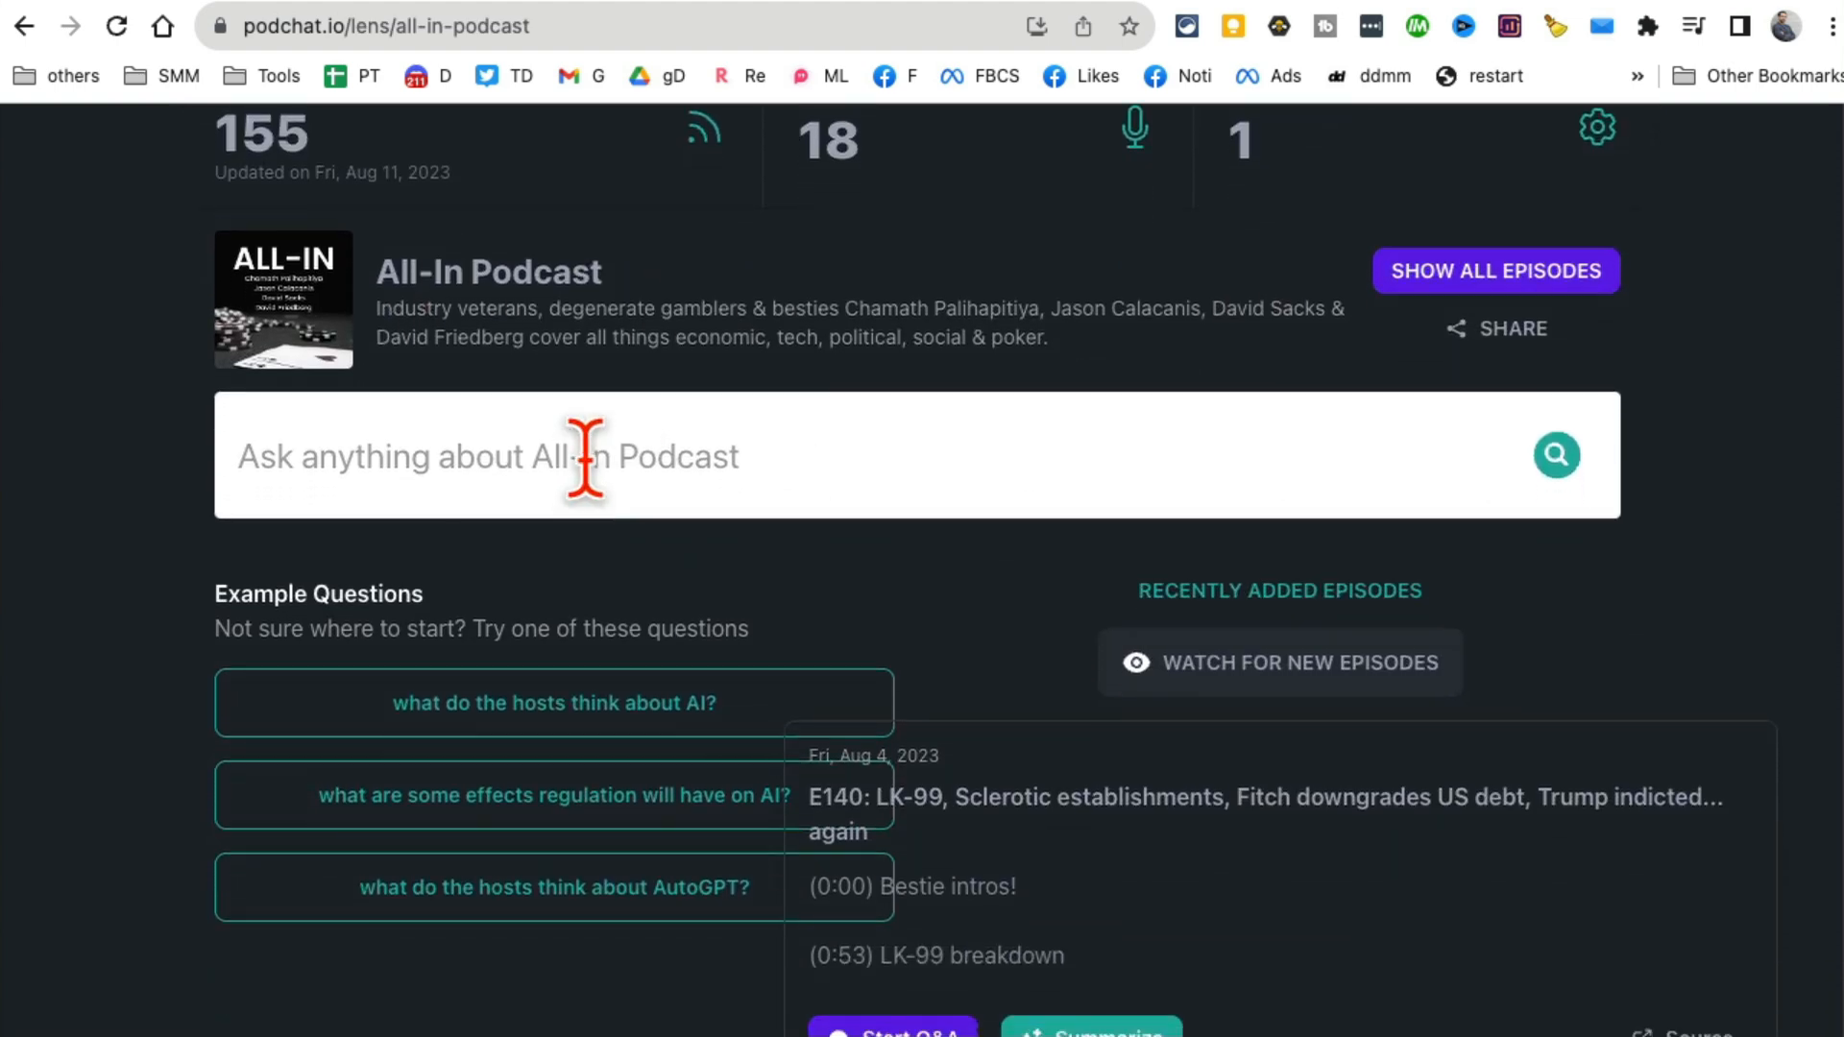
pyautogui.moveTo(611, 458)
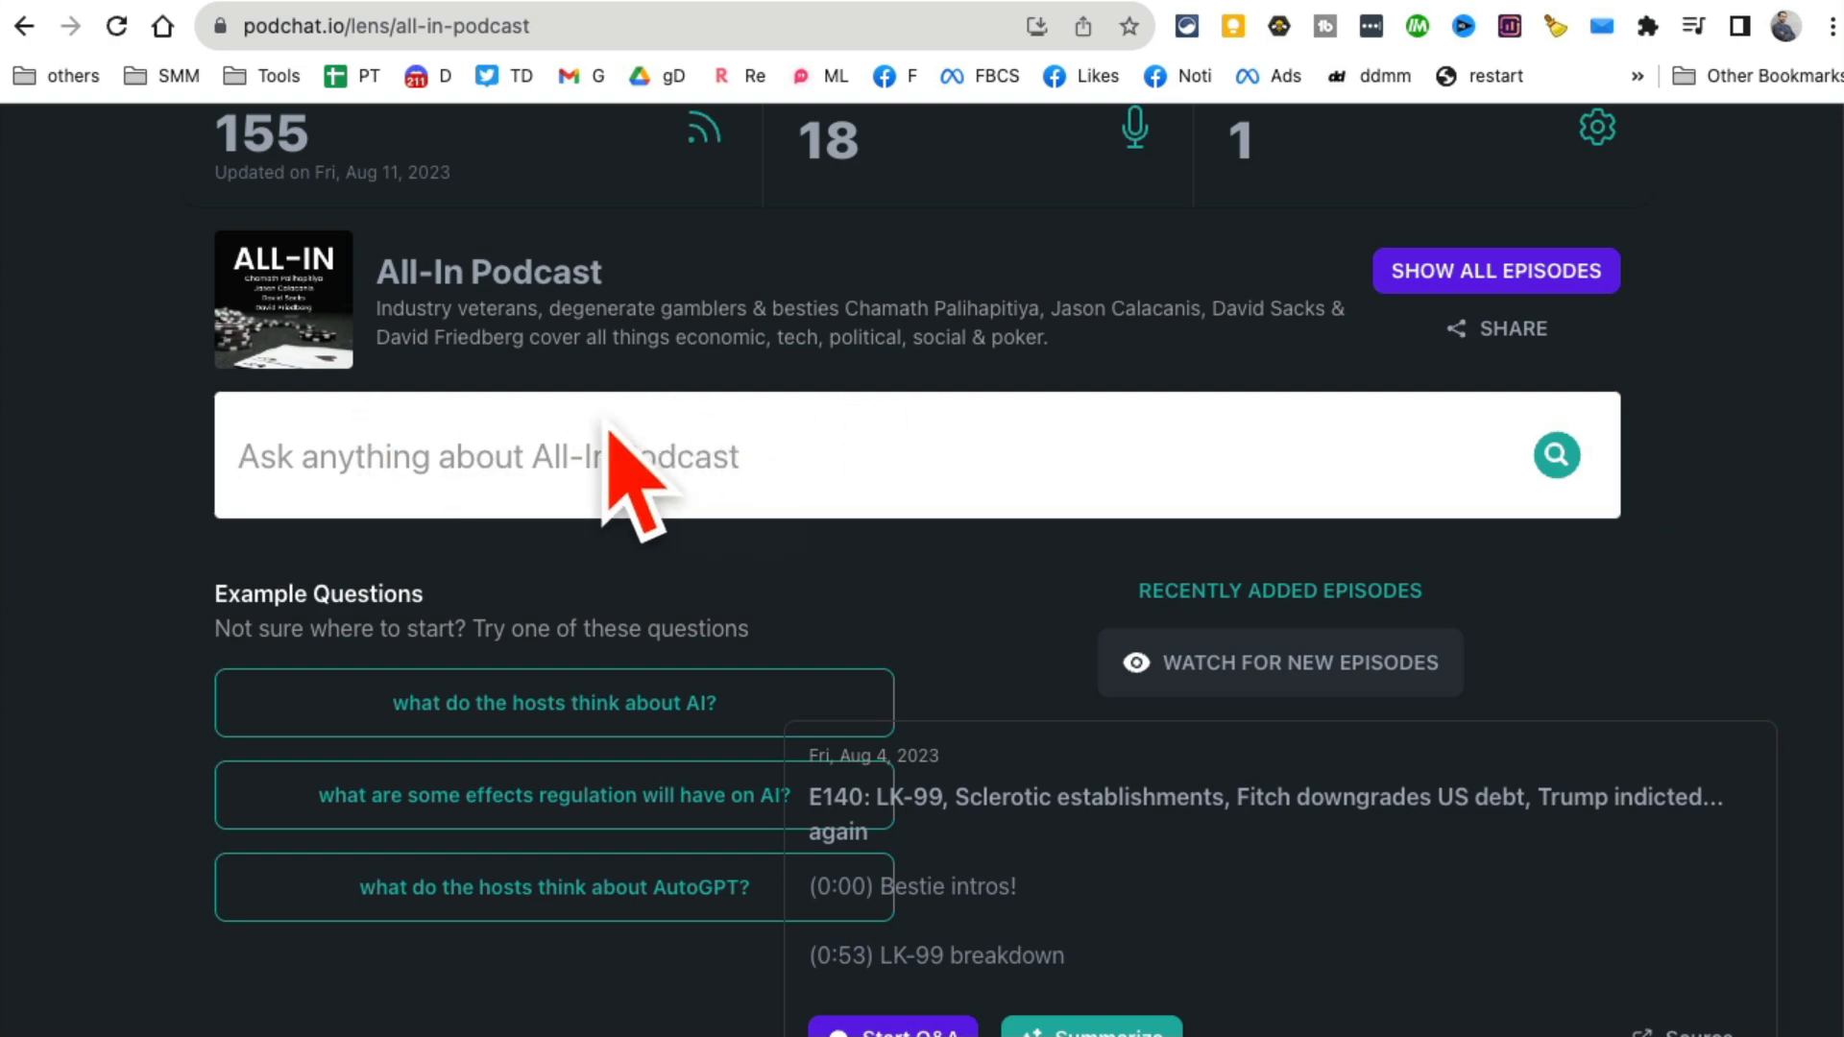
pyautogui.scroll(-3)
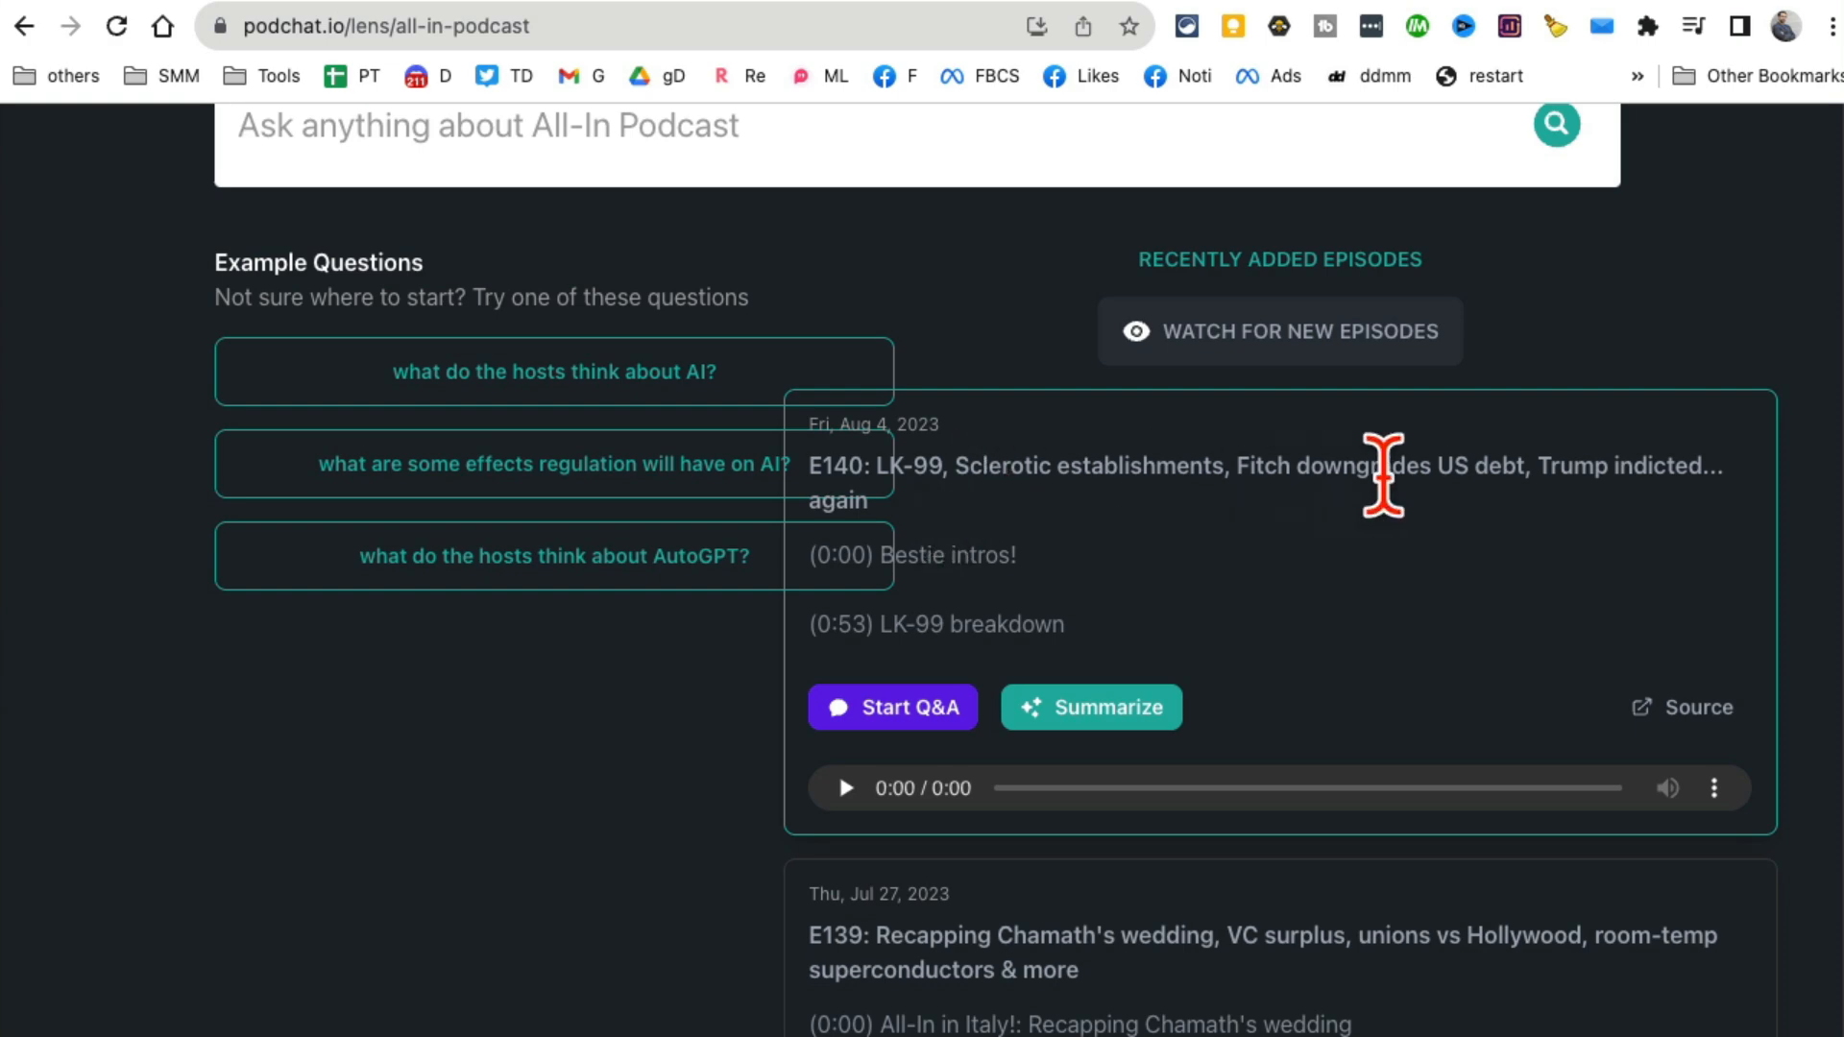
pyautogui.moveTo(1361, 759)
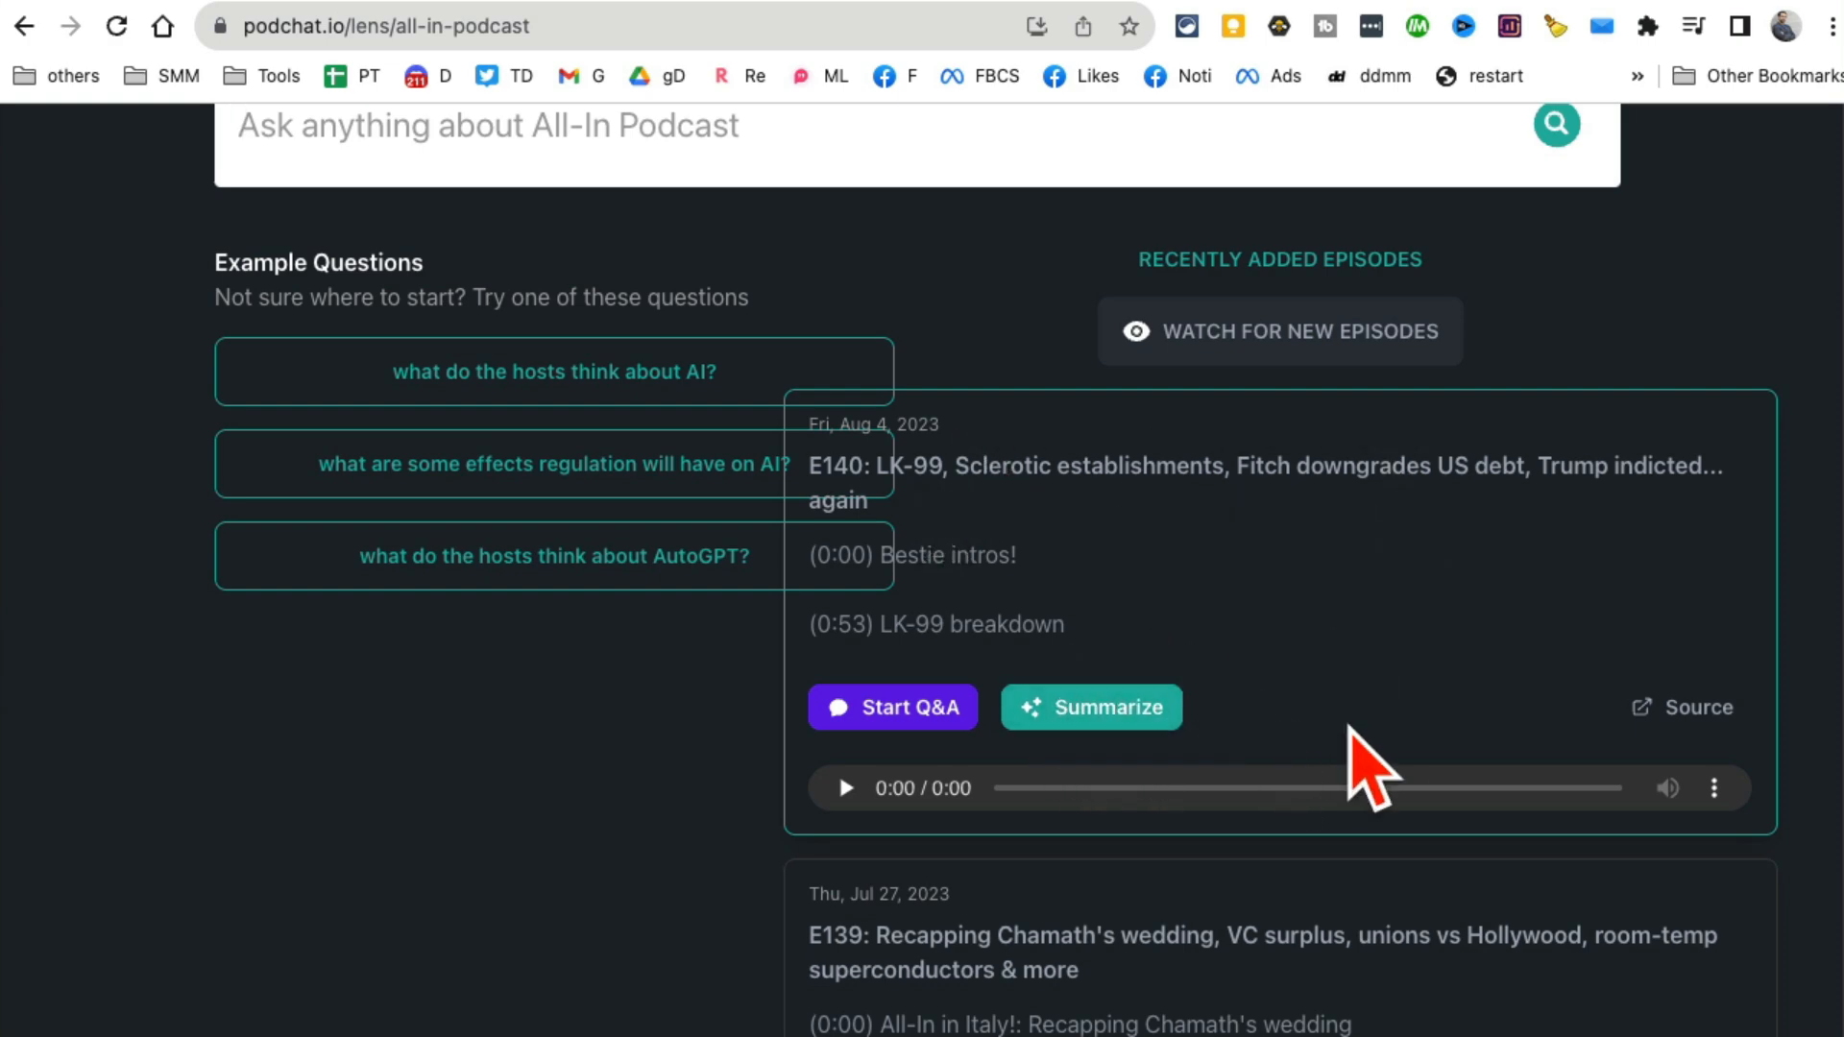
pyautogui.scroll(-3)
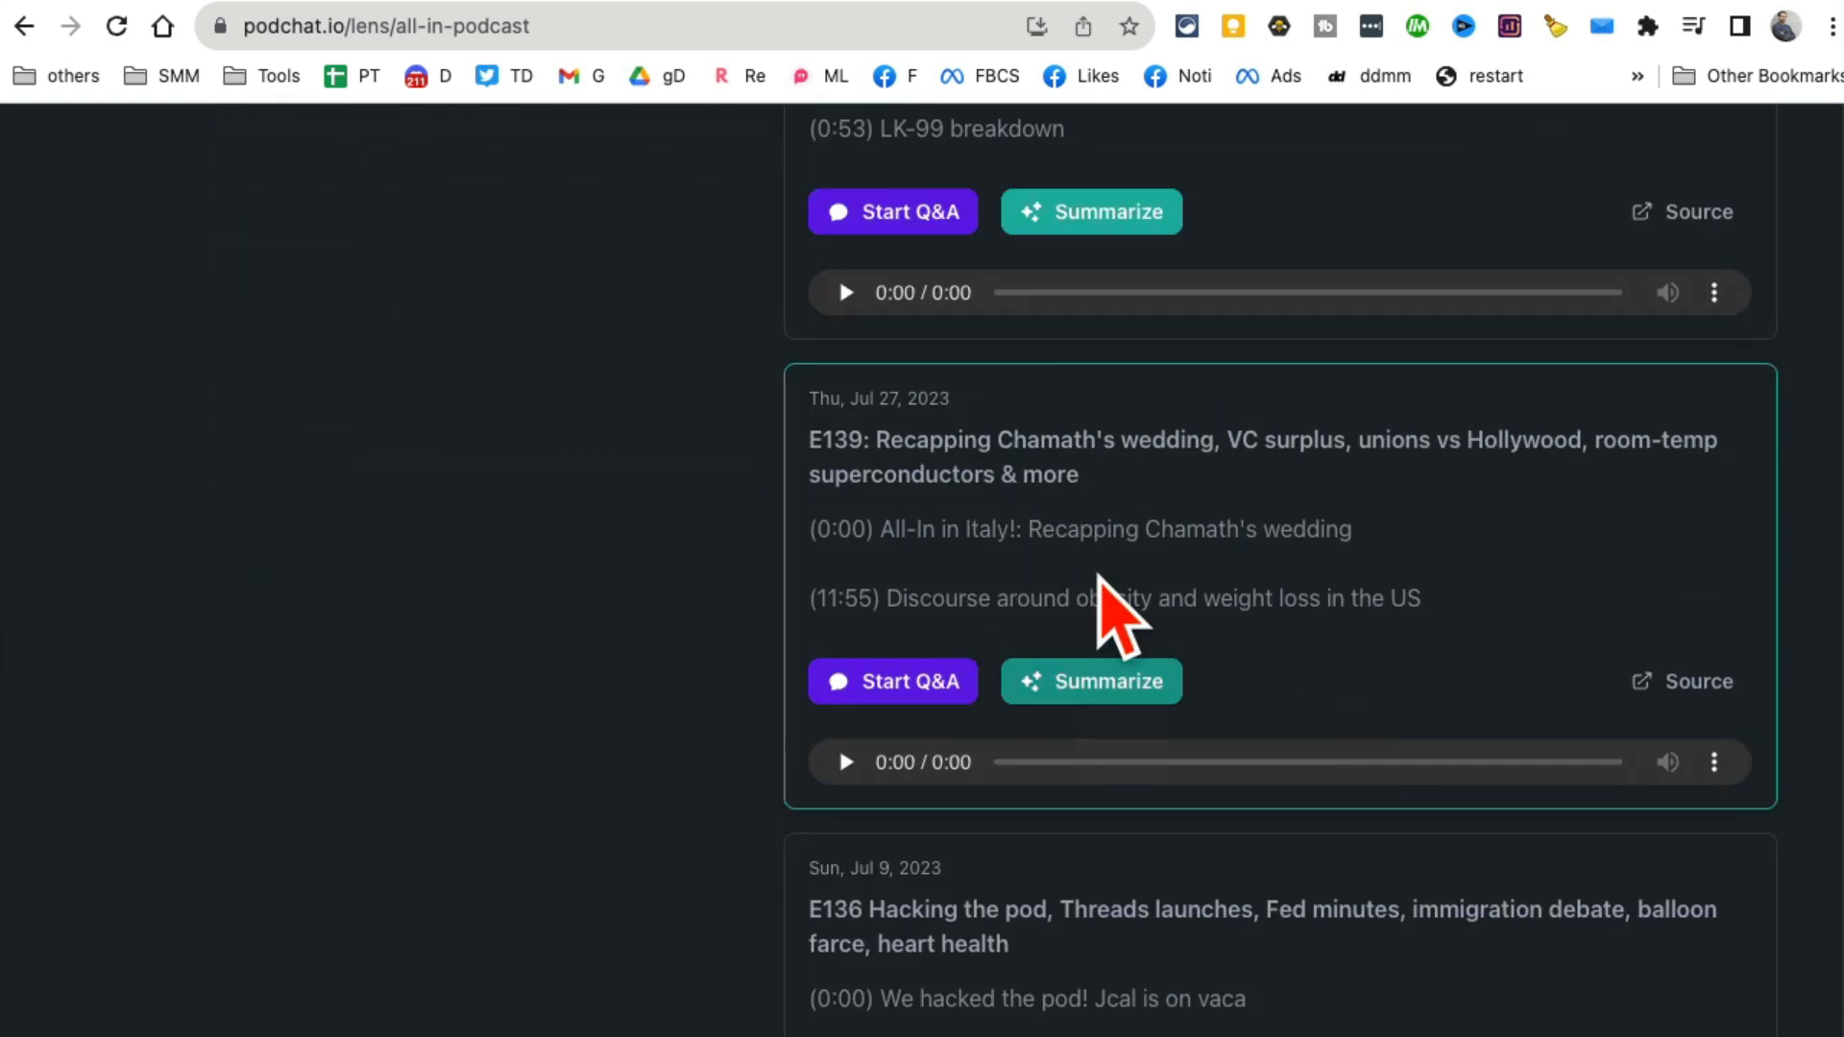
pyautogui.moveTo(929, 439); pyautogui.dragTo(1076, 473)
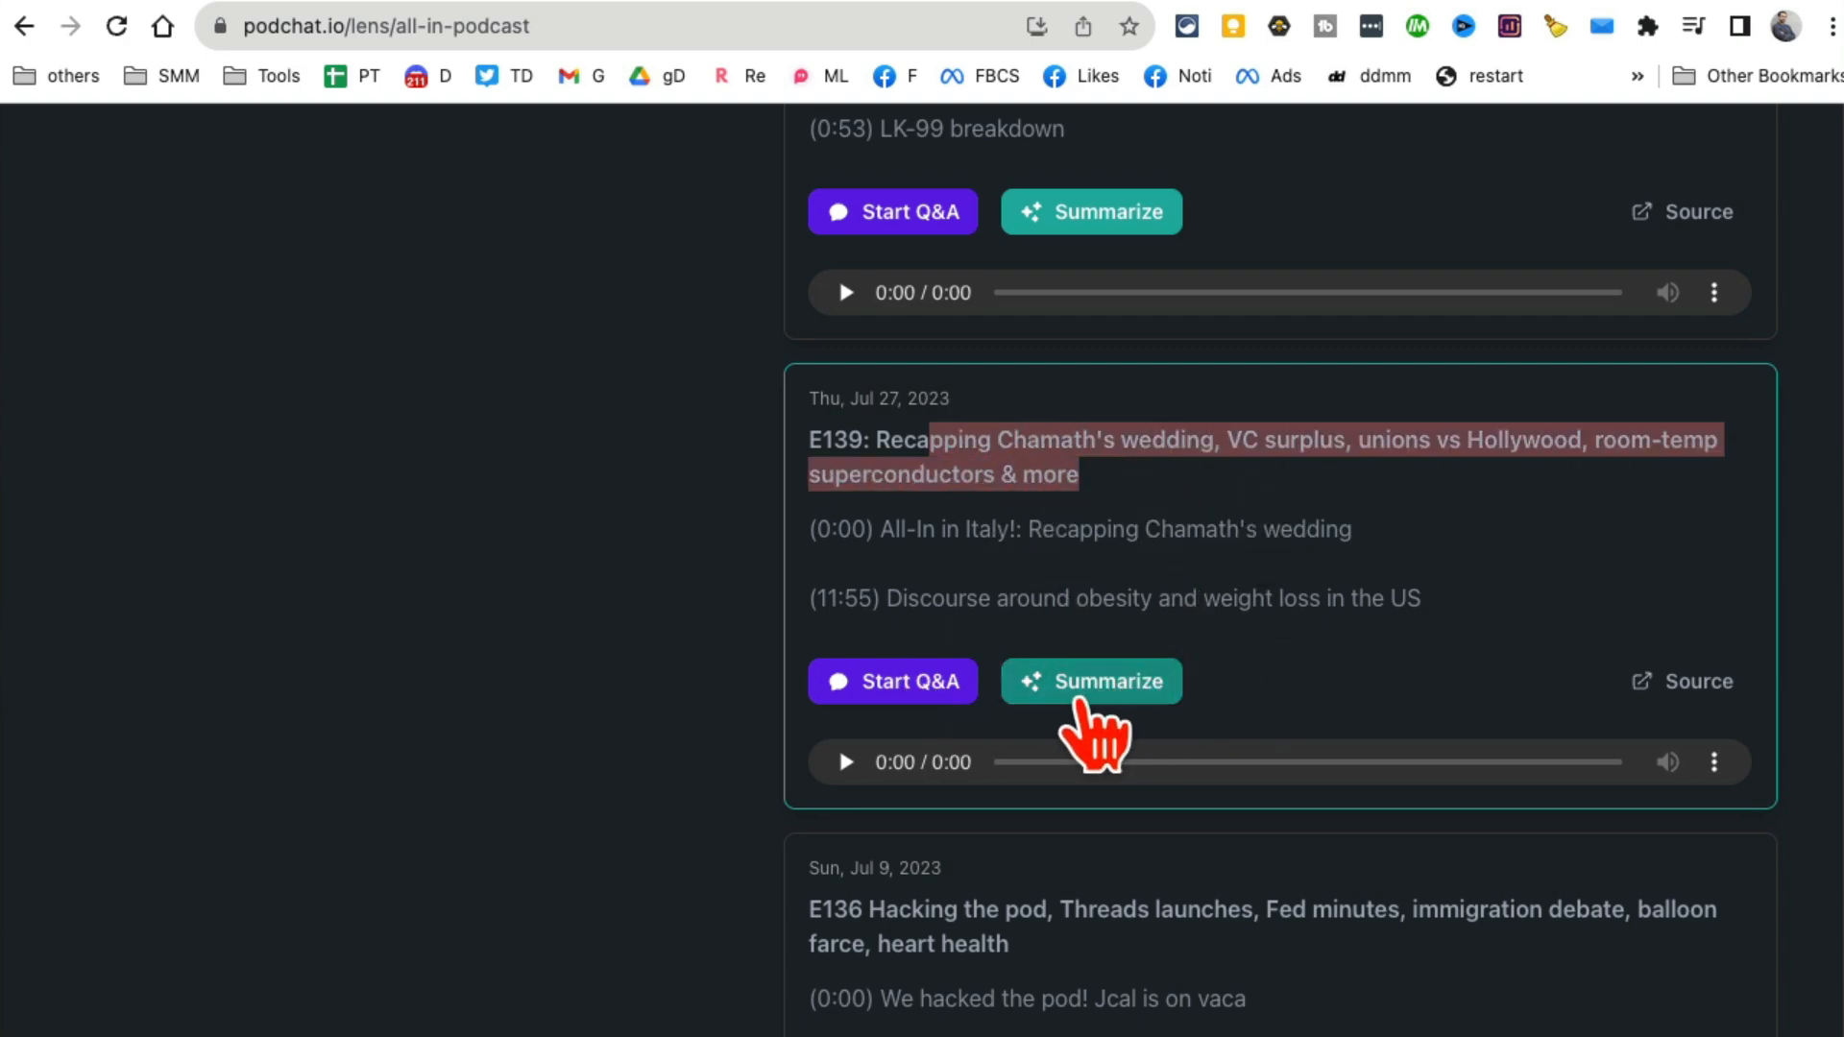
pyautogui.click(1092, 682)
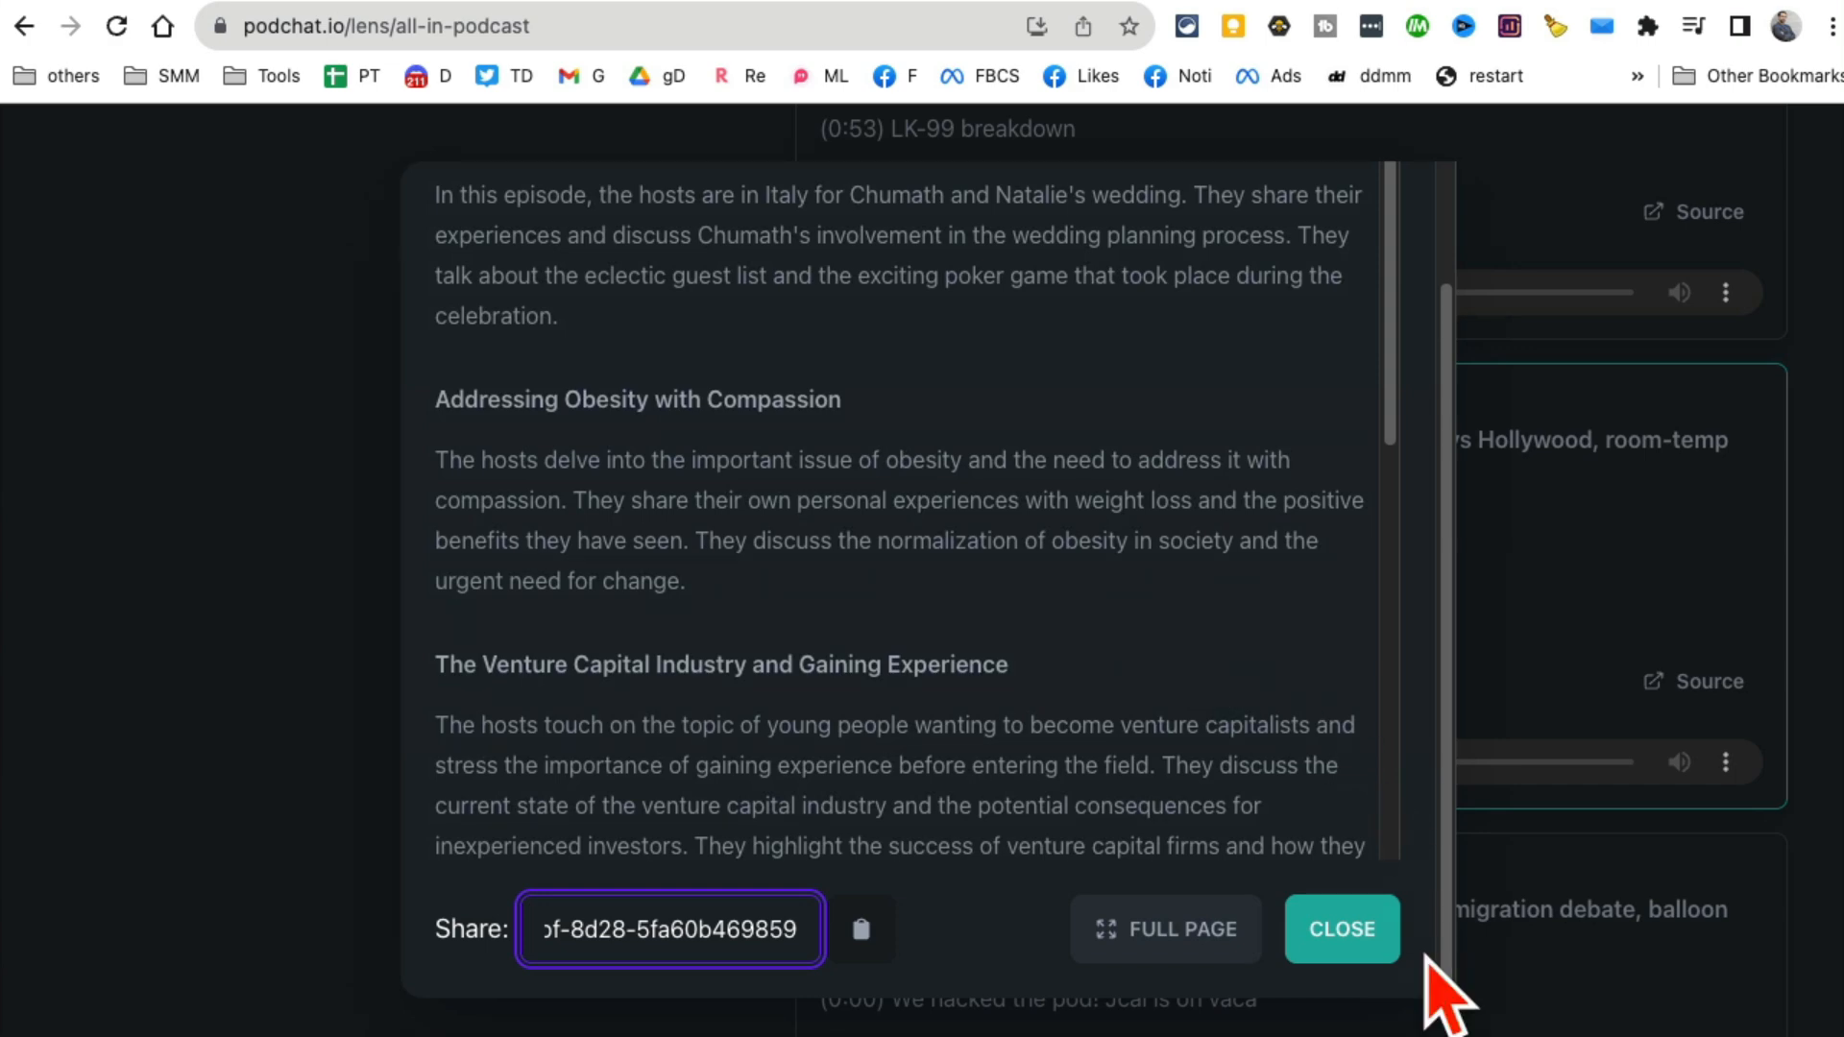
pyautogui.click(1342, 929)
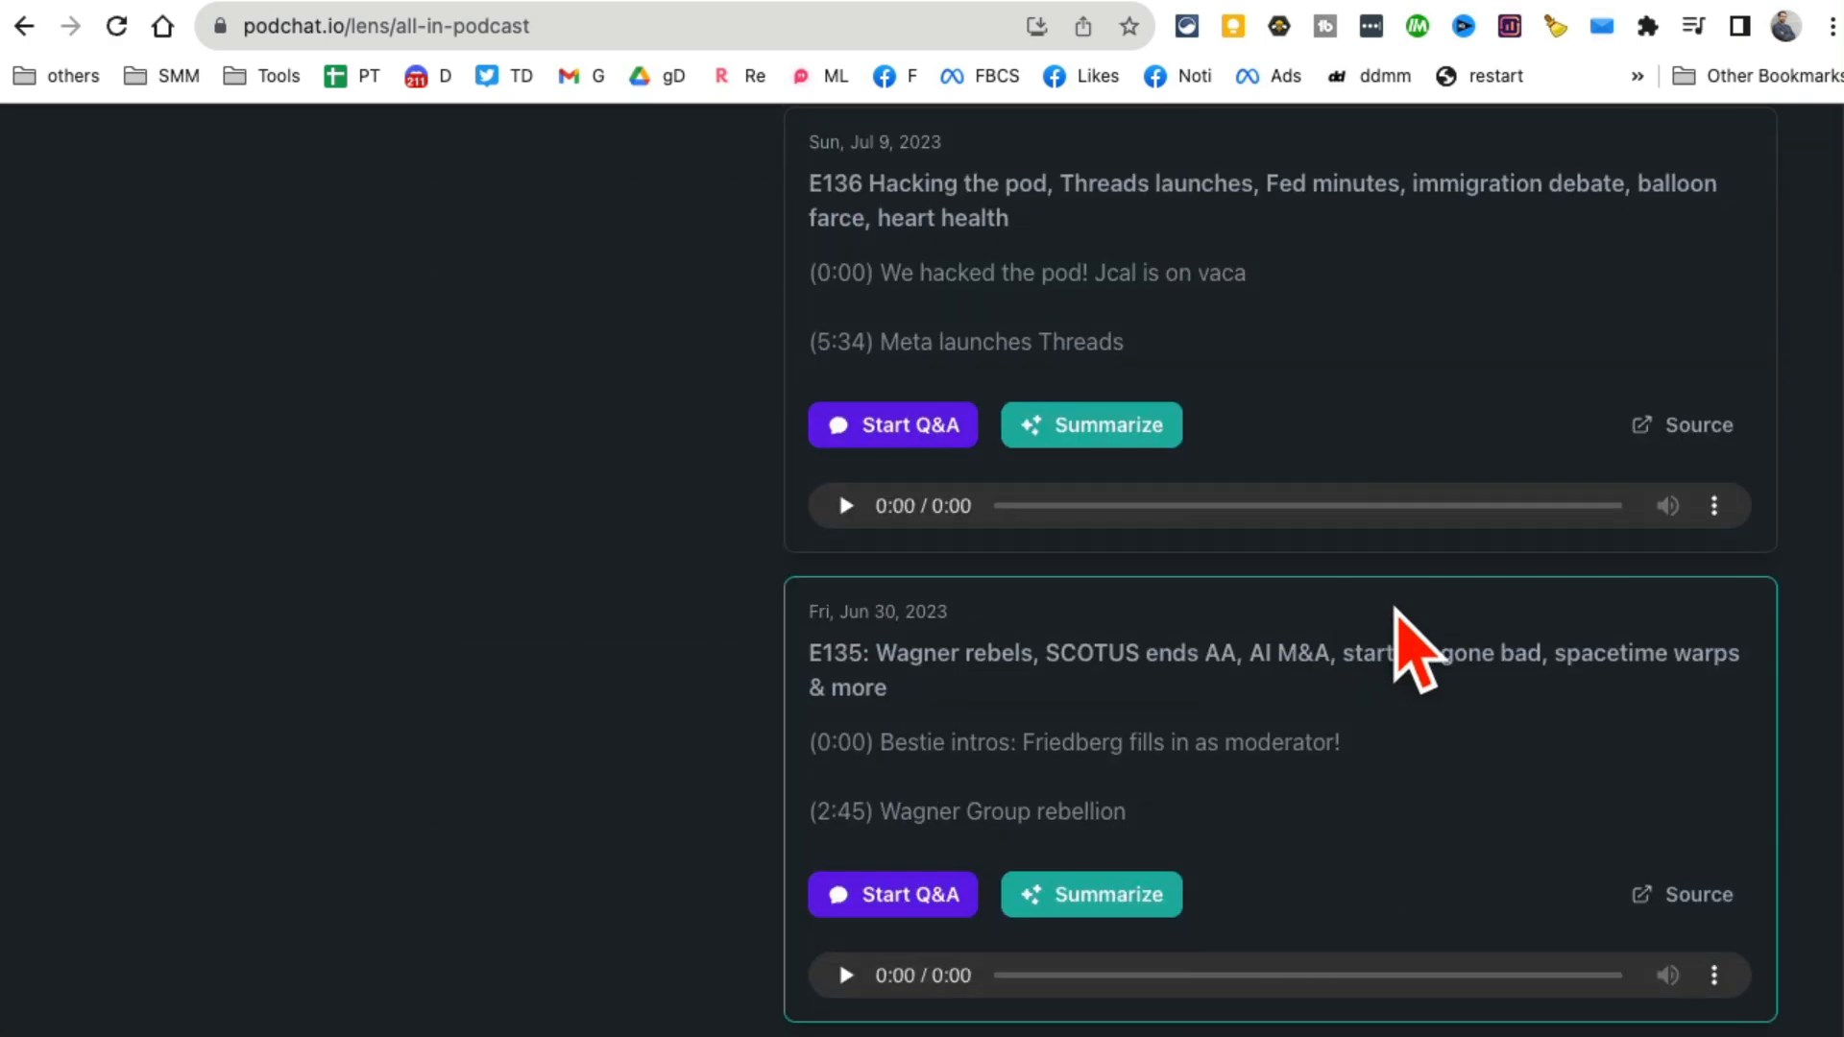
pyautogui.scroll(-3)
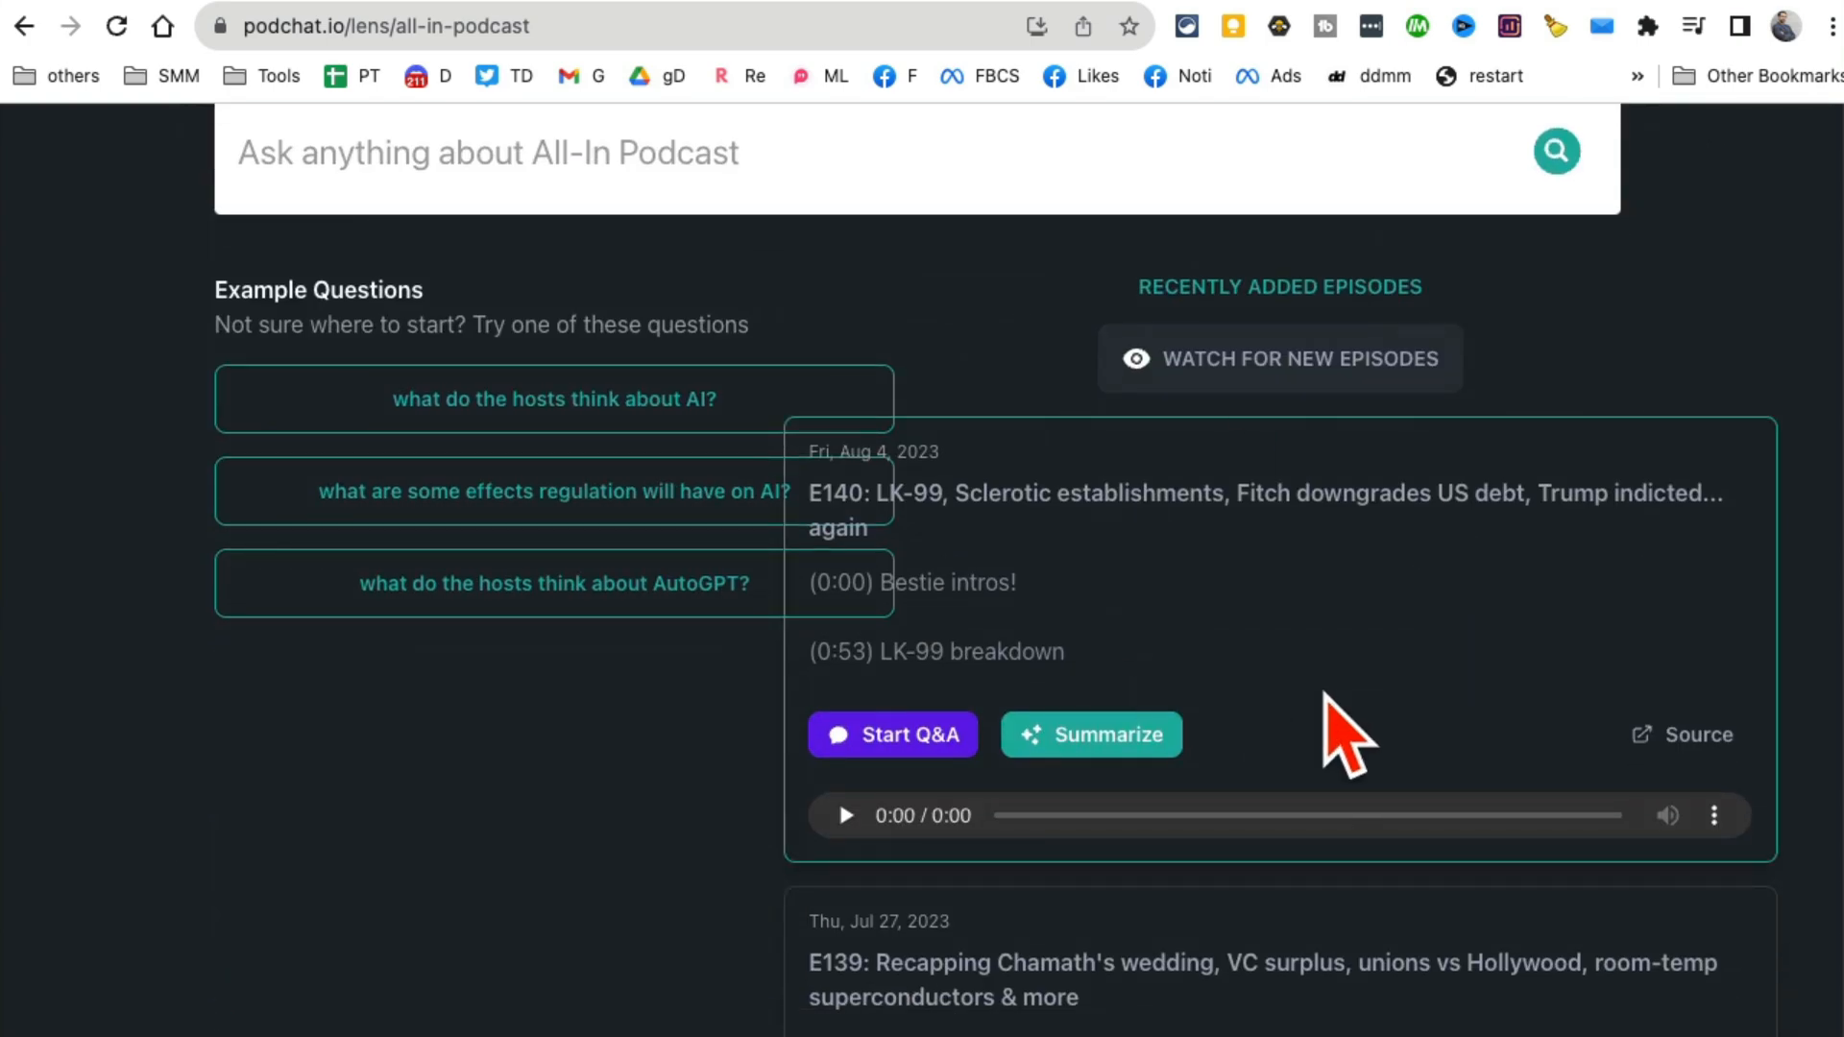
# Ask the example question 'what do the hosts think about AI?'.
pyautogui.click(553, 399)
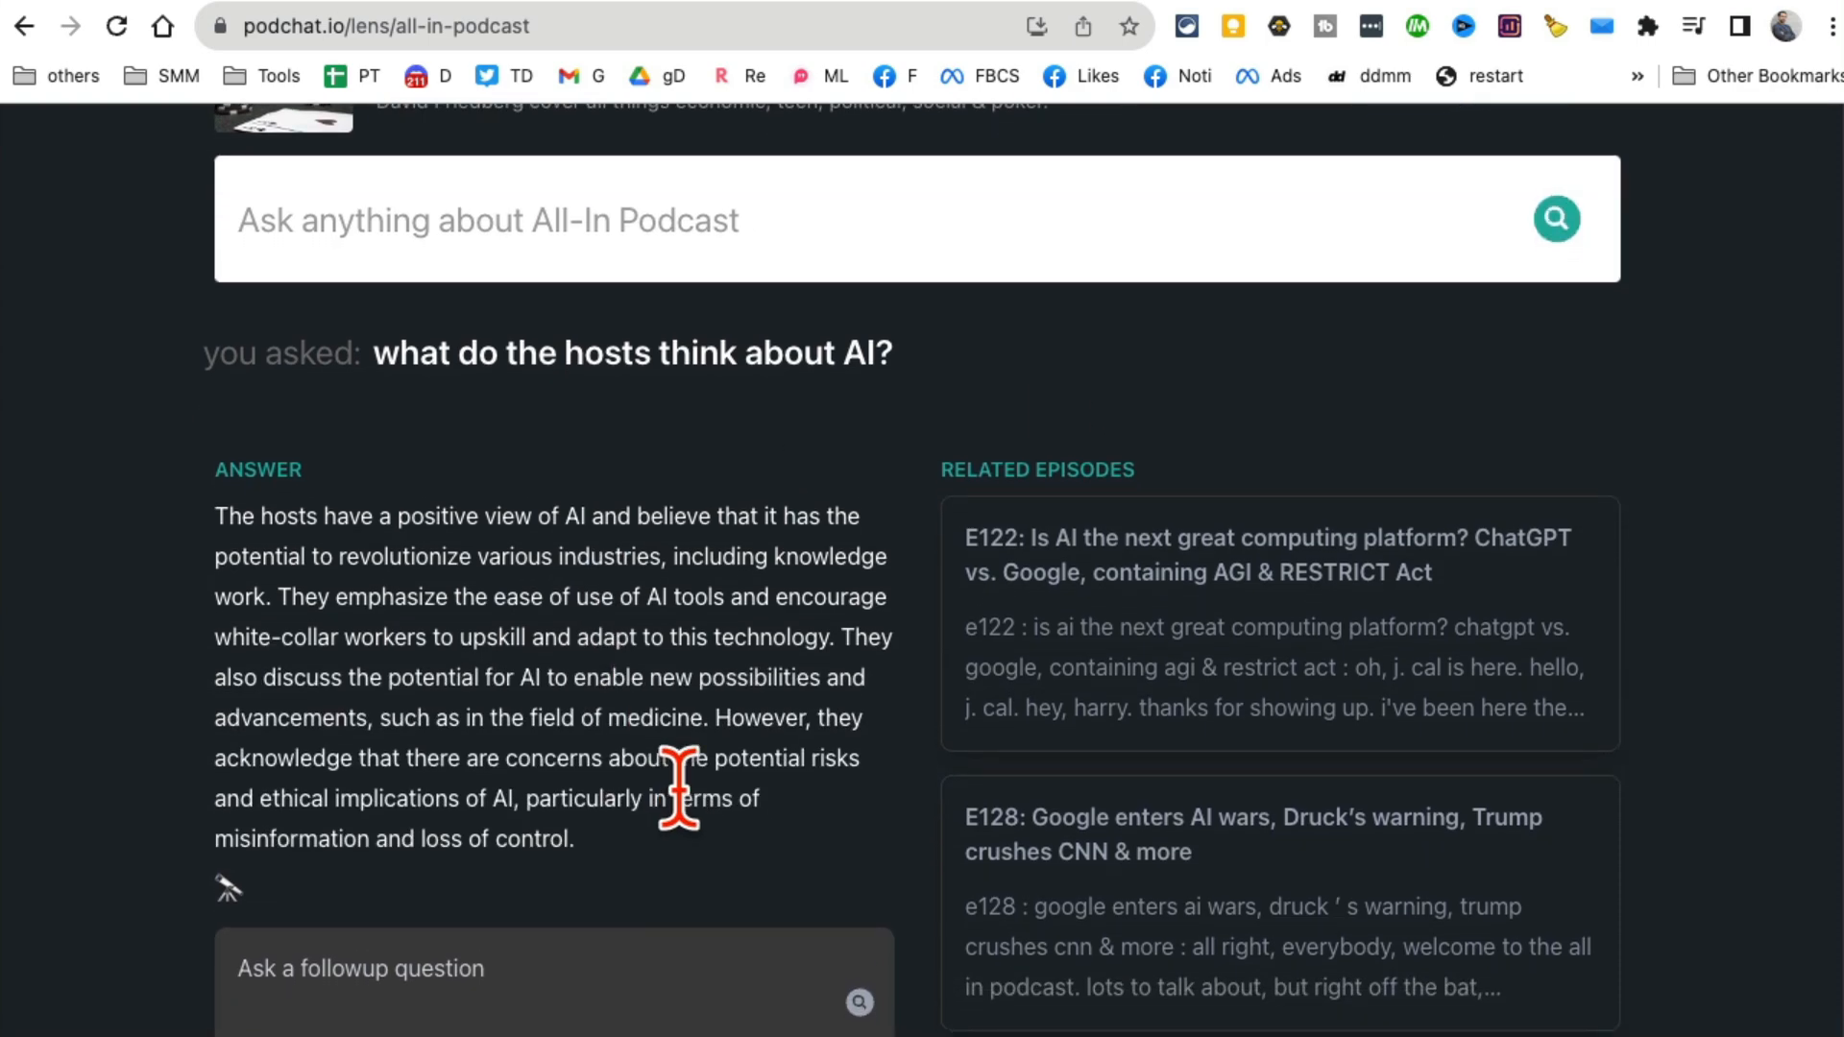
pyautogui.moveTo(1349, 772)
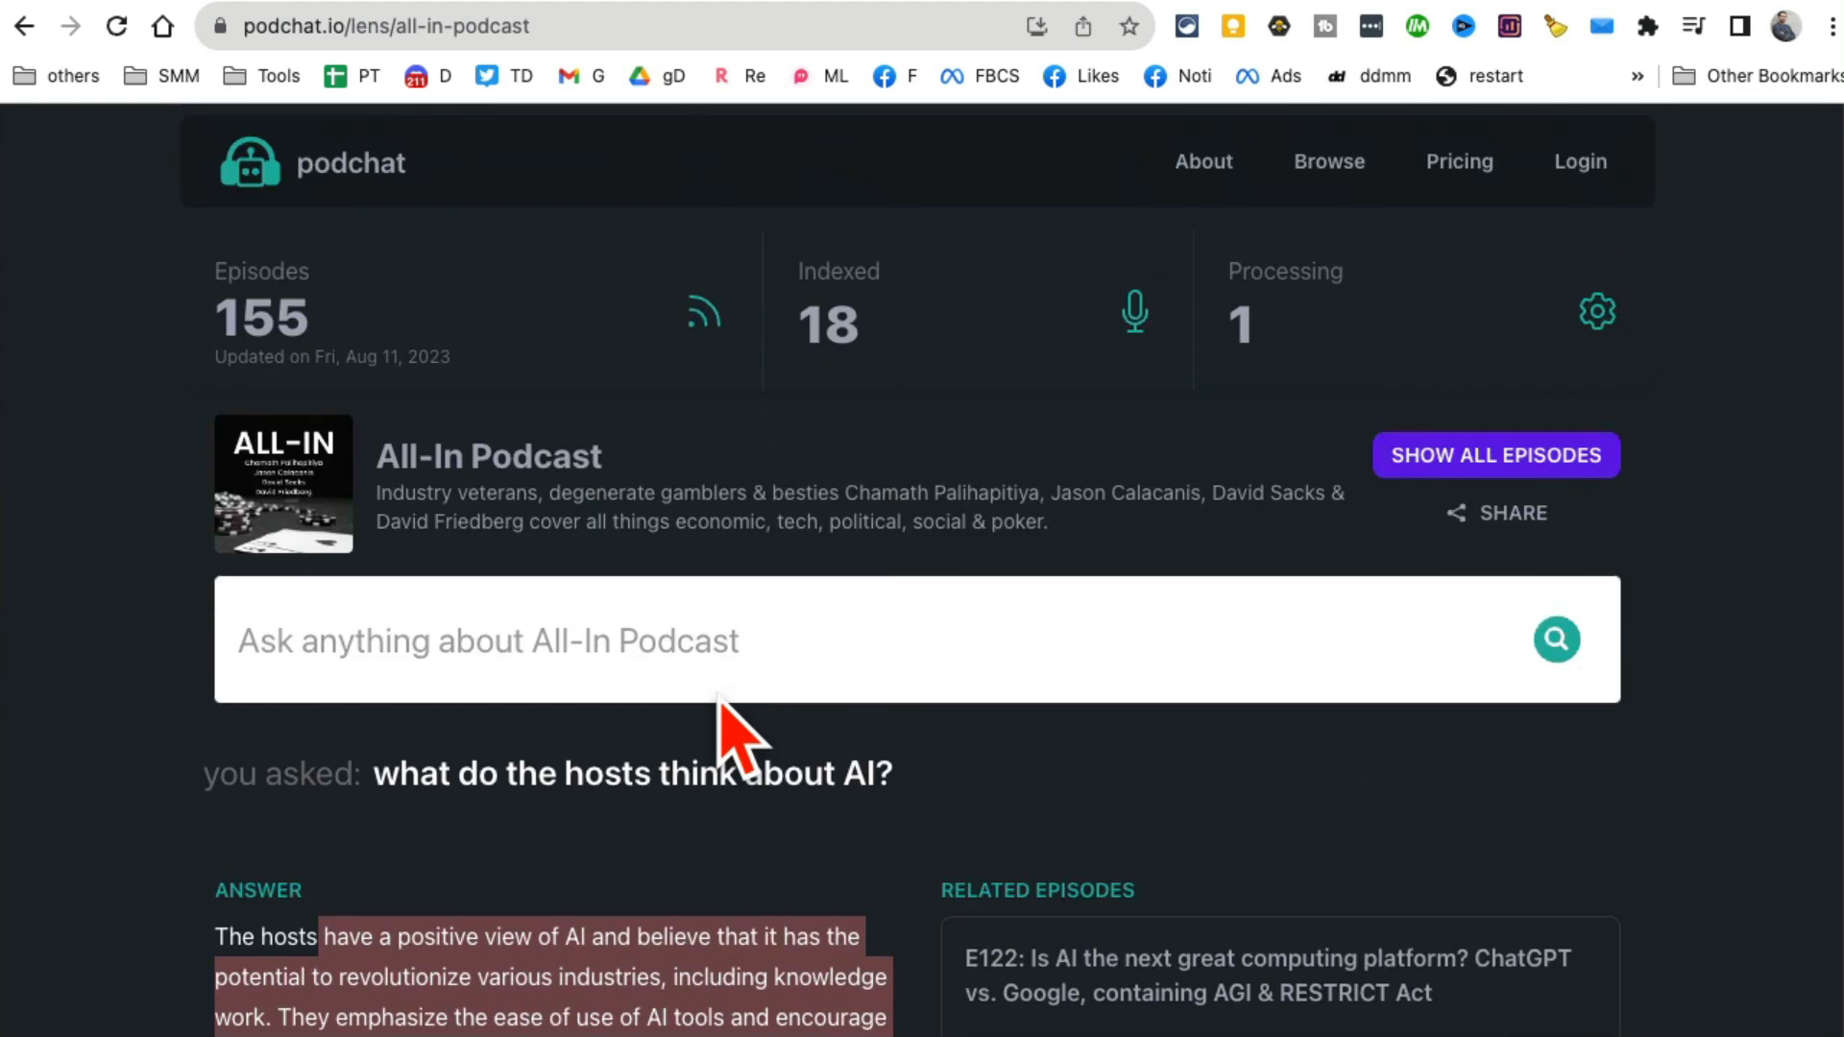
pyautogui.moveTo(482, 19)
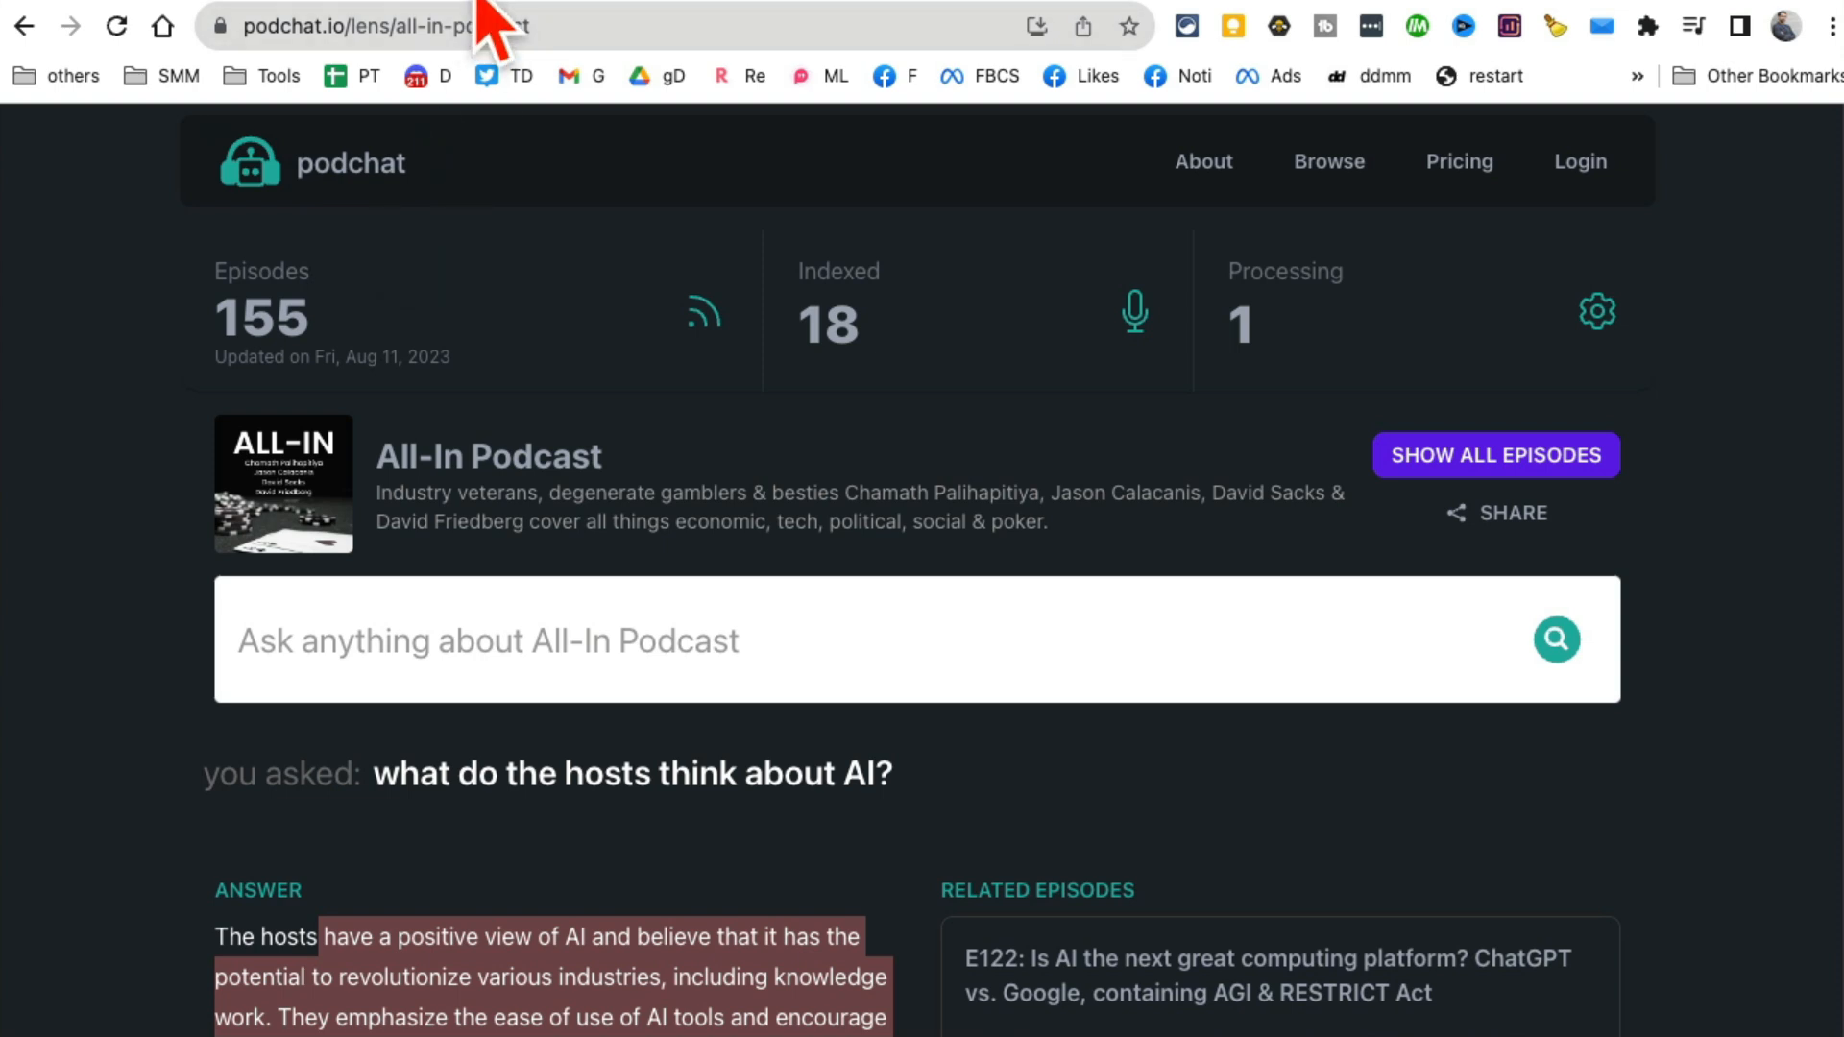
# Go to lightrail.ai/projects and name the new project 'local gym'.
pyautogui.write('lightrail.ai/projects')
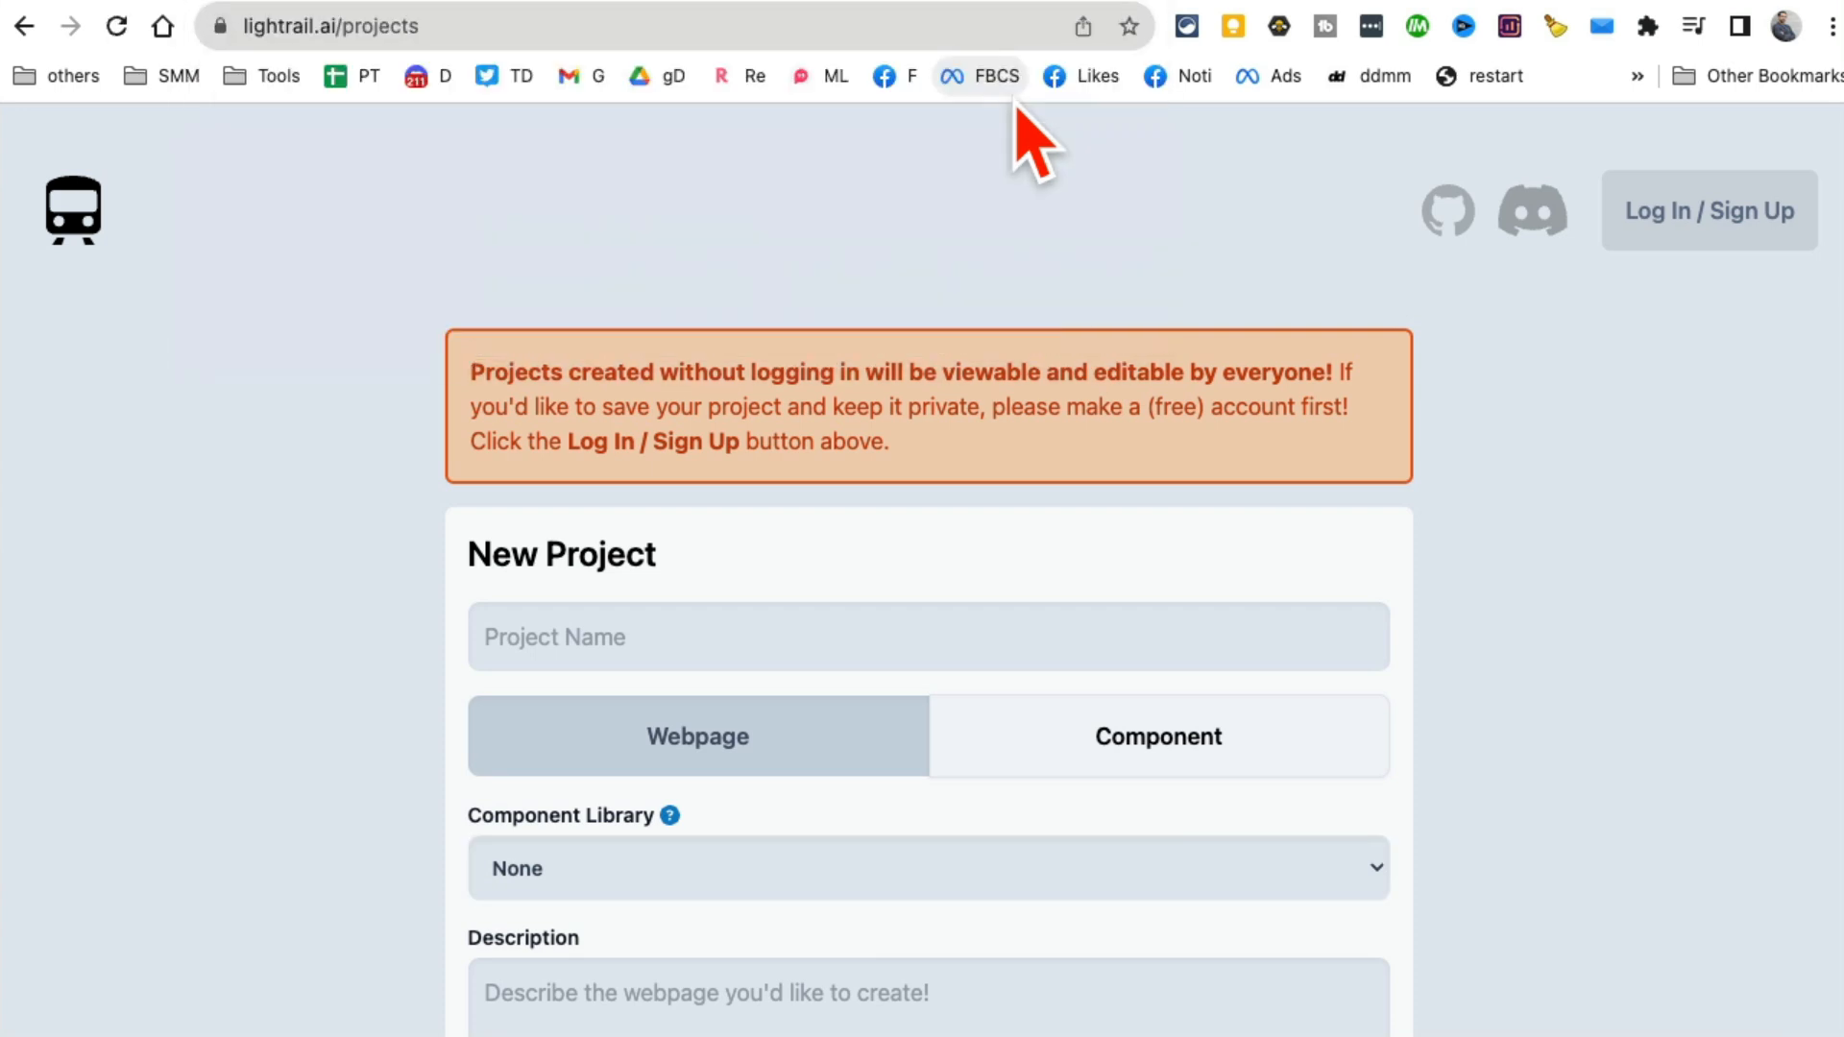
pyautogui.moveTo(1278, 541)
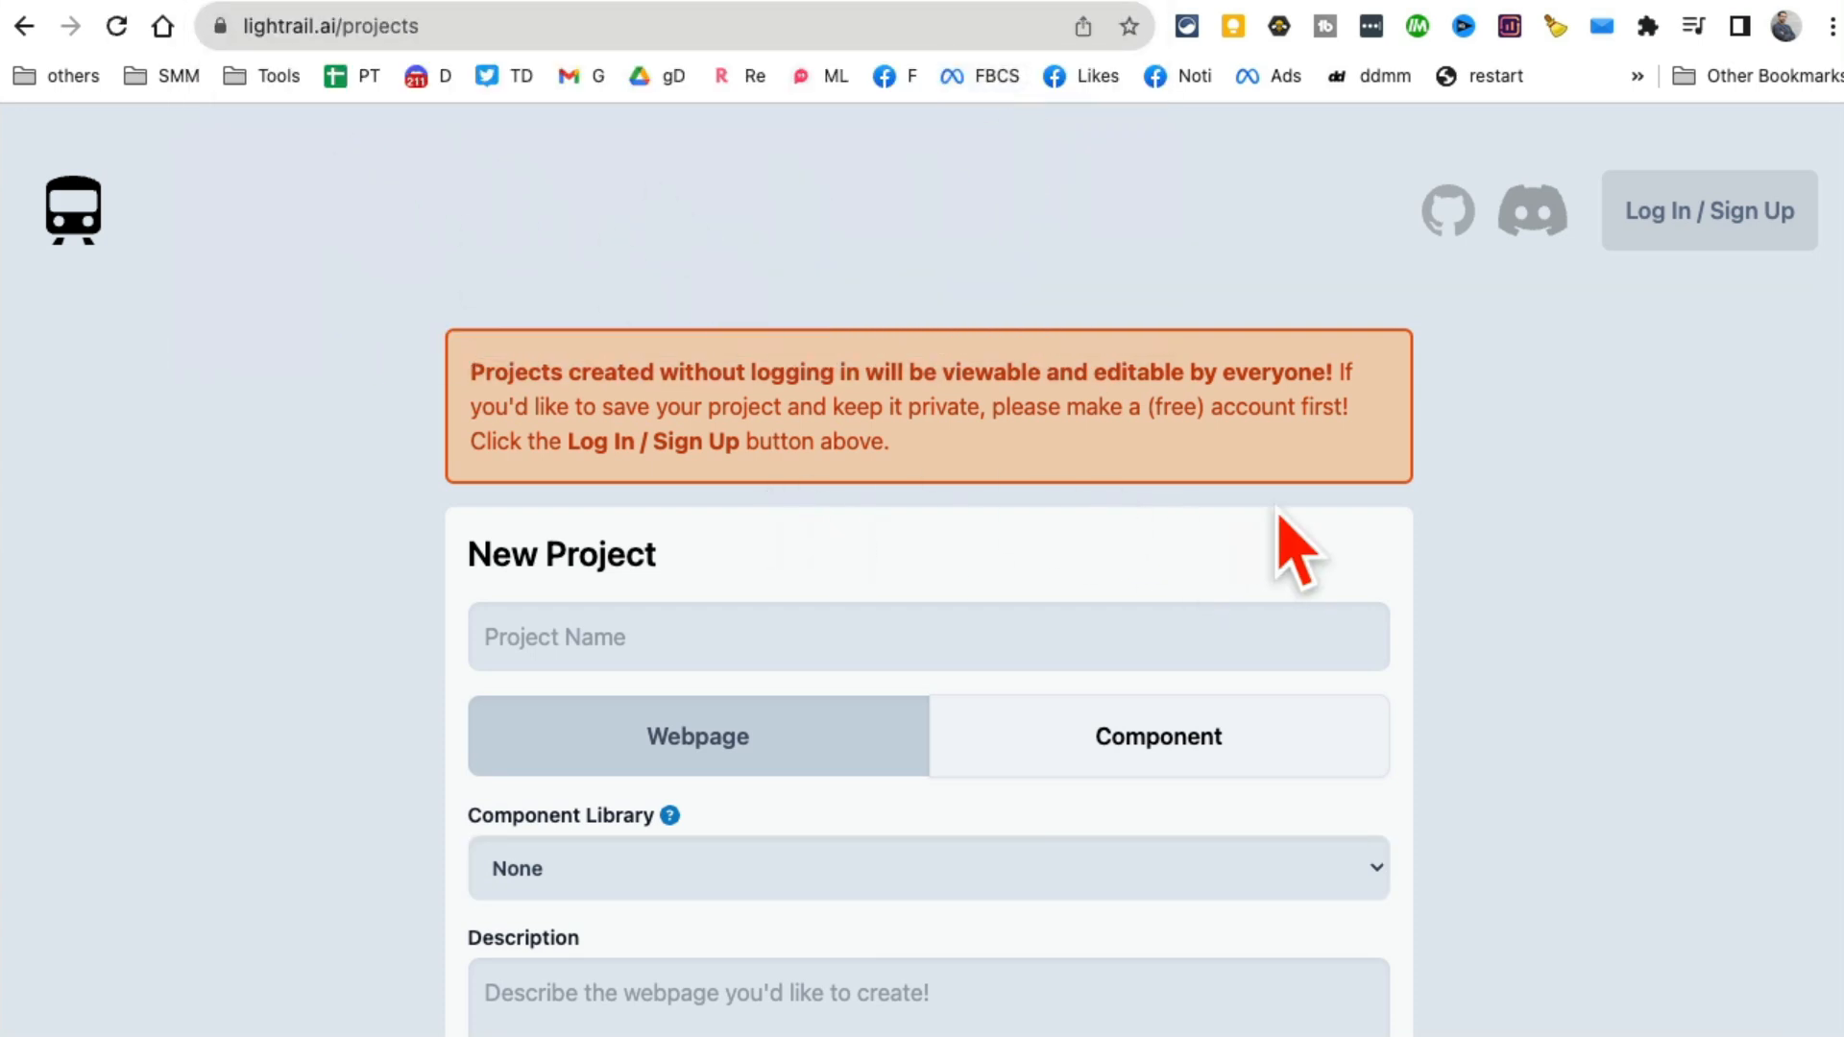
pyautogui.scroll(-3)
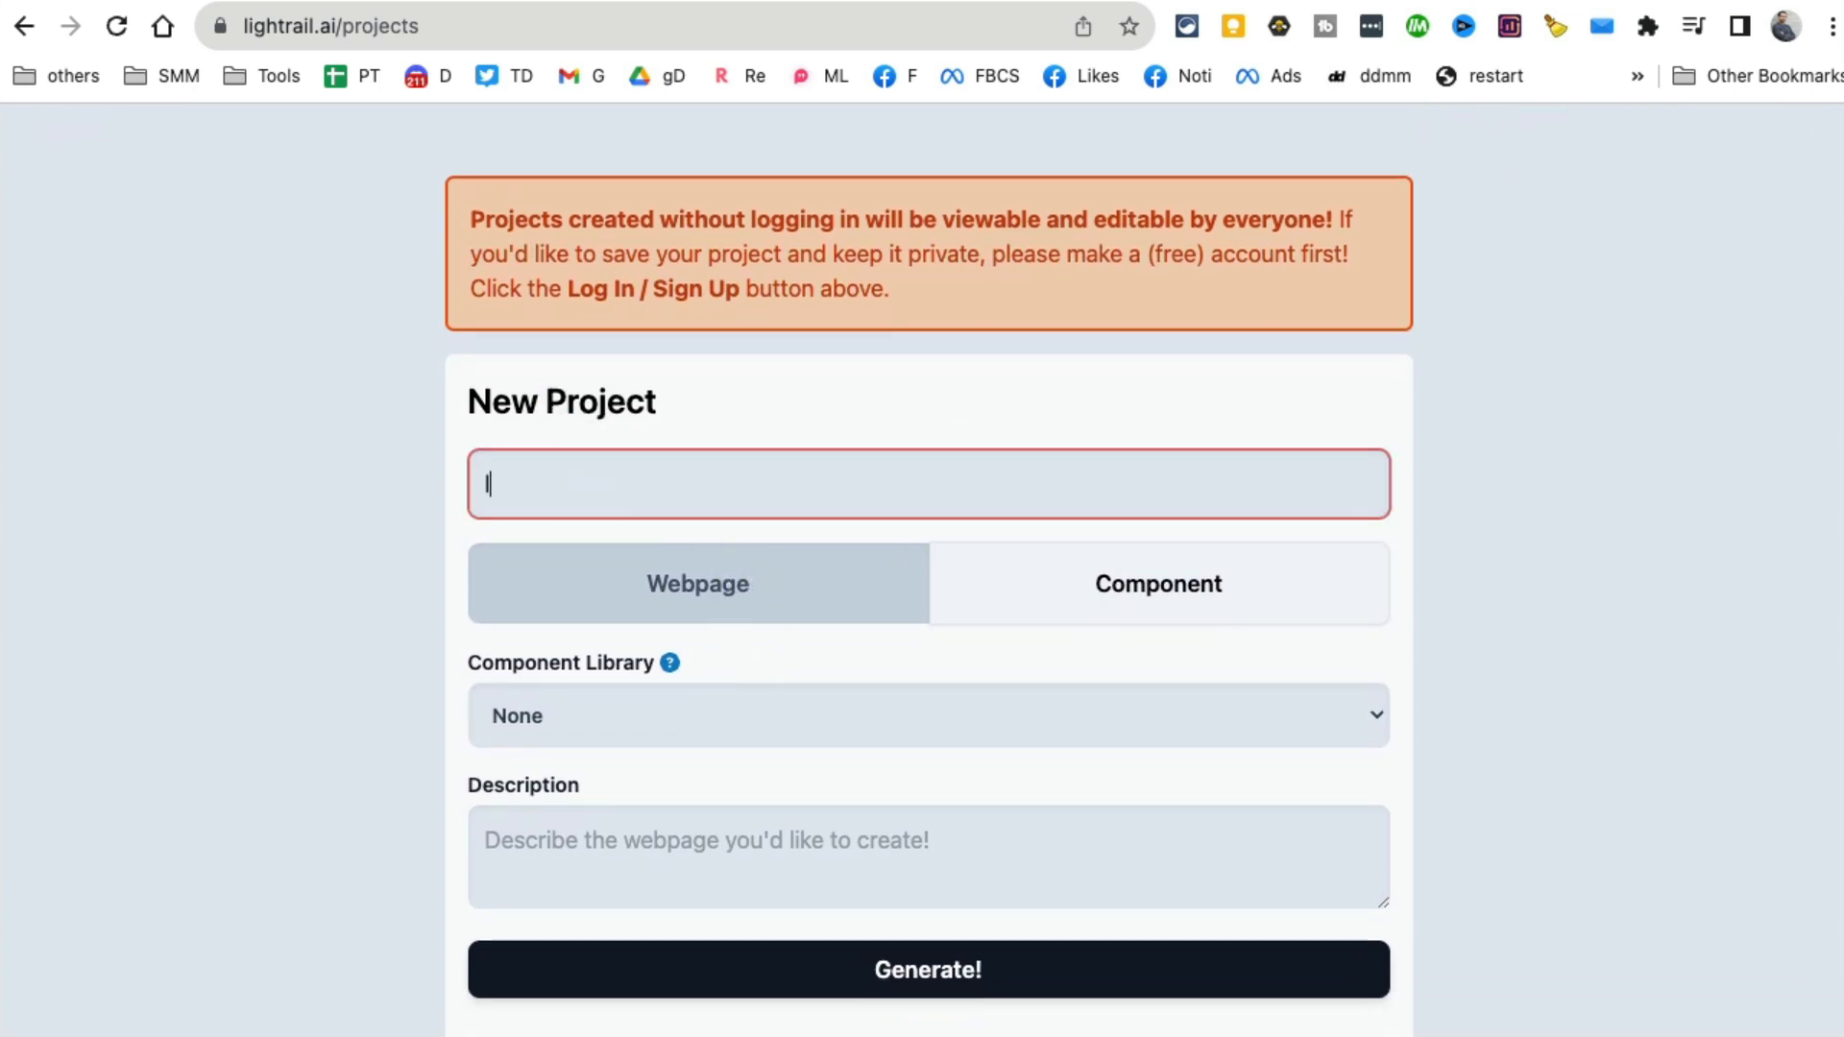
pyautogui.write('local g')
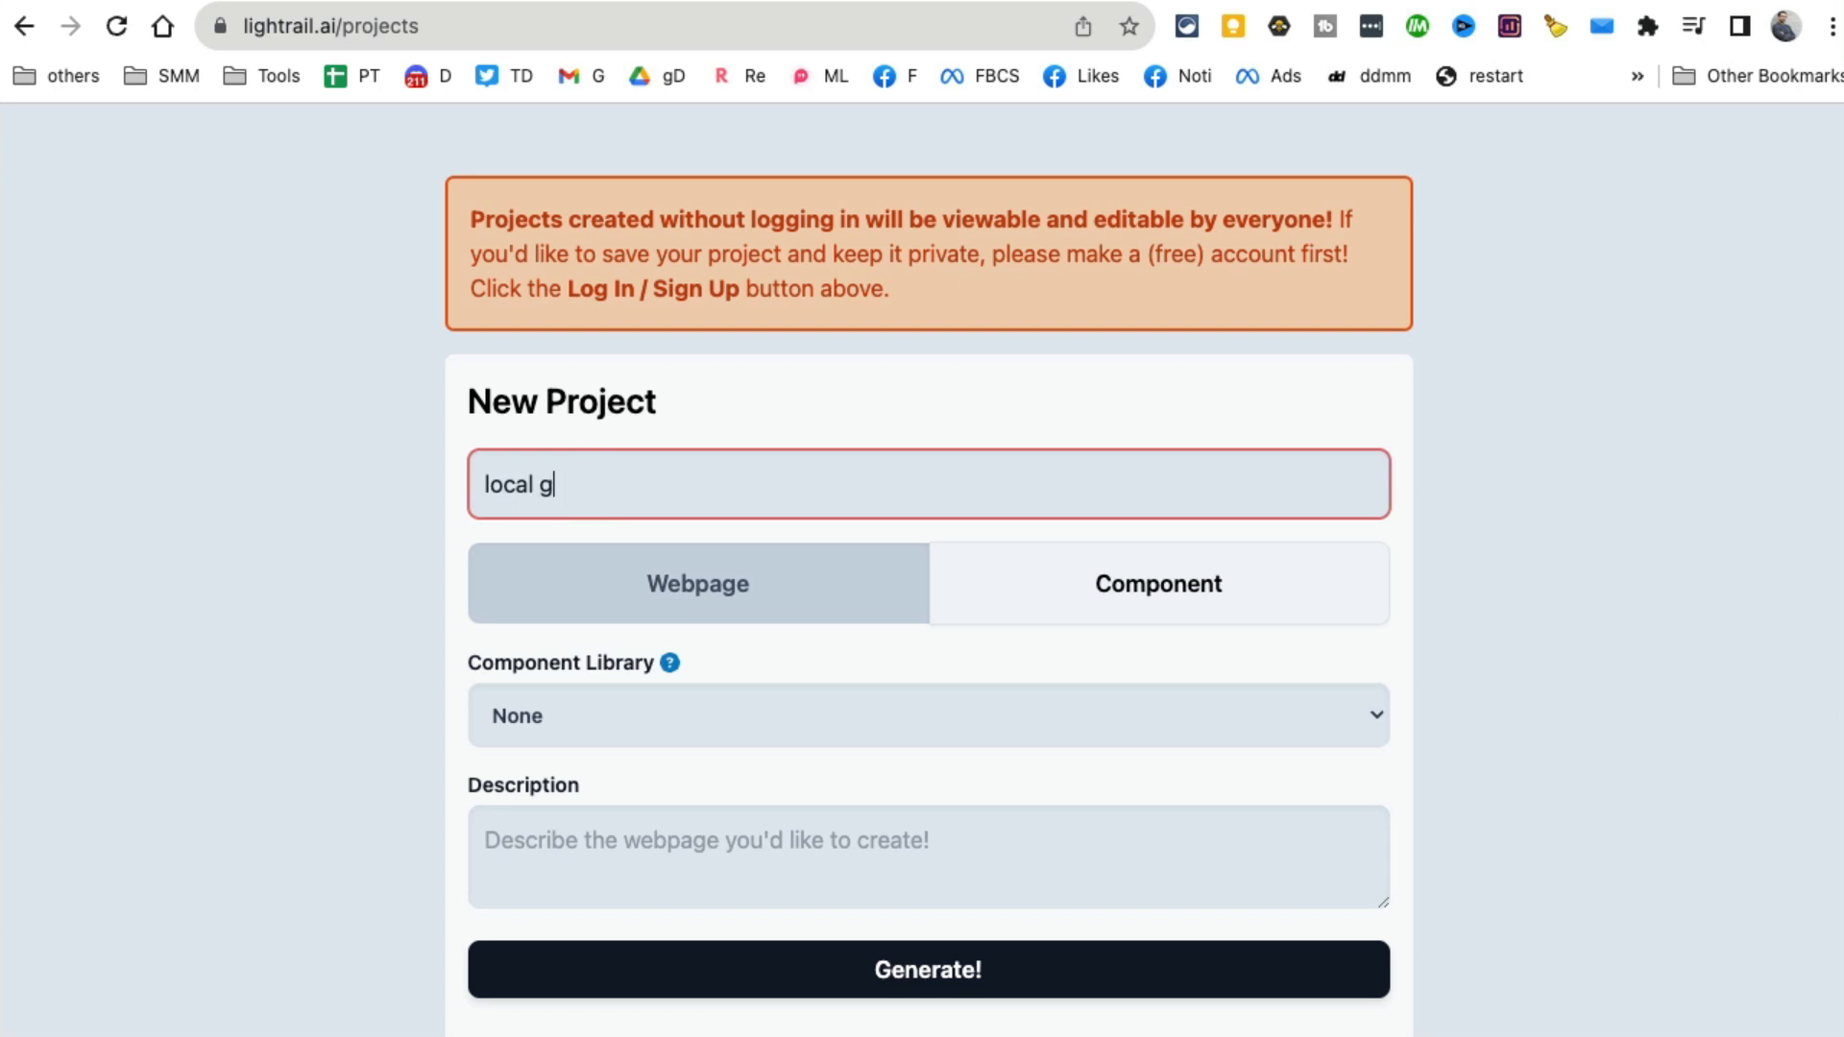
pyautogui.write('ym')
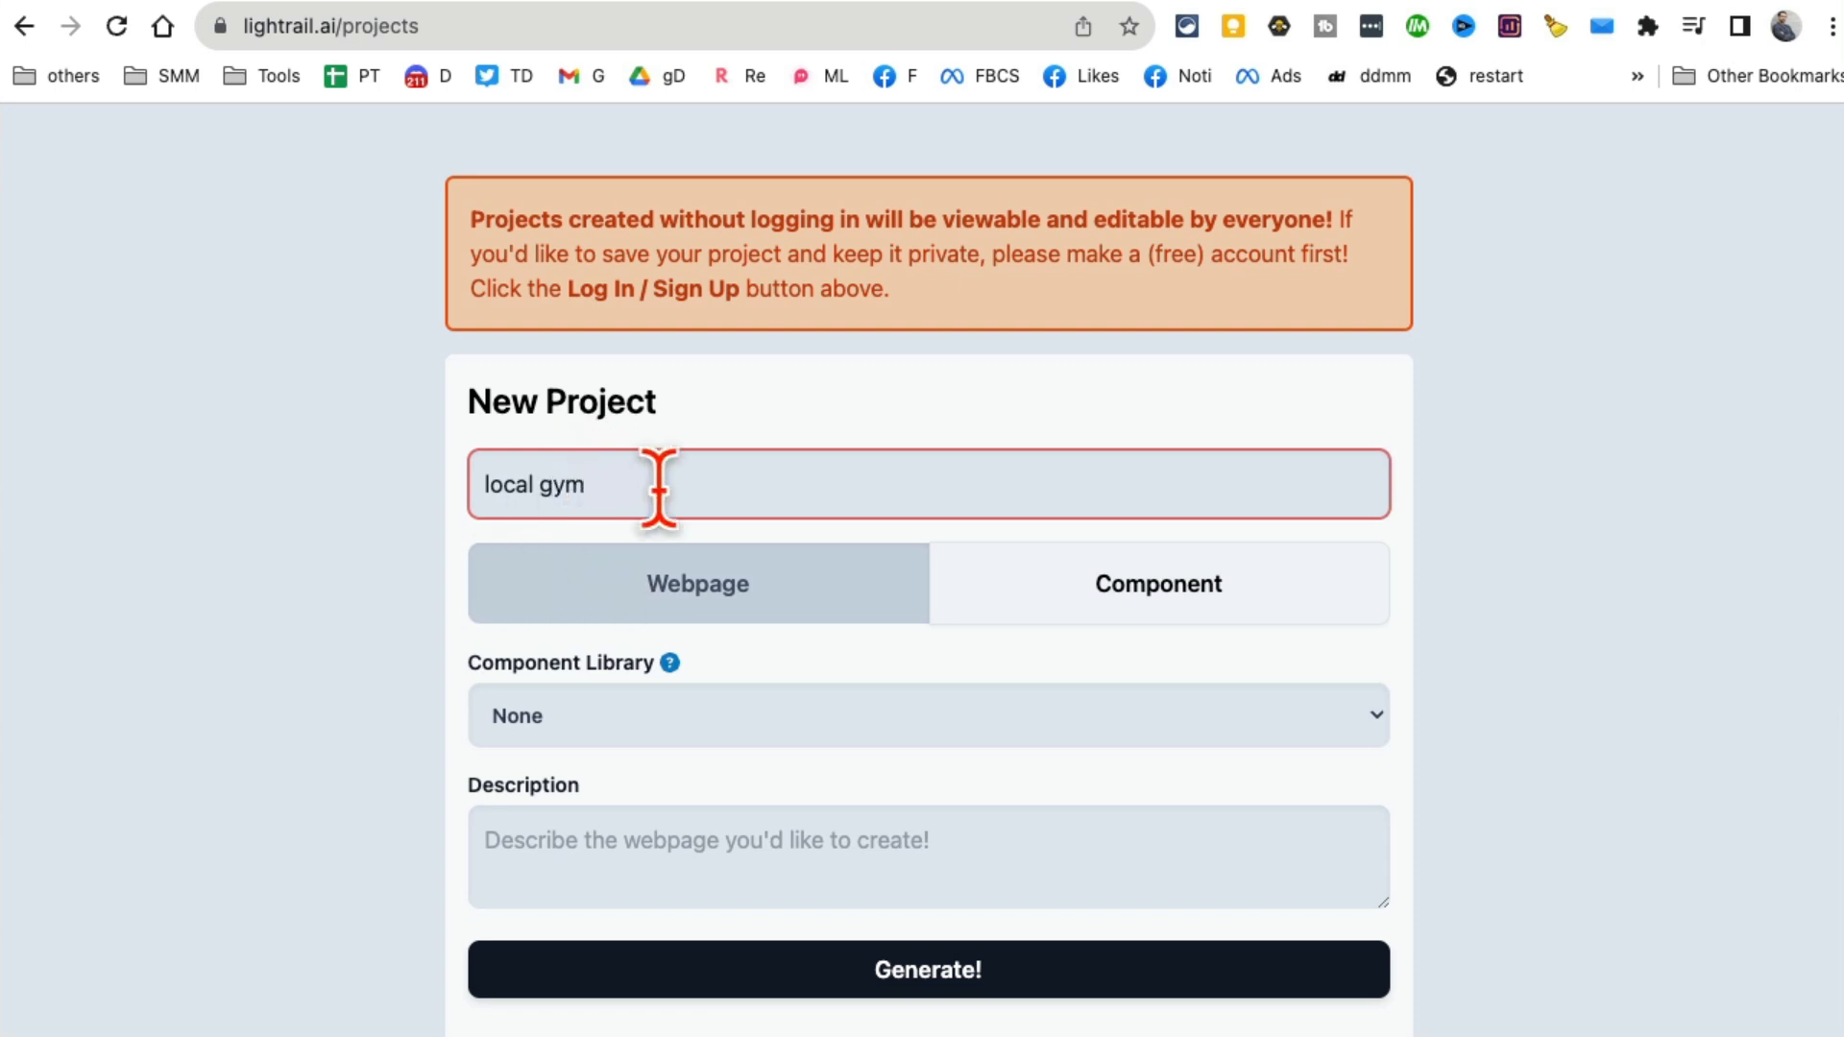
pyautogui.moveTo(775, 722)
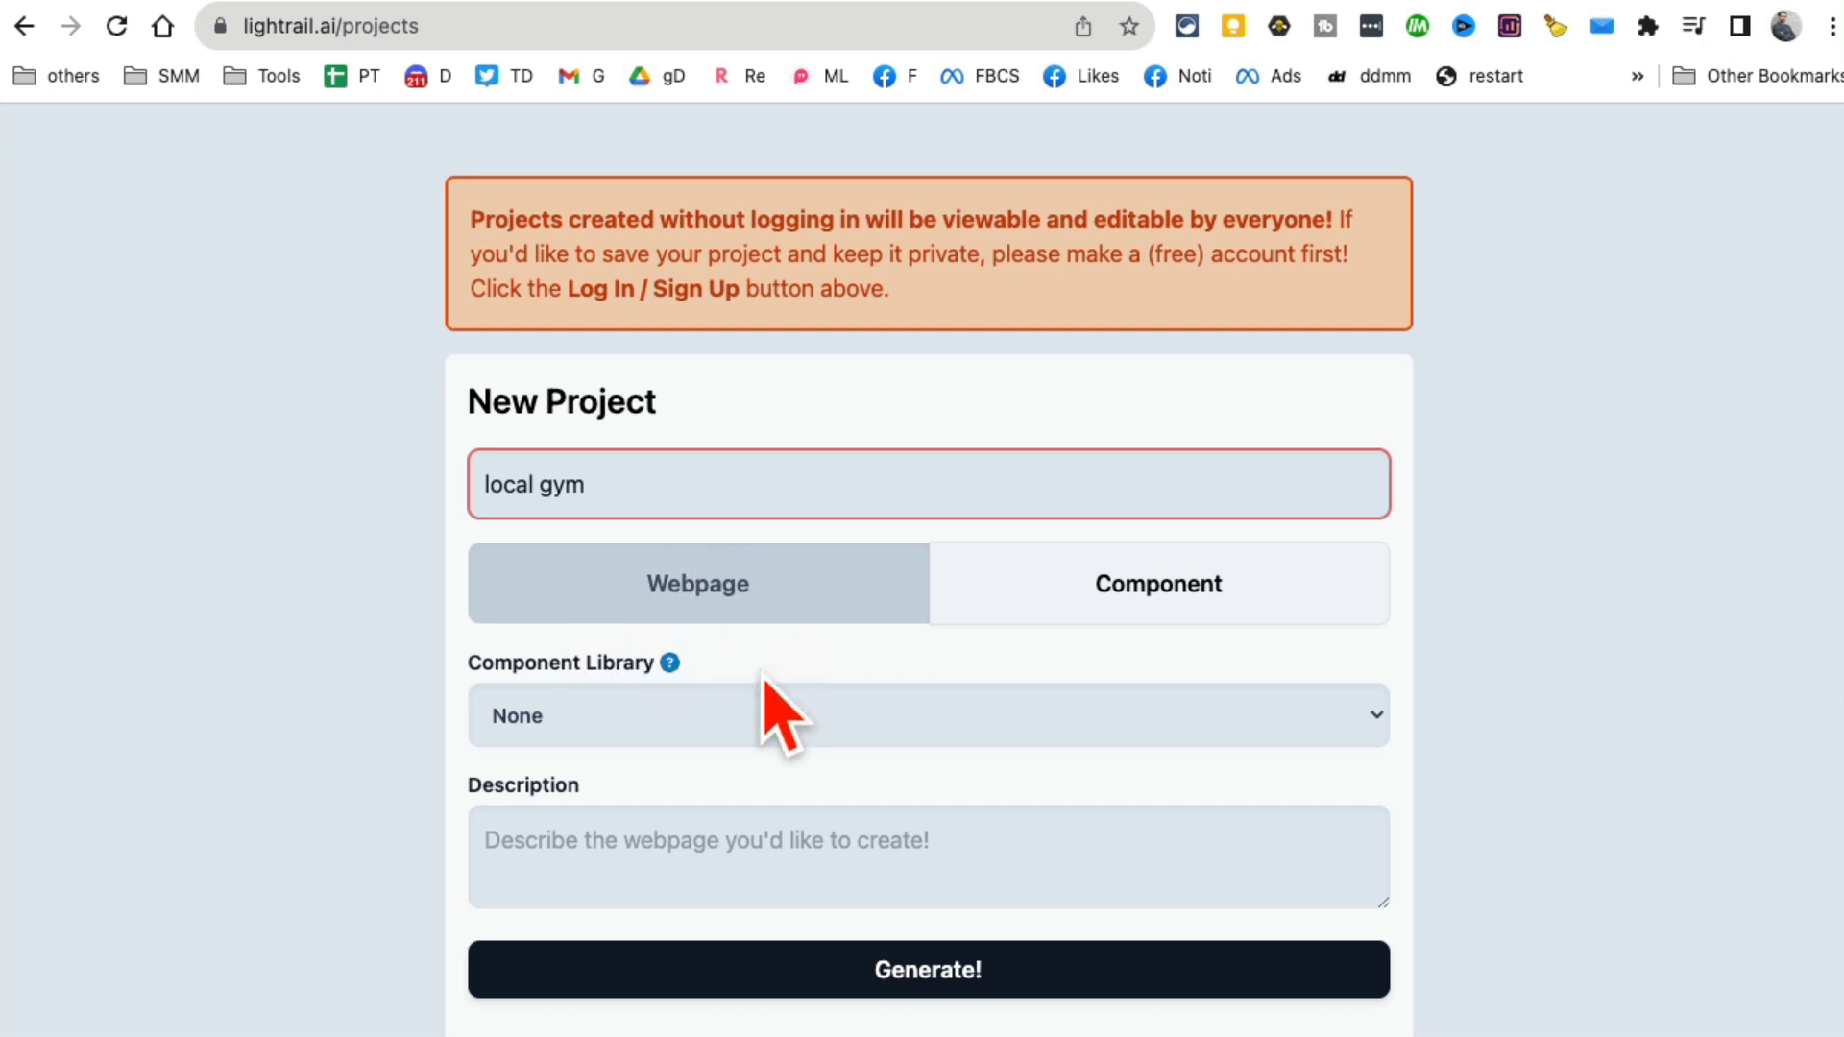
# Choose the Landing Page library, describe a gym for workouts and crossfit, and generate.
pyautogui.click(924, 711)
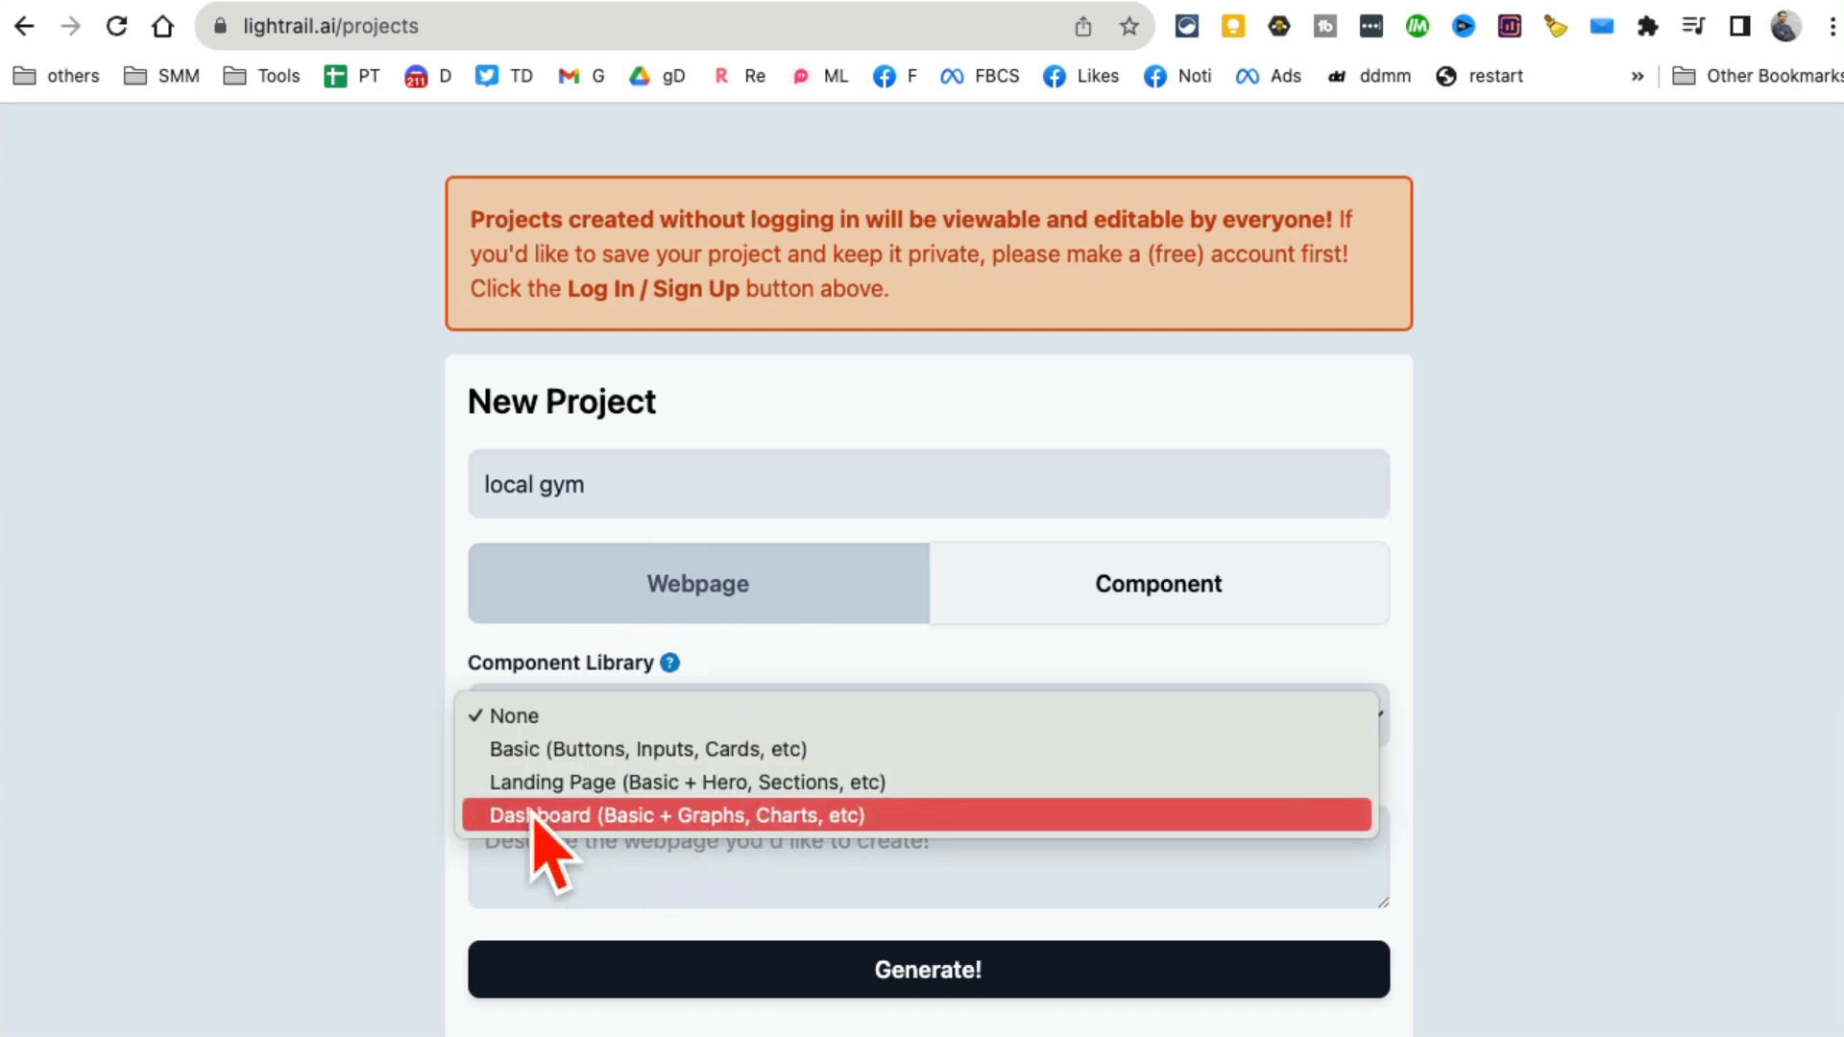
pyautogui.click(689, 783)
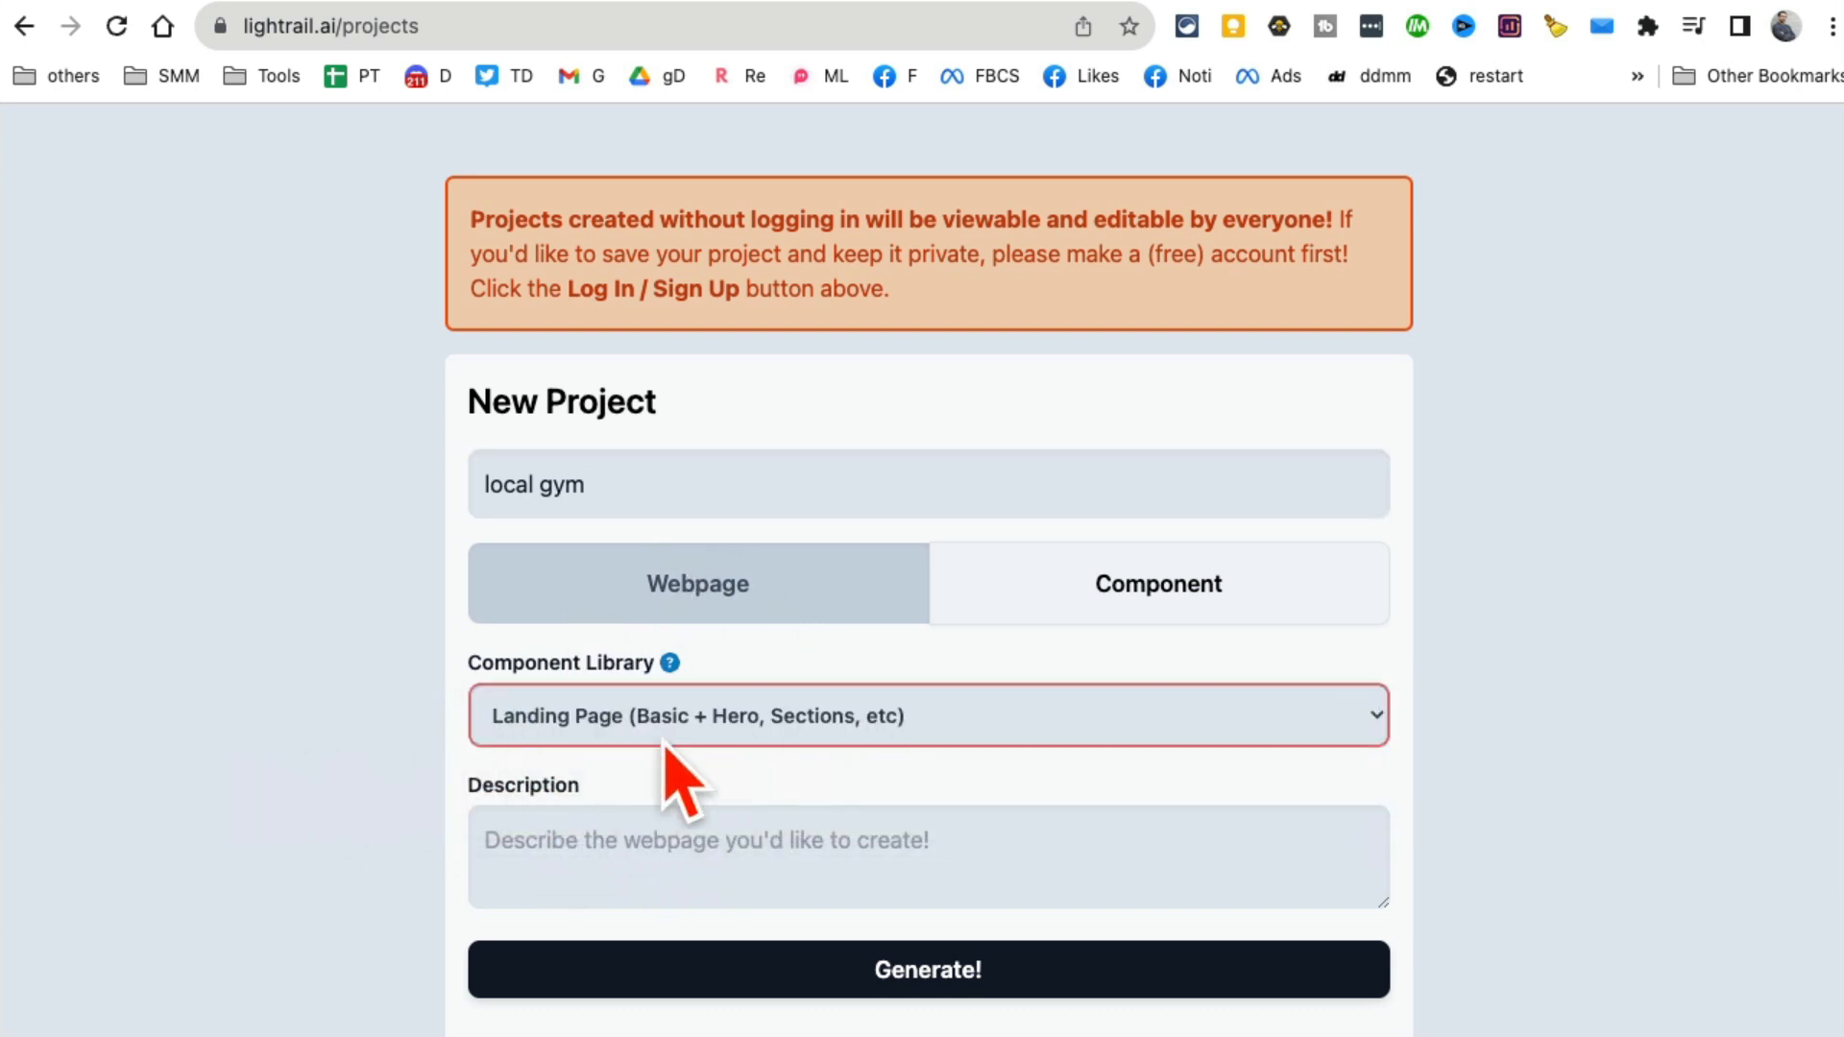
pyautogui.click(926, 856)
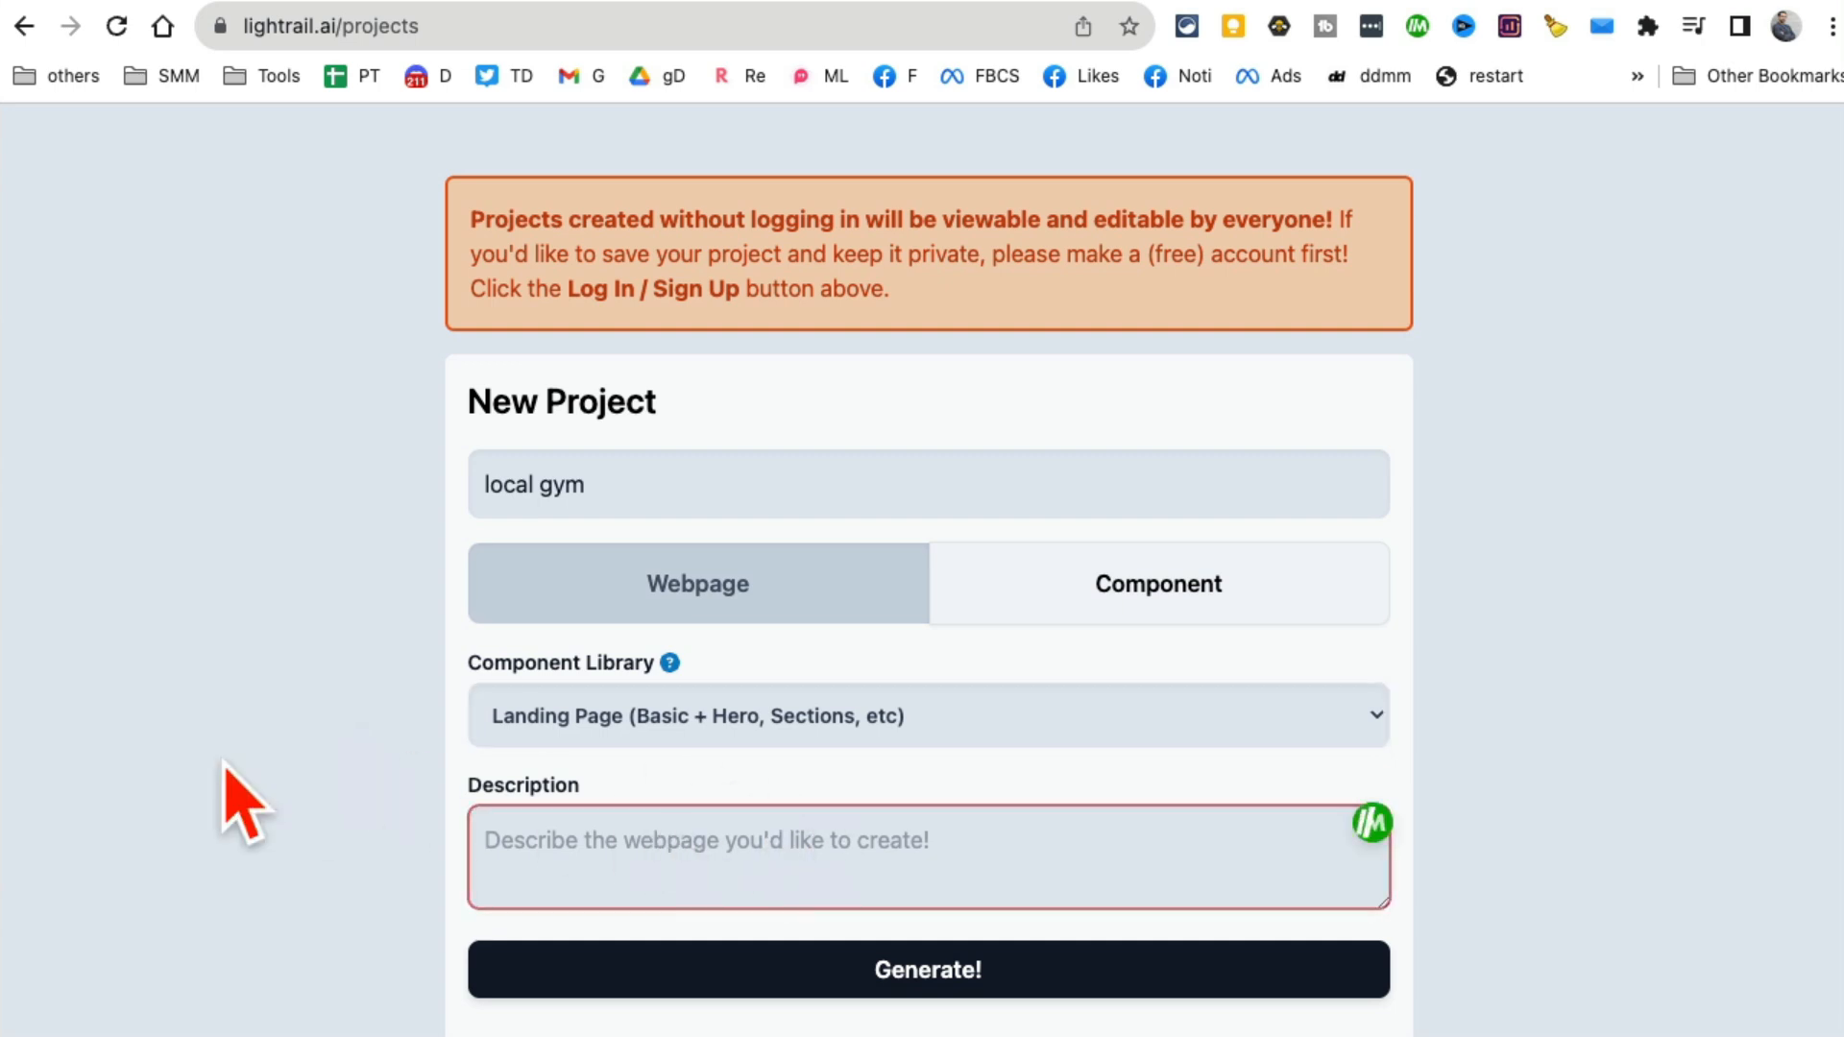
pyautogui.write('a local gy')
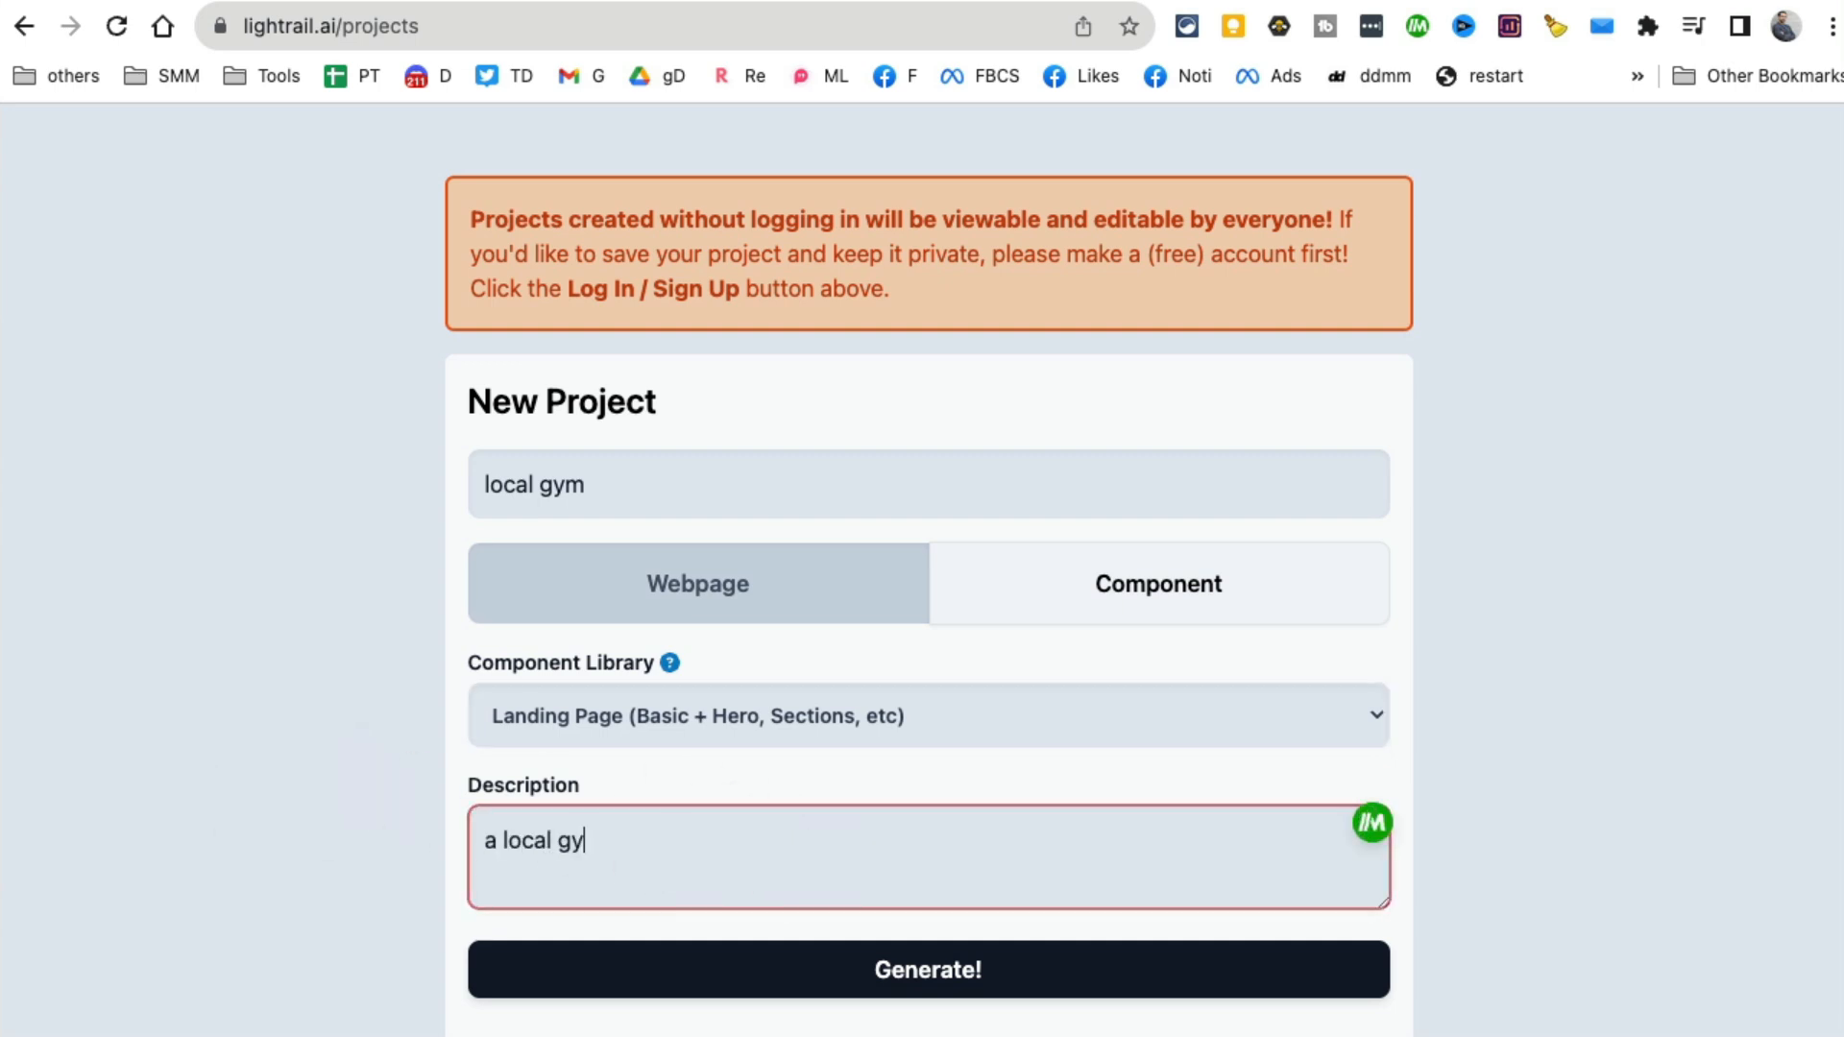
pyautogui.write('m where p')
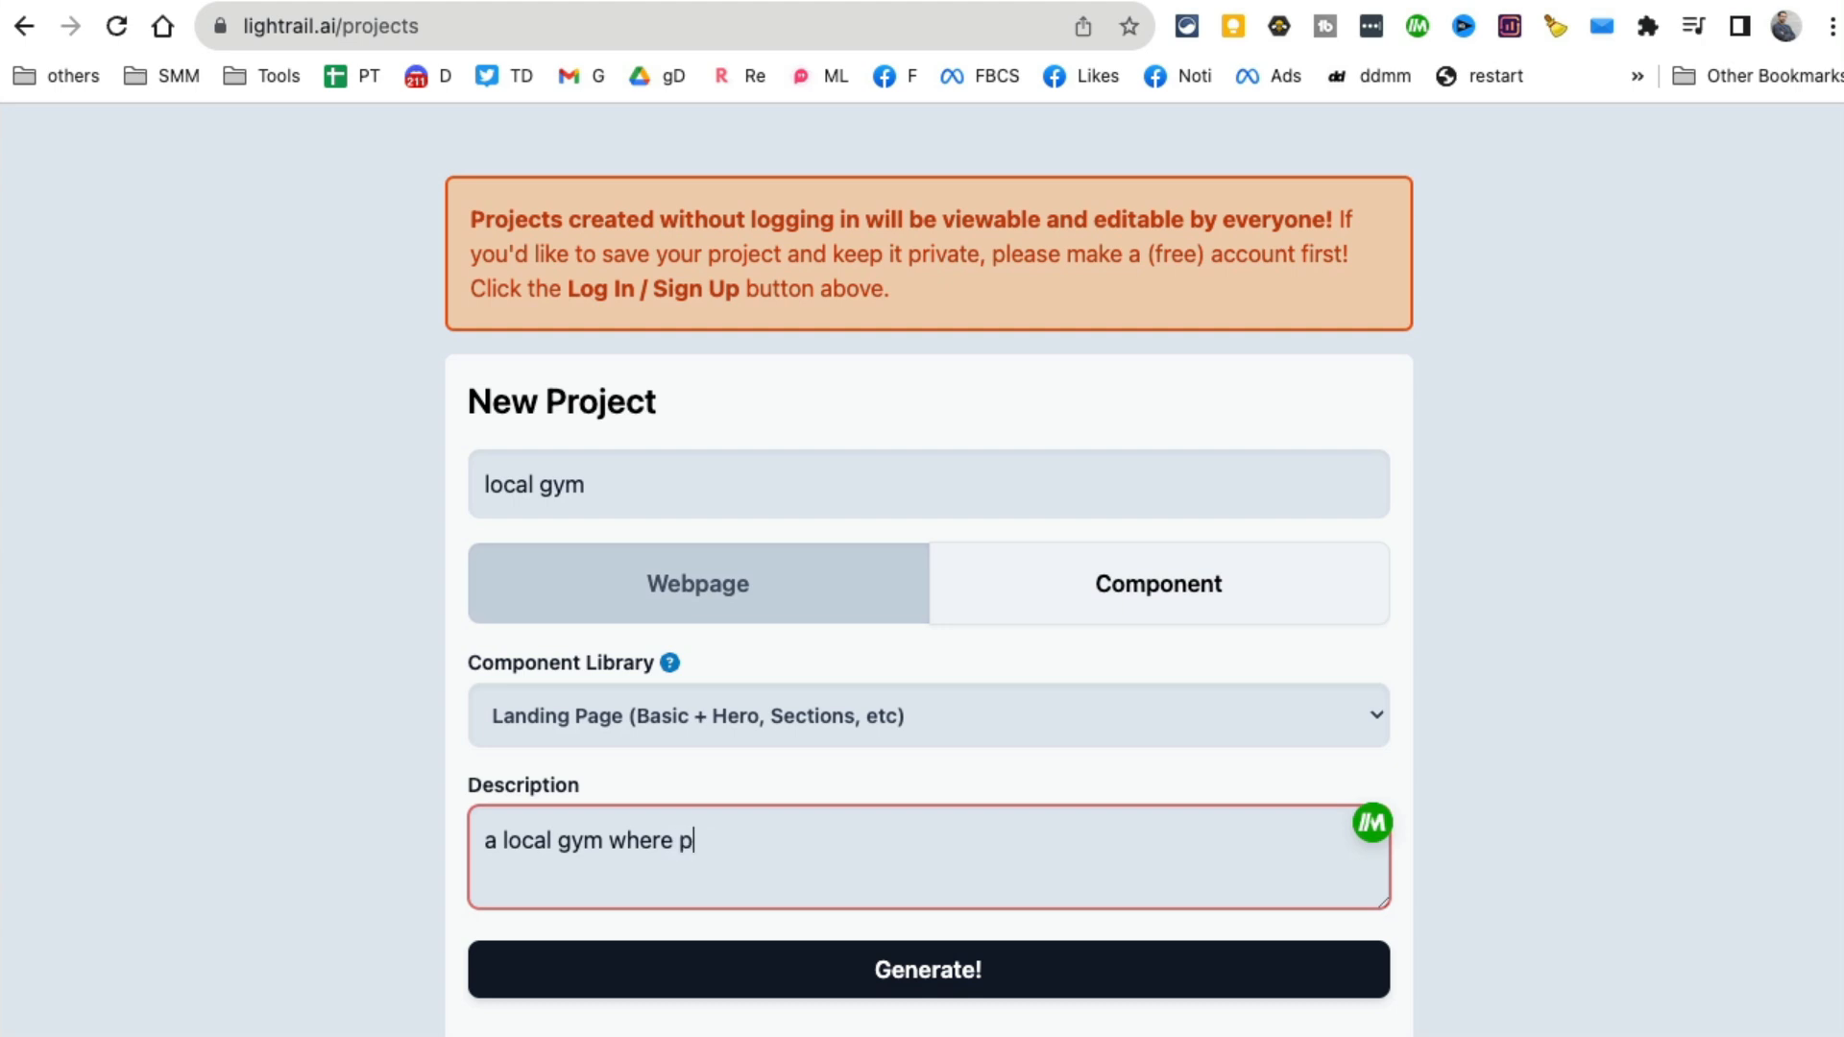
pyautogui.write('eople can workout a')
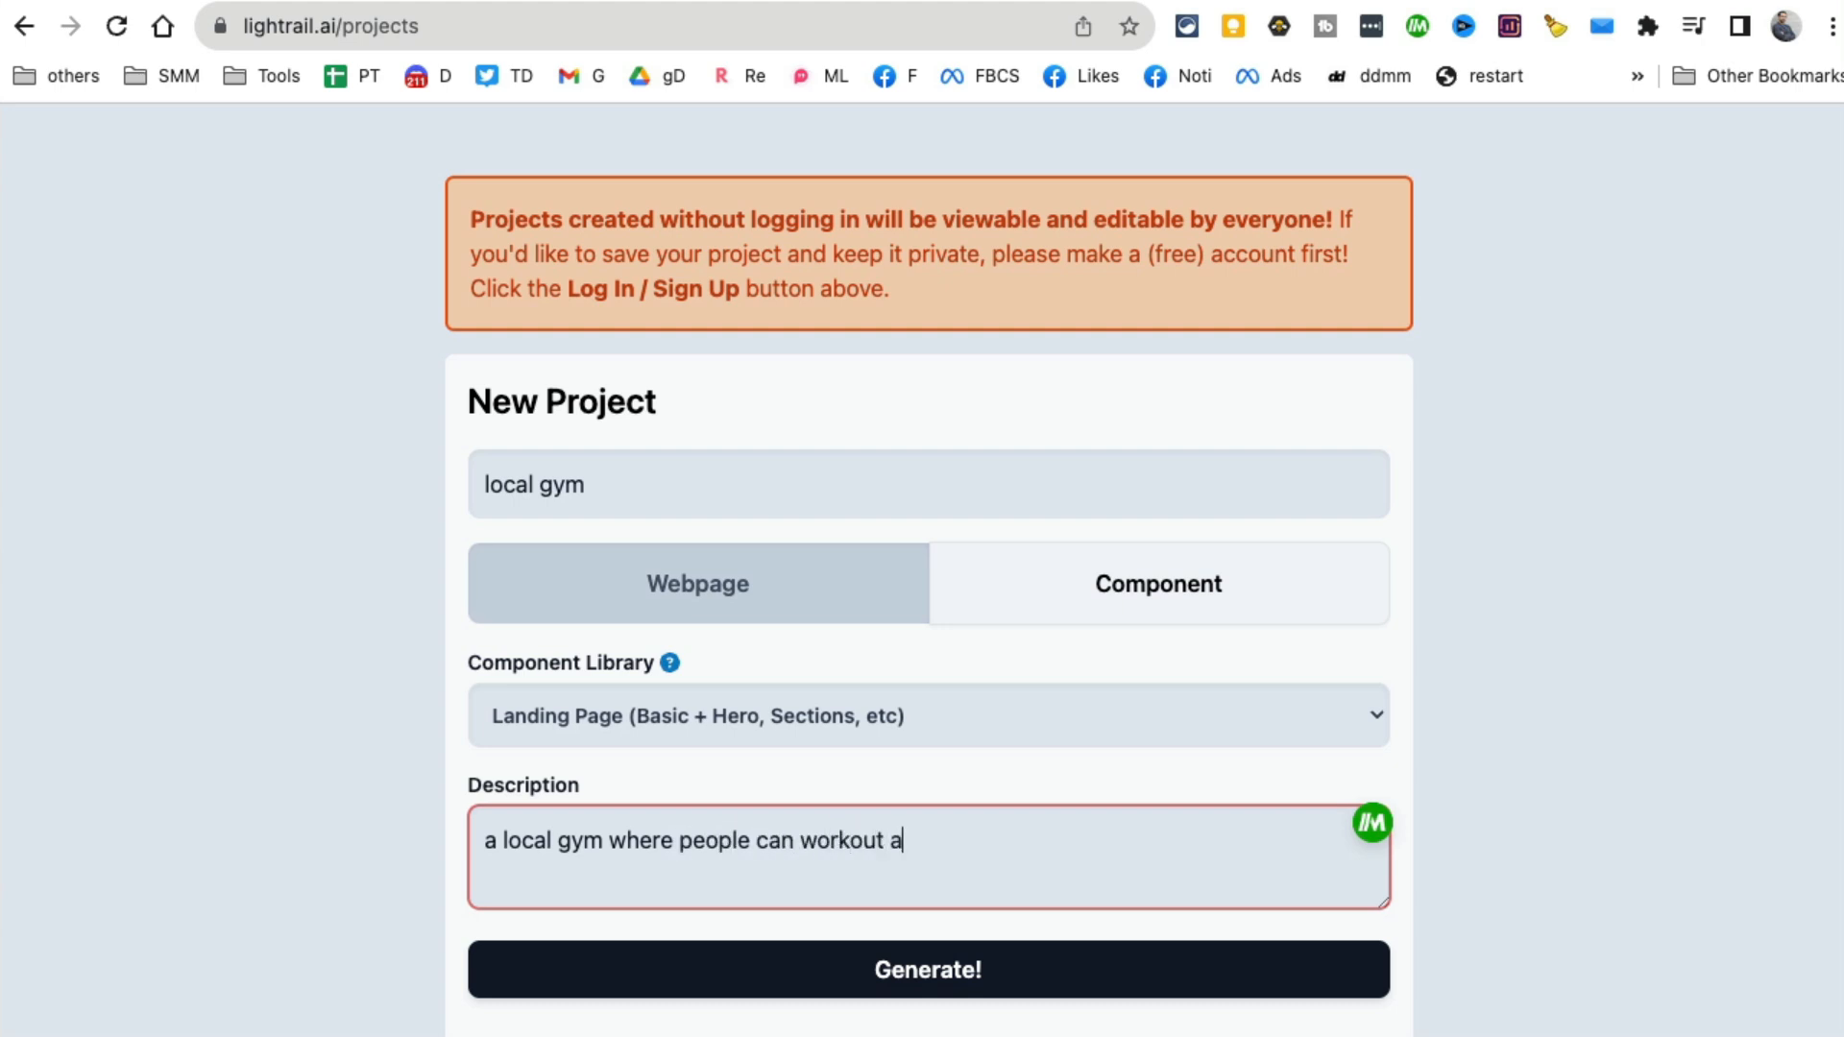
pyautogui.write('nd do crossfit')
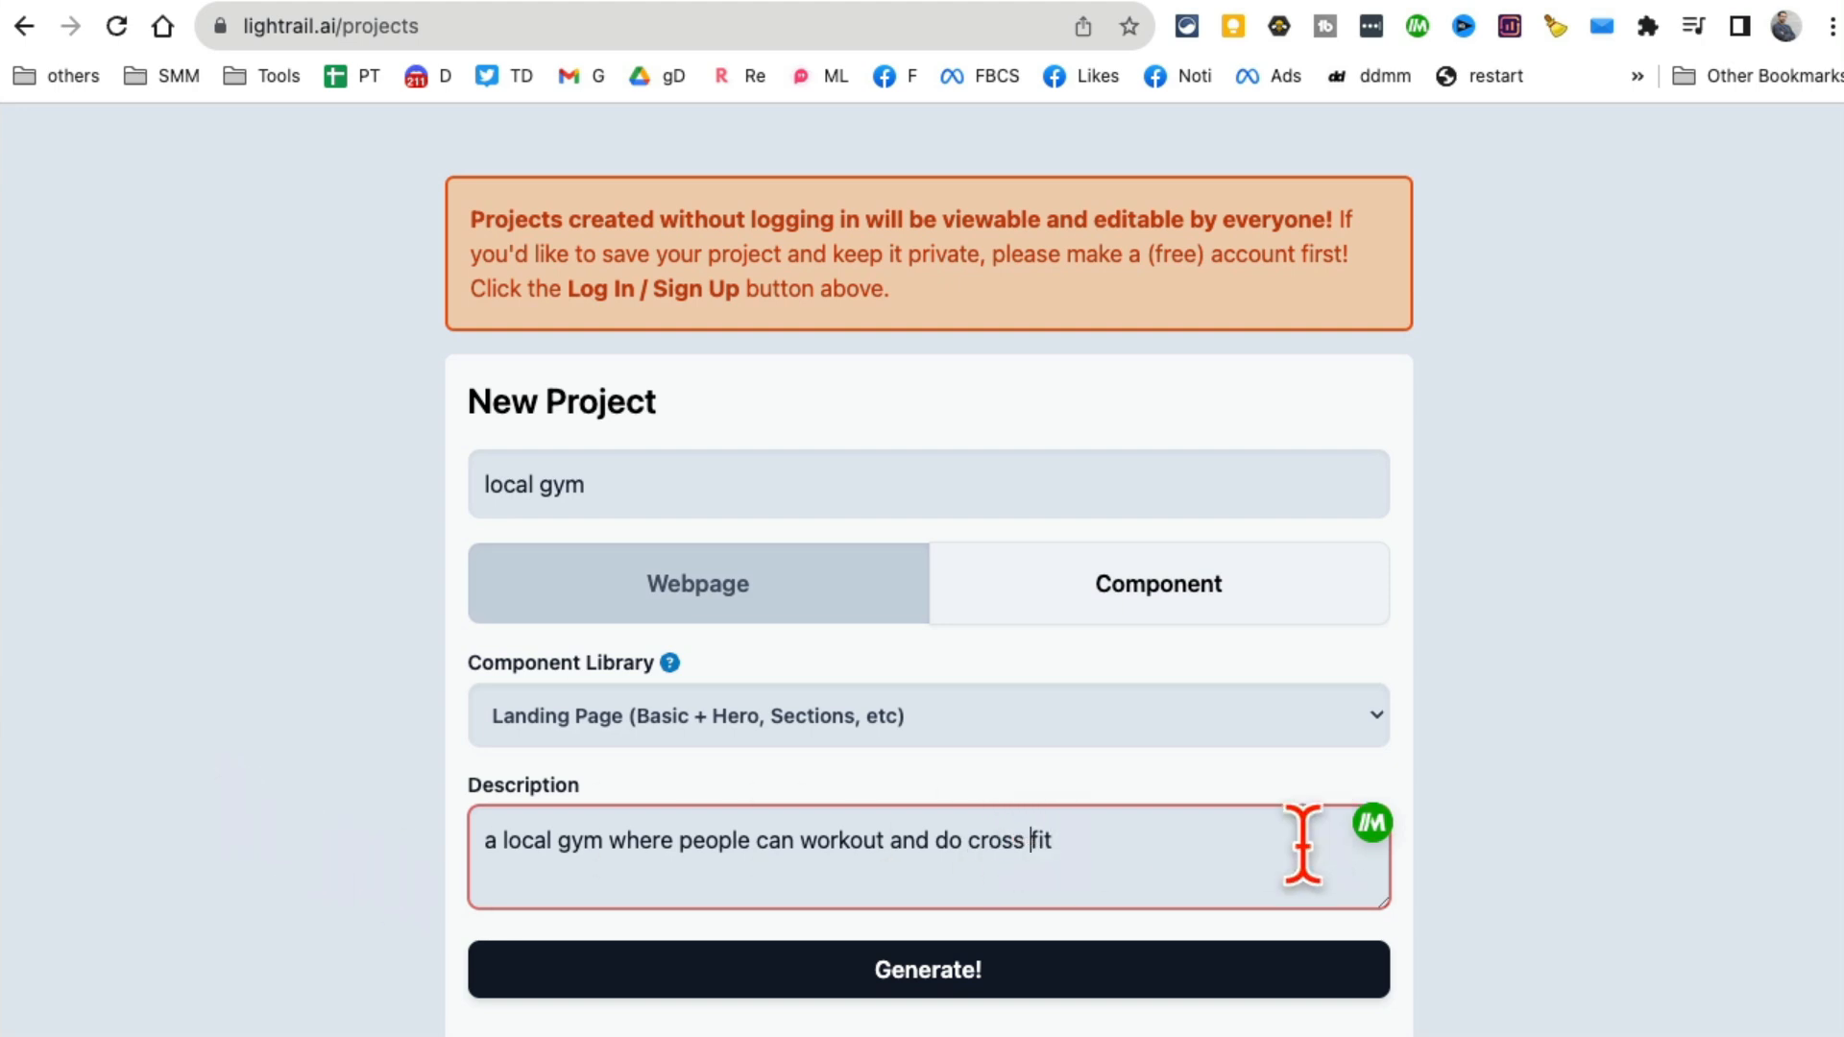
pyautogui.click(928, 971)
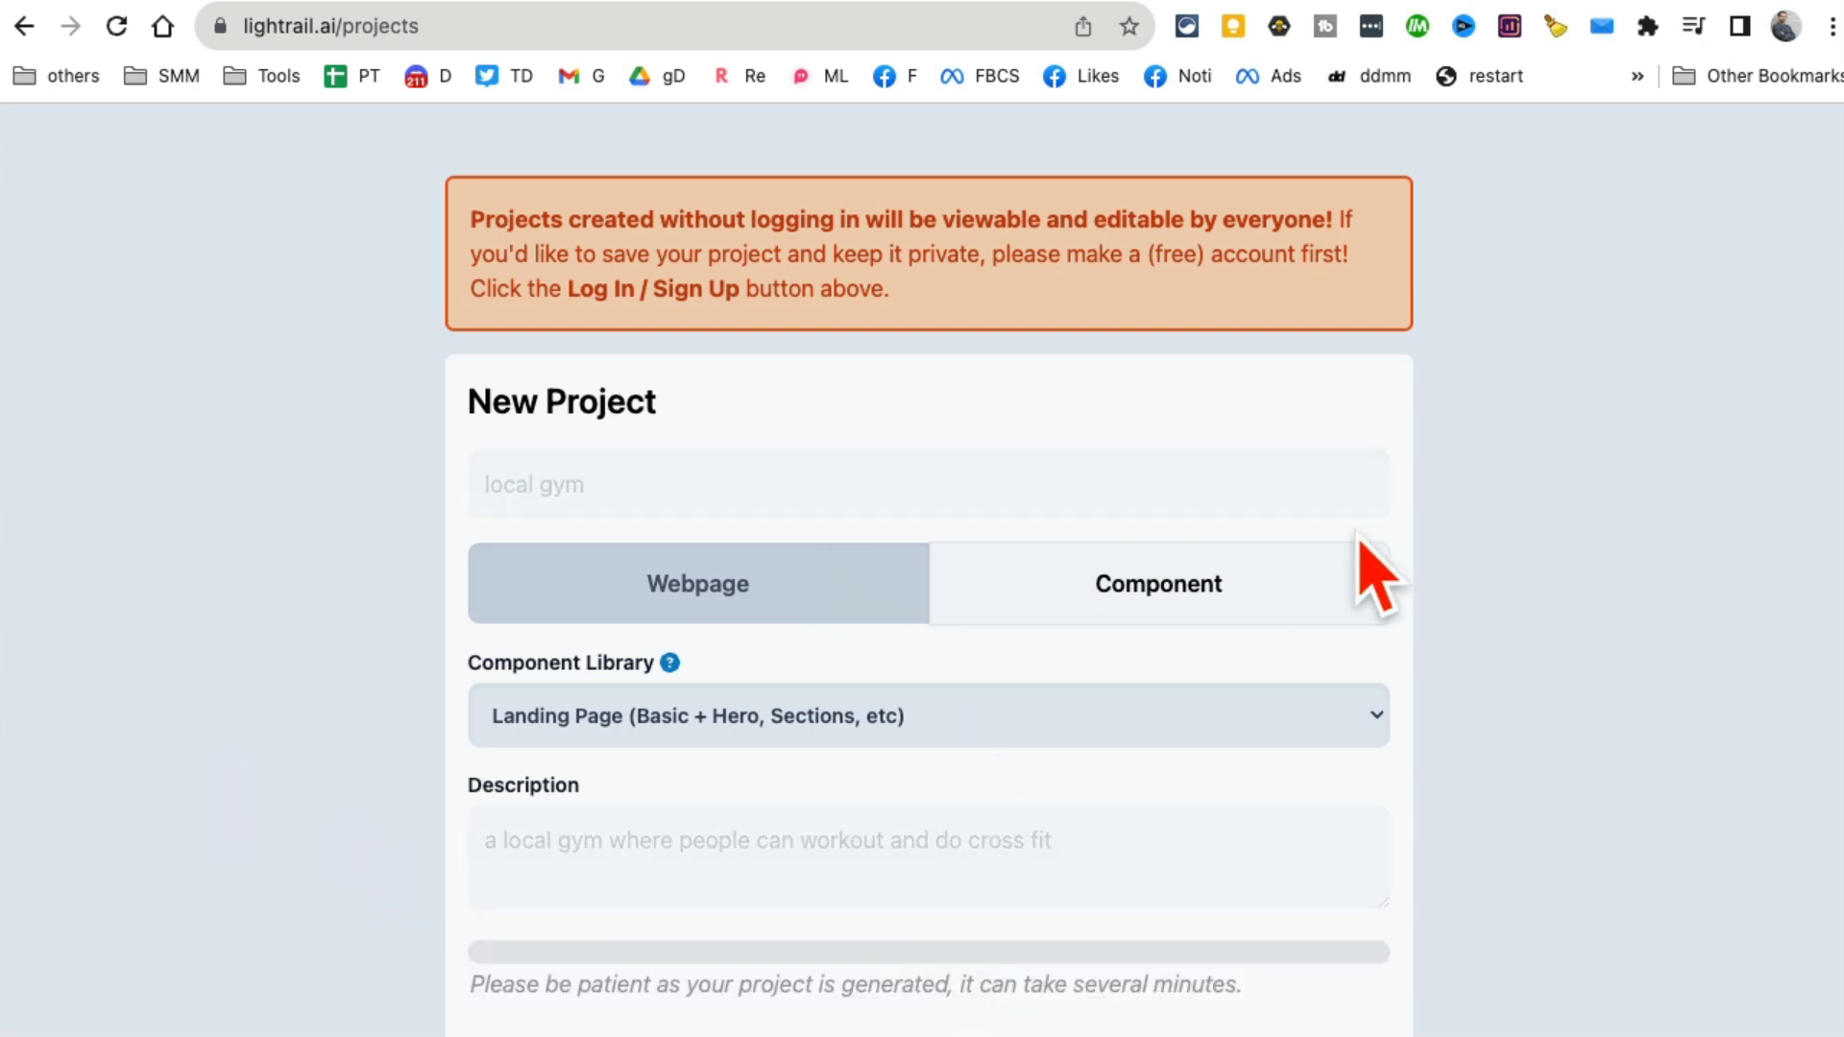
# Open the generated local gym webpage with its Welcome to Local Gym hero.
pyautogui.scroll(-3)
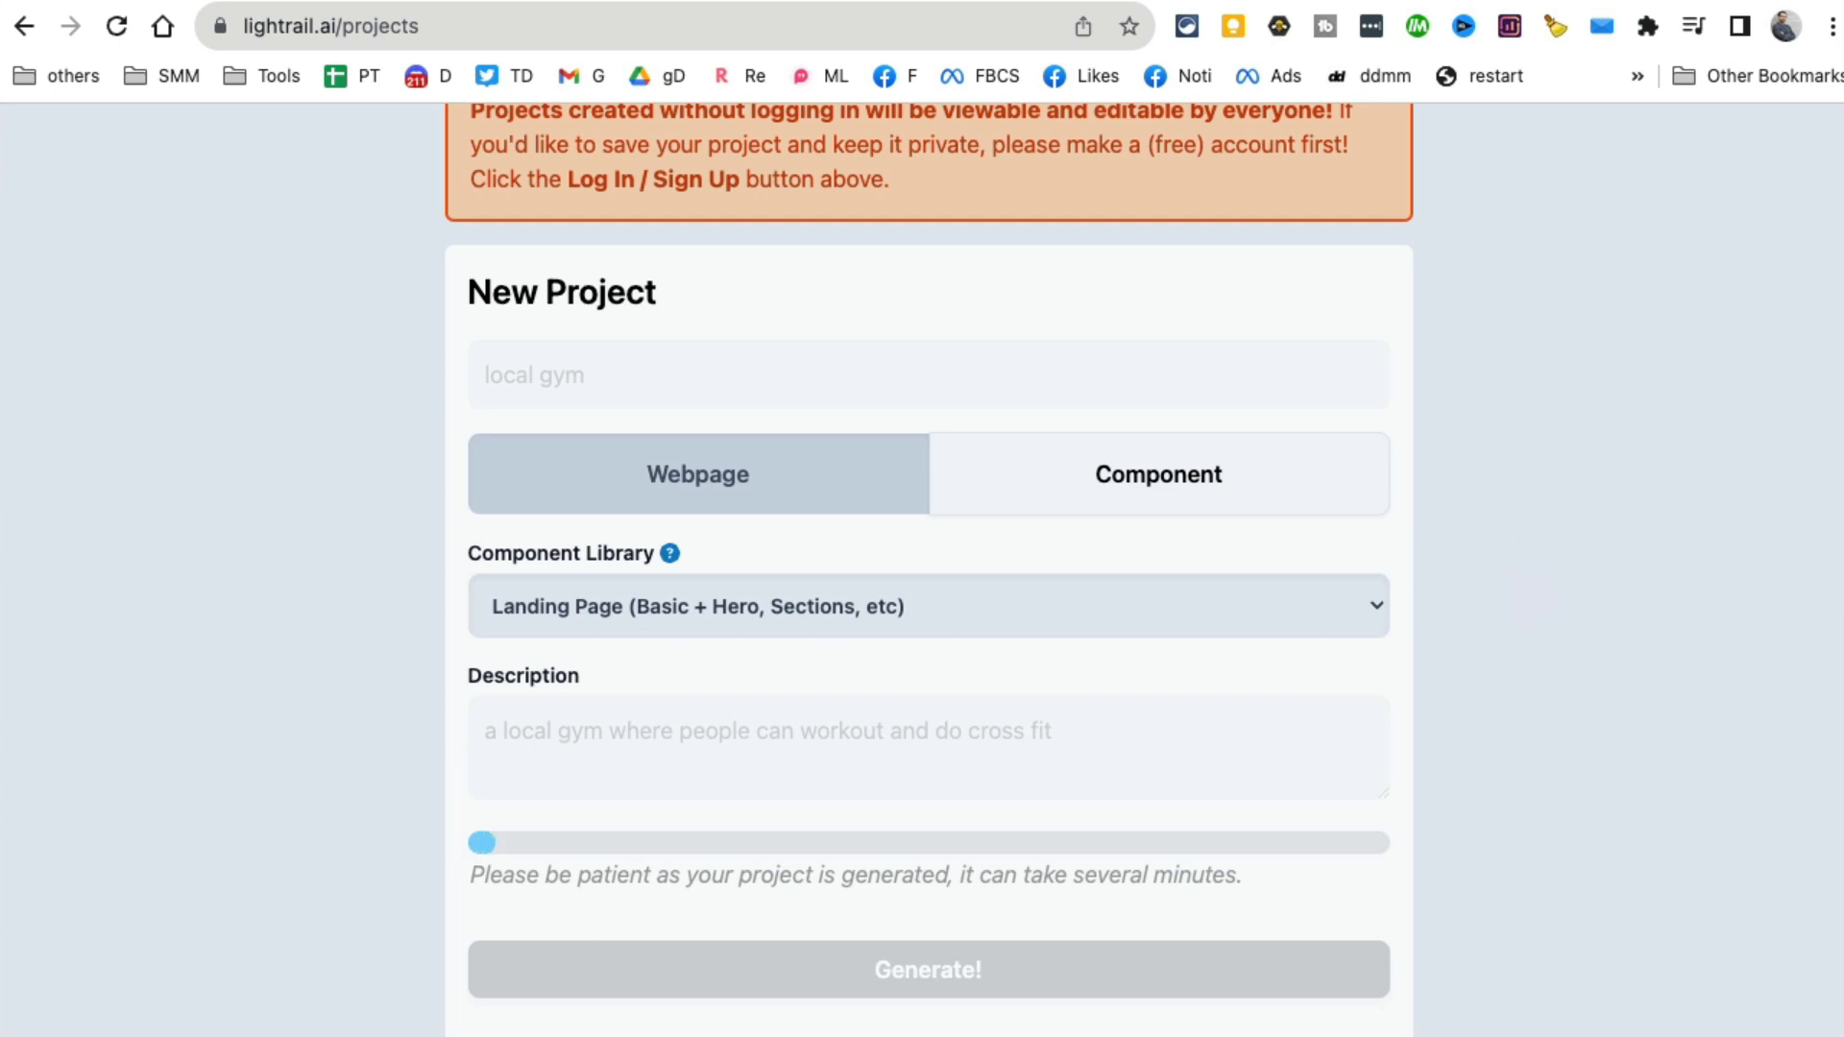
pyautogui.click(928, 994)
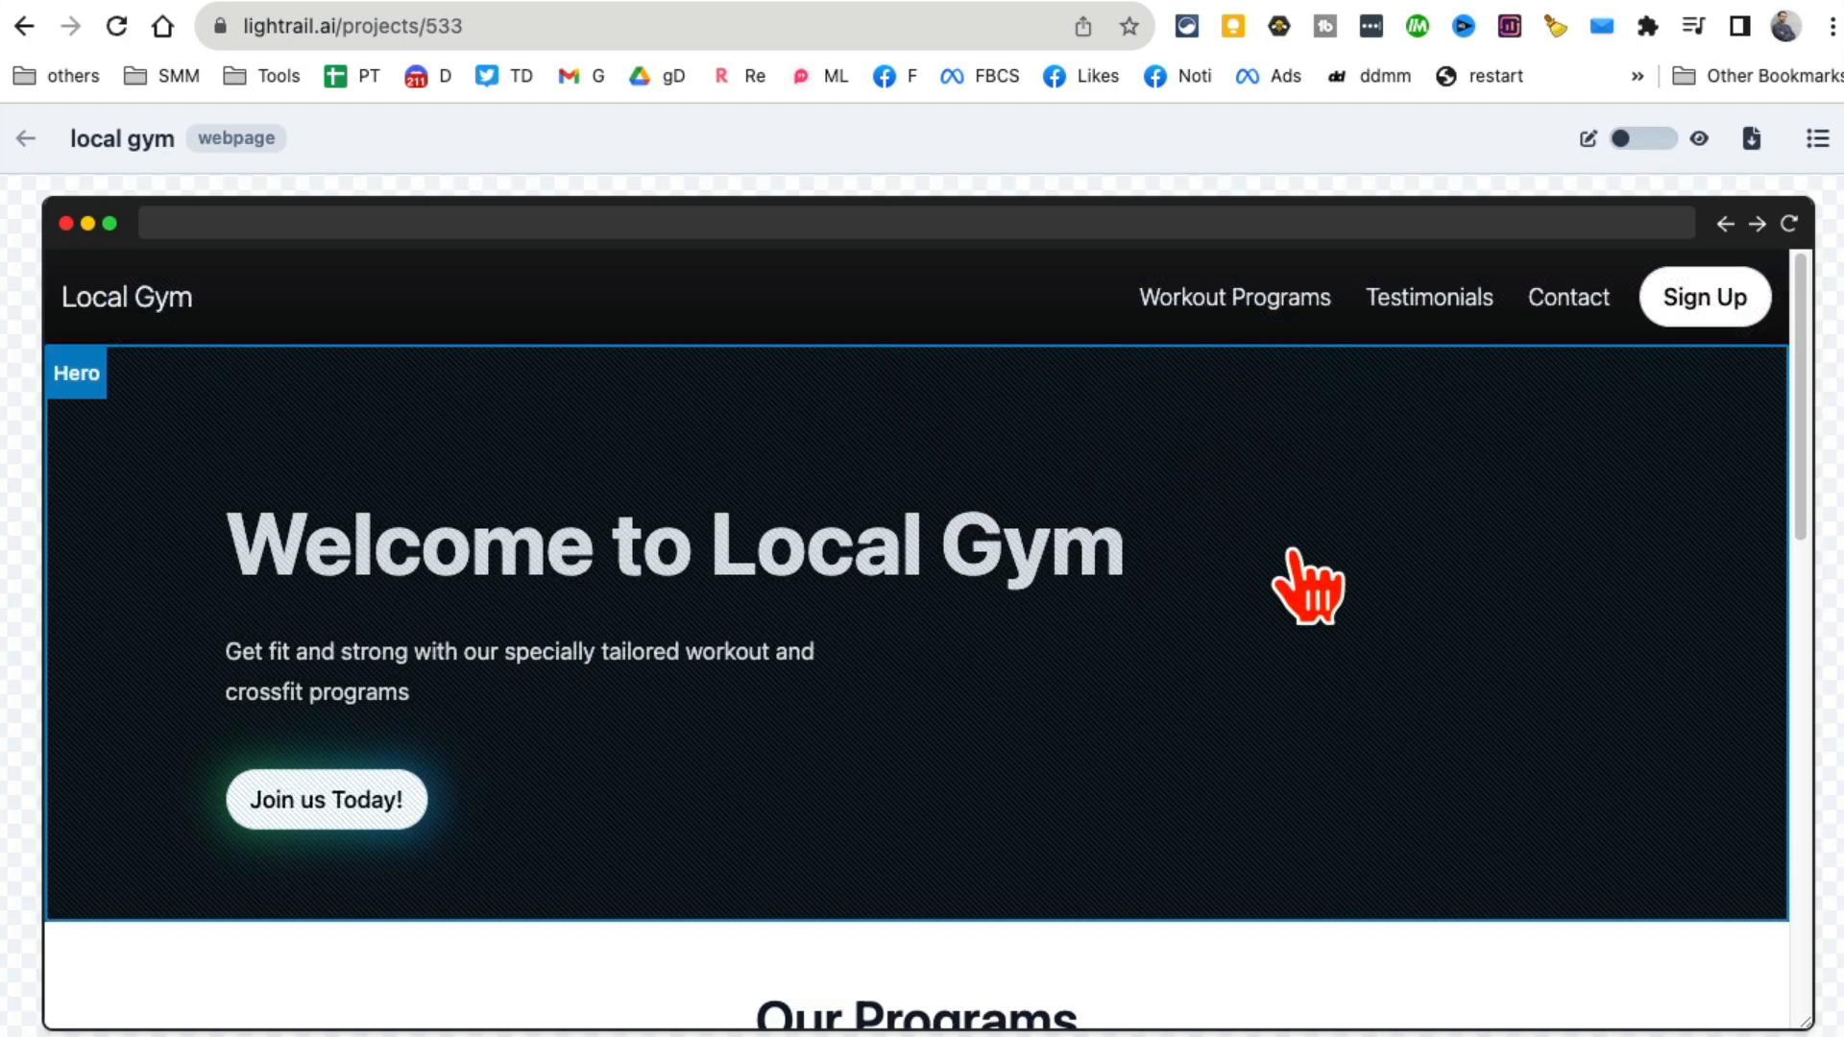
pyautogui.moveTo(1018, 566)
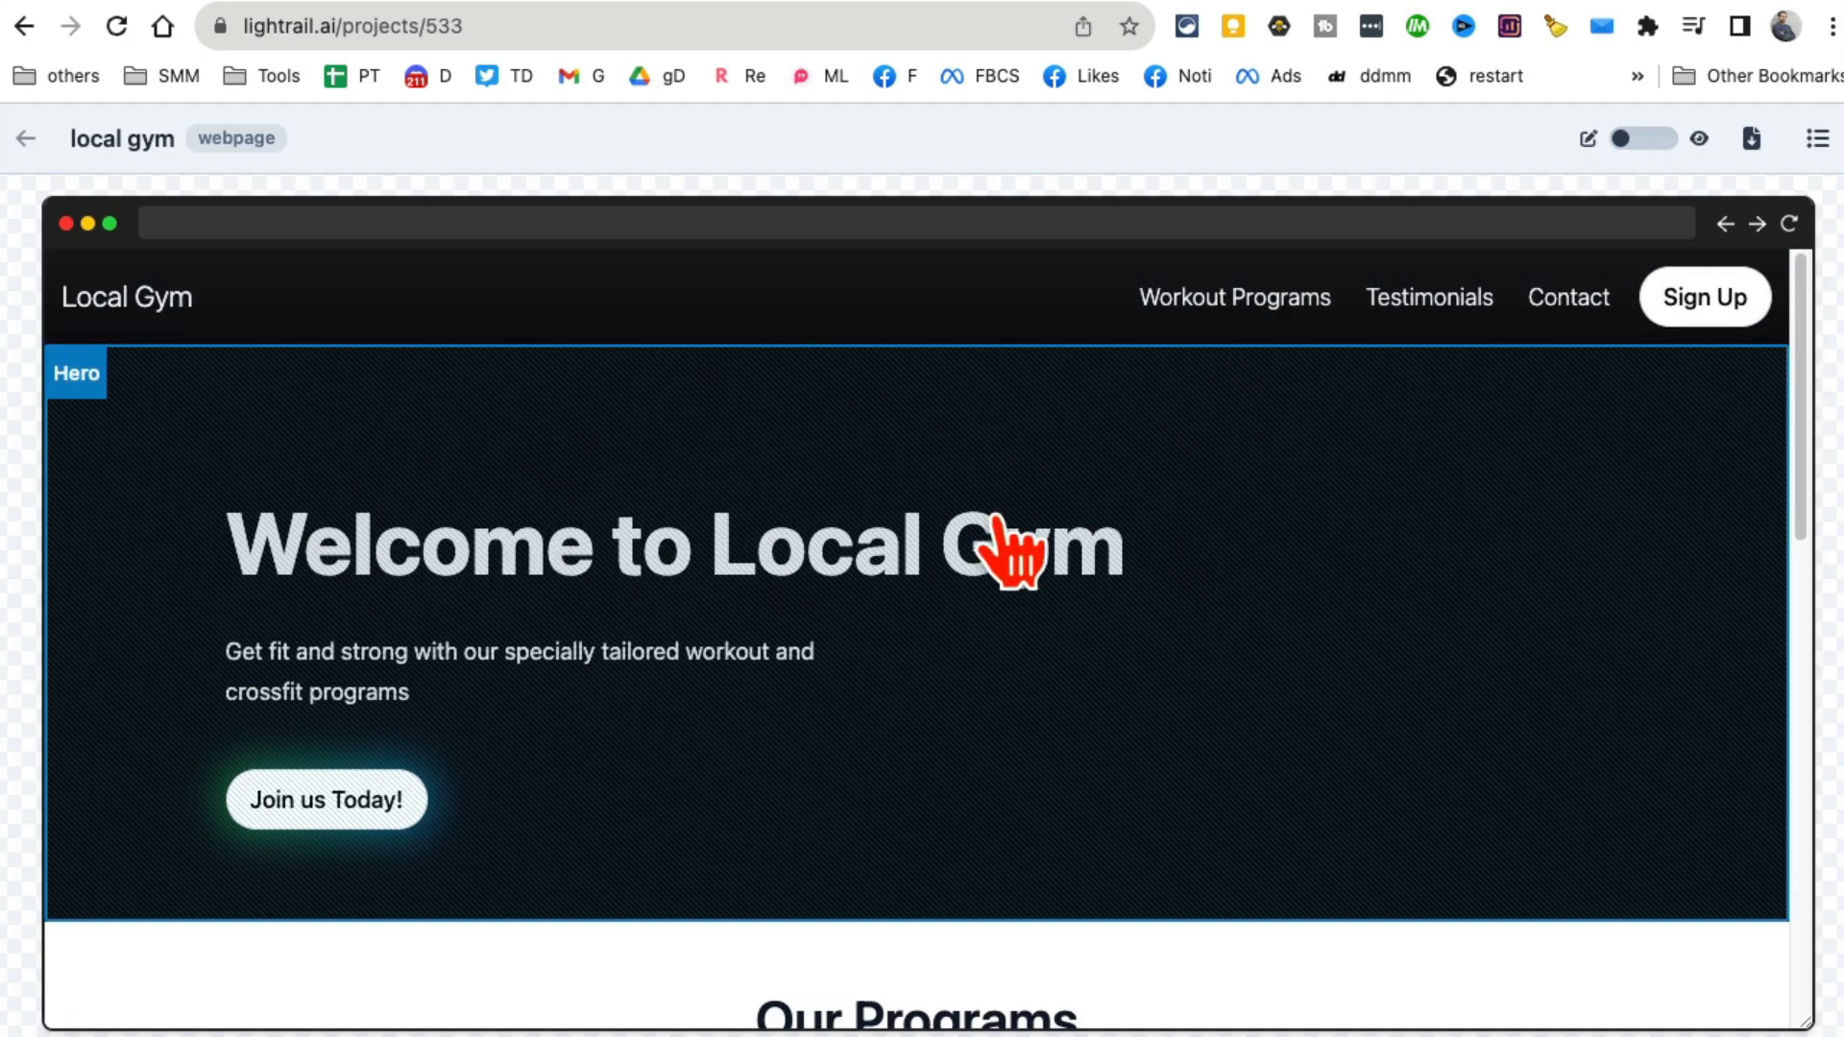
# Scroll through the local gym page's Programs and 'Ready to get stronger?' sections.
pyautogui.scroll(-3)
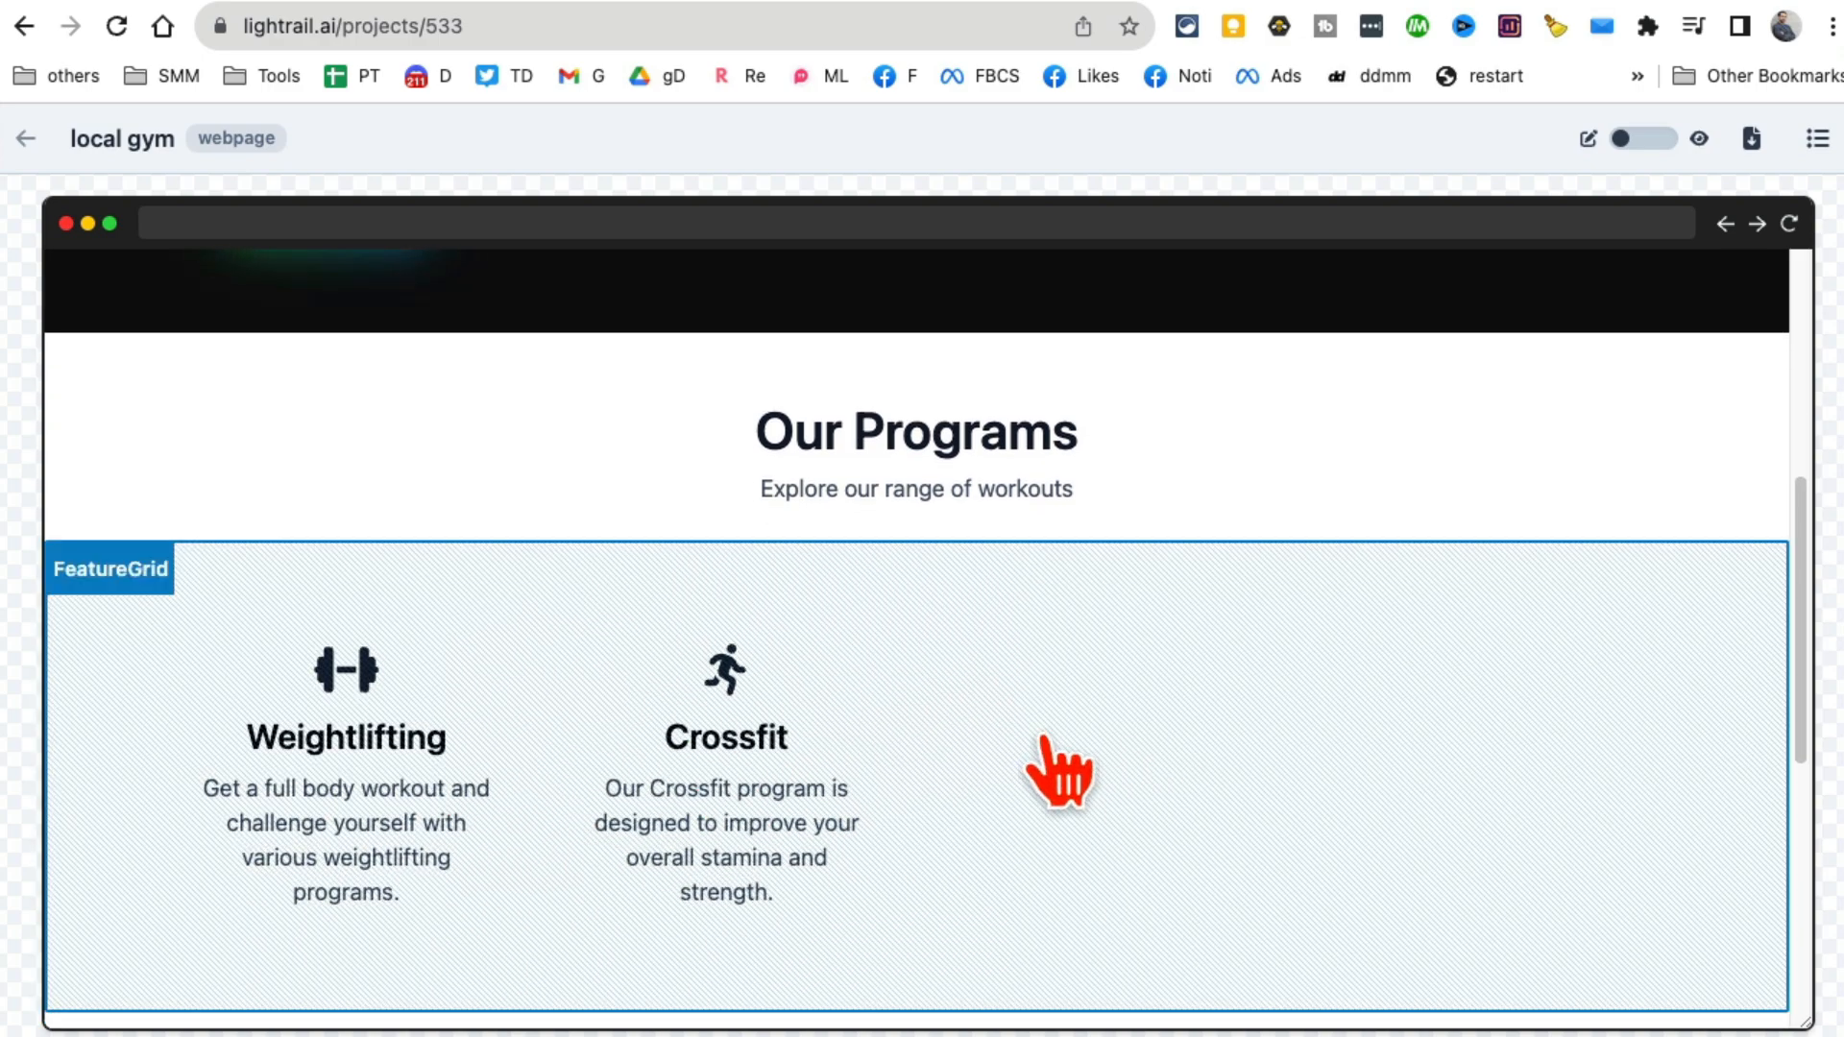
pyautogui.moveTo(1595, 791)
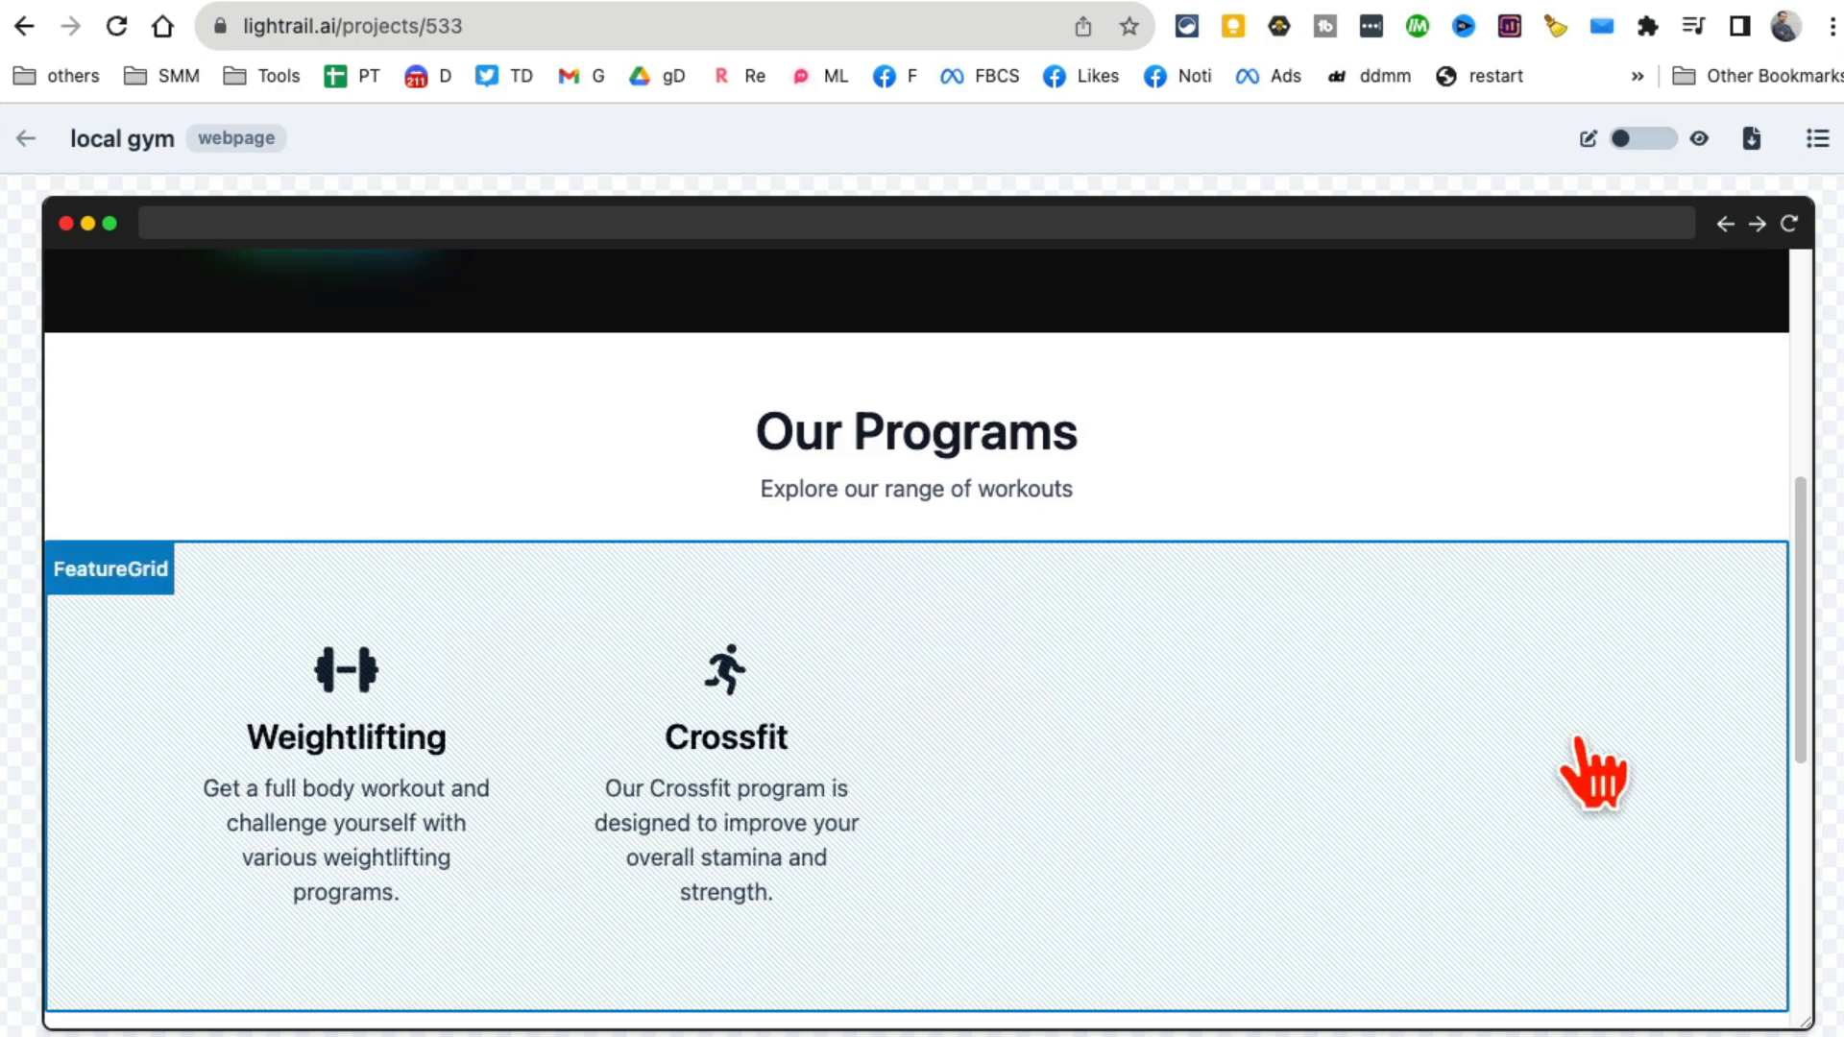
pyautogui.moveTo(1320, 844)
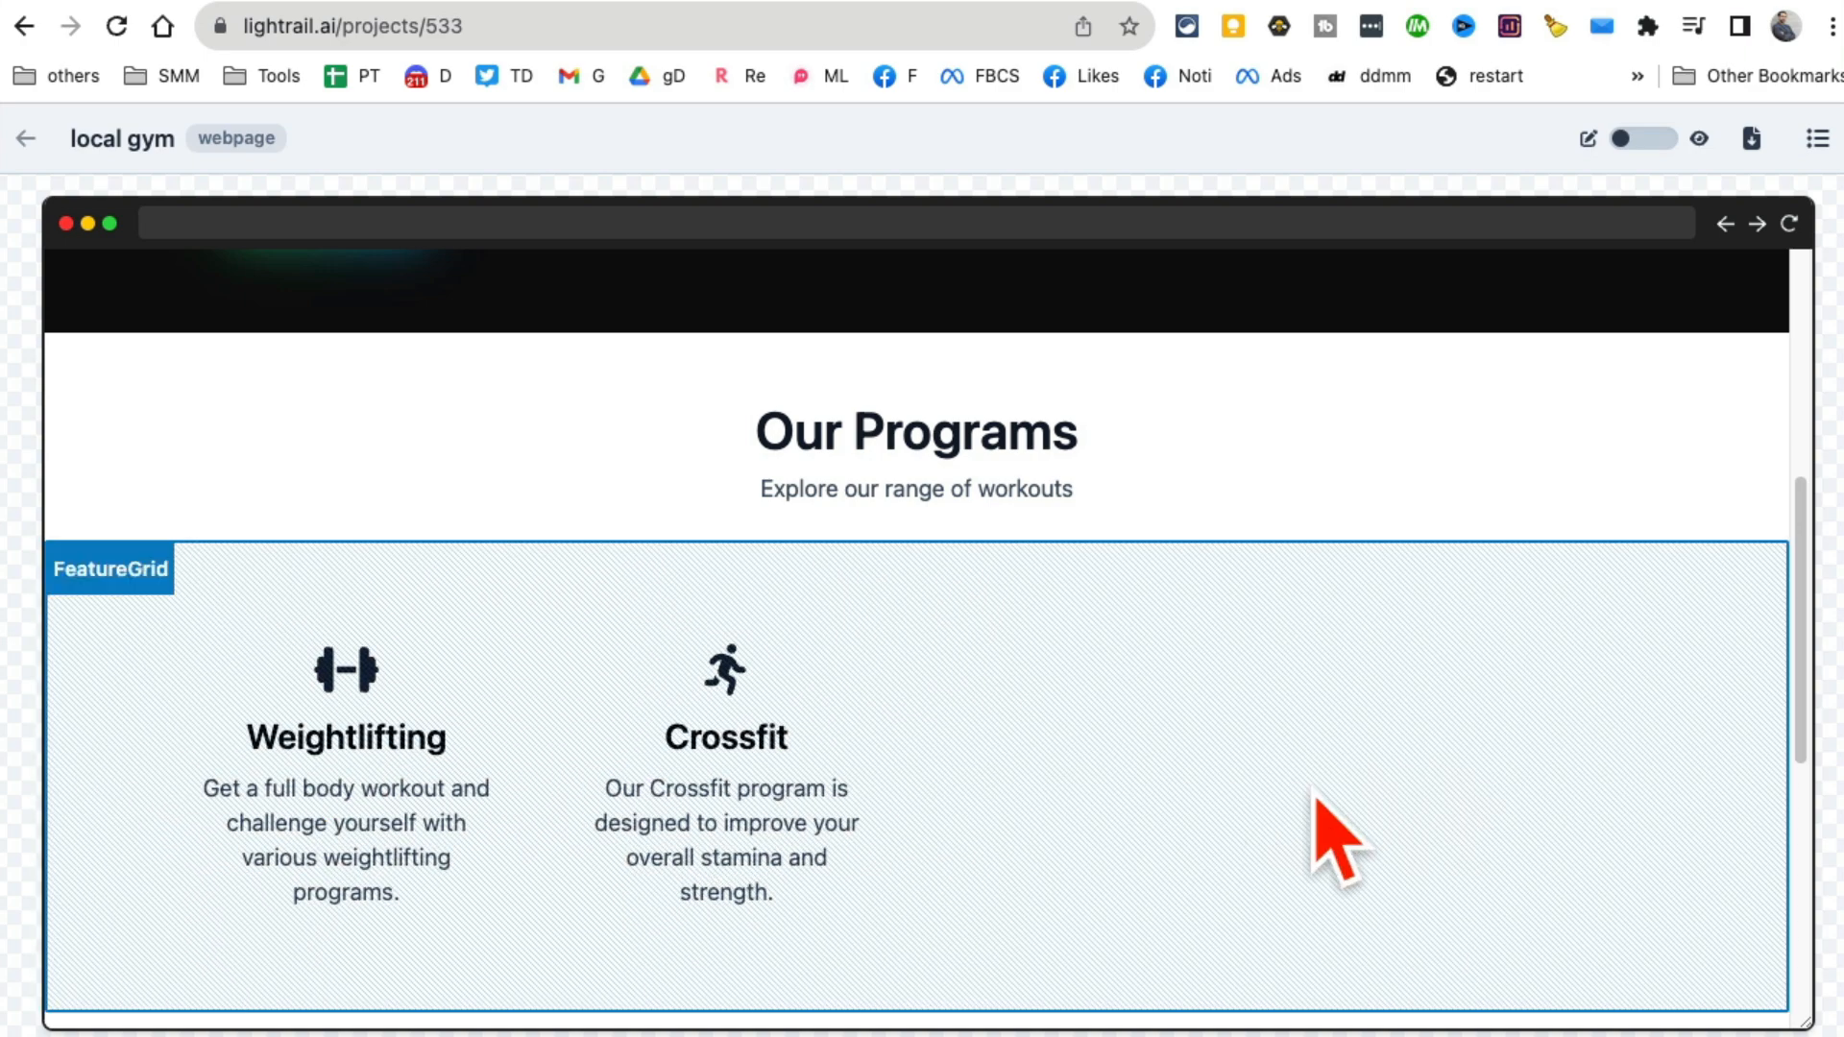
pyautogui.scroll(-3)
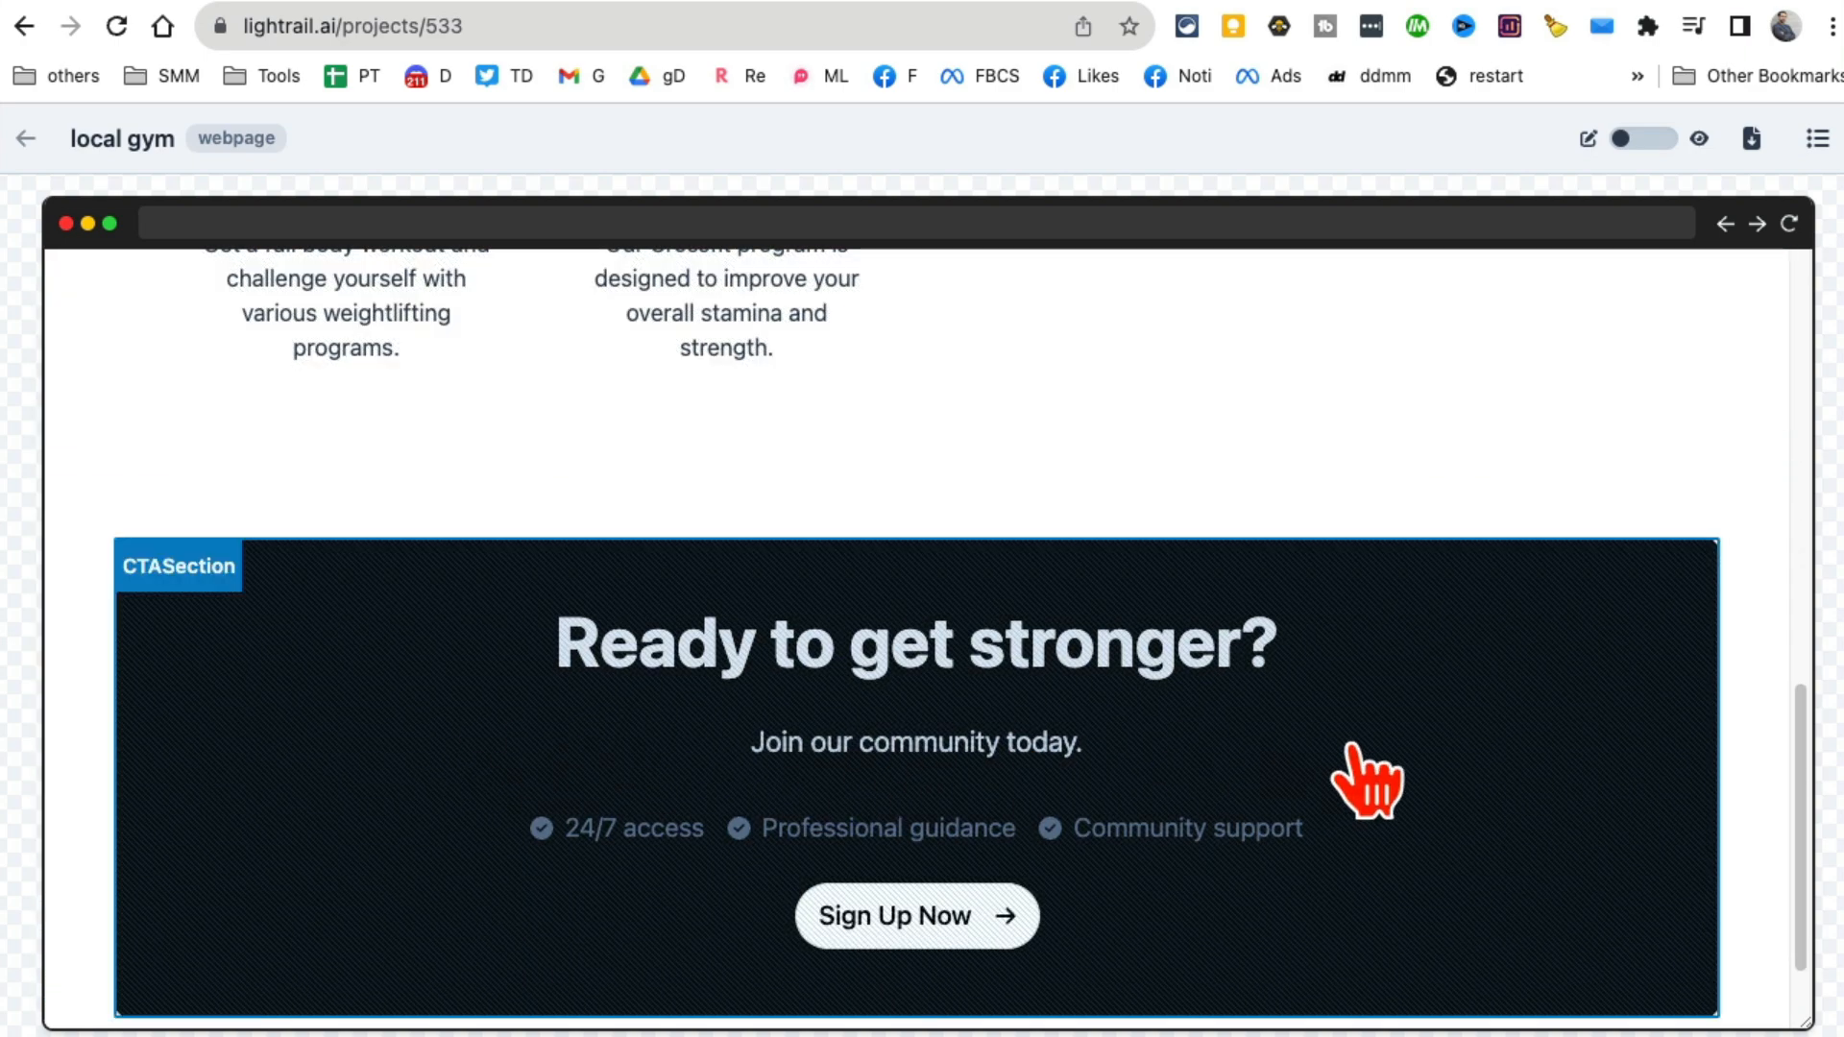
pyautogui.scroll(-3)
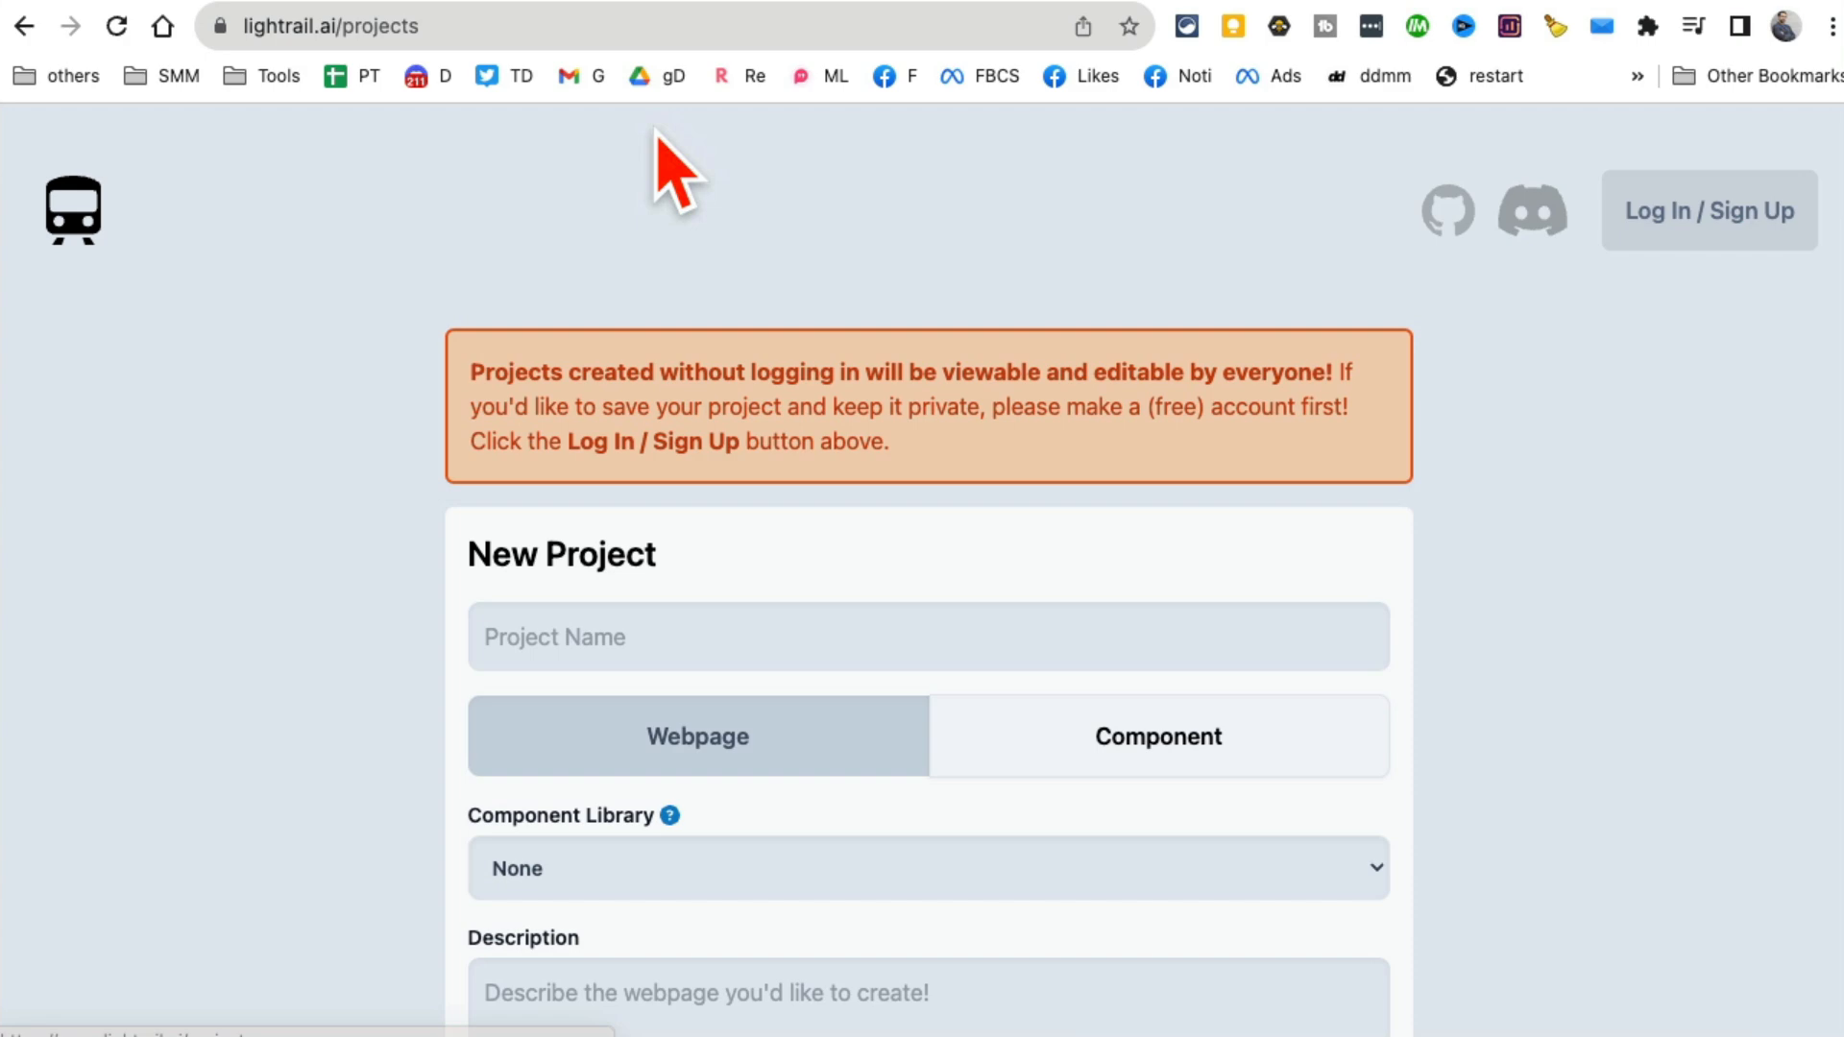
pyautogui.moveTo(654, 14)
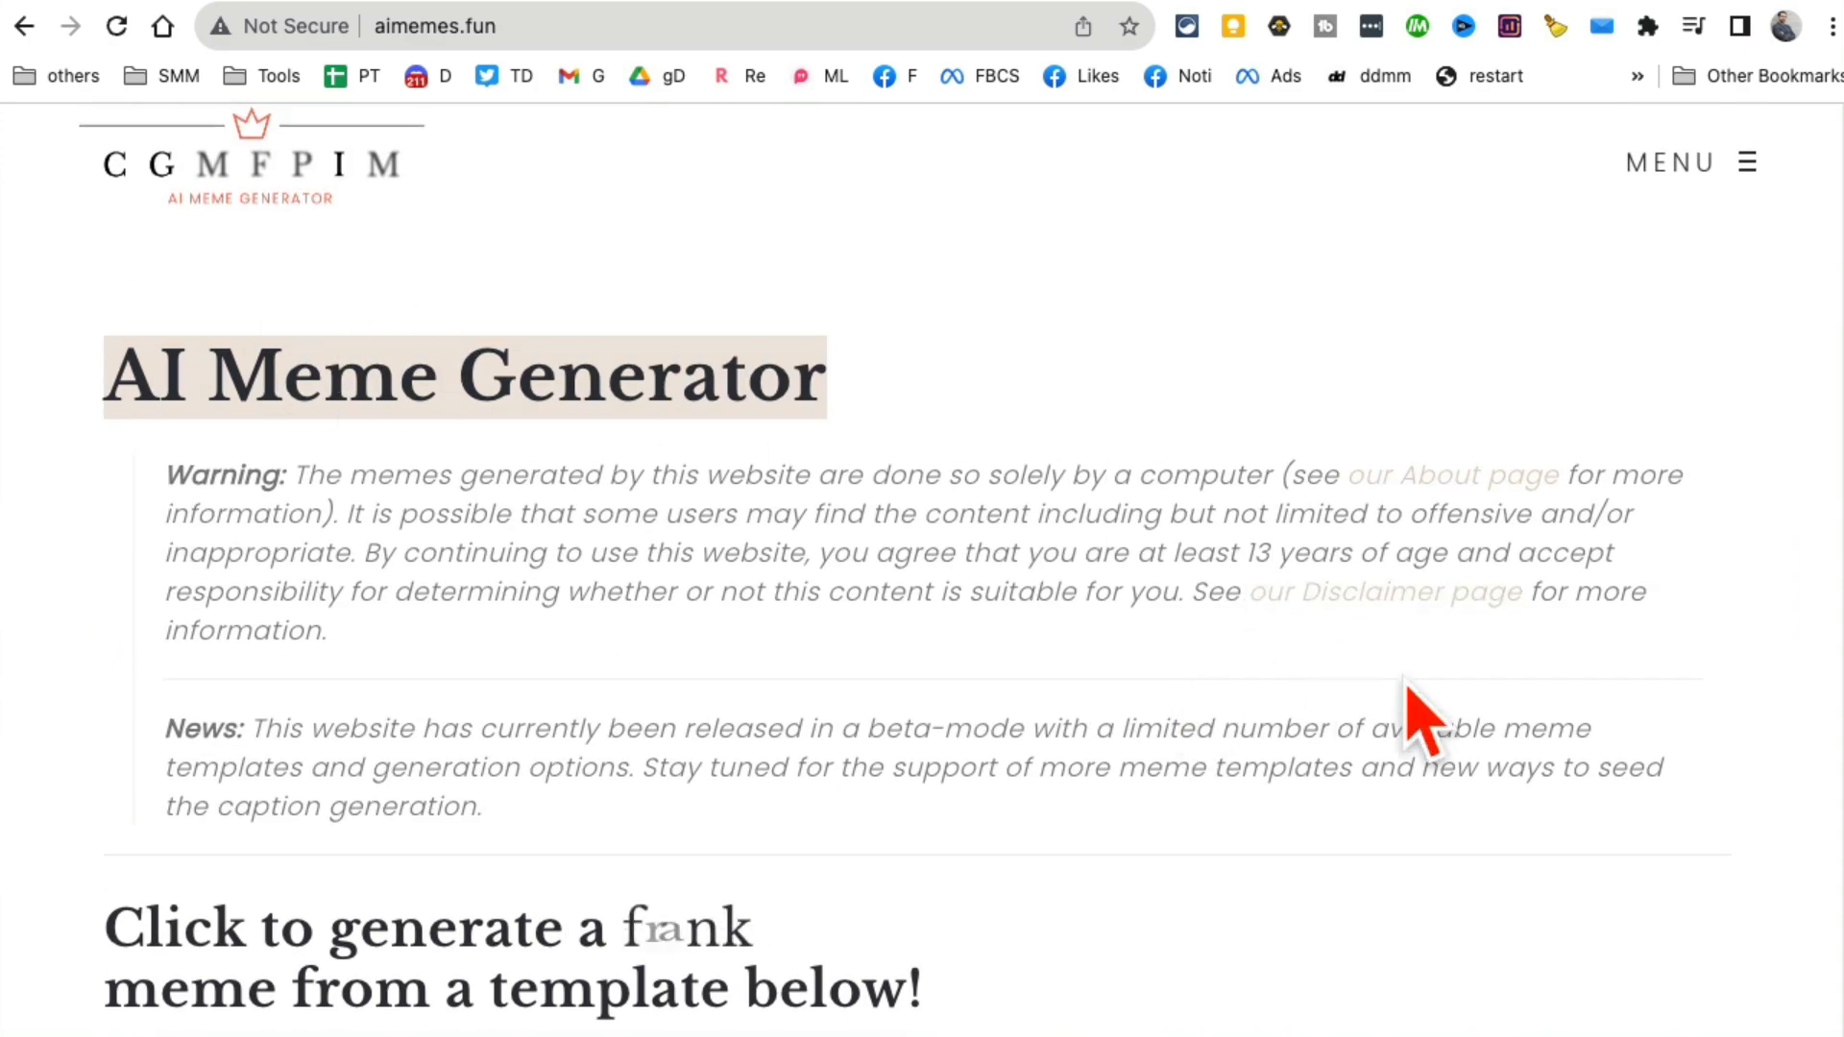
pyautogui.scroll(-3)
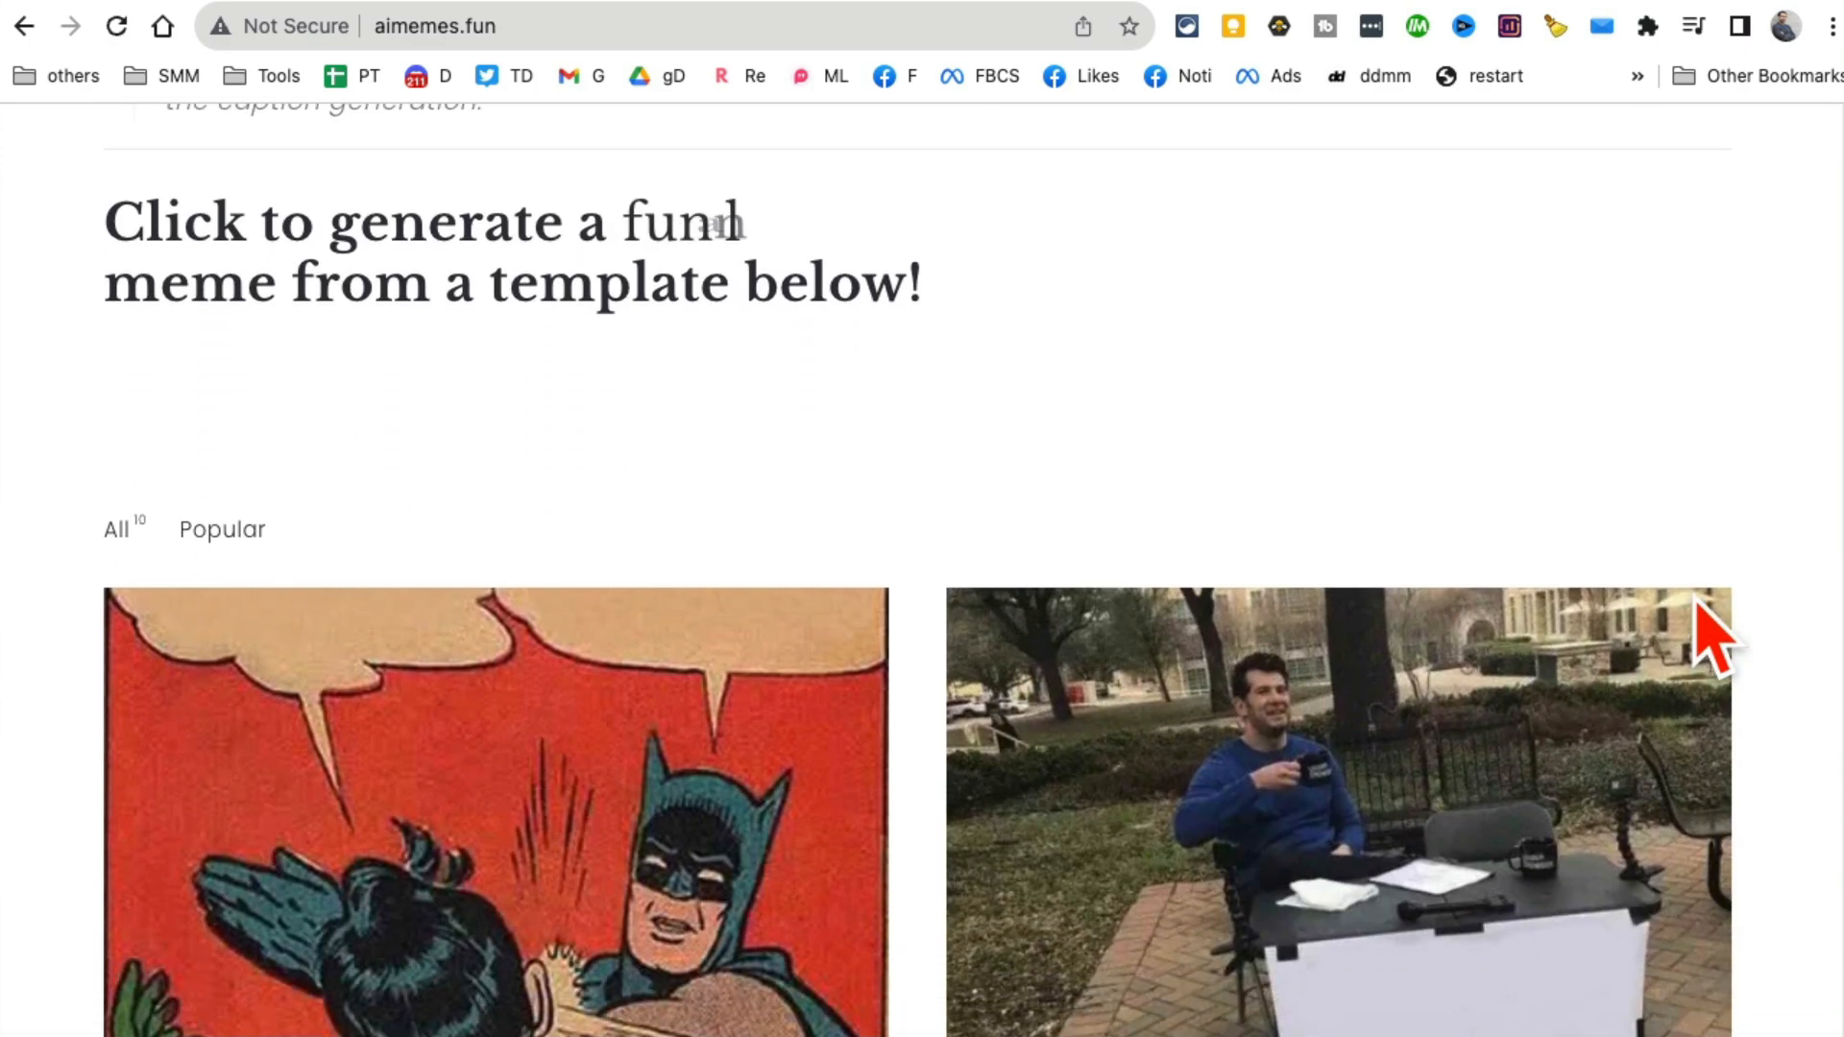
pyautogui.scroll(-3)
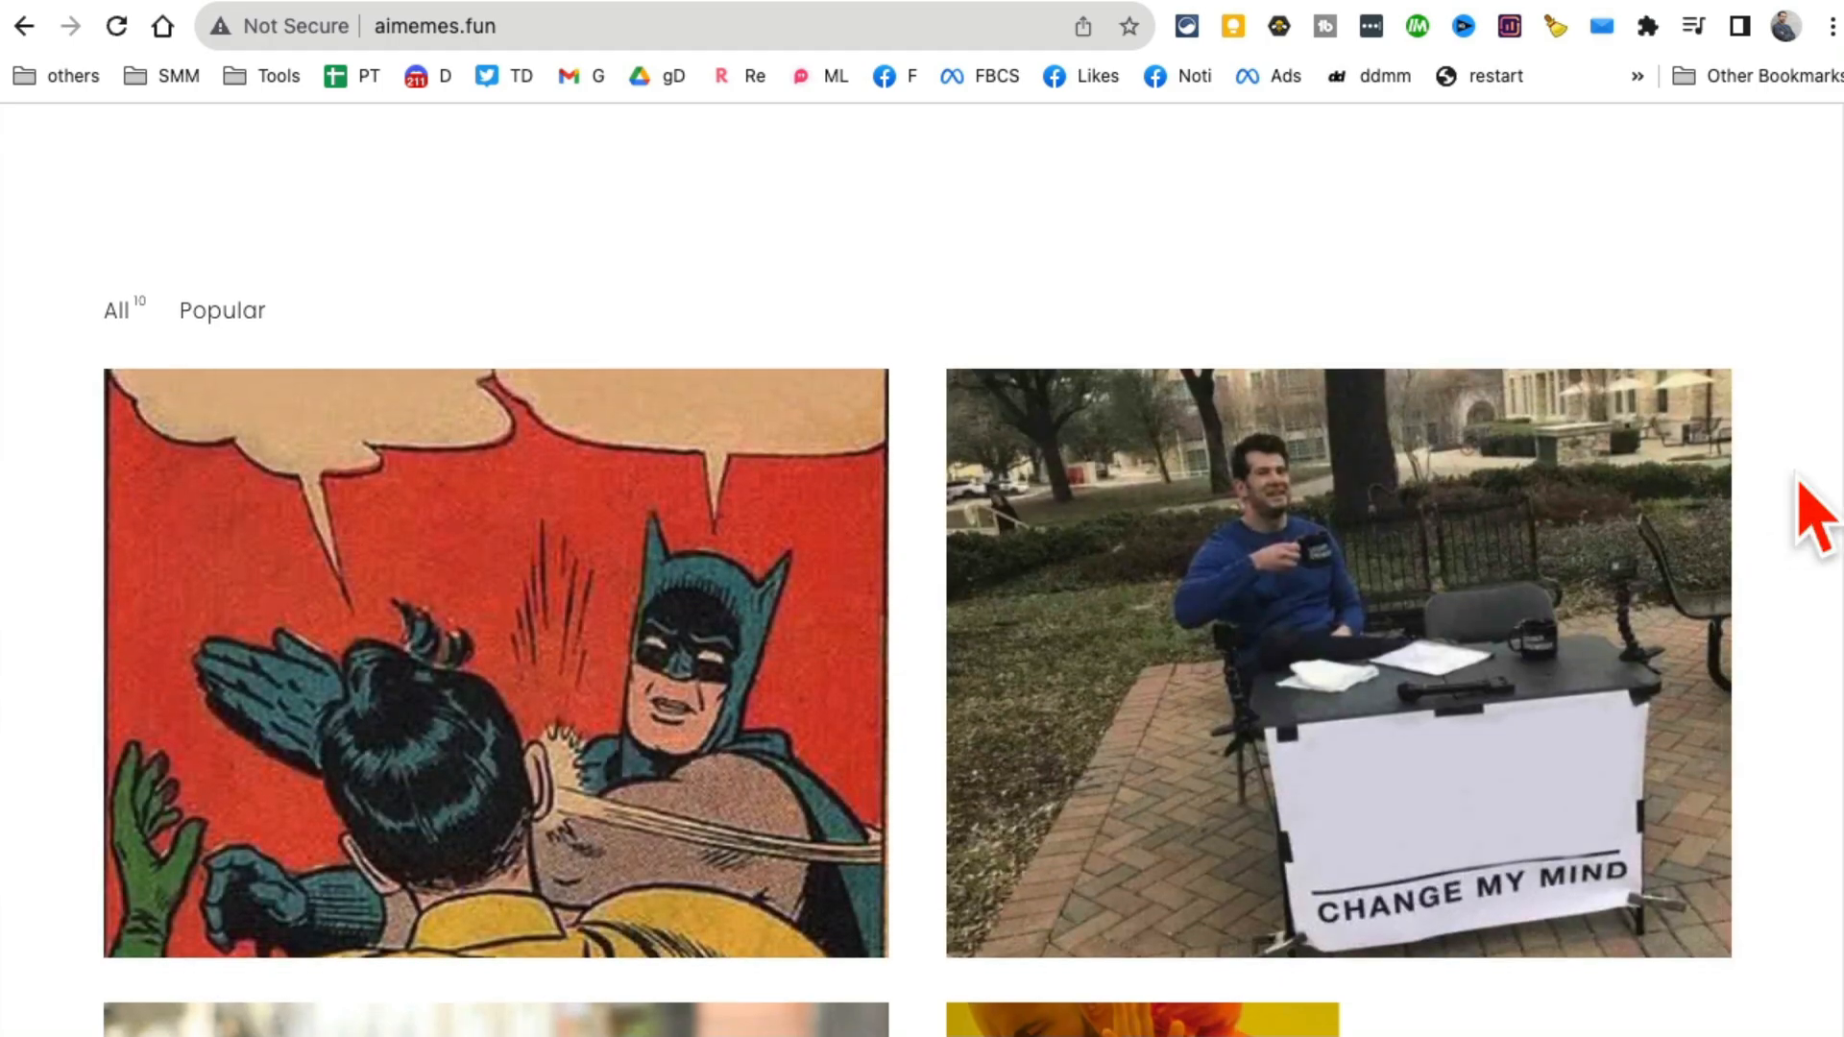
pyautogui.scroll(-3)
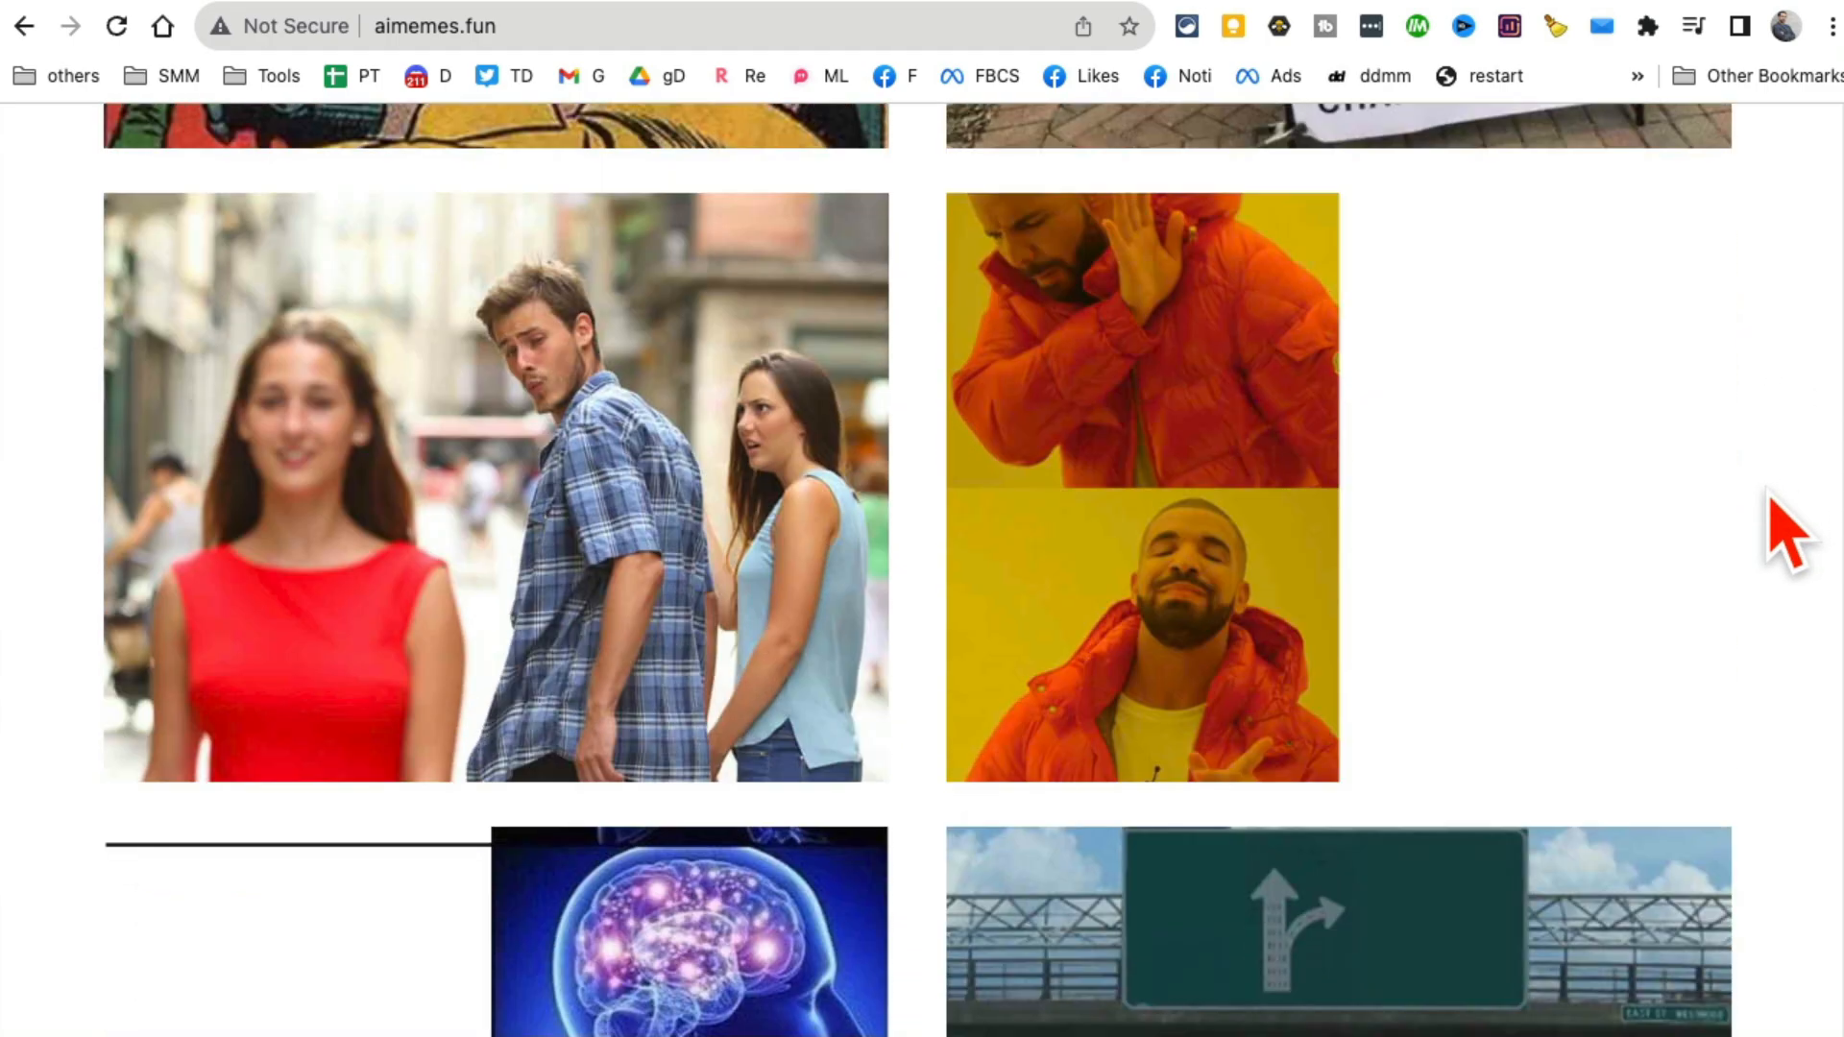
pyautogui.scroll(-3)
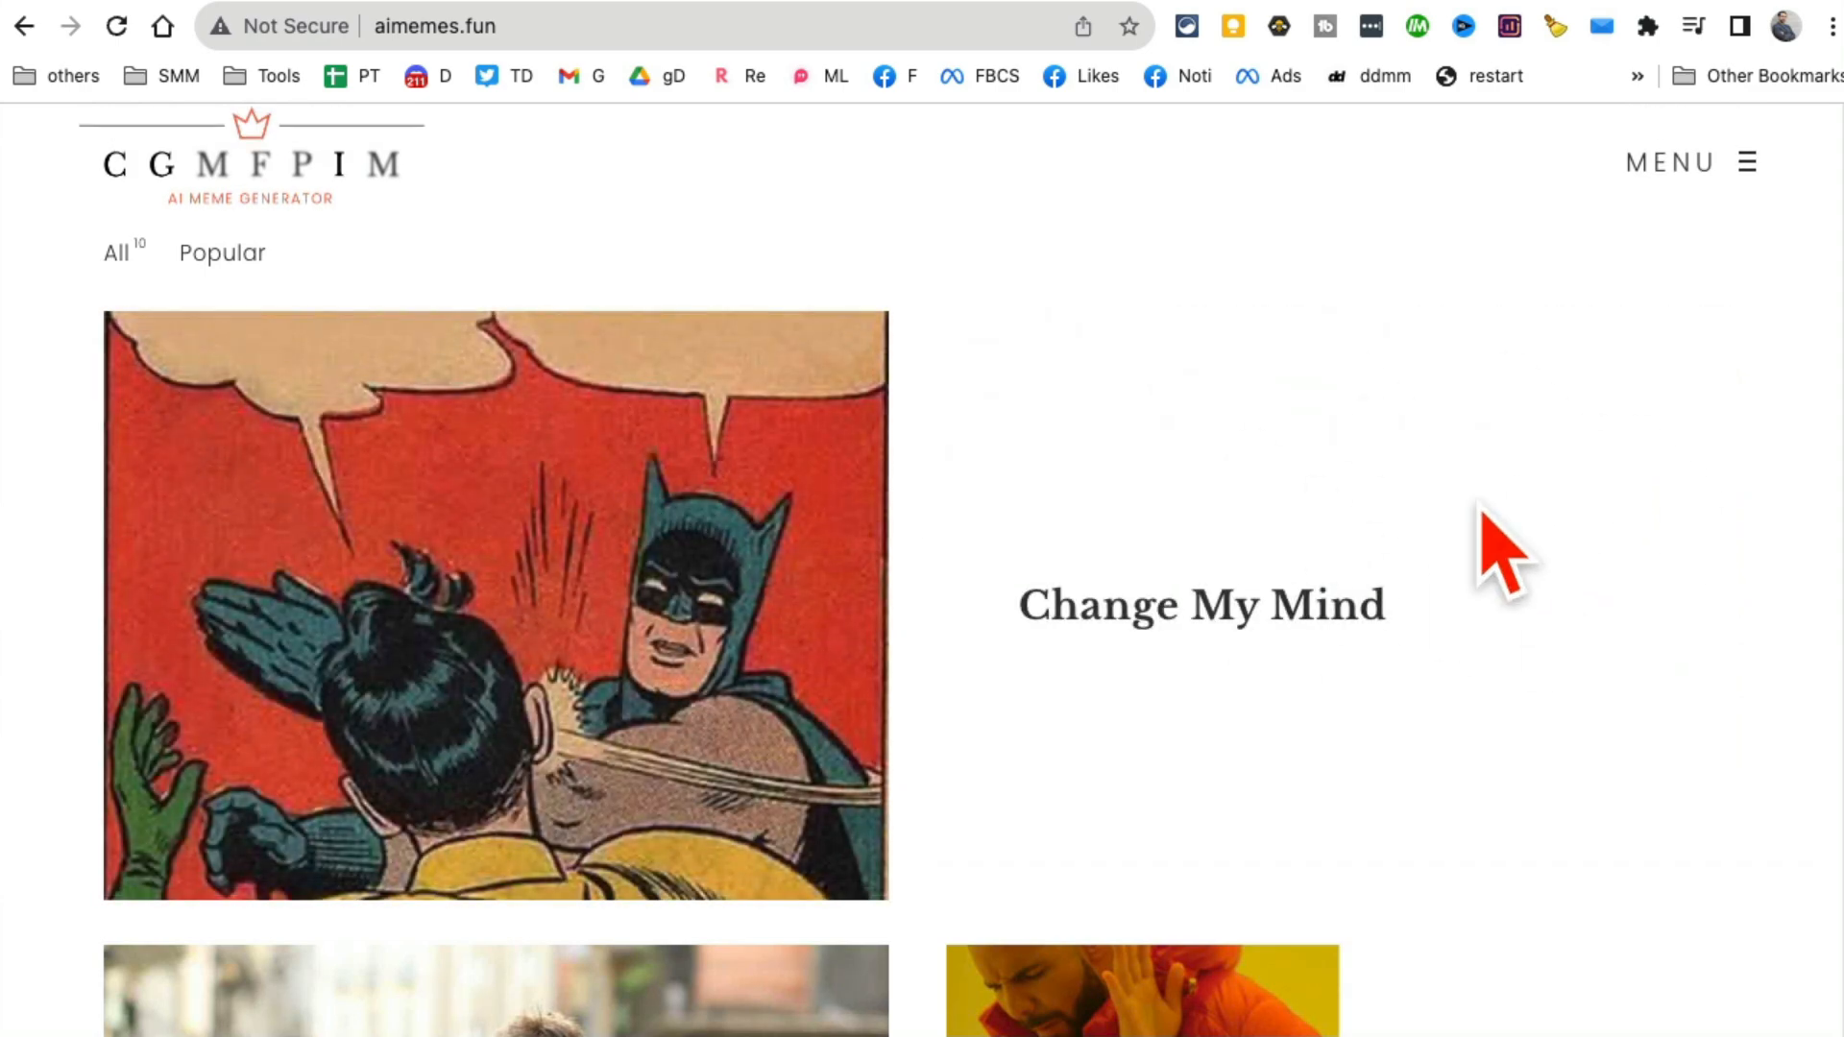
# Open the Change My Mind template and enter the tags 'work from home, working'.
pyautogui.click(493, 604)
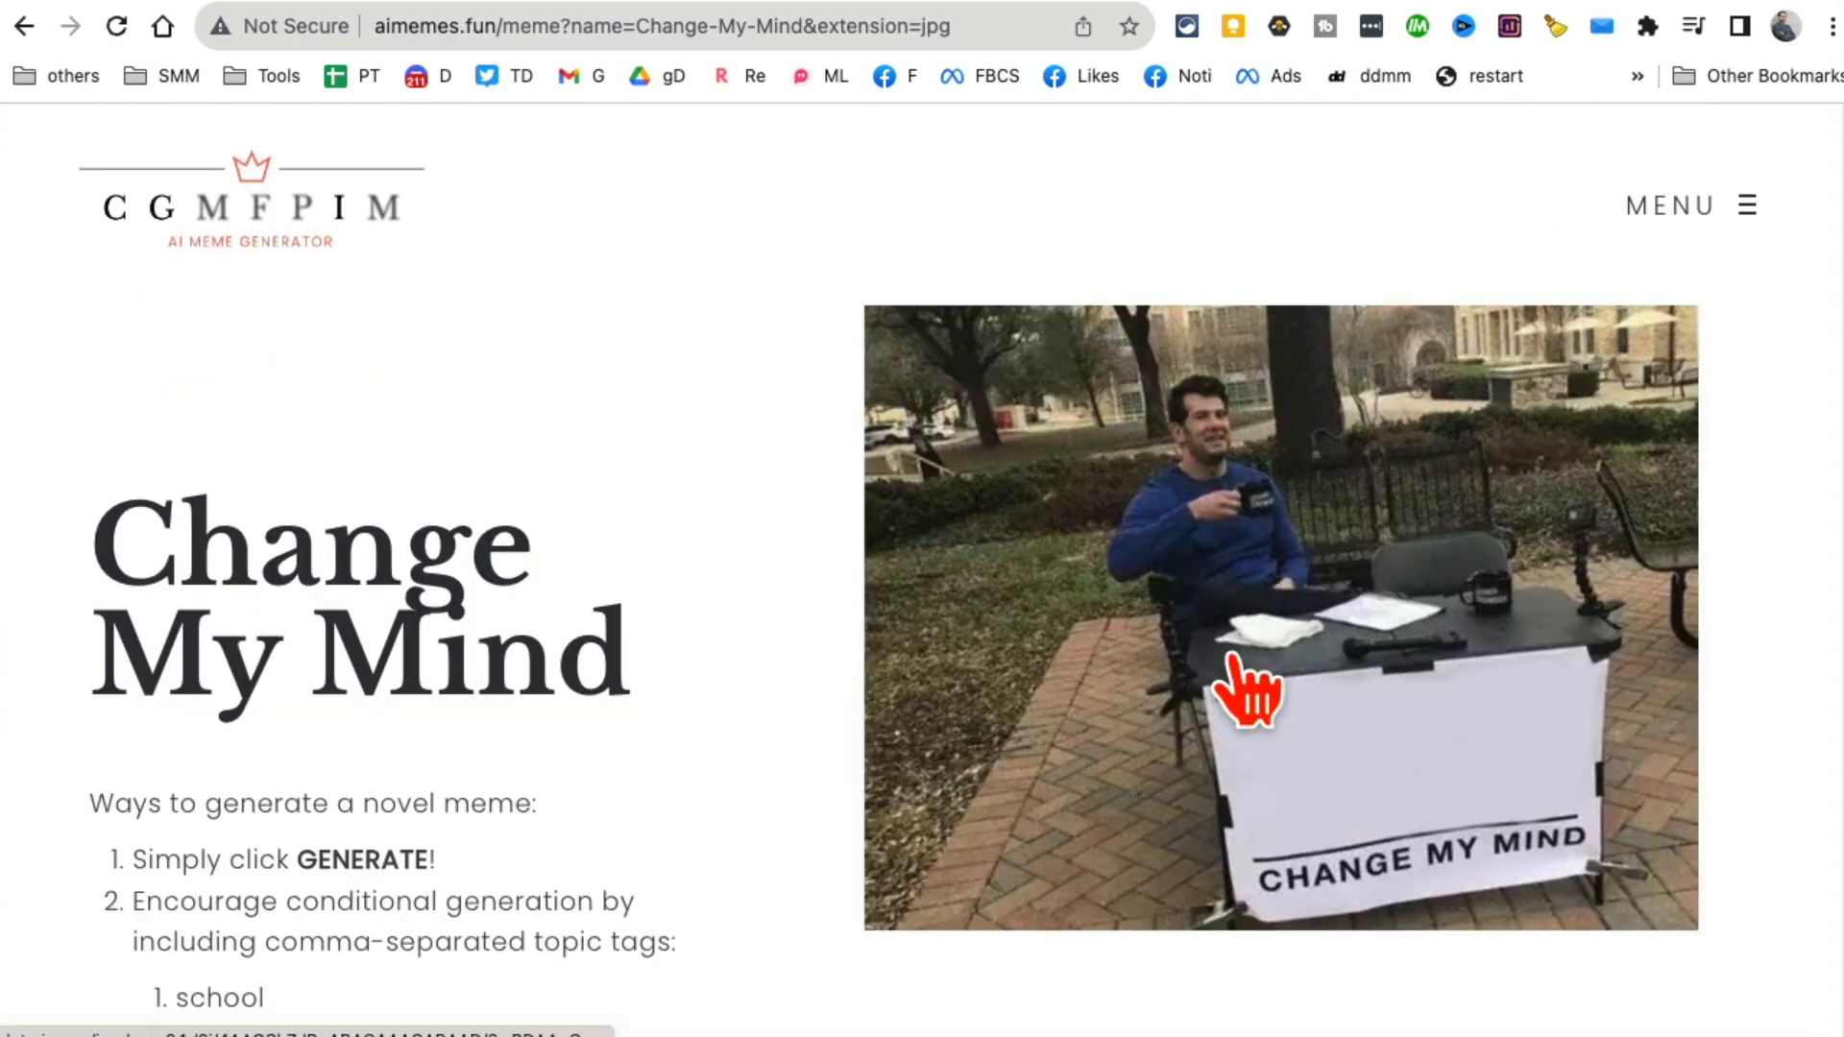
pyautogui.scroll(-3)
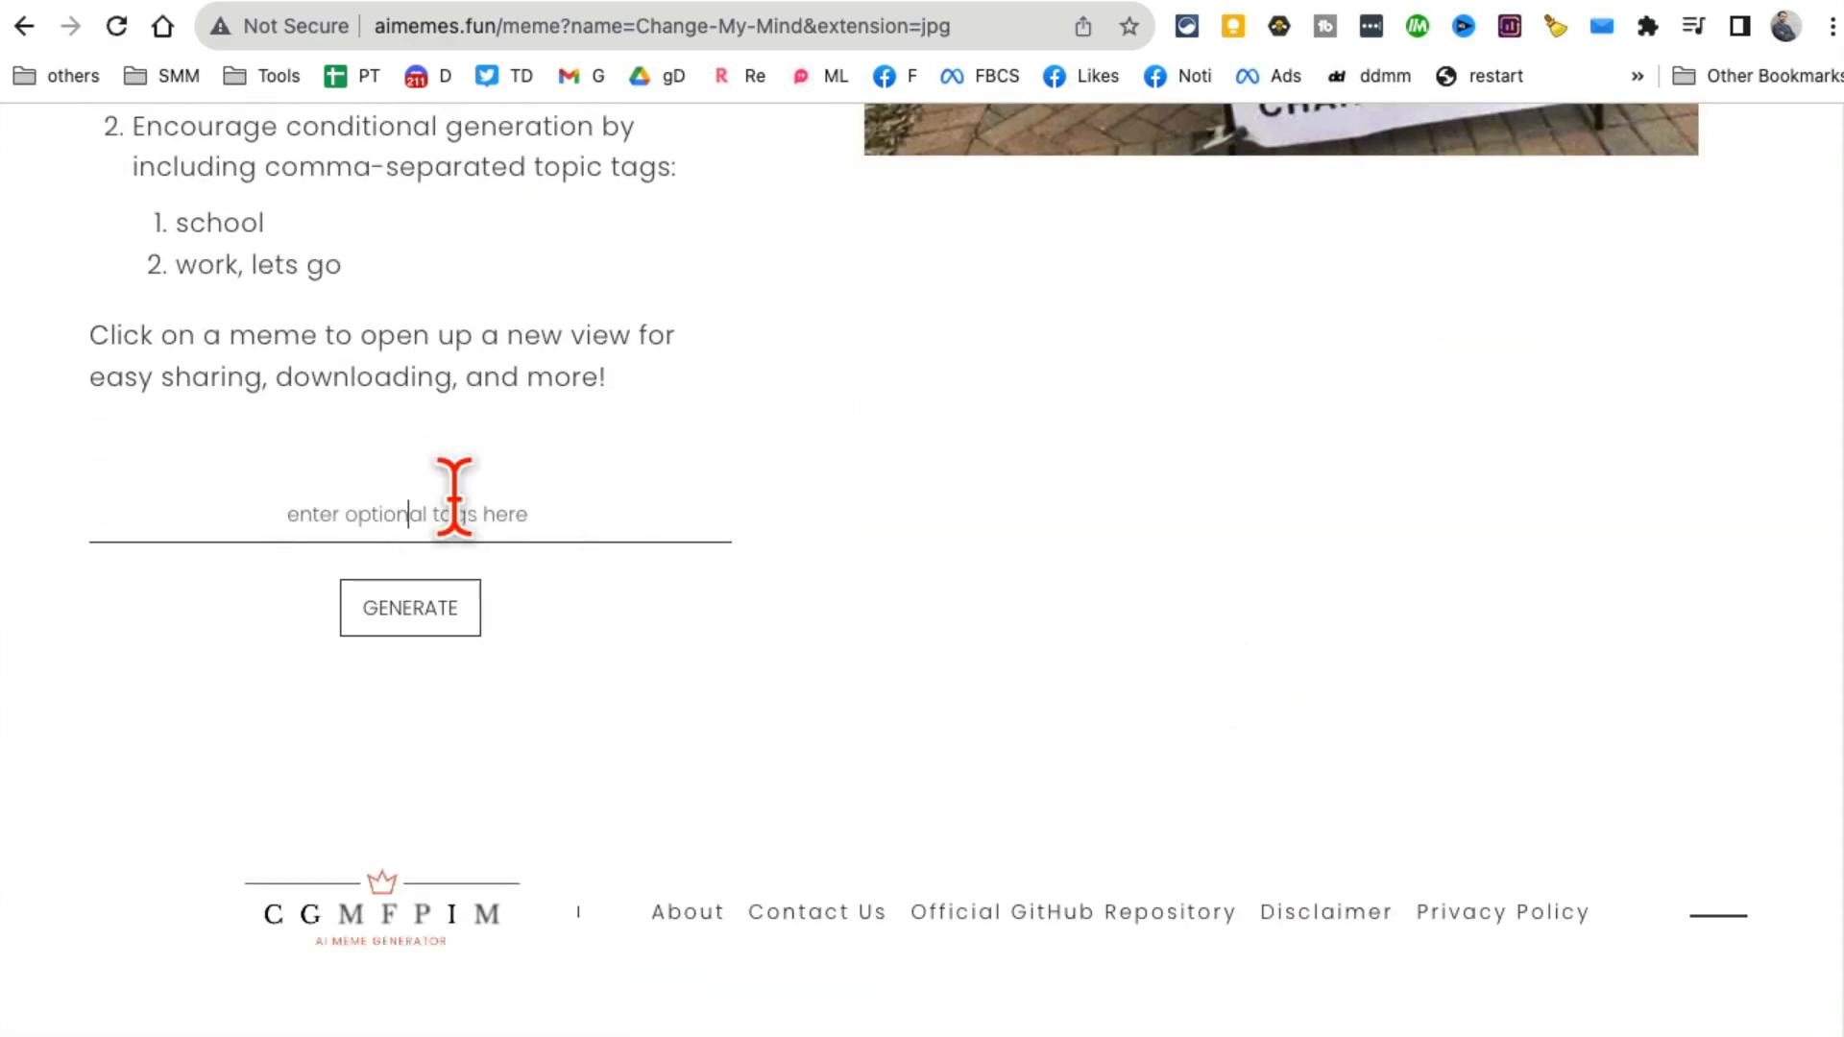
pyautogui.write('work from ho')
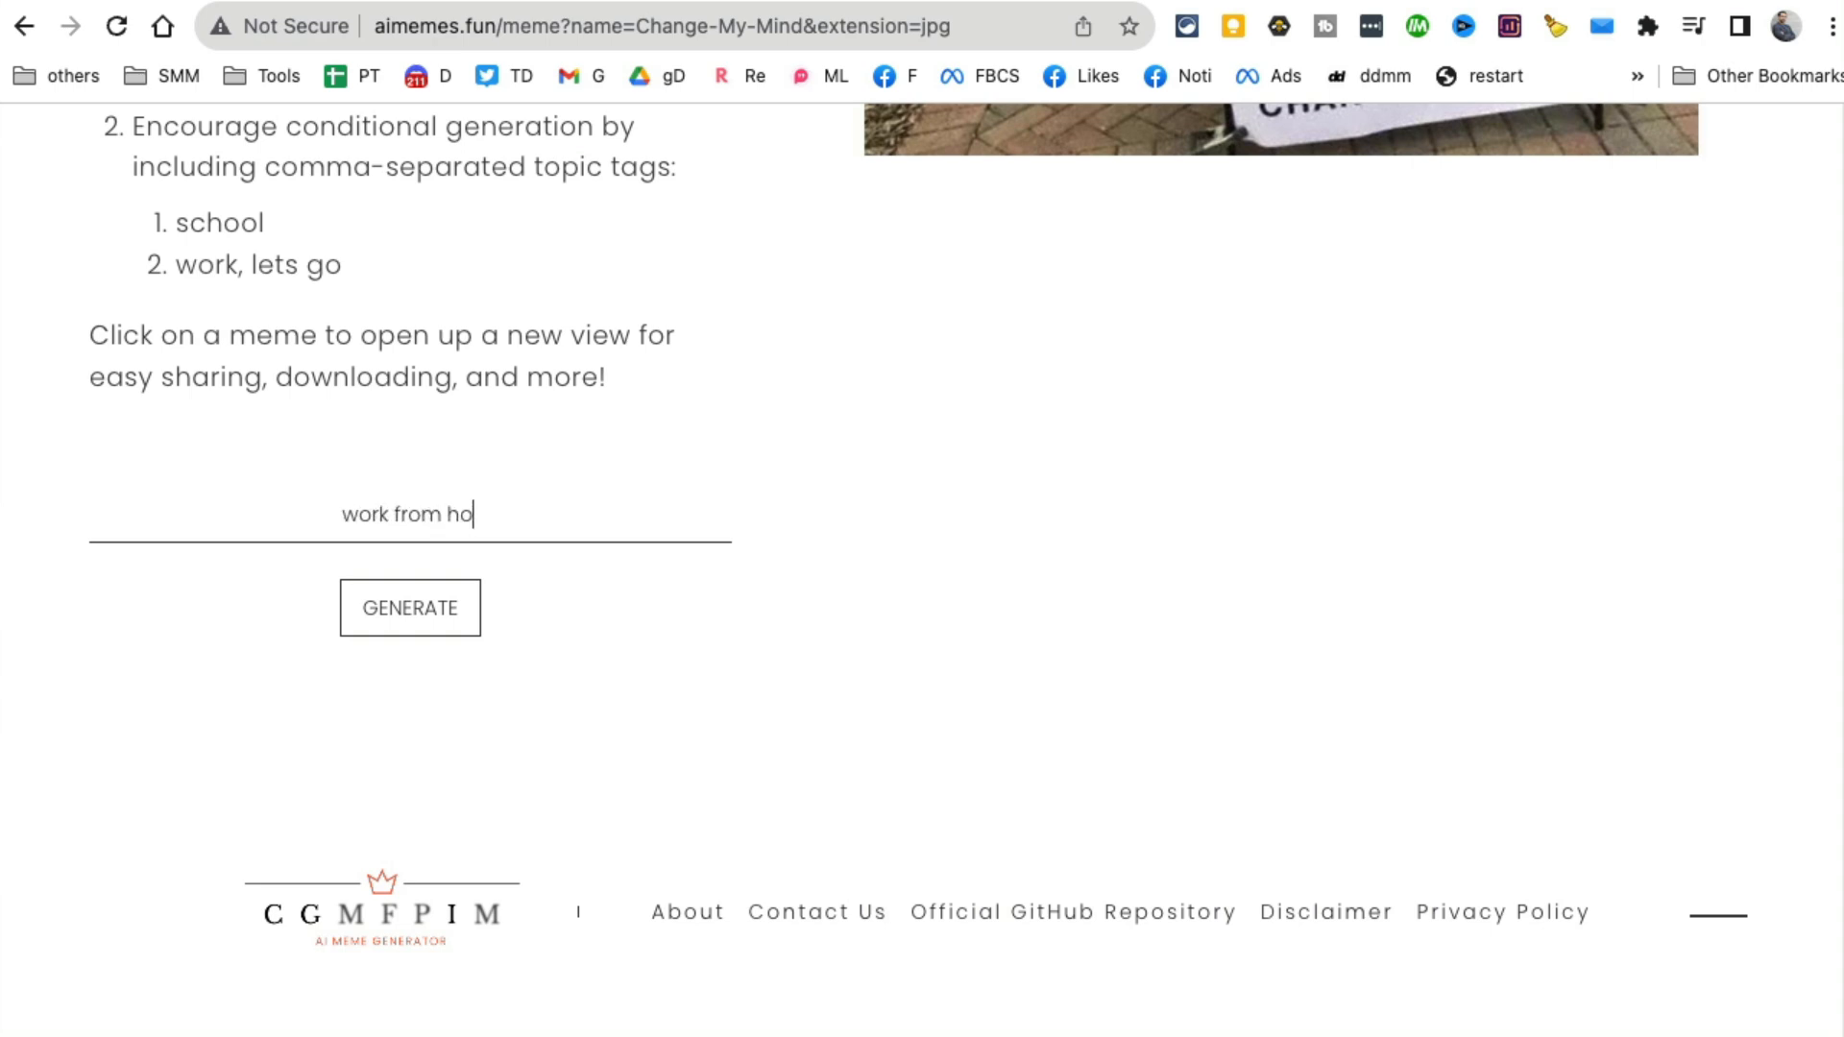
pyautogui.write('me,')
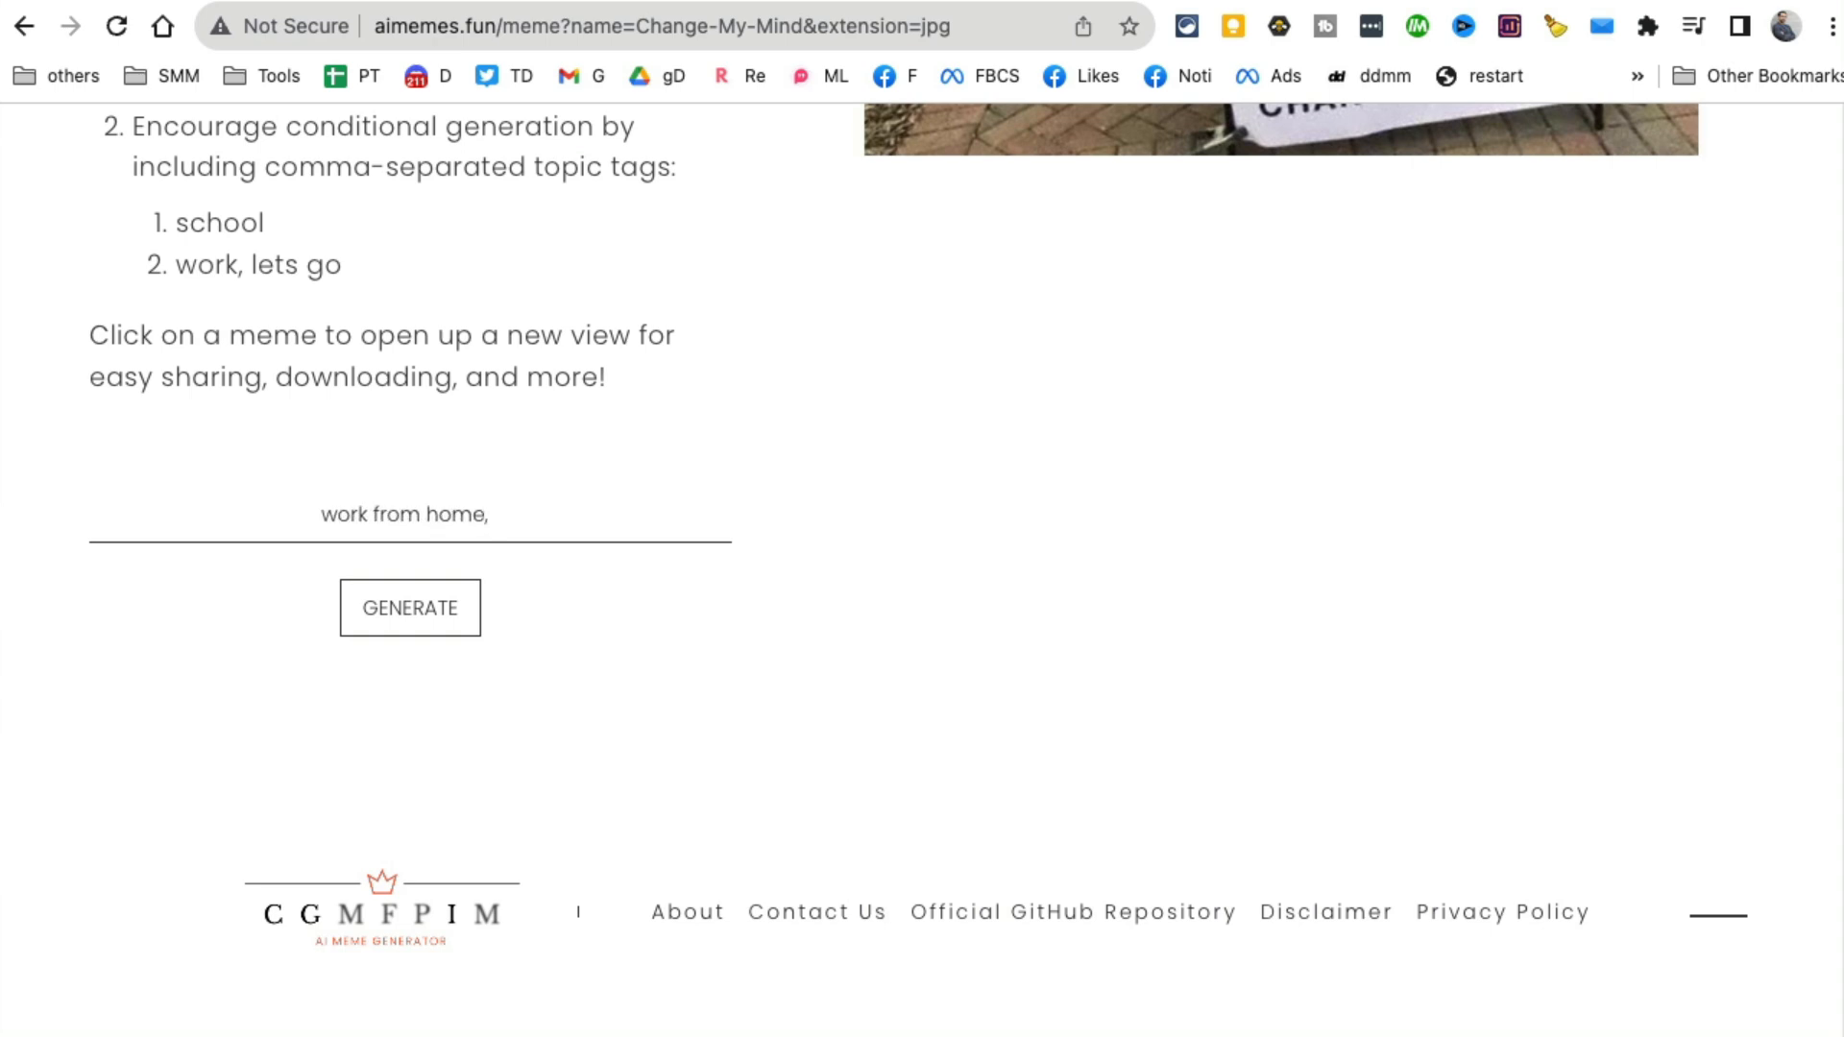
pyautogui.write('working')
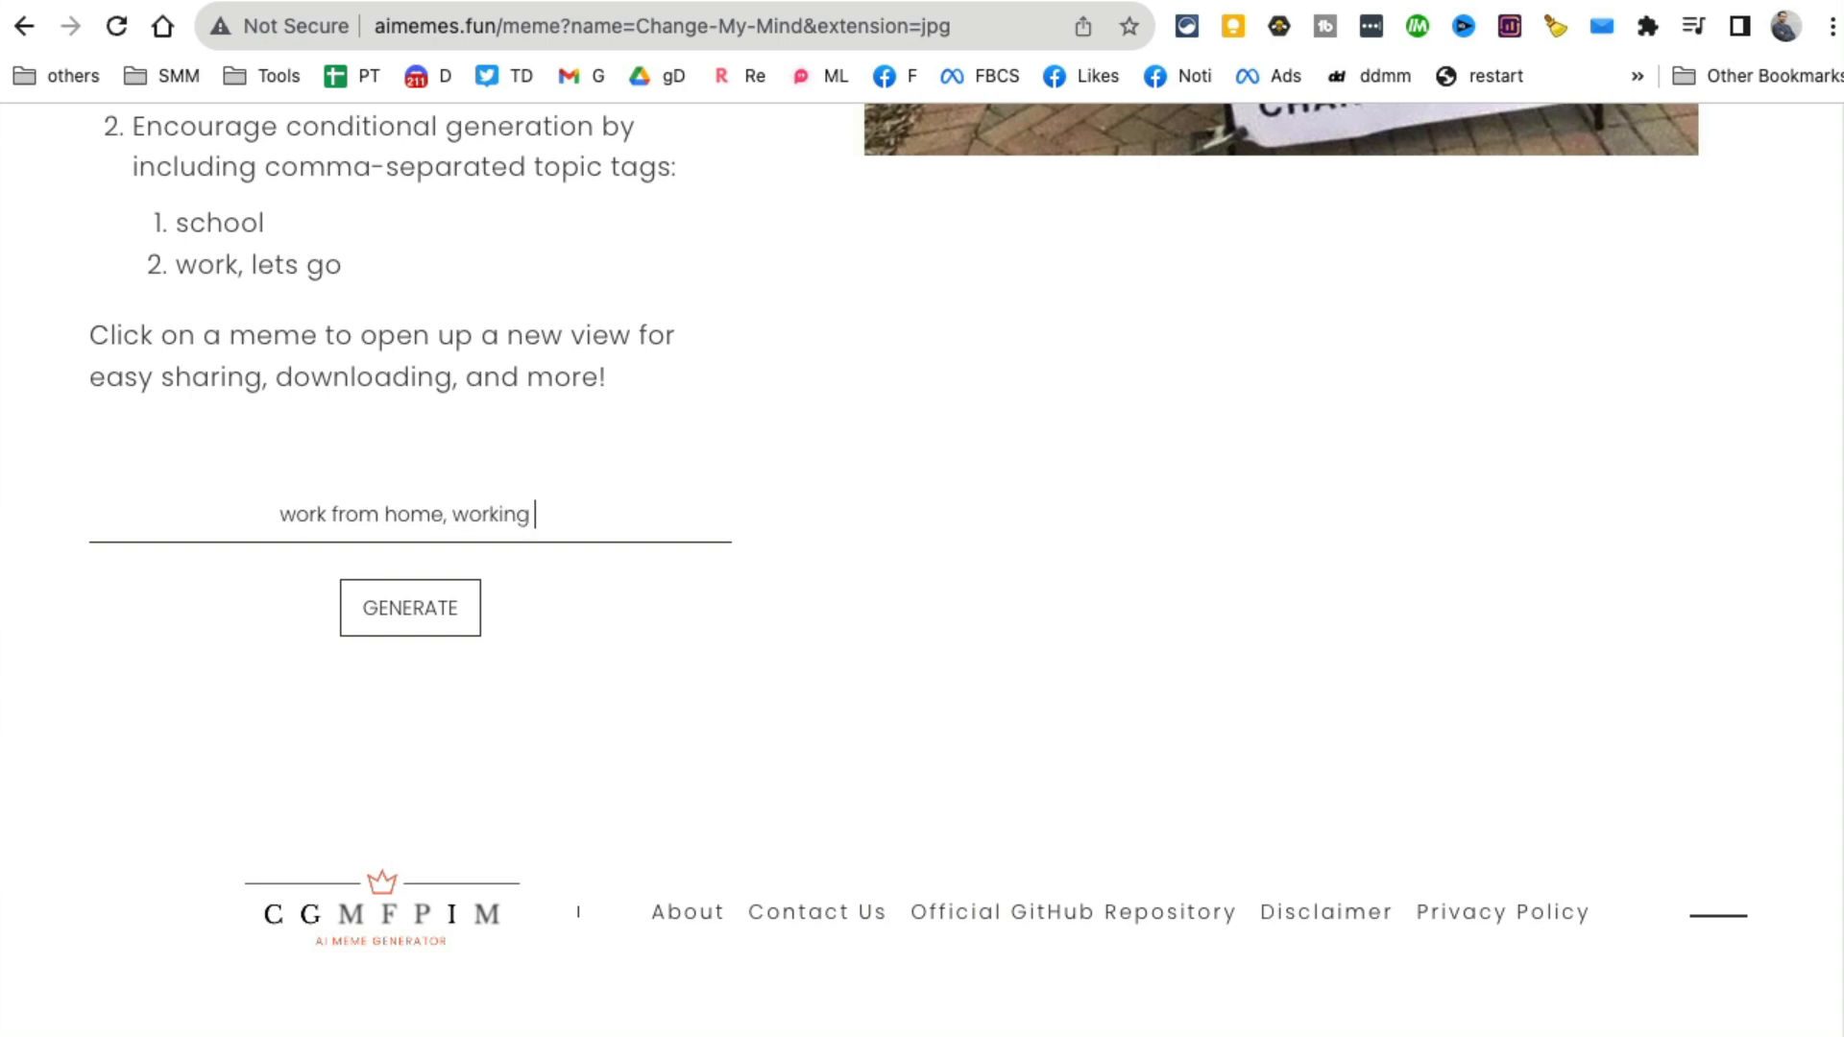
pyautogui.moveTo(516, 582)
pyautogui.write('remo')
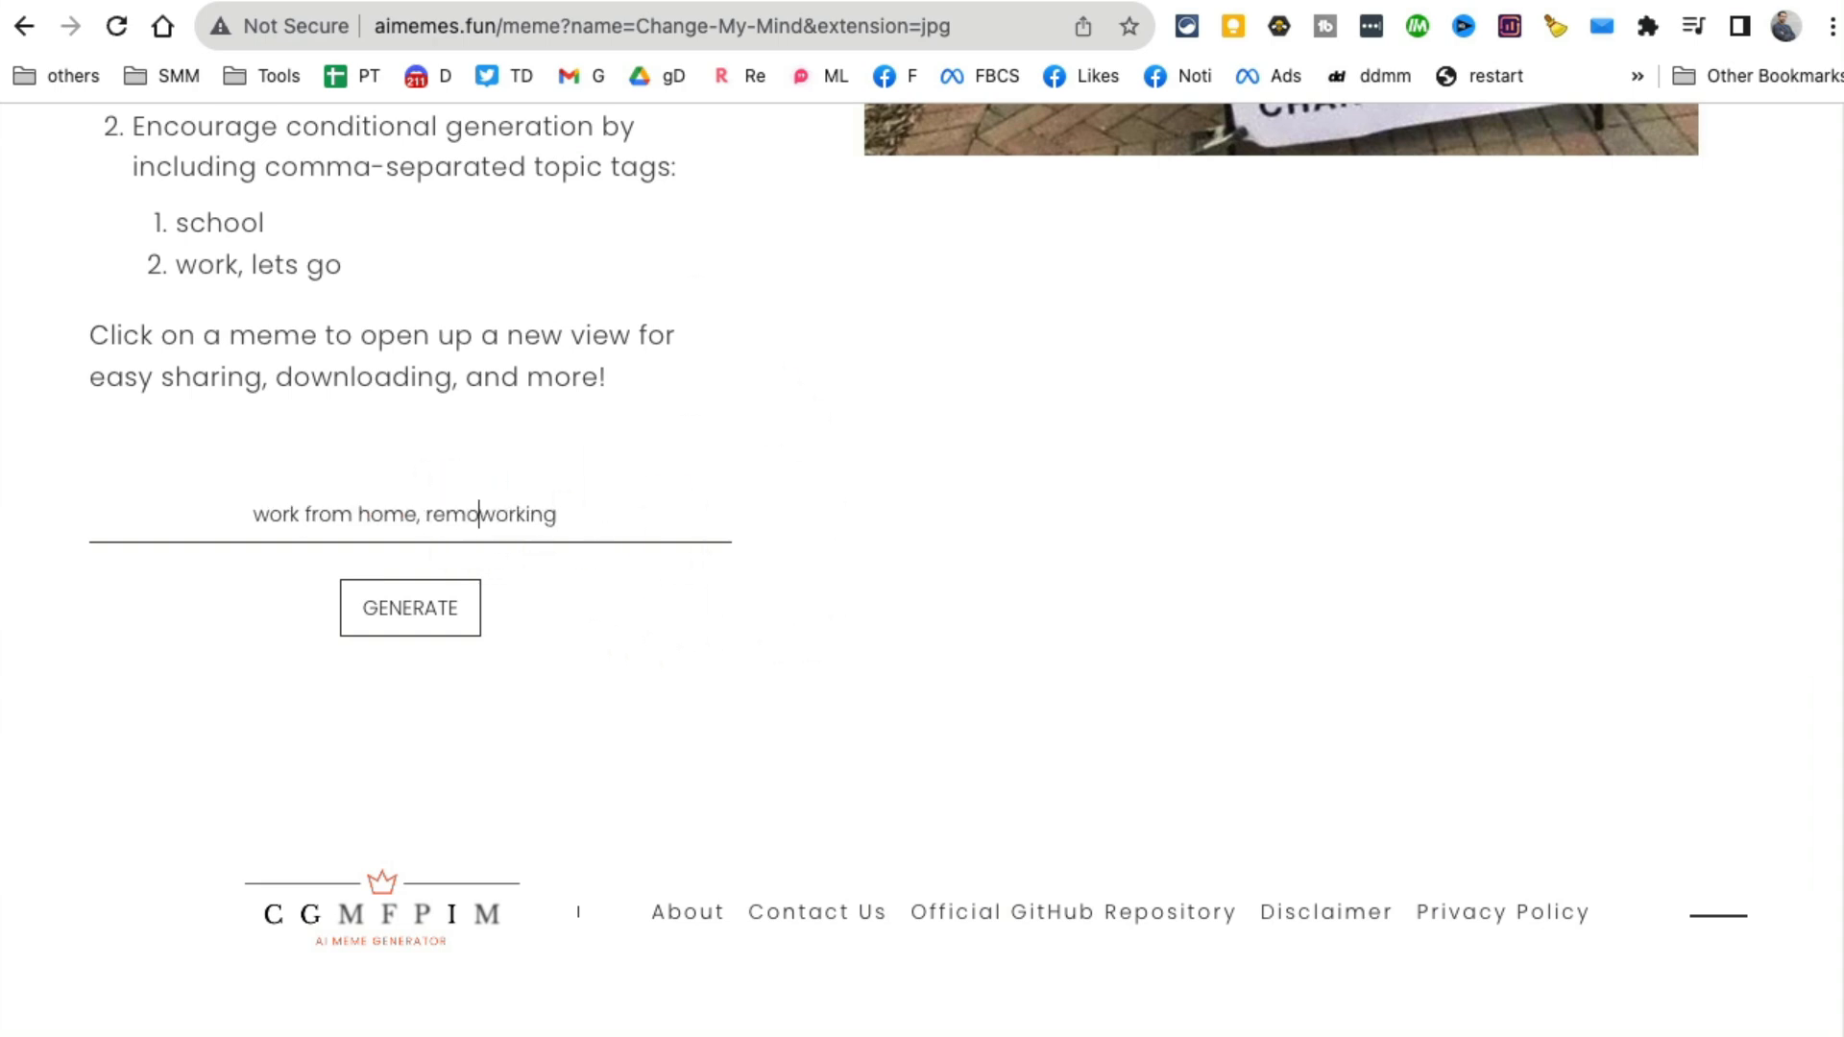
# Generate two remote-work Change My Mind memes from the tags and review them.
pyautogui.click(409, 608)
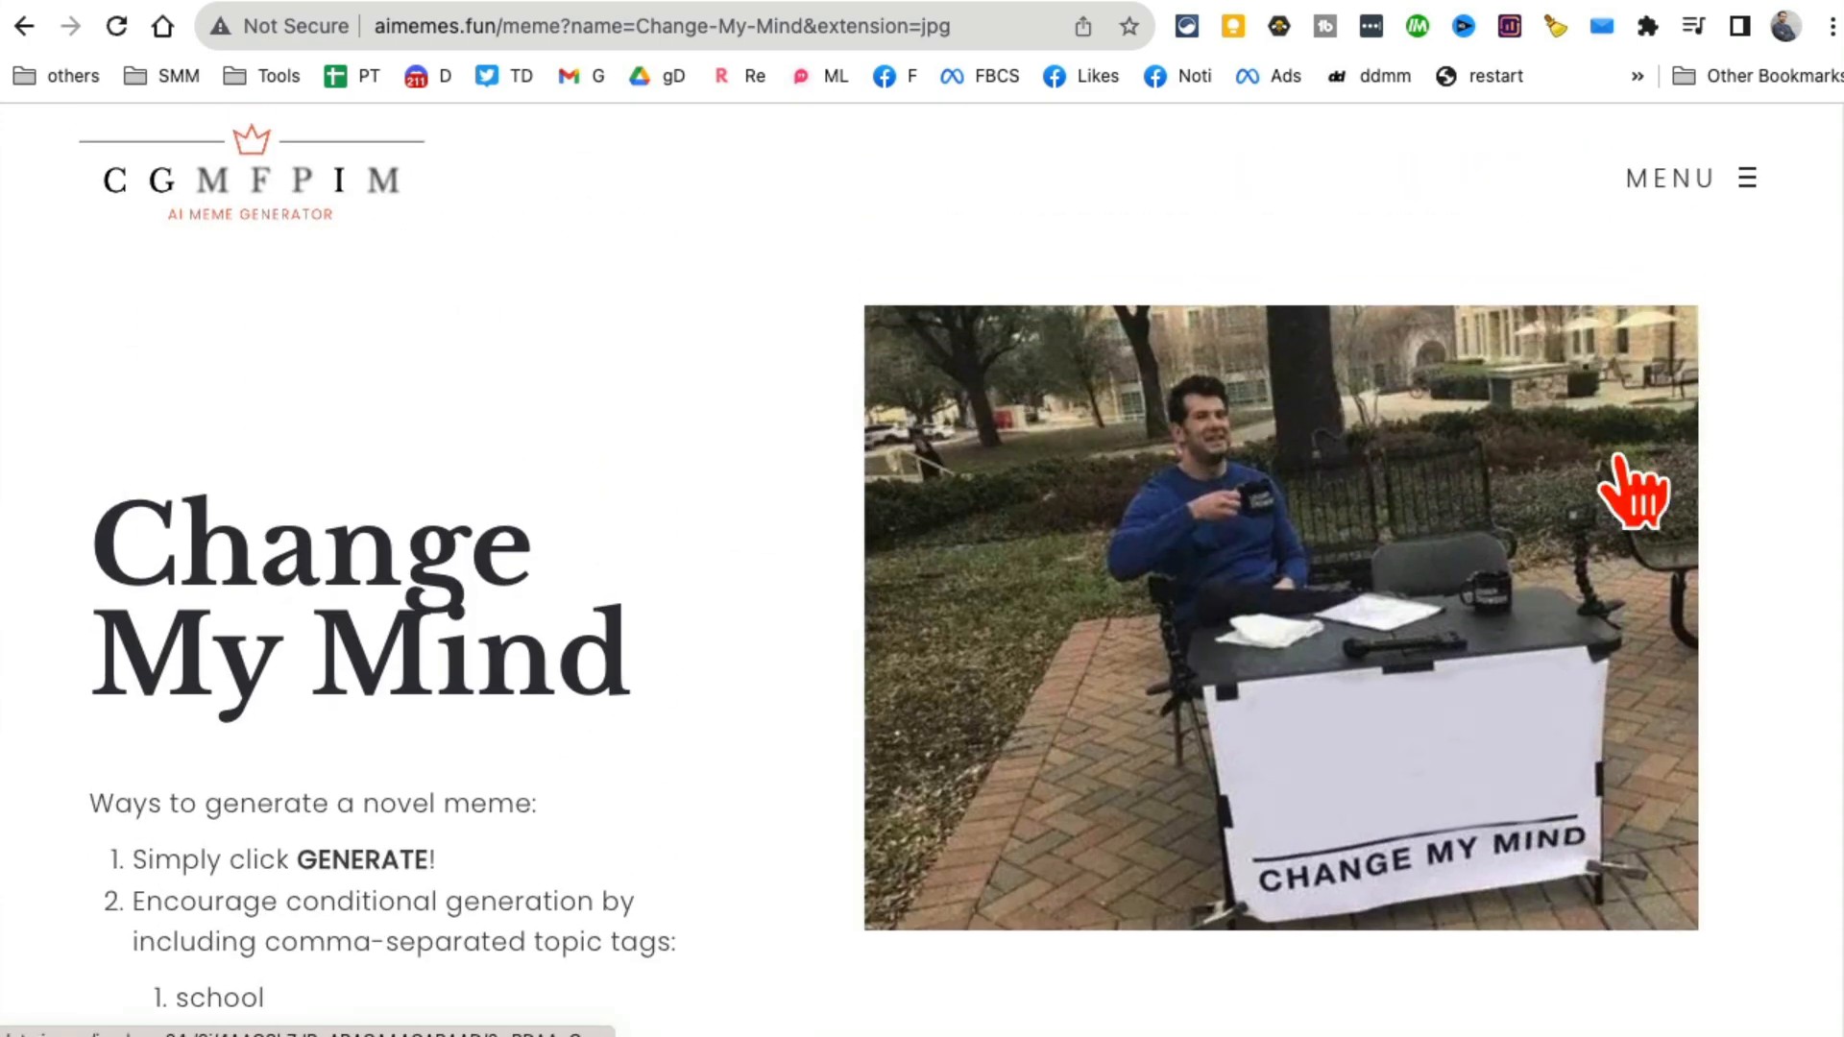
pyautogui.scroll(-3)
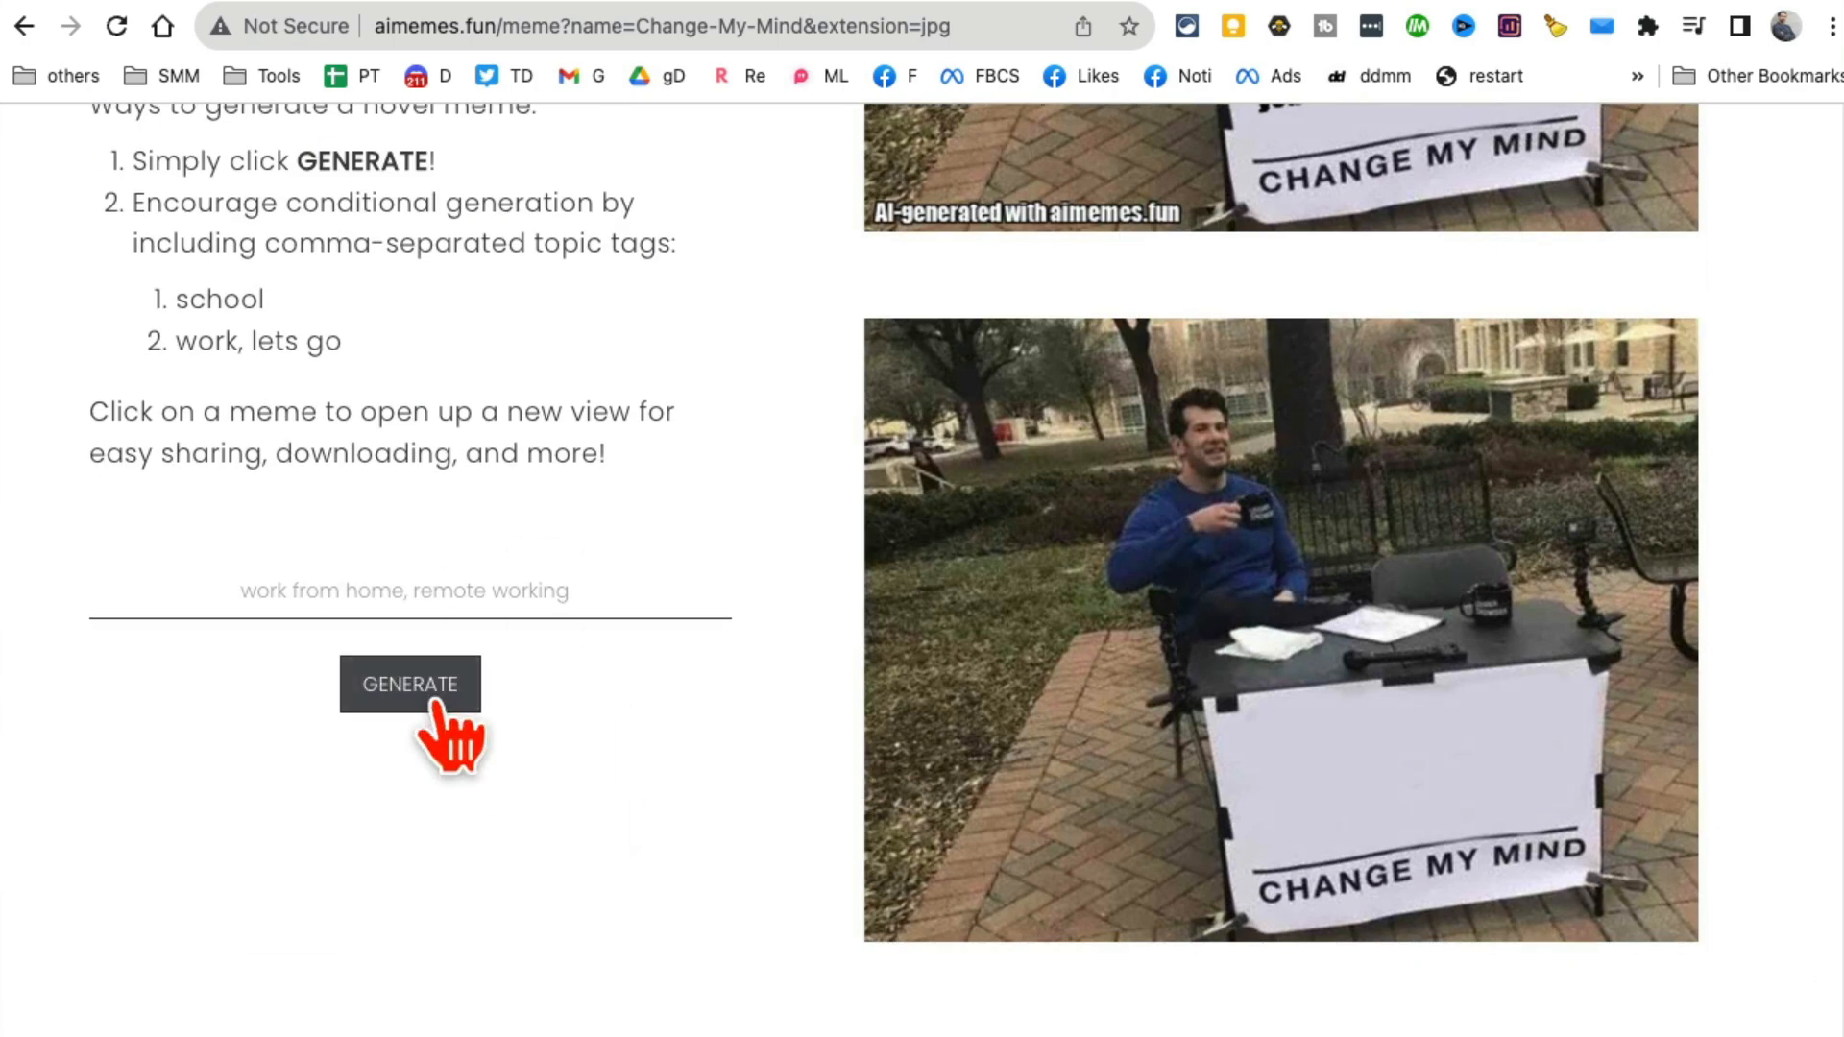
pyautogui.click(409, 684)
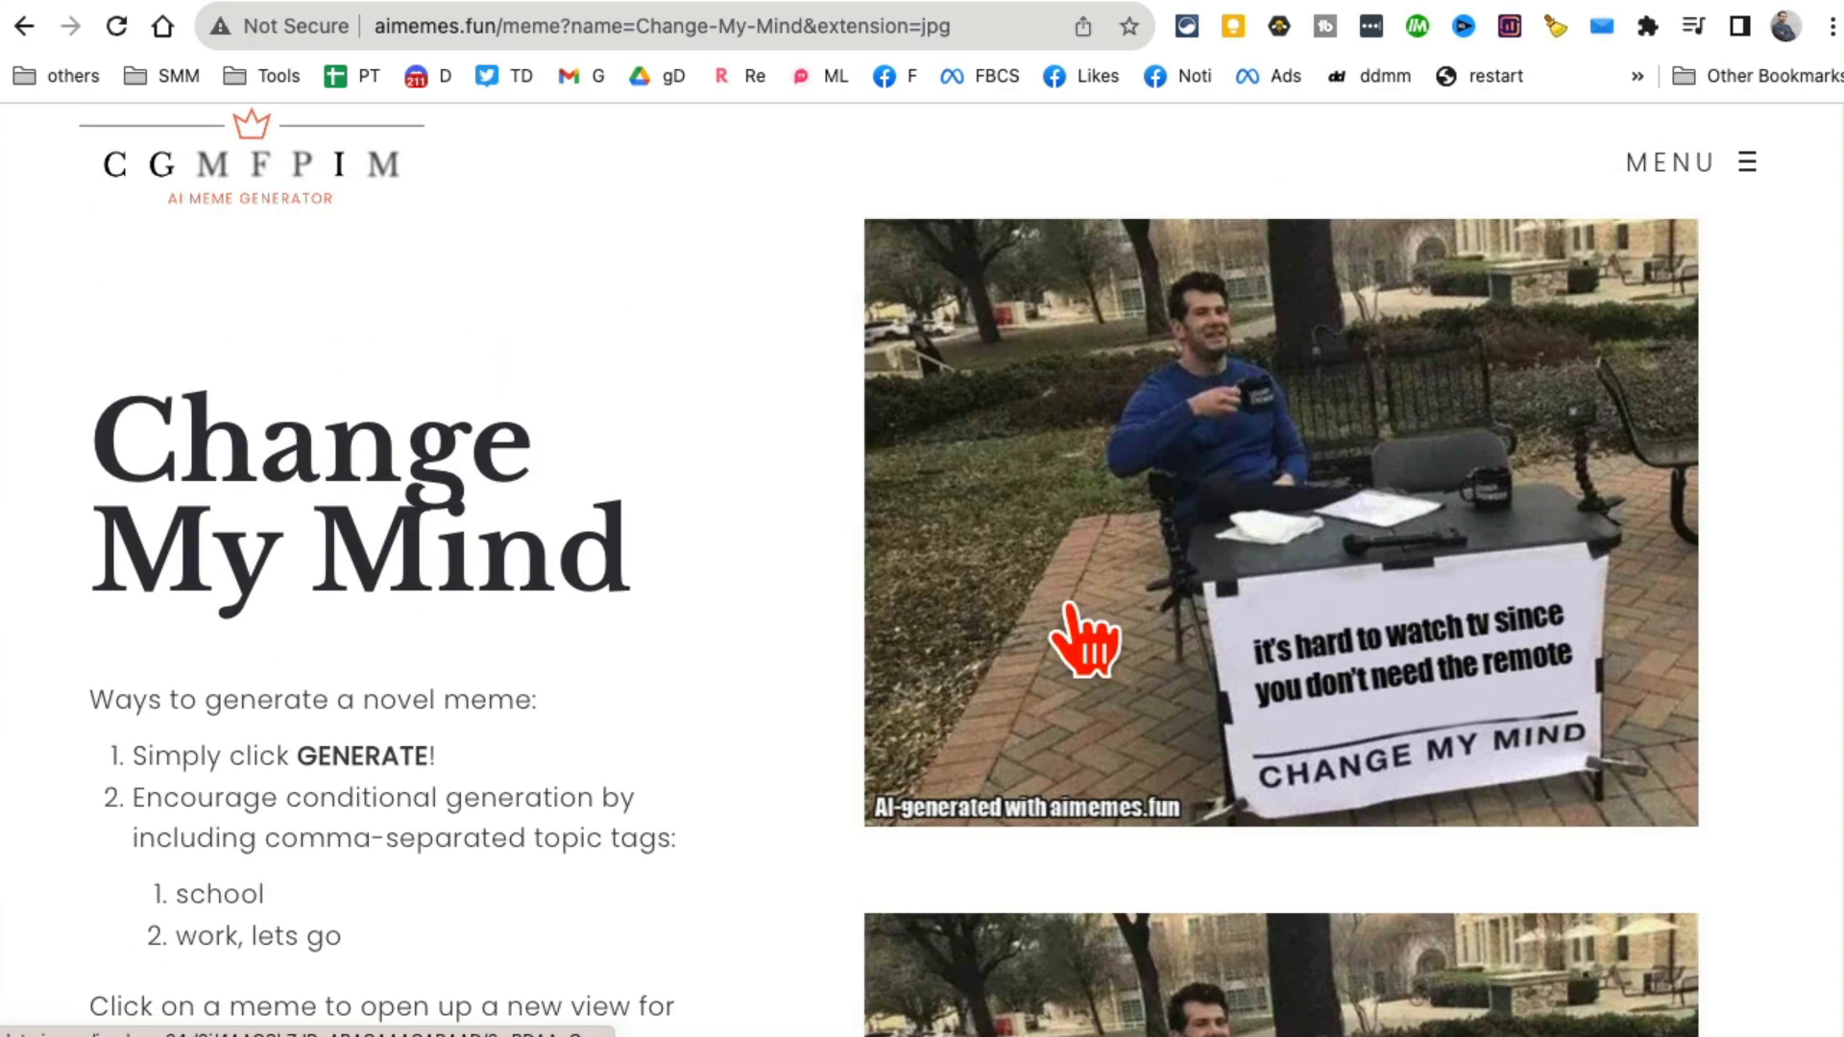
pyautogui.moveTo(1649, 631)
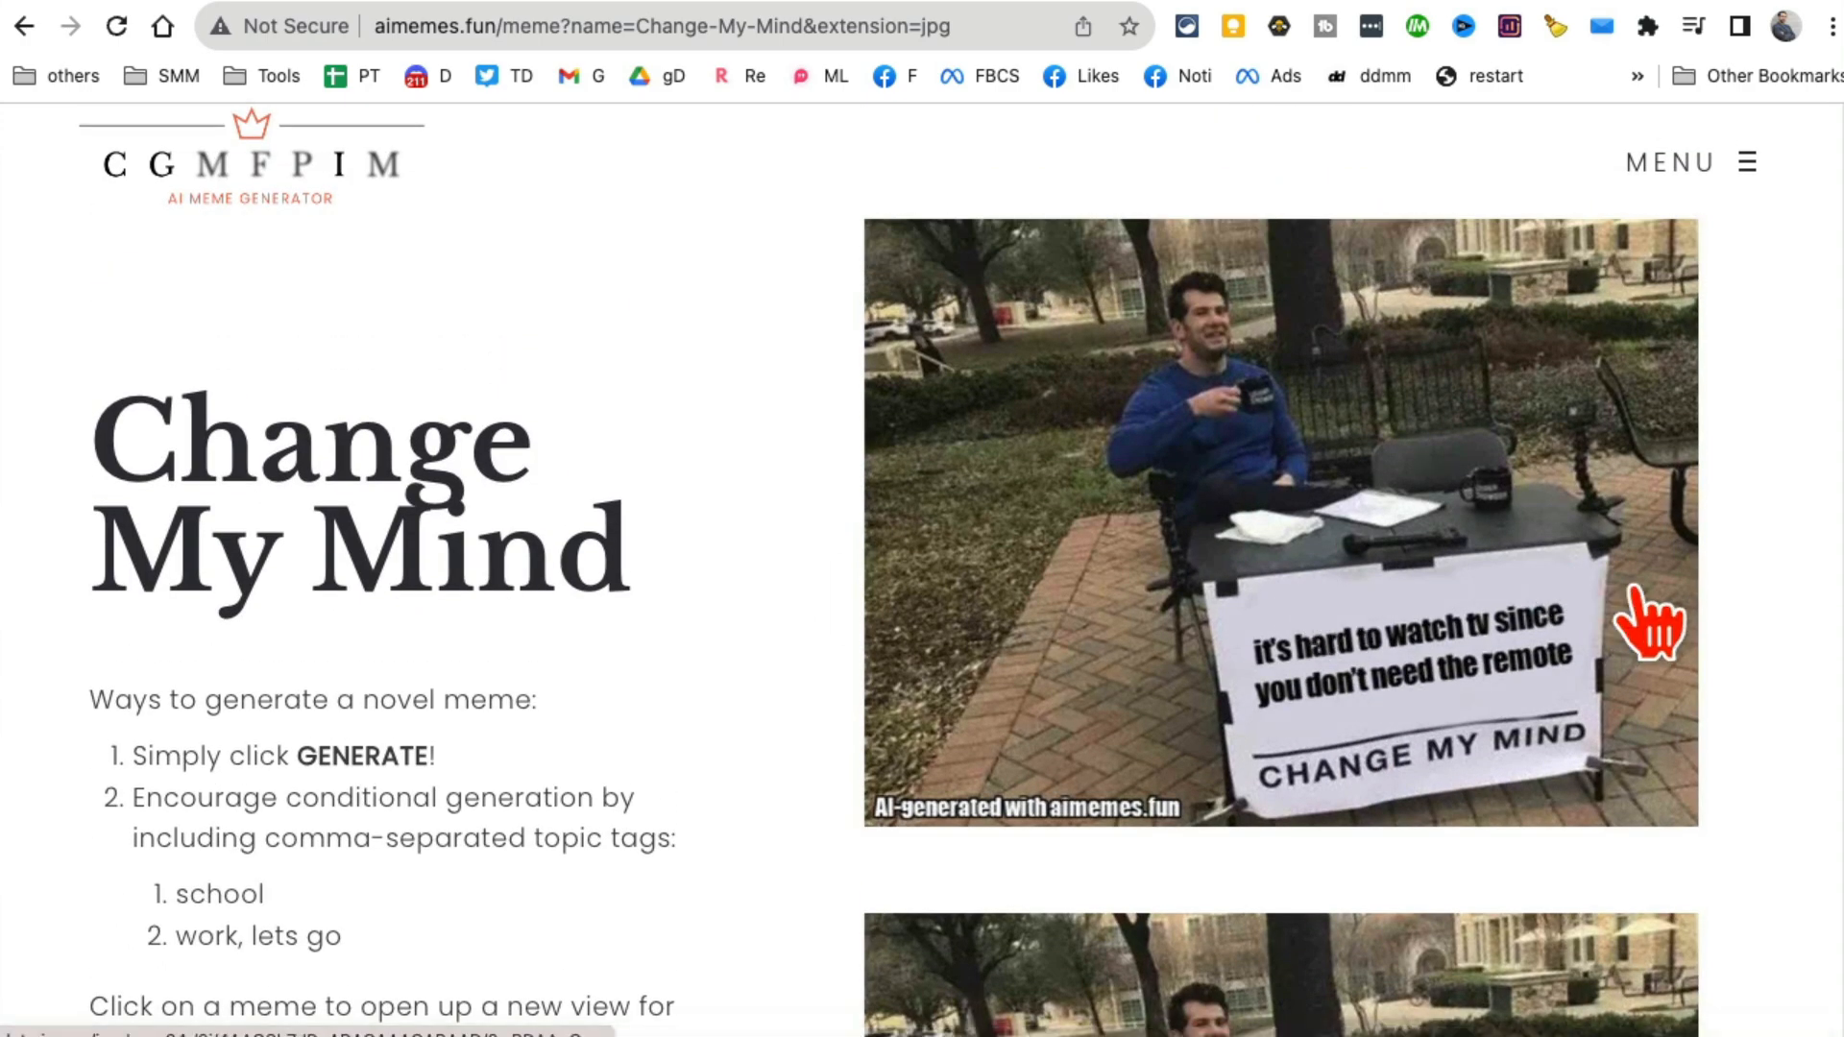
pyautogui.scroll(-3)
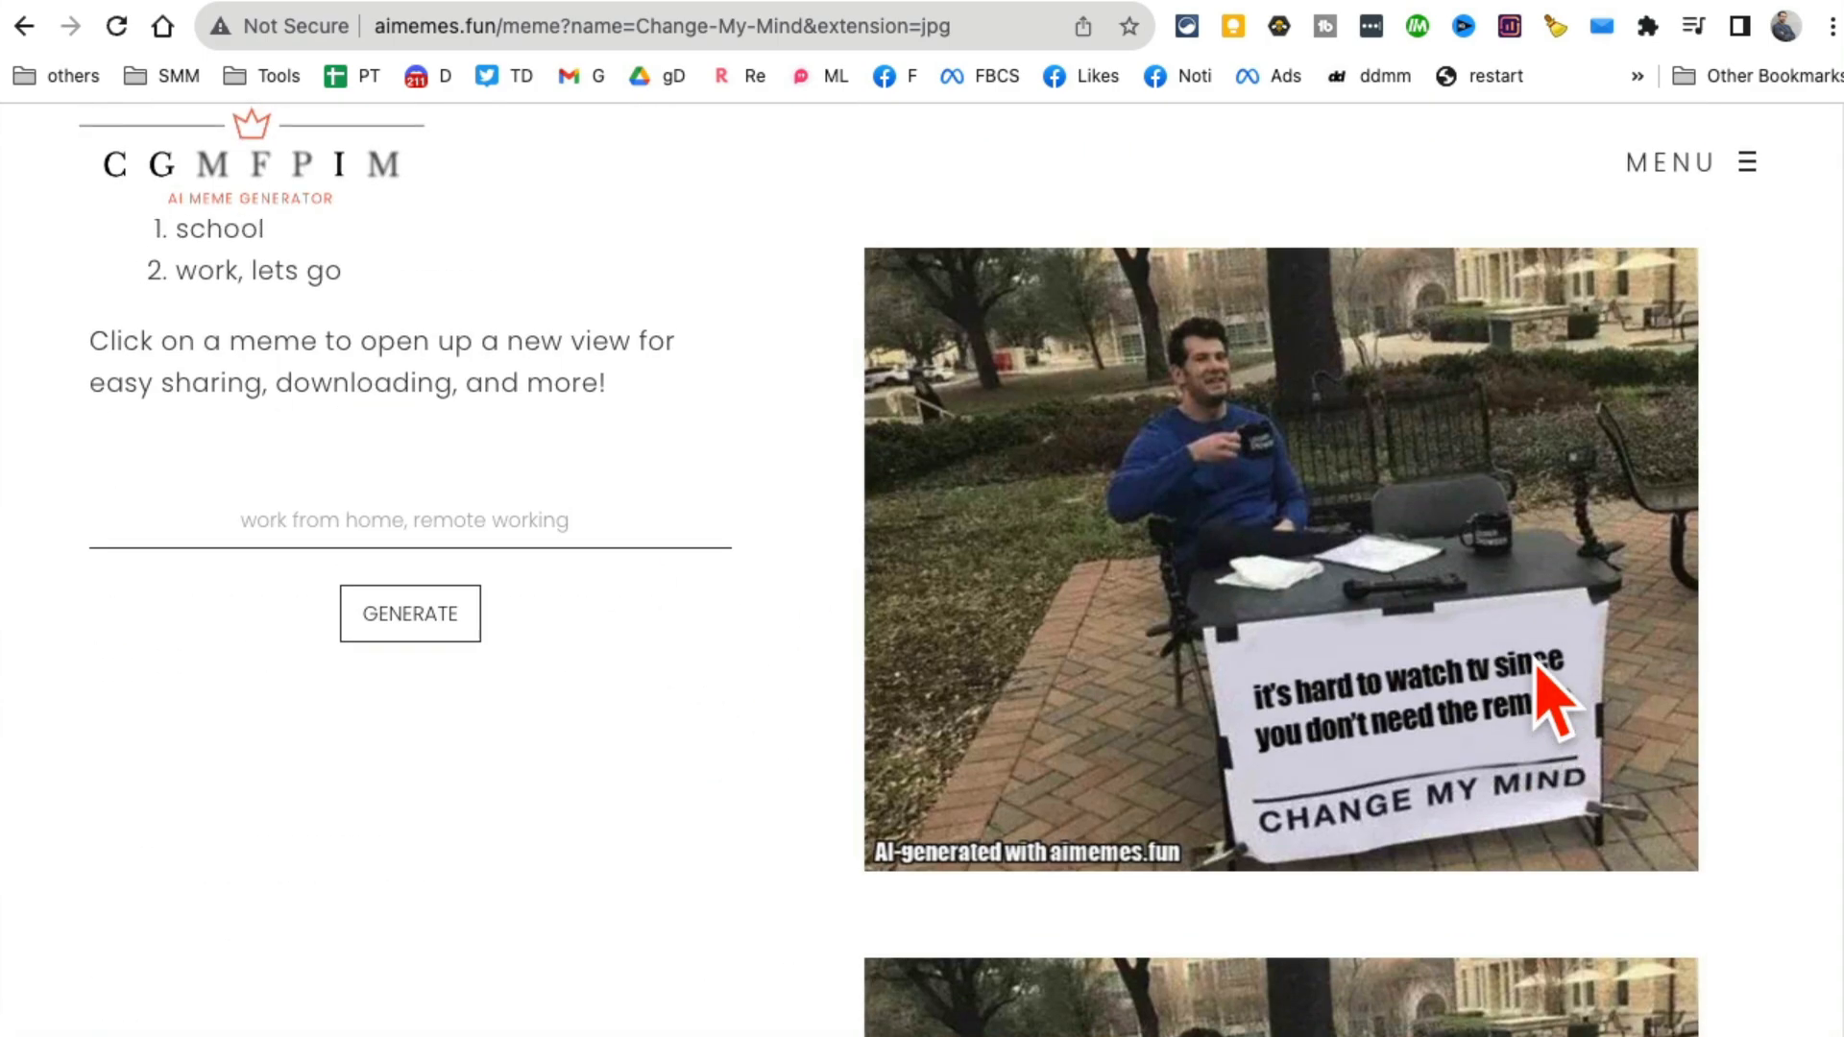
pyautogui.scroll(-3)
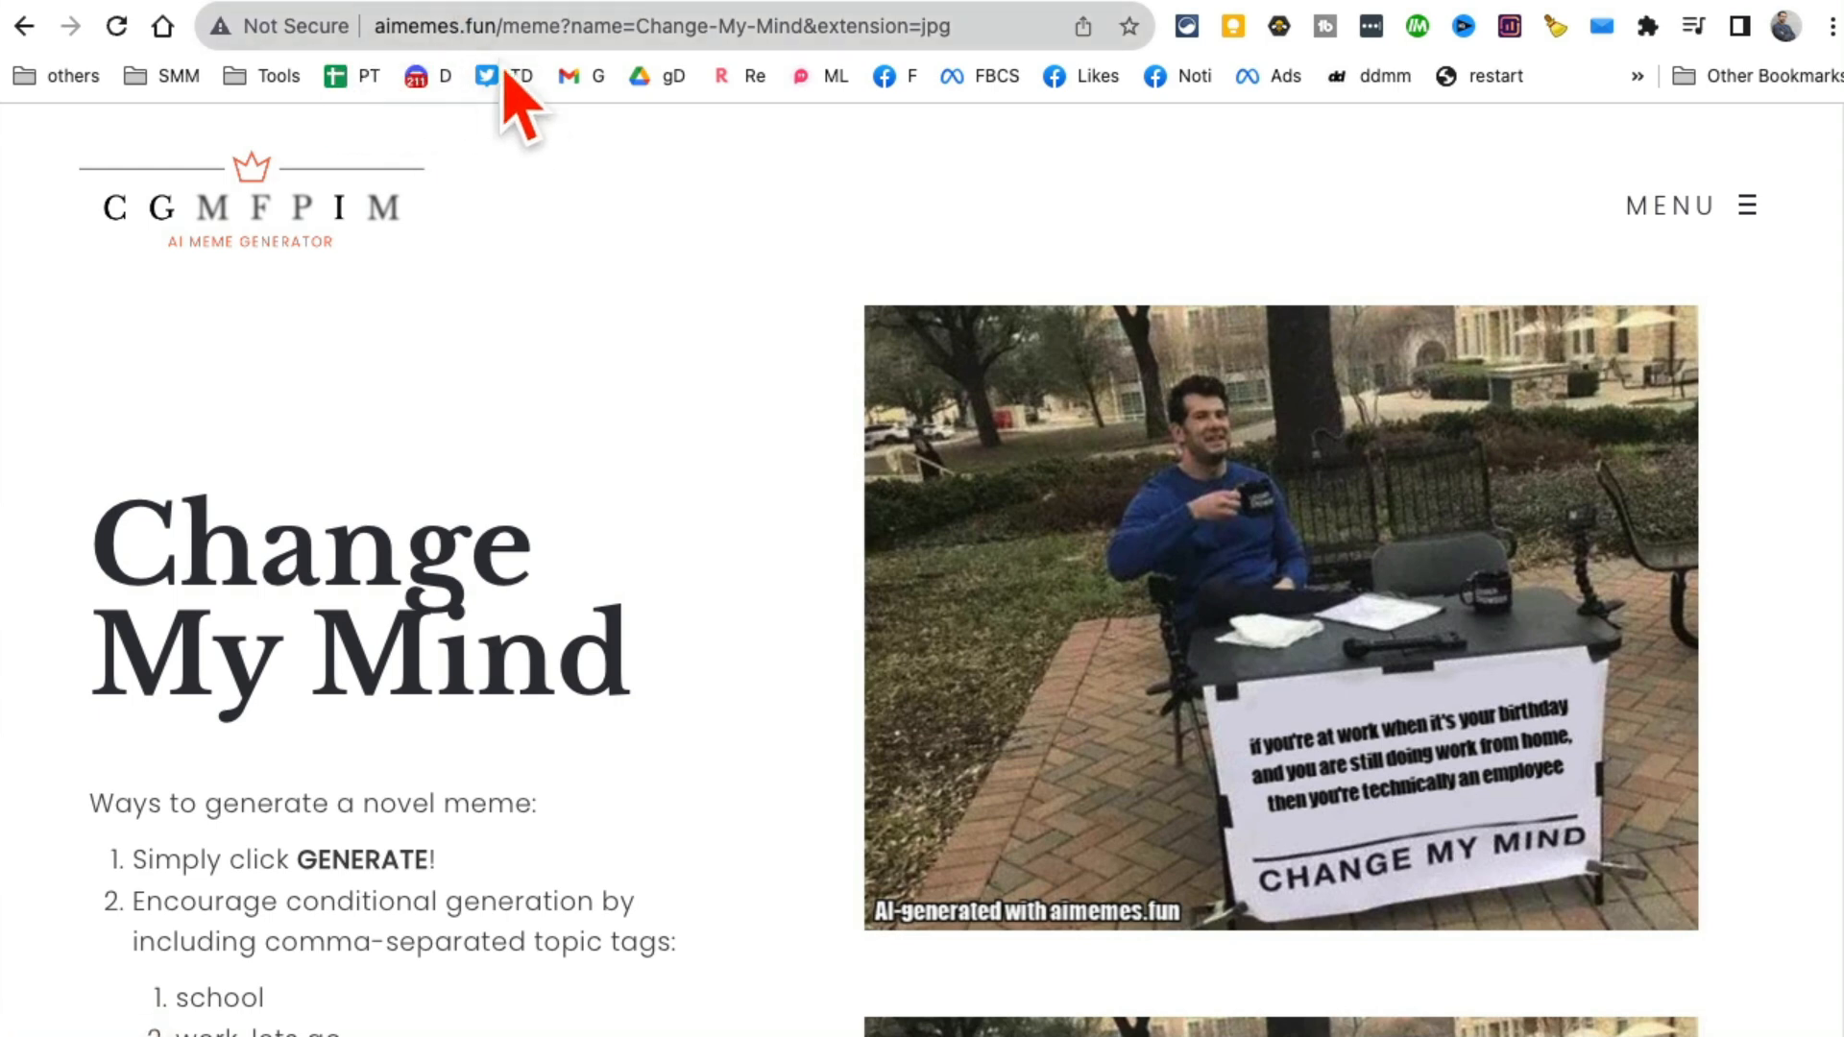
pyautogui.moveTo(730, 29)
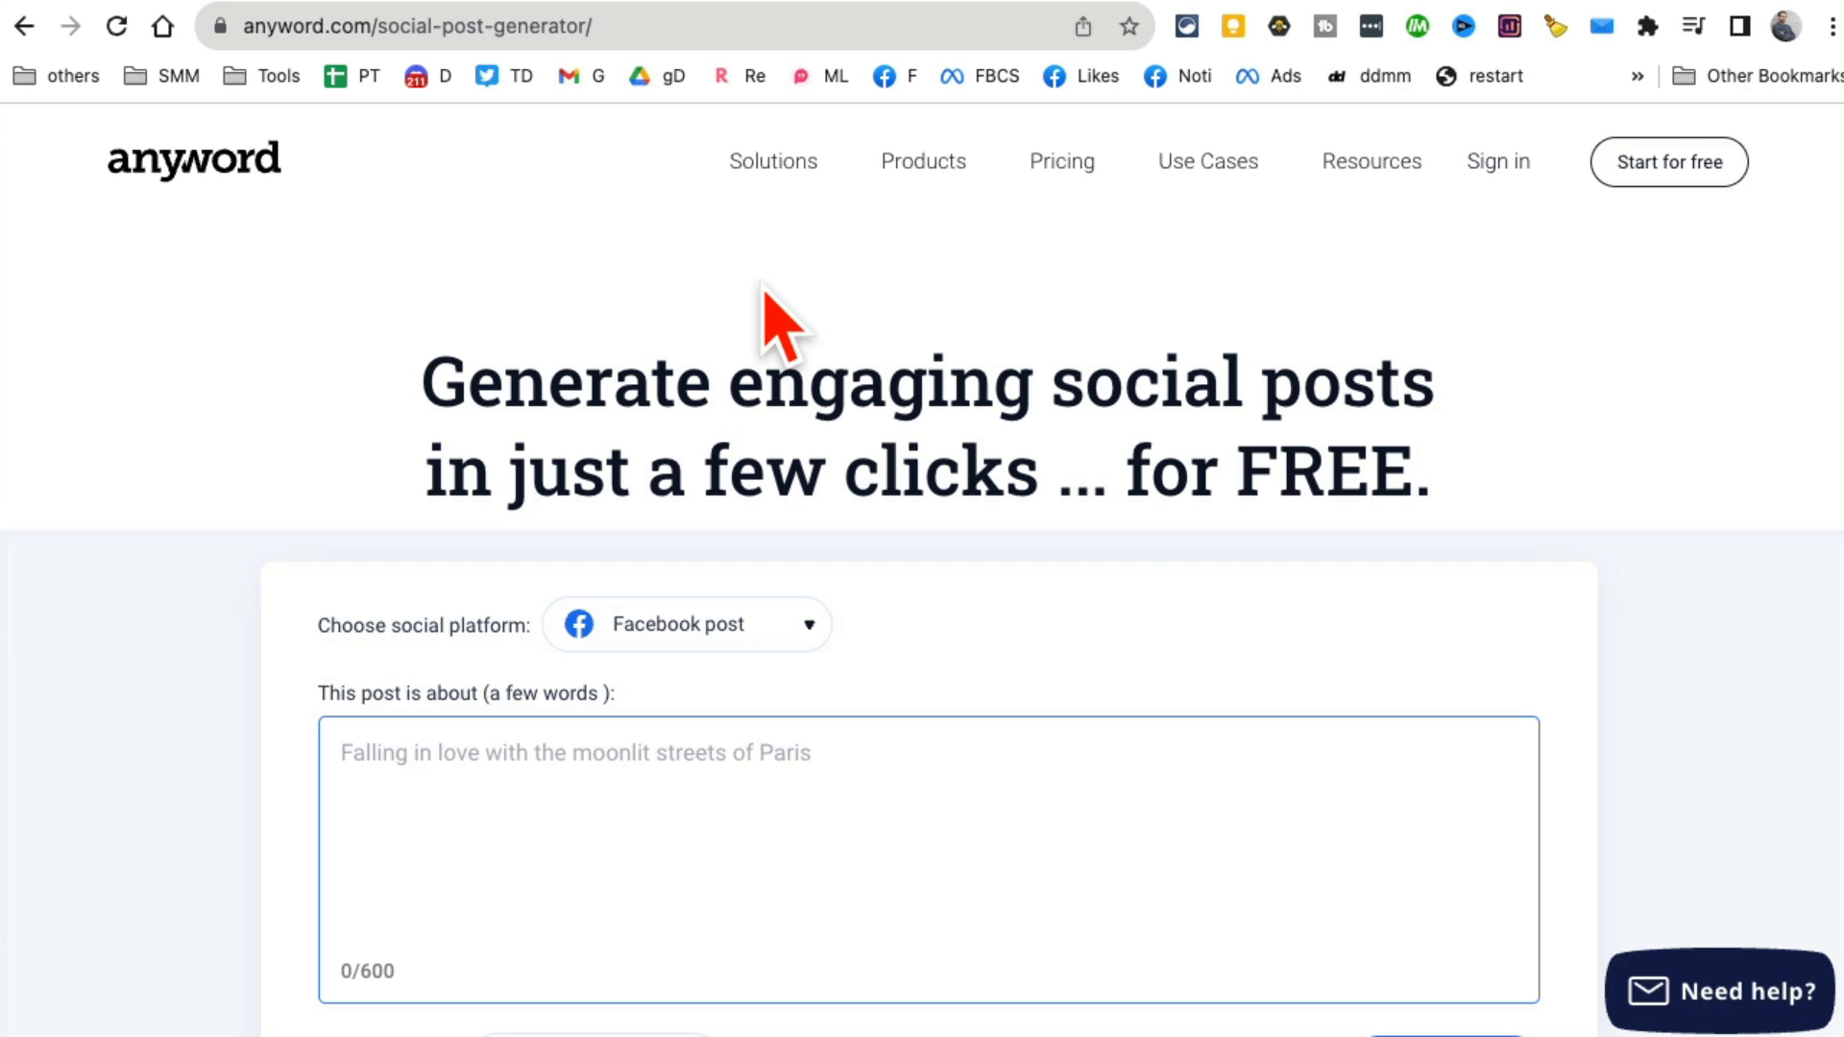
pyautogui.moveTo(148, 221)
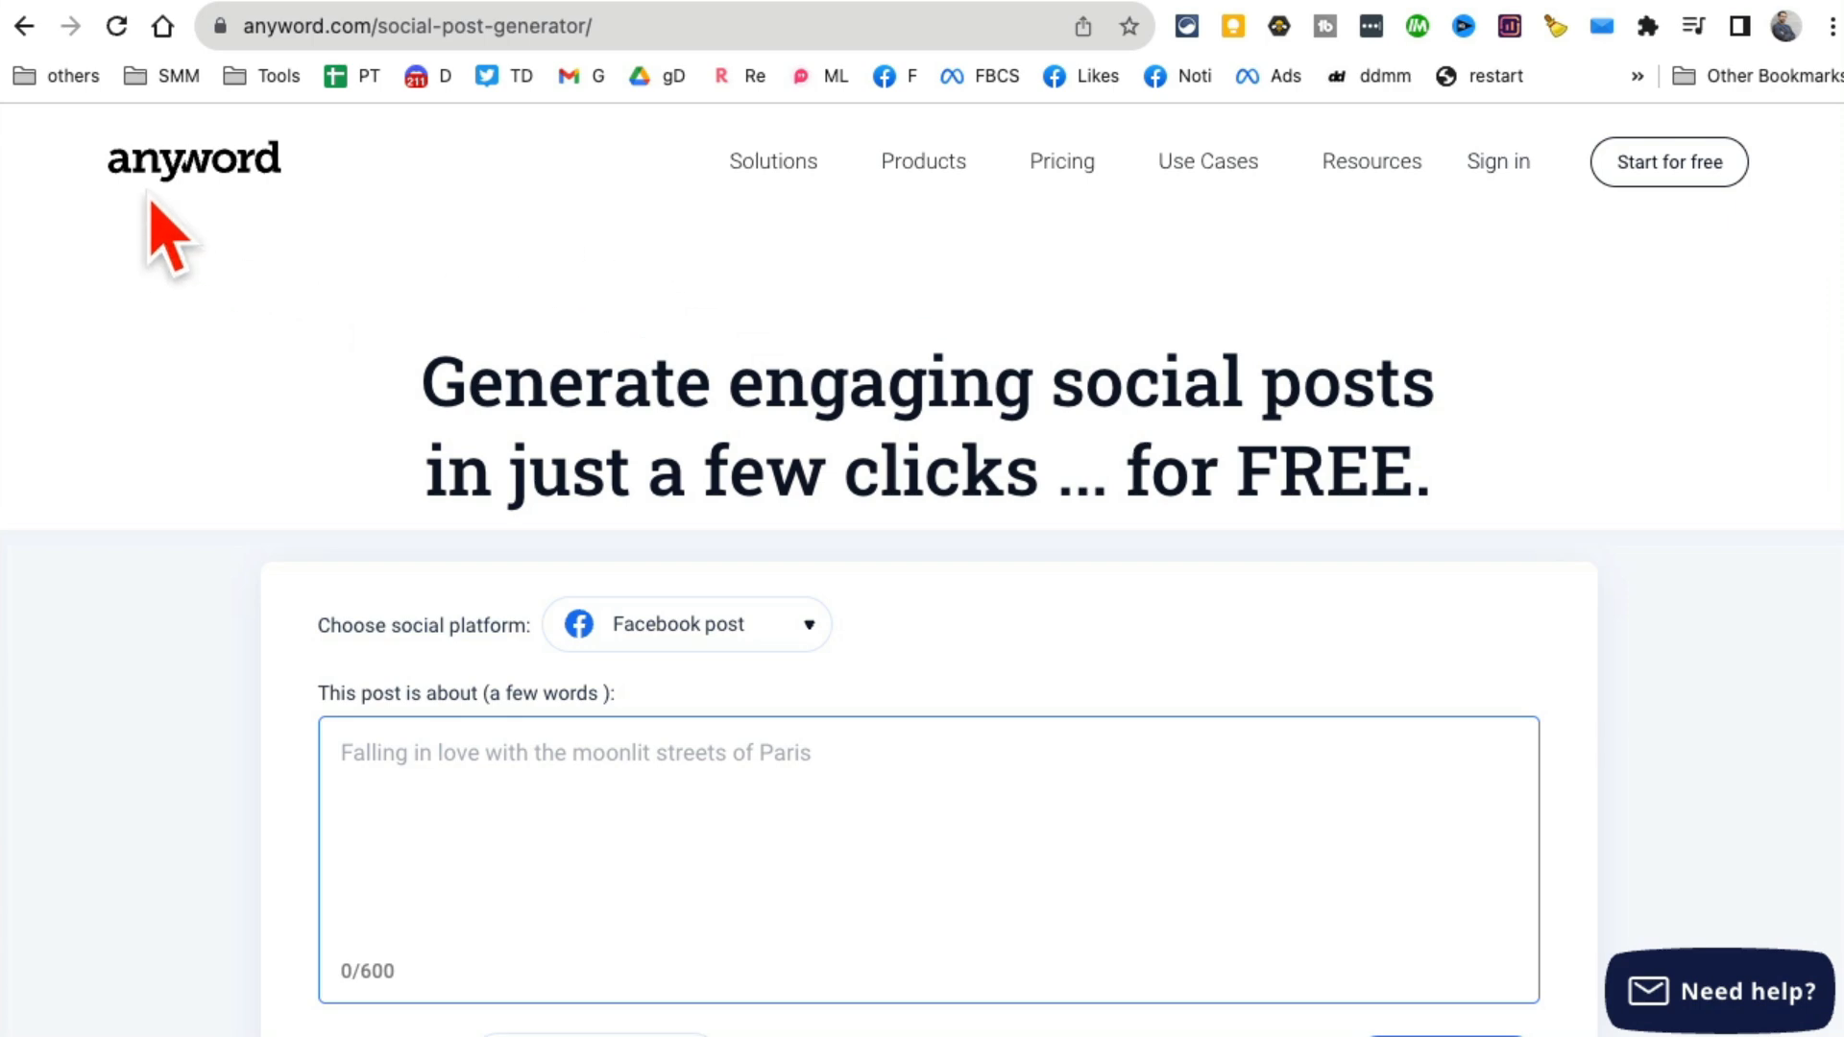
pyautogui.moveTo(231, 255)
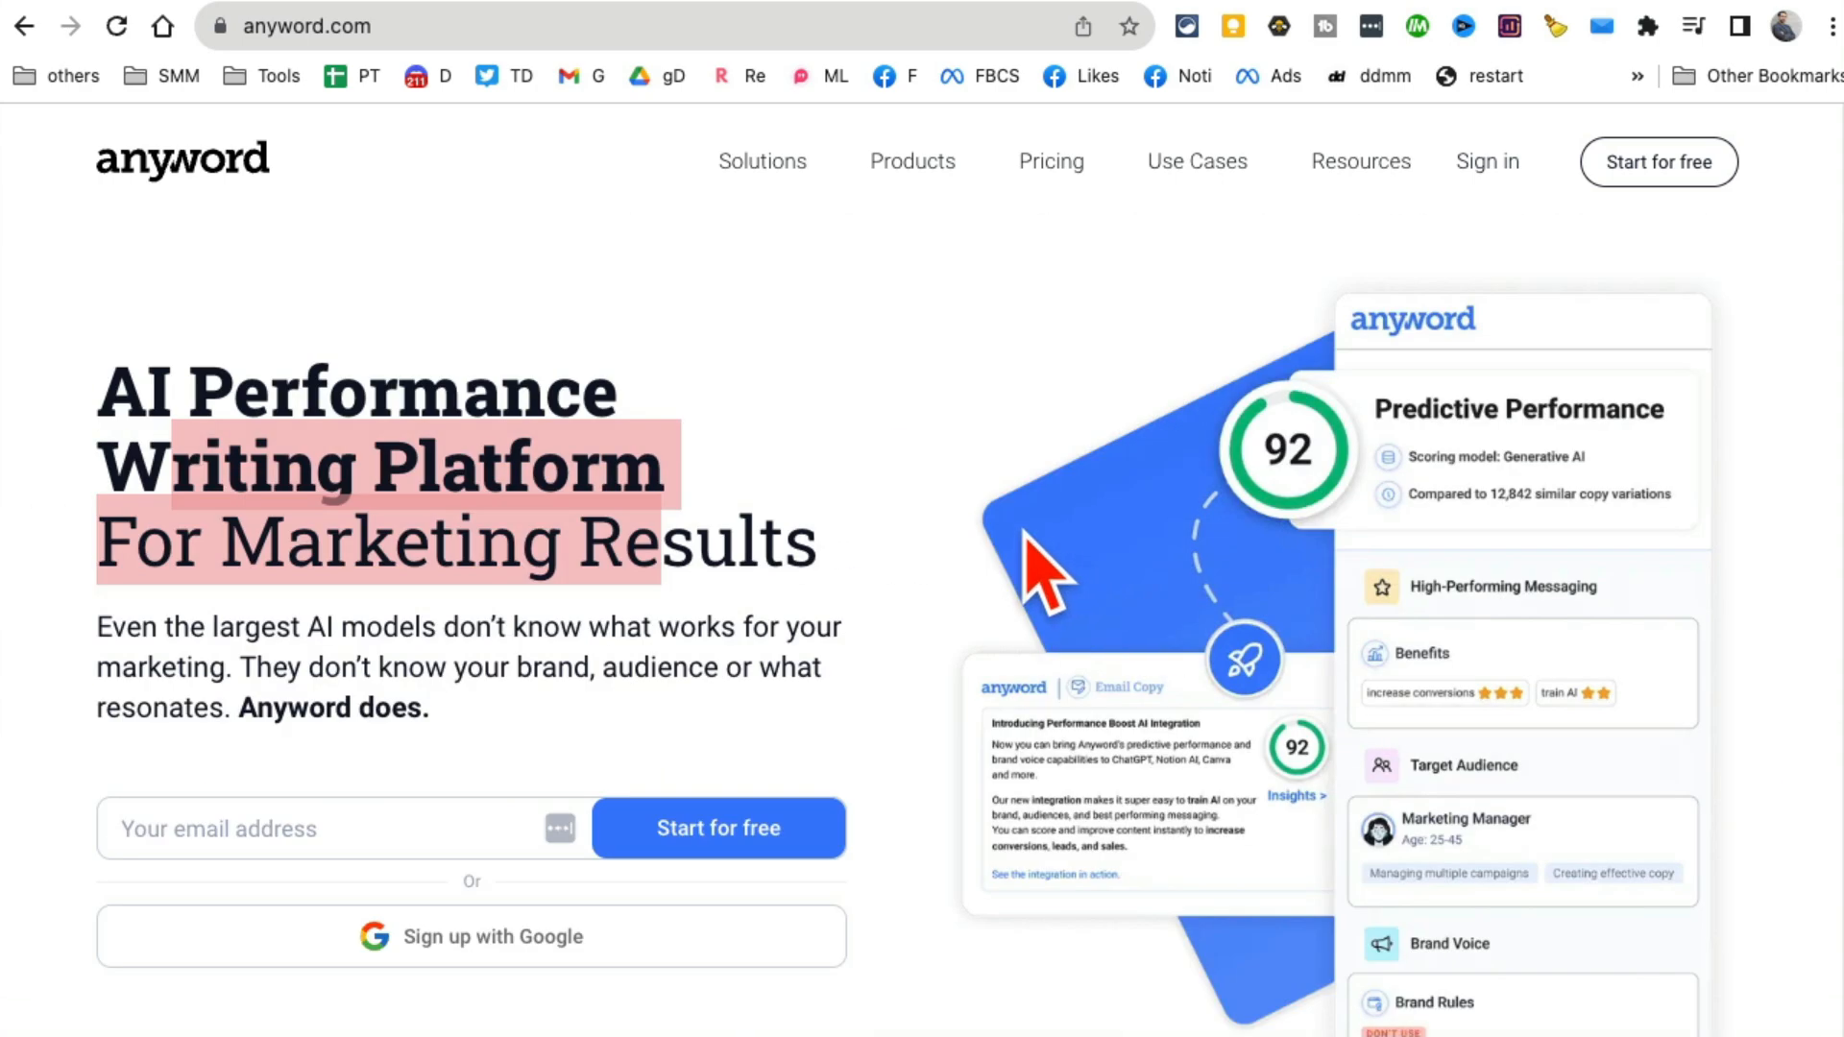
# Open Anyword's Use Cases menu listing generators like Ad Copy, Blog Post and Email Copy.
pyautogui.click(1196, 162)
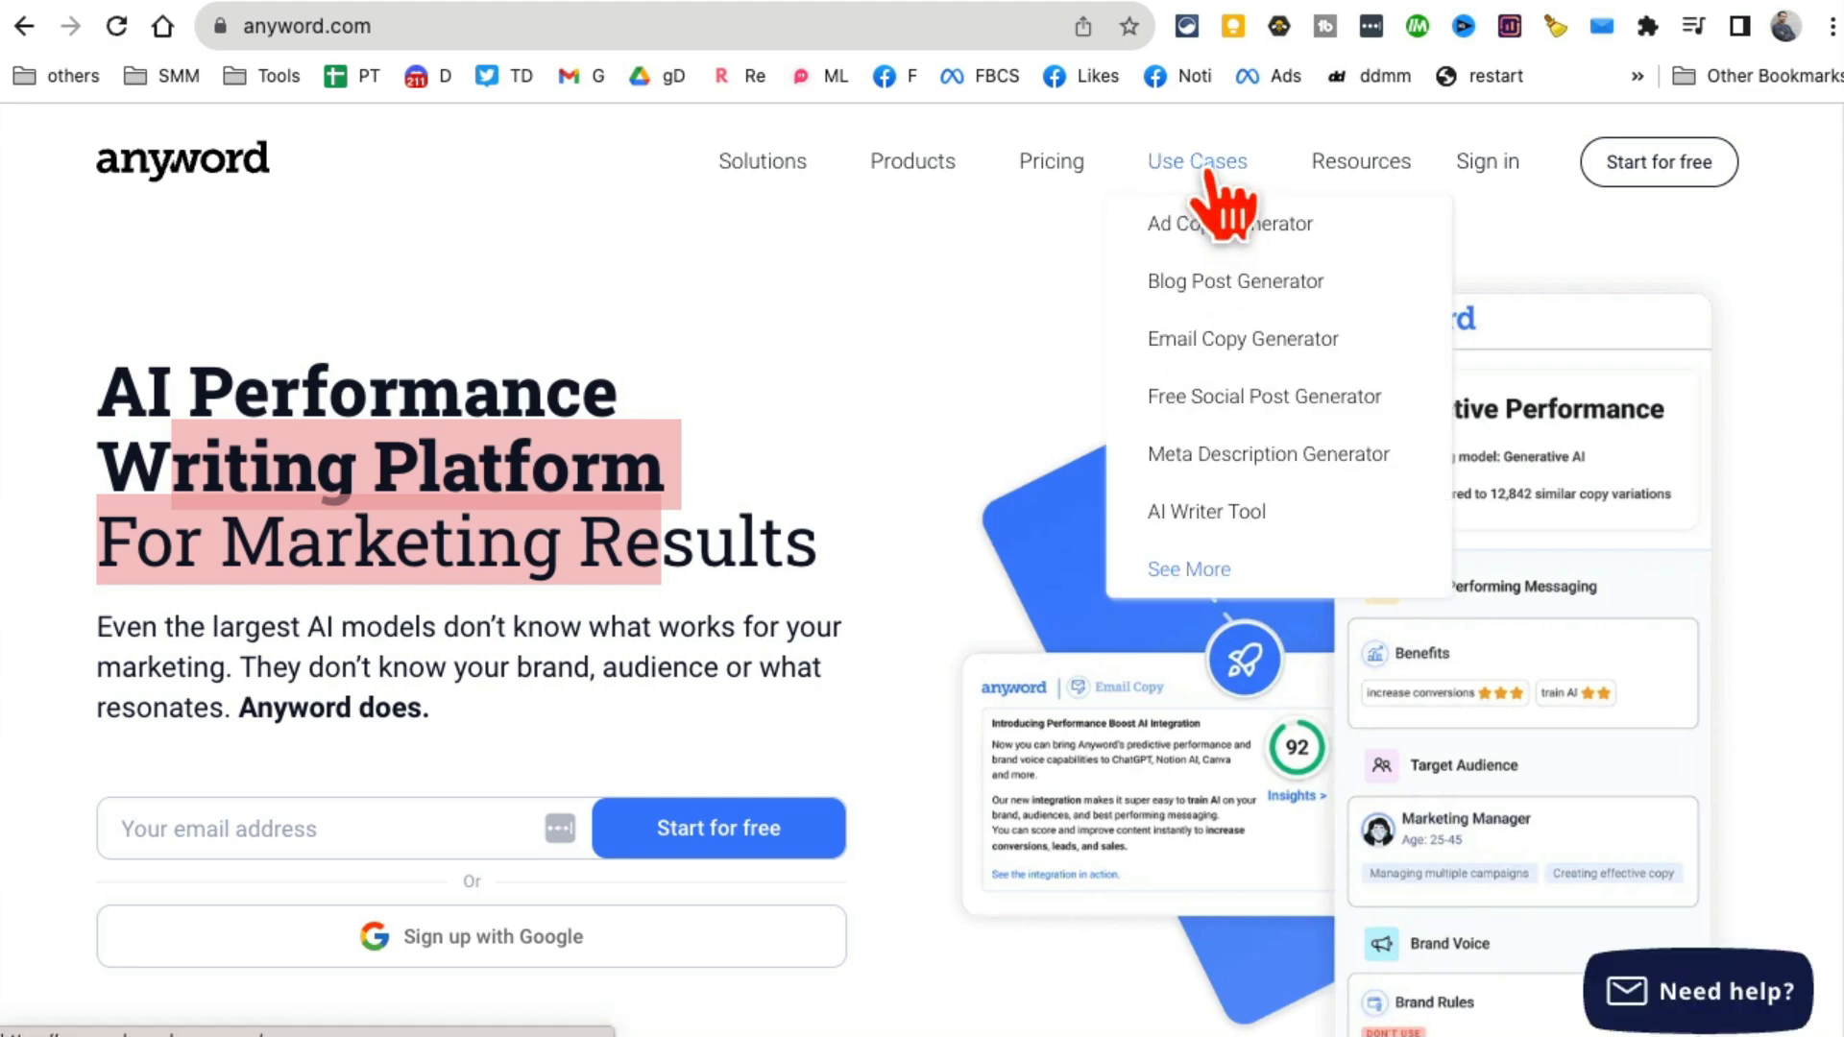
pyautogui.moveTo(1209, 182)
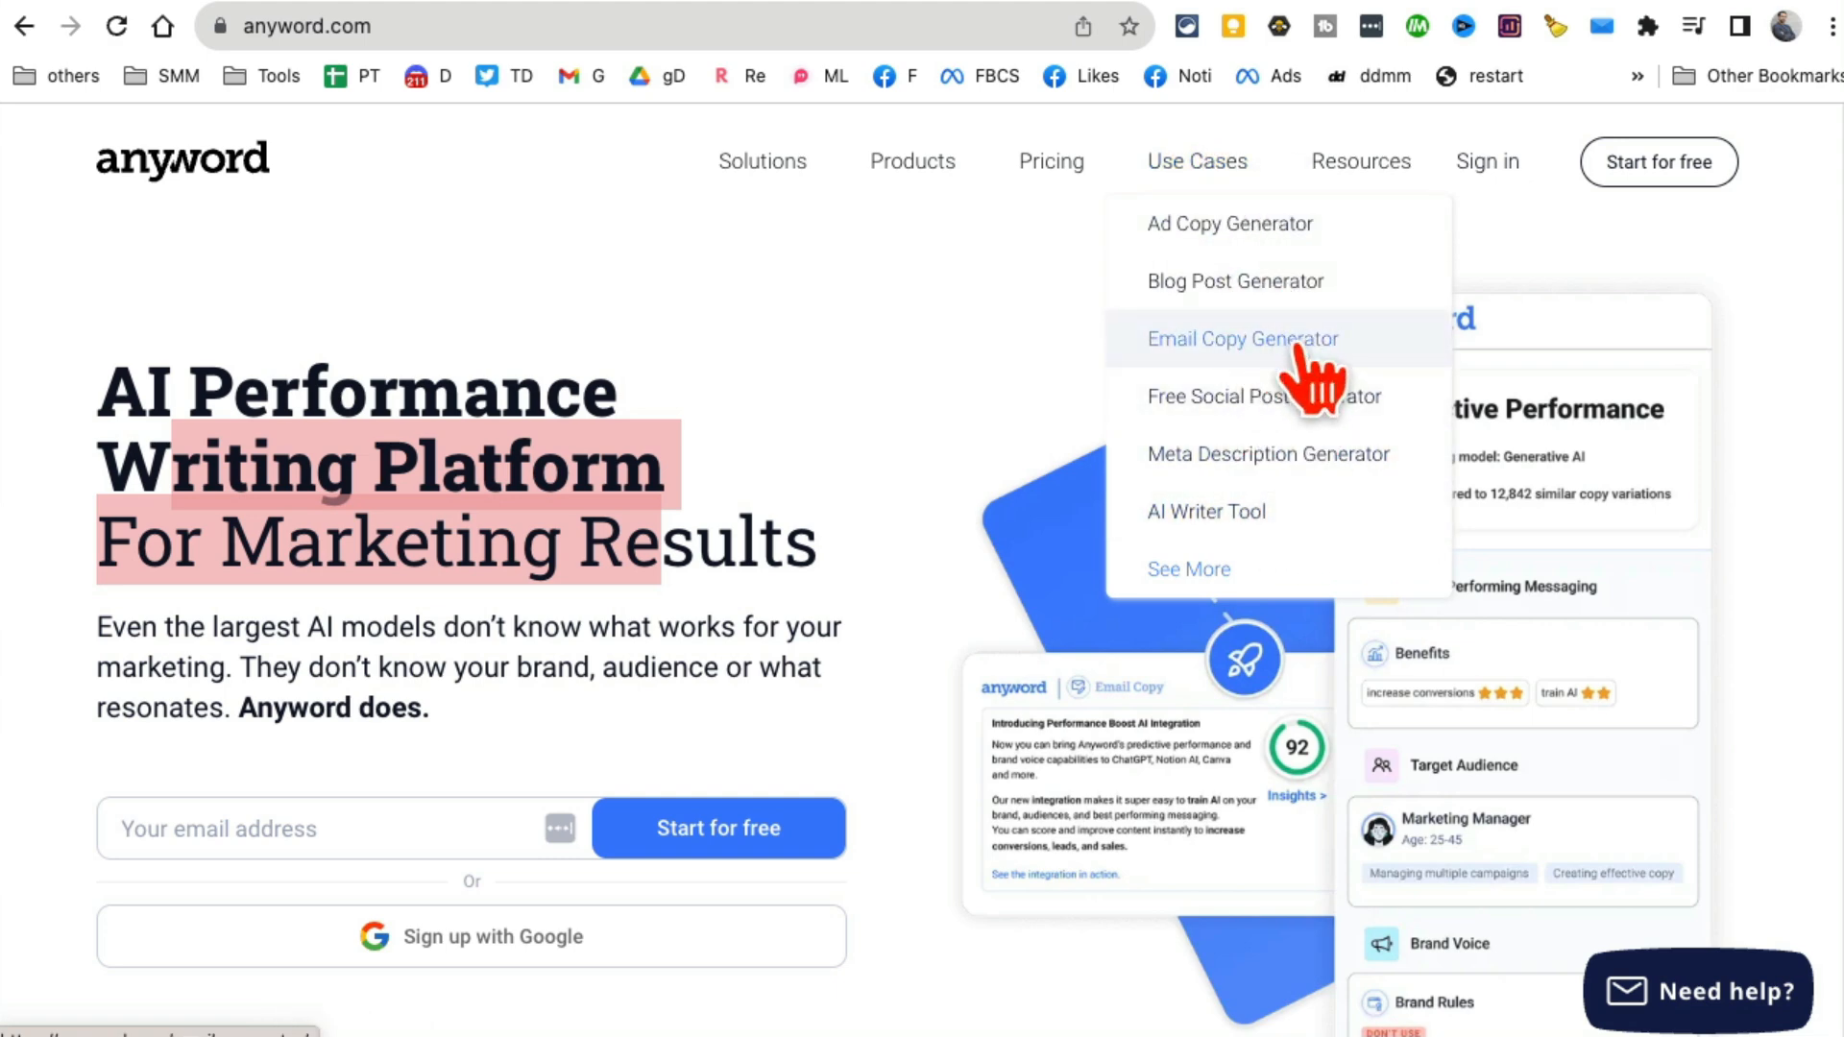
pyautogui.moveTo(1231, 224)
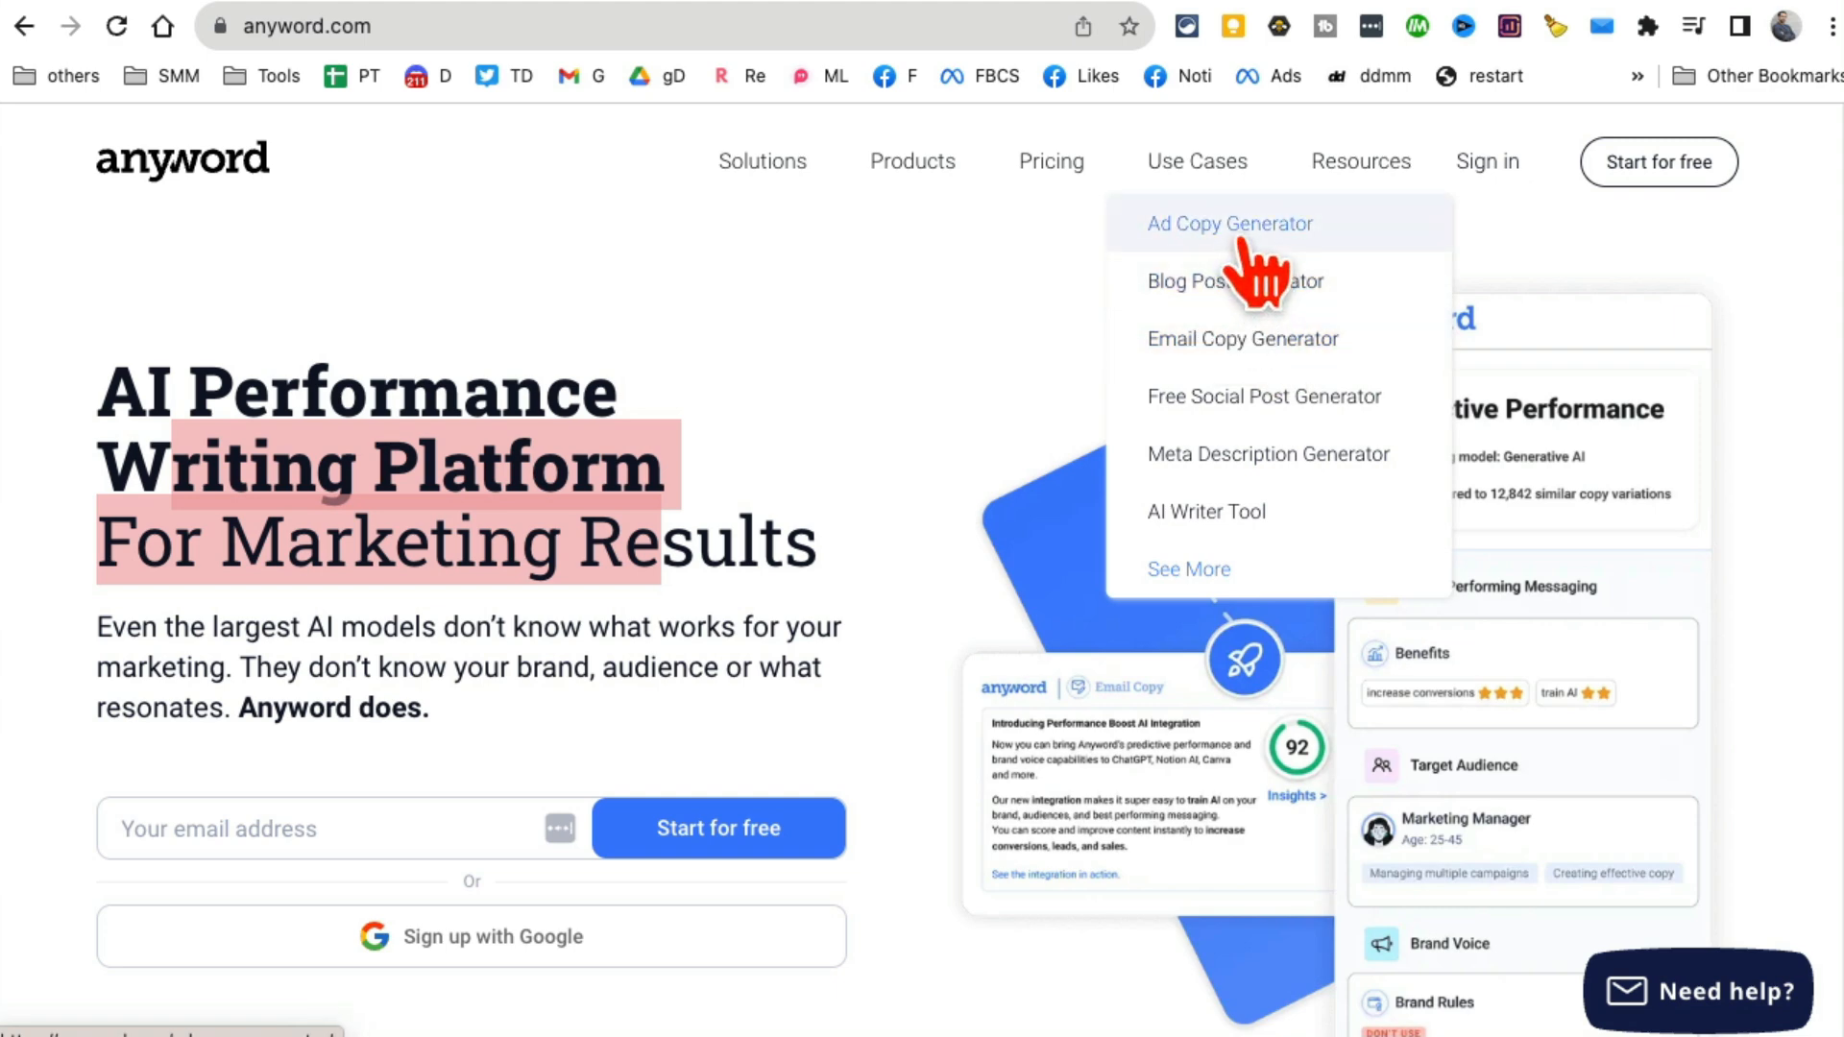
pyautogui.moveTo(1164, 452)
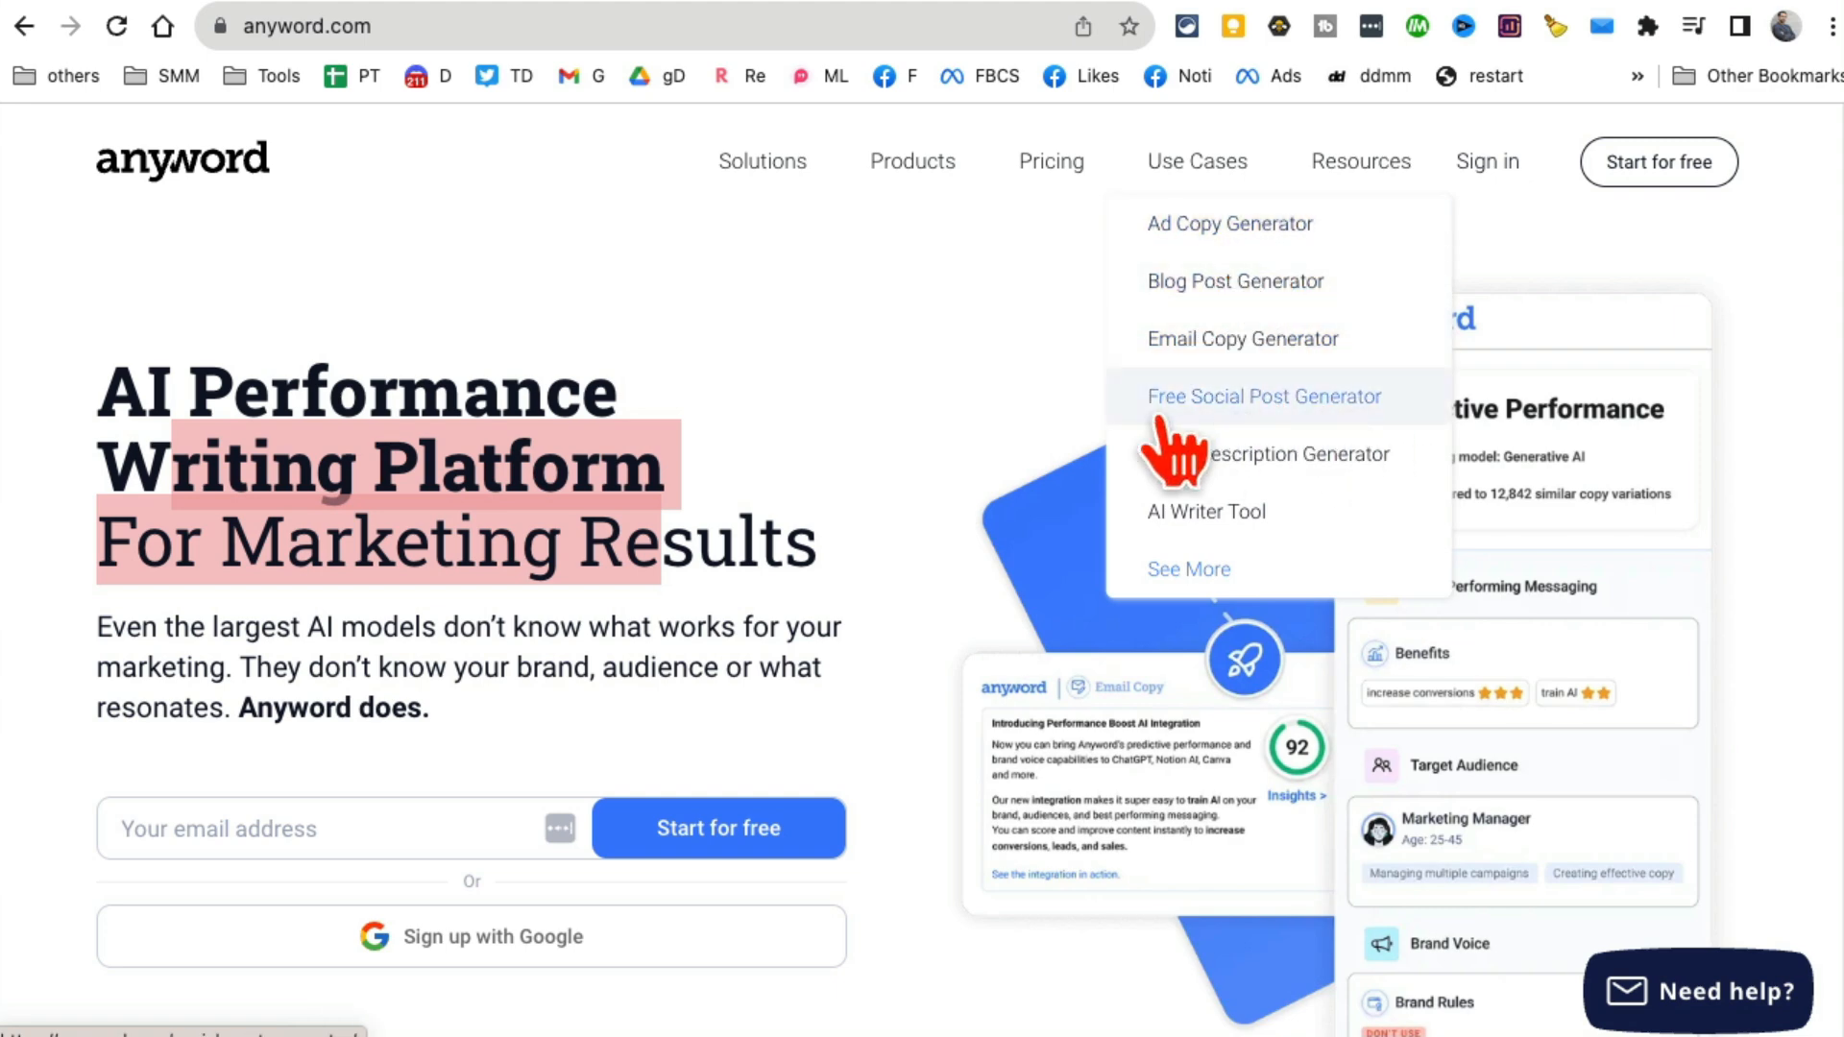
pyautogui.moveTo(1235, 463)
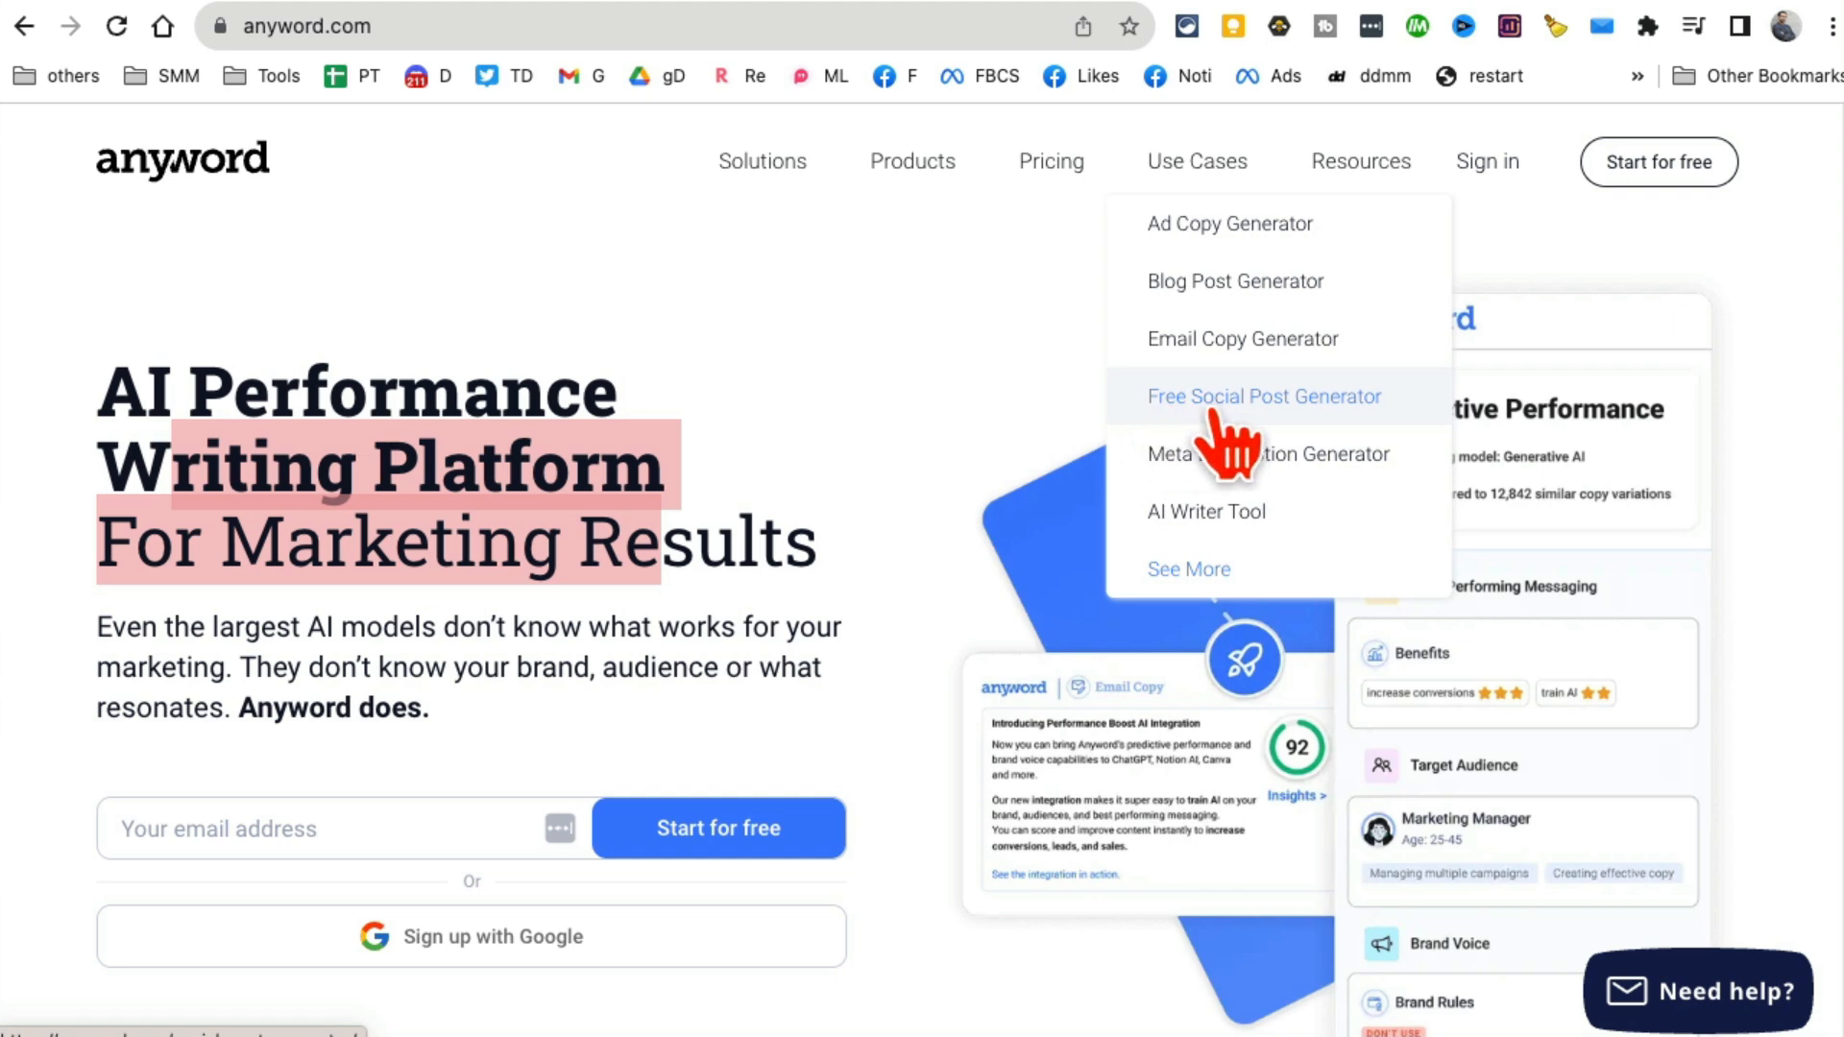
# Open the Free Social Post Generator and choose Facebook post as the platform.
pyautogui.click(1264, 397)
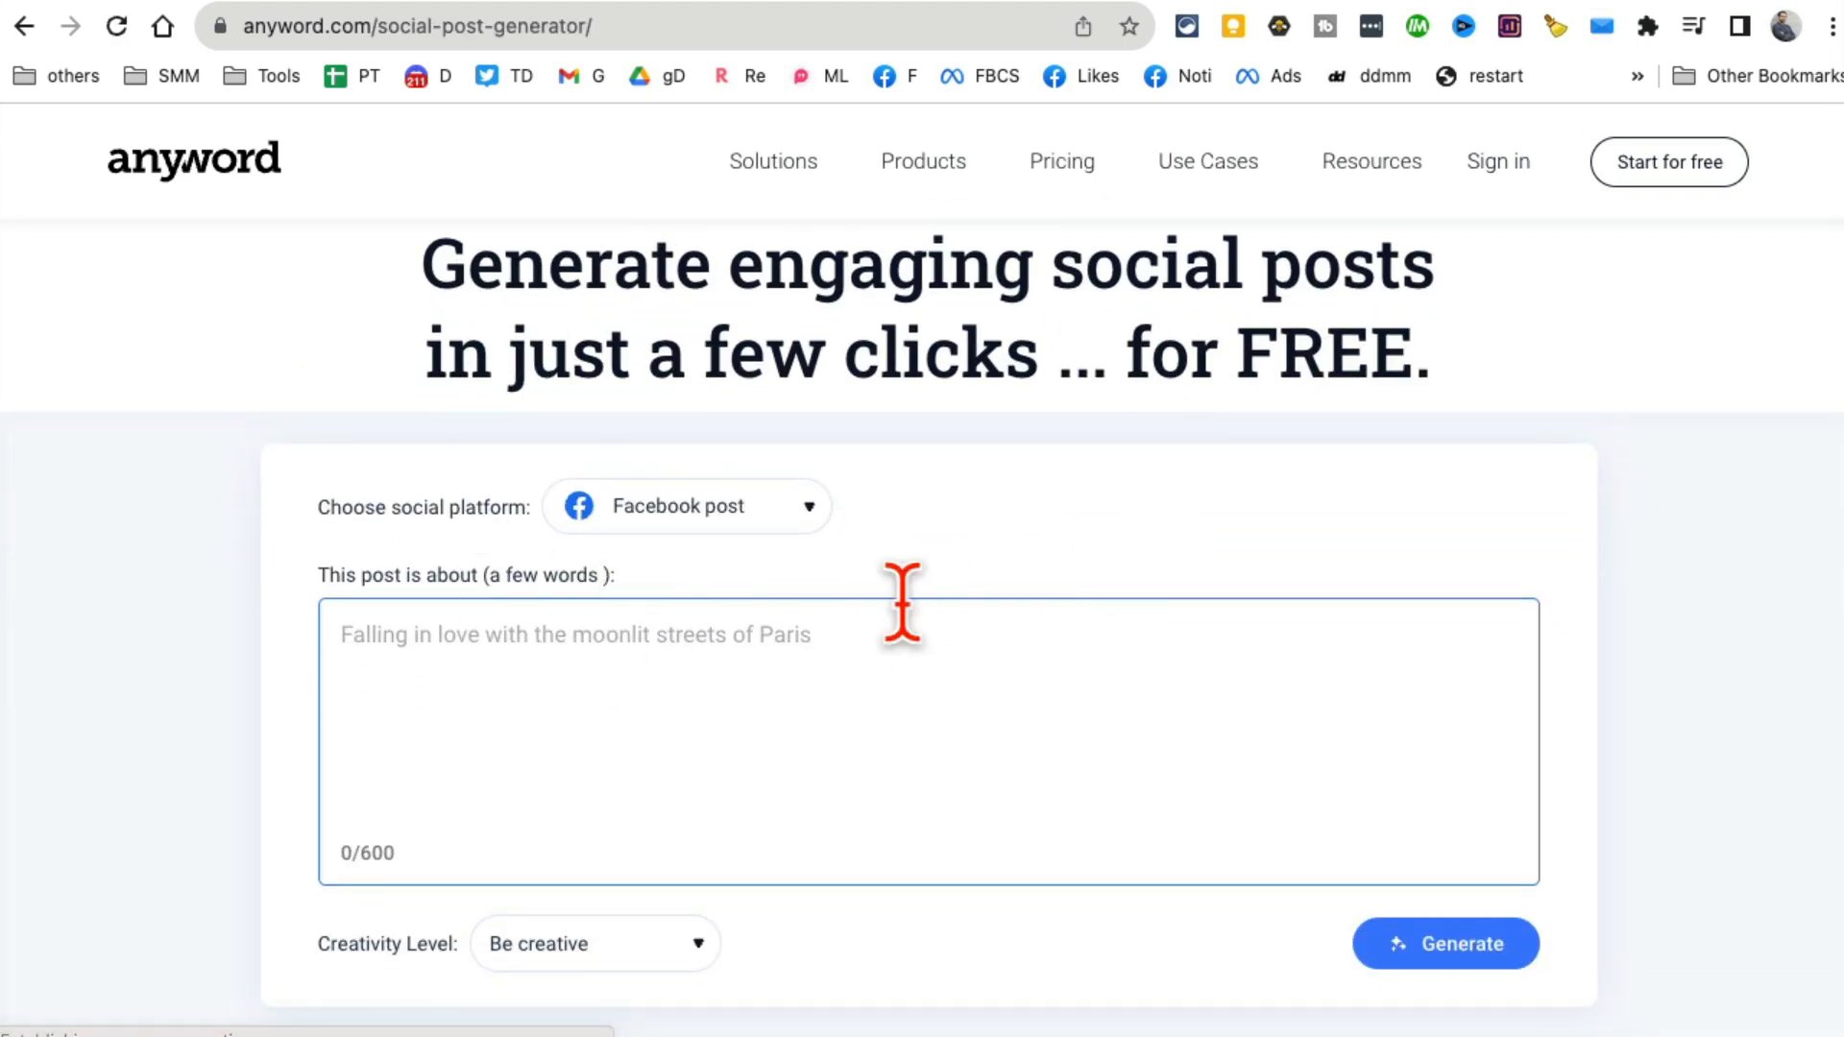
pyautogui.scroll(-3)
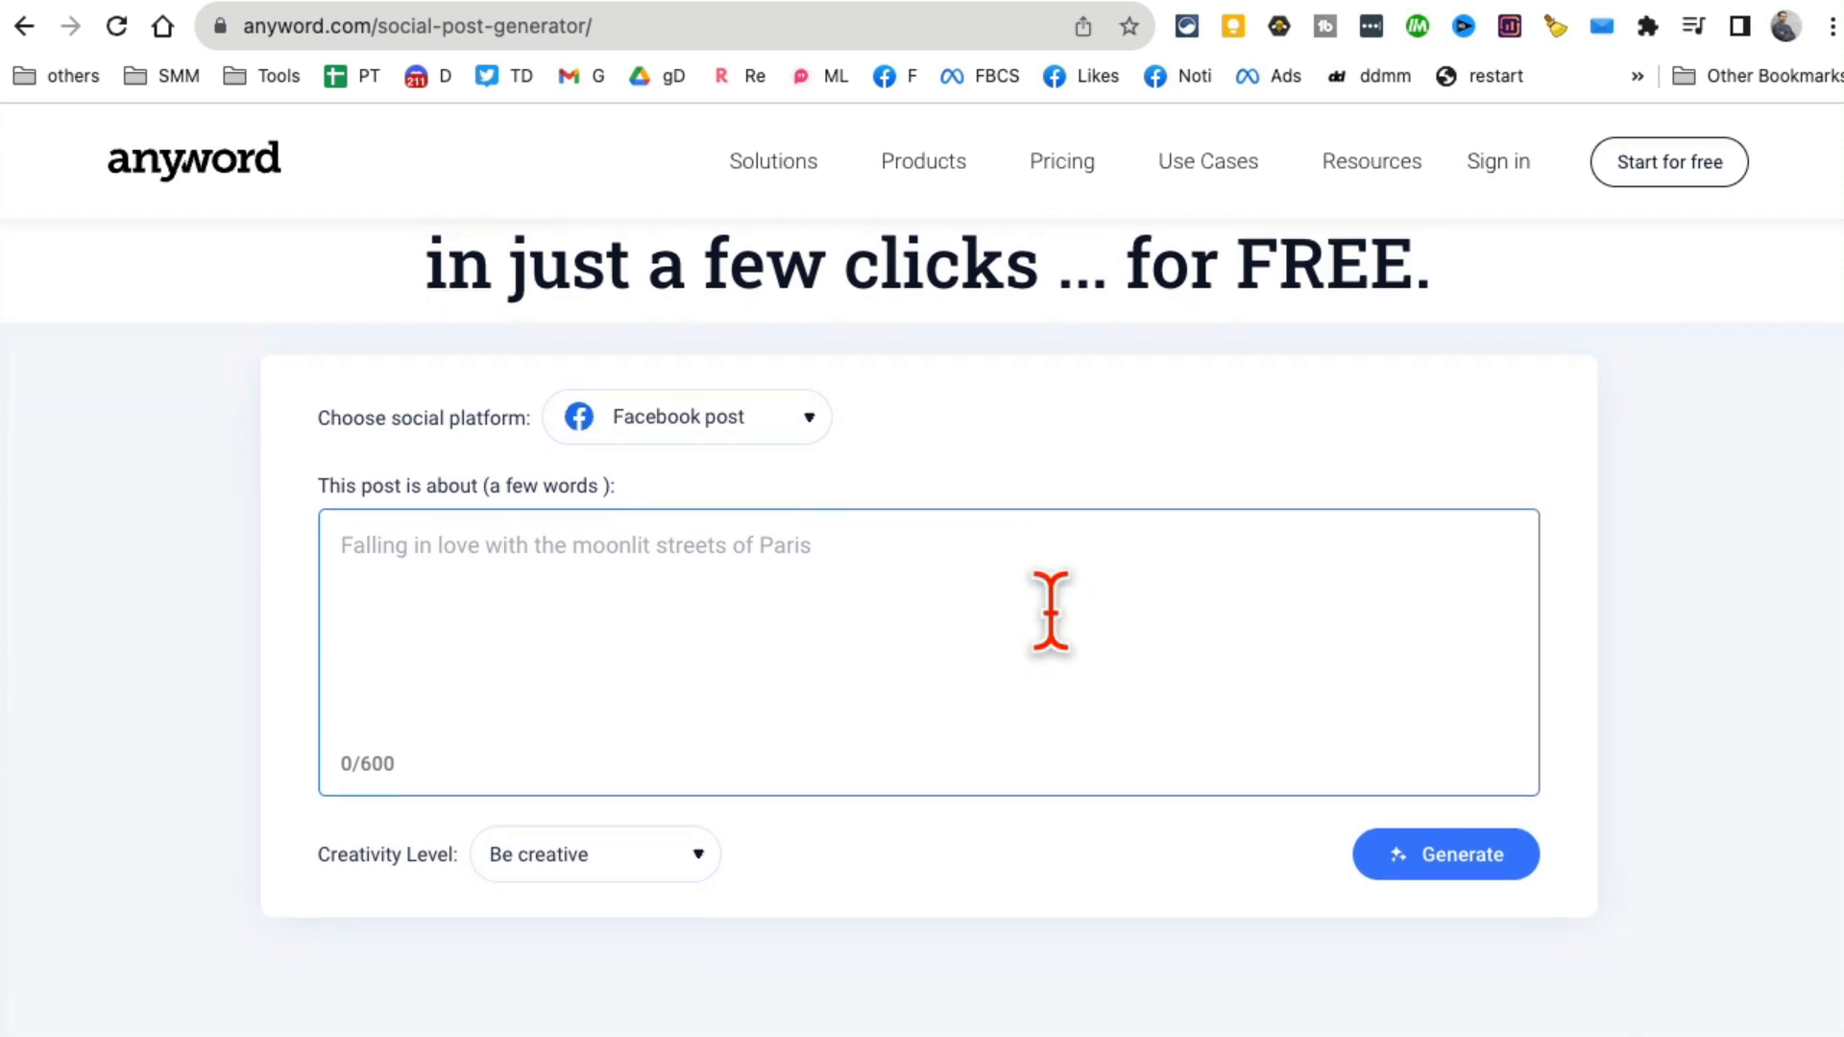
pyautogui.click(687, 417)
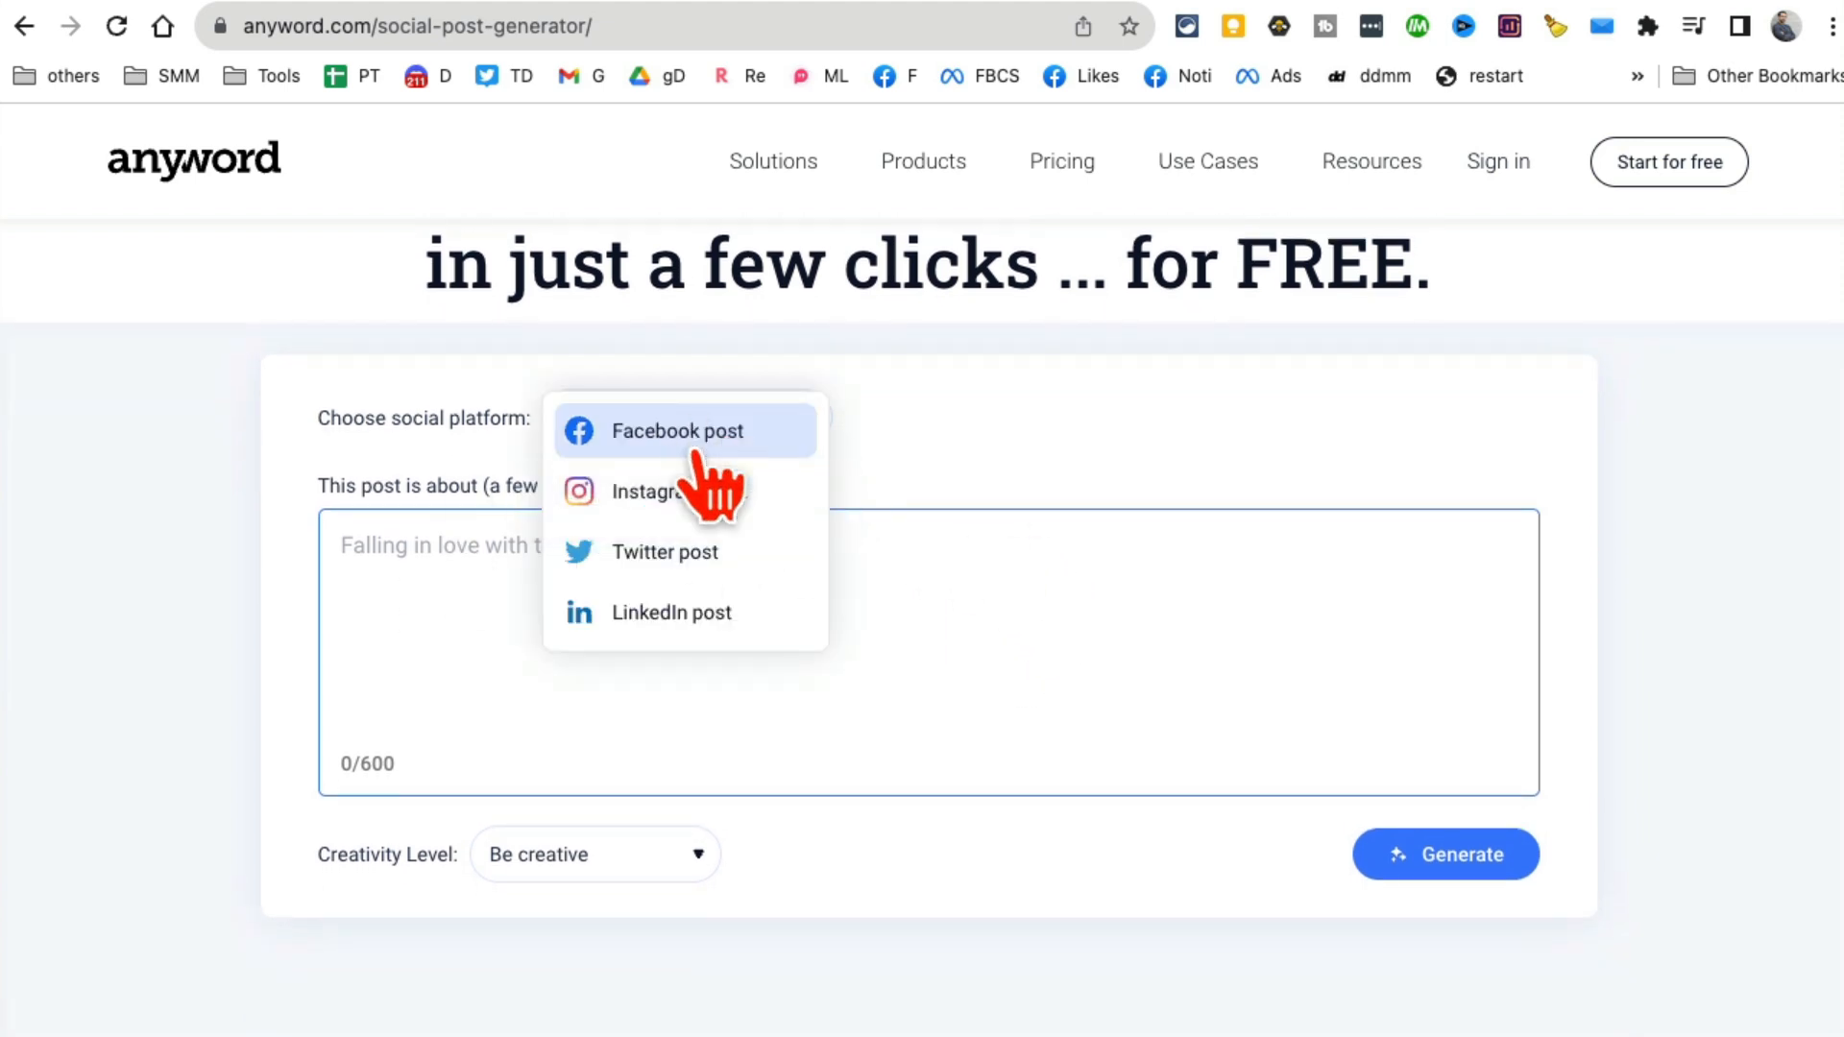
pyautogui.click(677, 431)
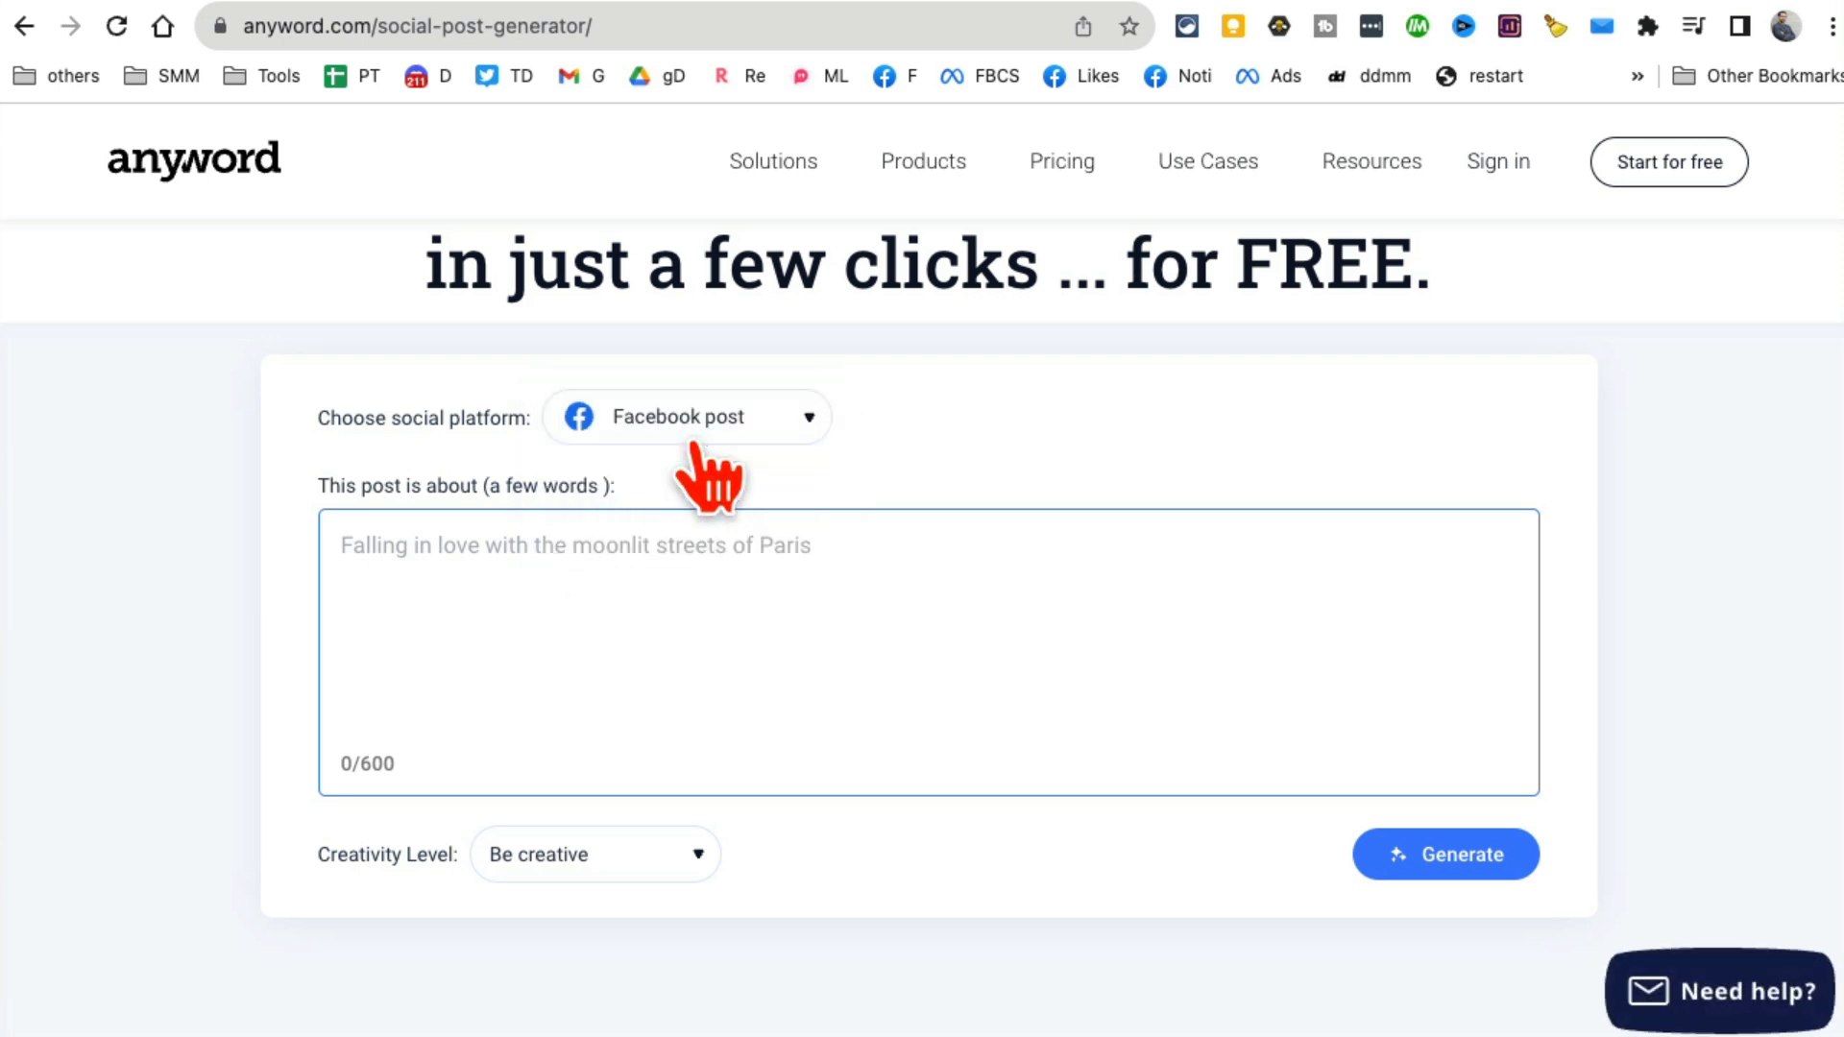
# Enter 'self care tips' as the Facebook post topic.
pyautogui.write('self care tips')
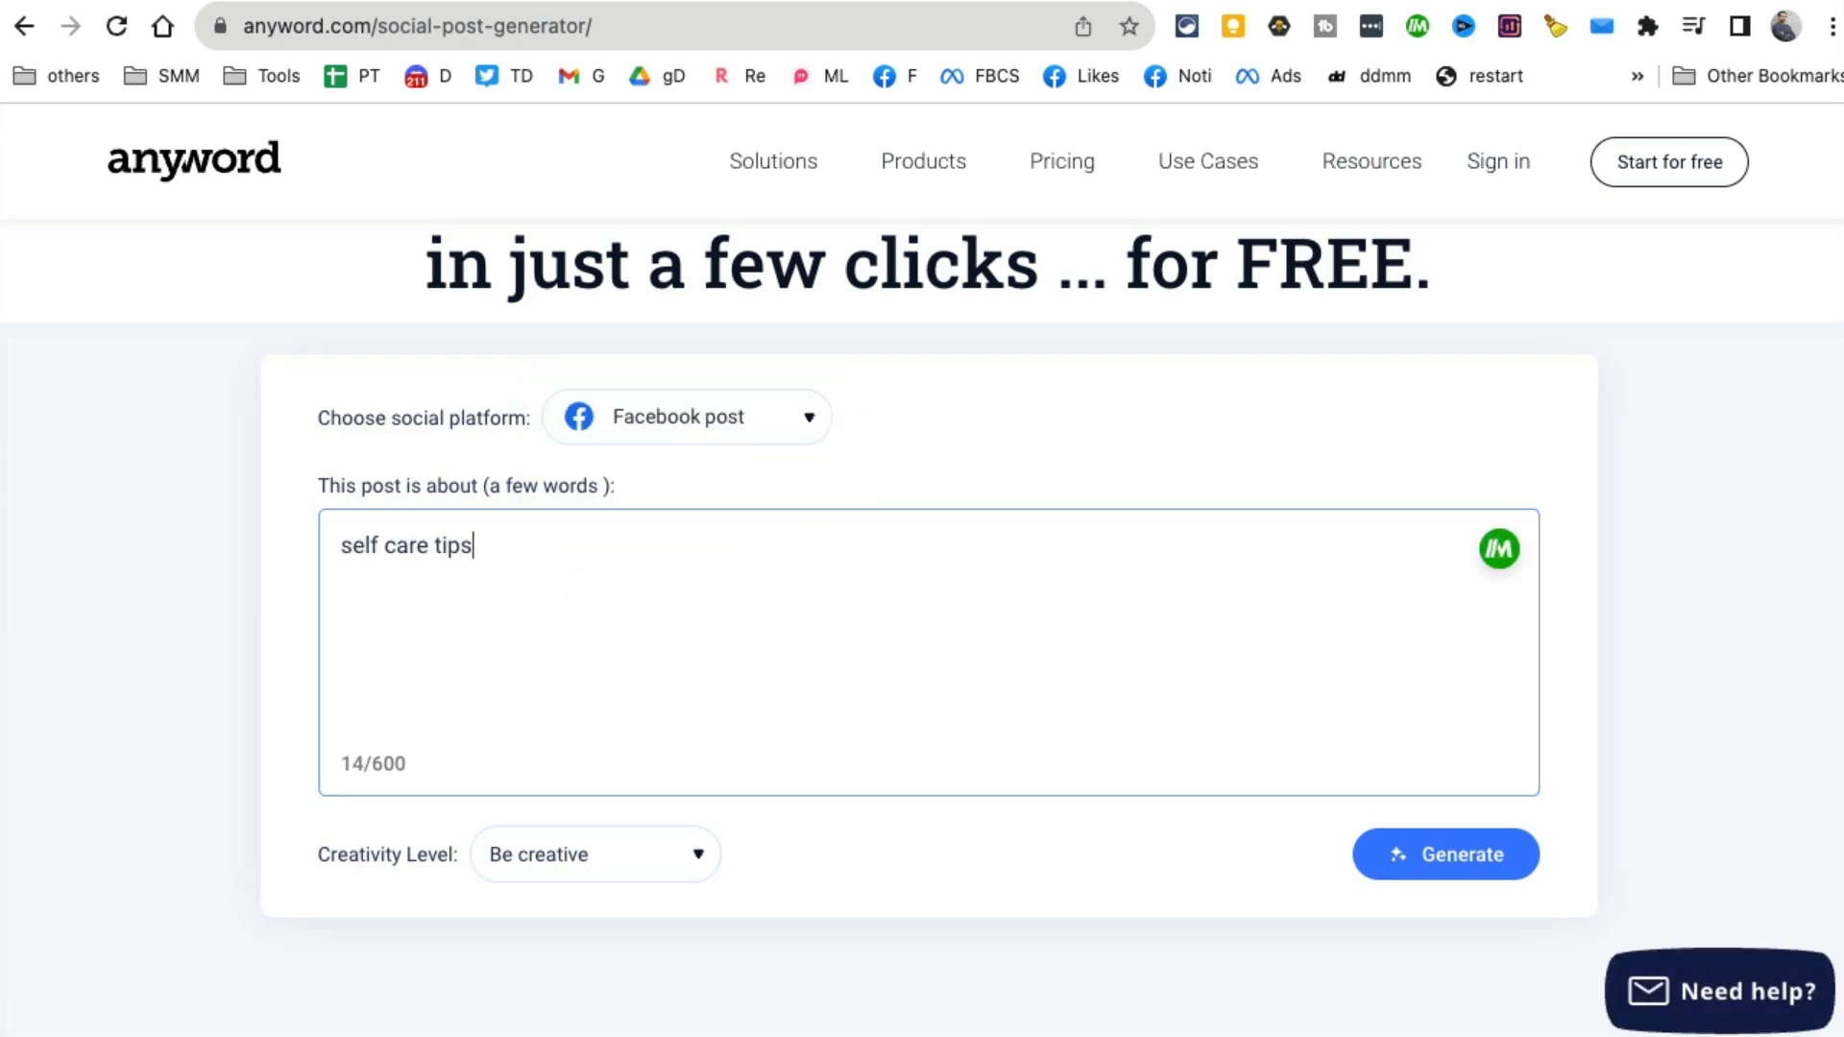
pyautogui.moveTo(764, 632)
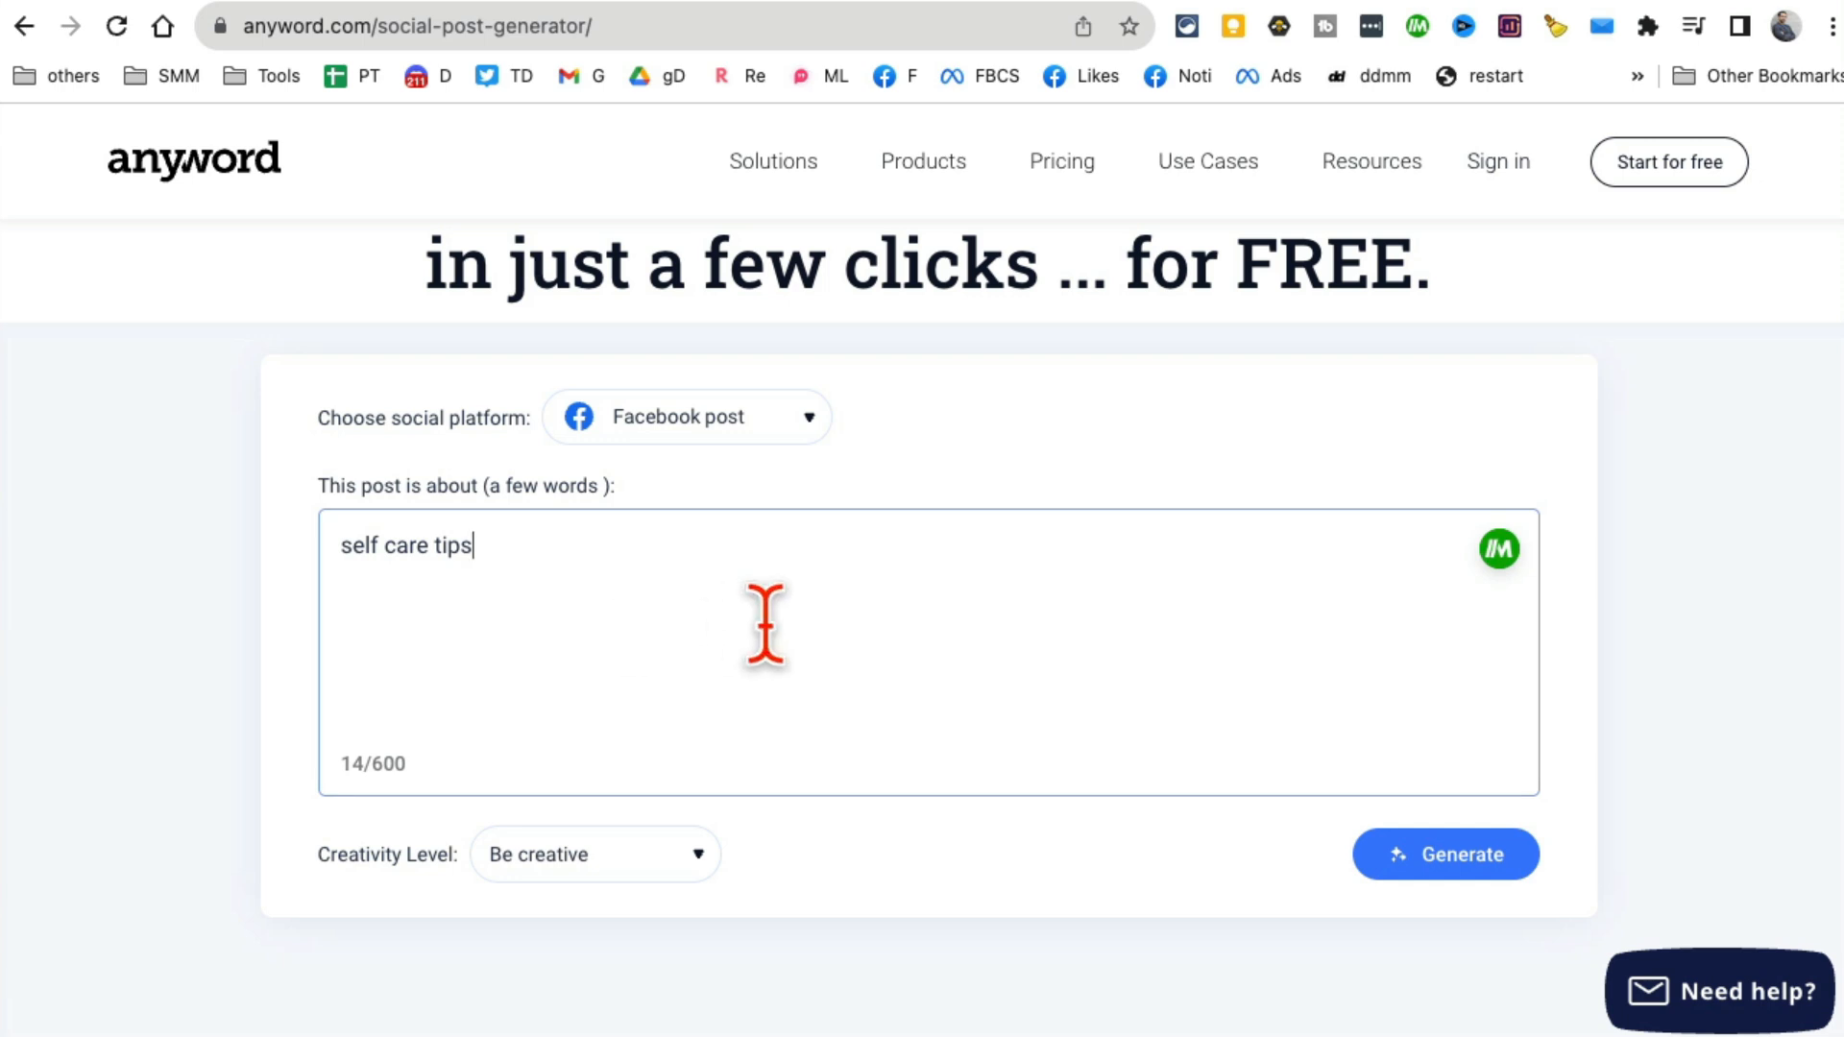
pyautogui.moveTo(526, 619)
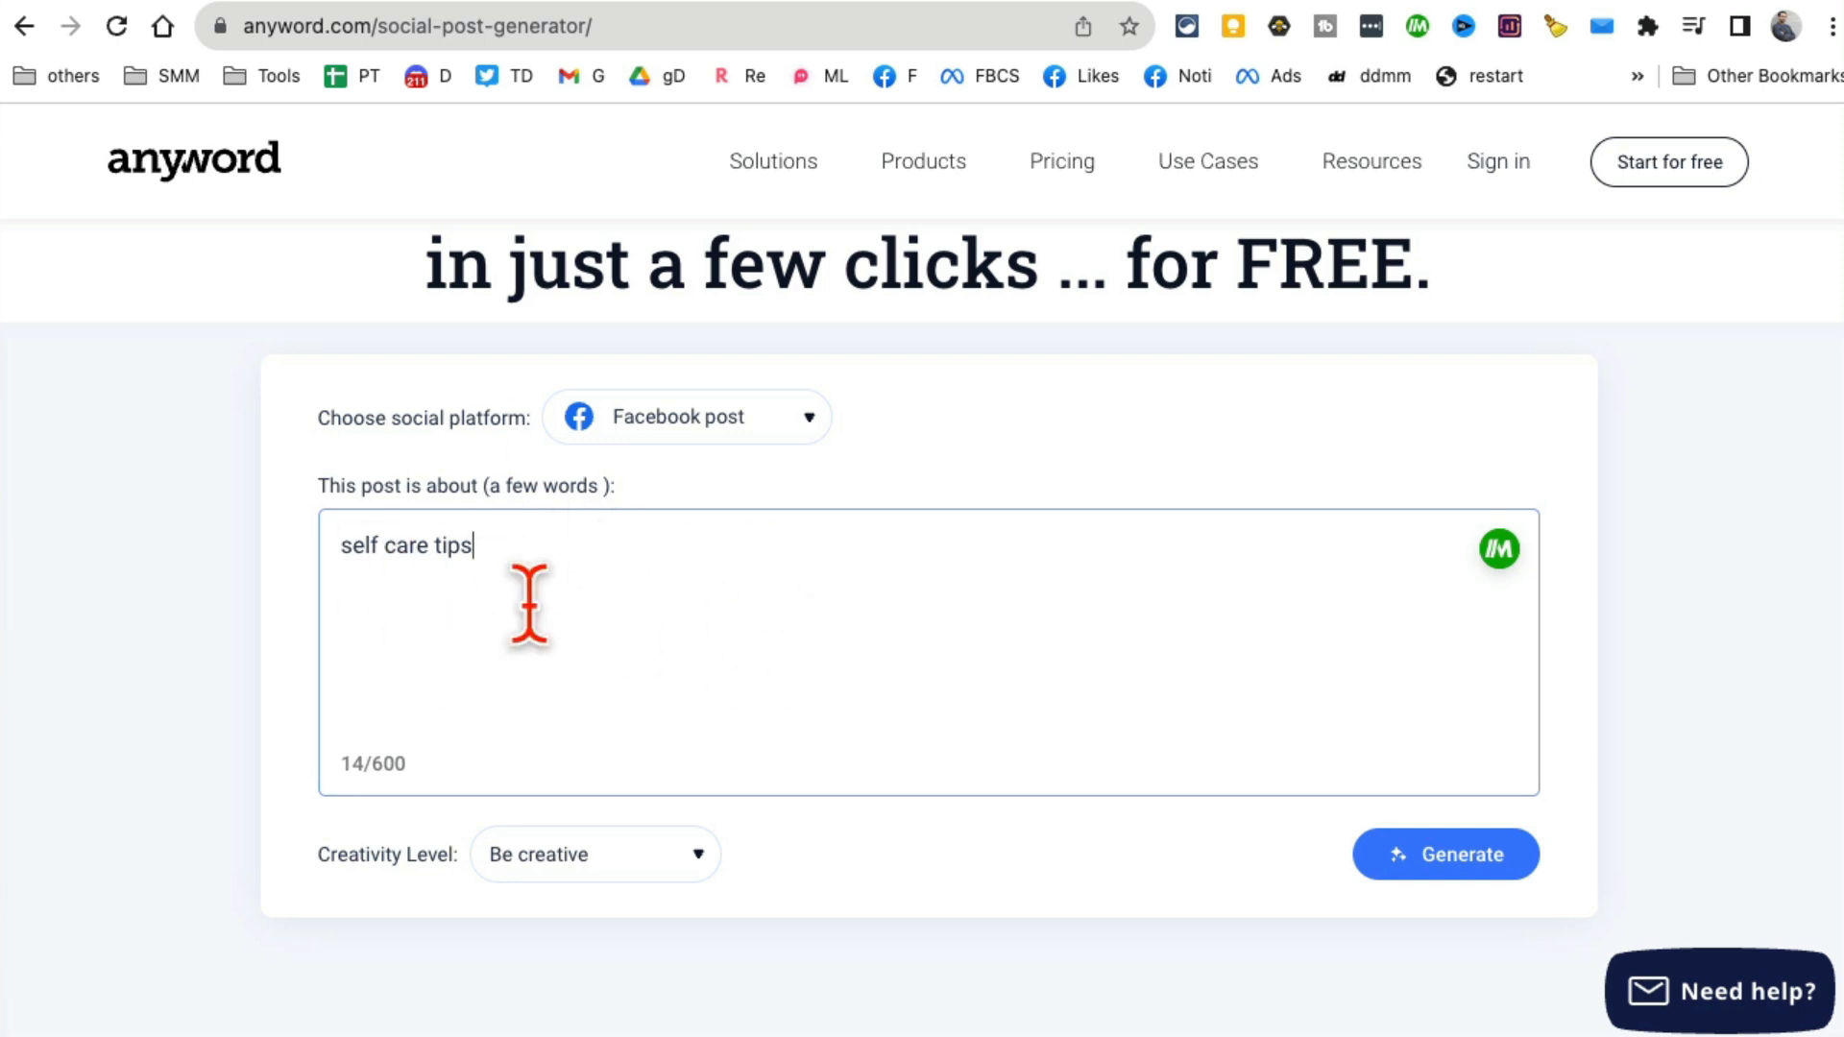
pyautogui.scroll(-3)
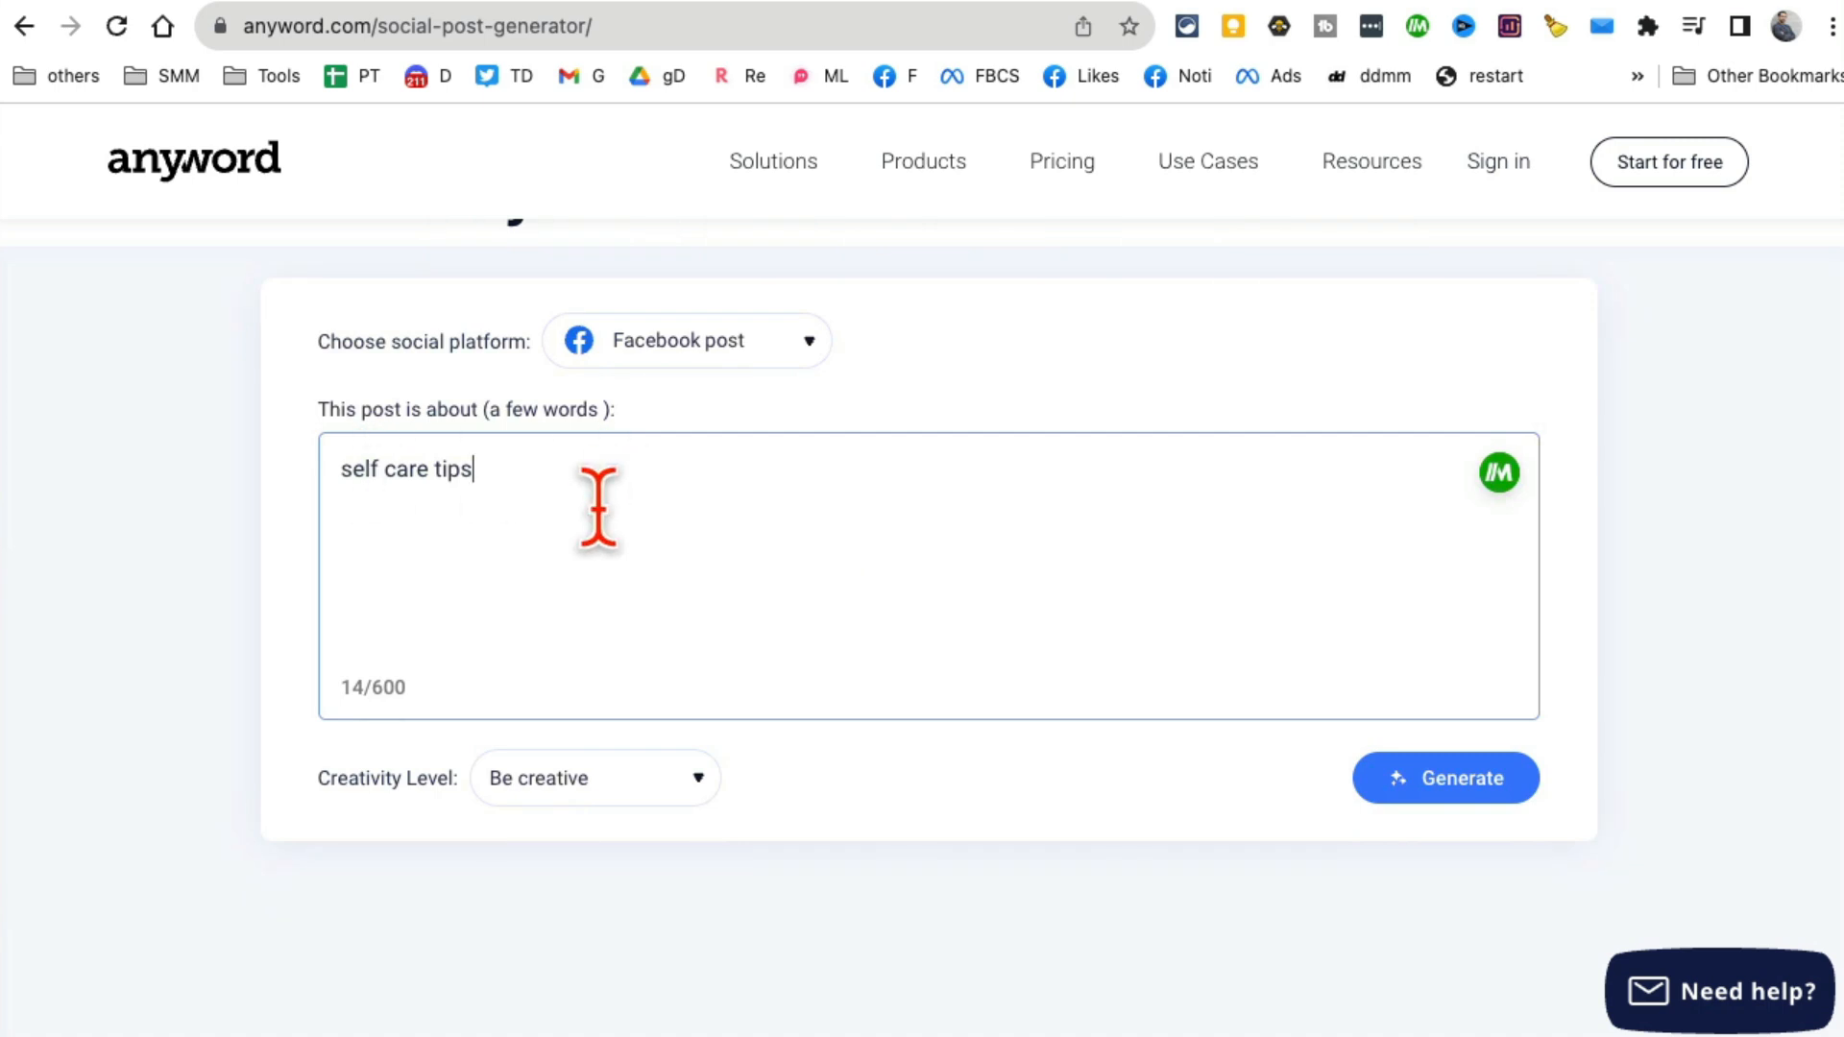
pyautogui.tripleClick(406, 468)
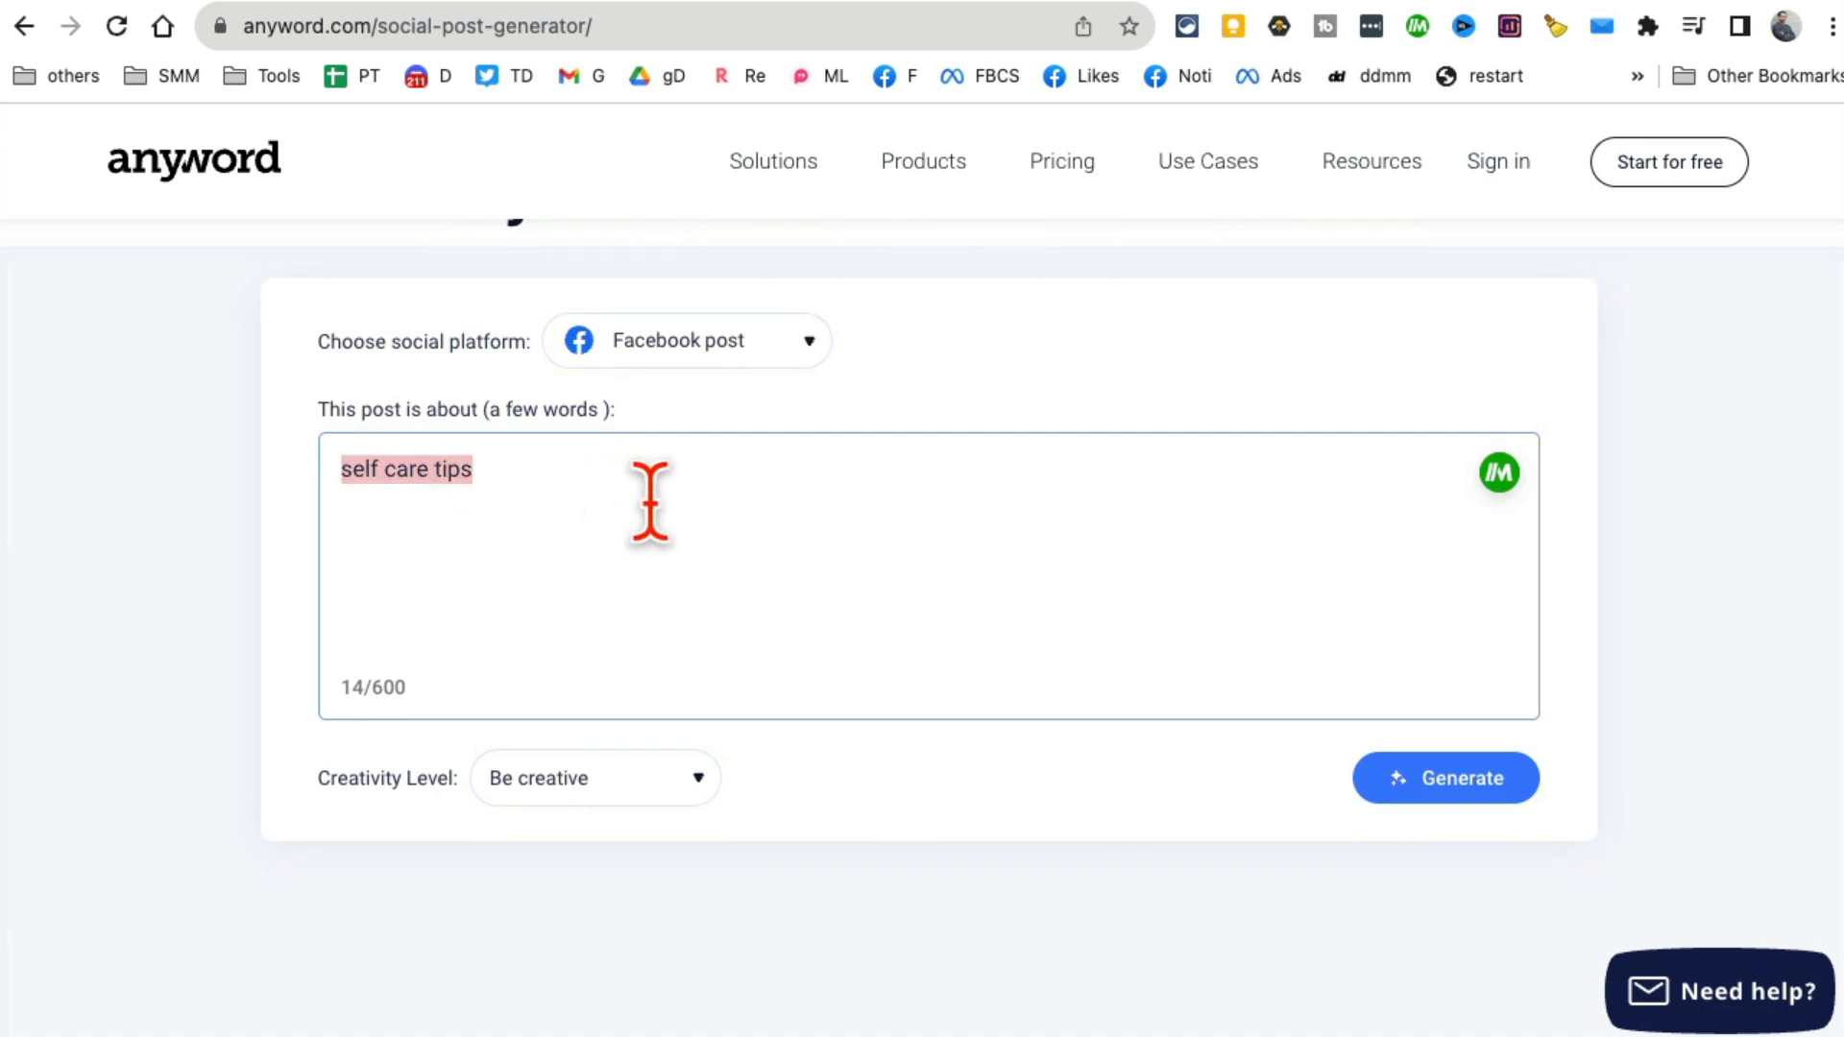
pyautogui.click(595, 778)
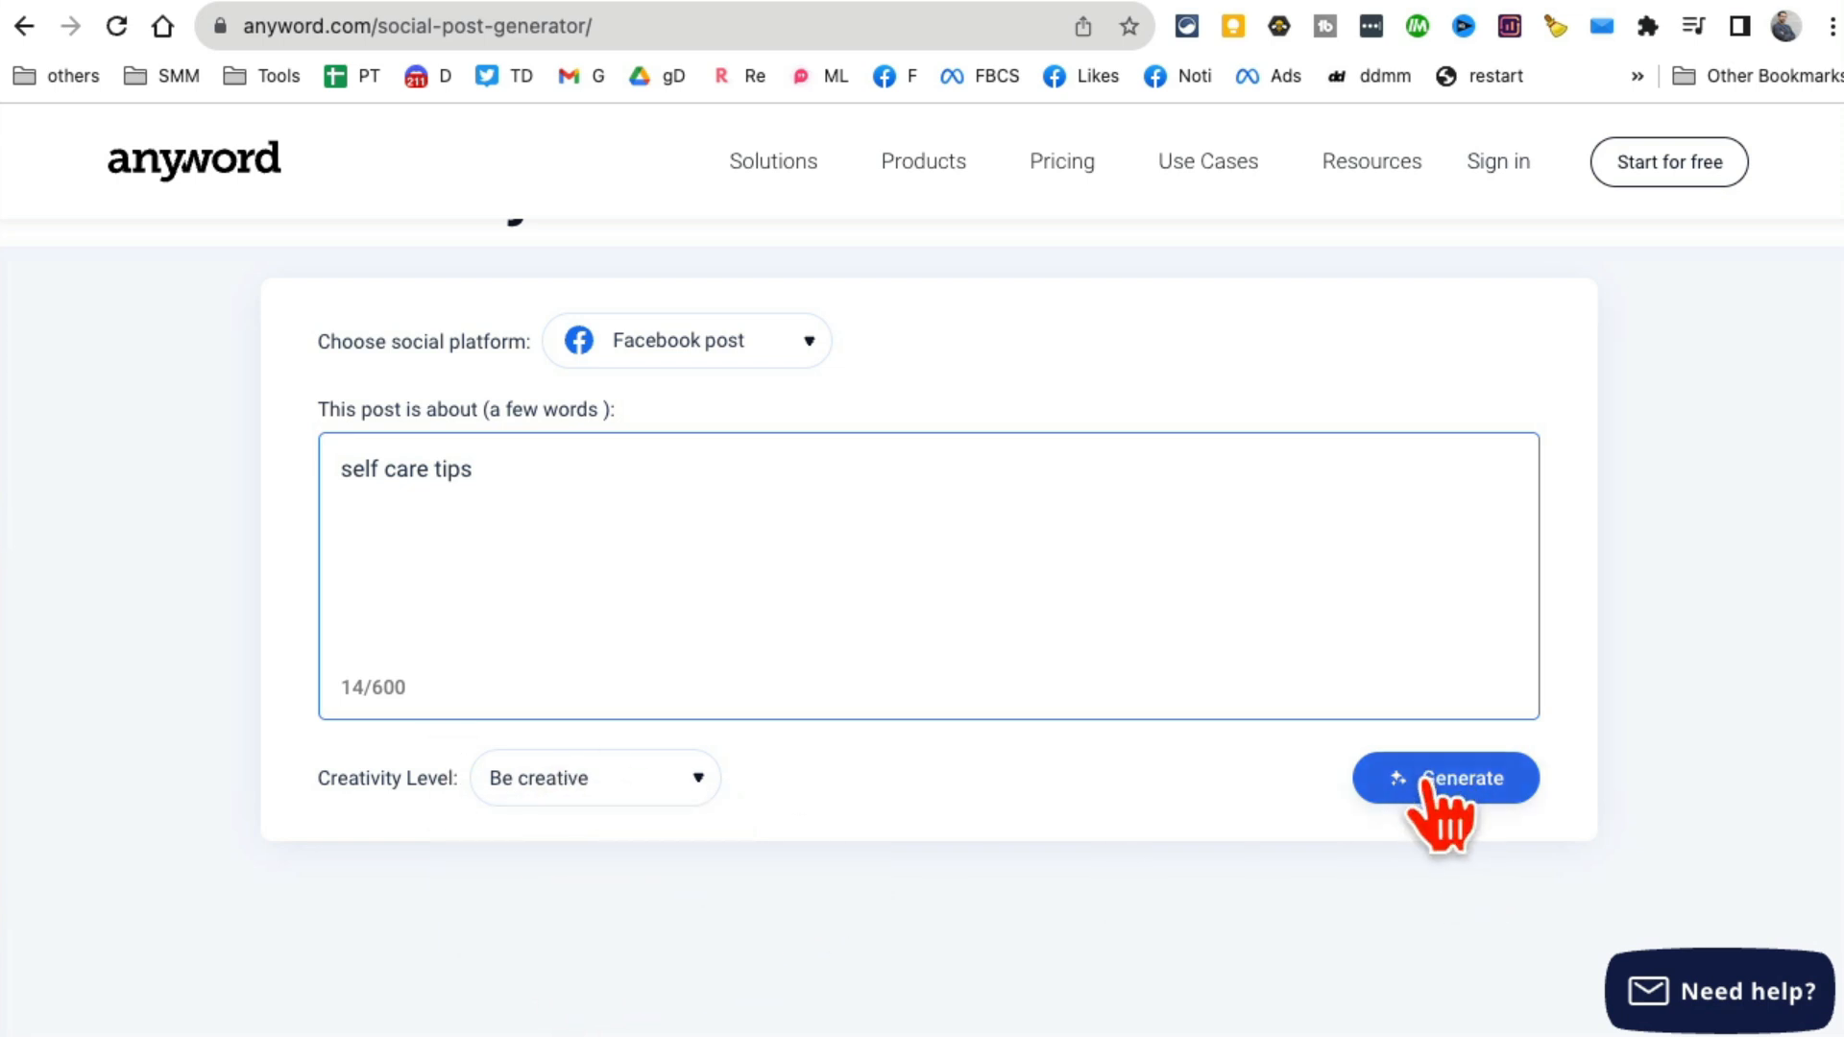
# Generate self-care Facebook post drafts with engagement scores, then a second variation.
pyautogui.click(1447, 778)
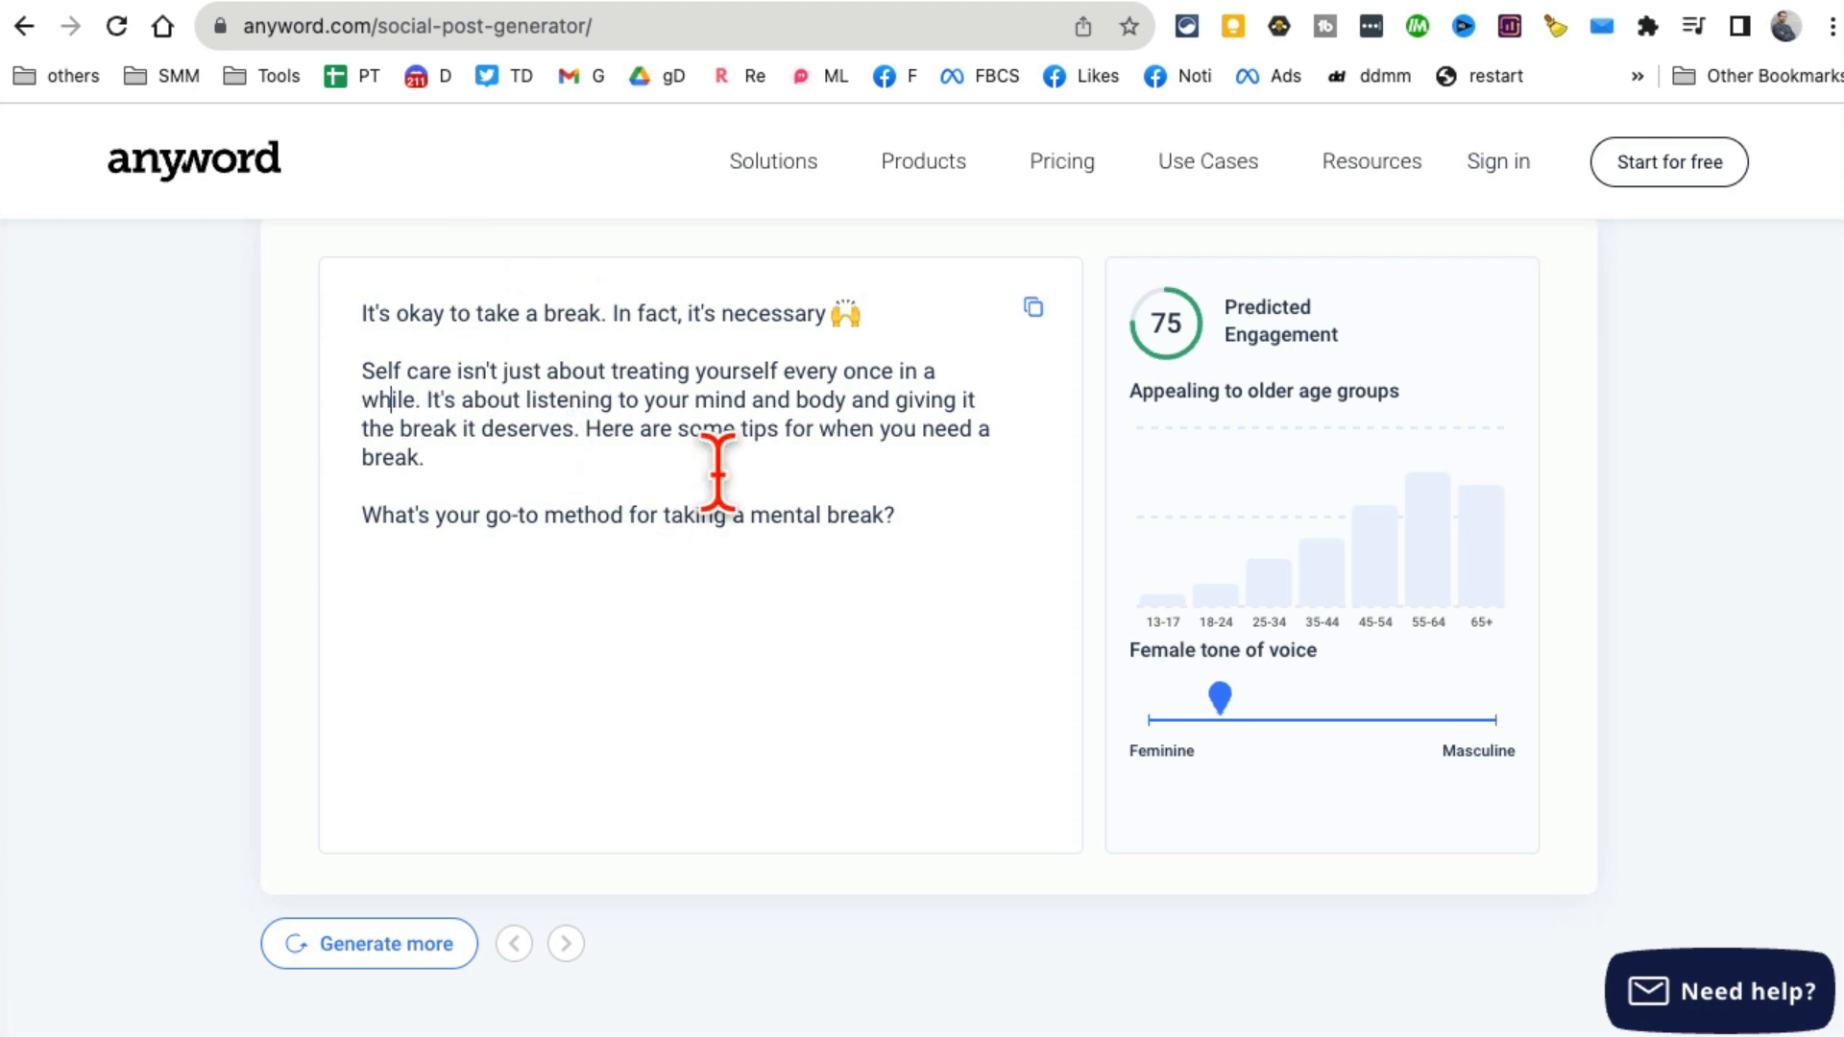
pyautogui.moveTo(1316, 547)
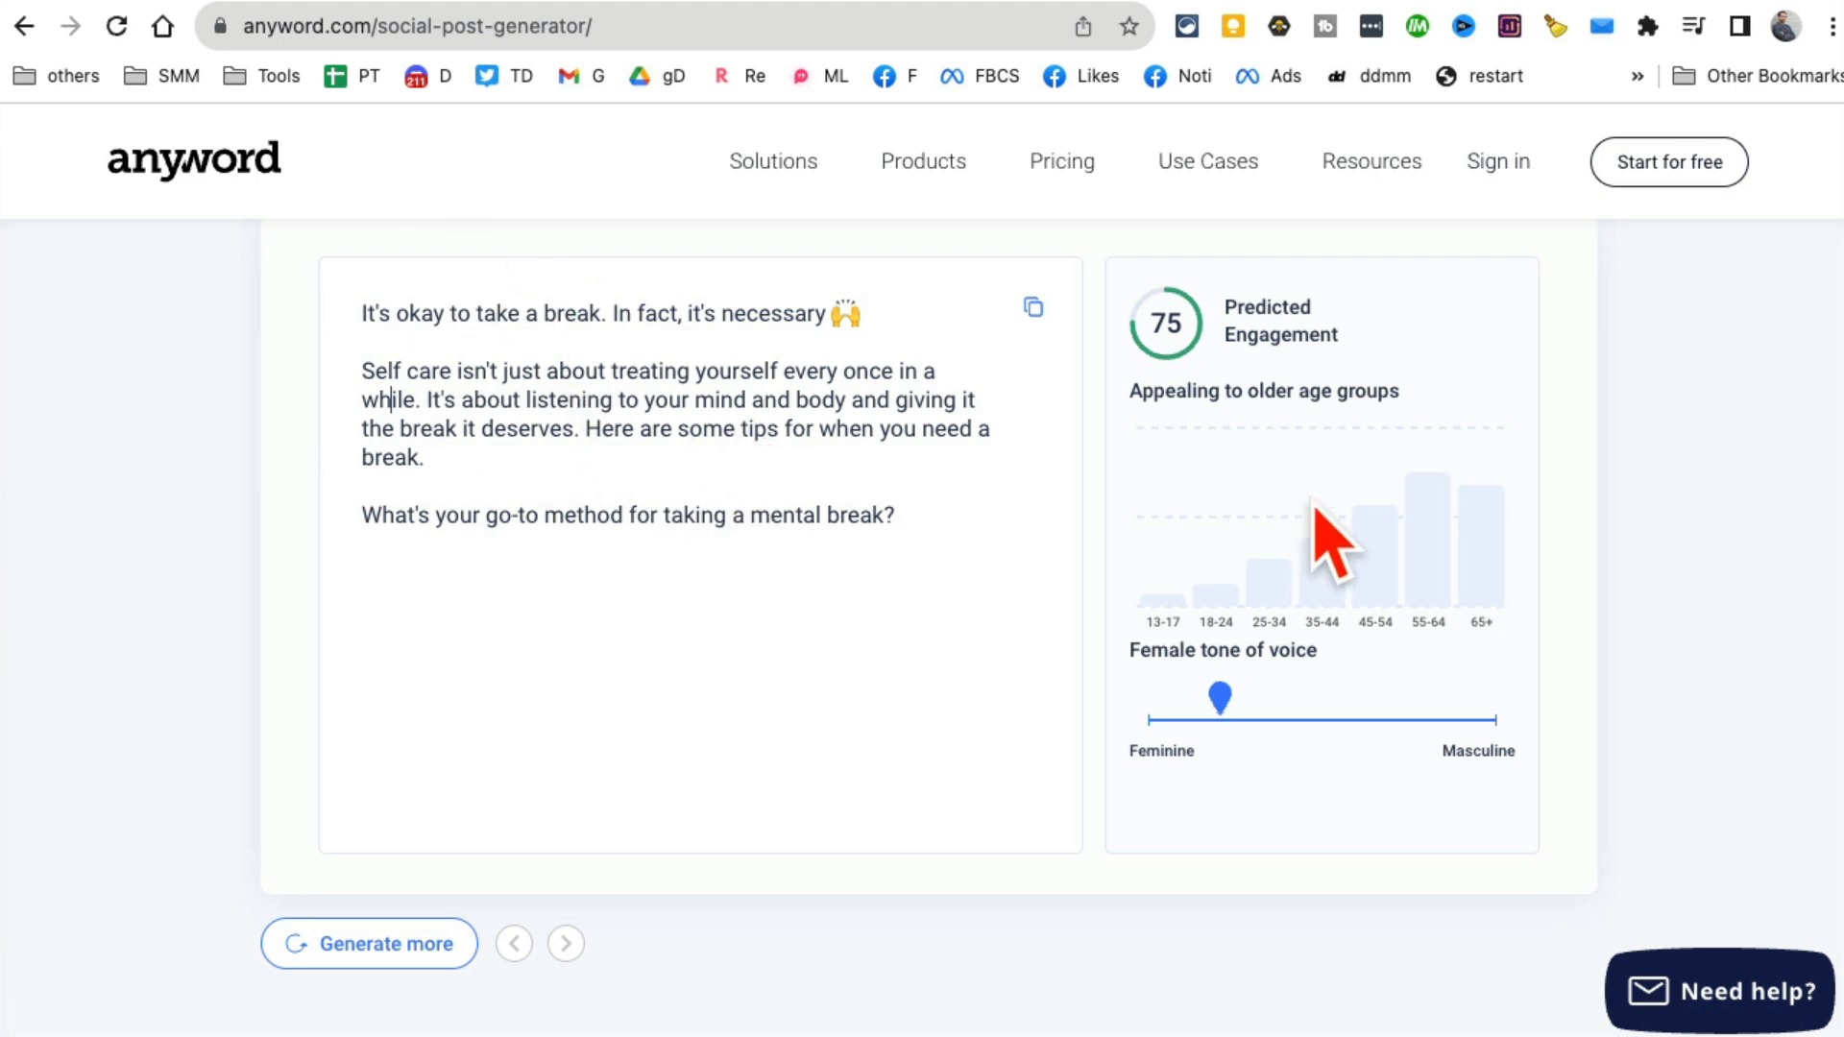
pyautogui.moveTo(1642, 403)
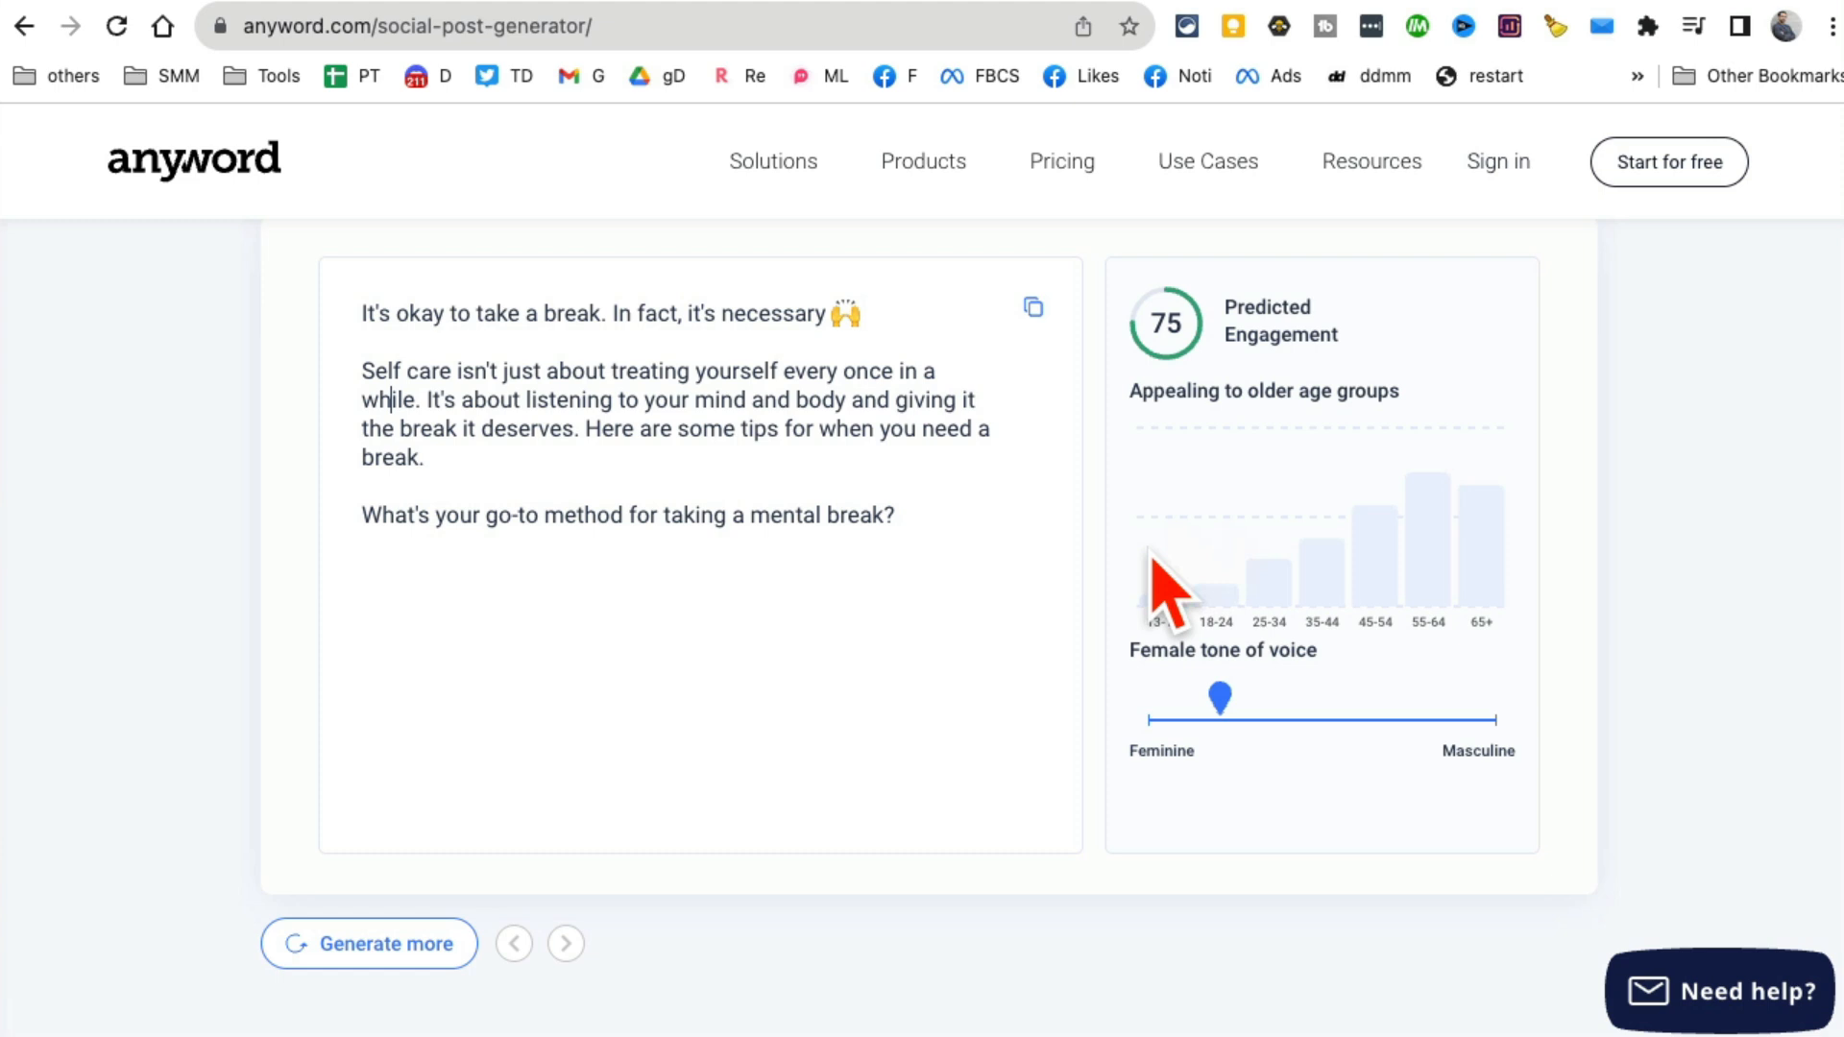
pyautogui.moveTo(1185, 352)
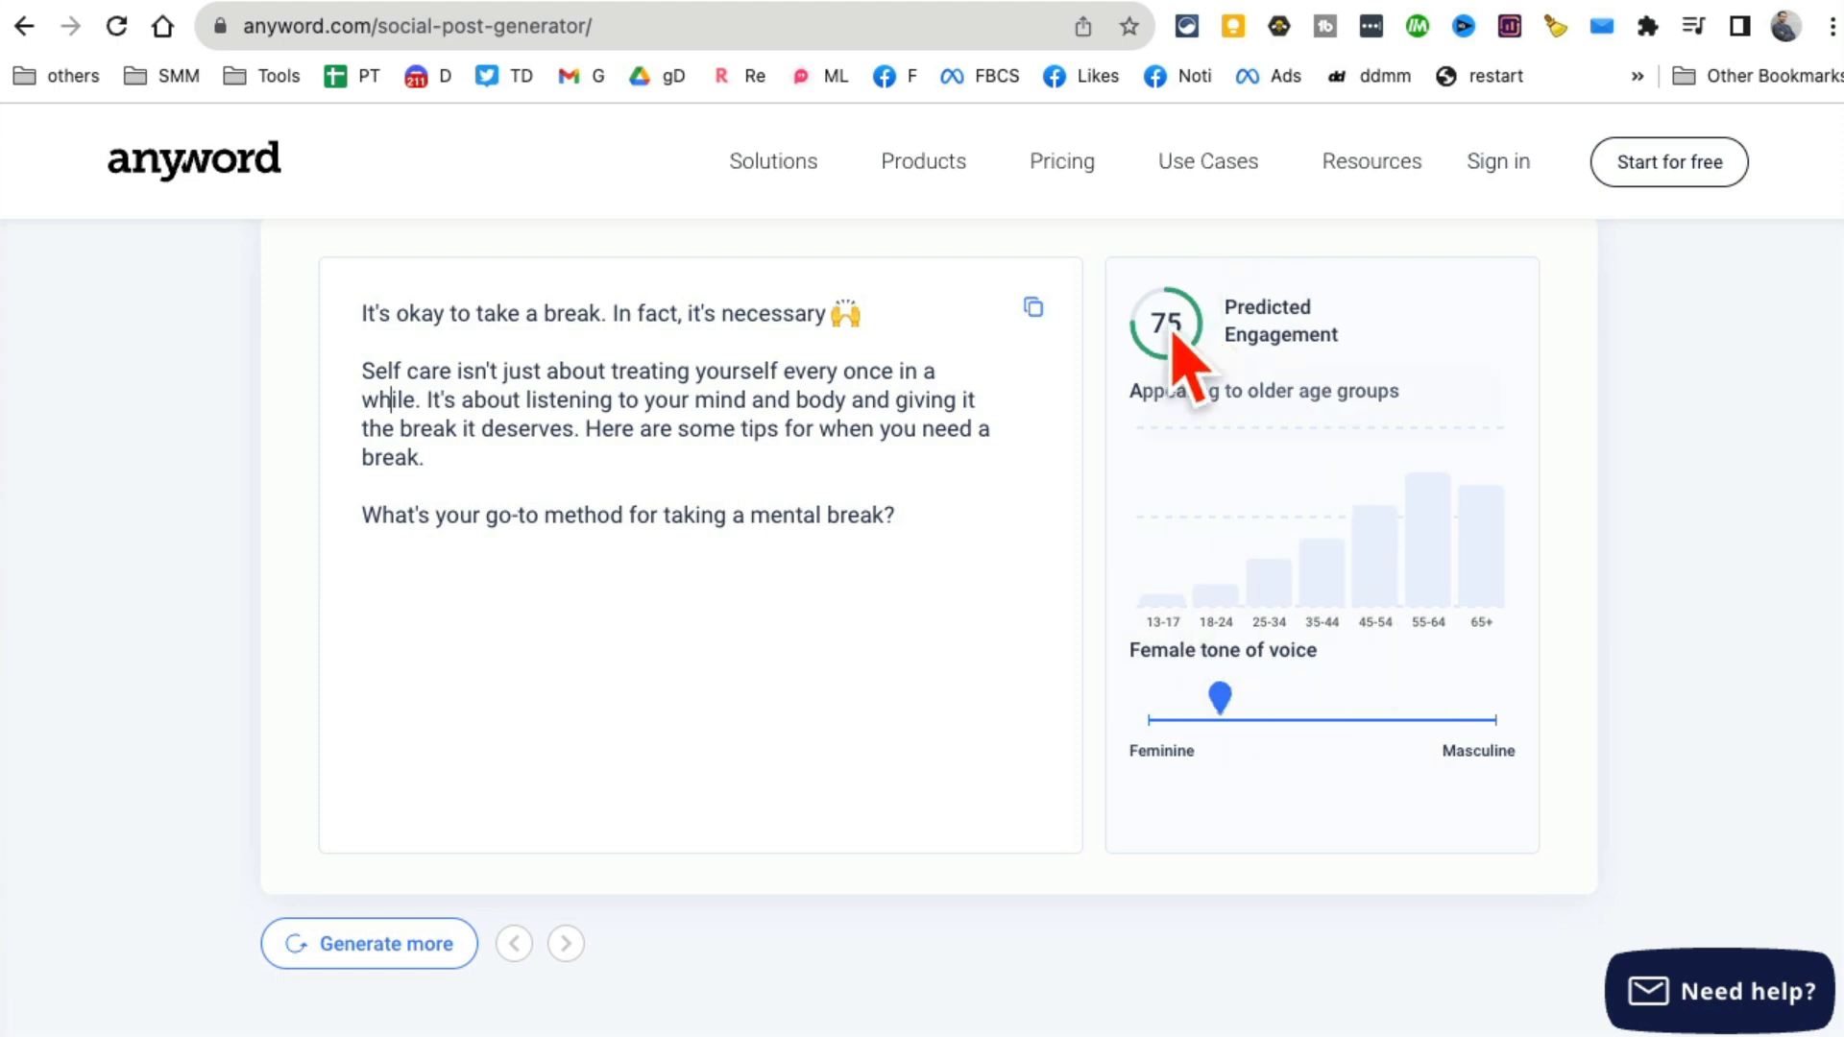
pyautogui.moveTo(374, 972)
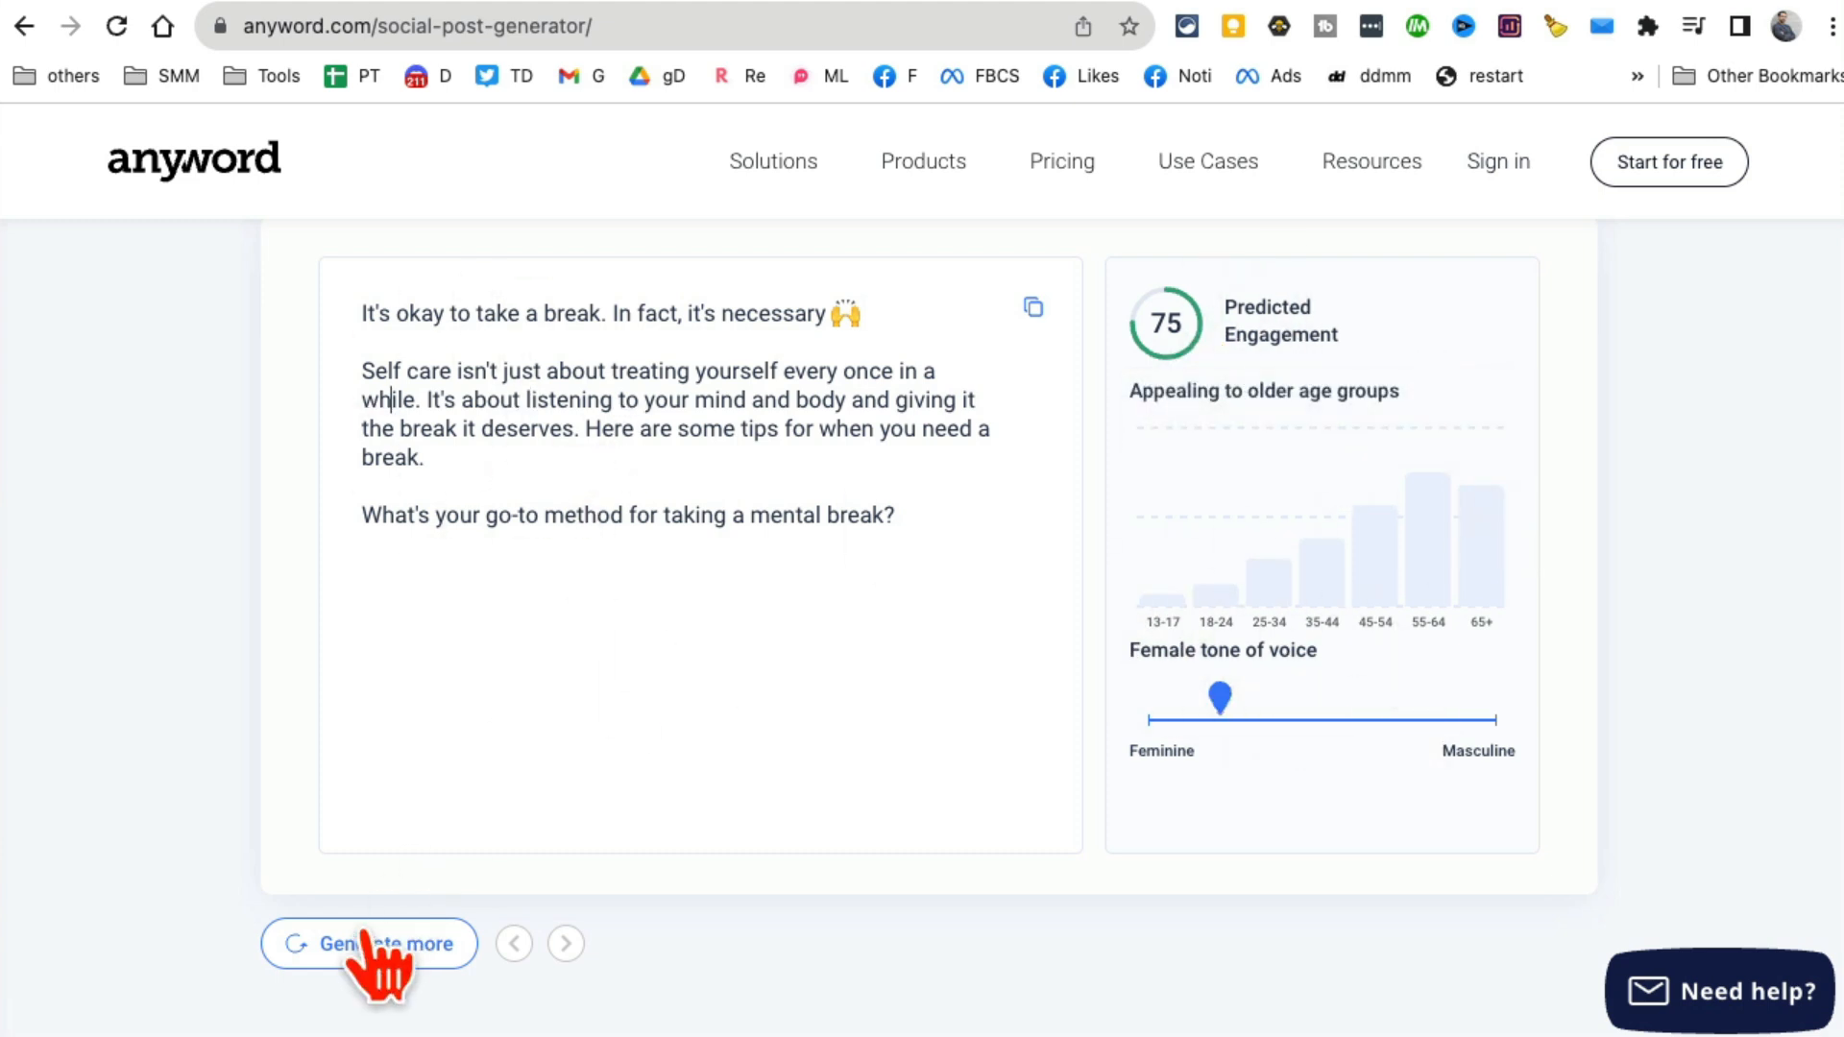
pyautogui.click(369, 944)
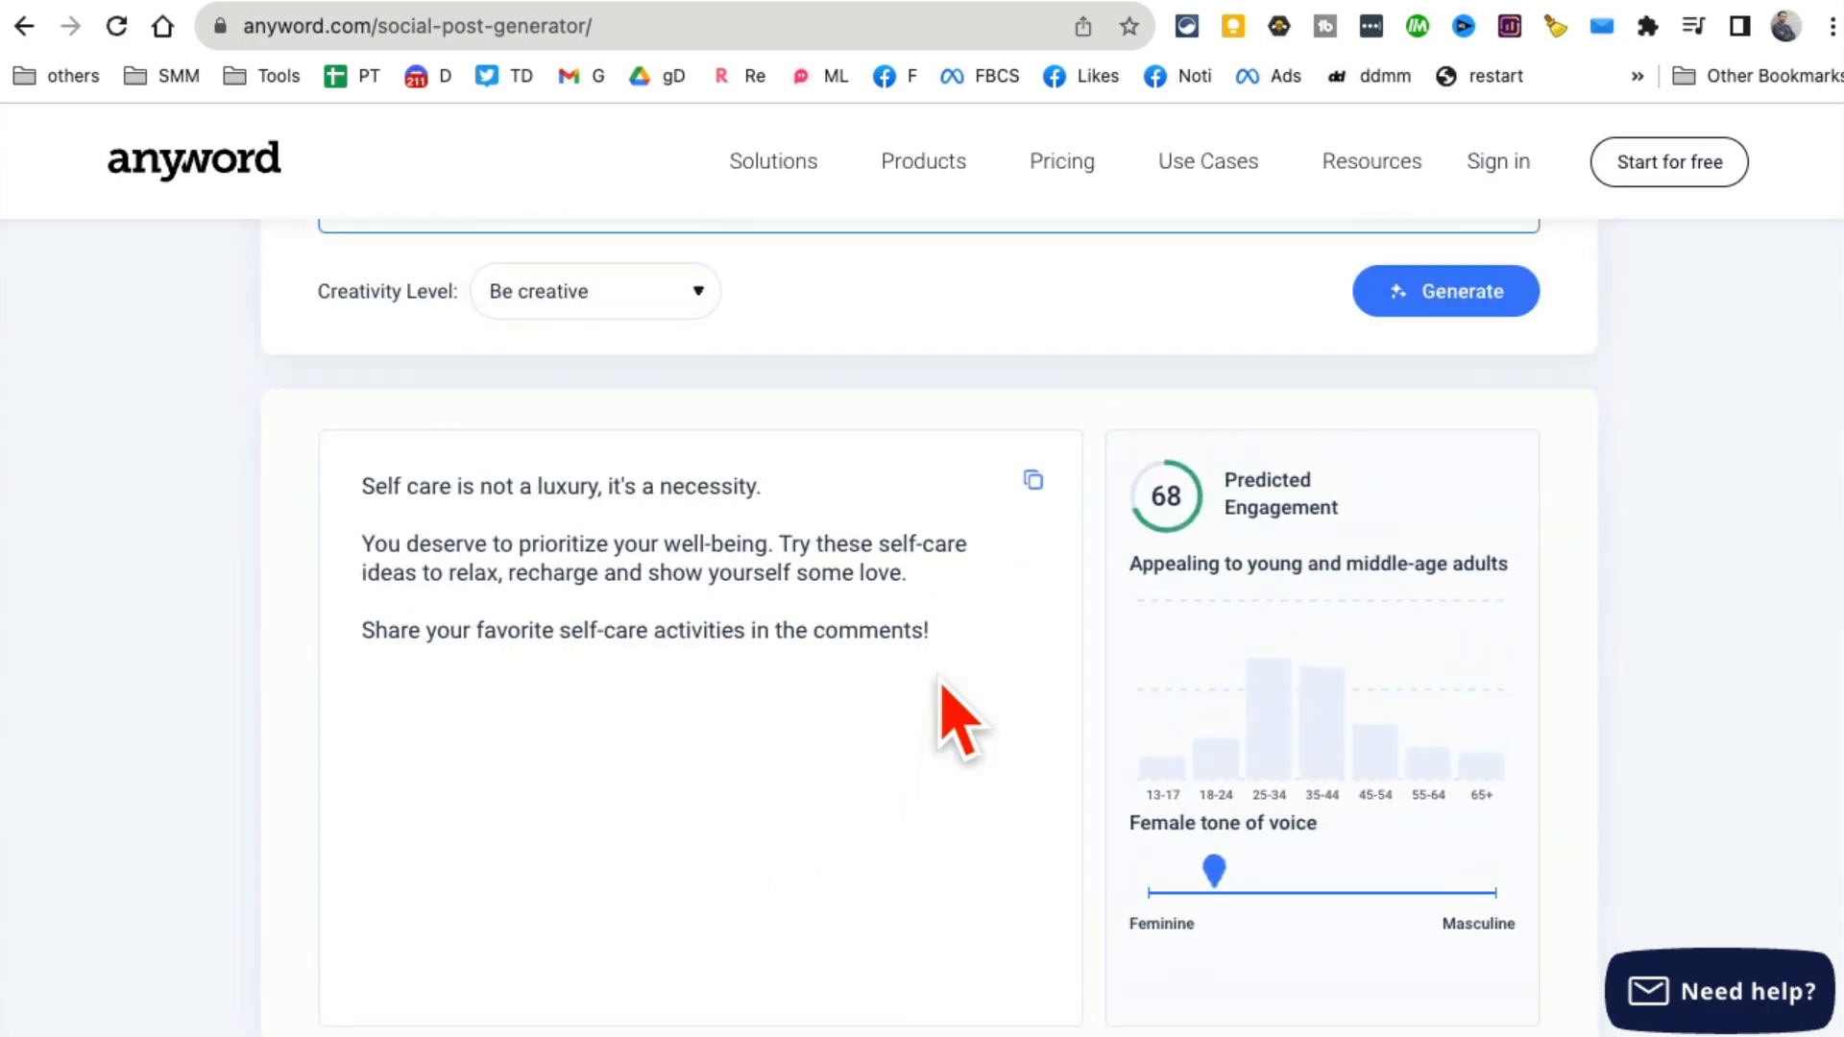
pyautogui.scroll(-3)
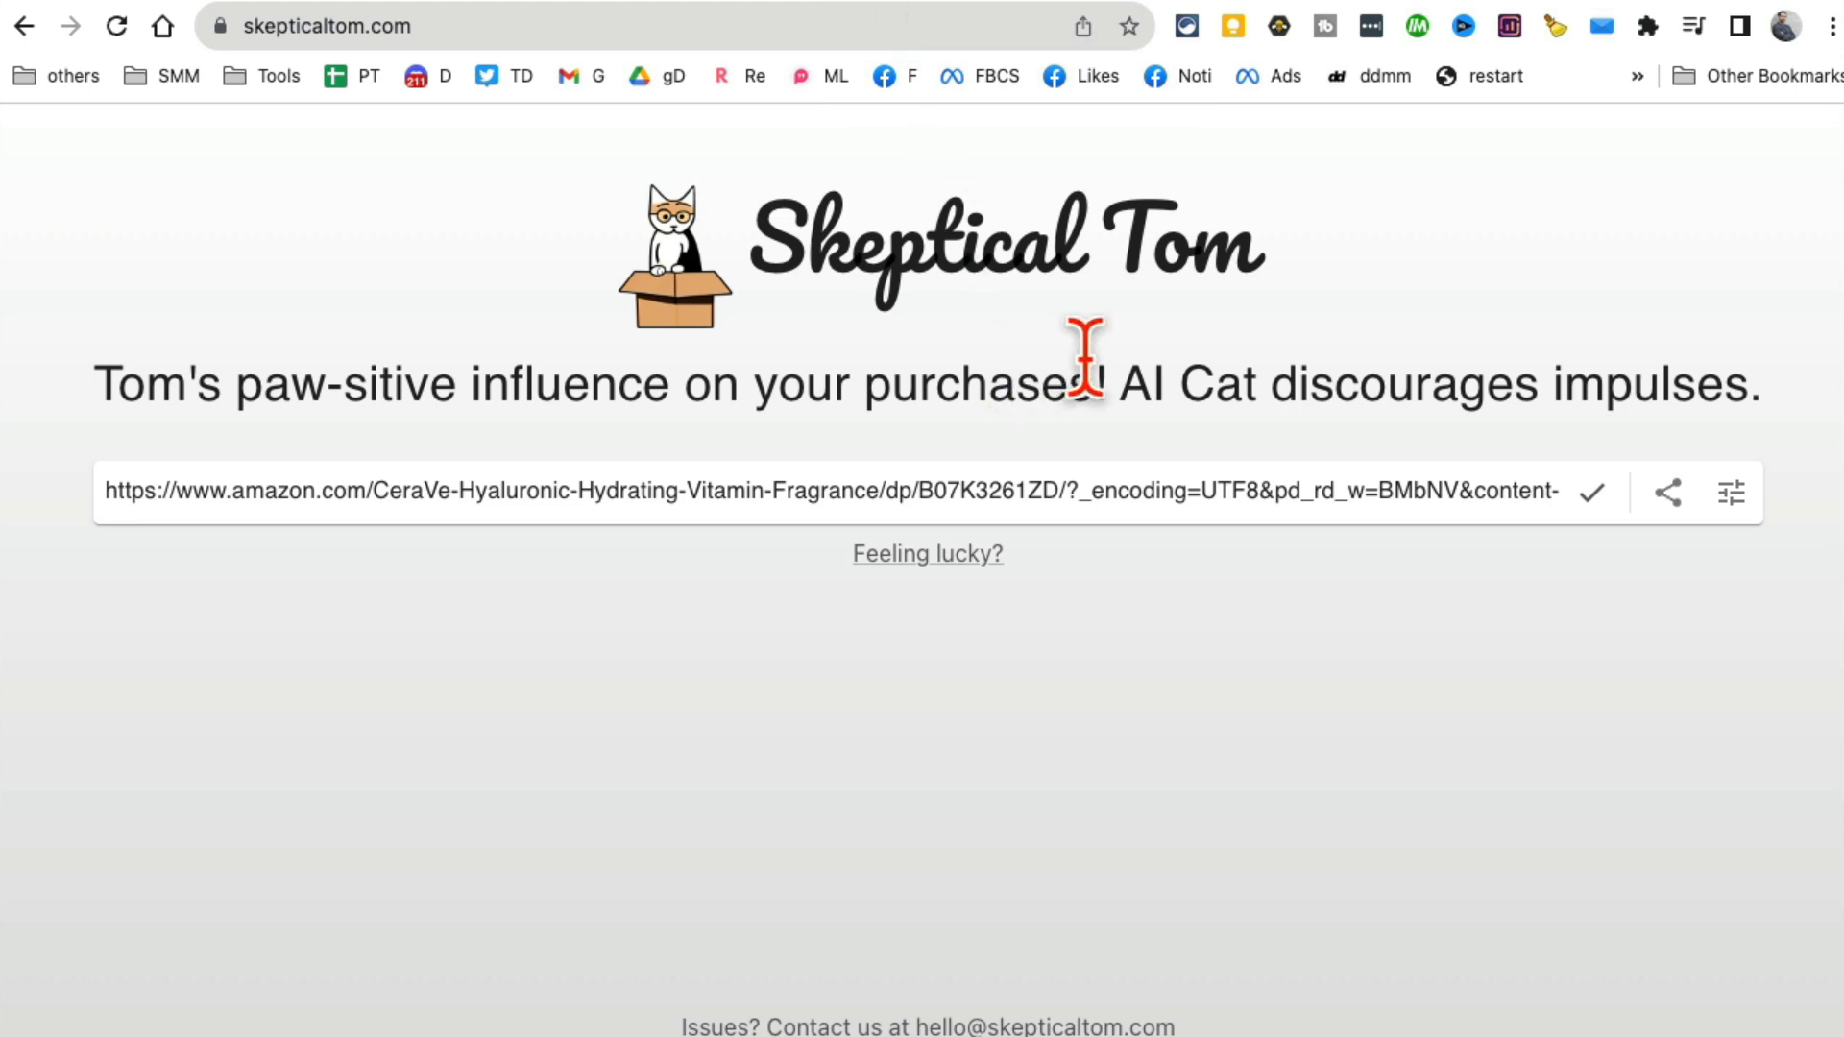
pyautogui.moveTo(756, 247)
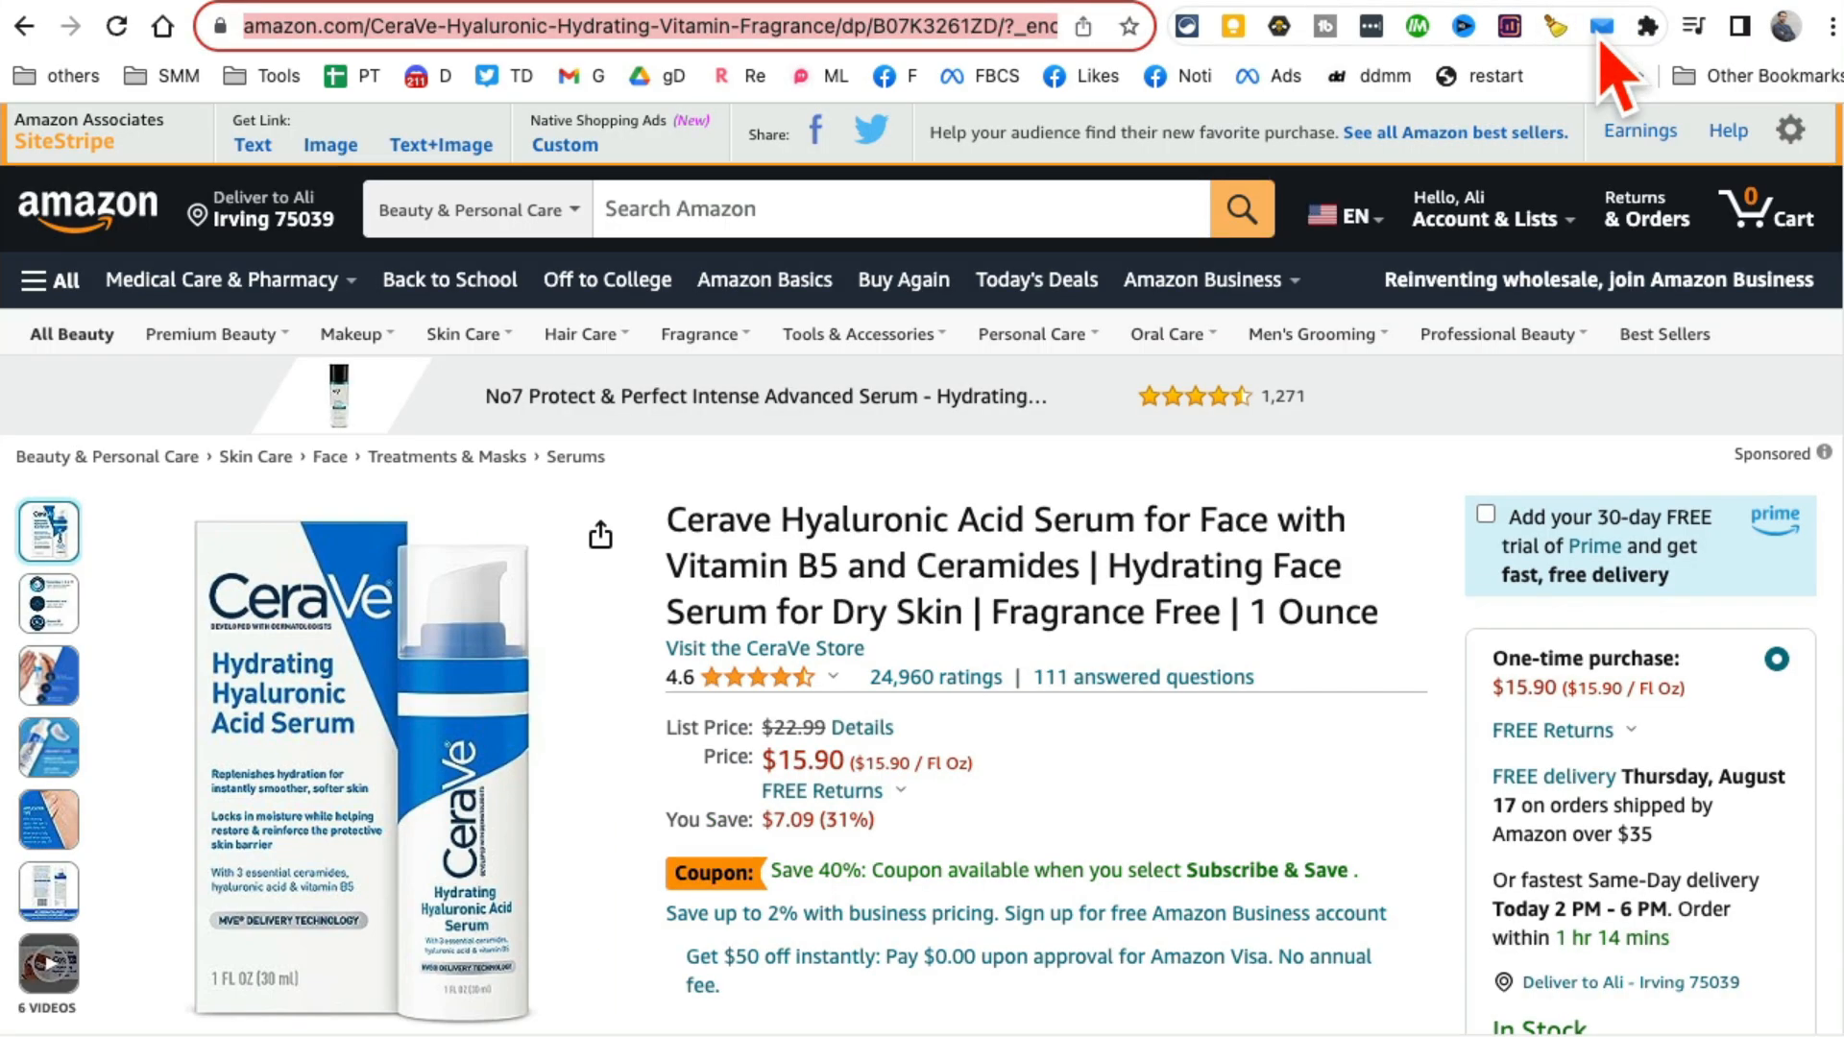
# Scroll through the CeraVe Hyaluronic Acid Serum details and reviews on Amazon.
pyautogui.scroll(-3)
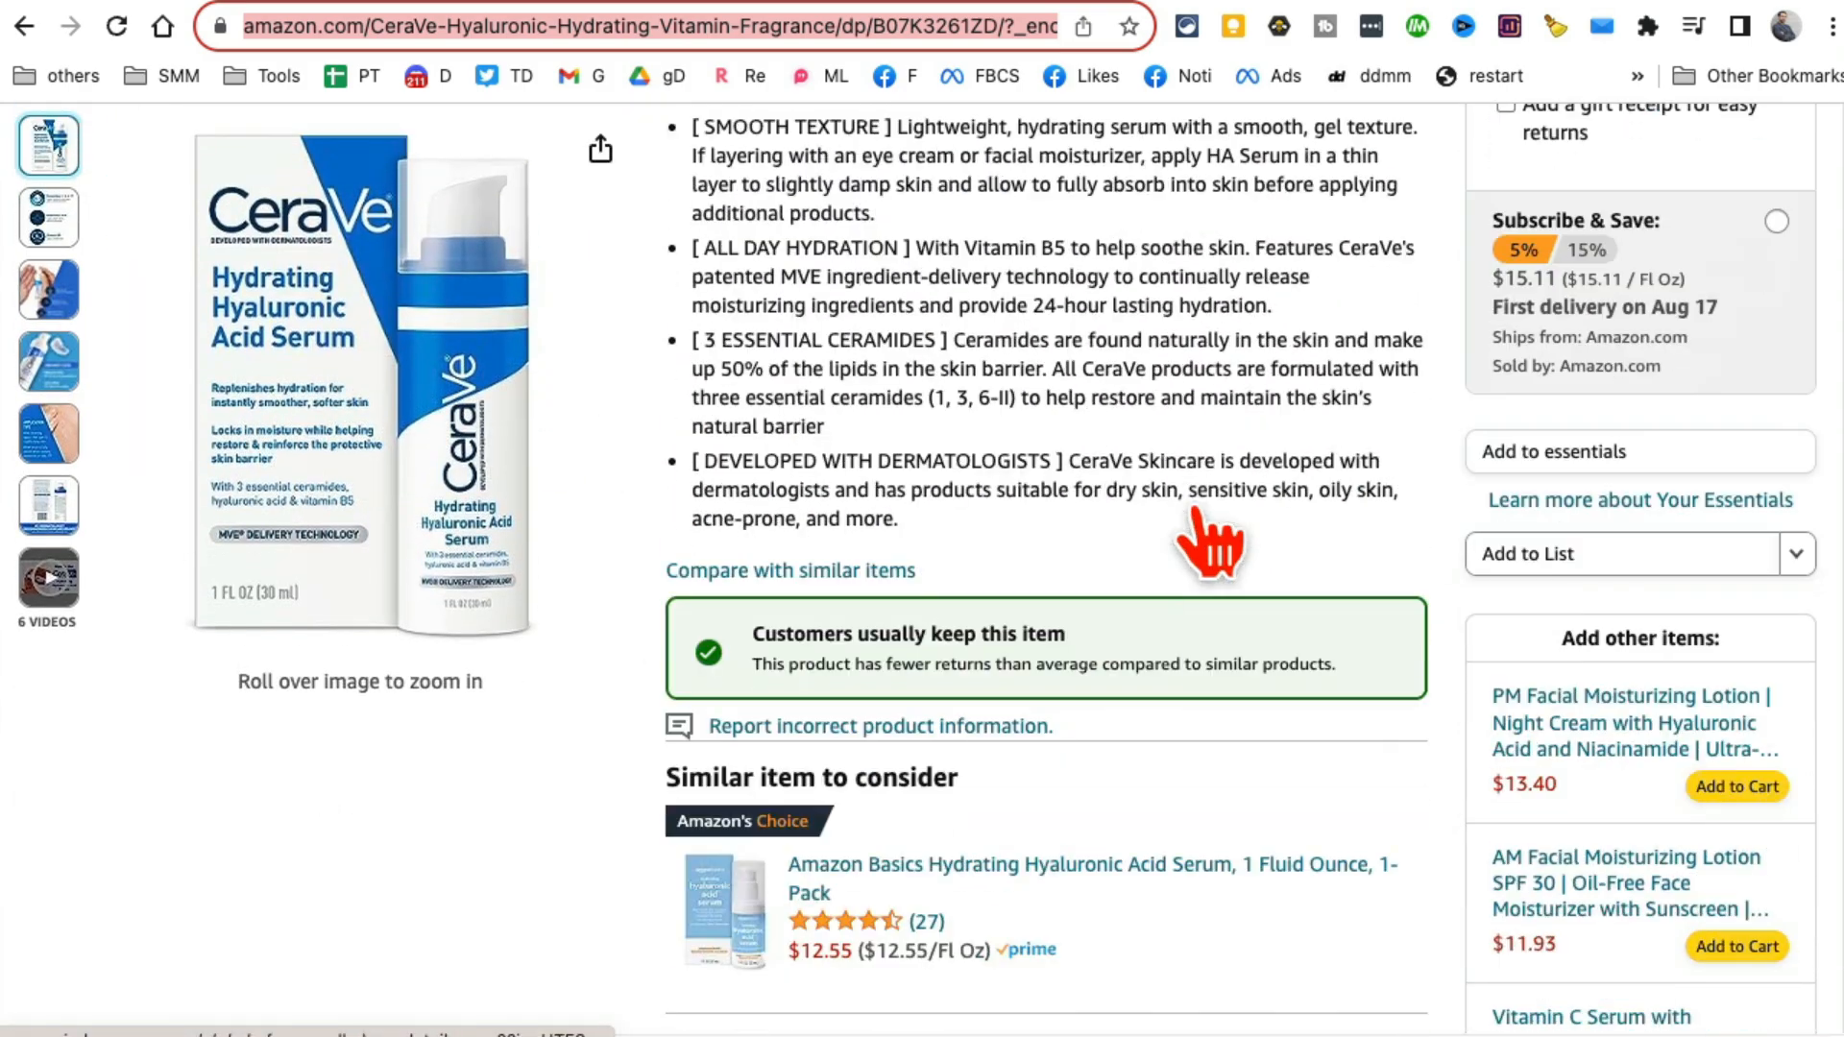
pyautogui.scroll(-3)
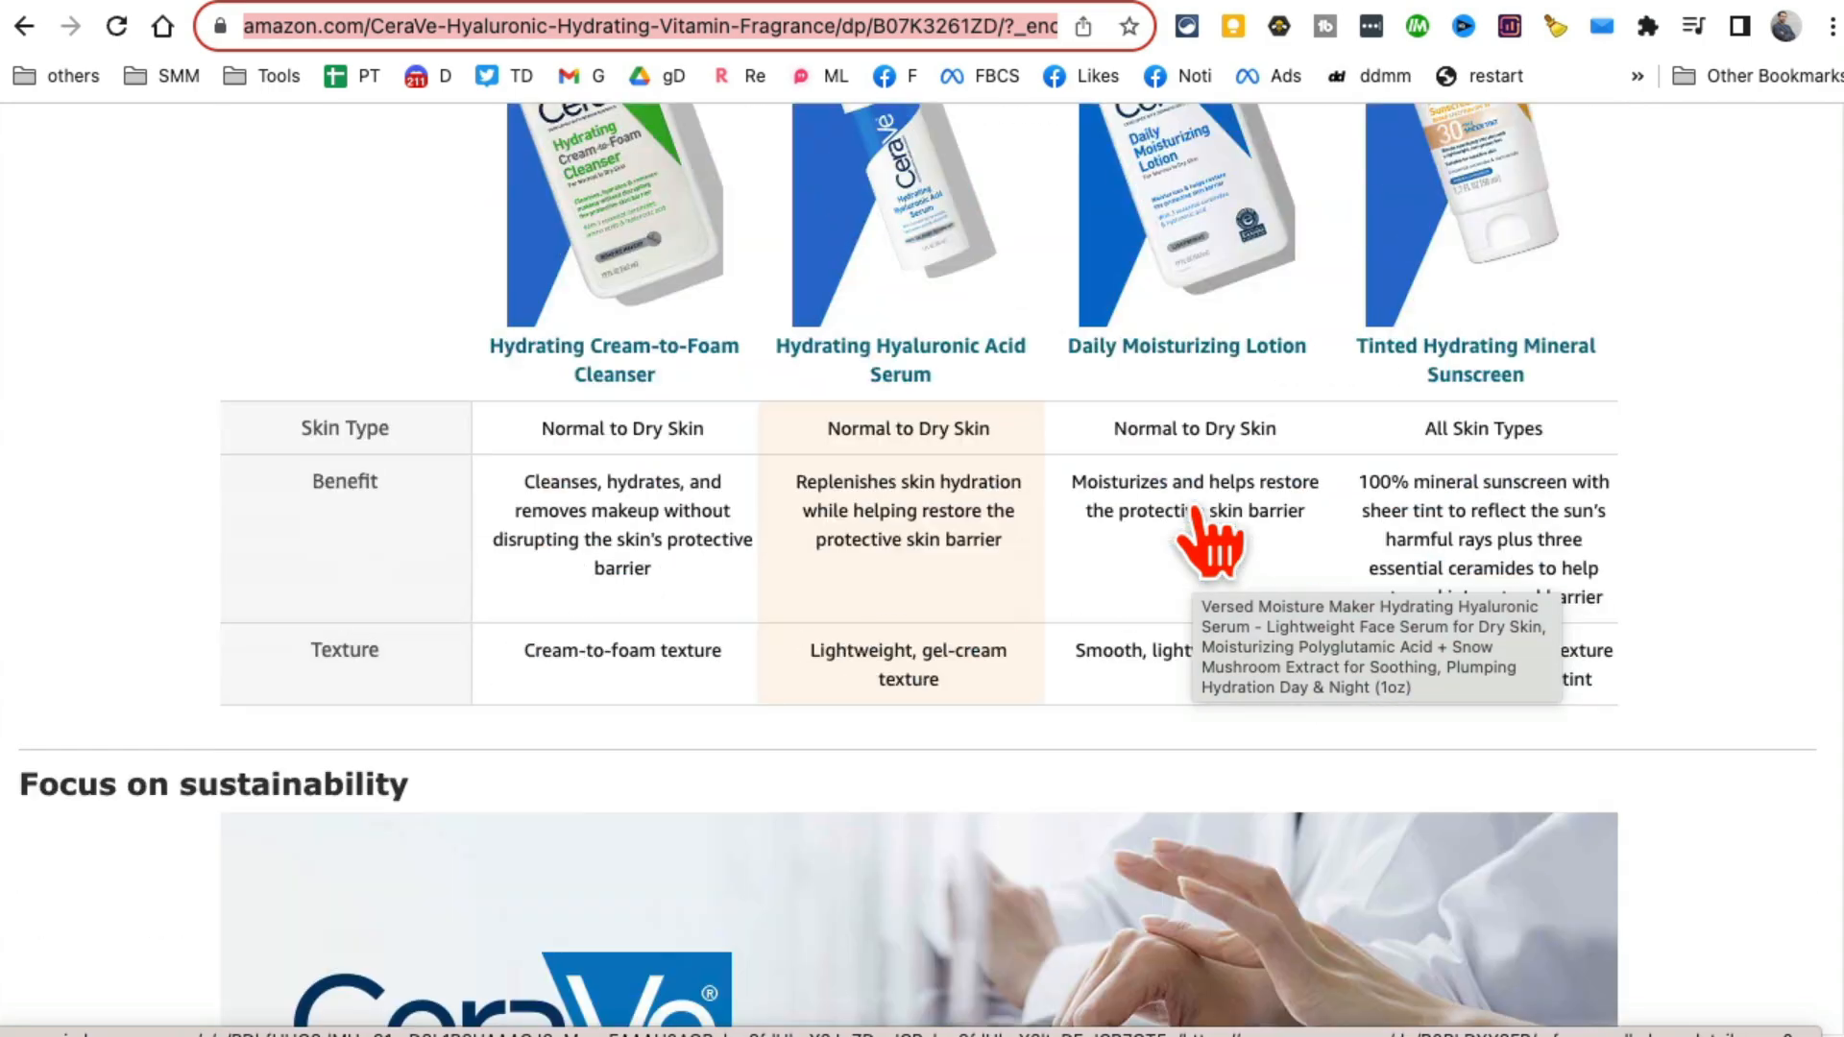
pyautogui.scroll(-3)
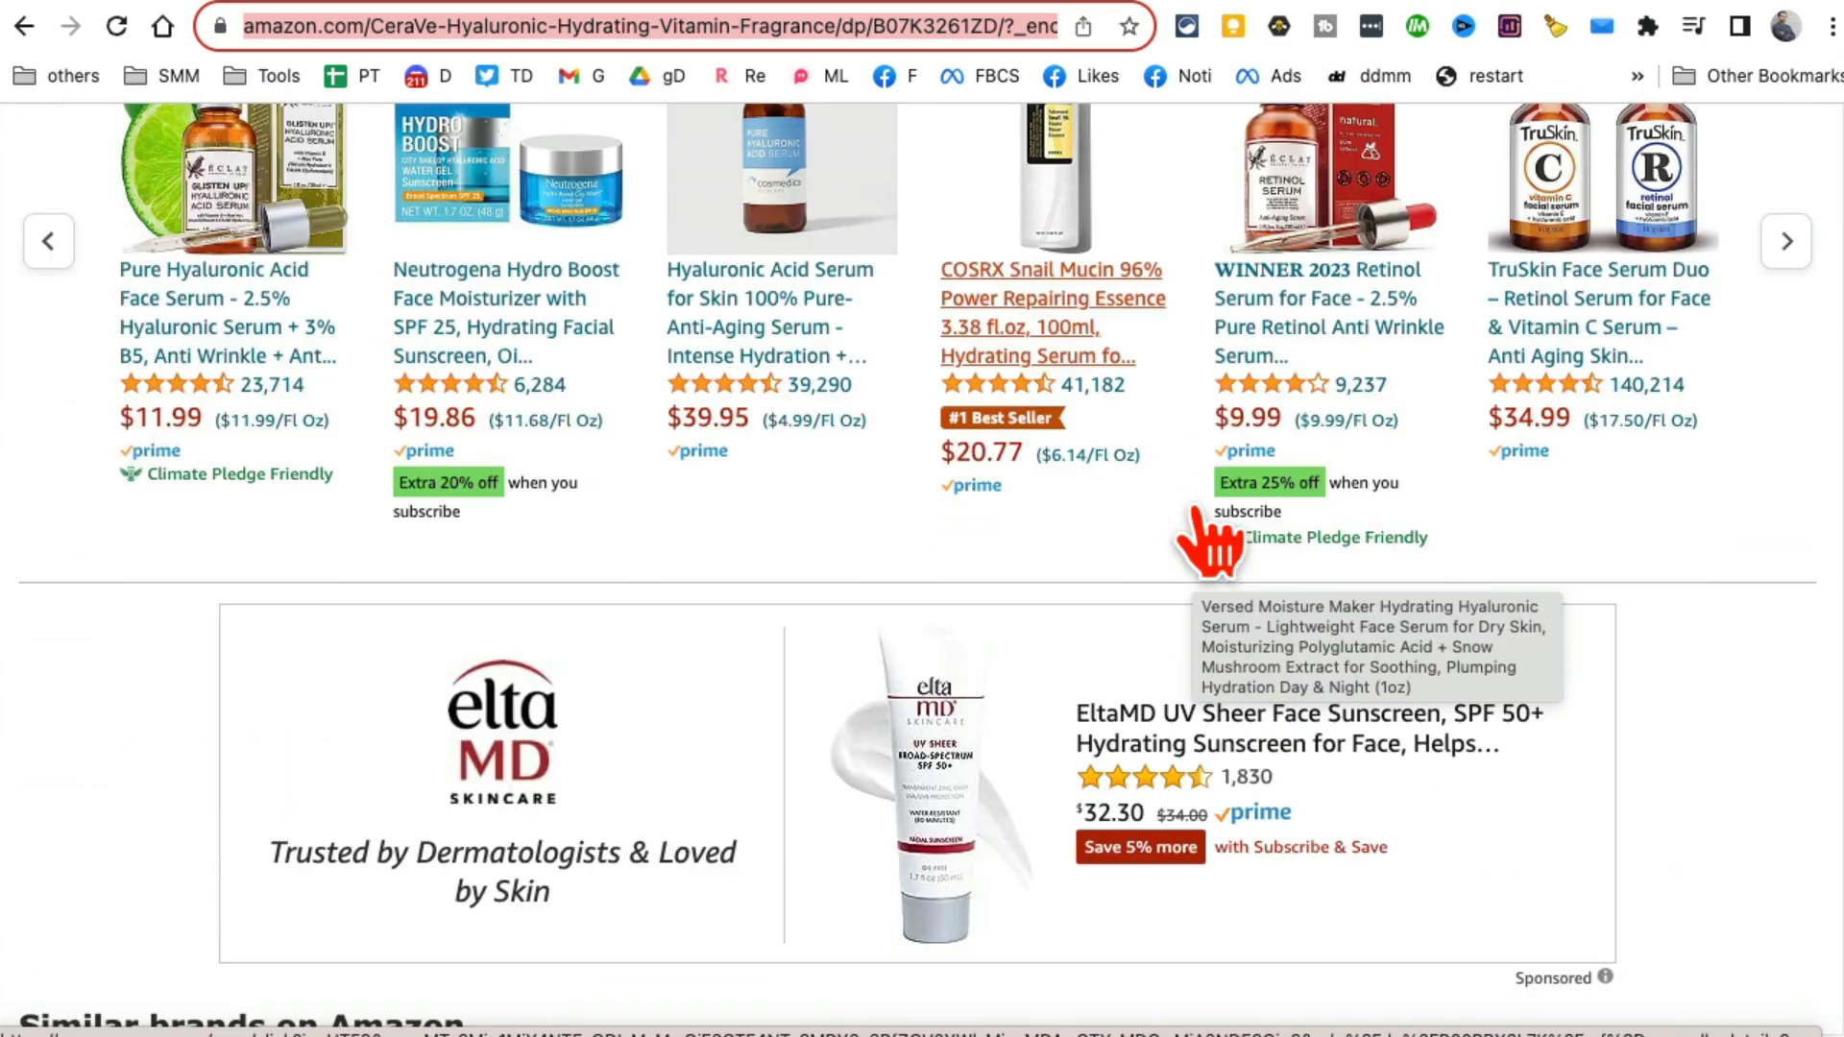
pyautogui.scroll(-3)
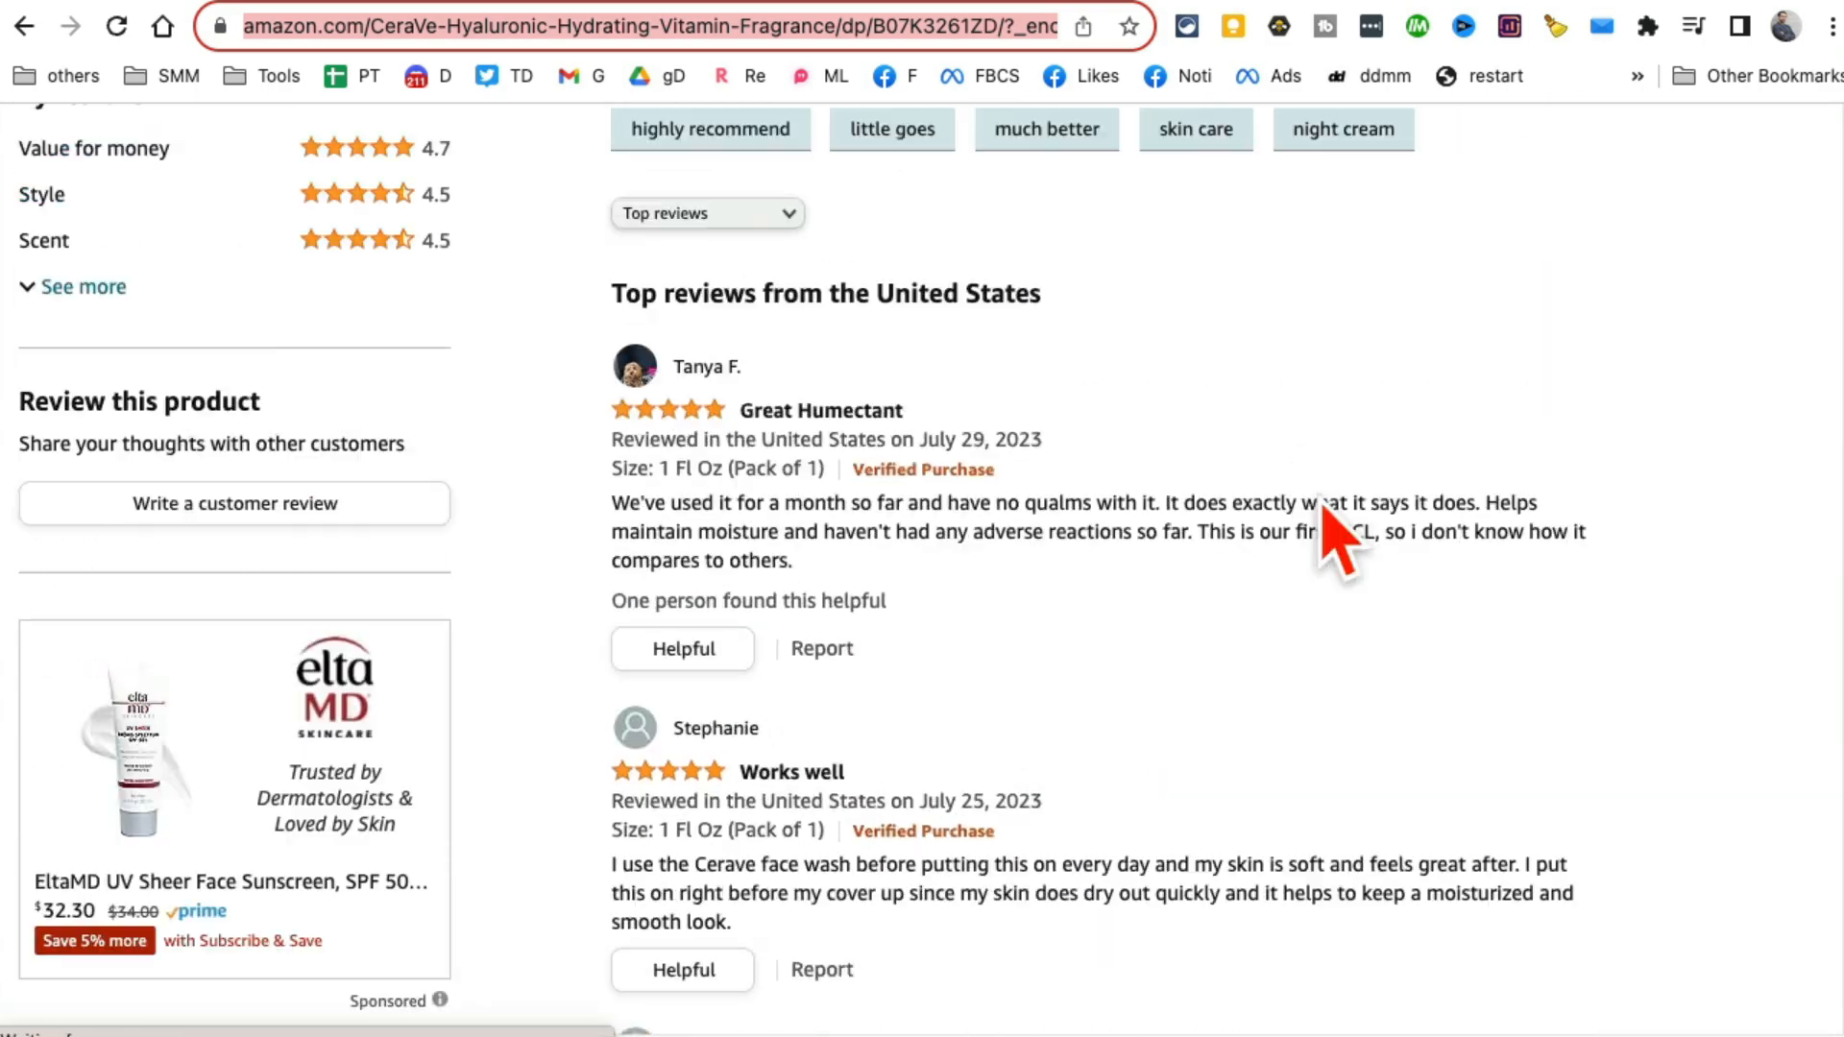
pyautogui.scroll(3)
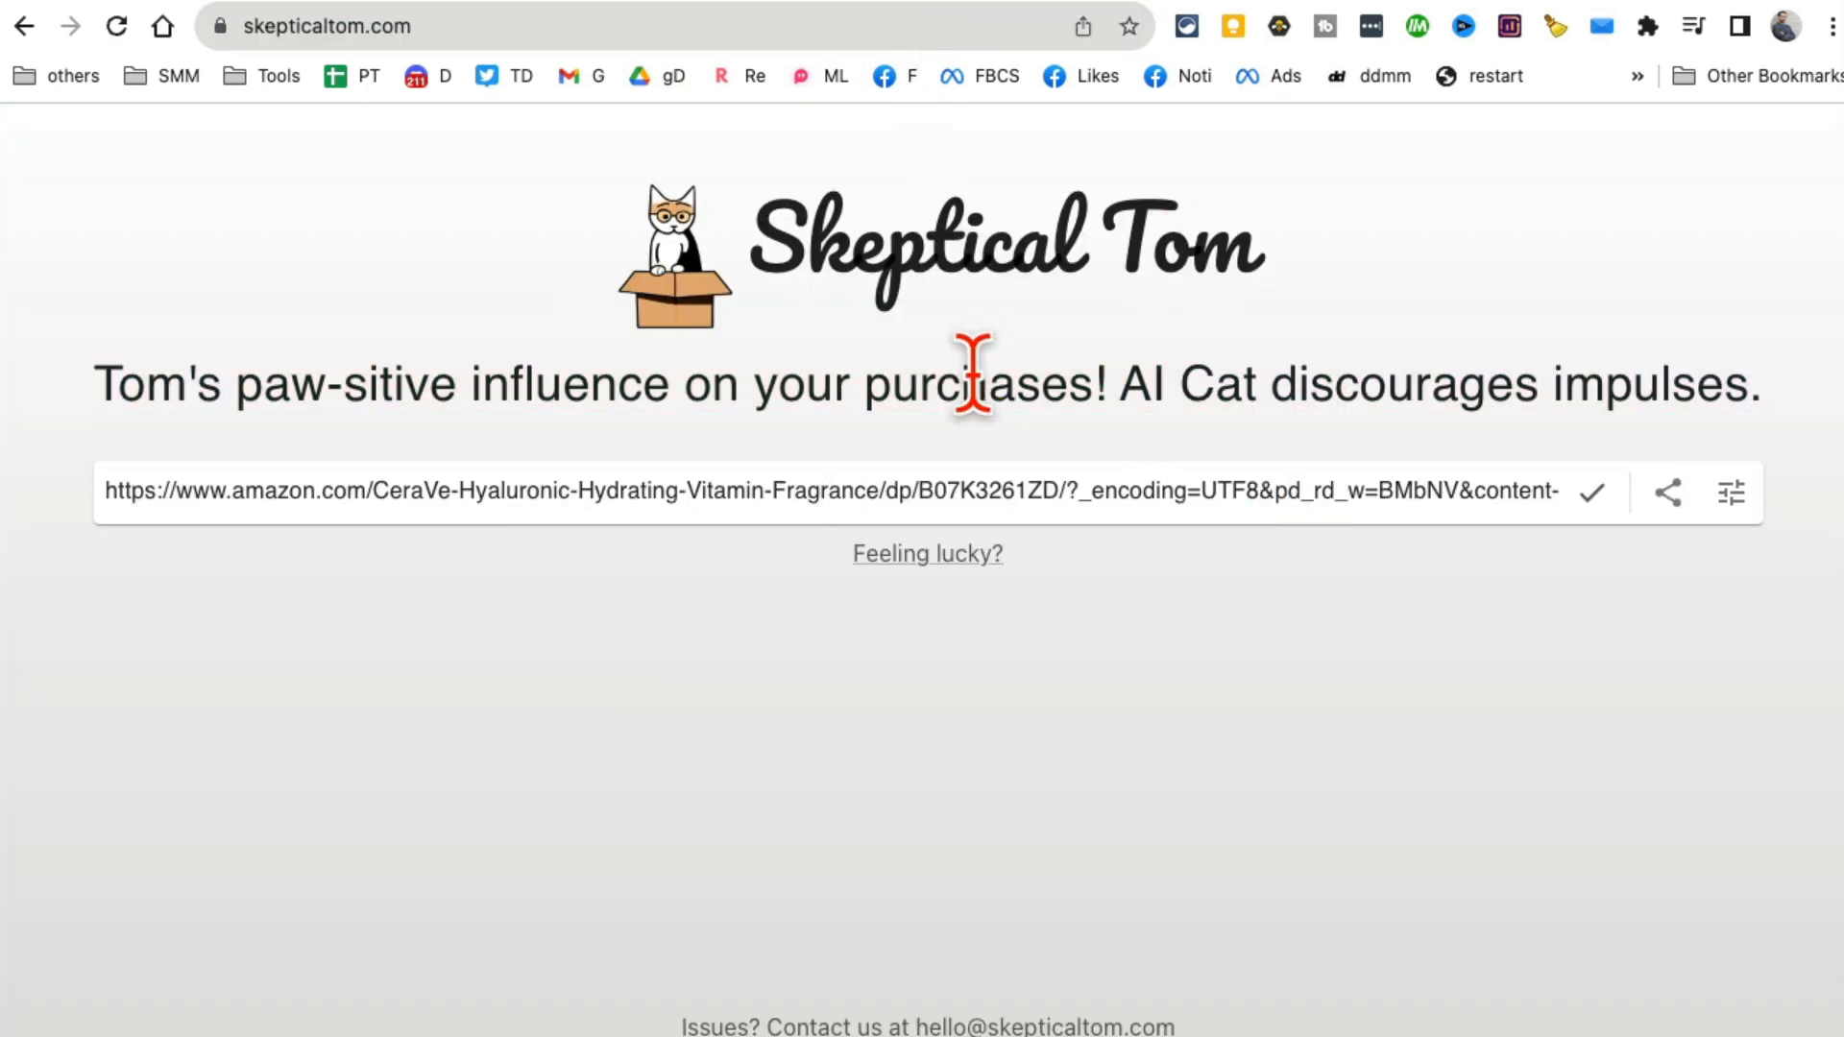
pyautogui.moveTo(1097, 378)
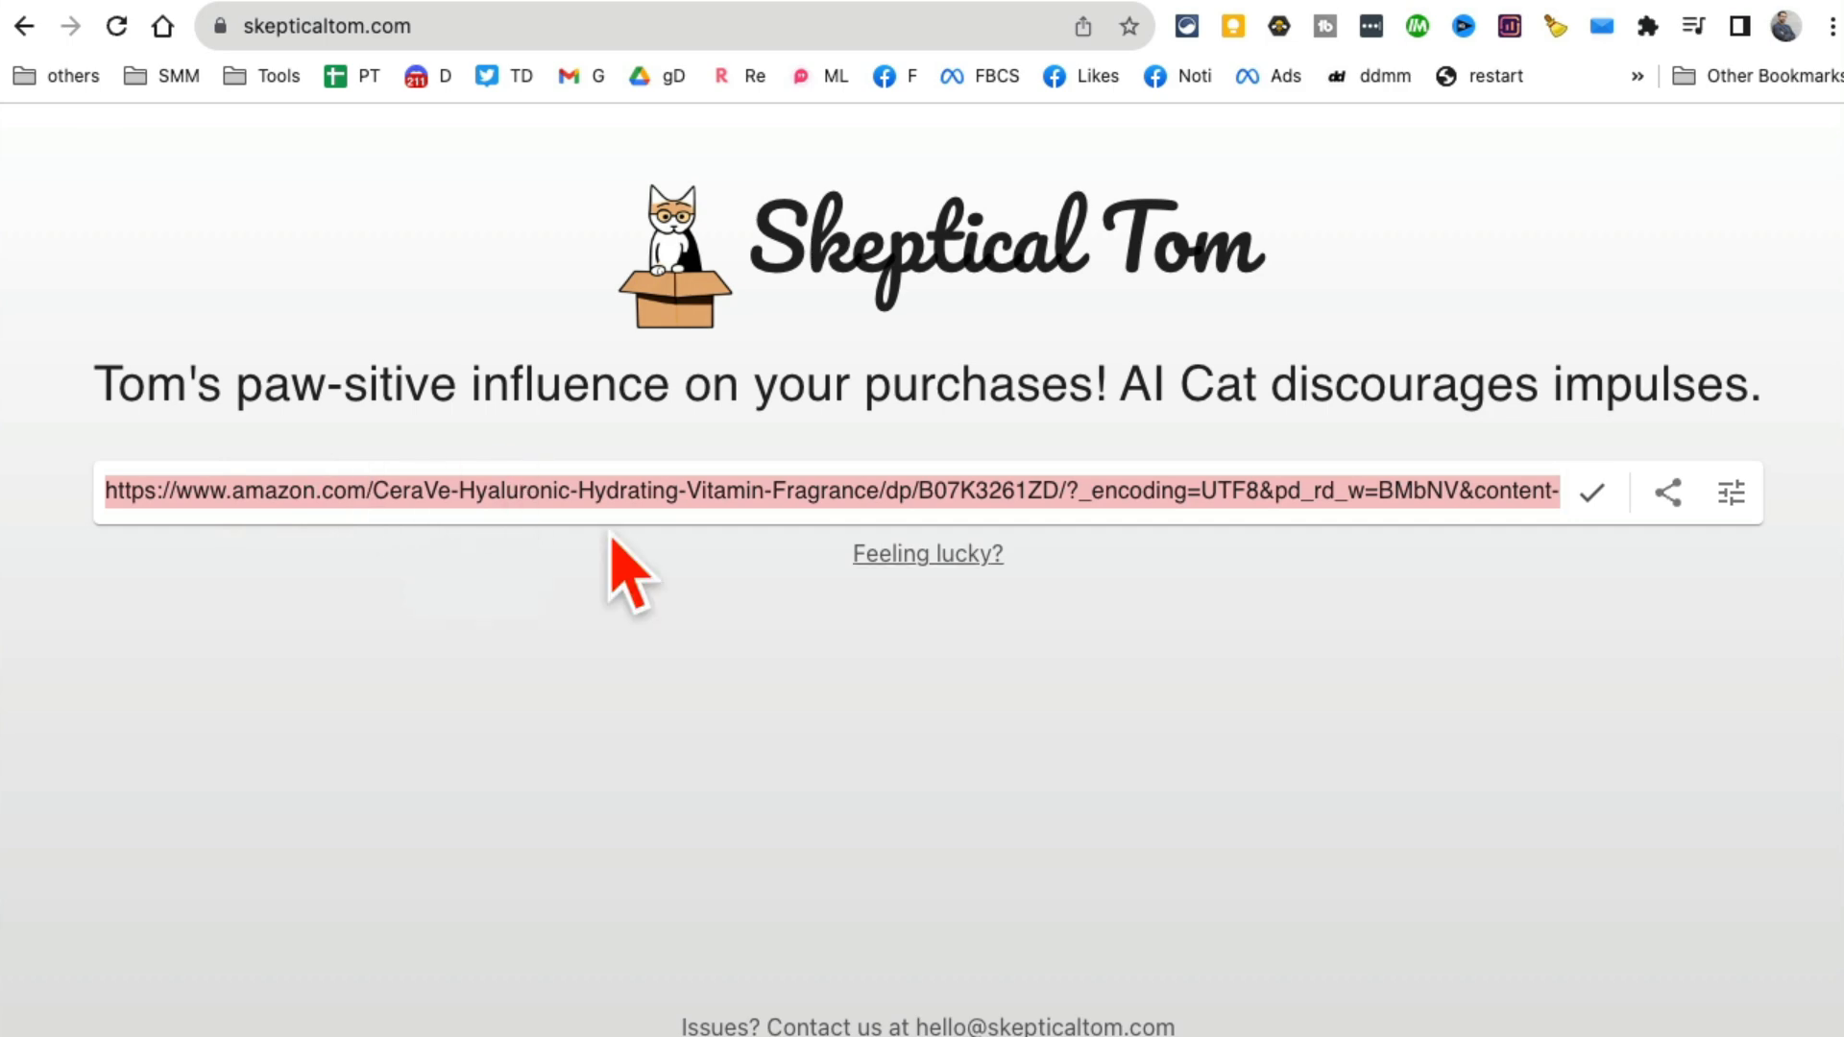
# Select the pasted Amazon link and read Skeptical Tom's CeraVe review with pros and cons.
pyautogui.click(1595, 492)
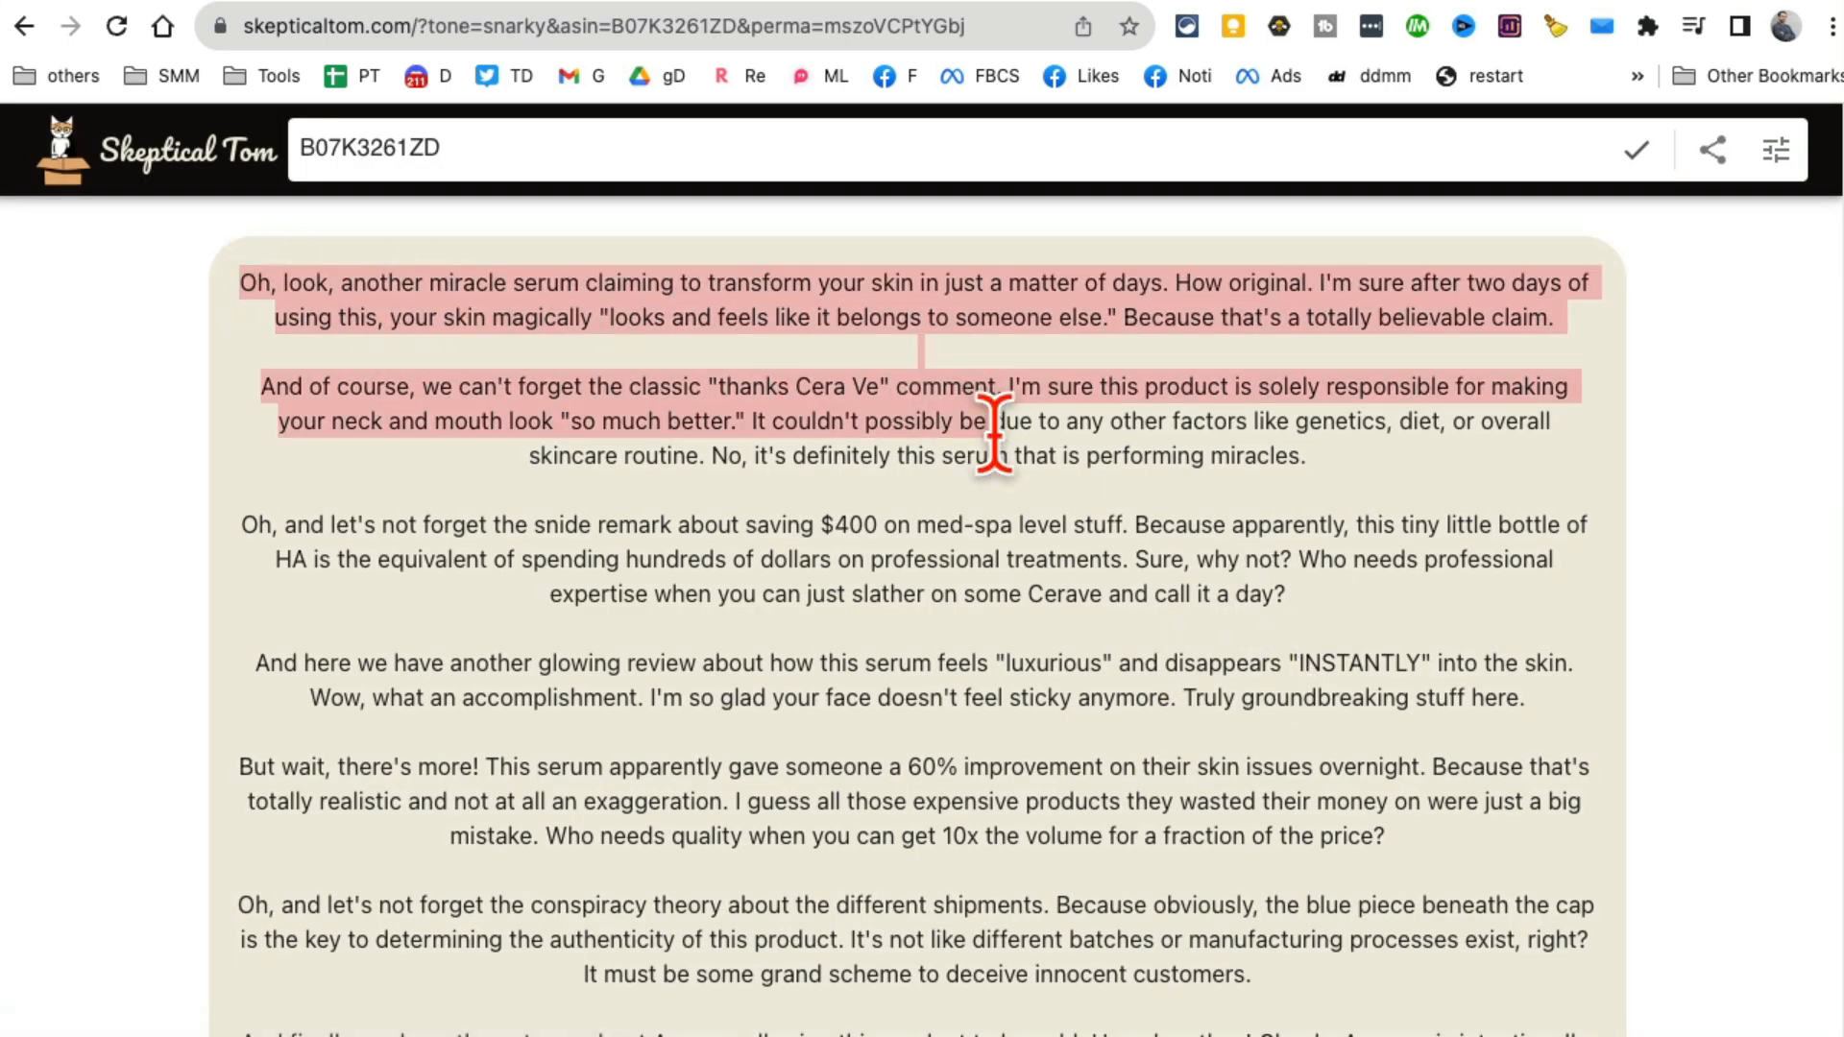
pyautogui.scroll(-3)
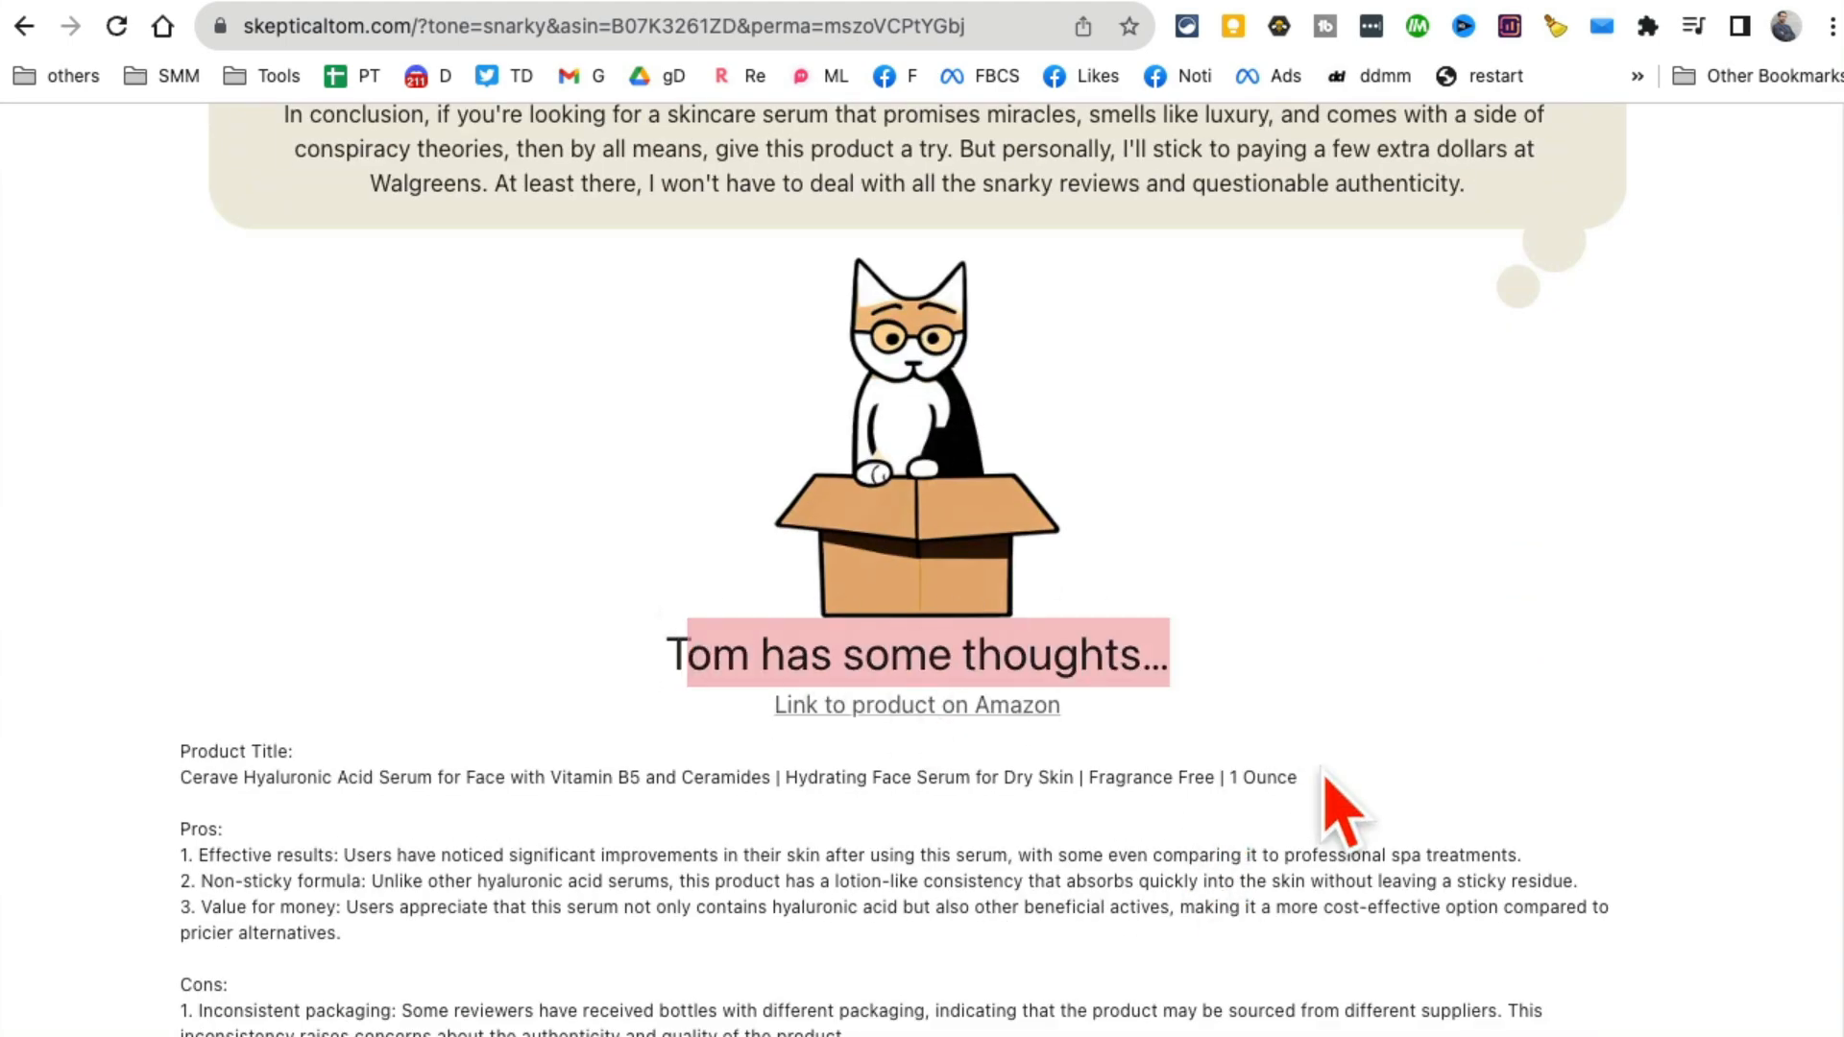
pyautogui.scroll(-3)
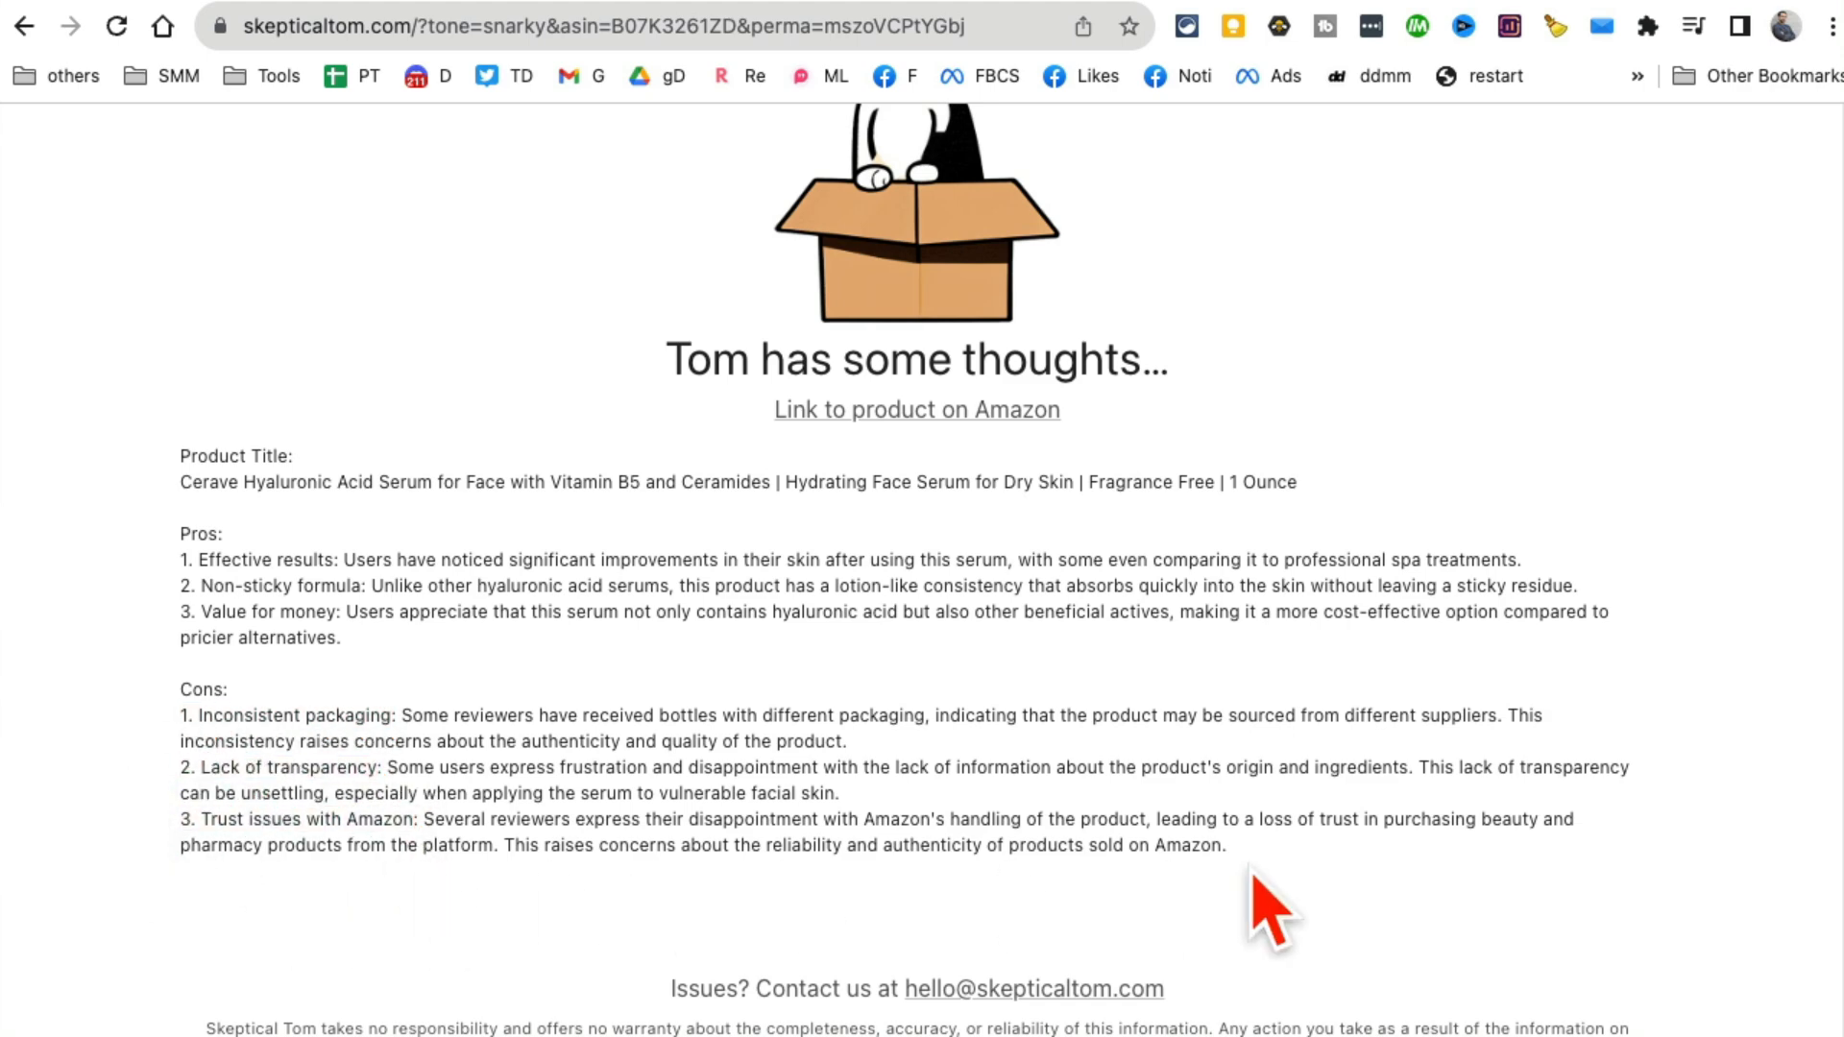
pyautogui.scroll(-3)
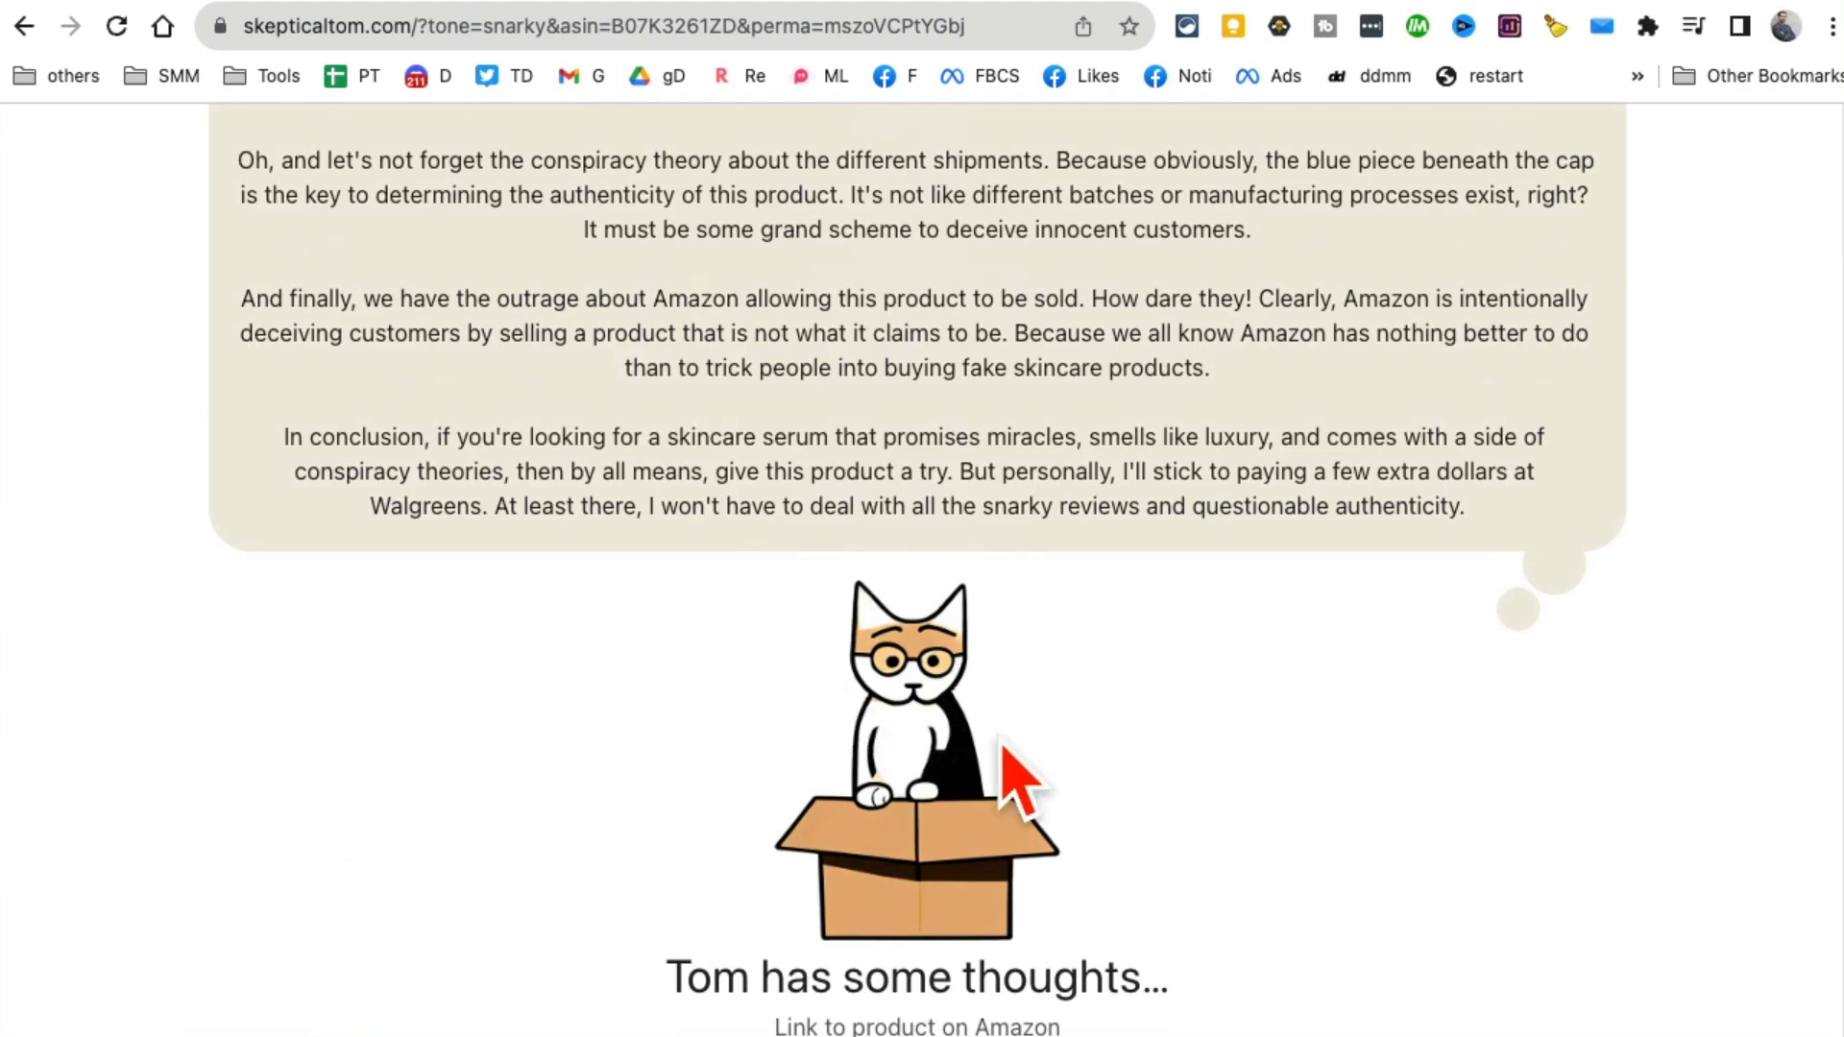
pyautogui.scroll(-3)
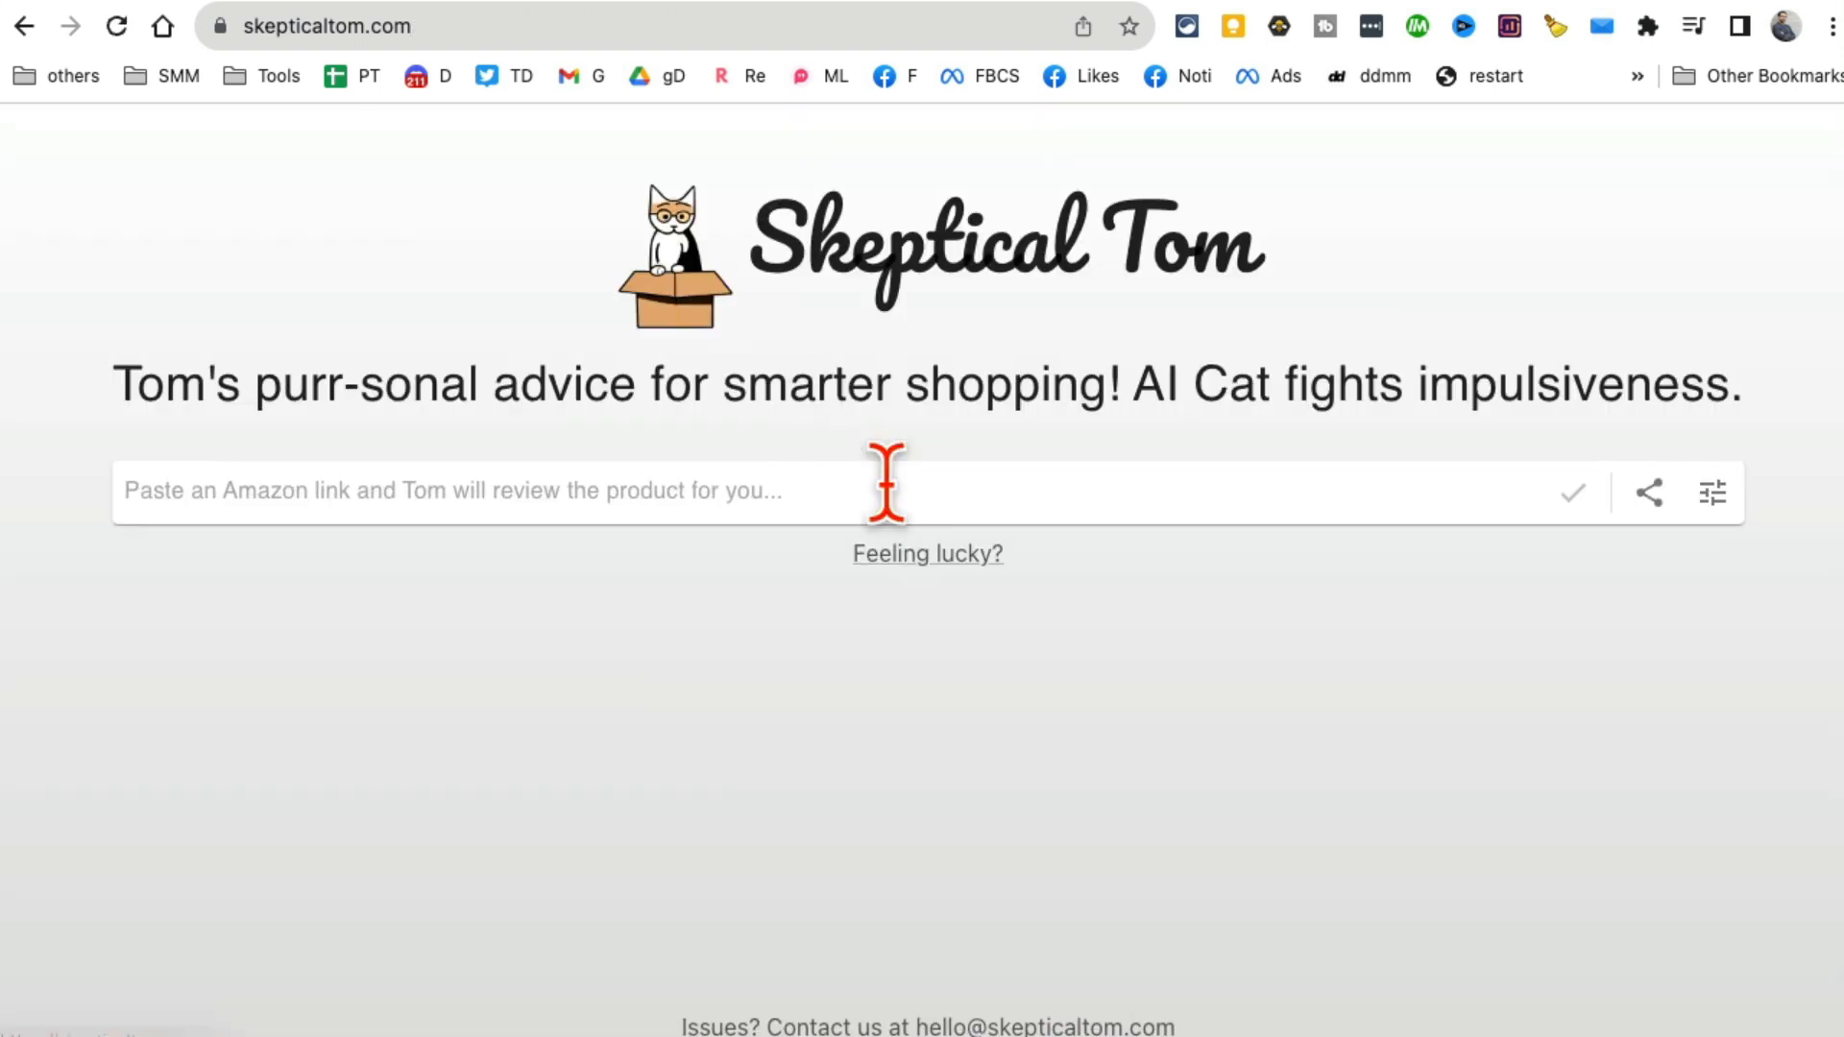
pyautogui.moveTo(1602, 43)
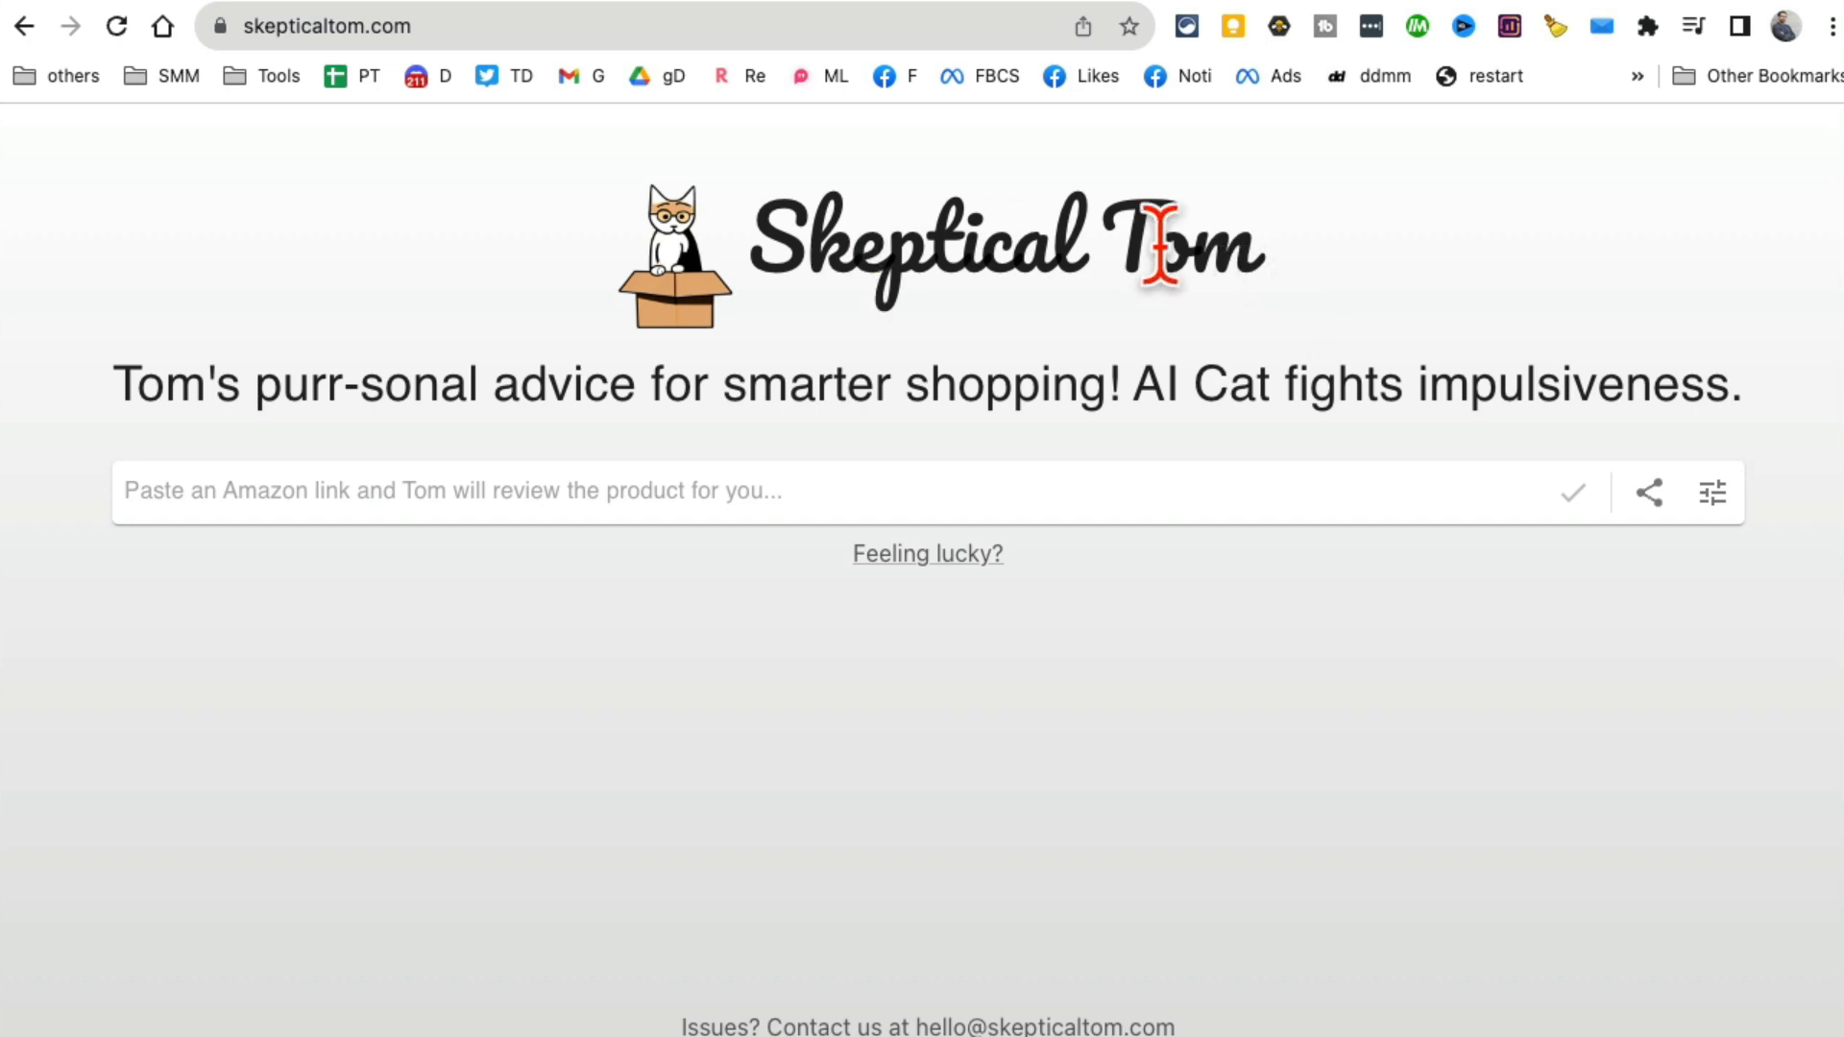
# Open songwraiter.com, replace 'john' with the name 'jason bornue', and continue.
pyautogui.write('songwraiter.com')
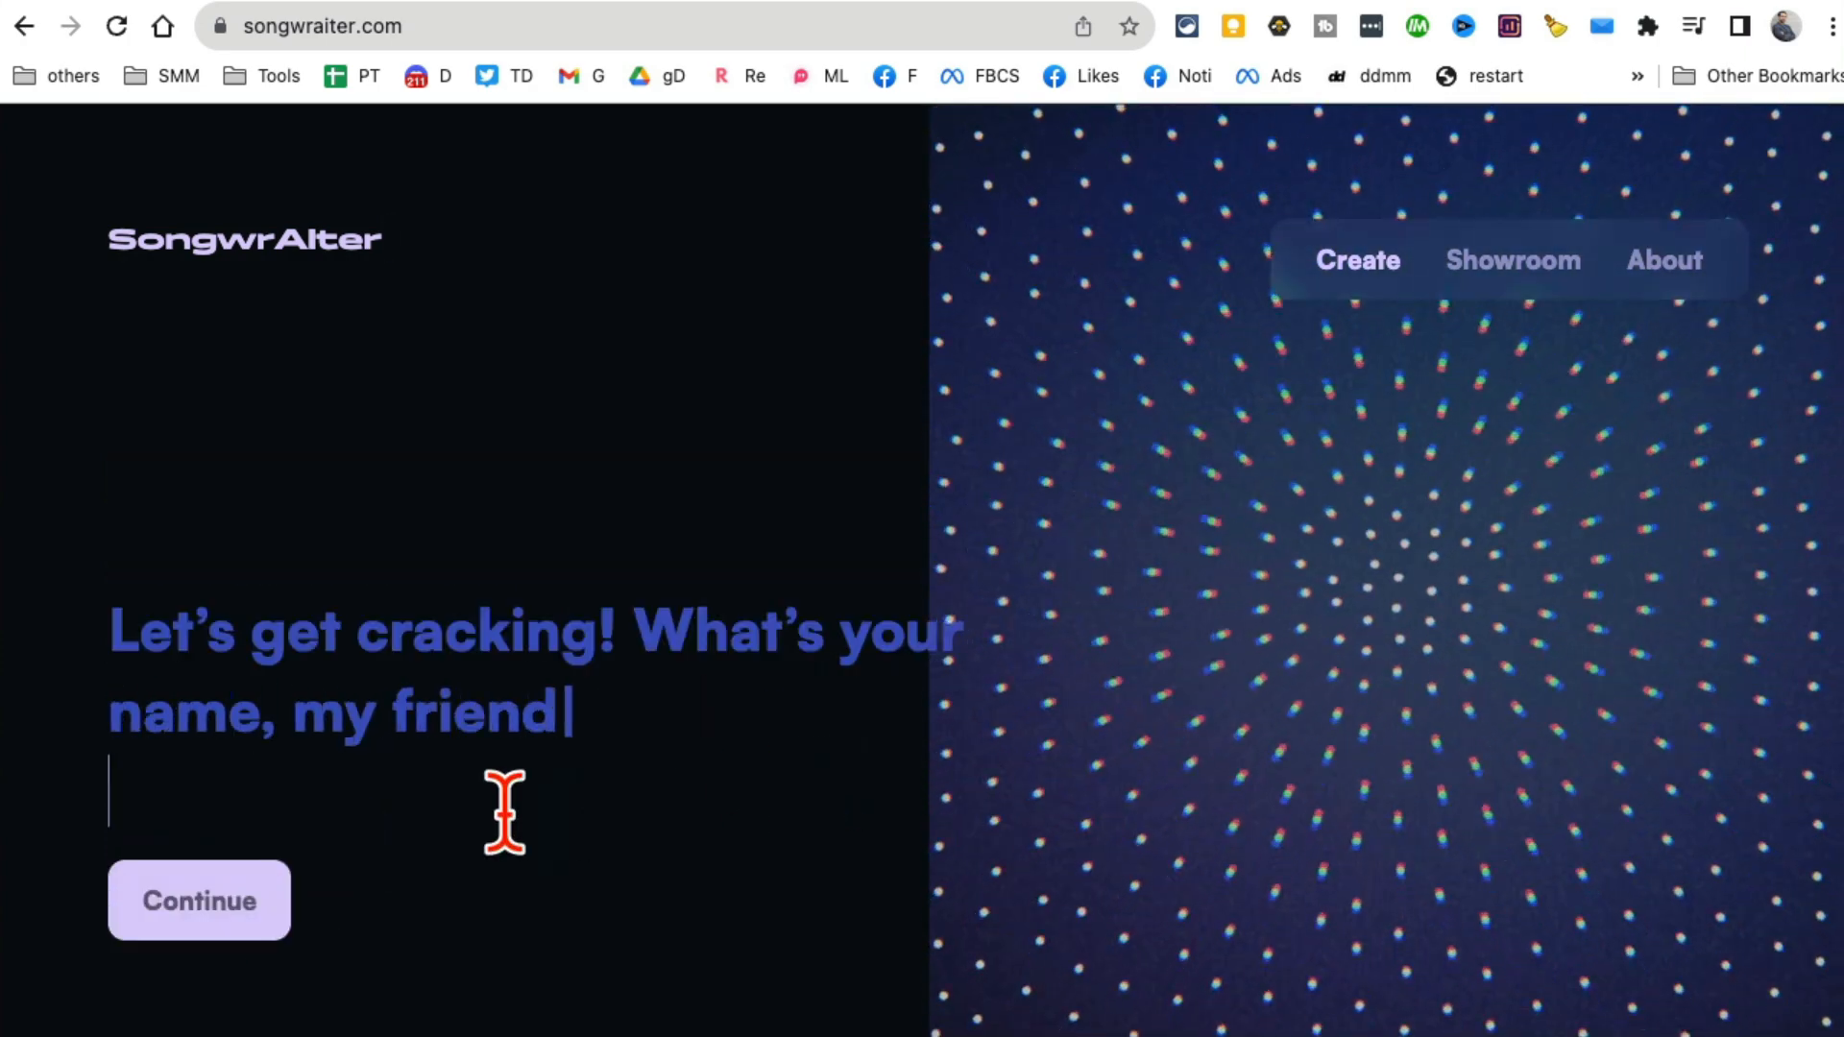
pyautogui.write('john')
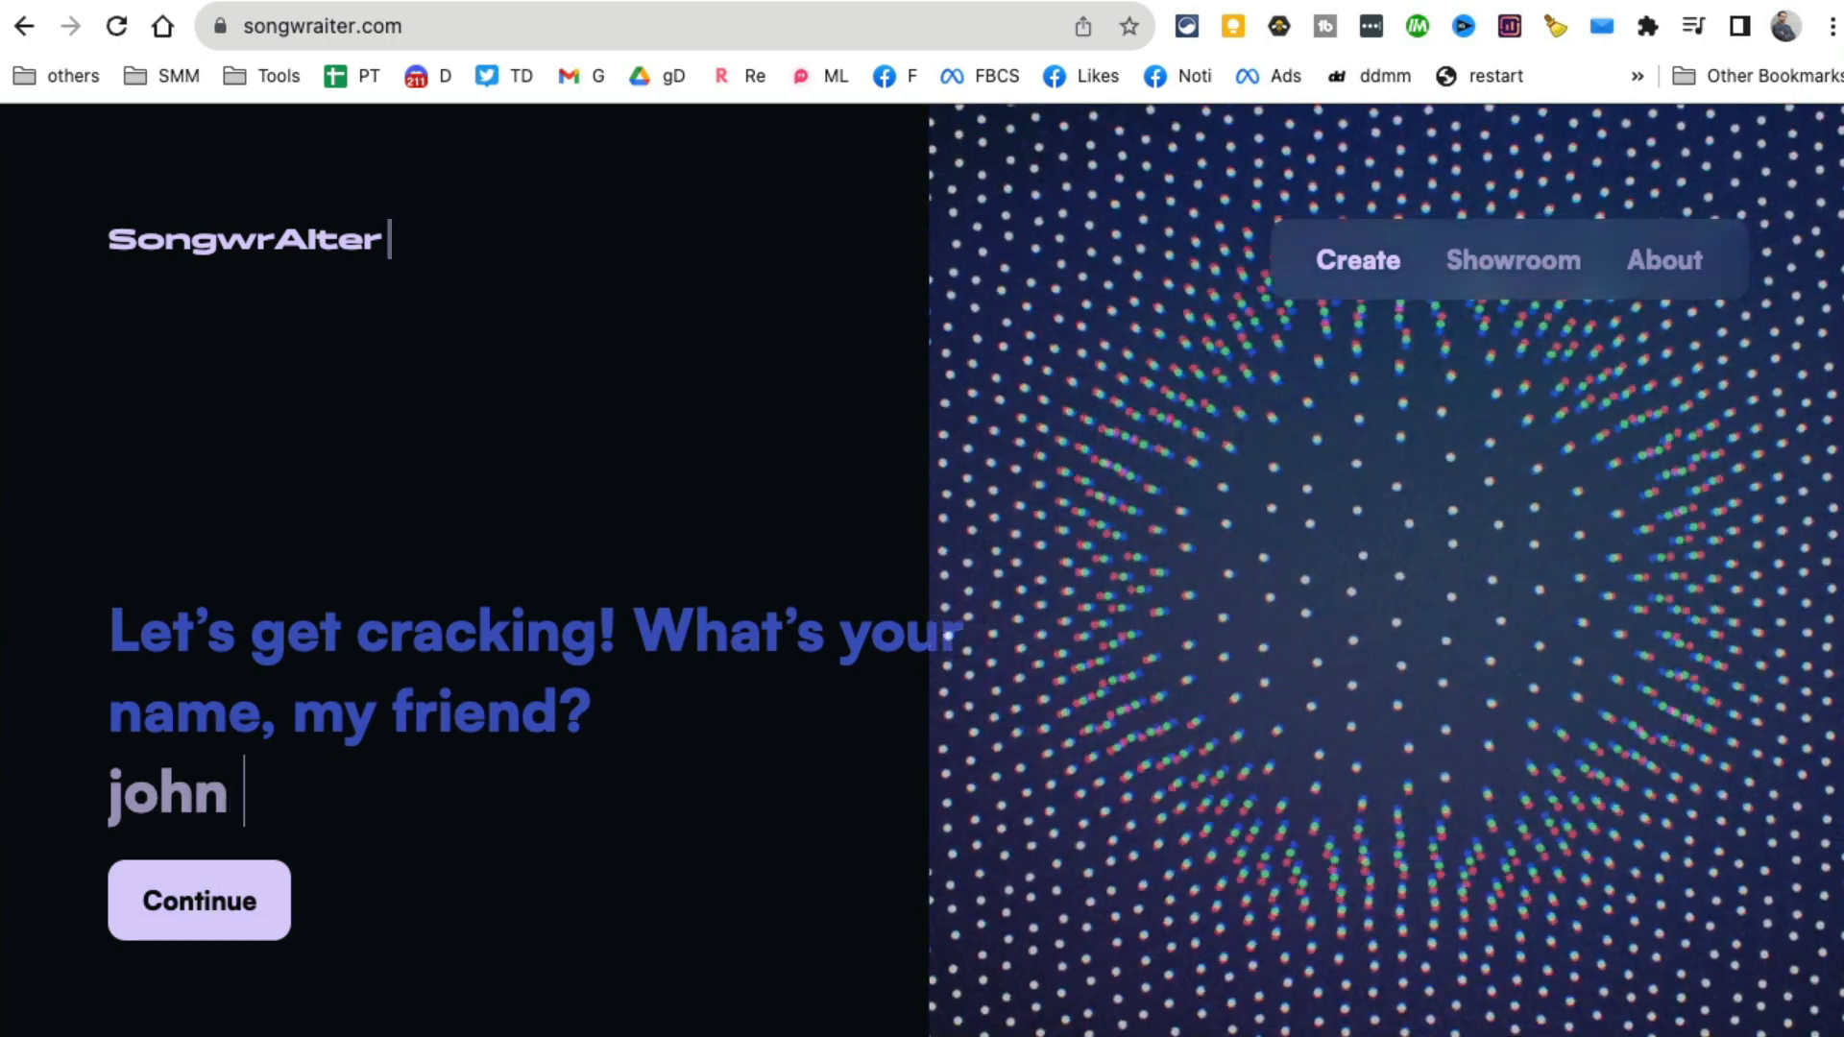
pyautogui.press('Backspace')
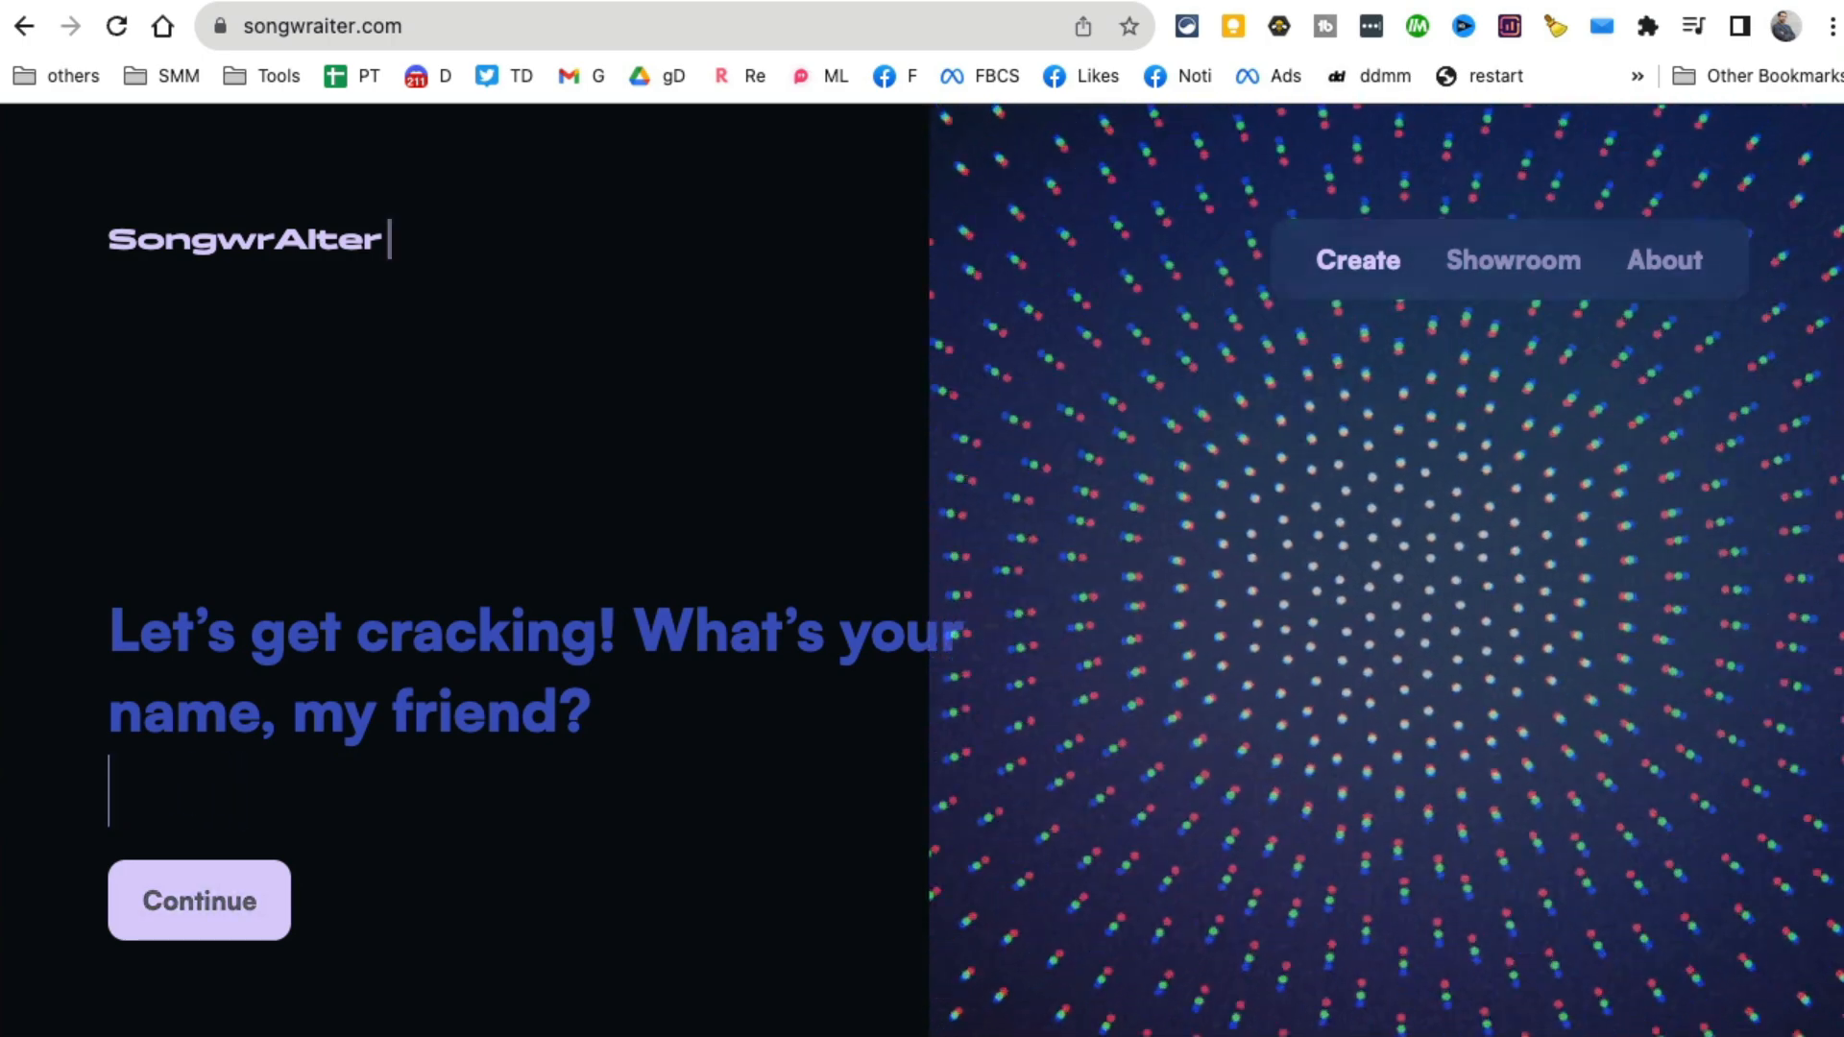
pyautogui.write('jason bornue')
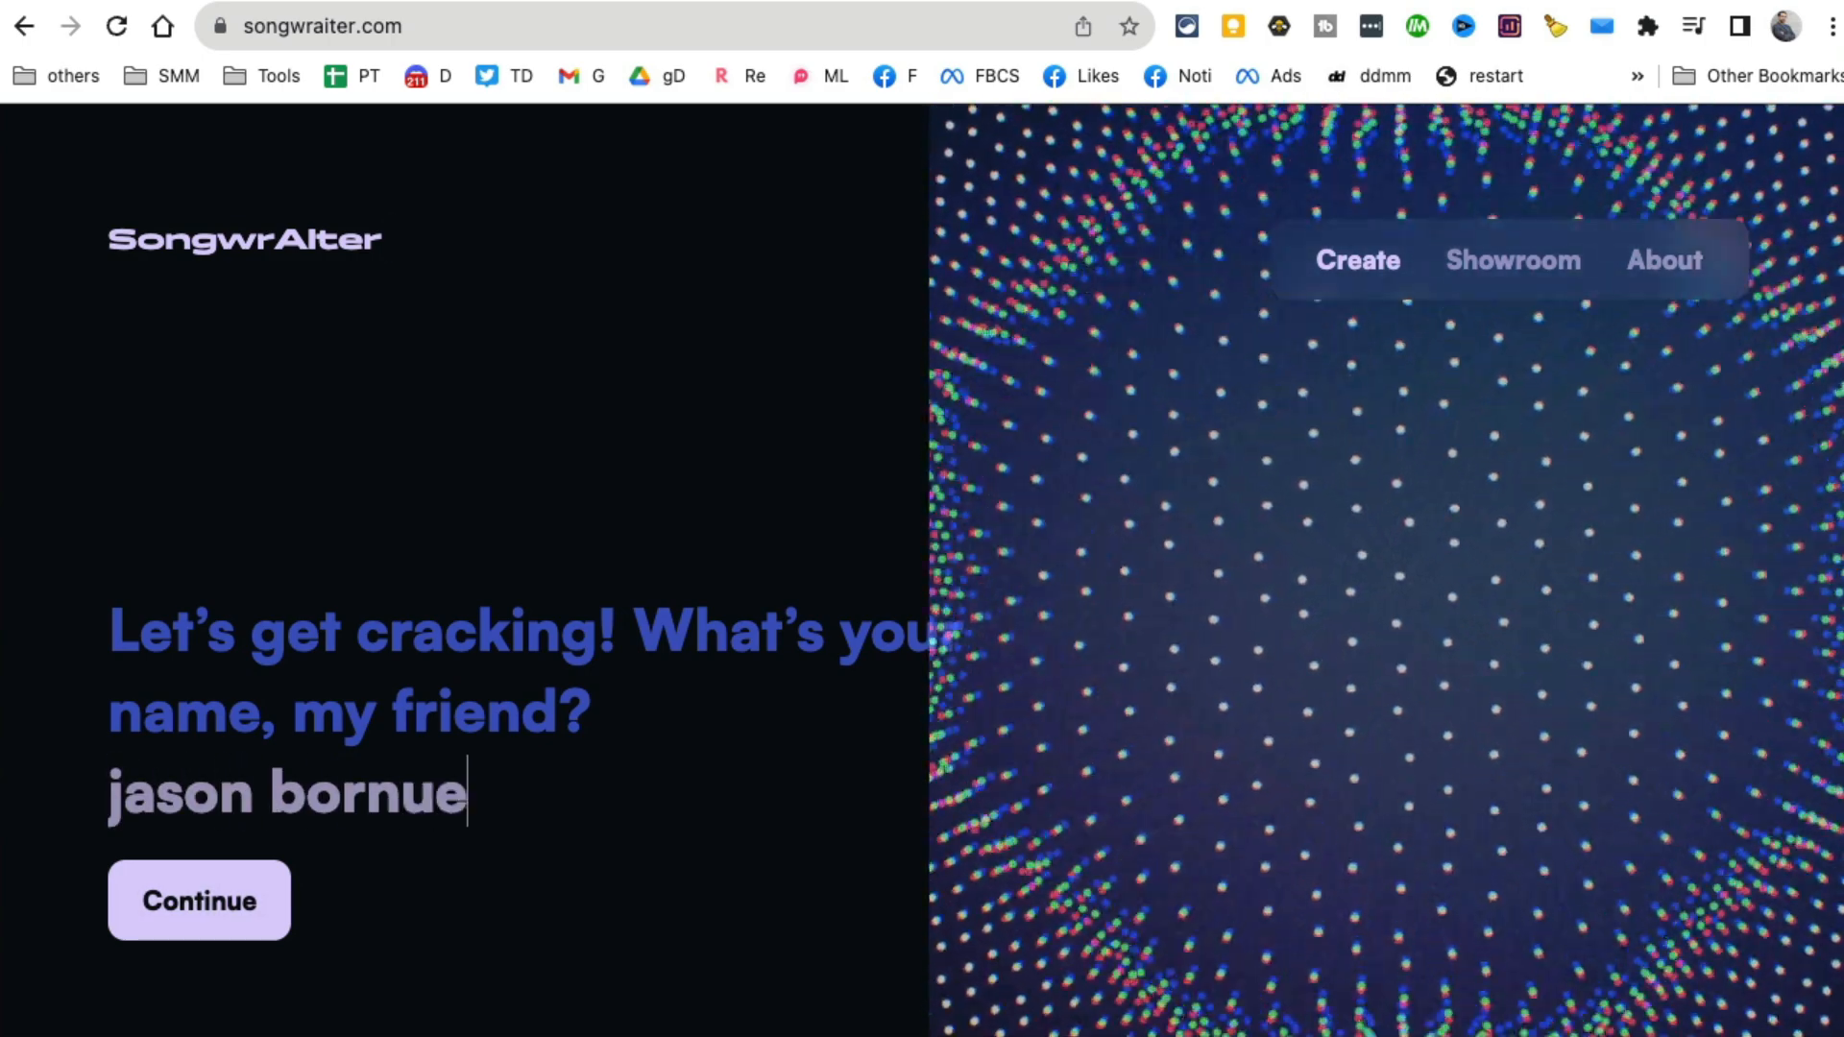
pyautogui.click(199, 900)
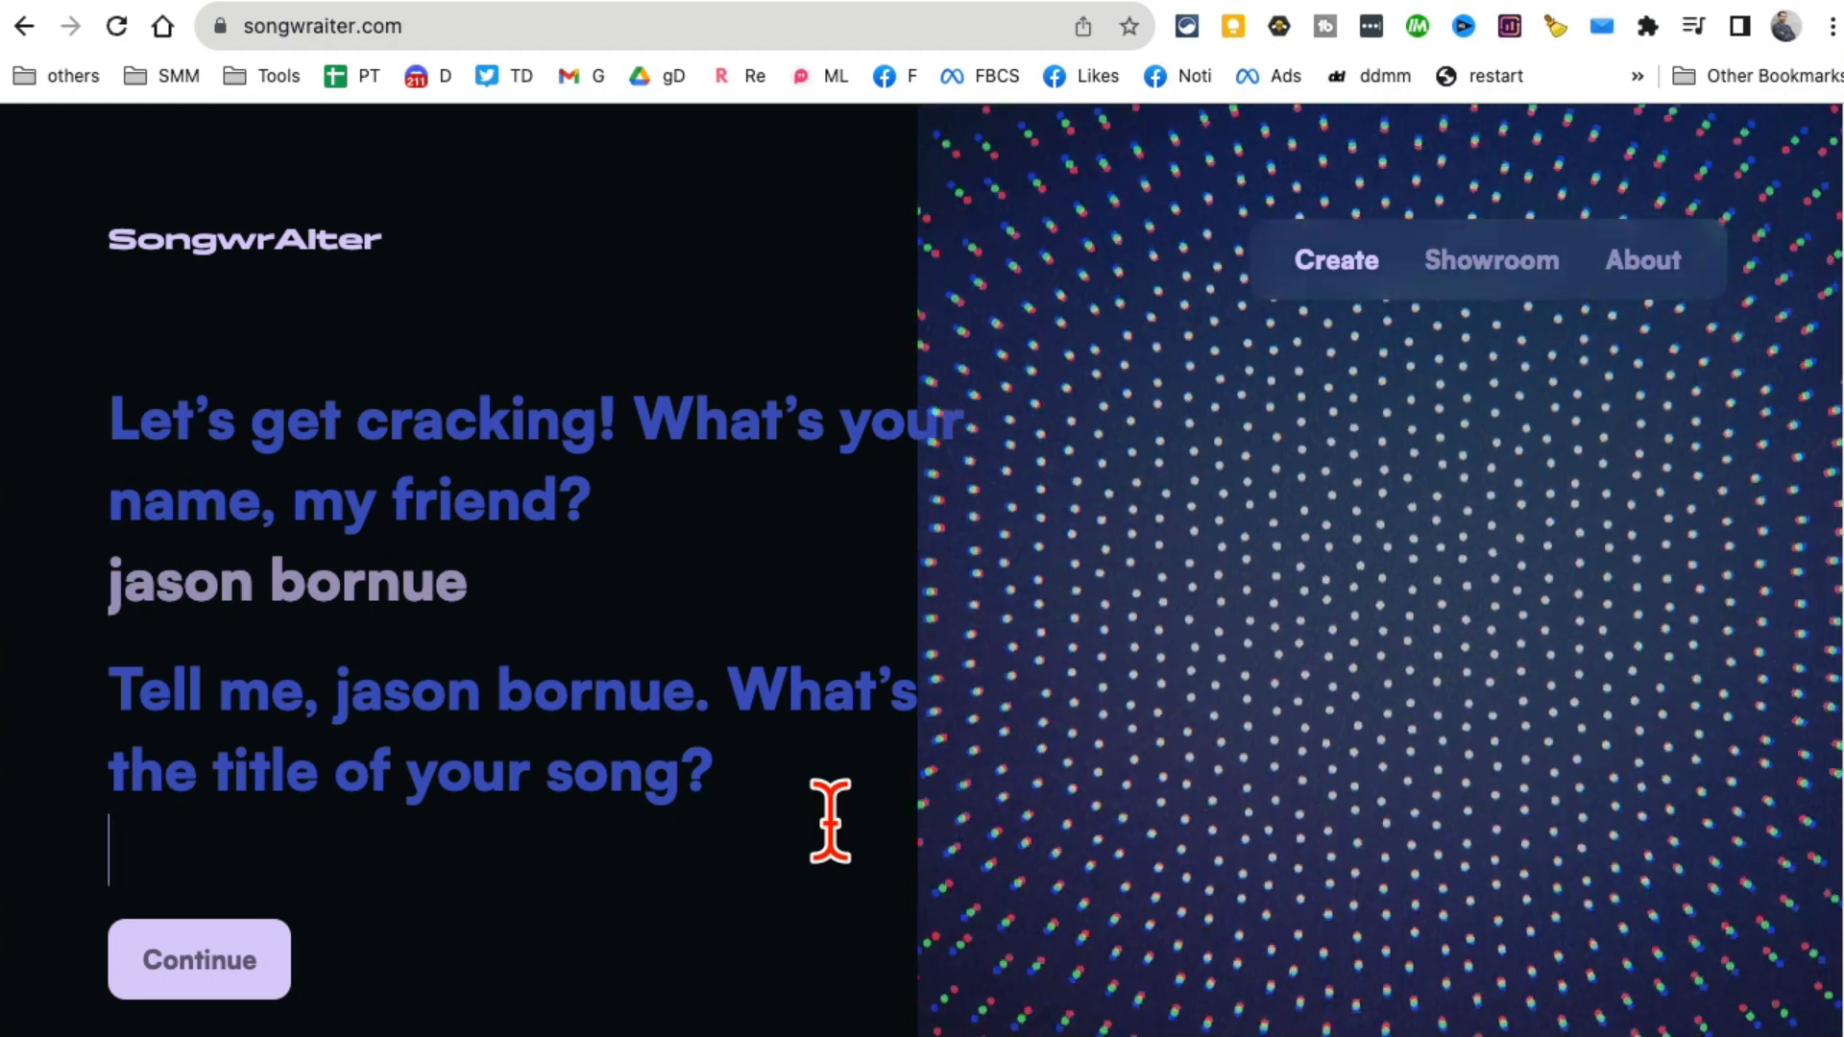
# Answer title 'love song', mood 'romantic', topic 'love me now', then type words 'love, romance'.
pyautogui.write('love s')
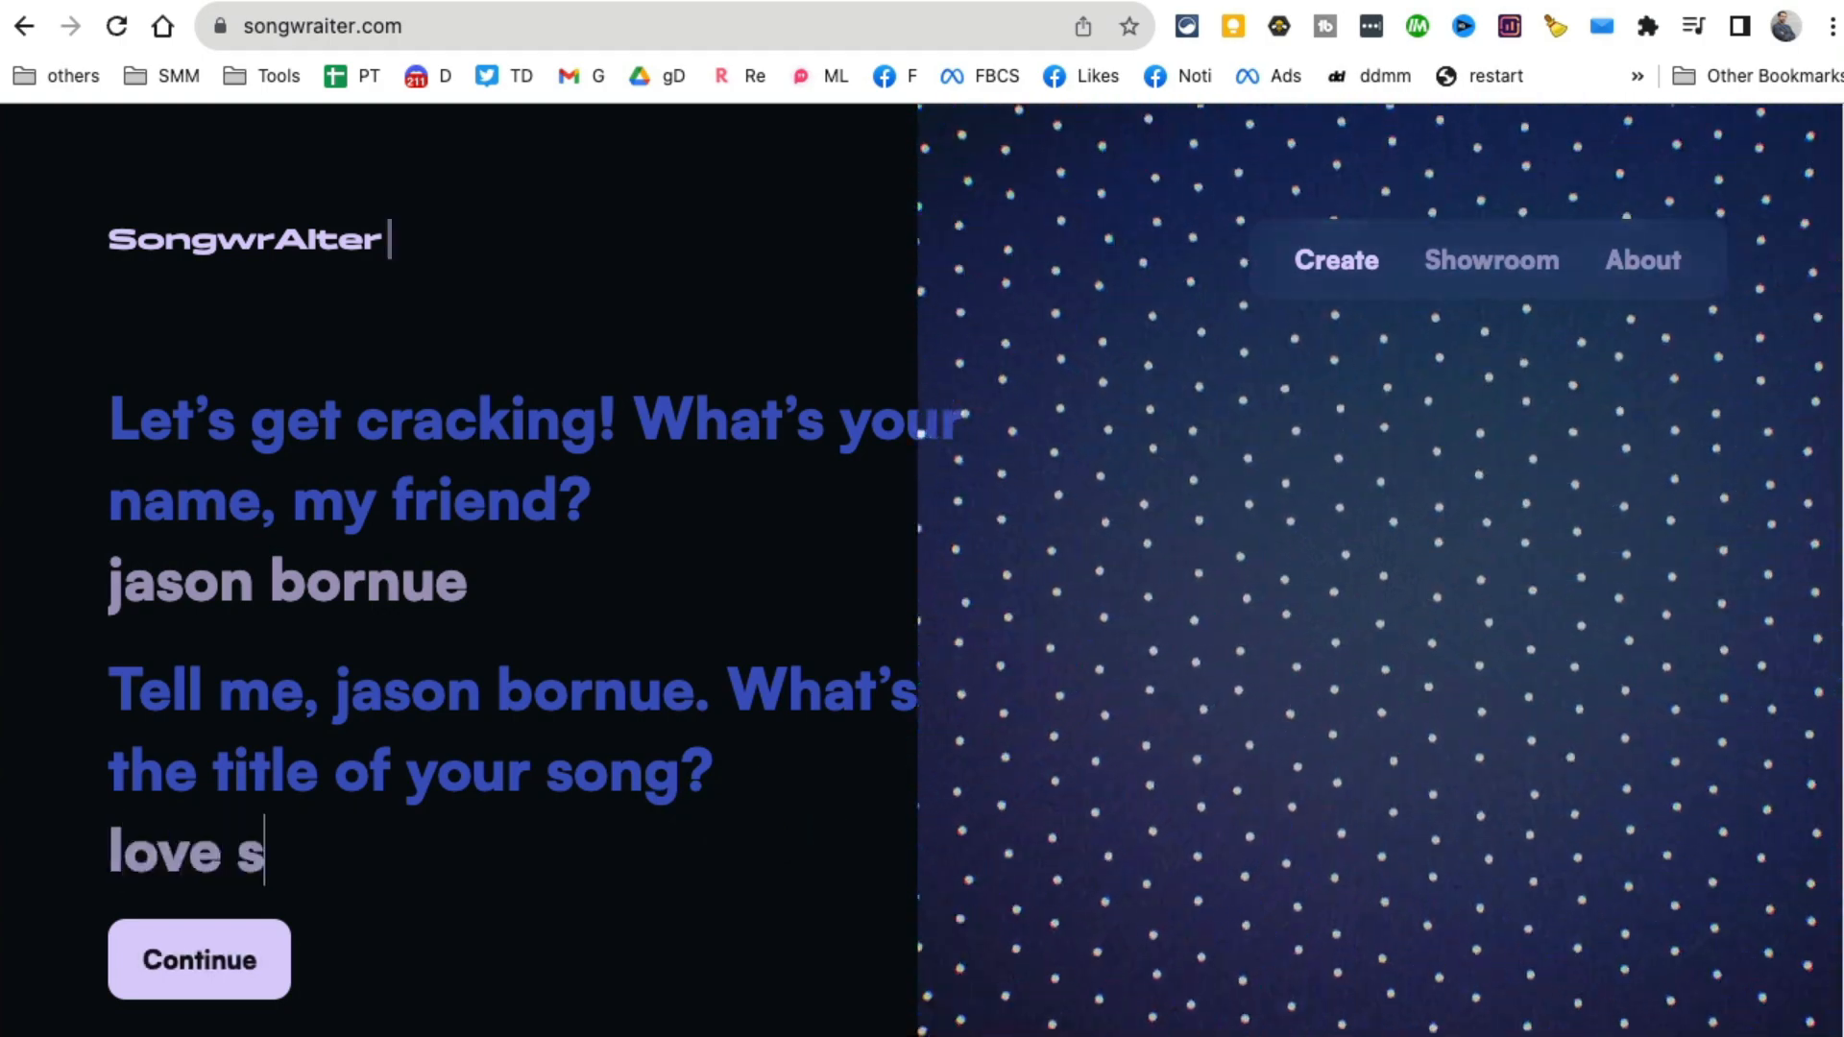
pyautogui.click(200, 959)
pyautogui.write('romantic')
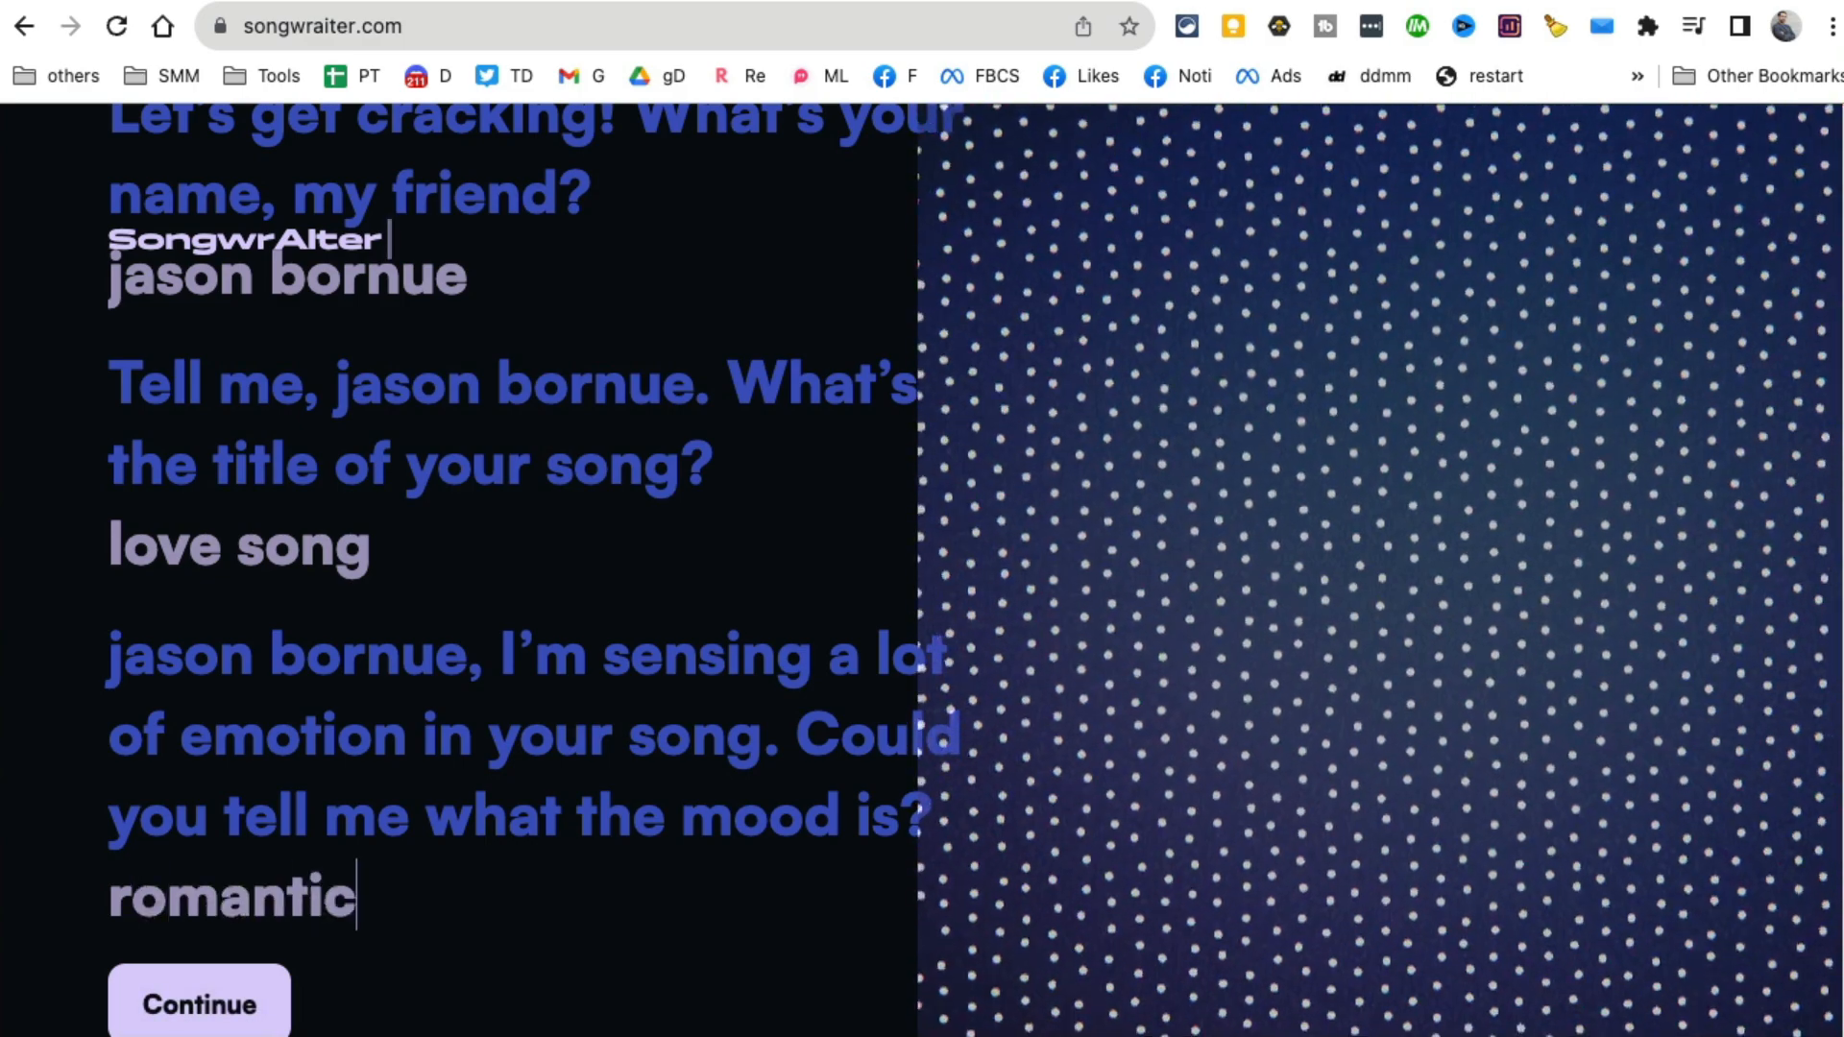
pyautogui.click(202, 1028)
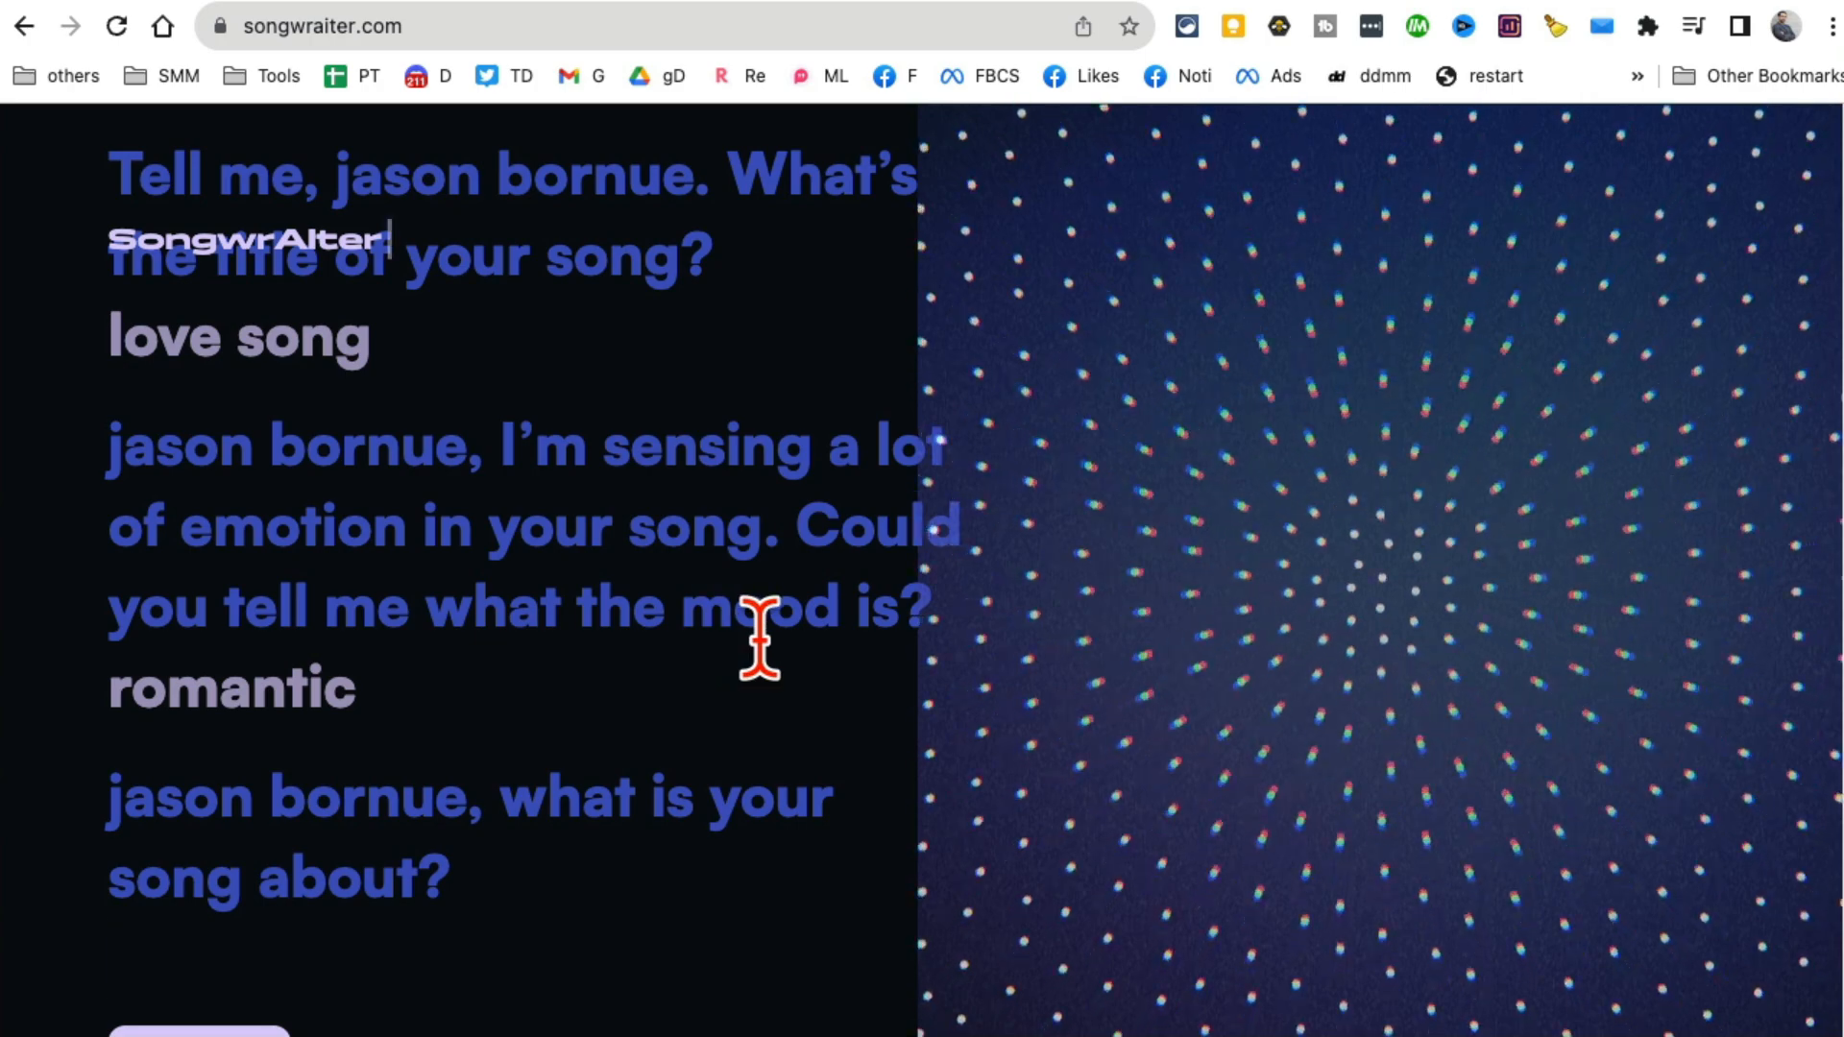
pyautogui.write('love me now')
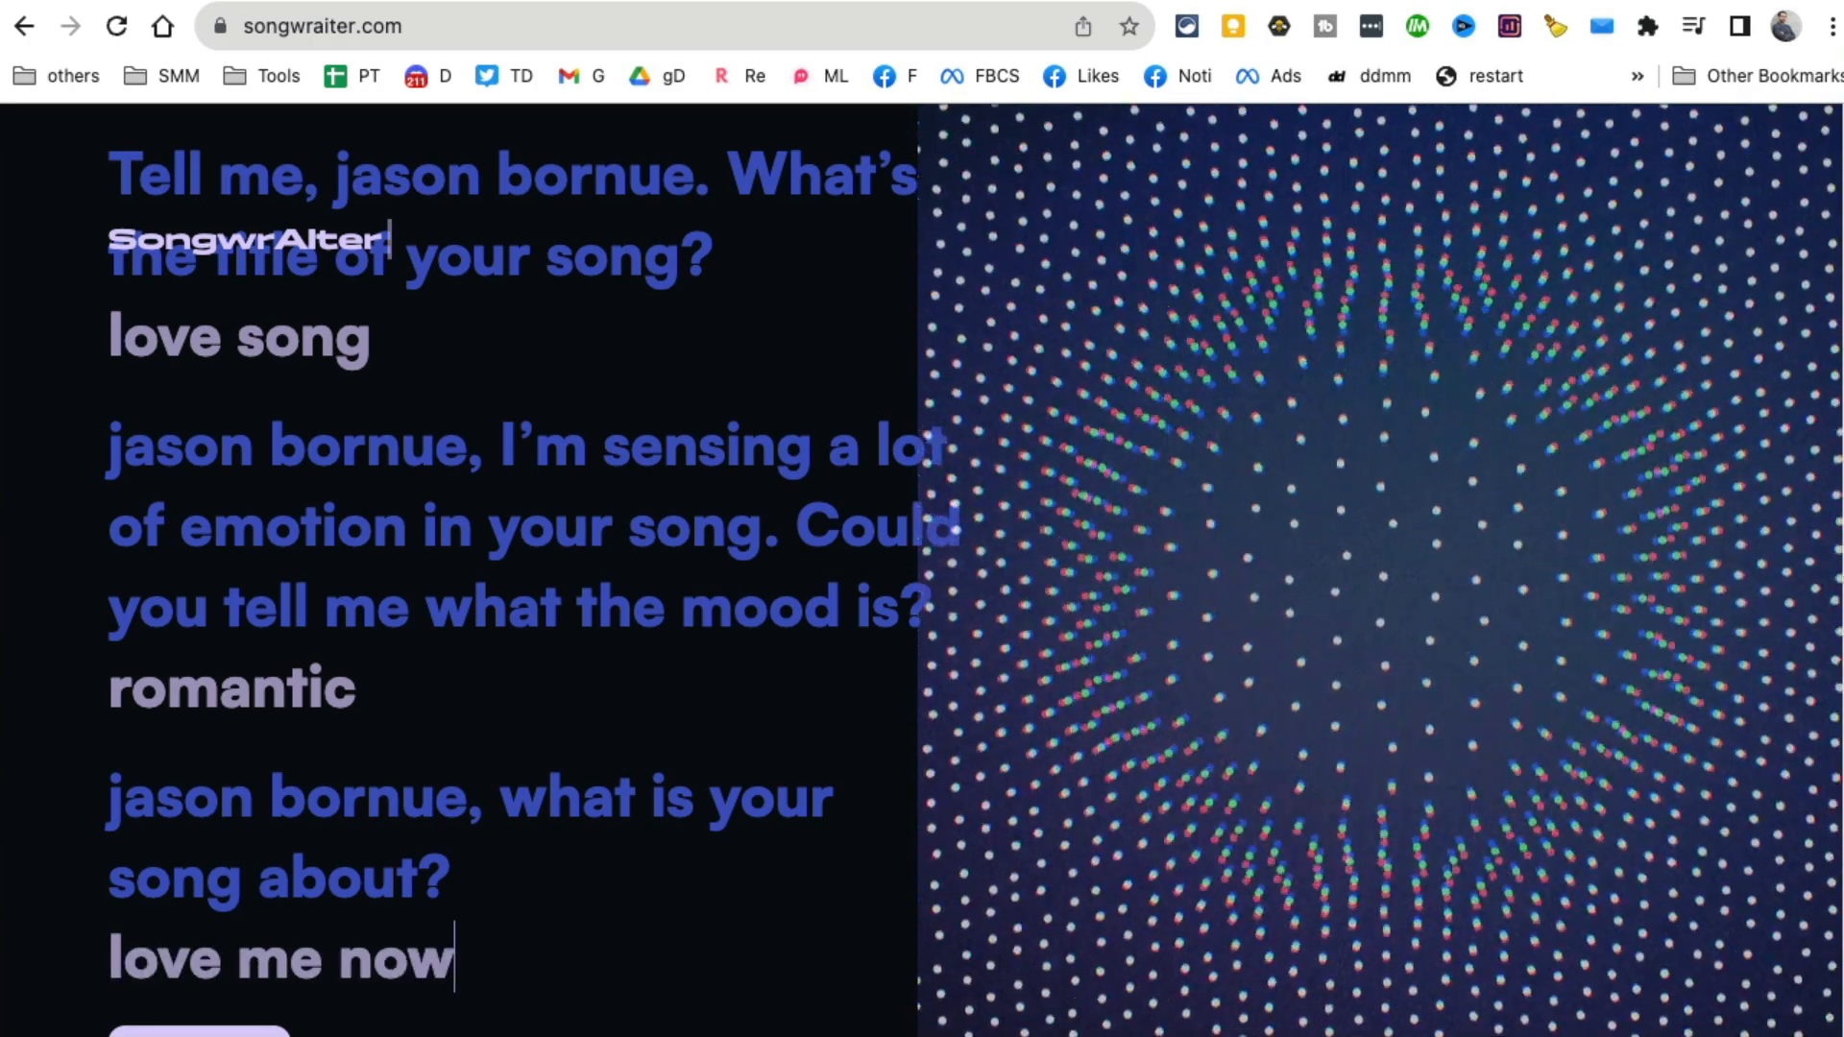
pyautogui.scroll(-3)
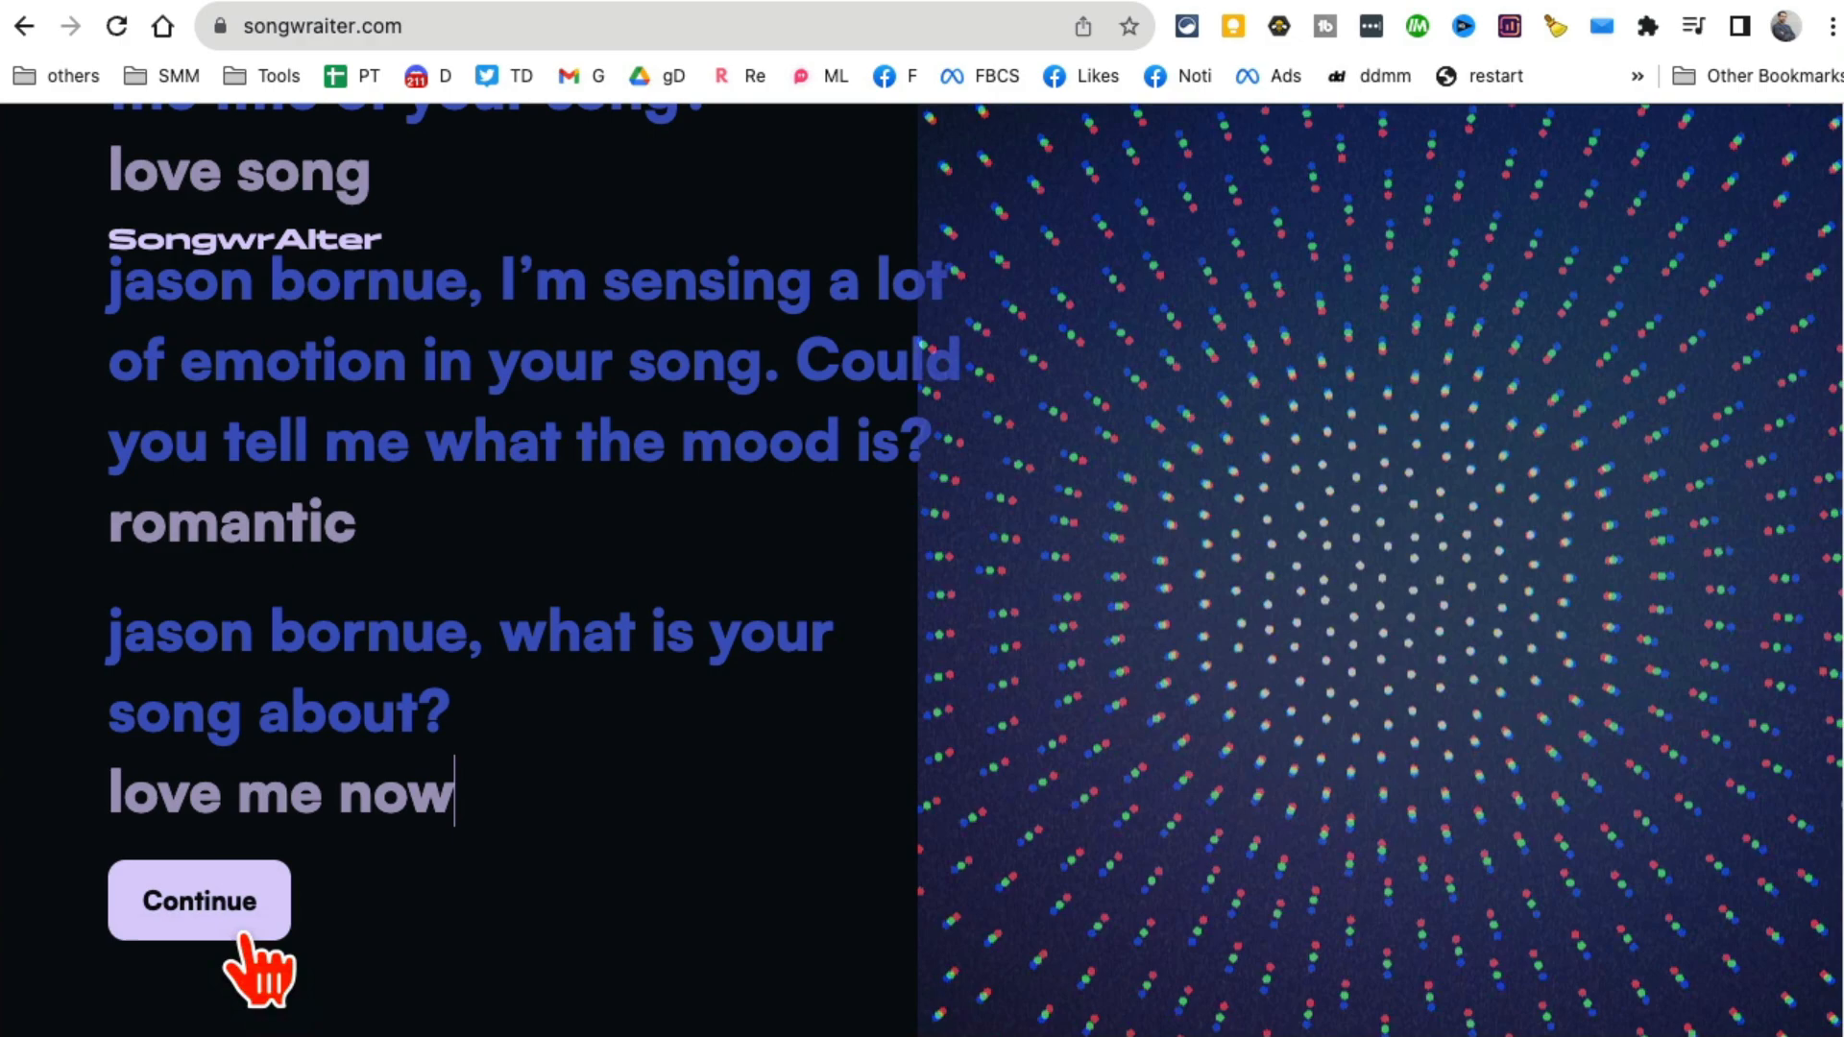
pyautogui.click(199, 901)
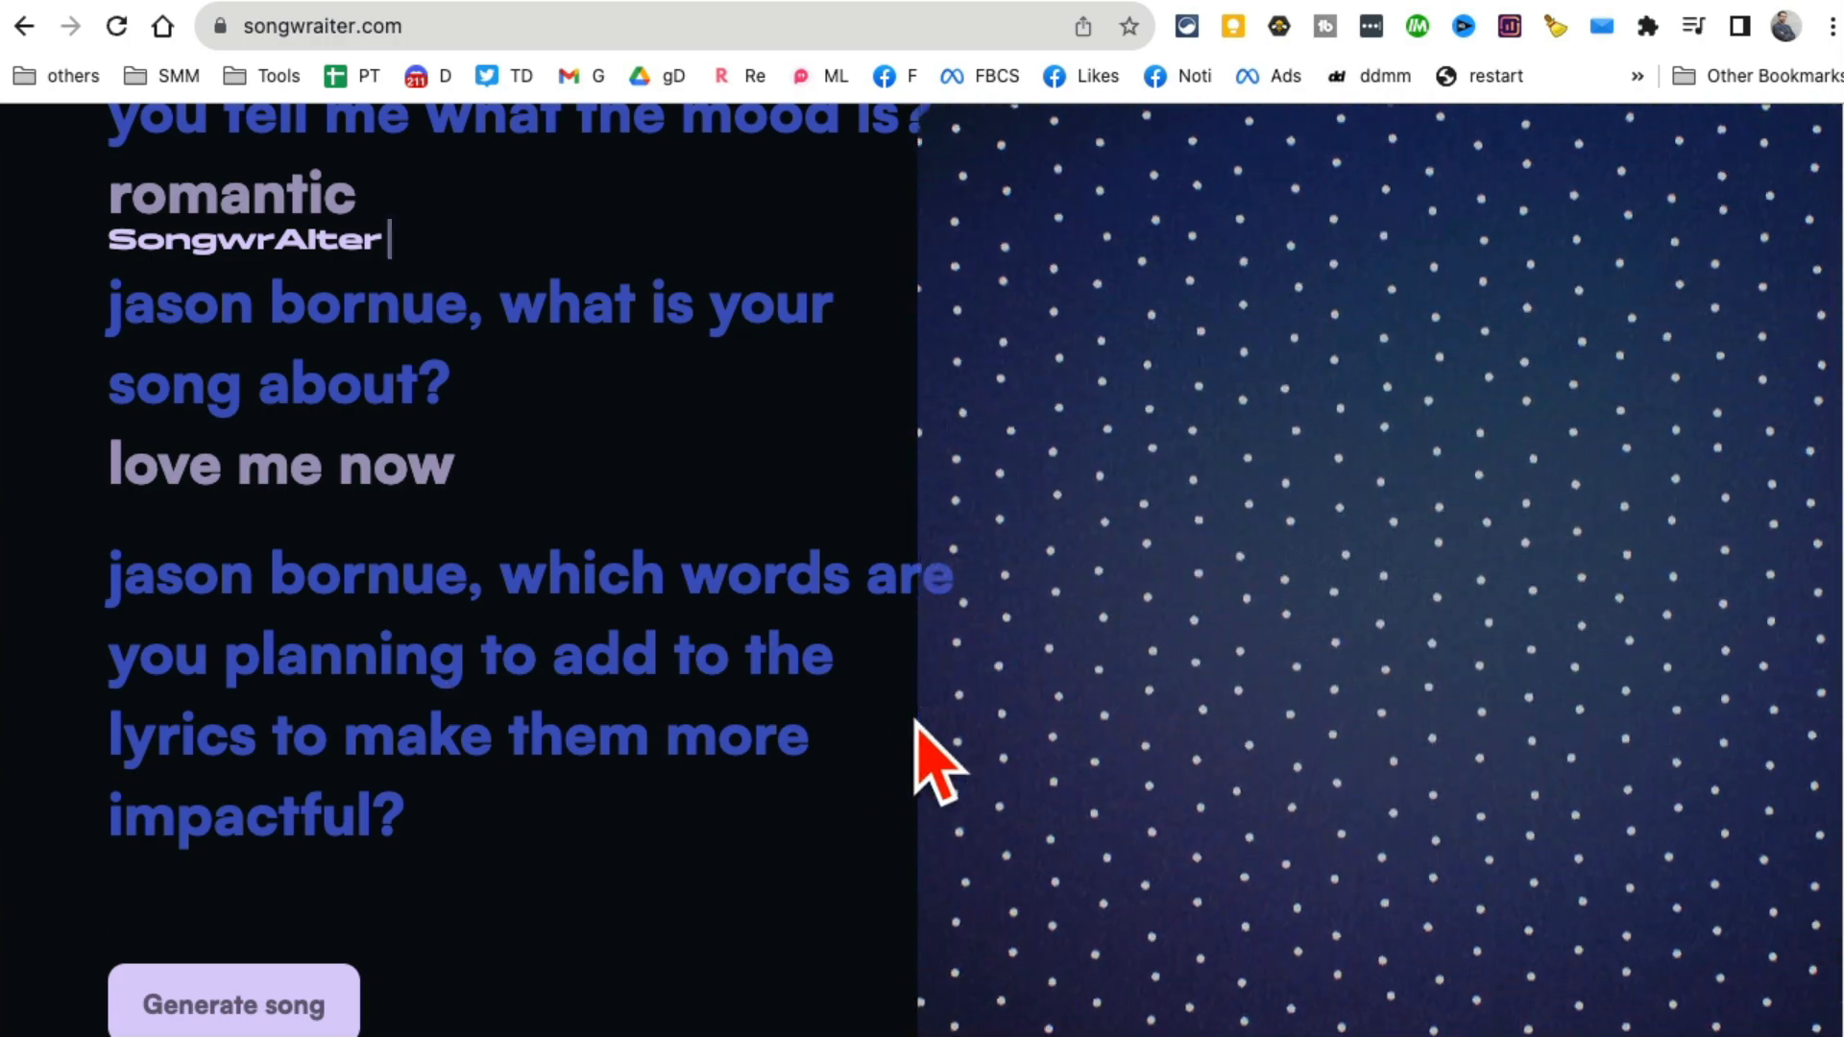
pyautogui.write('love, romance')
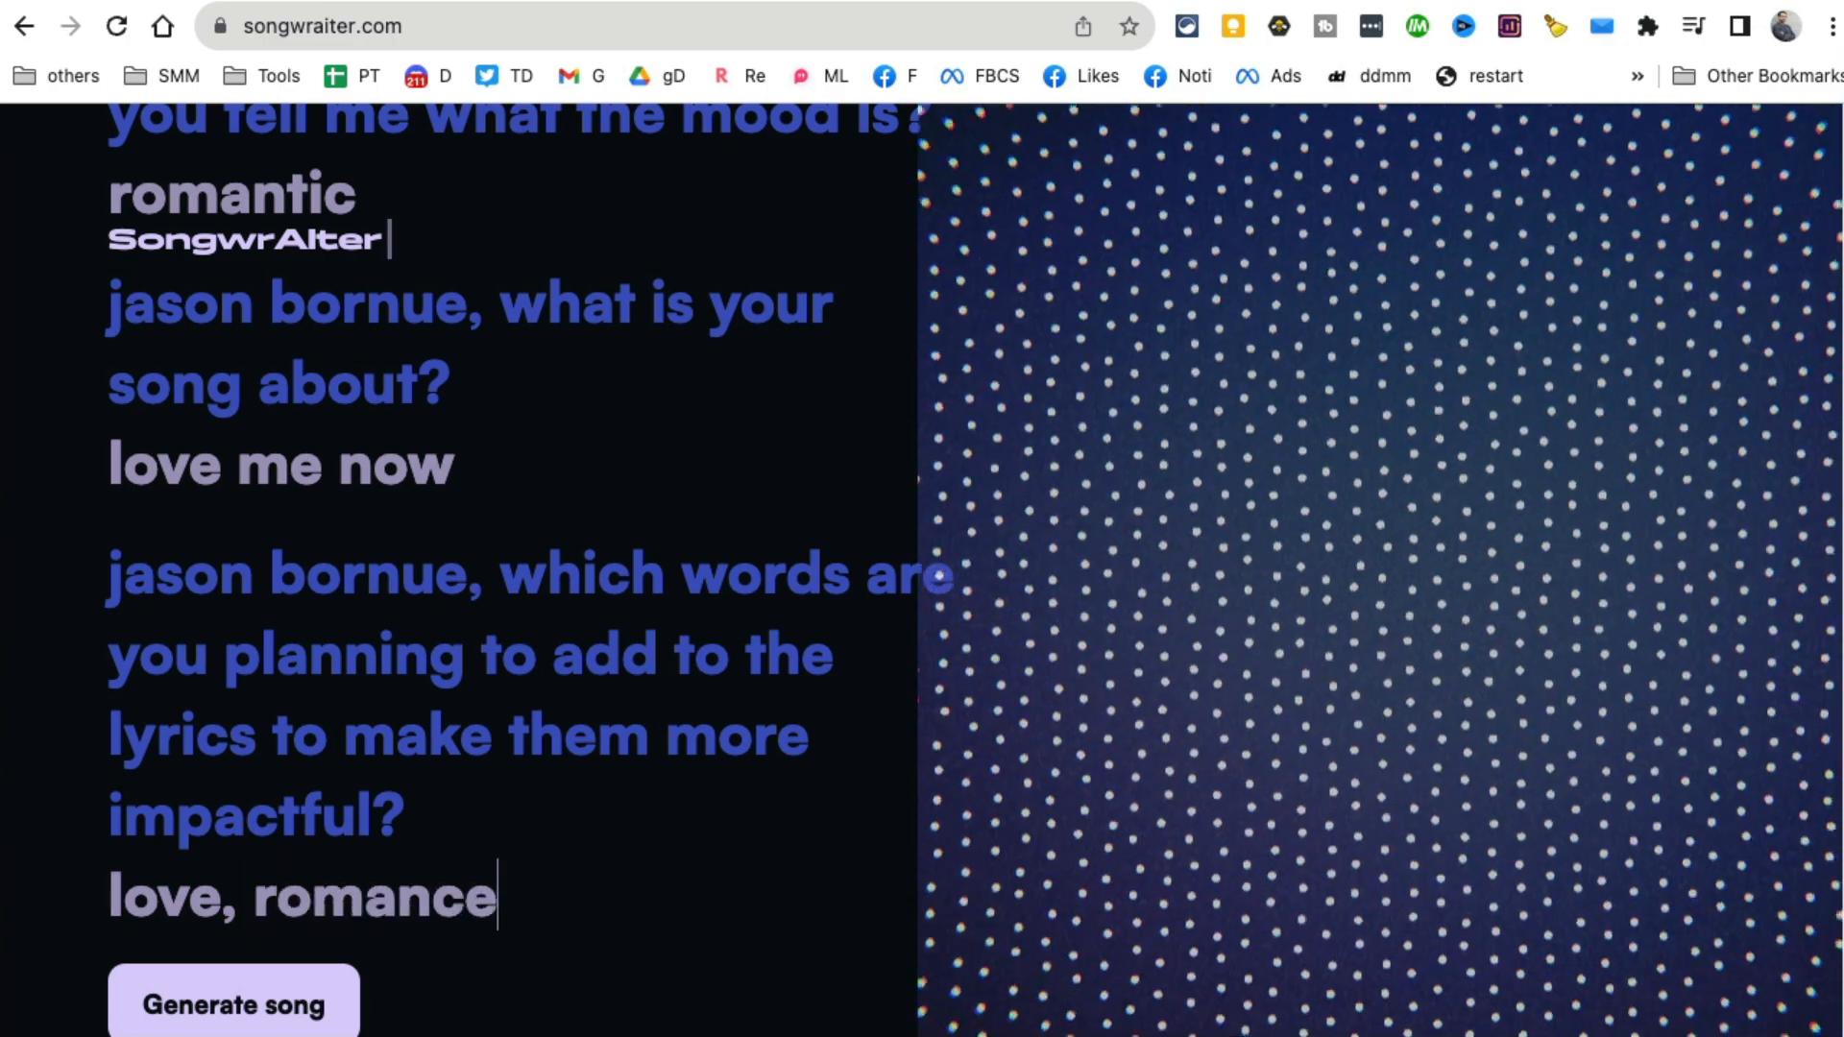
# Generate 'Love Song' by JasonBornue with verse and chorus lyrics and cover art.
pyautogui.click(235, 1027)
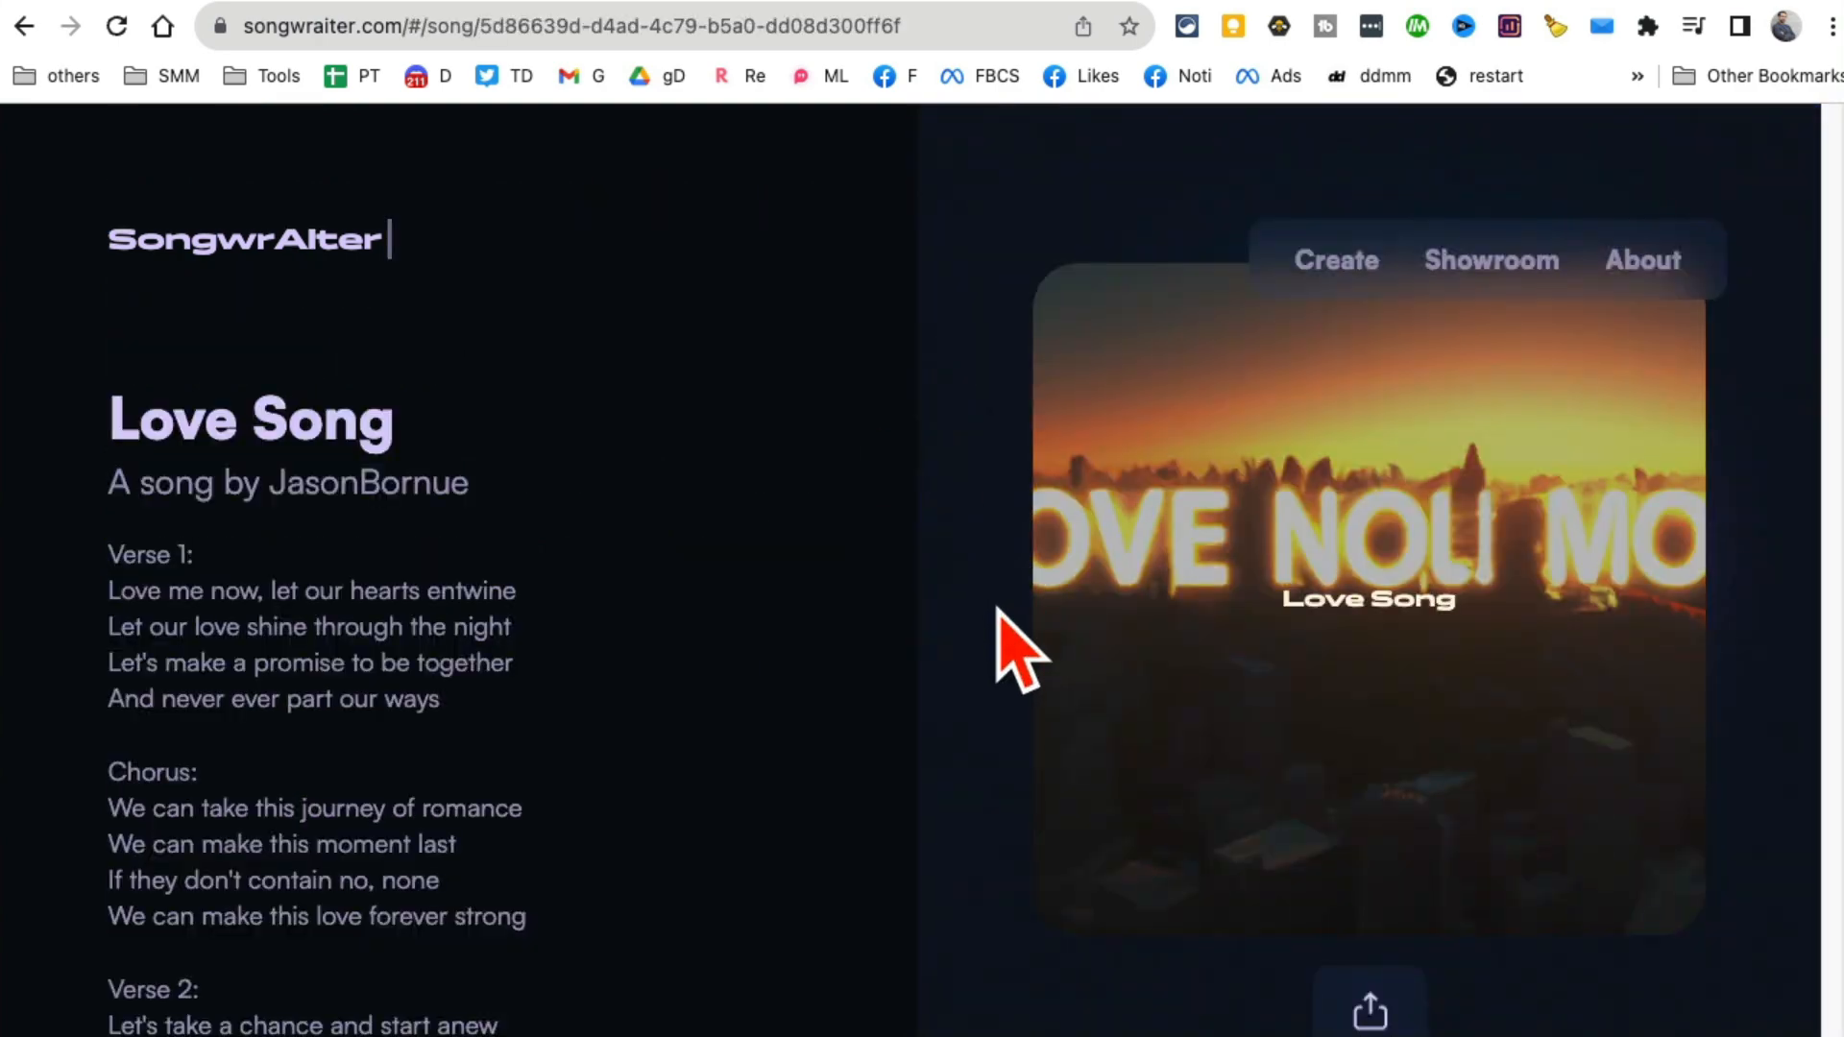
pyautogui.moveTo(662, 688)
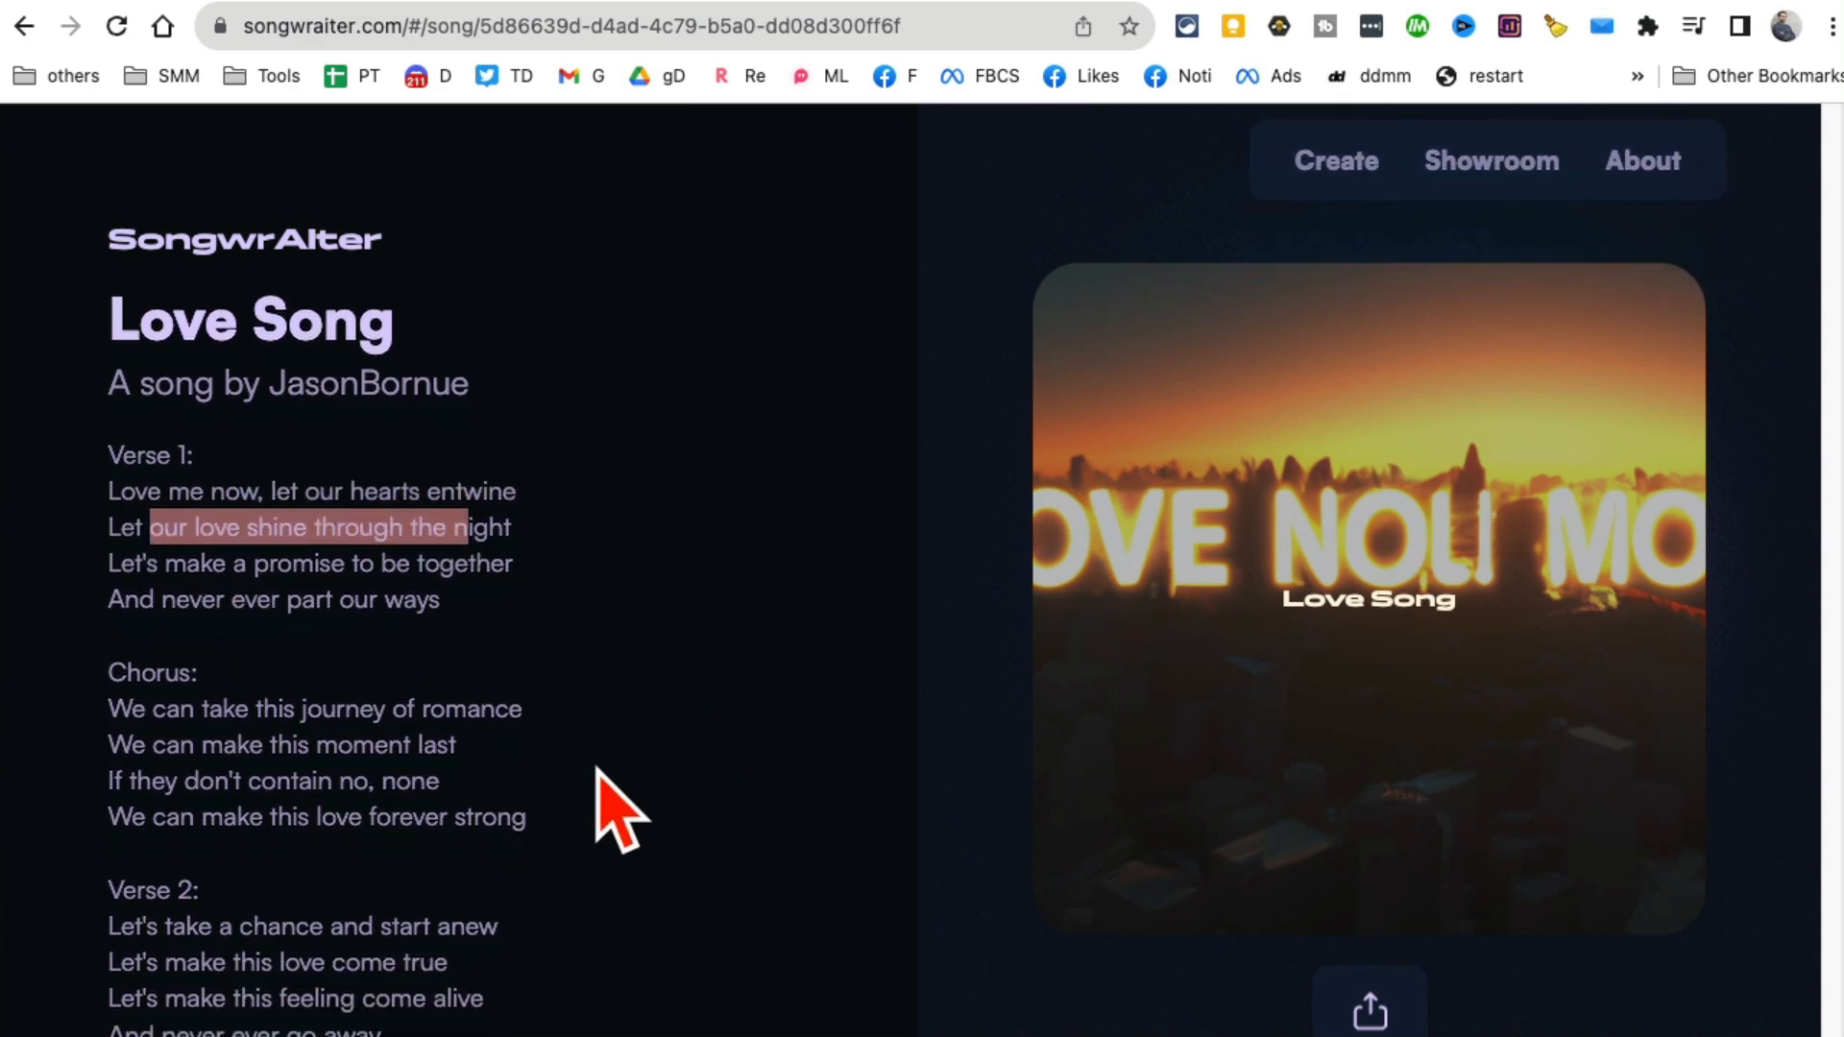
pyautogui.scroll(-3)
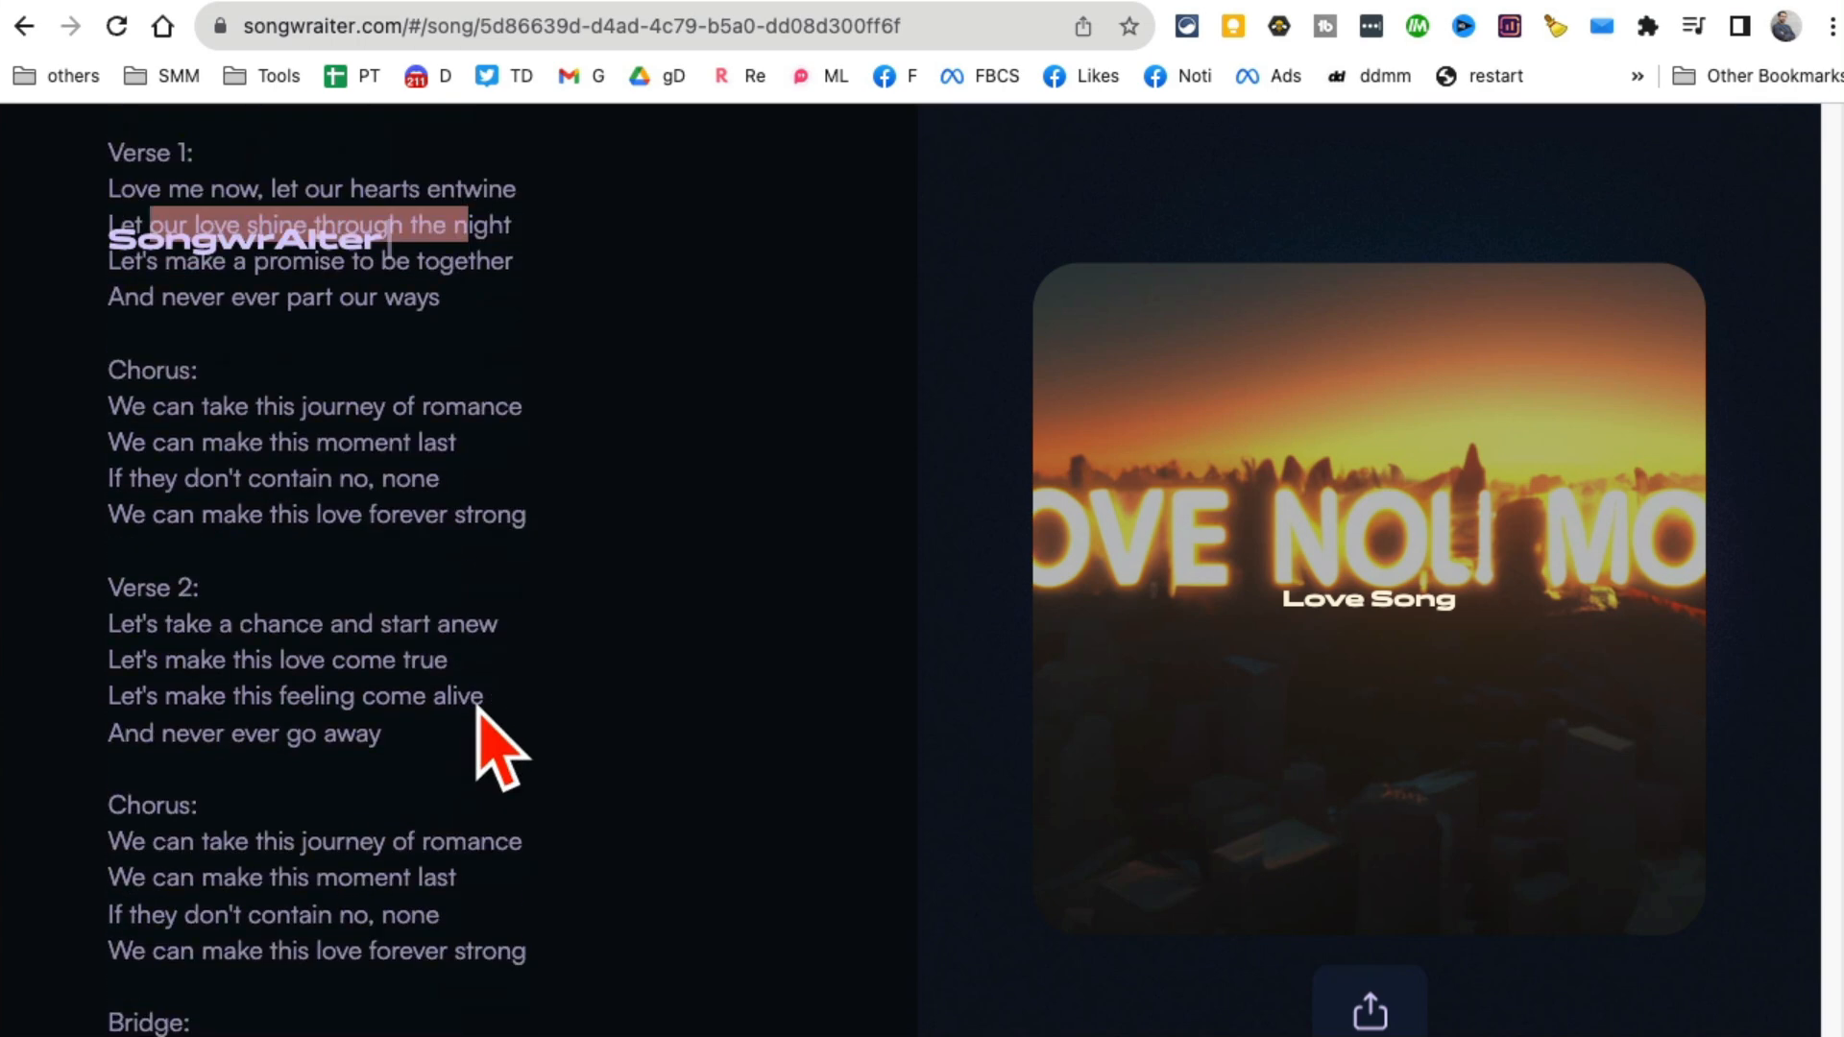
pyautogui.scroll(-3)
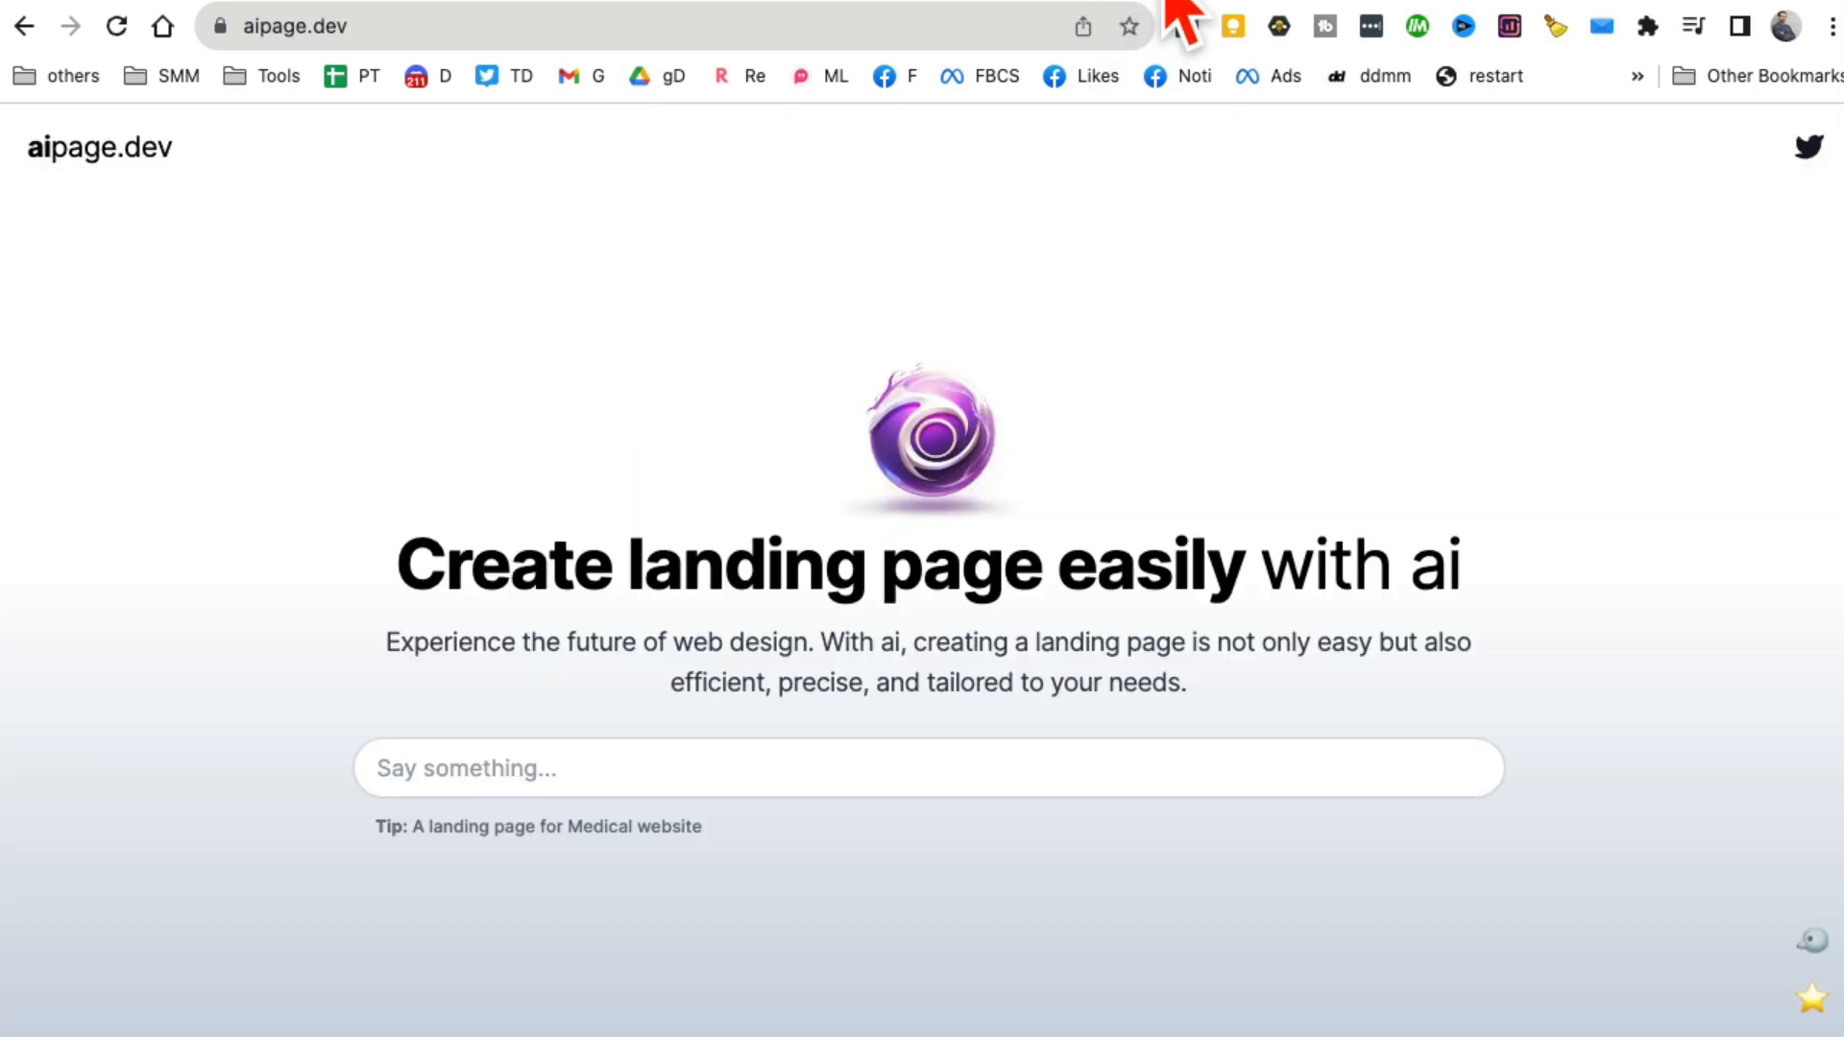
pyautogui.moveTo(78, 171)
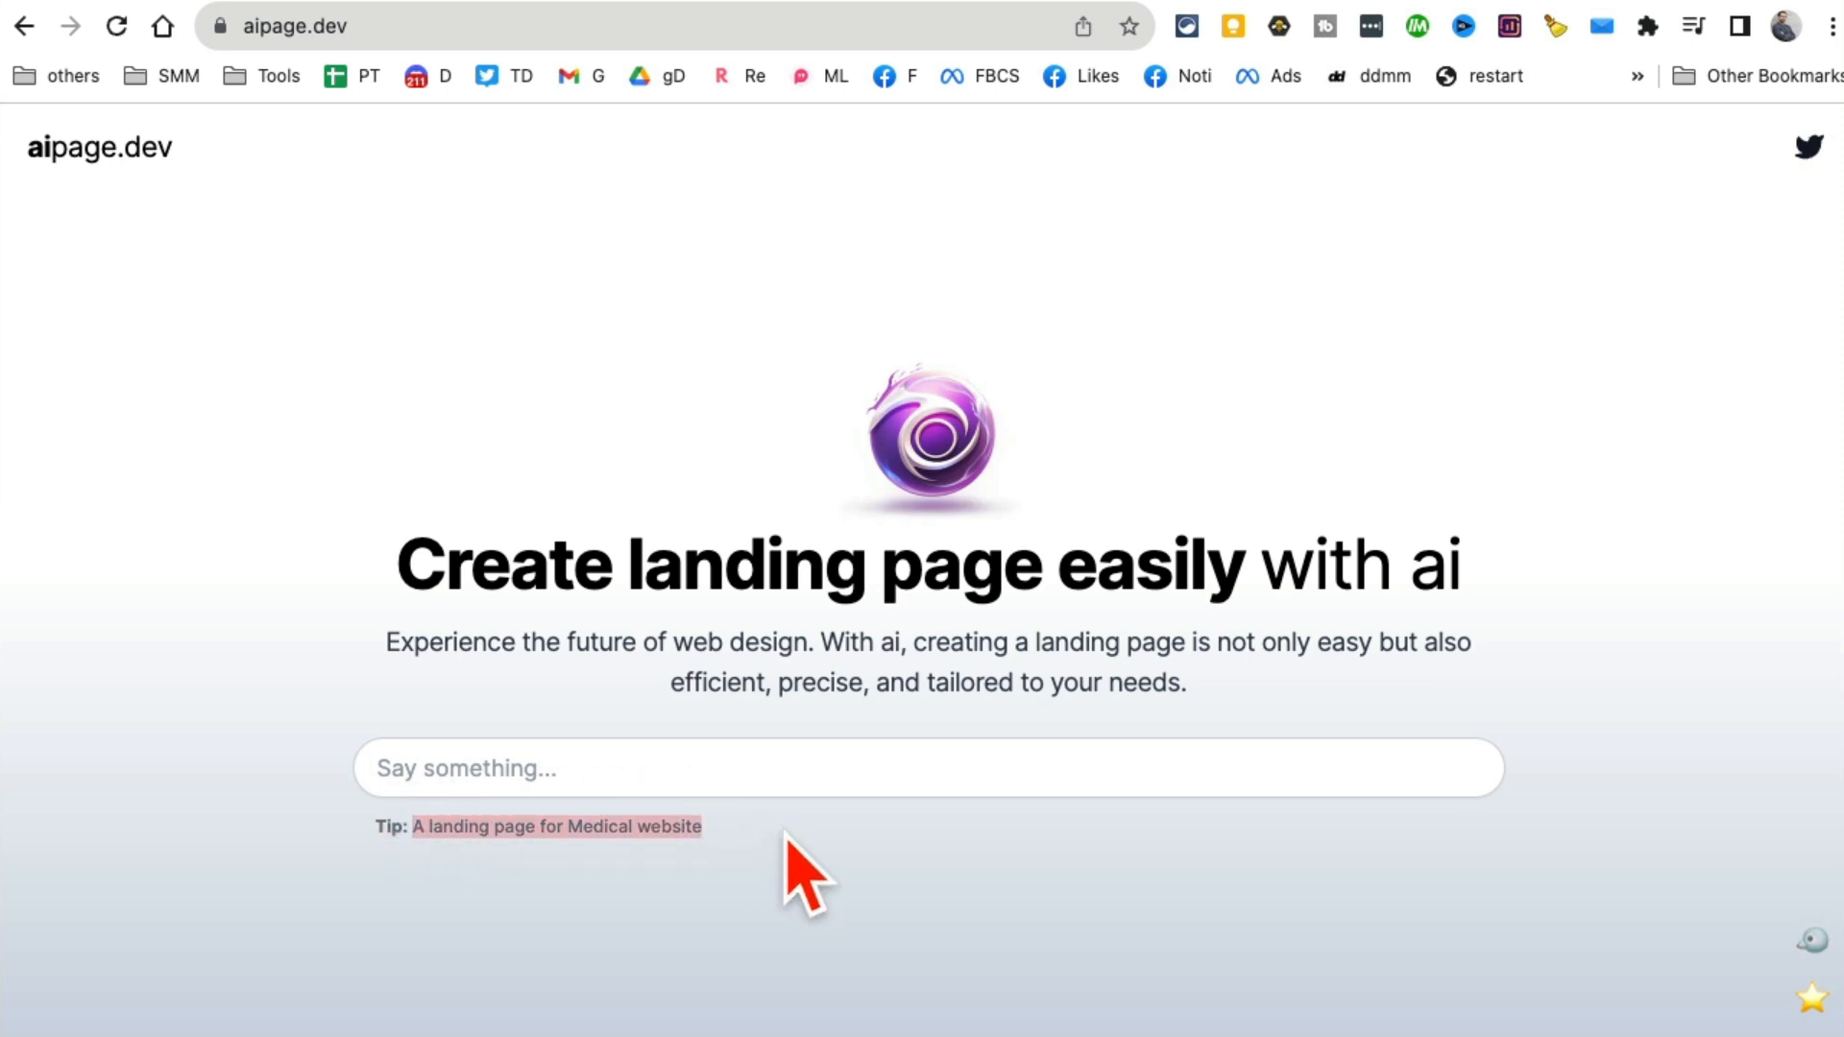
# Ask aipage.dev for 'A landing page for Medical website' to start generating.
pyautogui.write('A landing page for Medical website')
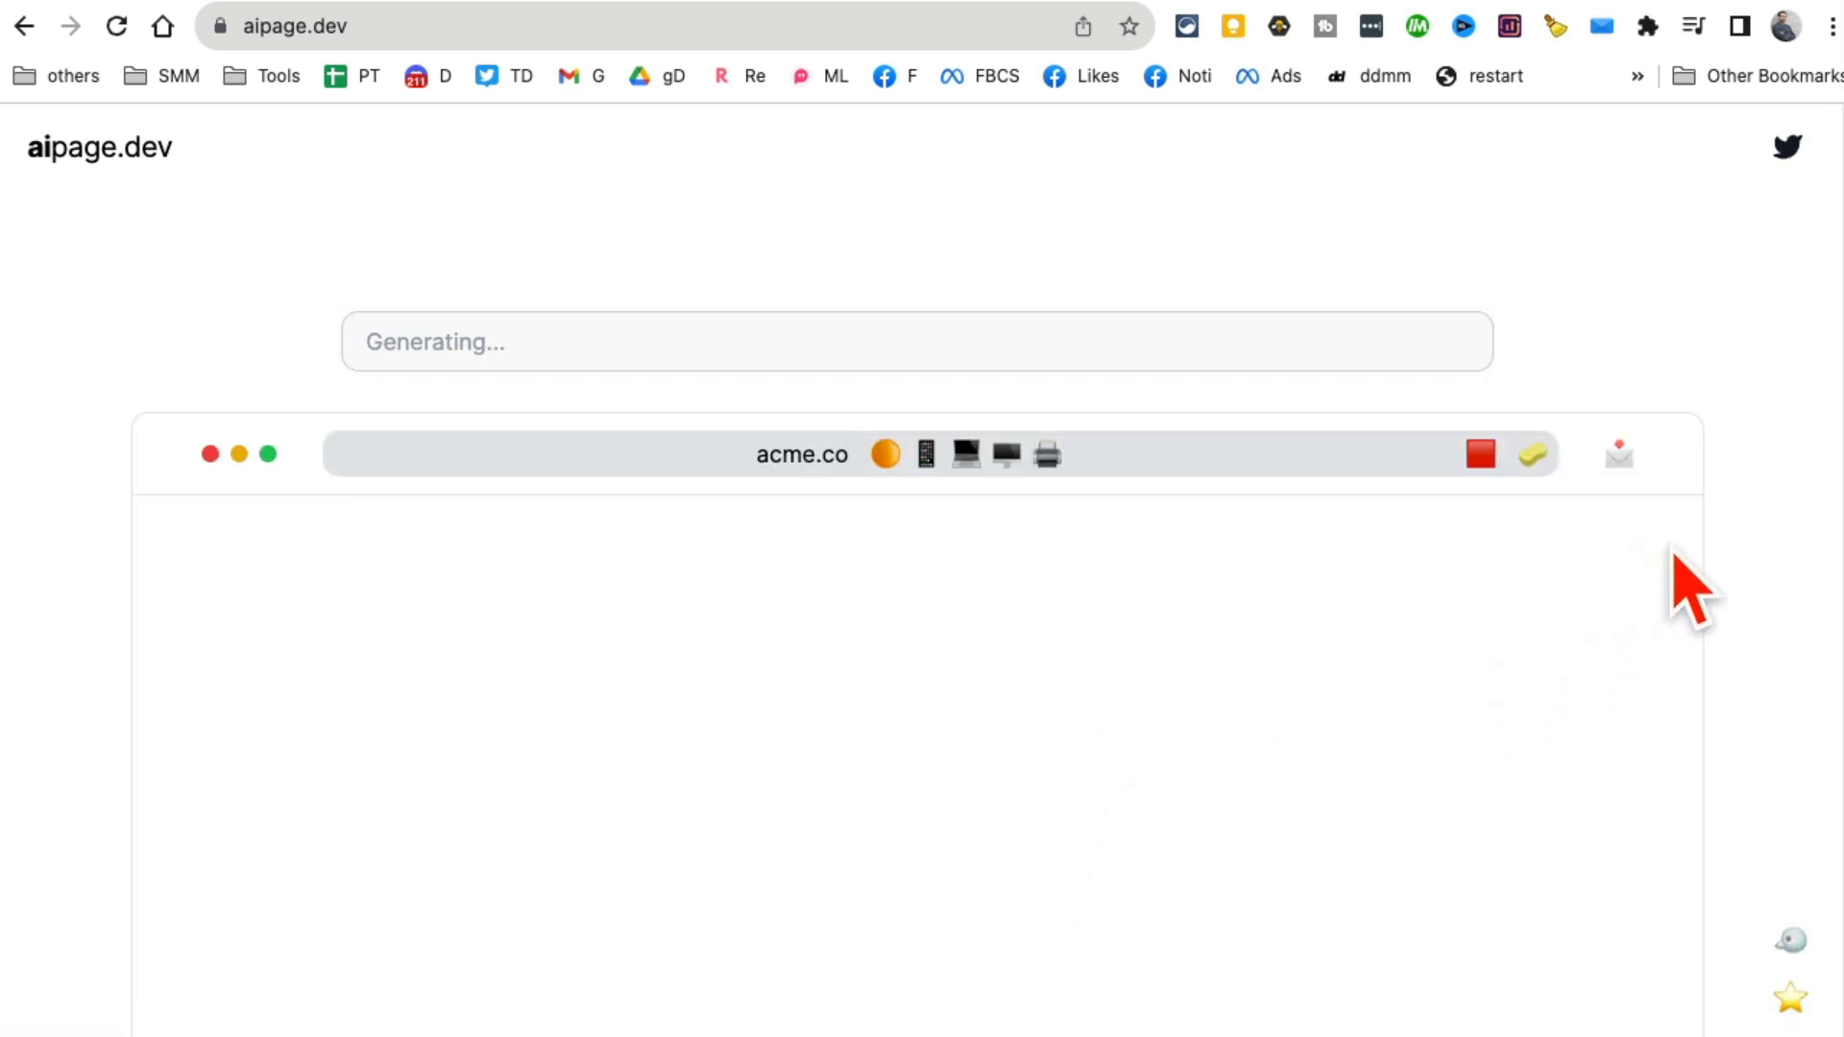
# Scroll the preview as the hero and the Cardiology, Pharmacy and Primary Care sections generate.
pyautogui.scroll(-3)
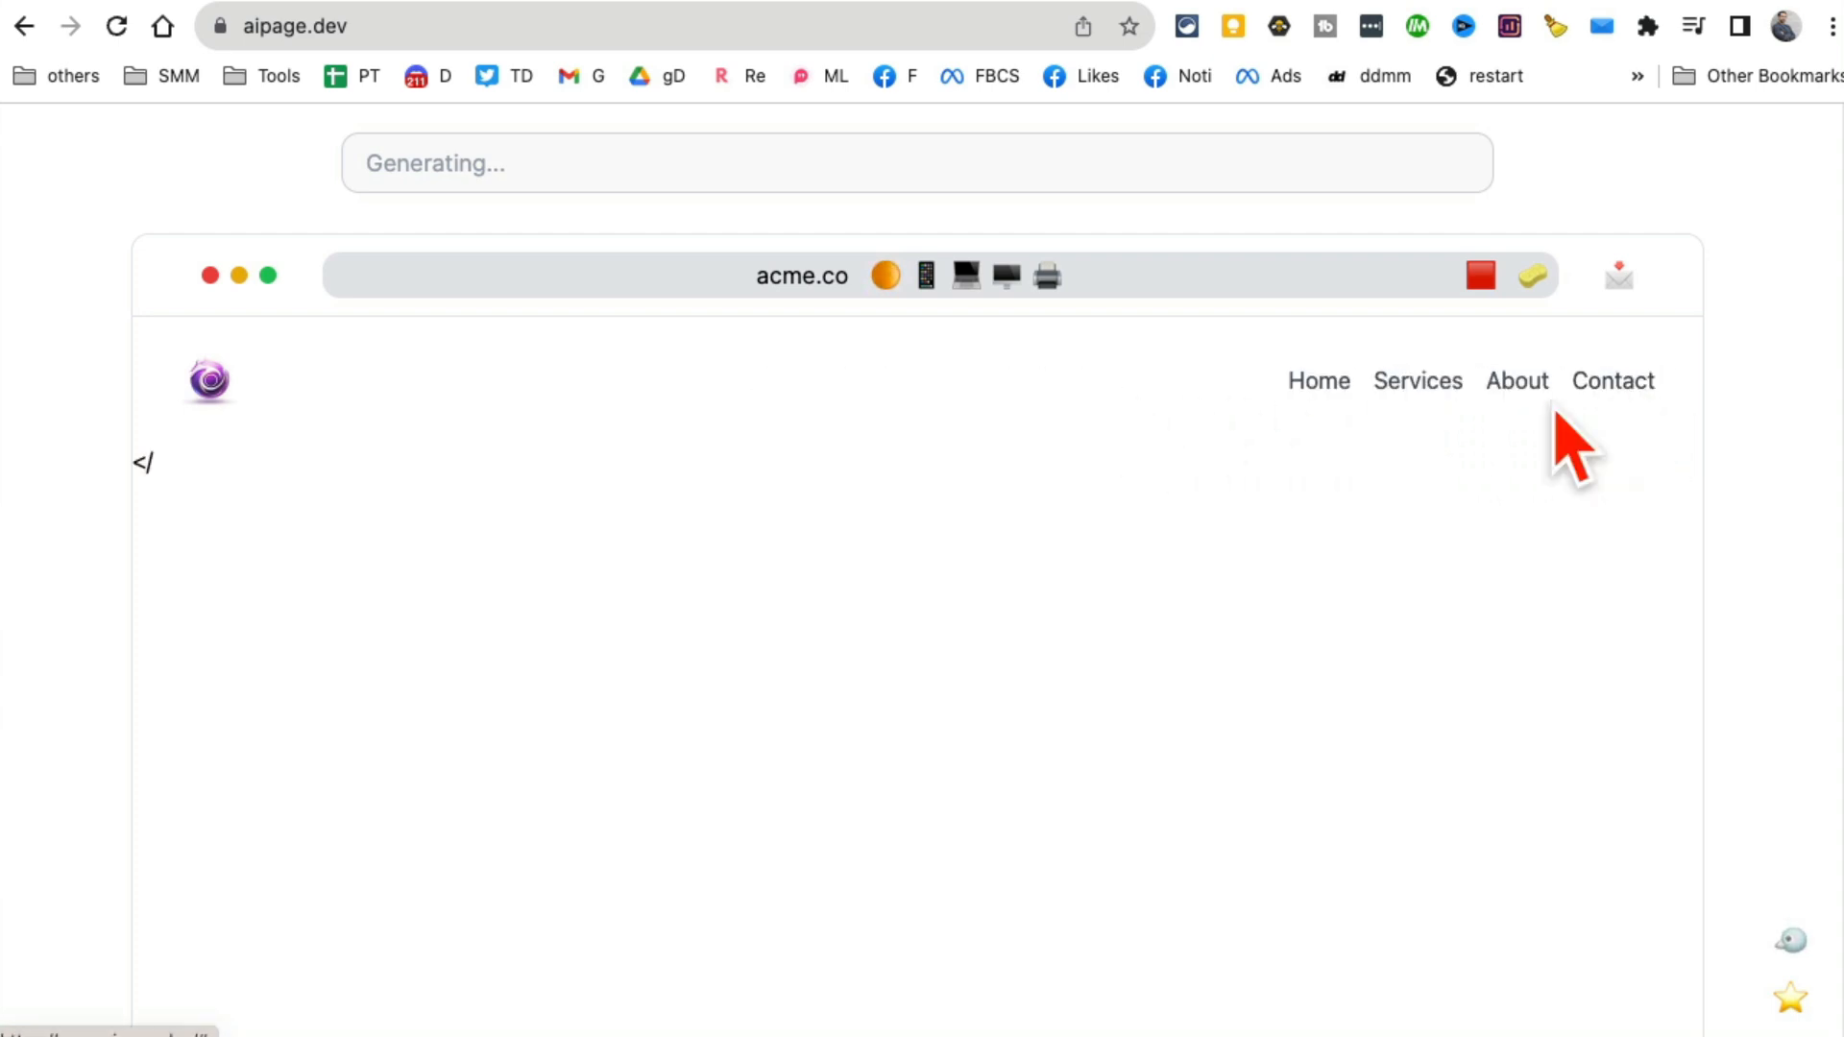
pyautogui.moveTo(1801, 505)
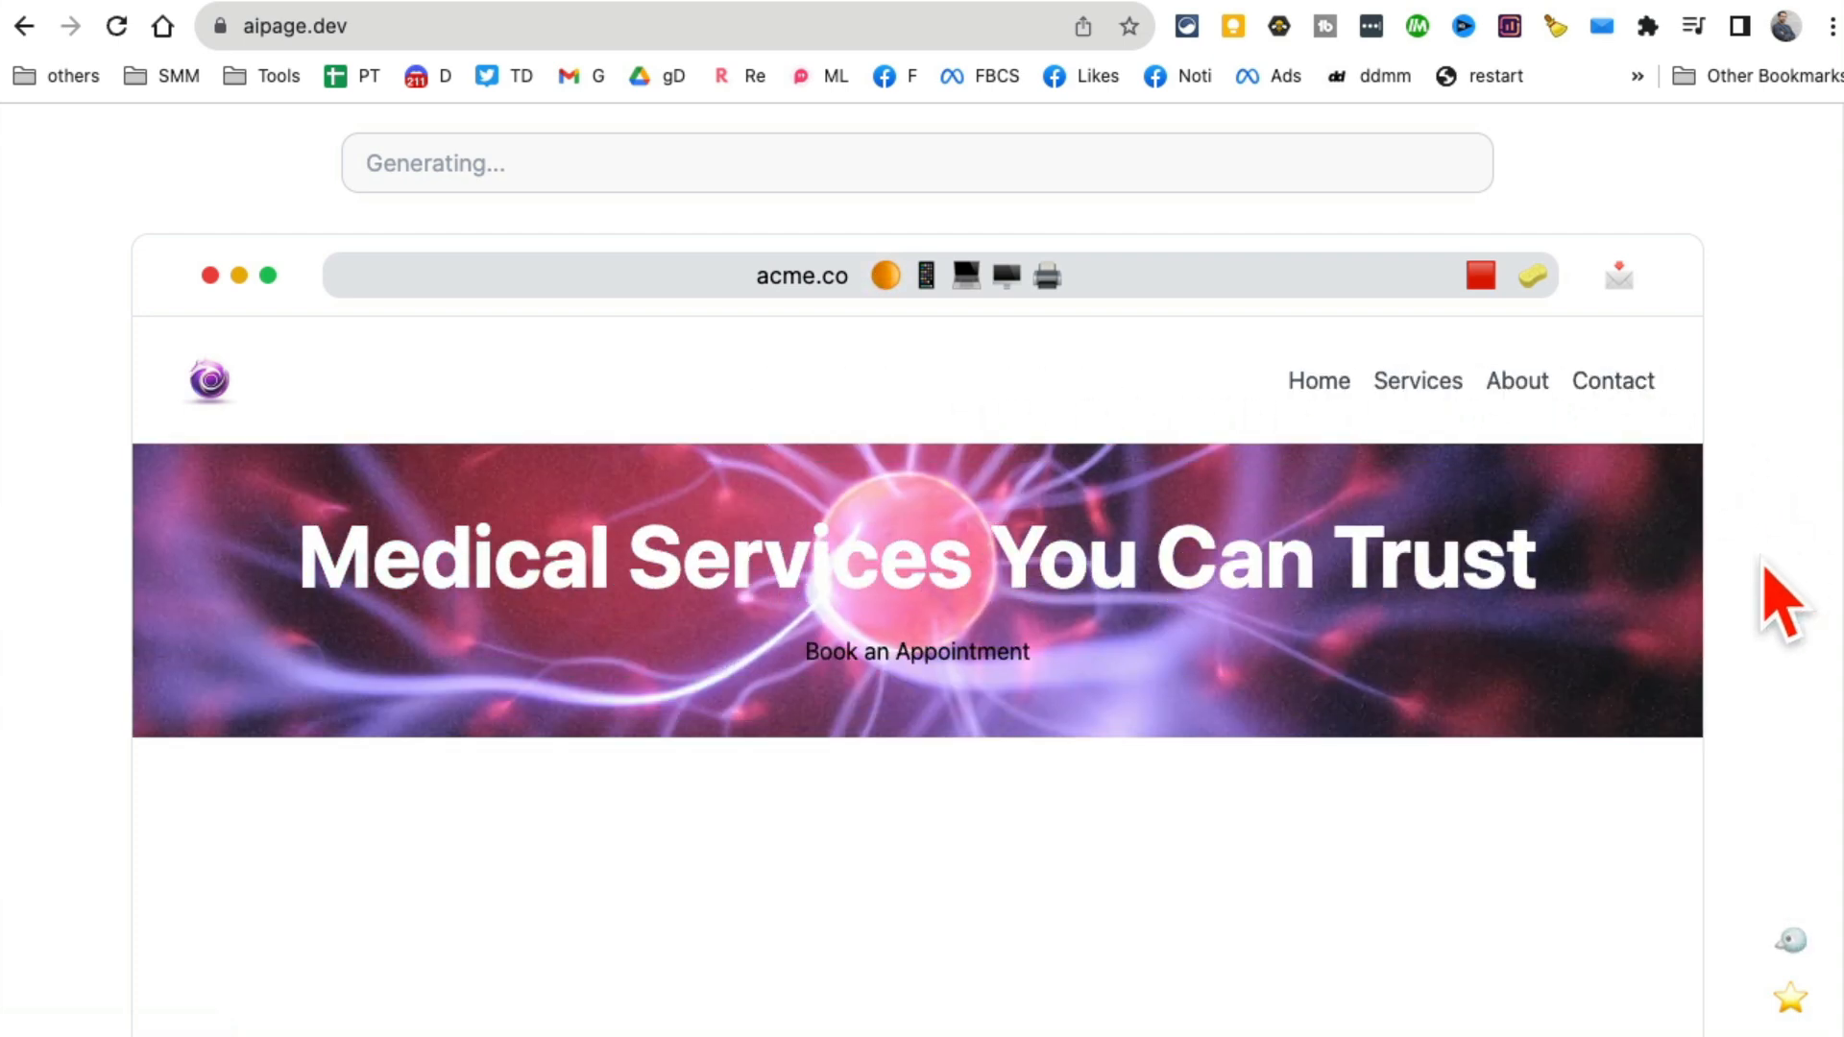
pyautogui.moveTo(1589, 625)
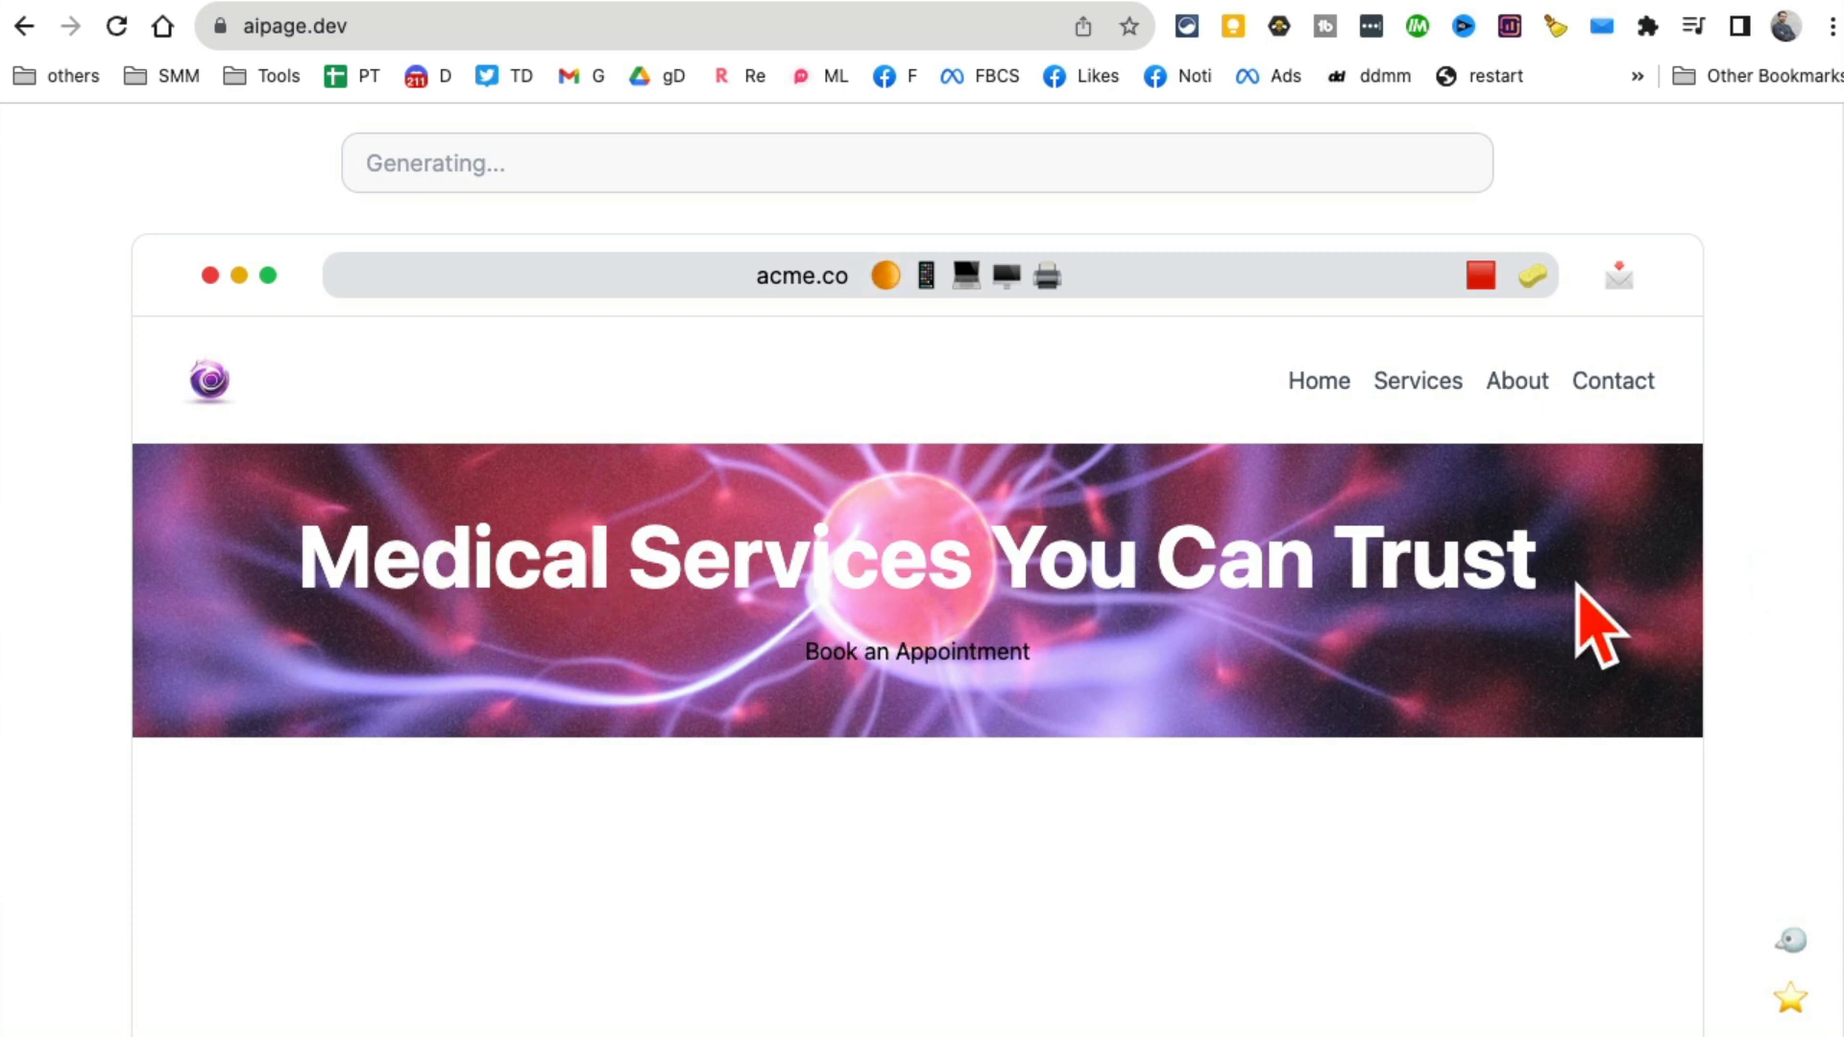
pyautogui.scroll(-3)
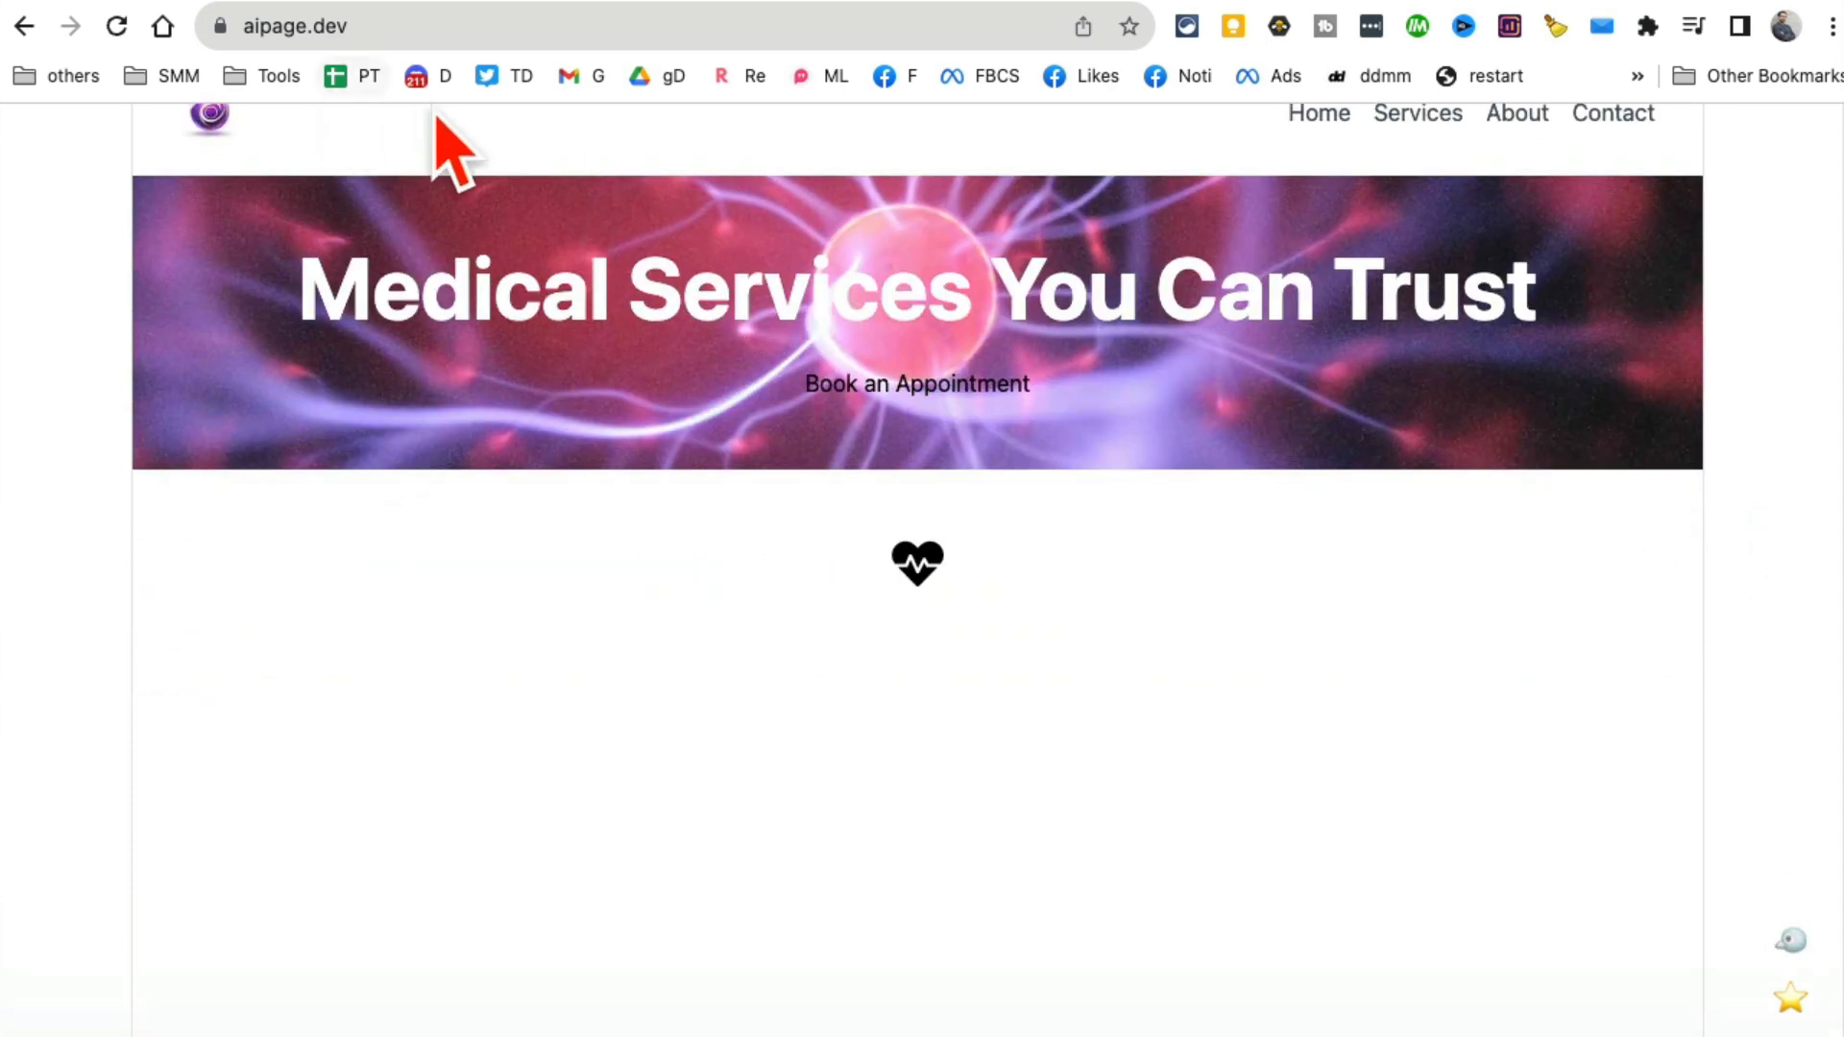
pyautogui.scroll(-3)
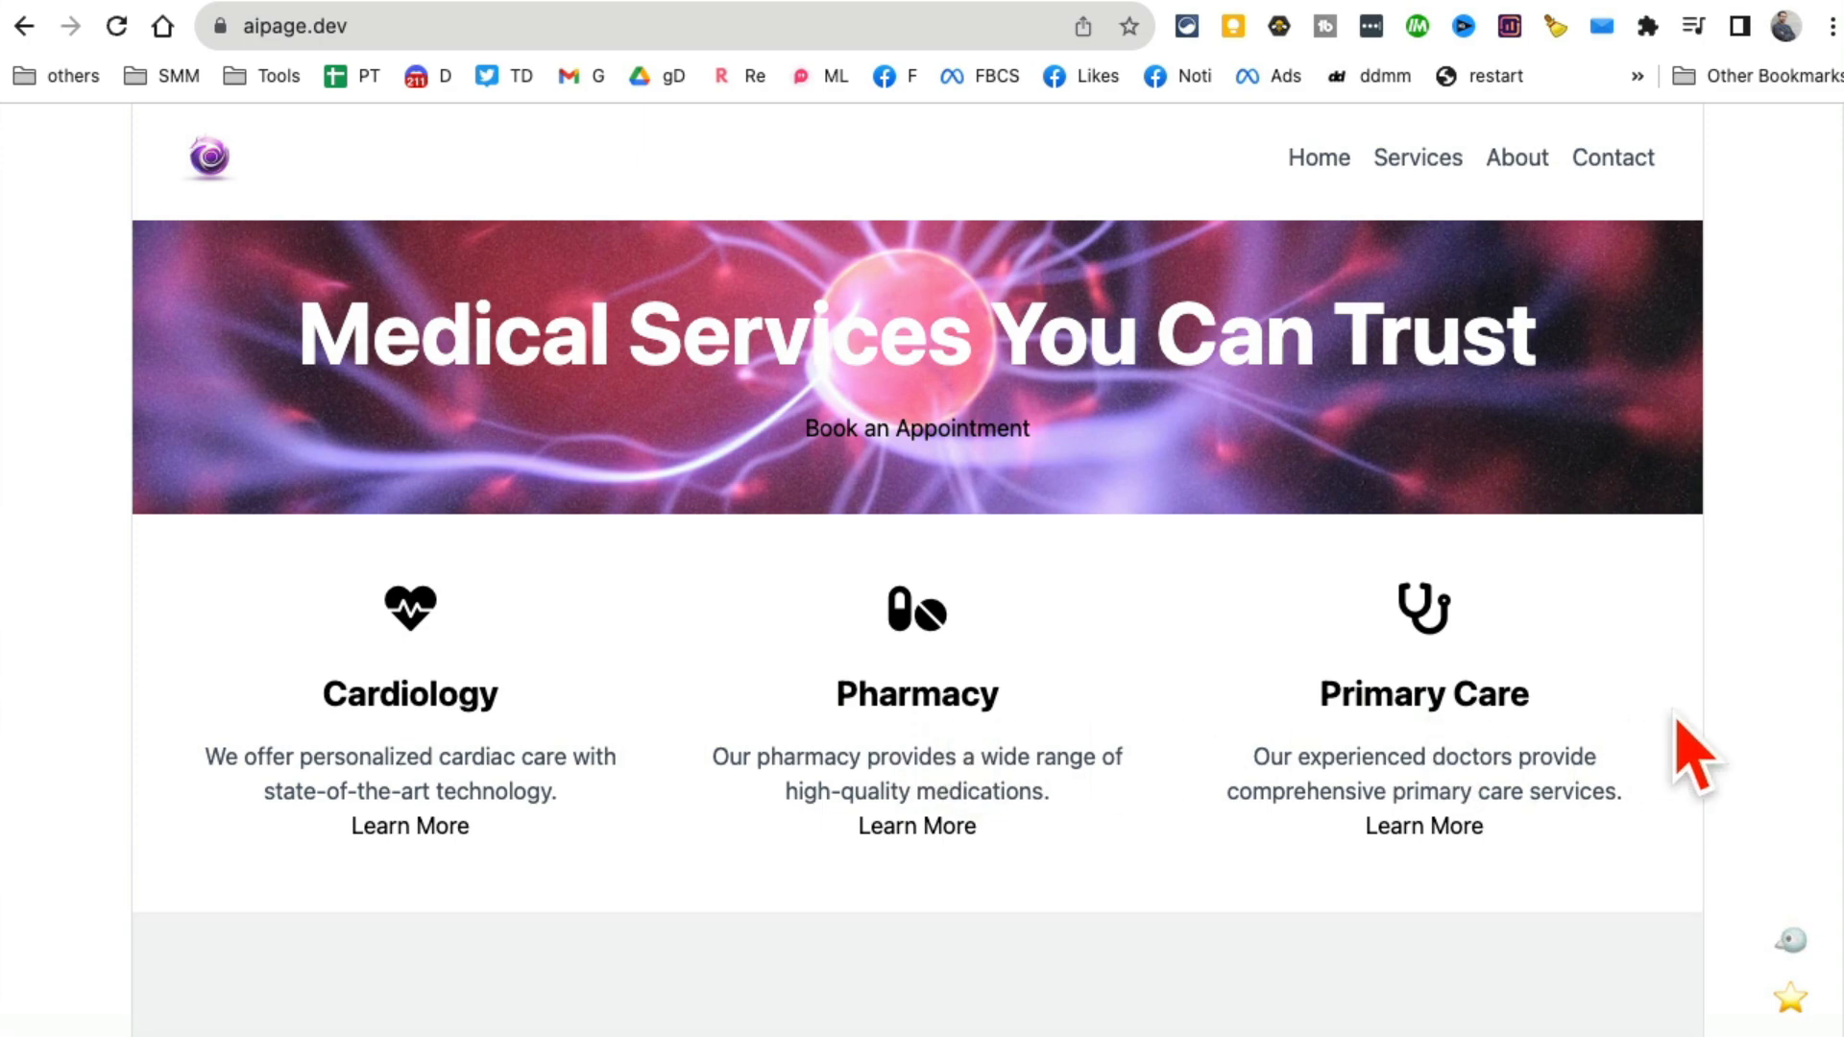
pyautogui.scroll(-3)
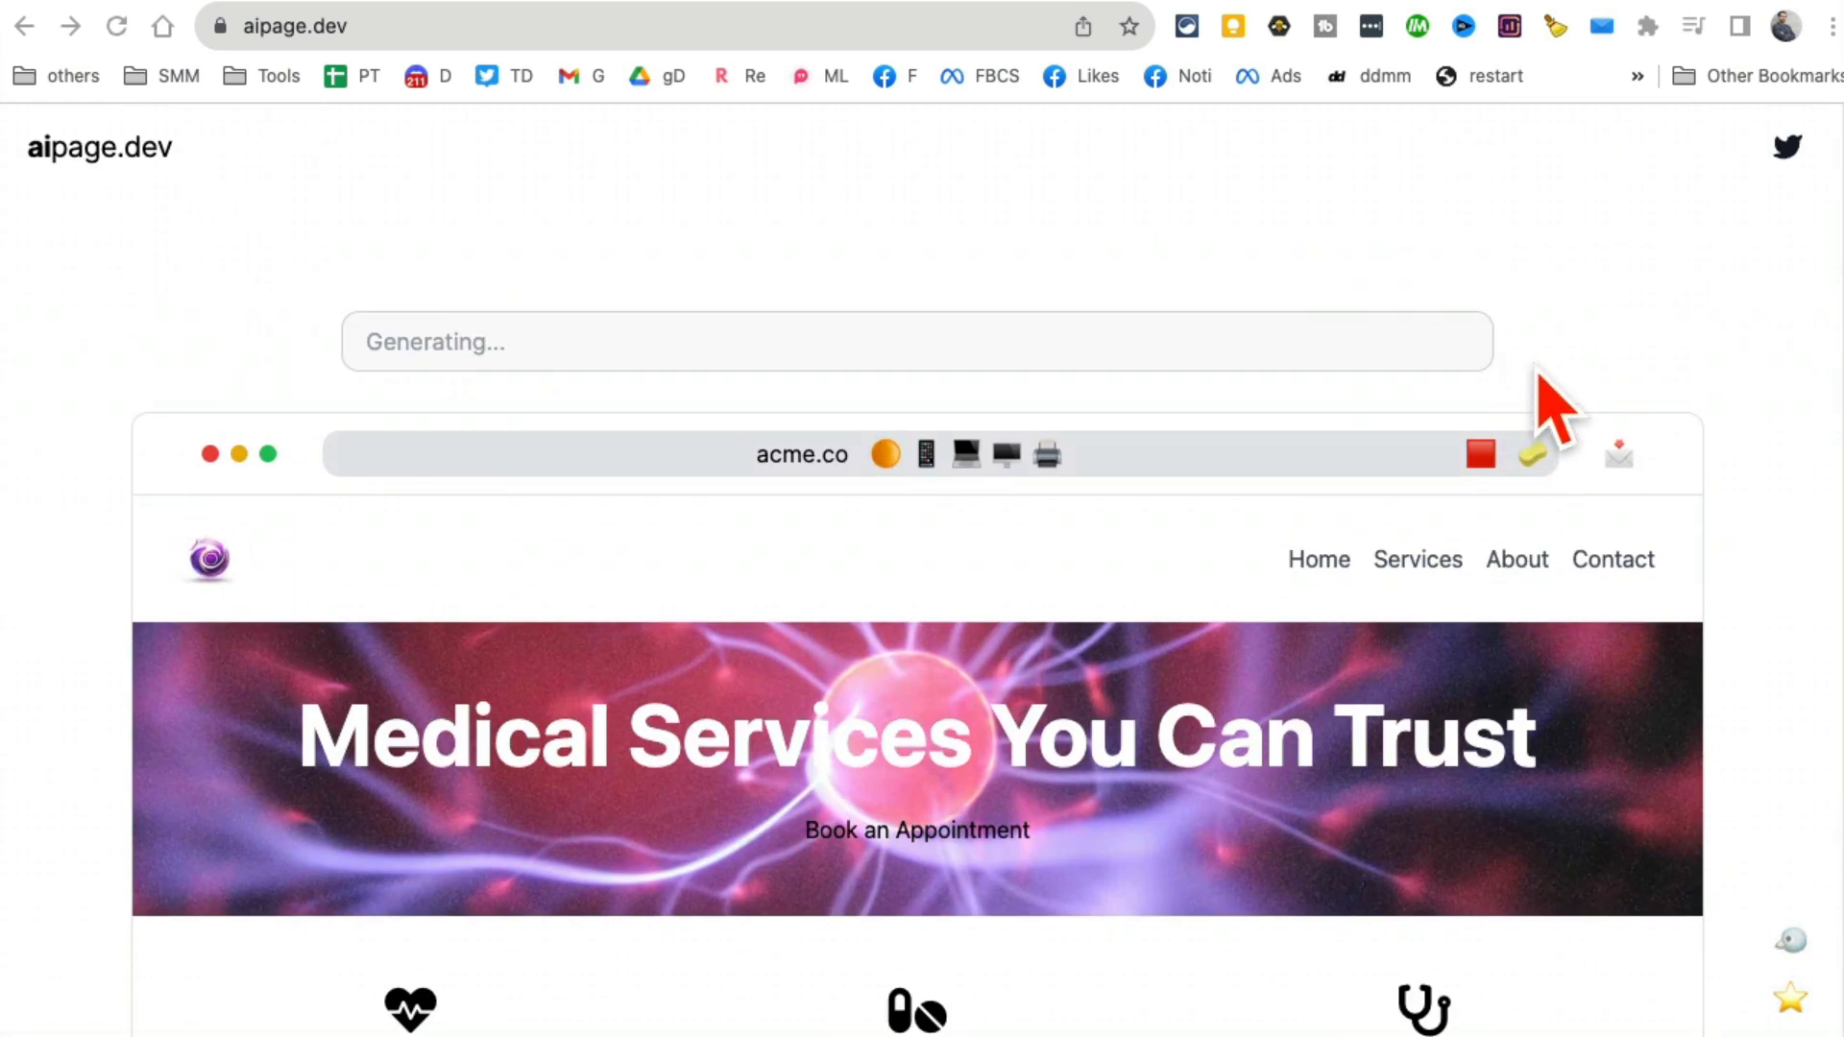
# Scroll past Testimonials, Recent Blog Posts and the newsletter signup to the Contact Us form.
pyautogui.scroll(-3)
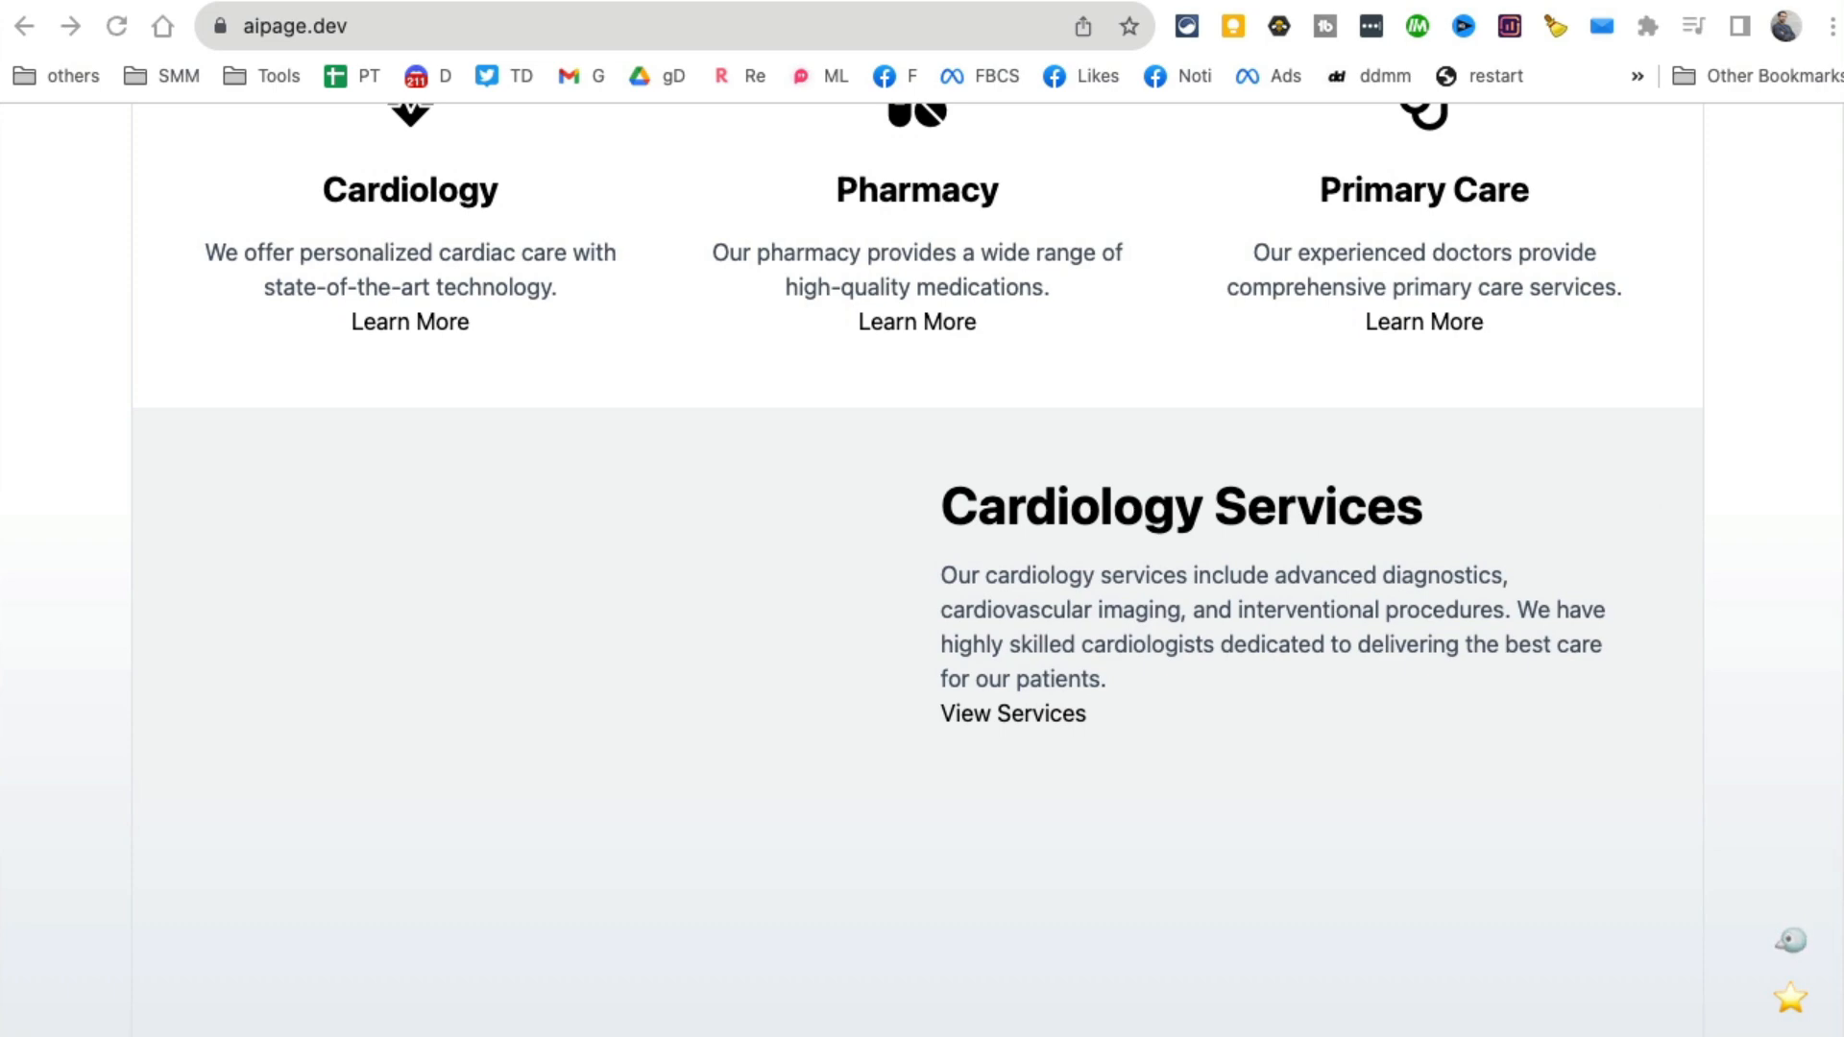
pyautogui.scroll(-3)
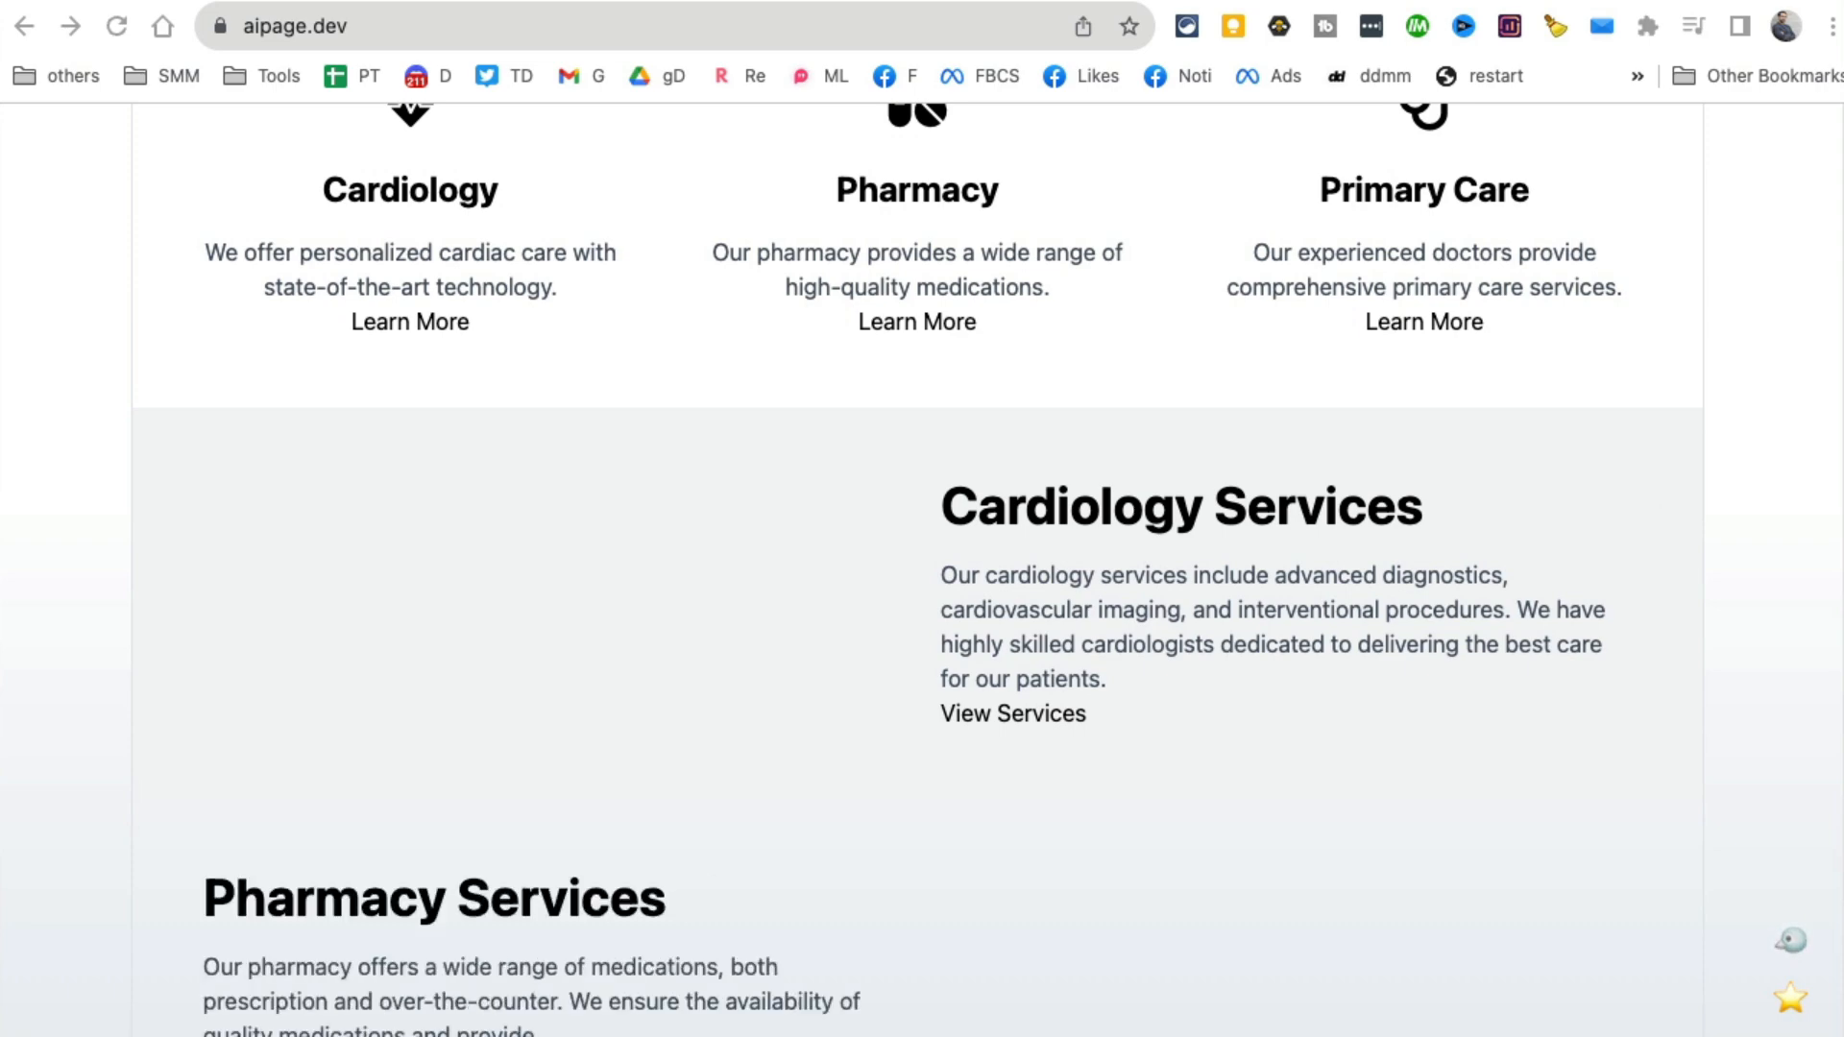
pyautogui.scroll(3)
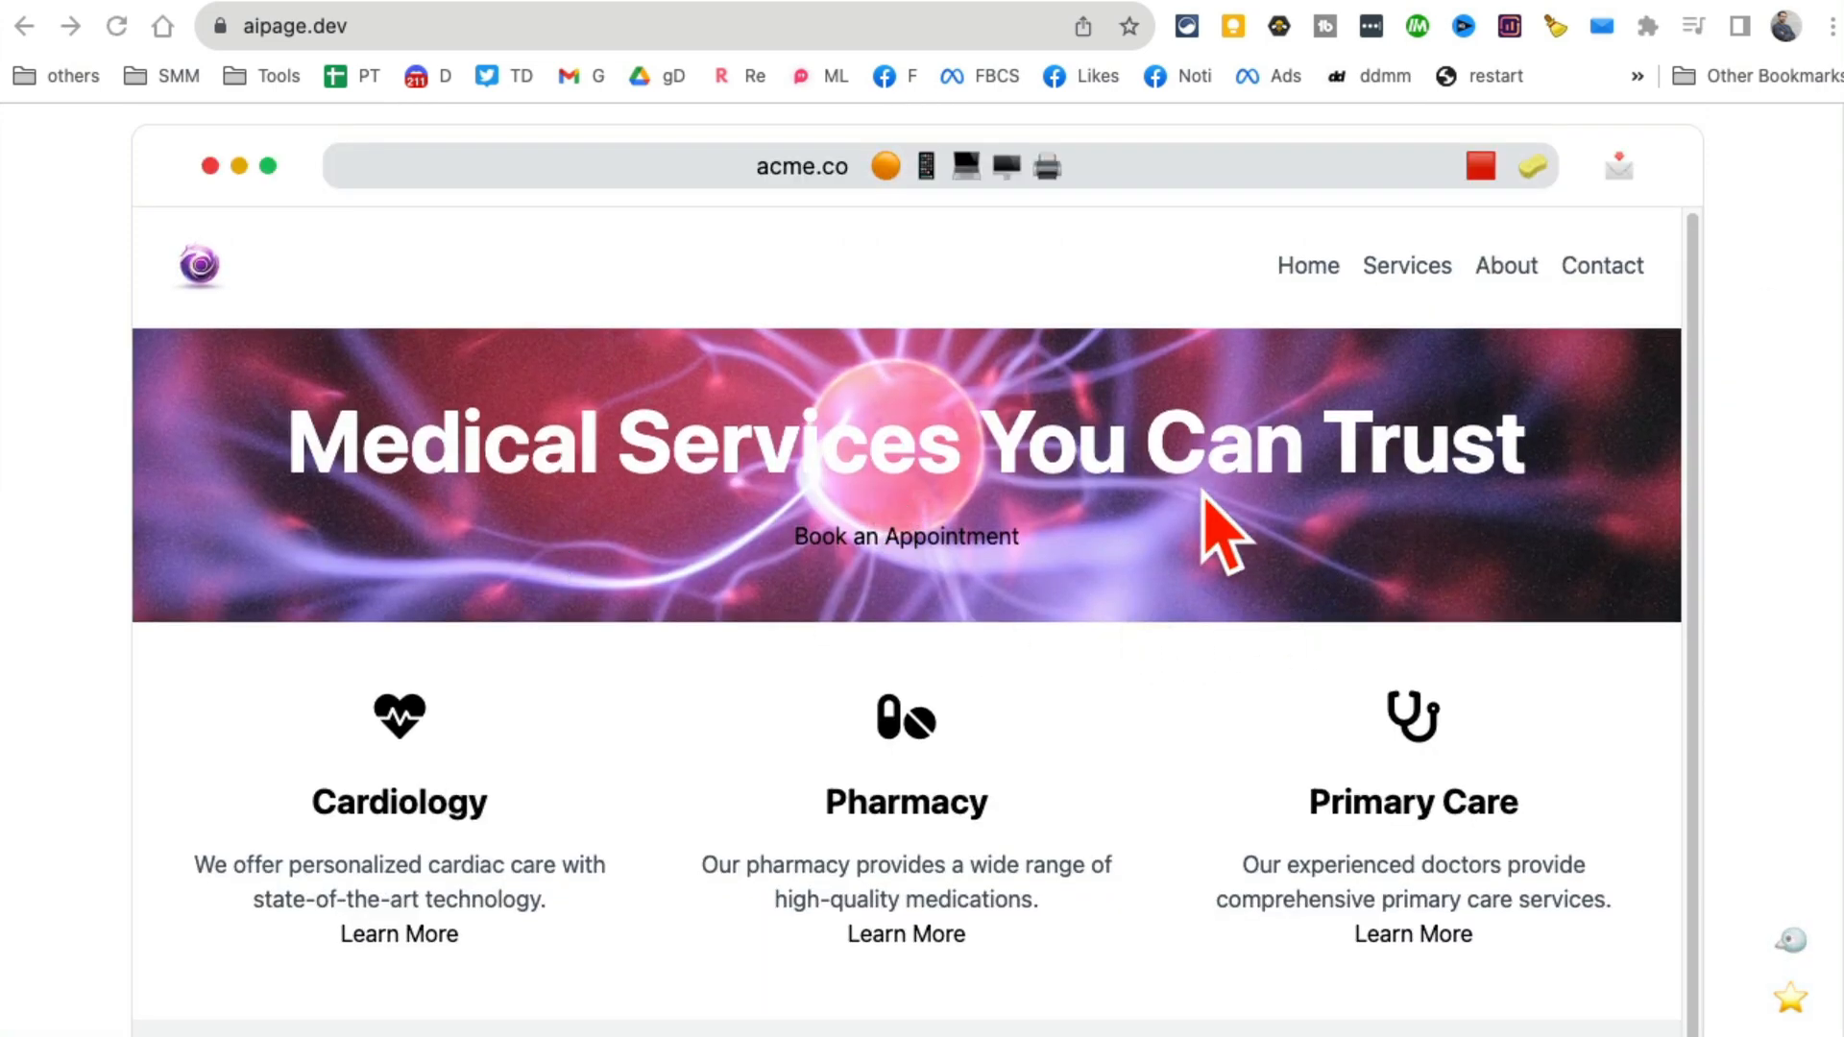
pyautogui.scroll(-3)
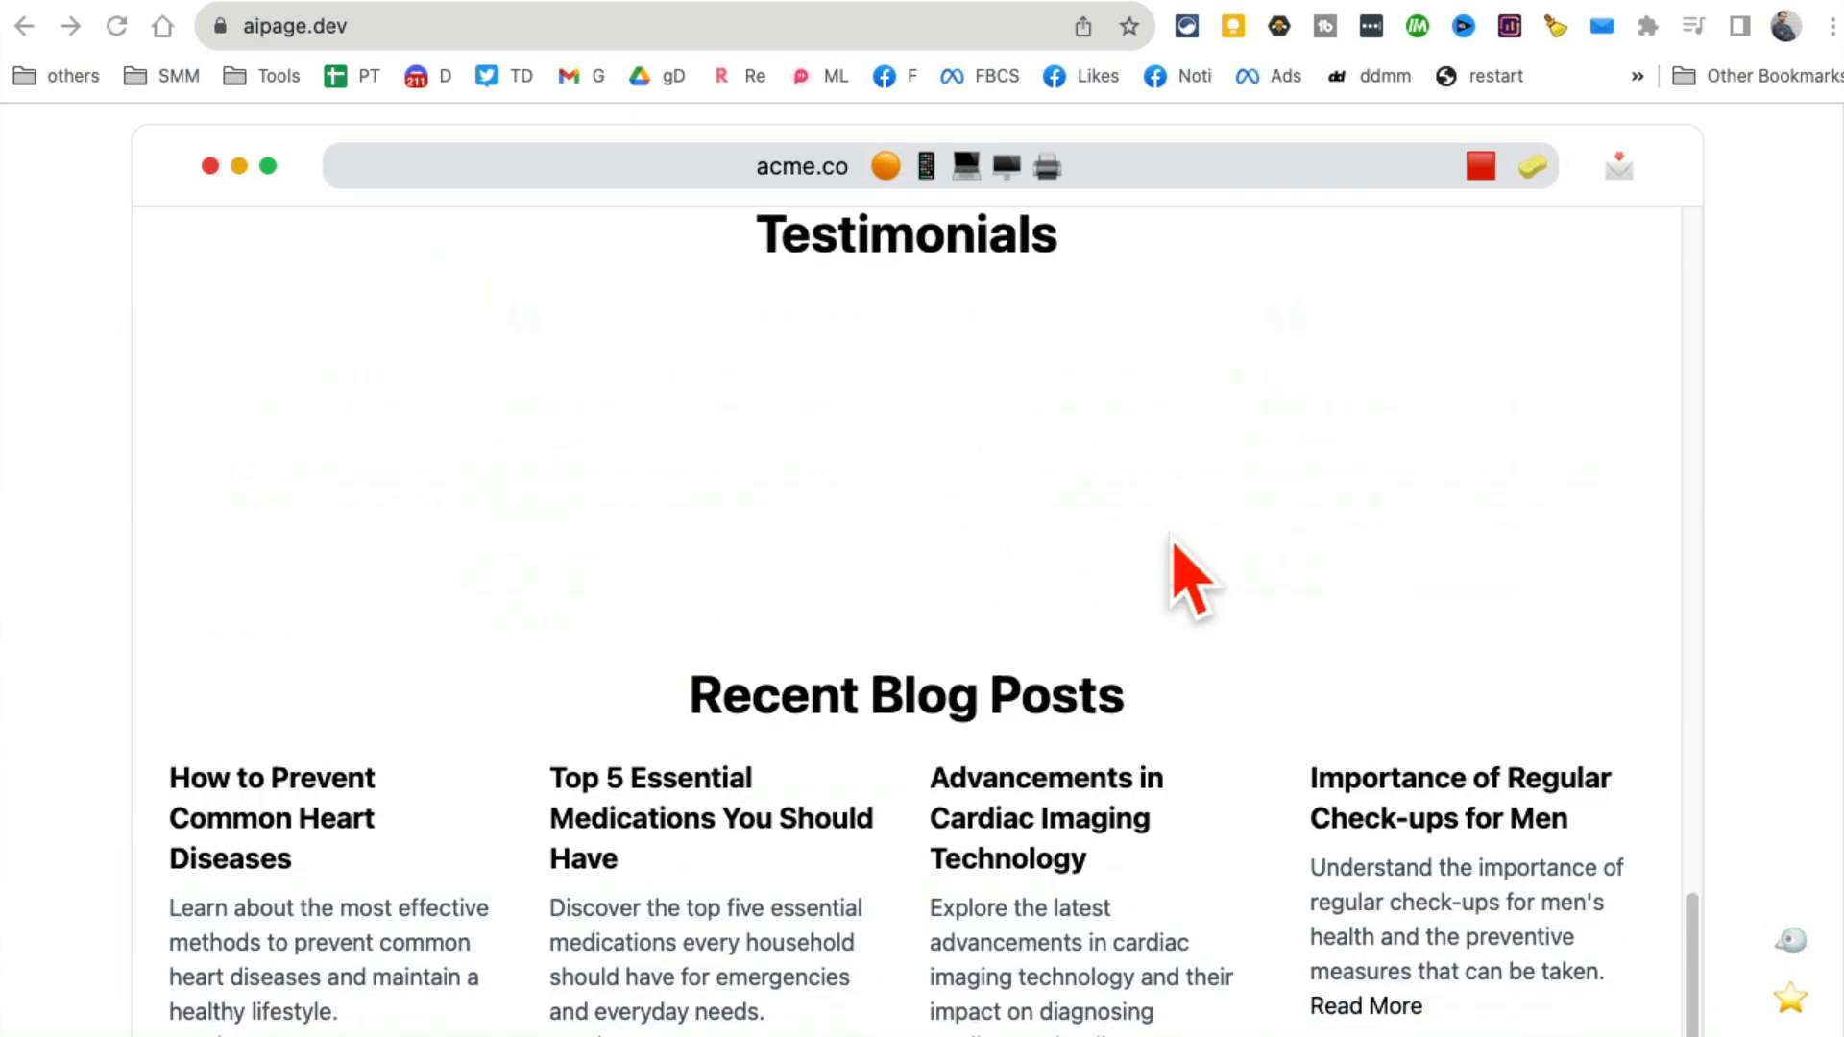
pyautogui.scroll(-3)
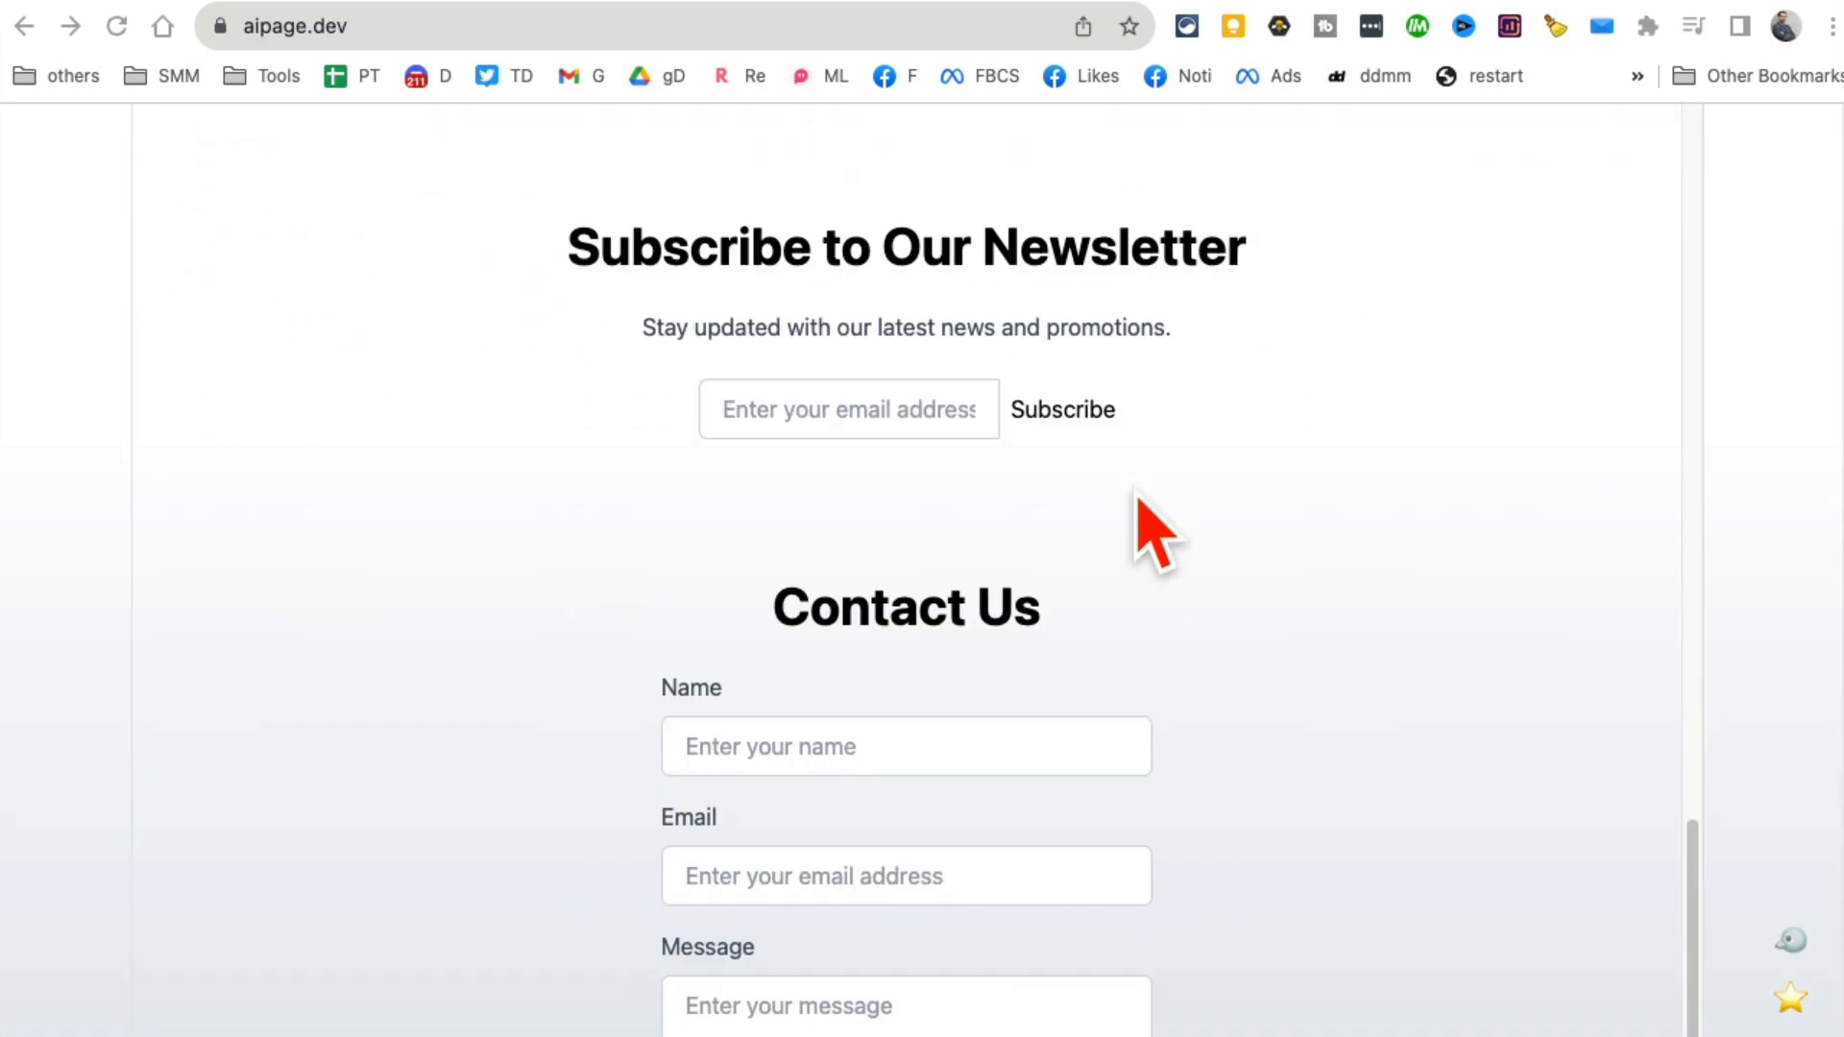
pyautogui.scroll(-3)
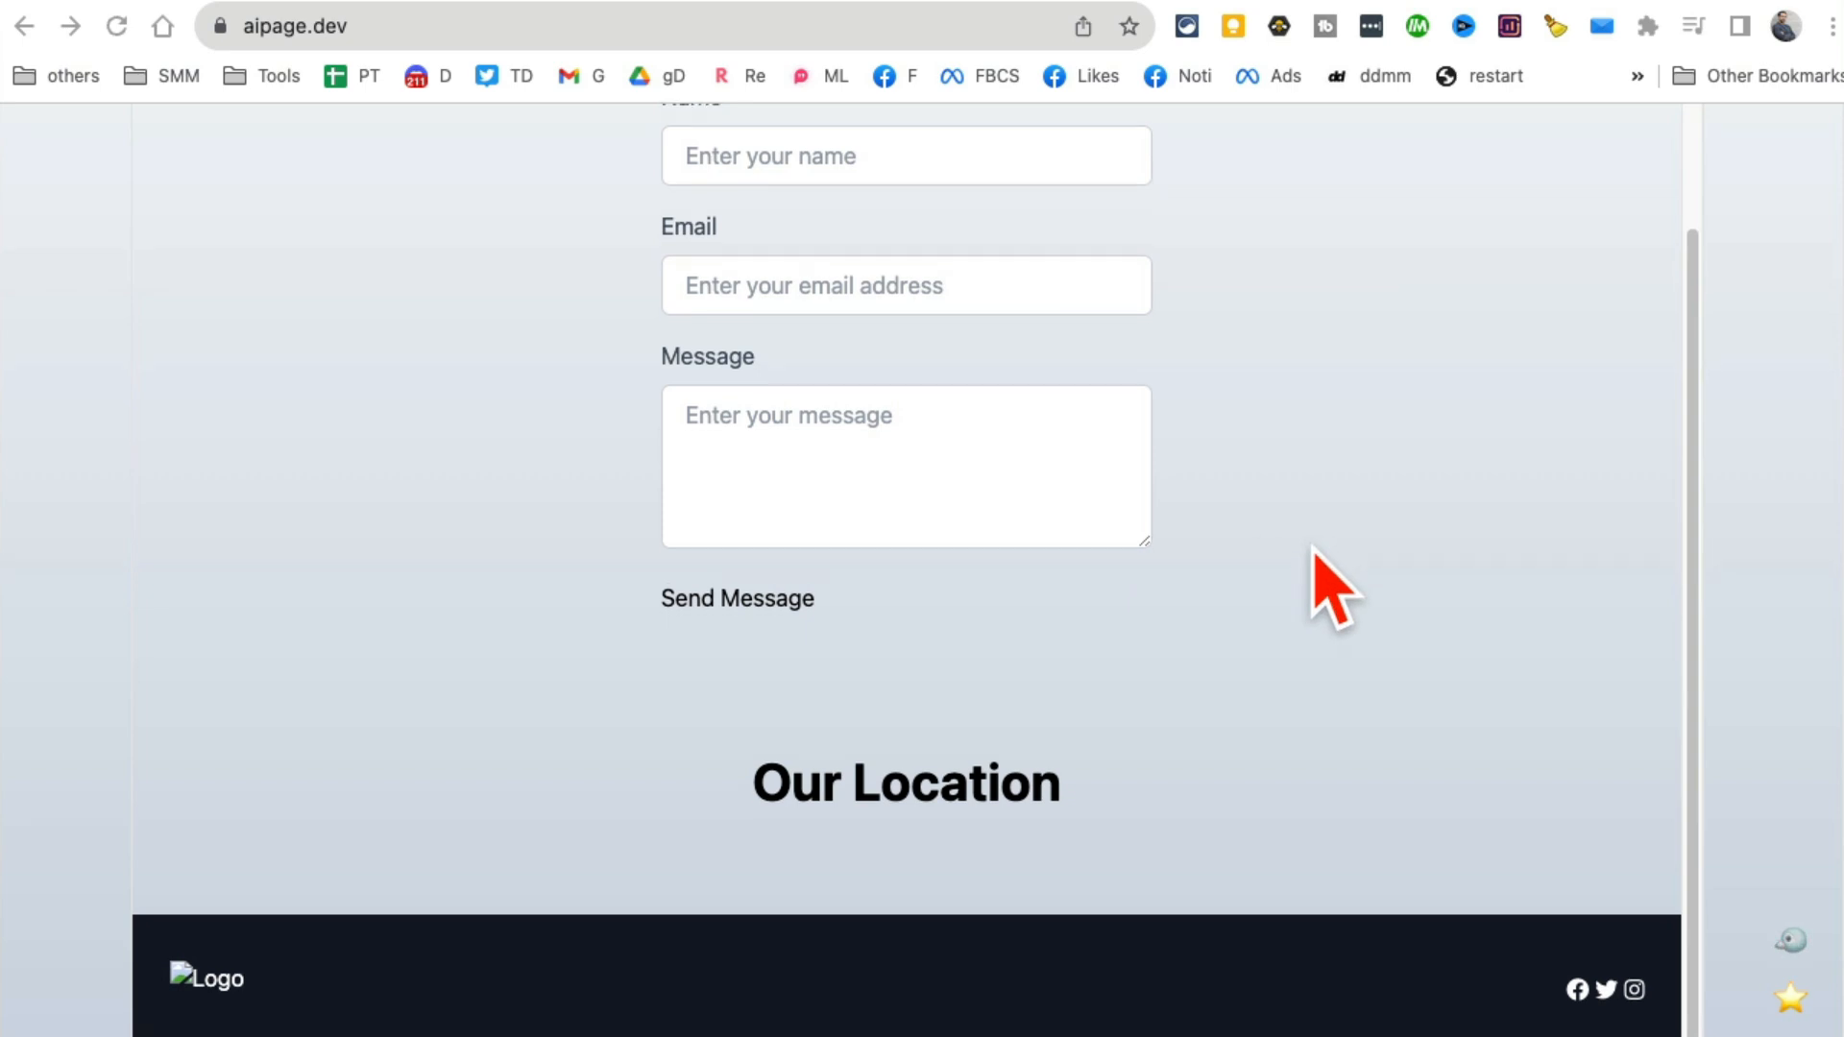
pyautogui.scroll(3)
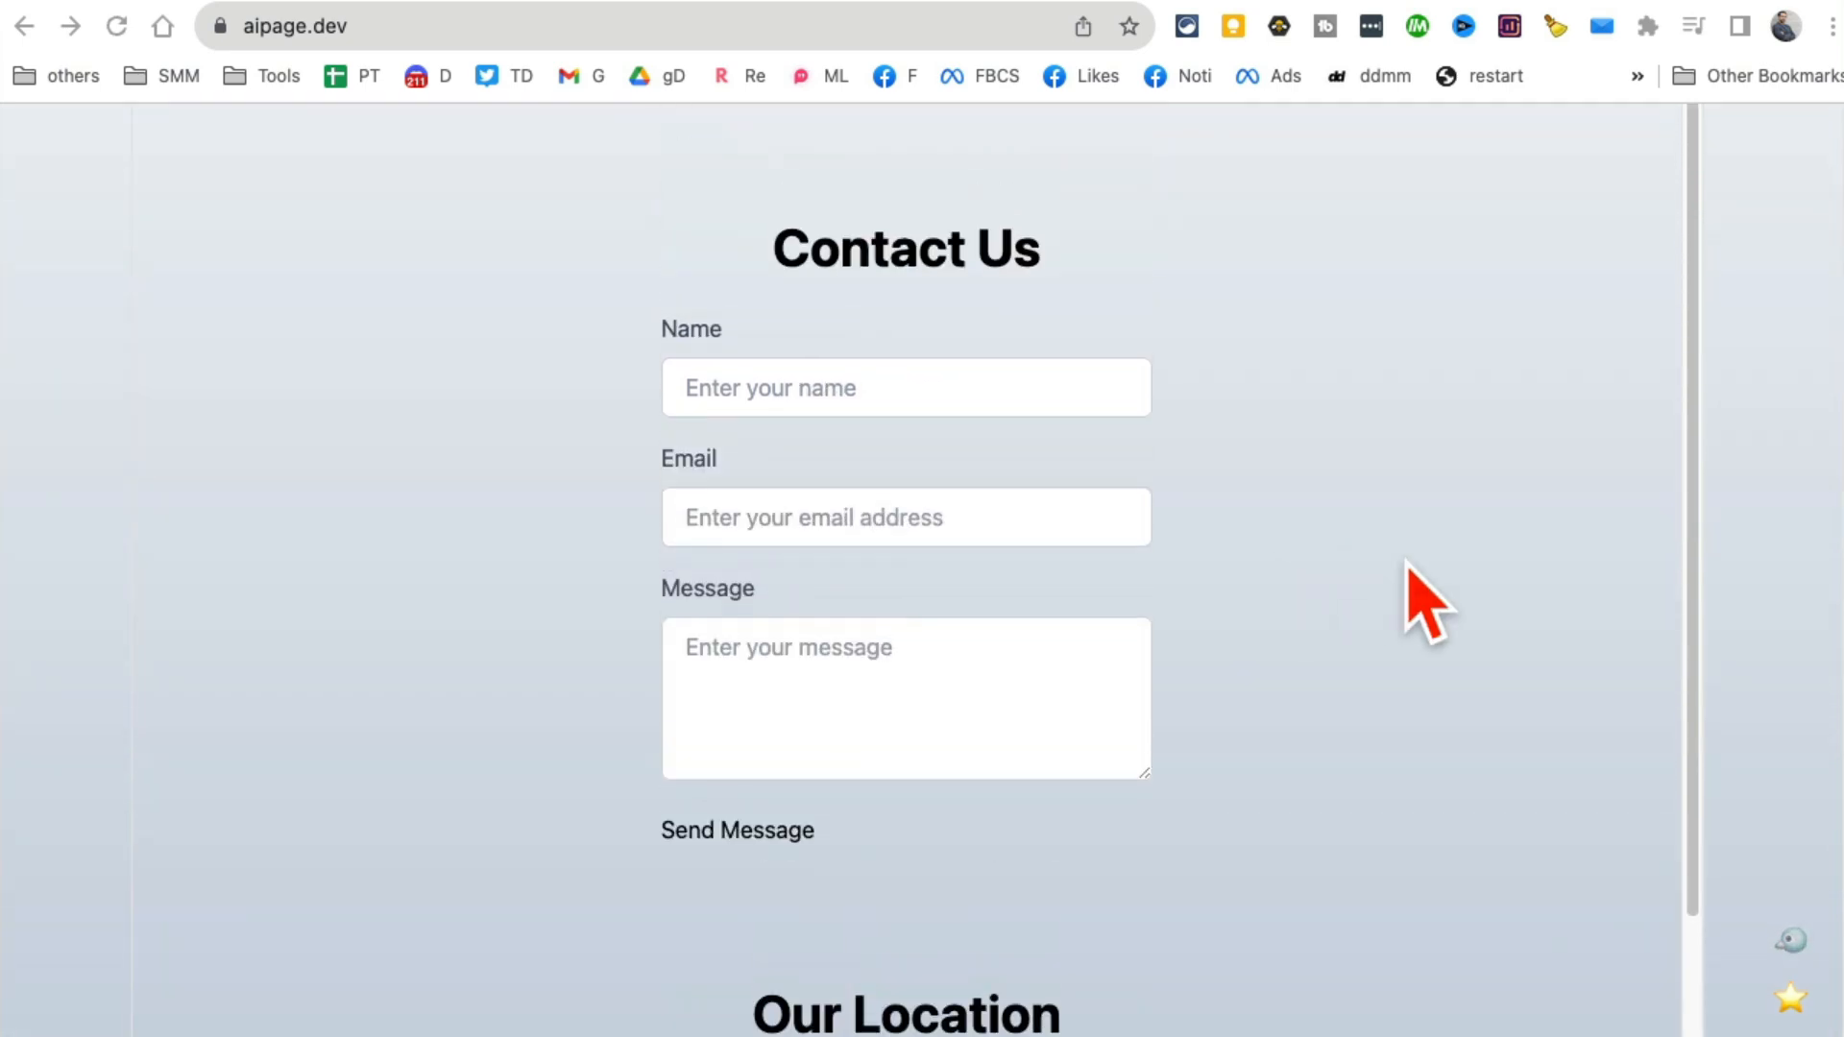
pyautogui.moveTo(1265, 39)
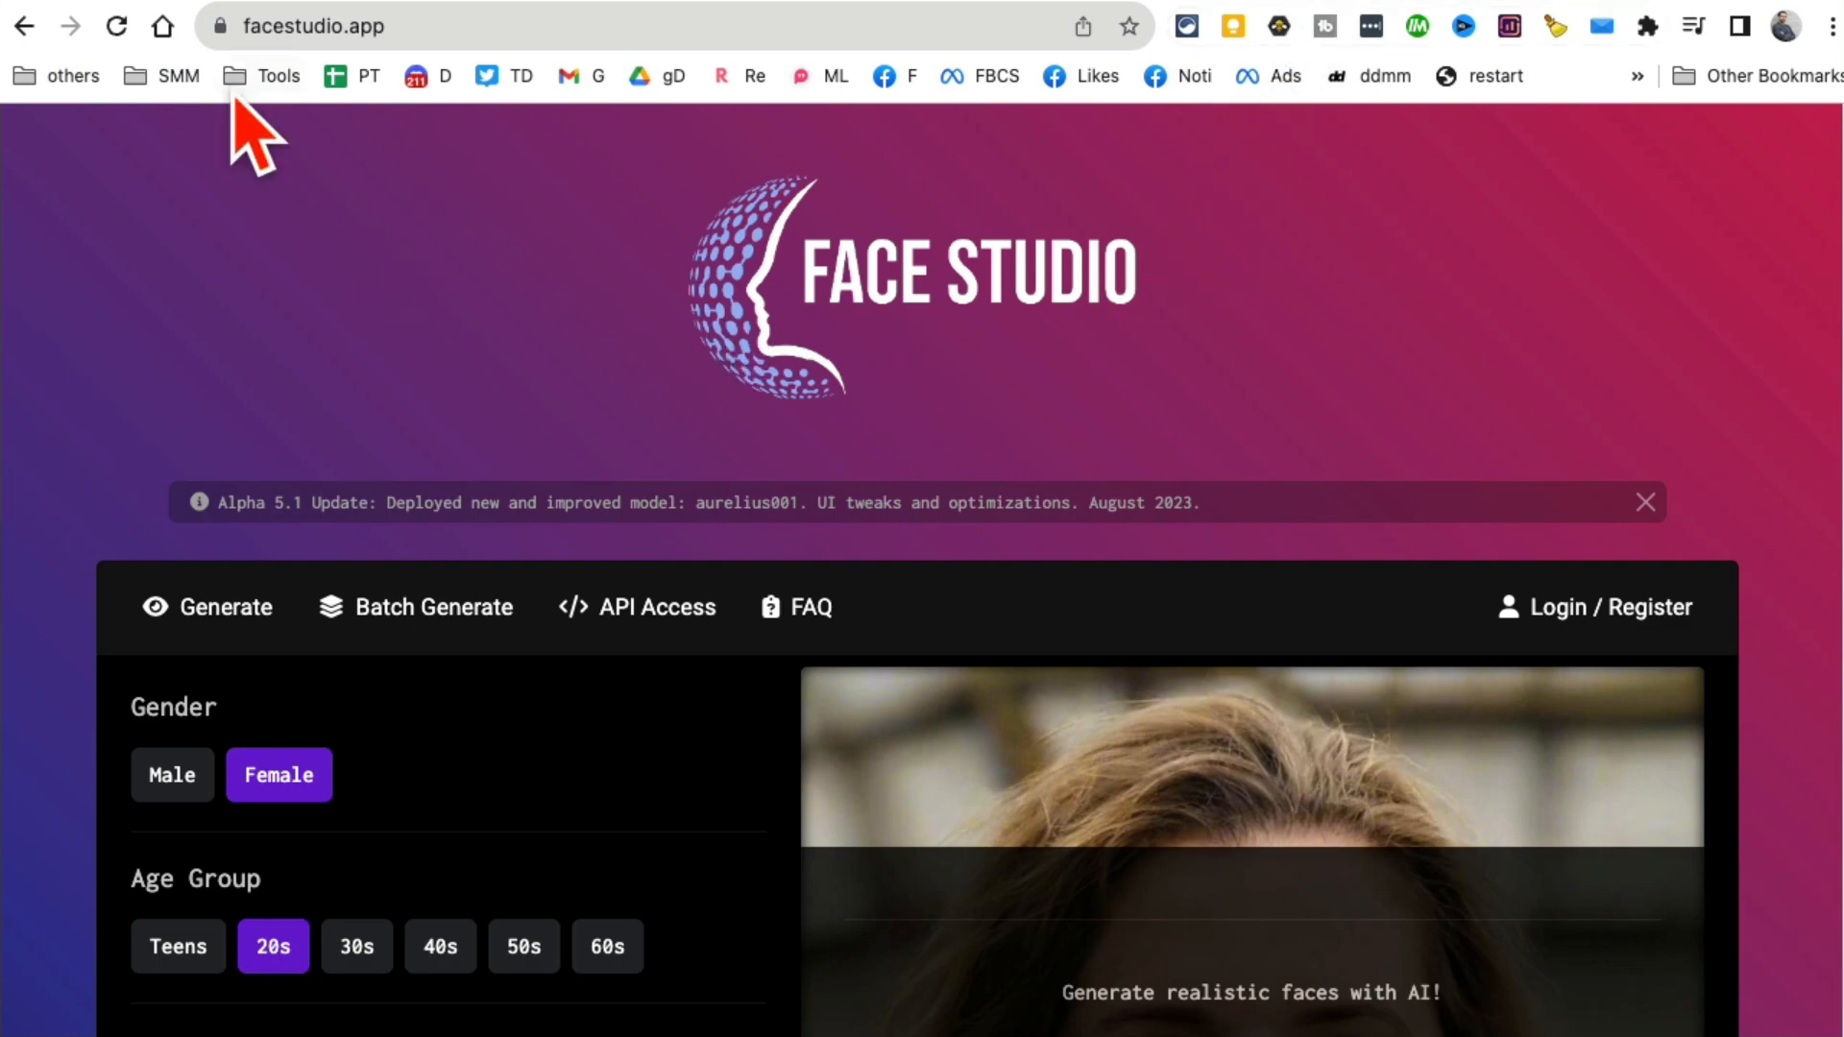
# Generate a face set to Female, age 20s, and South Asian ethnic phenotype.
pyautogui.scroll(-3)
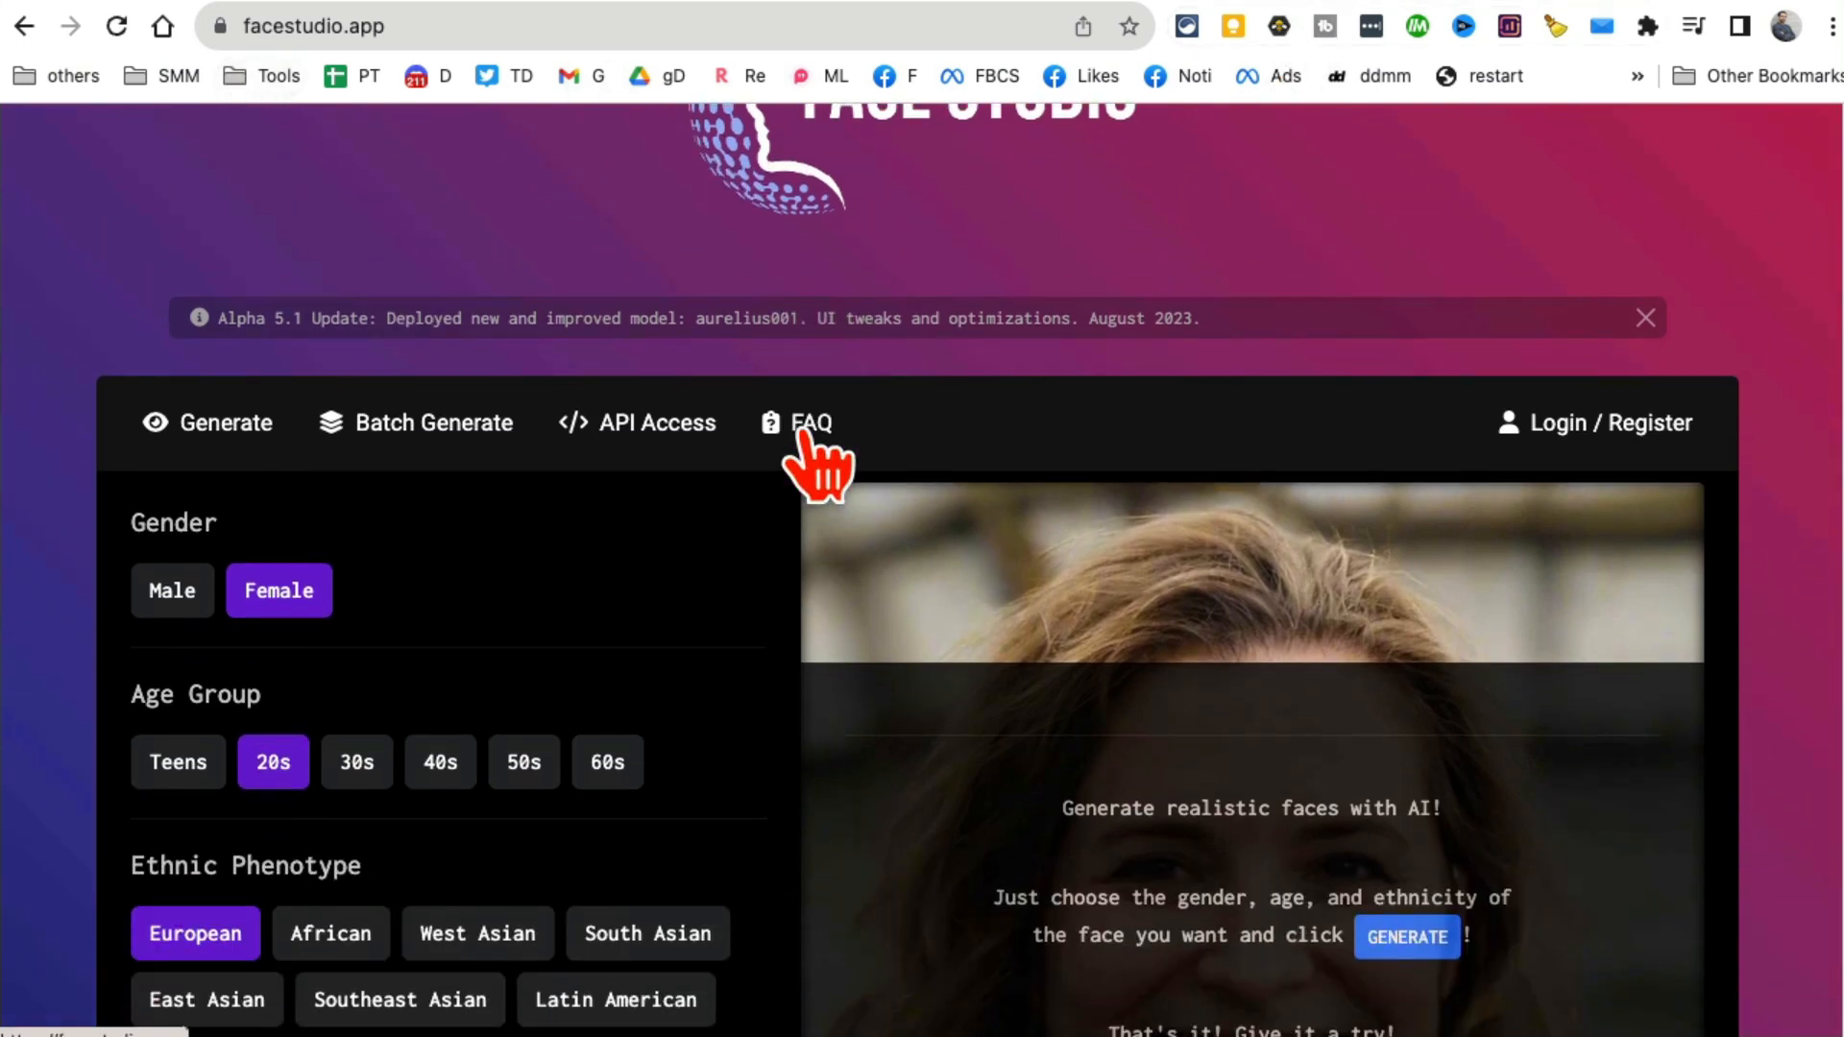
pyautogui.scroll(-3)
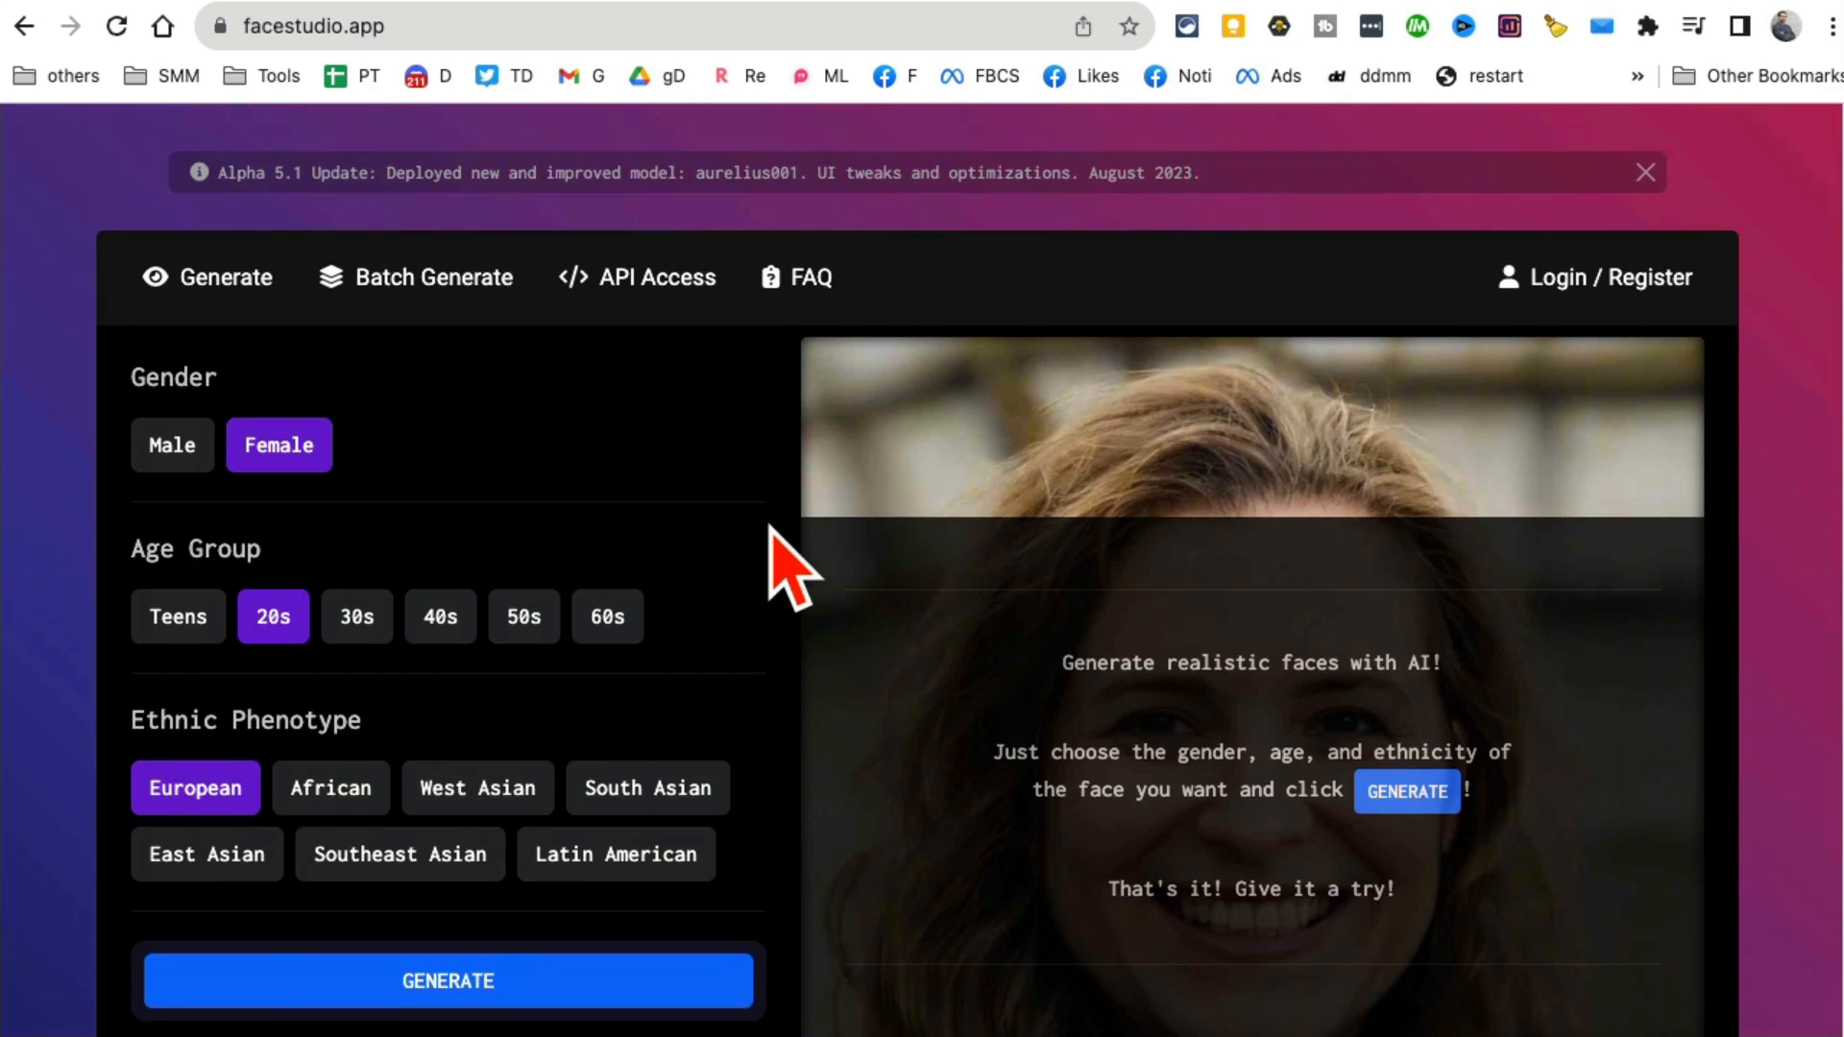
pyautogui.click(172, 444)
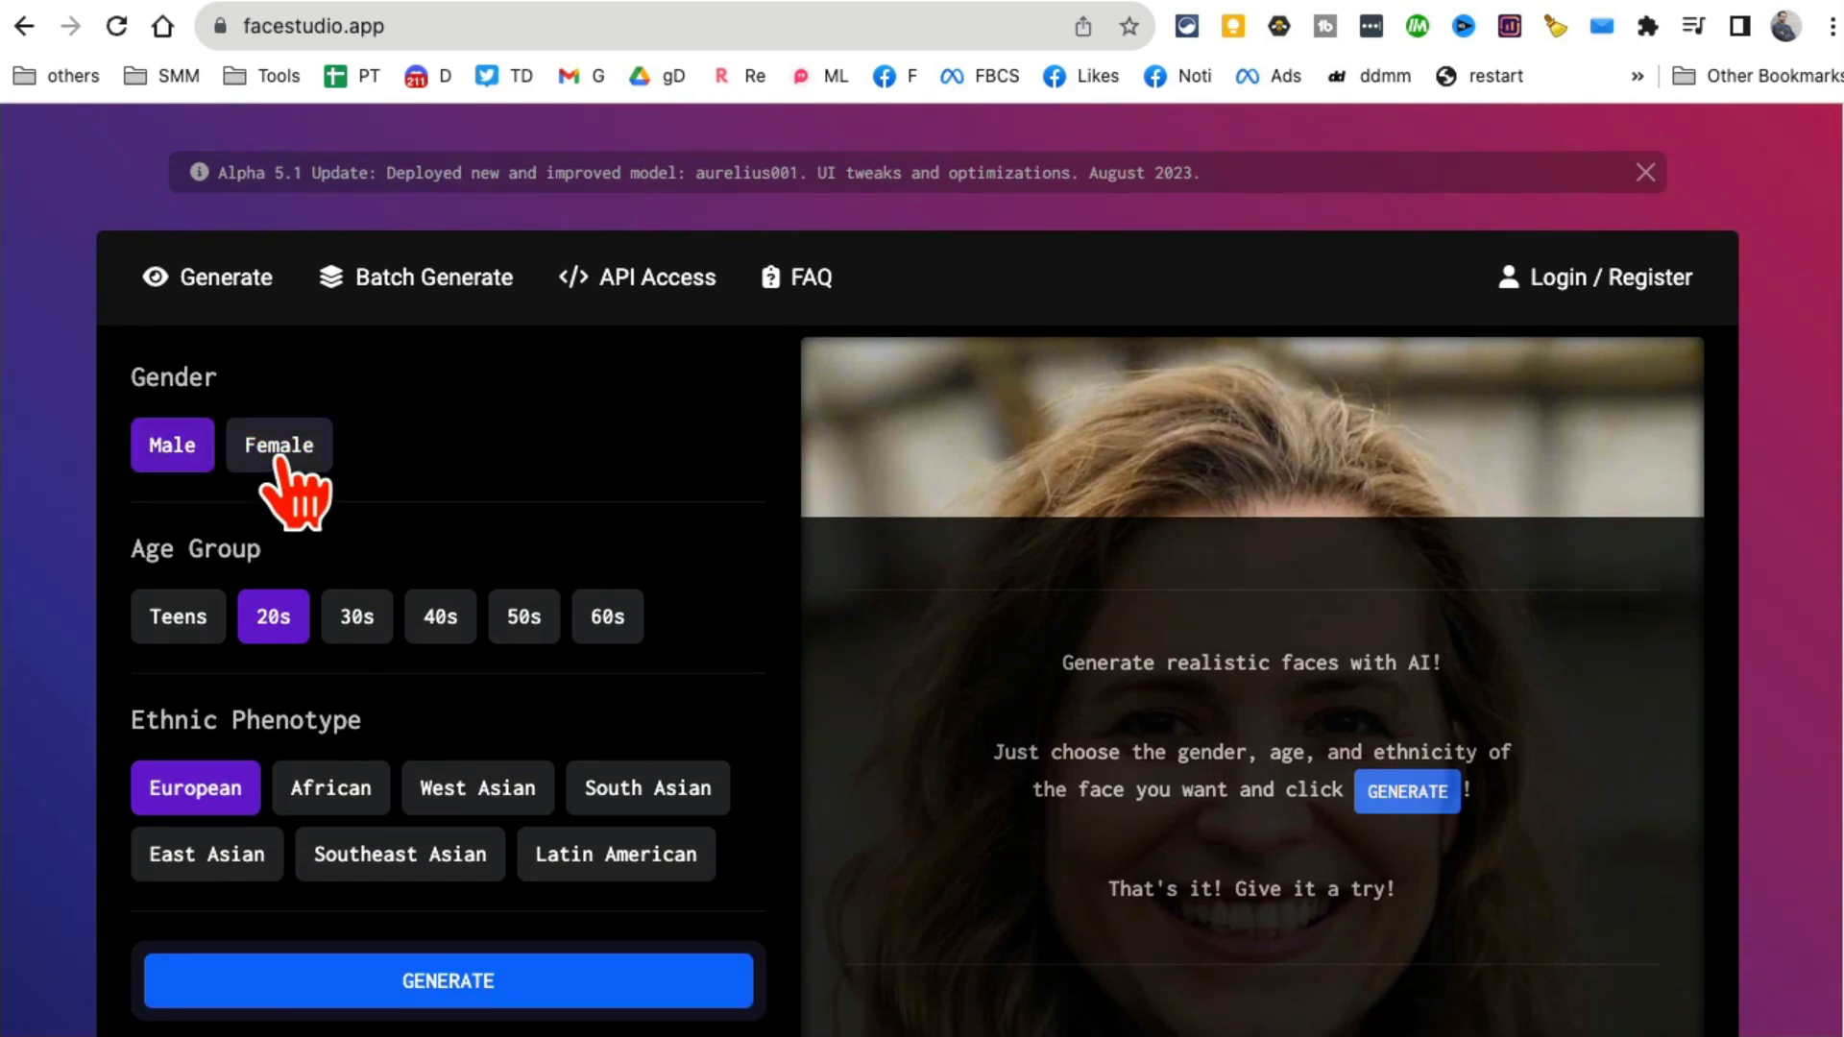
pyautogui.click(279, 445)
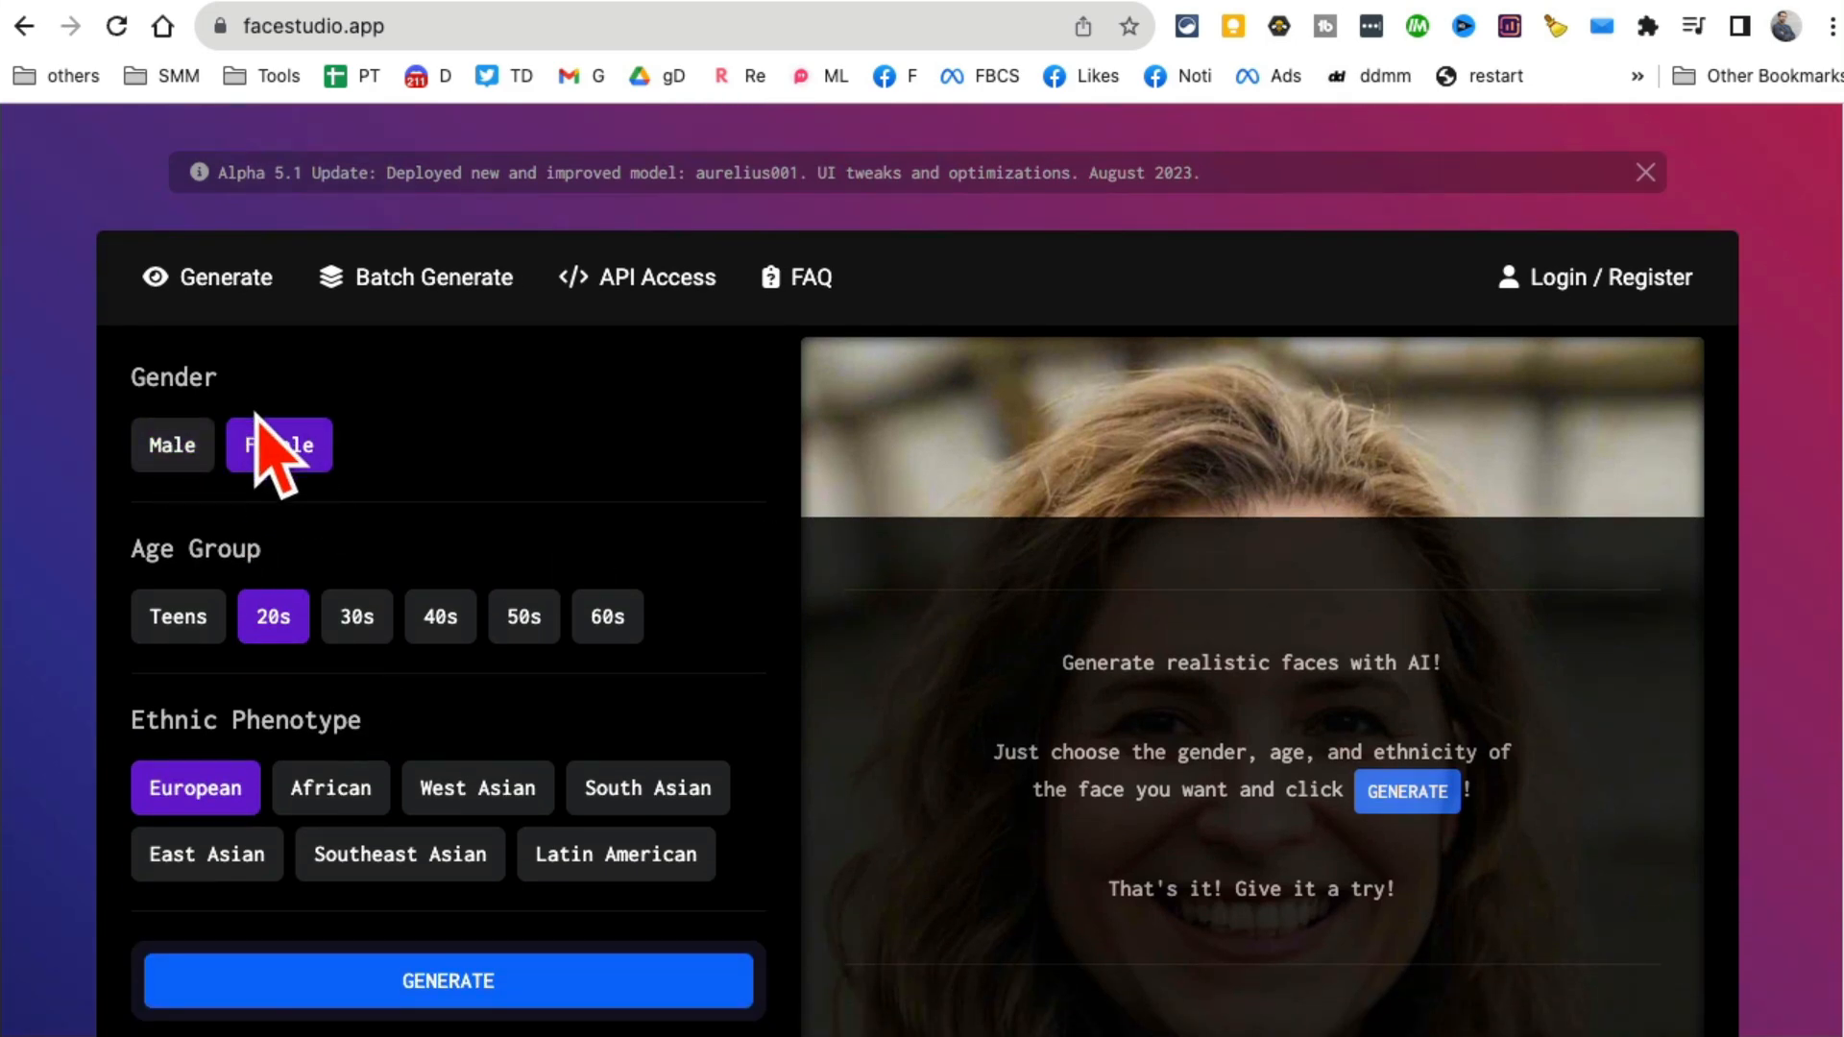
pyautogui.click(356, 616)
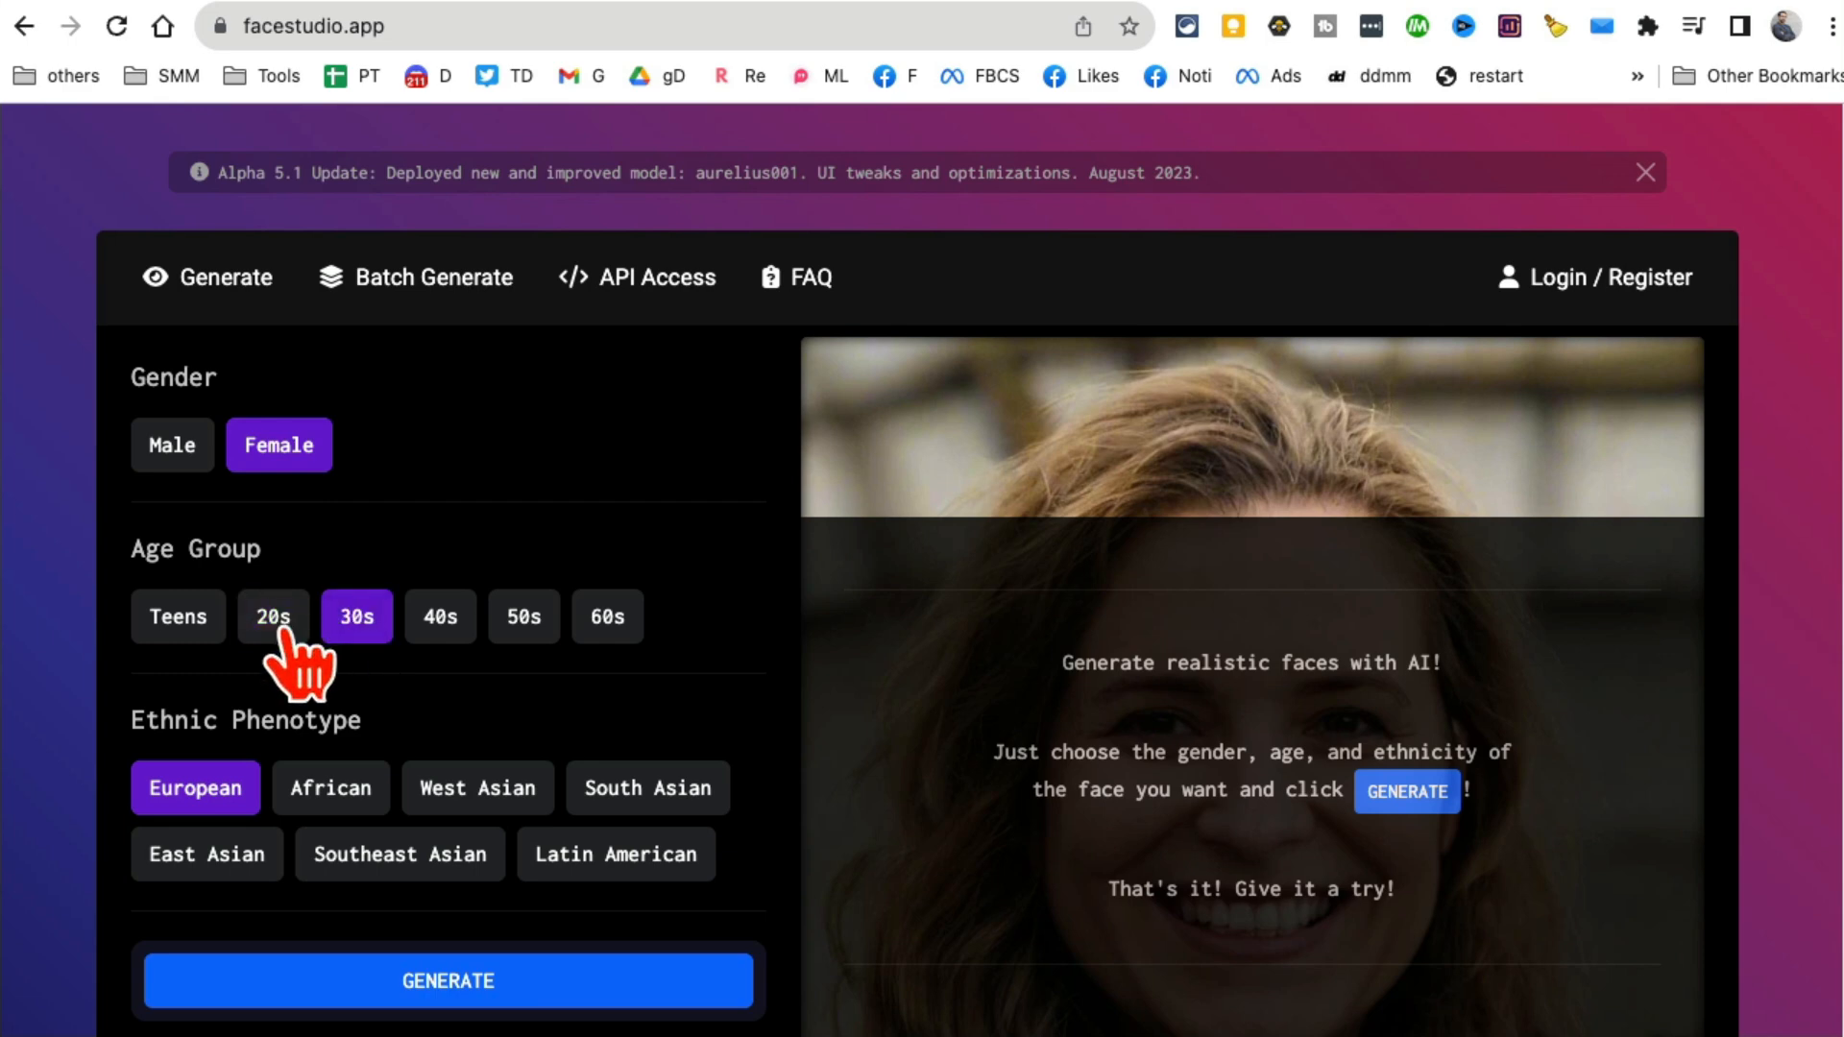
pyautogui.click(273, 617)
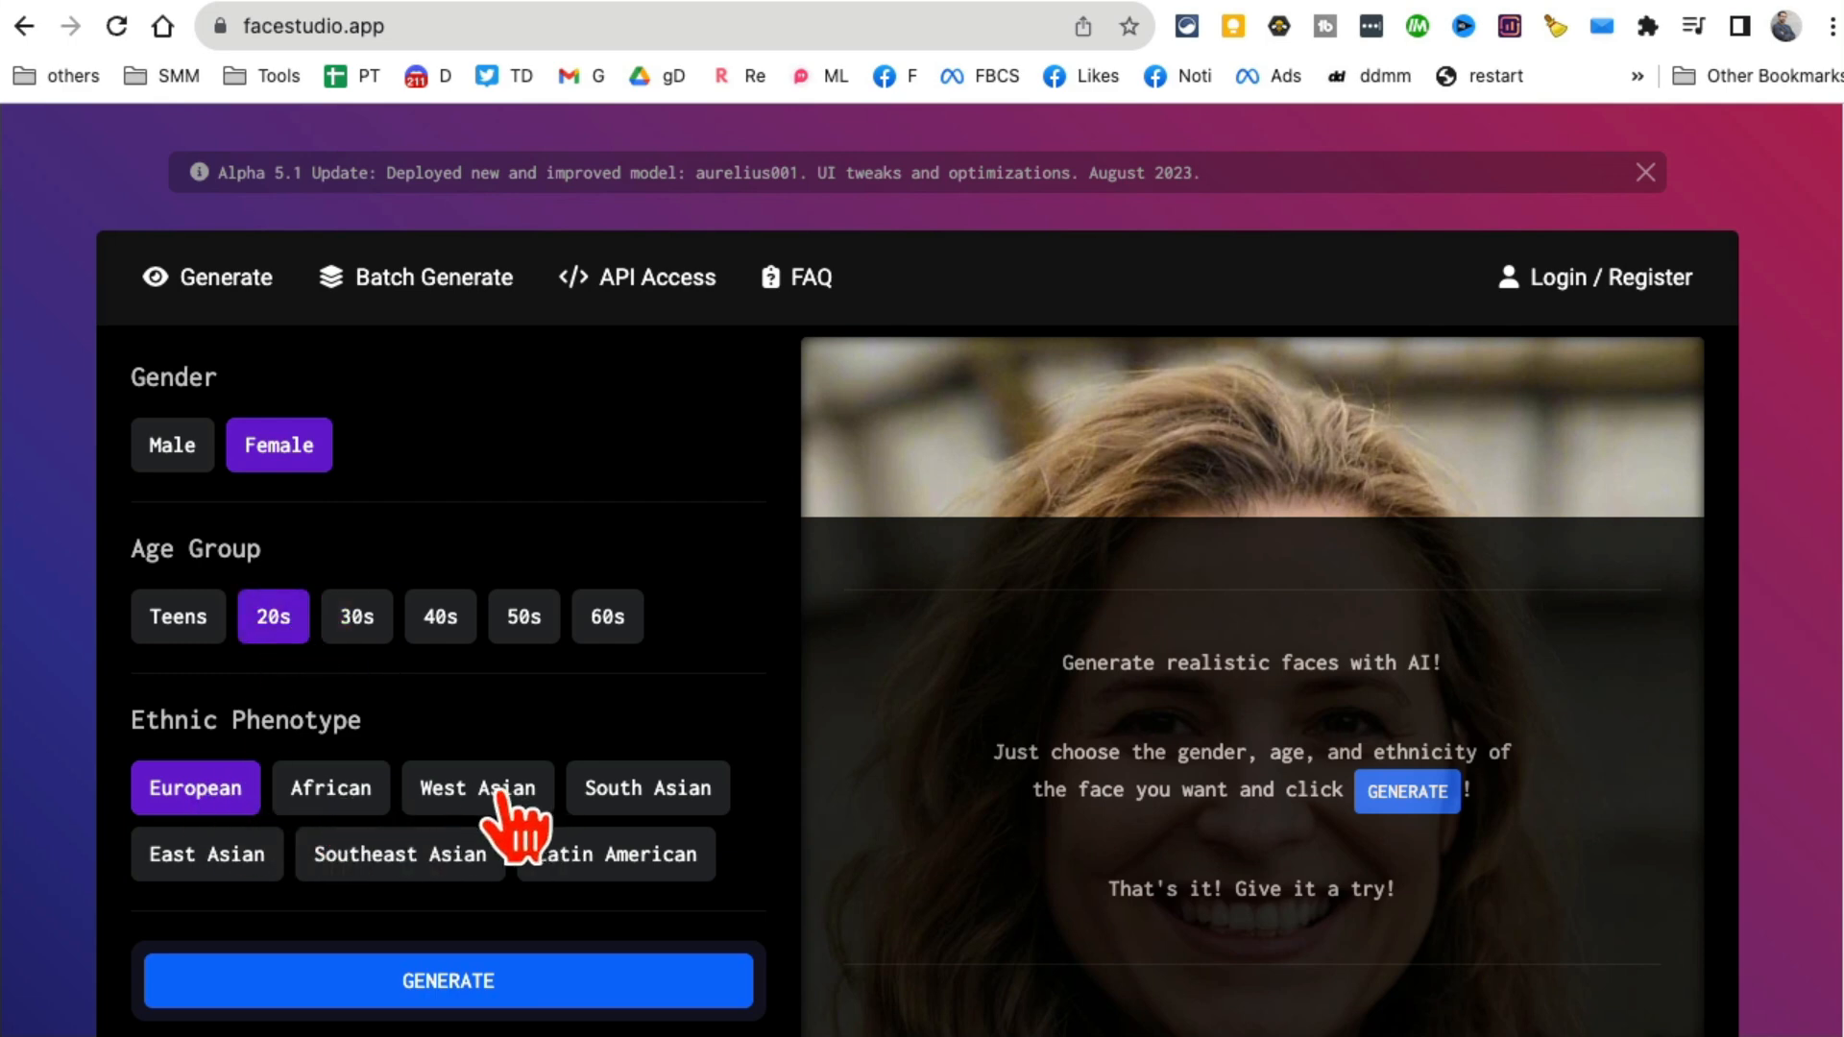
pyautogui.click(647, 788)
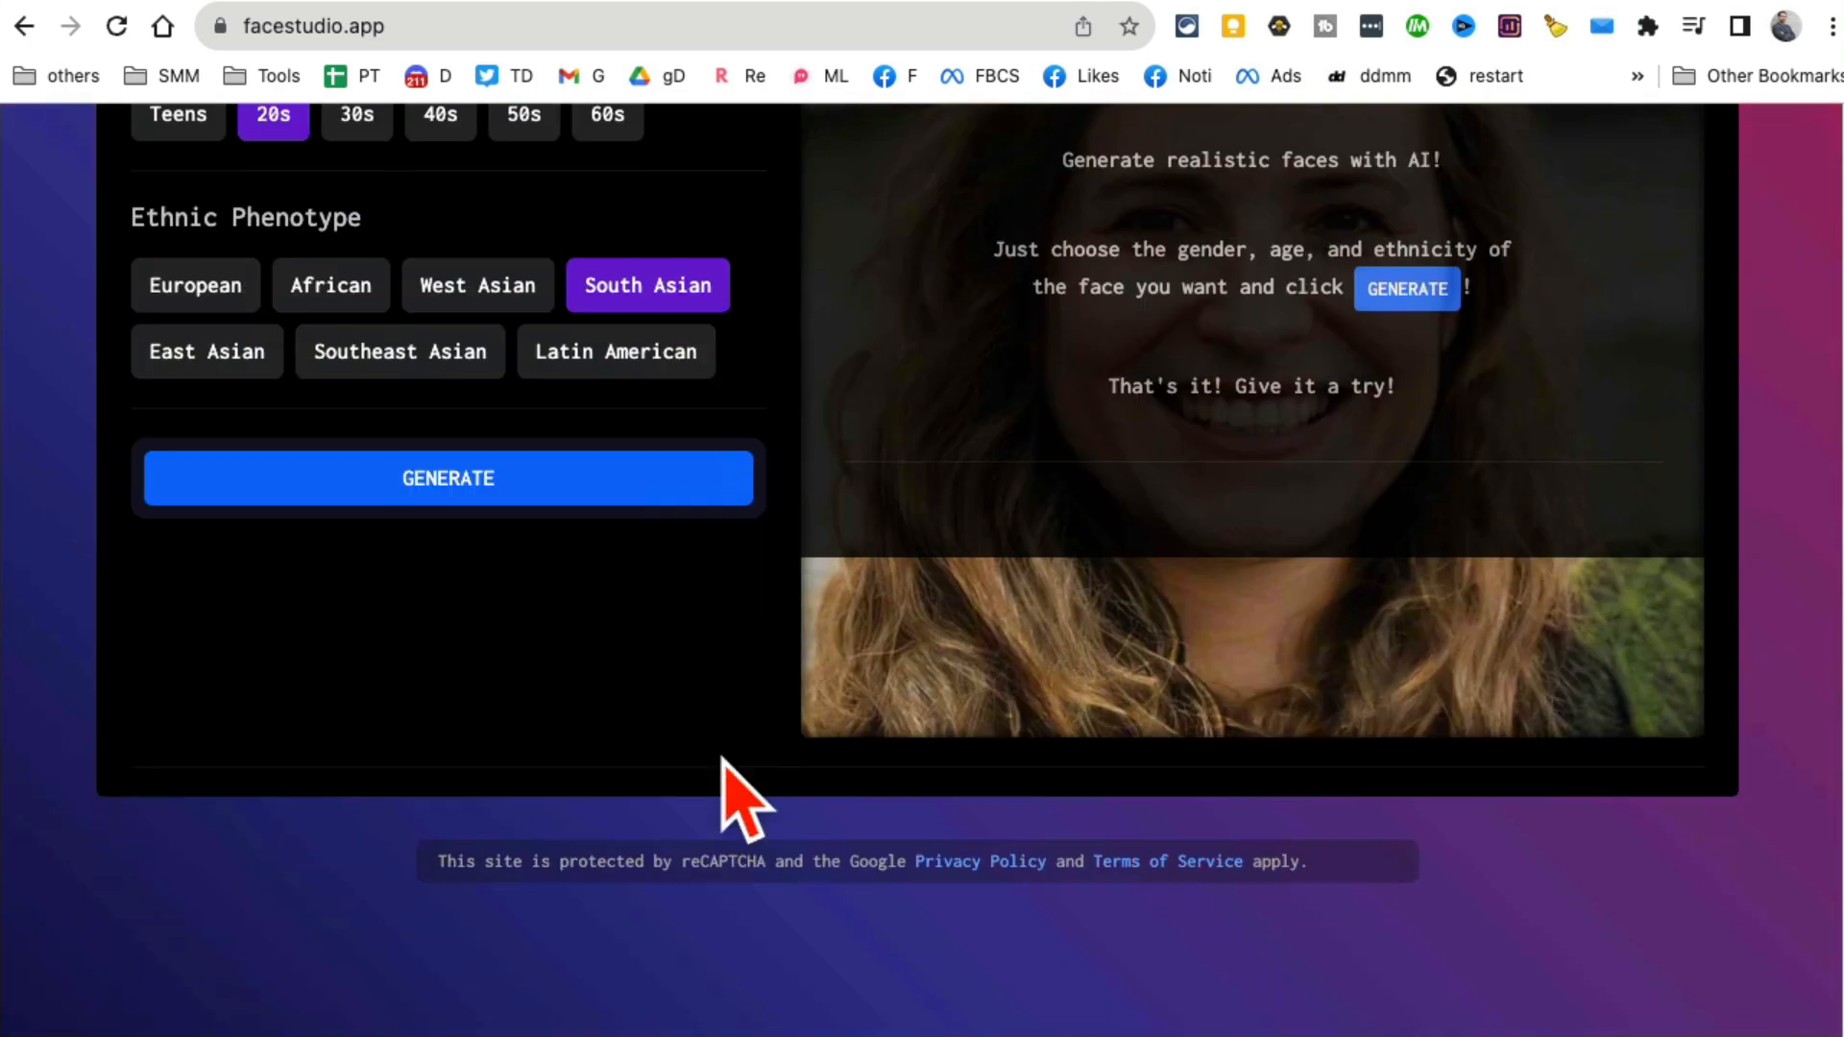
pyautogui.click(447, 478)
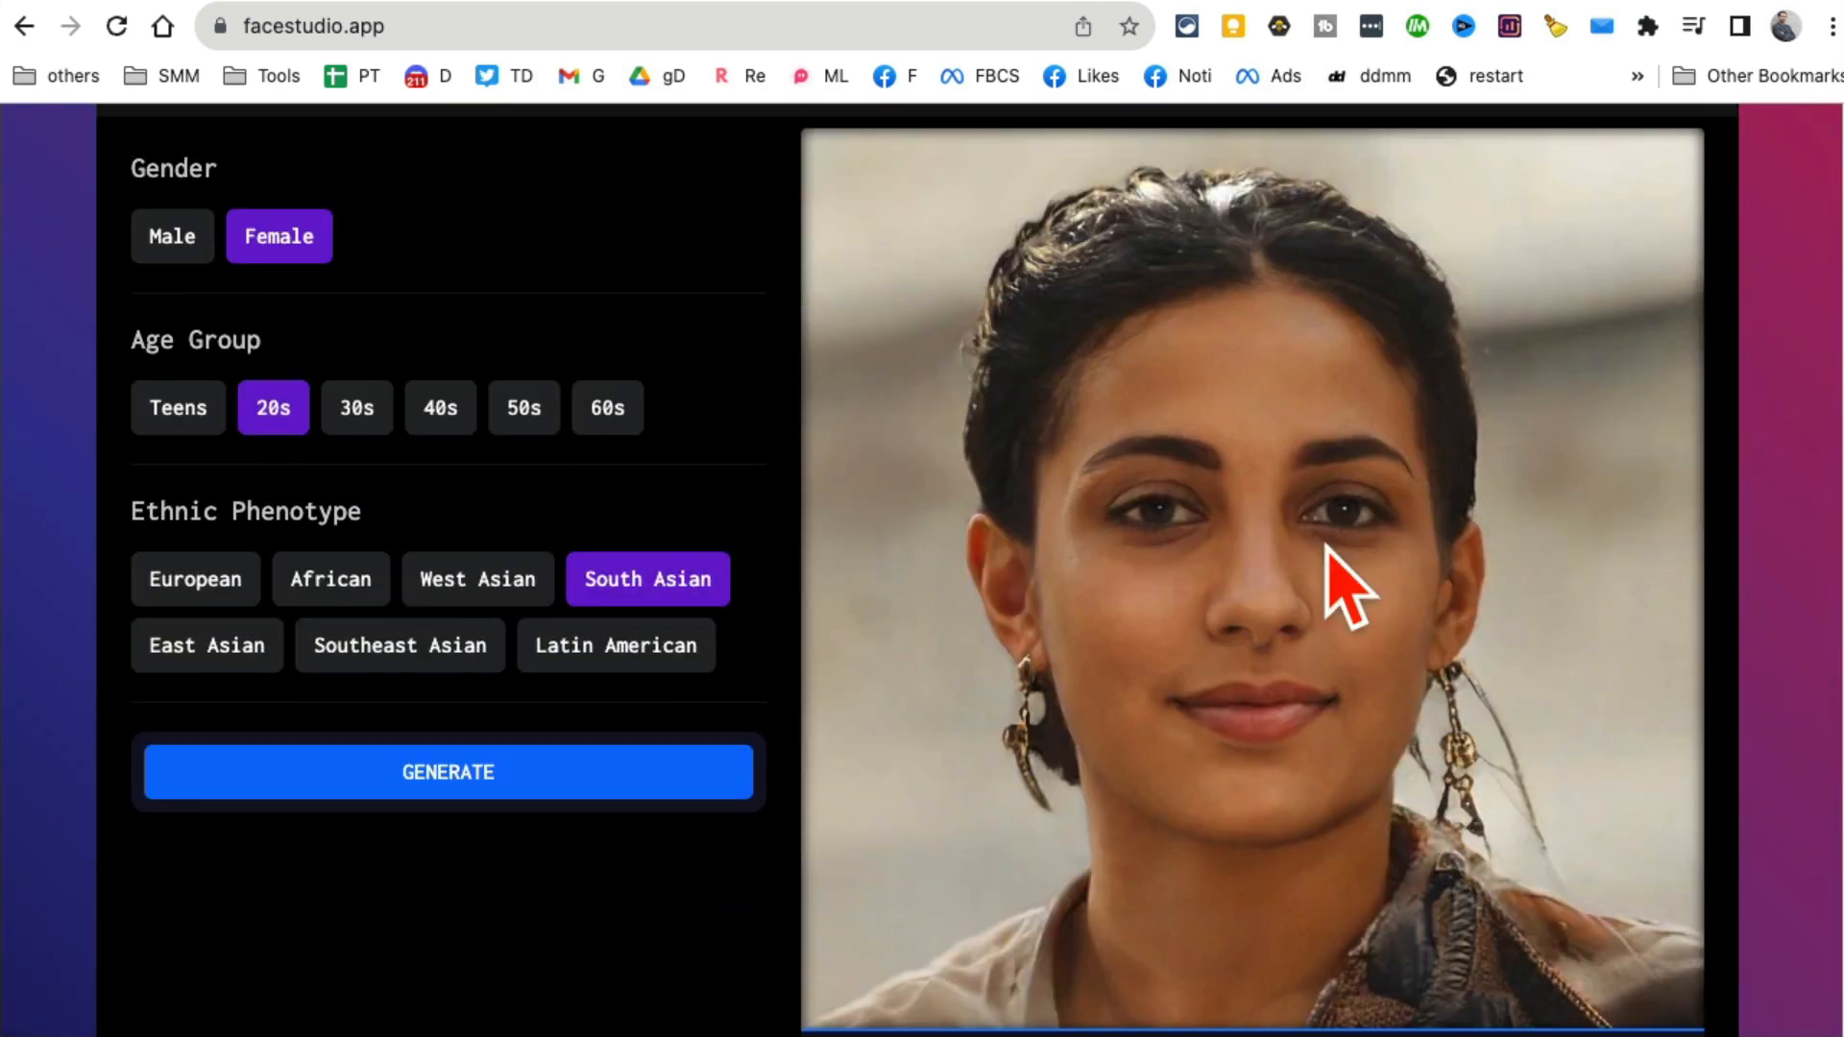
# Generate a new face with the same Female, 20s, South Asian settings and scroll.
pyautogui.click(616, 645)
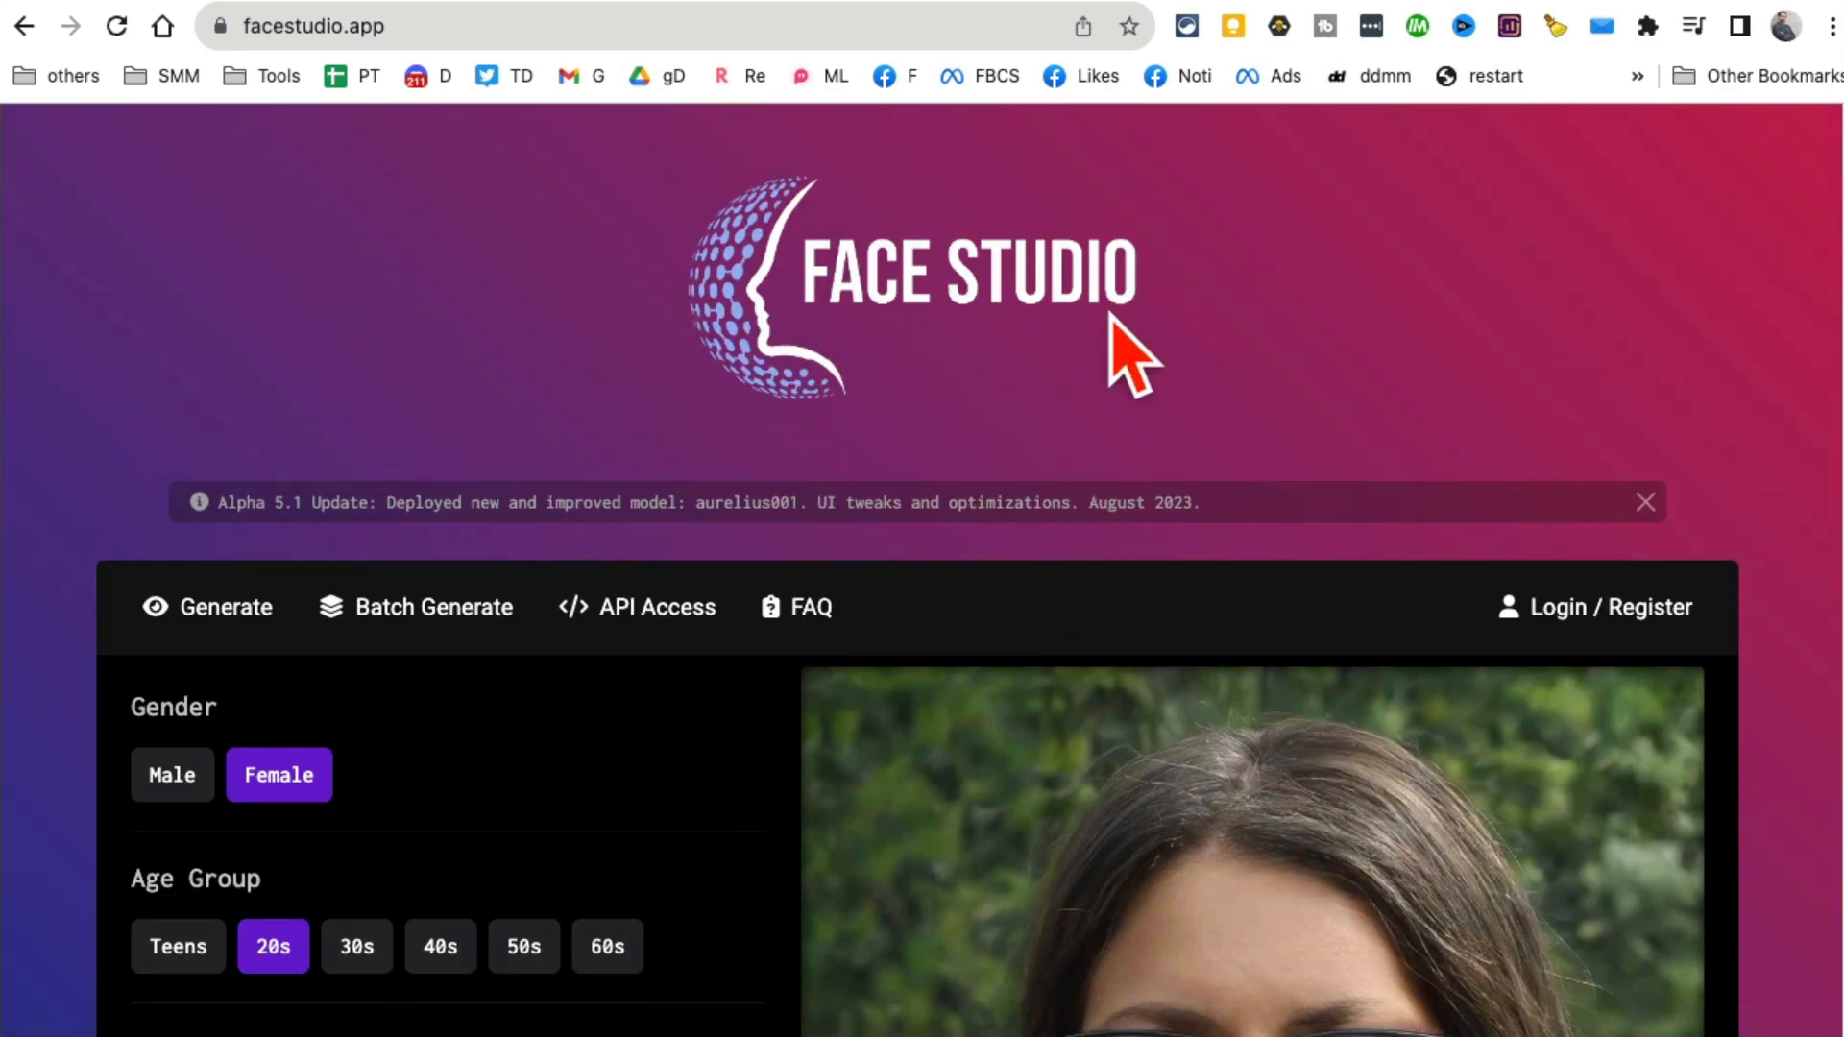
pyautogui.scroll(-3)
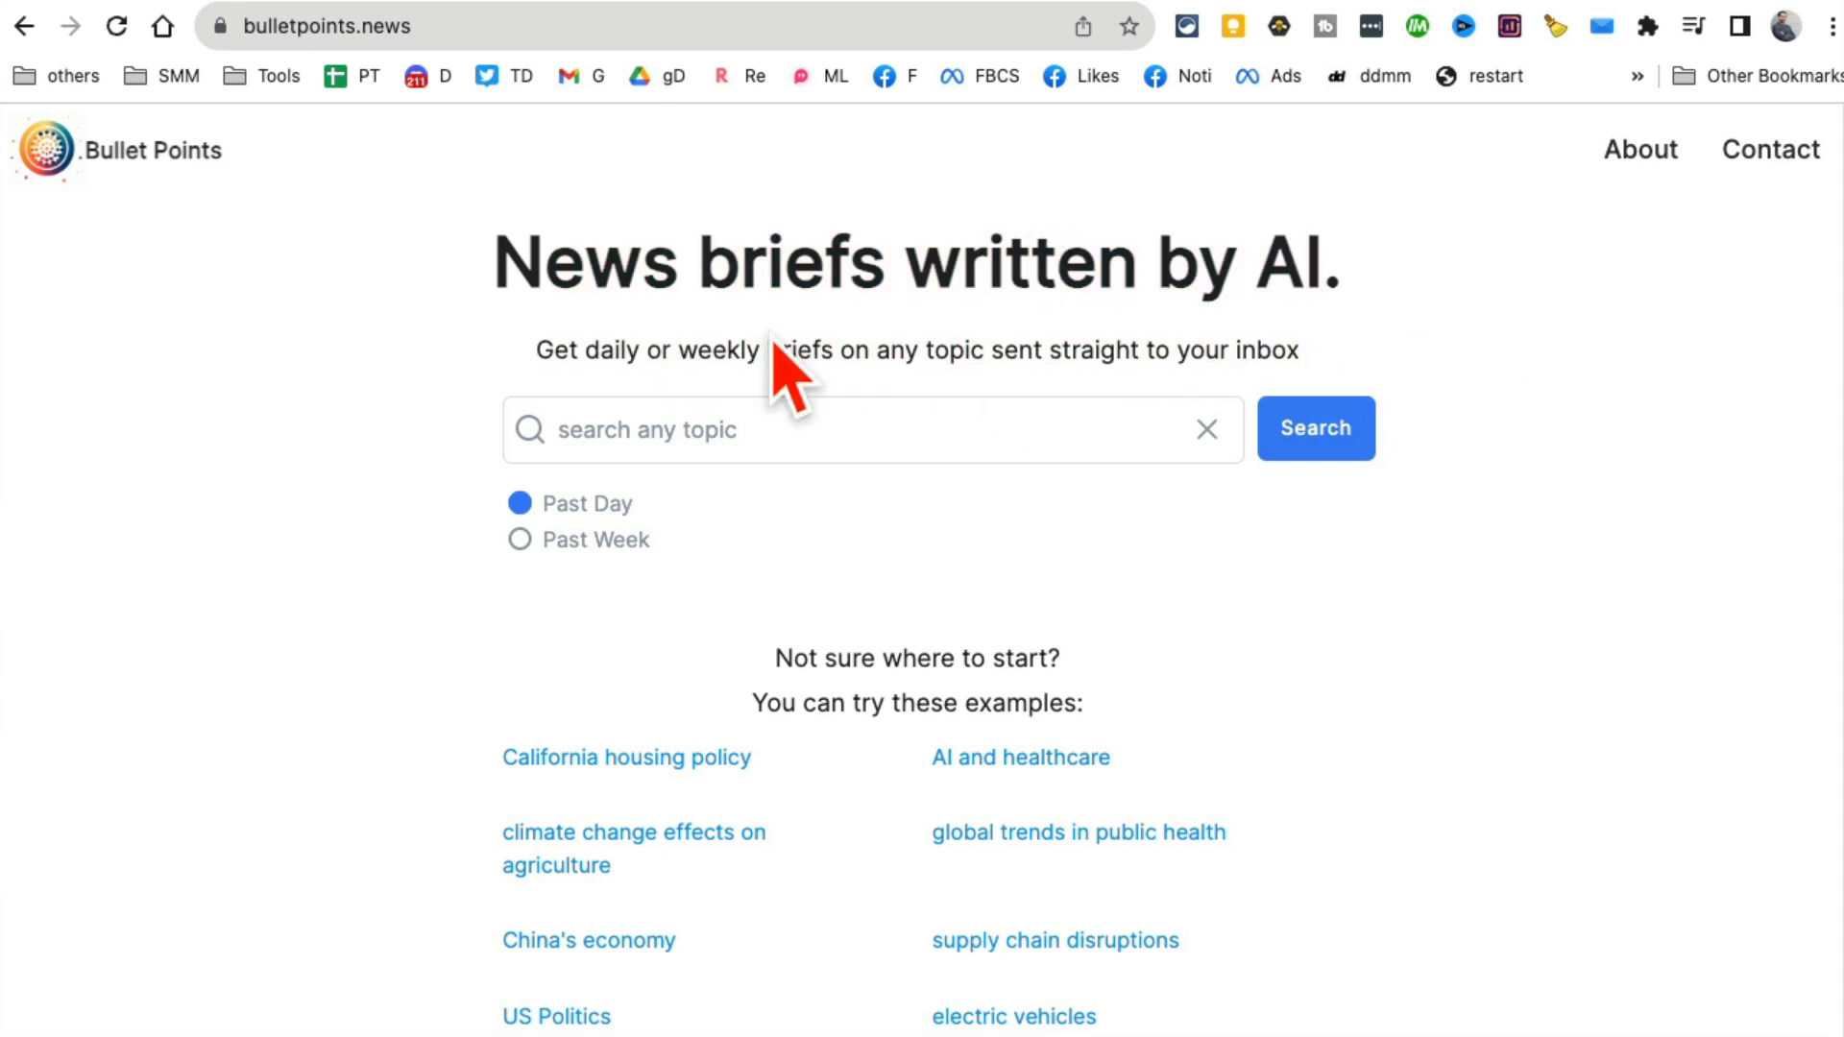
pyautogui.moveTo(976, 437)
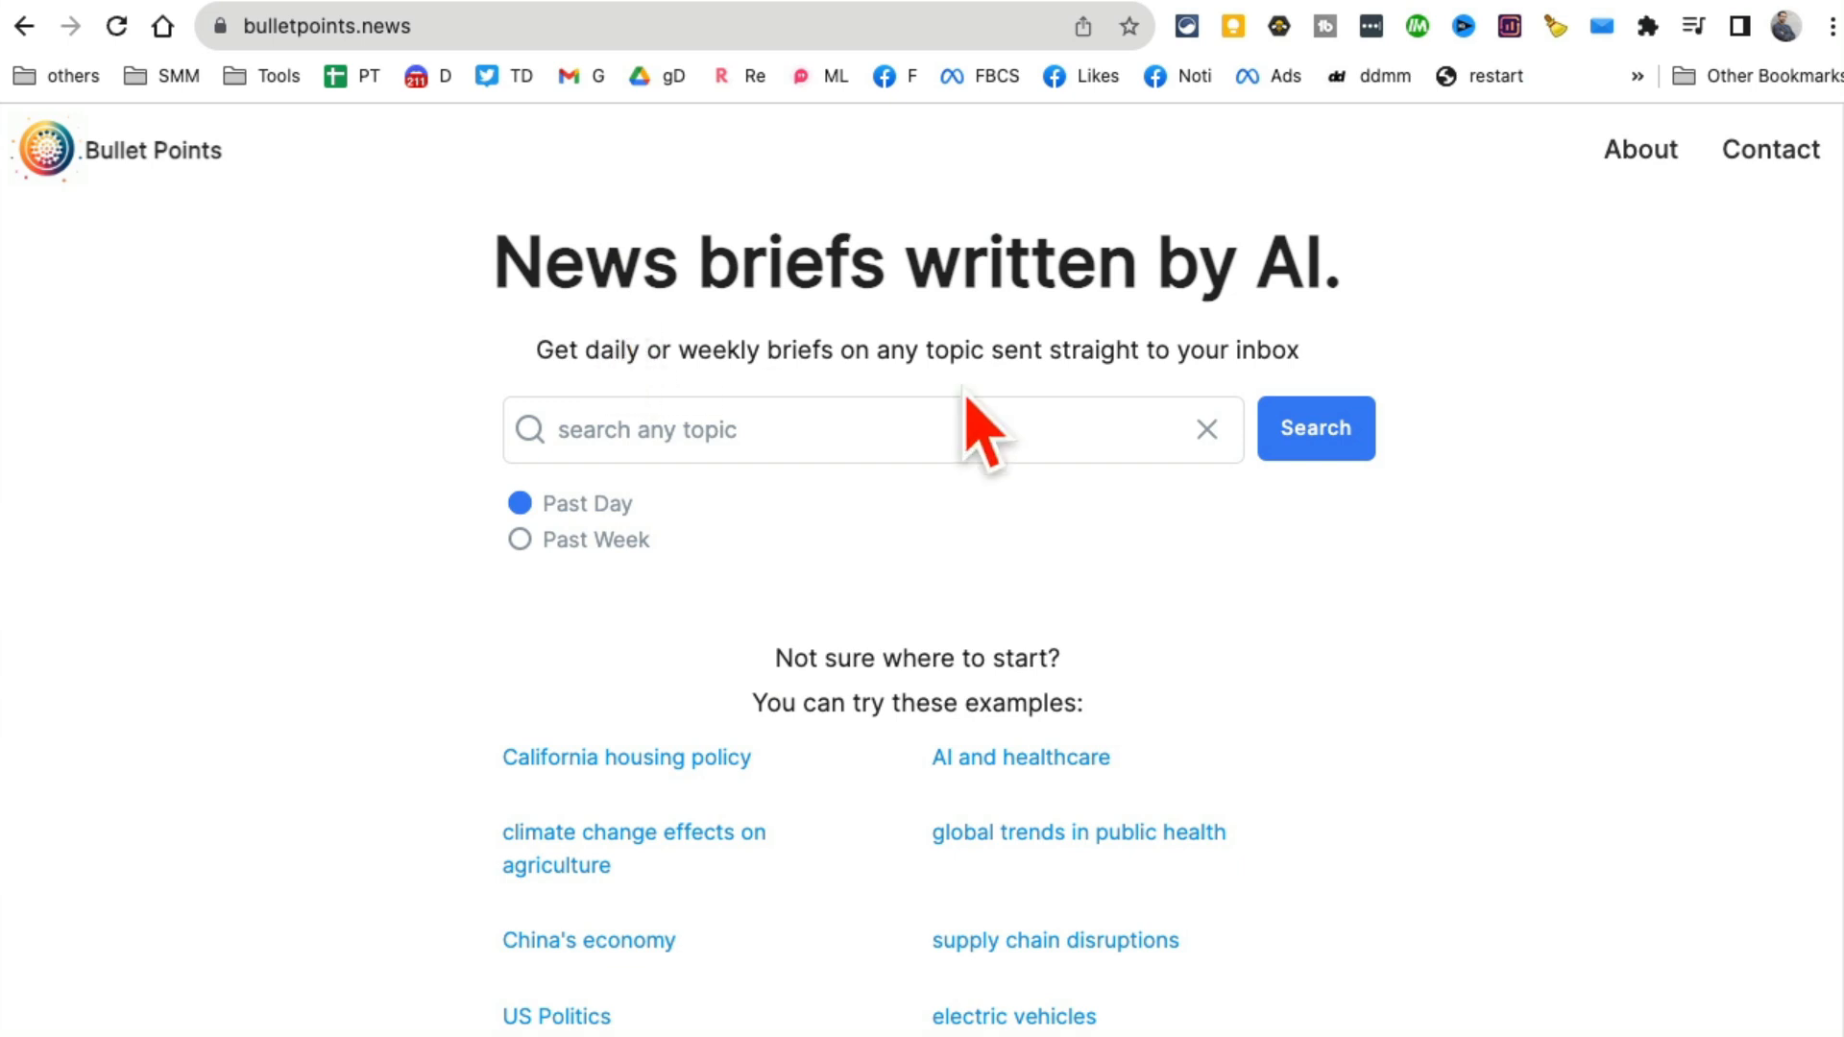
pyautogui.moveTo(1607, 652)
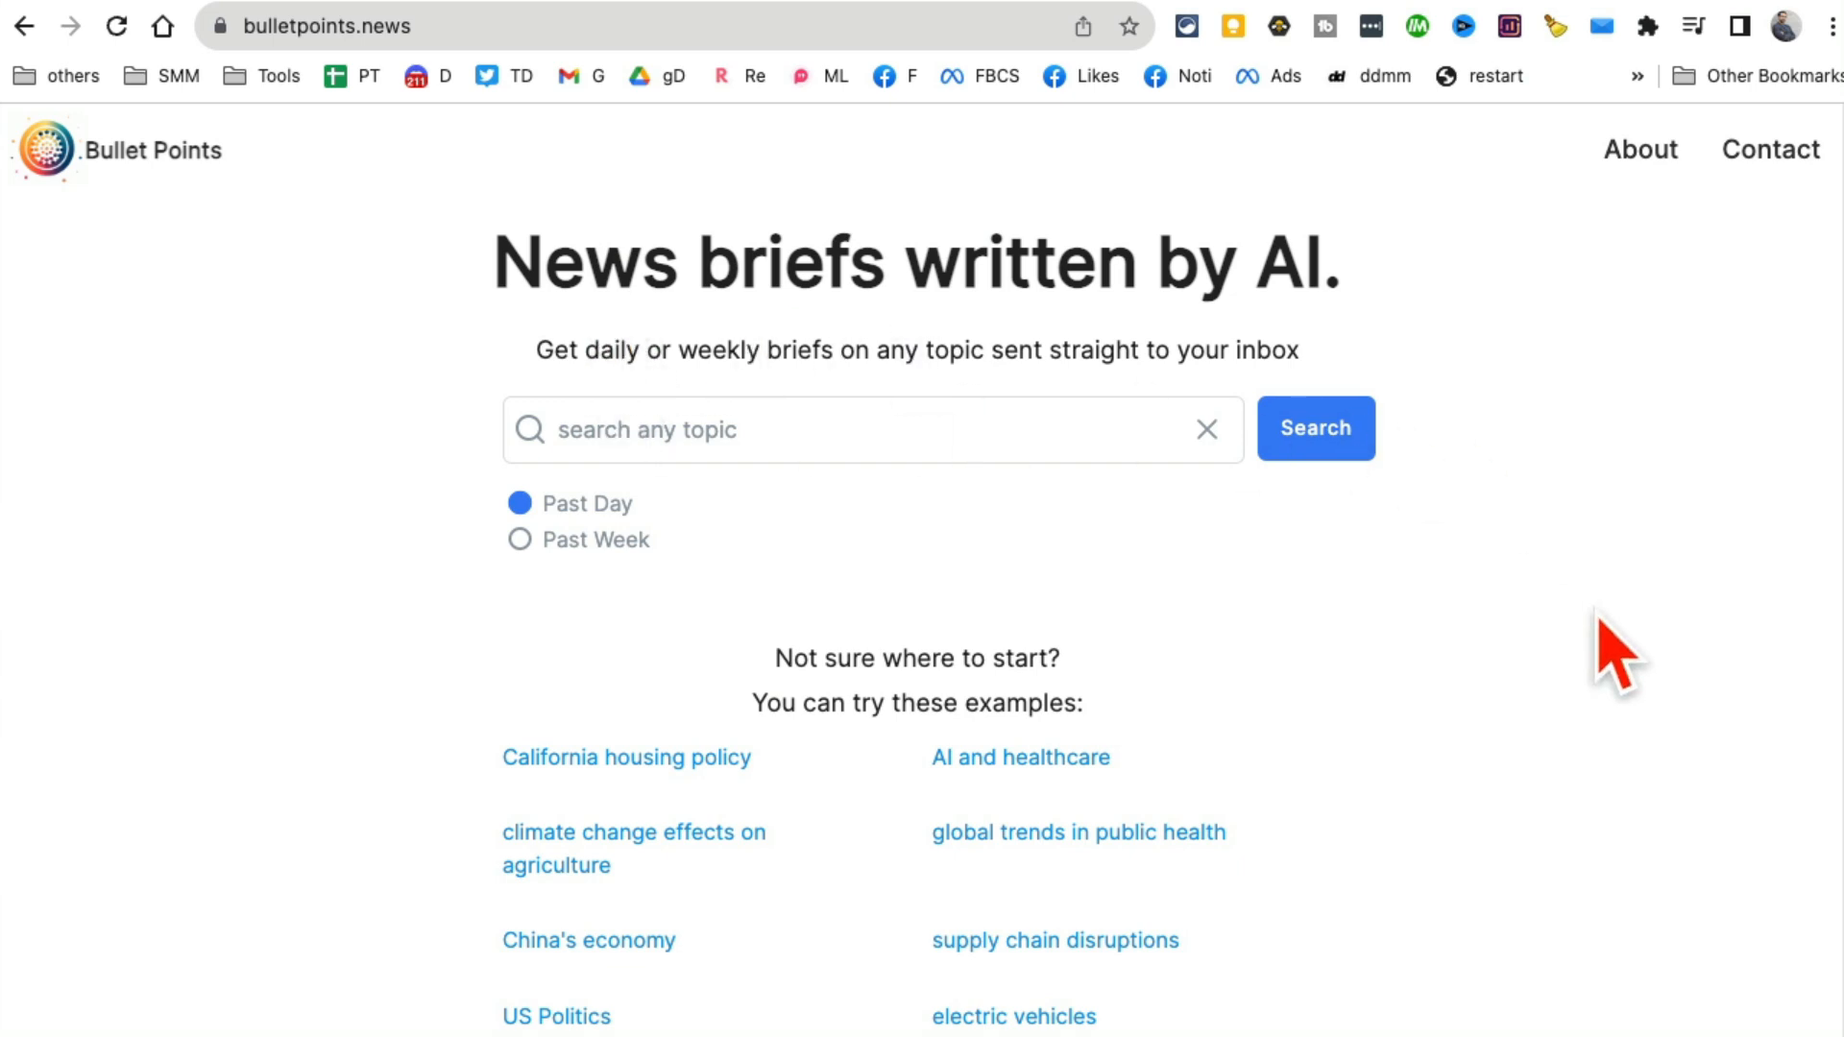
pyautogui.moveTo(1438, 638)
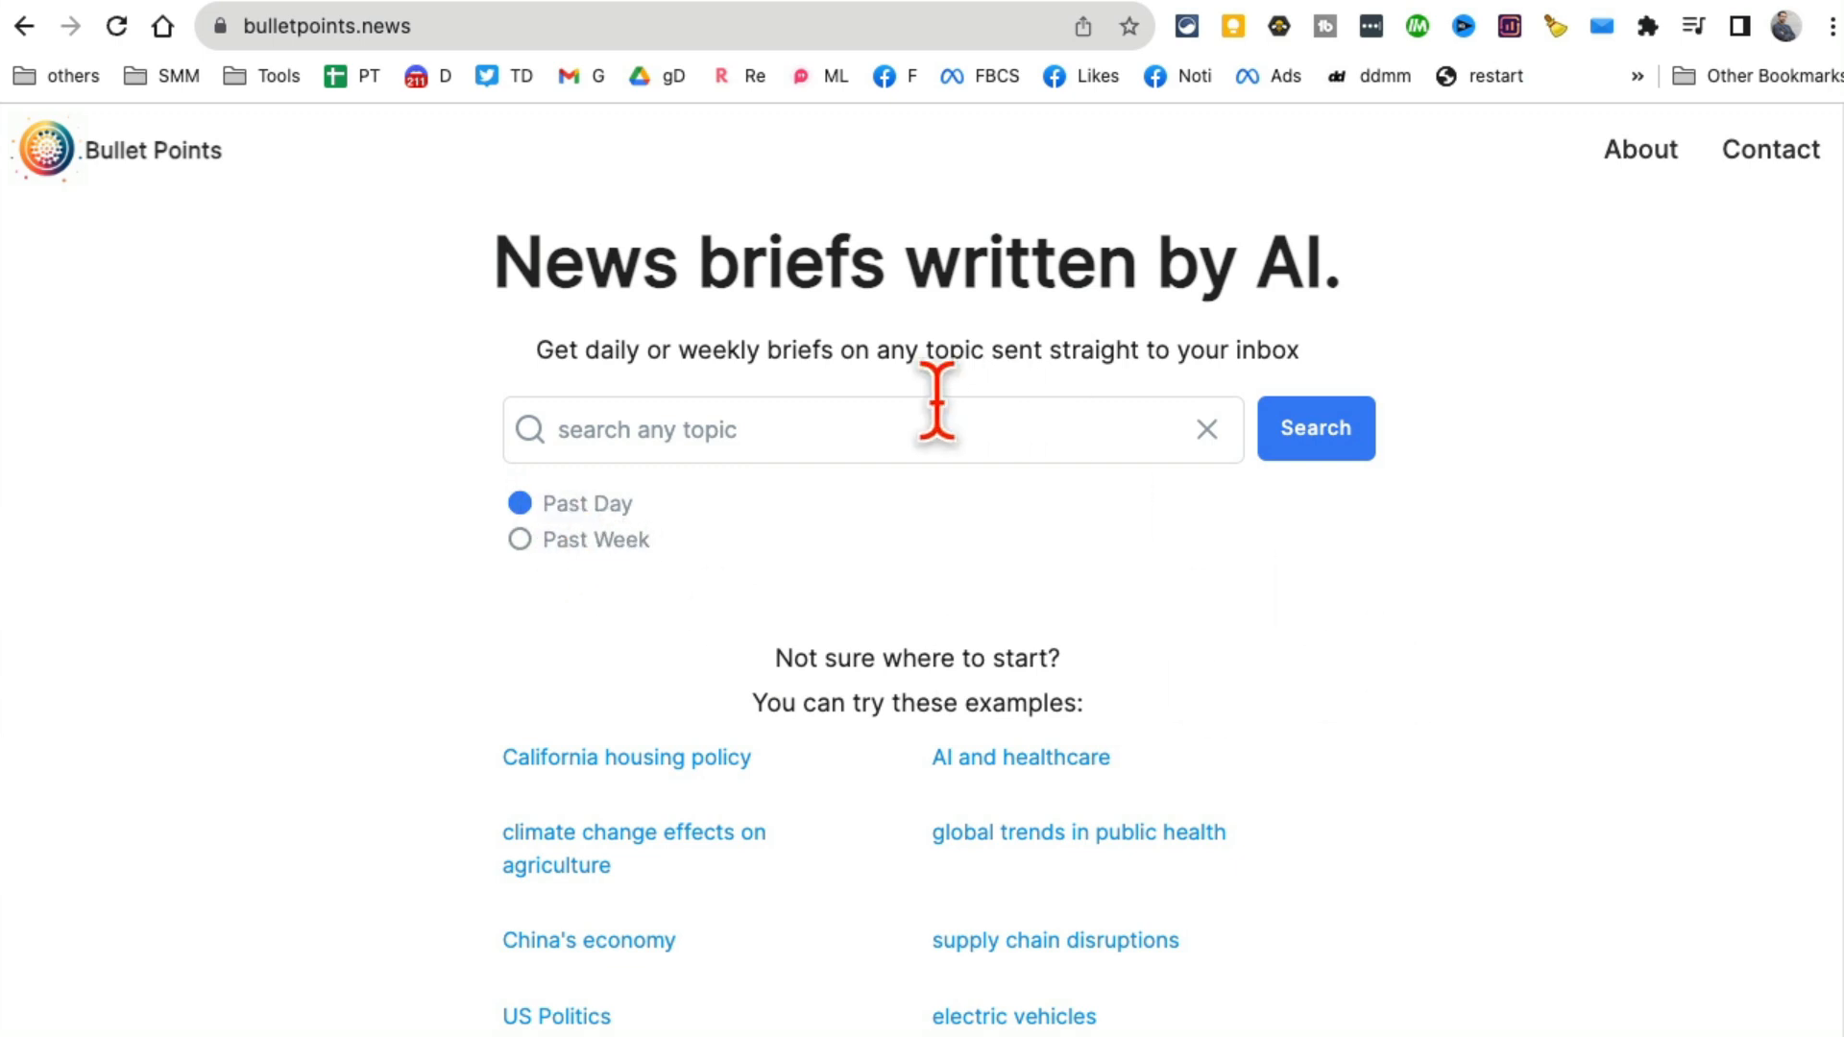
pyautogui.moveTo(1325, 761)
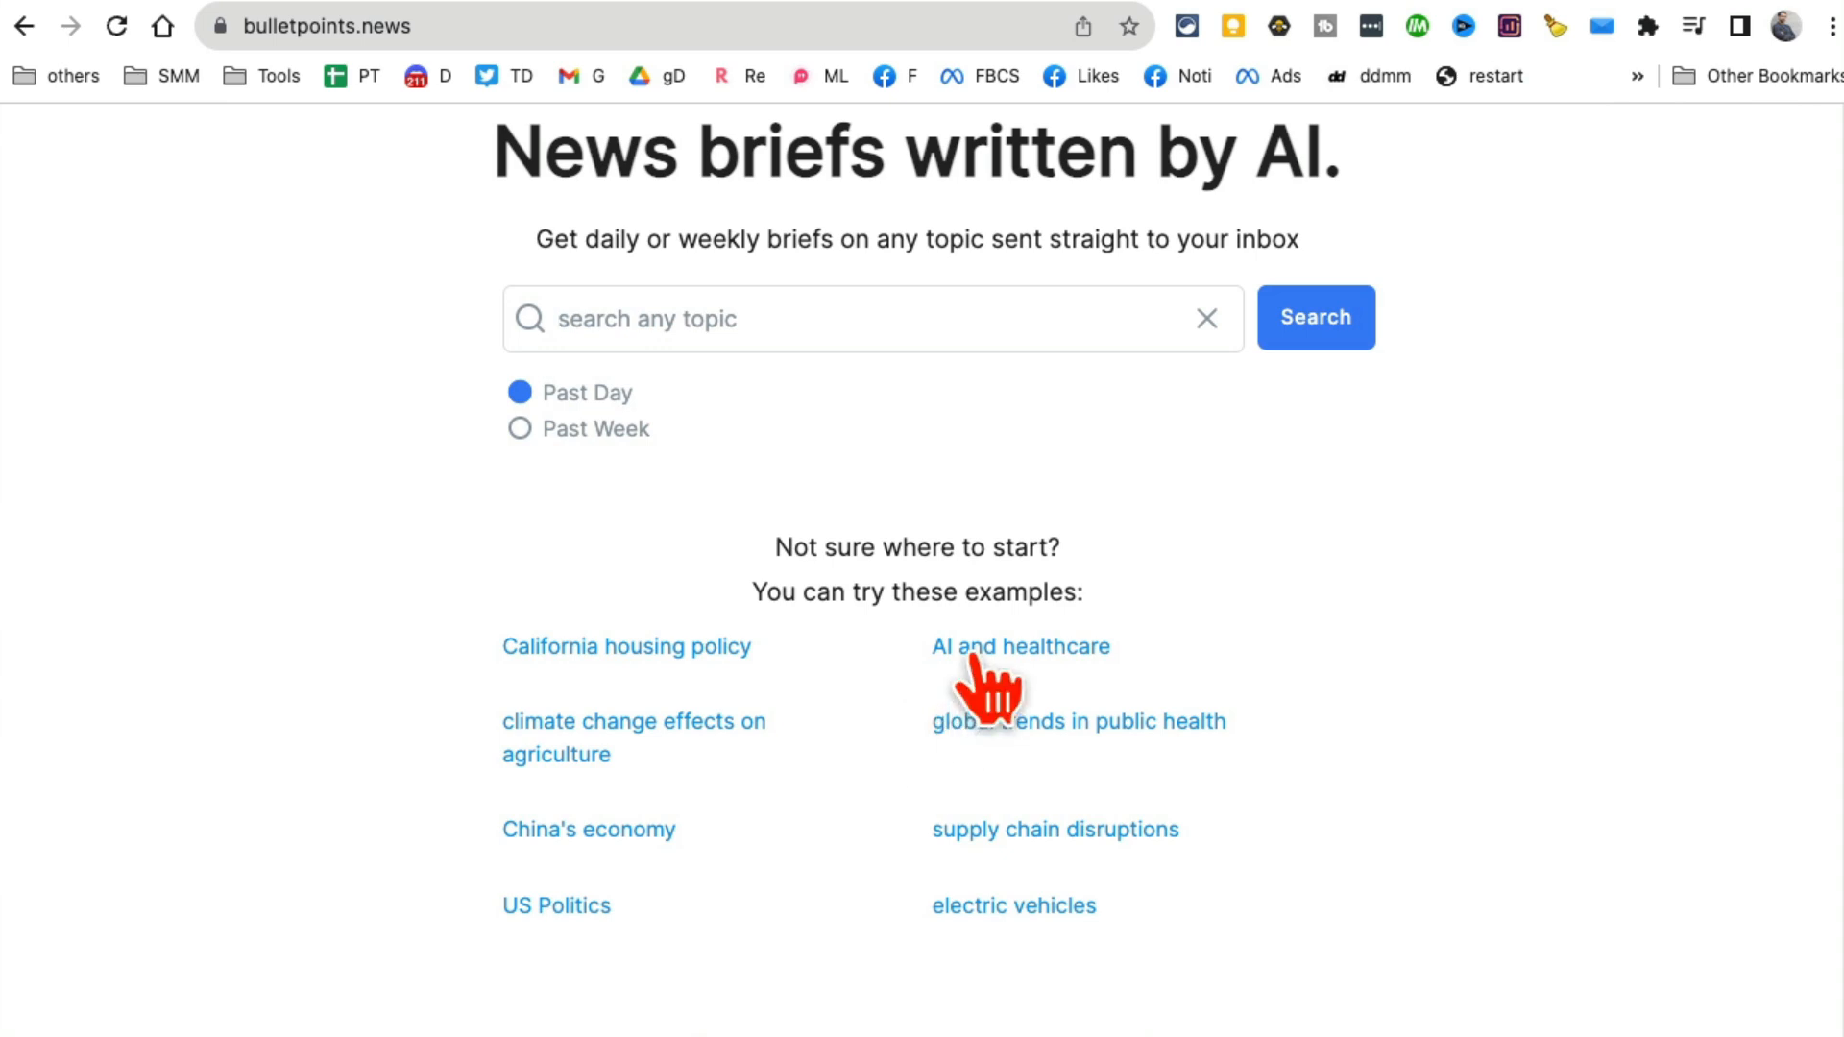
# Choose the 'AI and healthcare' example topic on Bullet Points.
pyautogui.click(1020, 646)
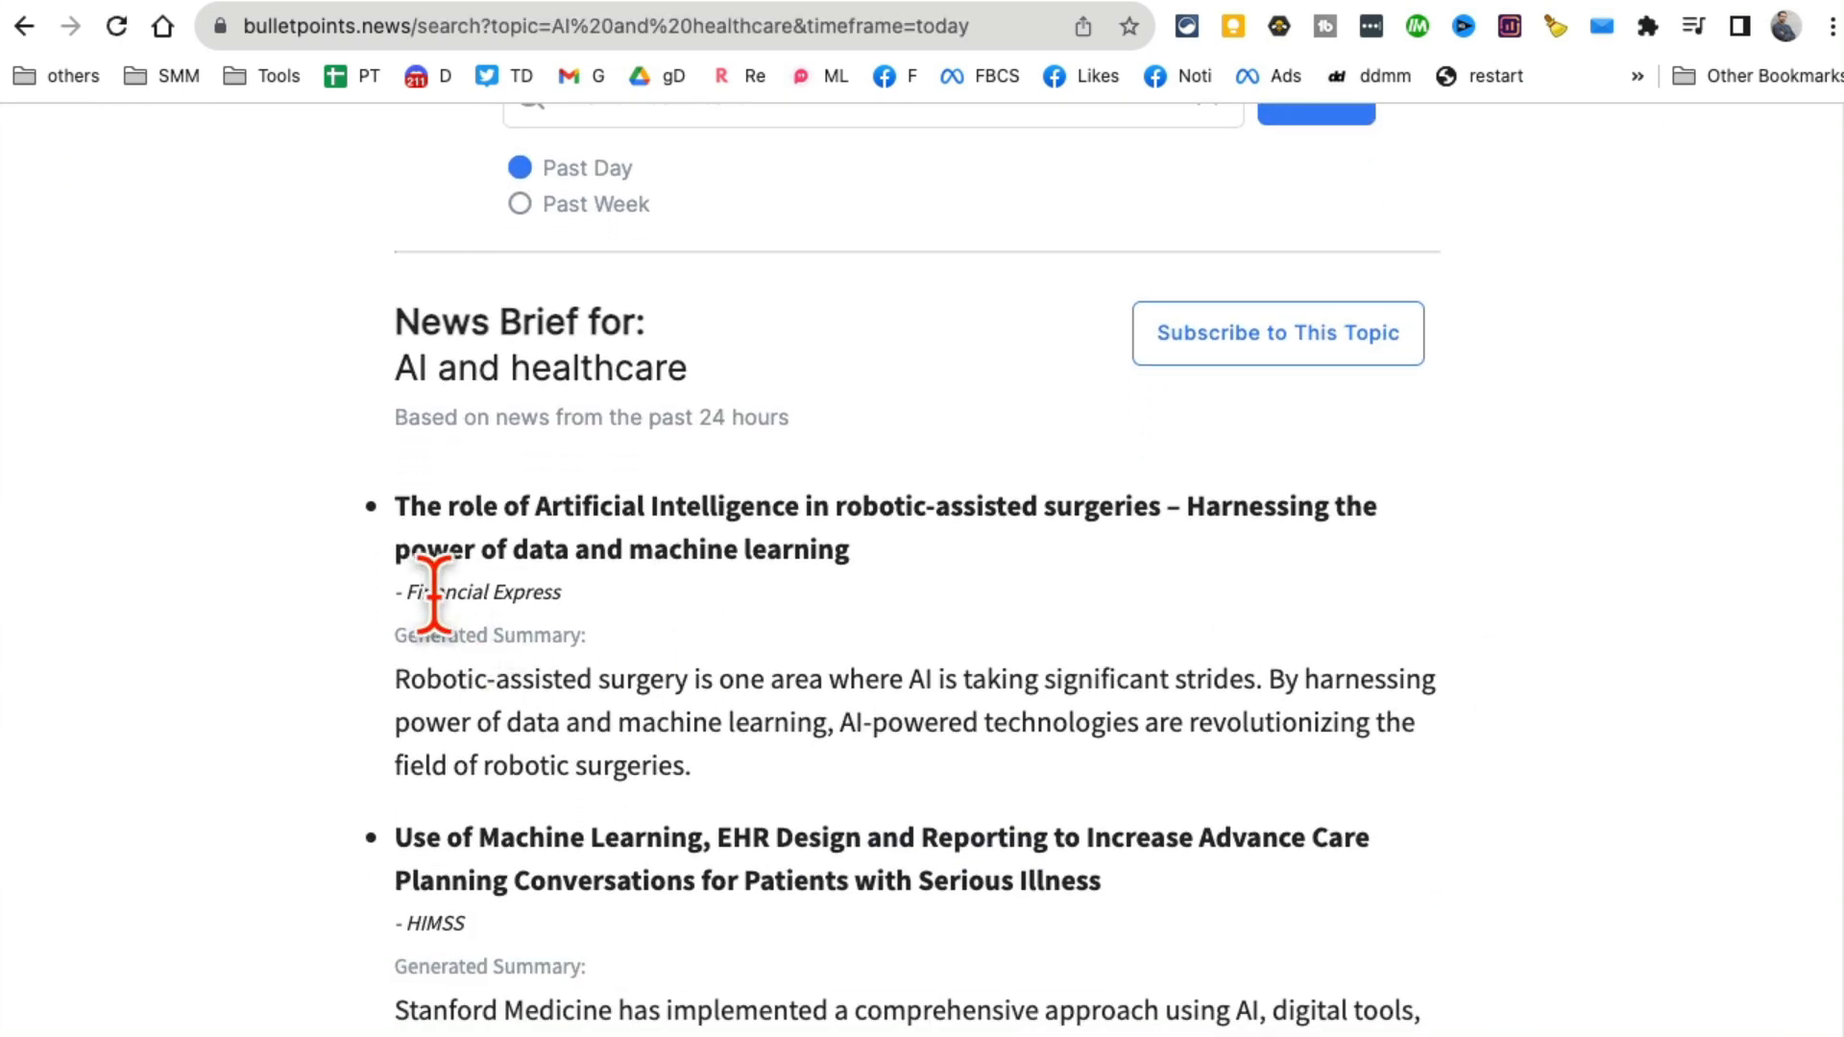
pyautogui.moveTo(1323, 673)
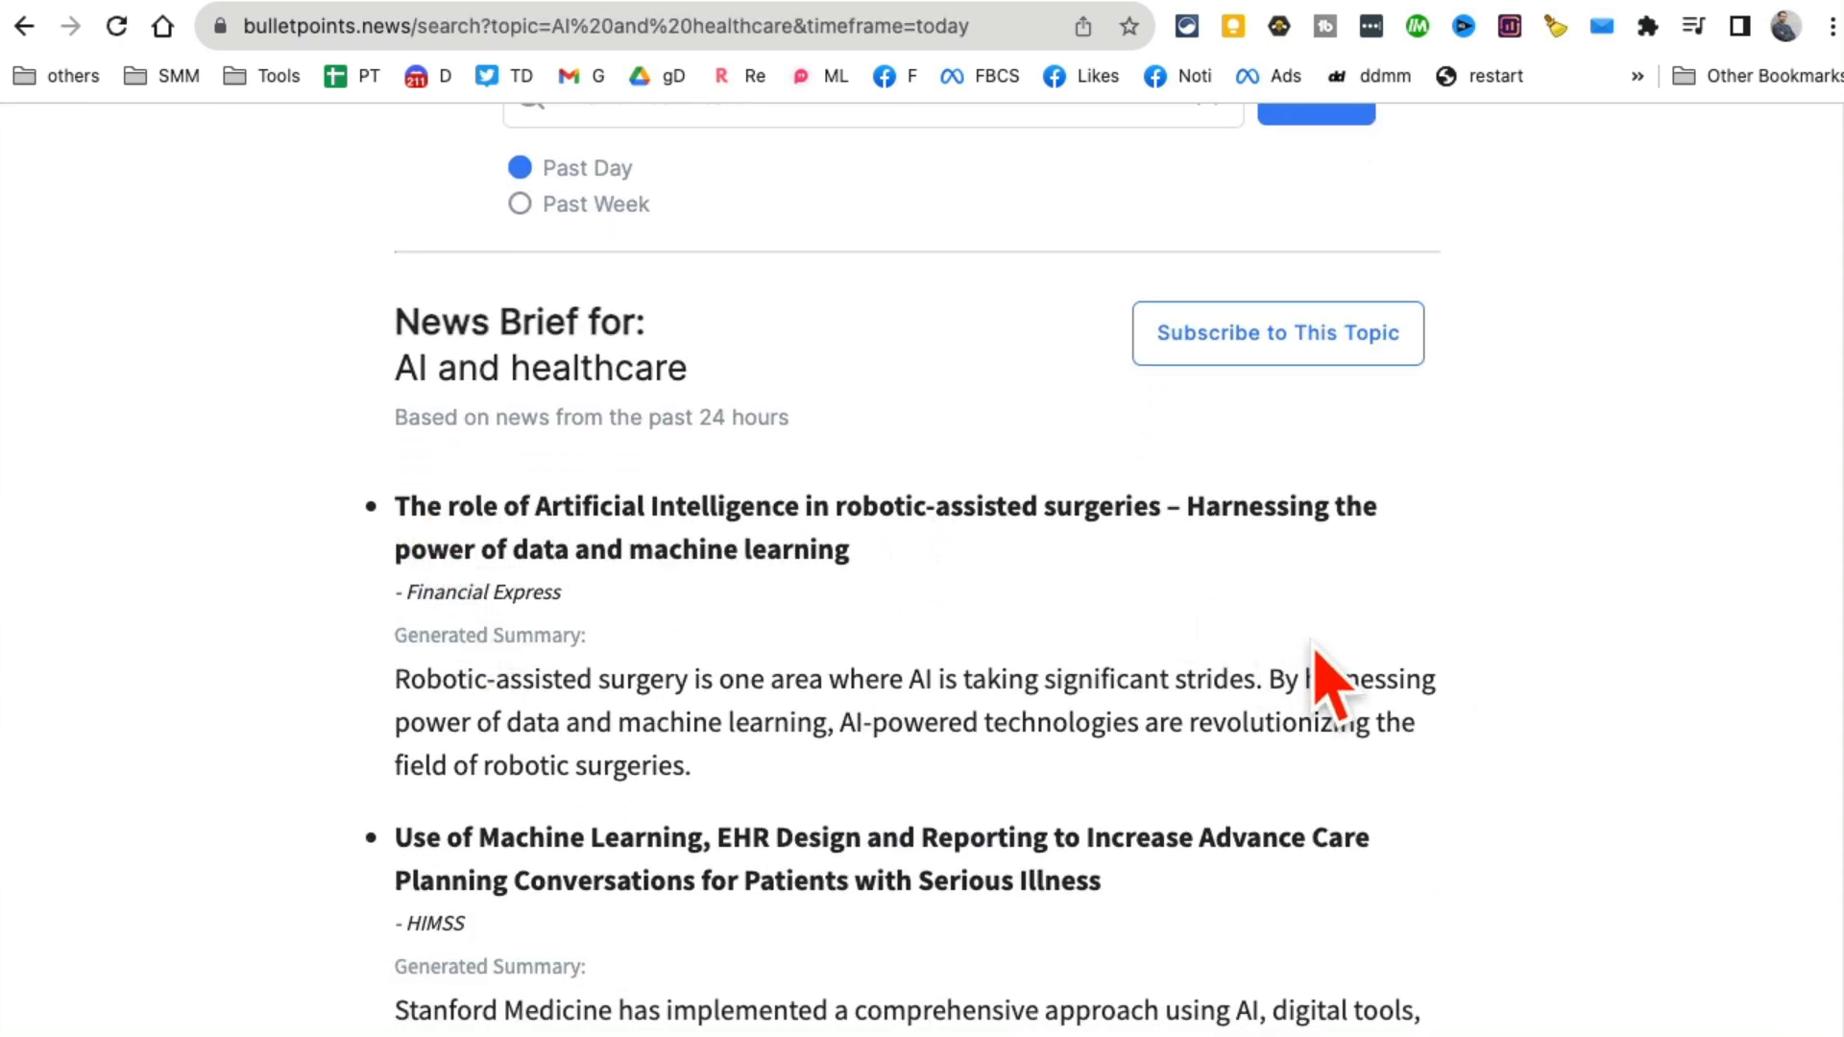
# Scroll through the AI and healthcare brief's articles down to the subscription option.
pyautogui.scroll(-3)
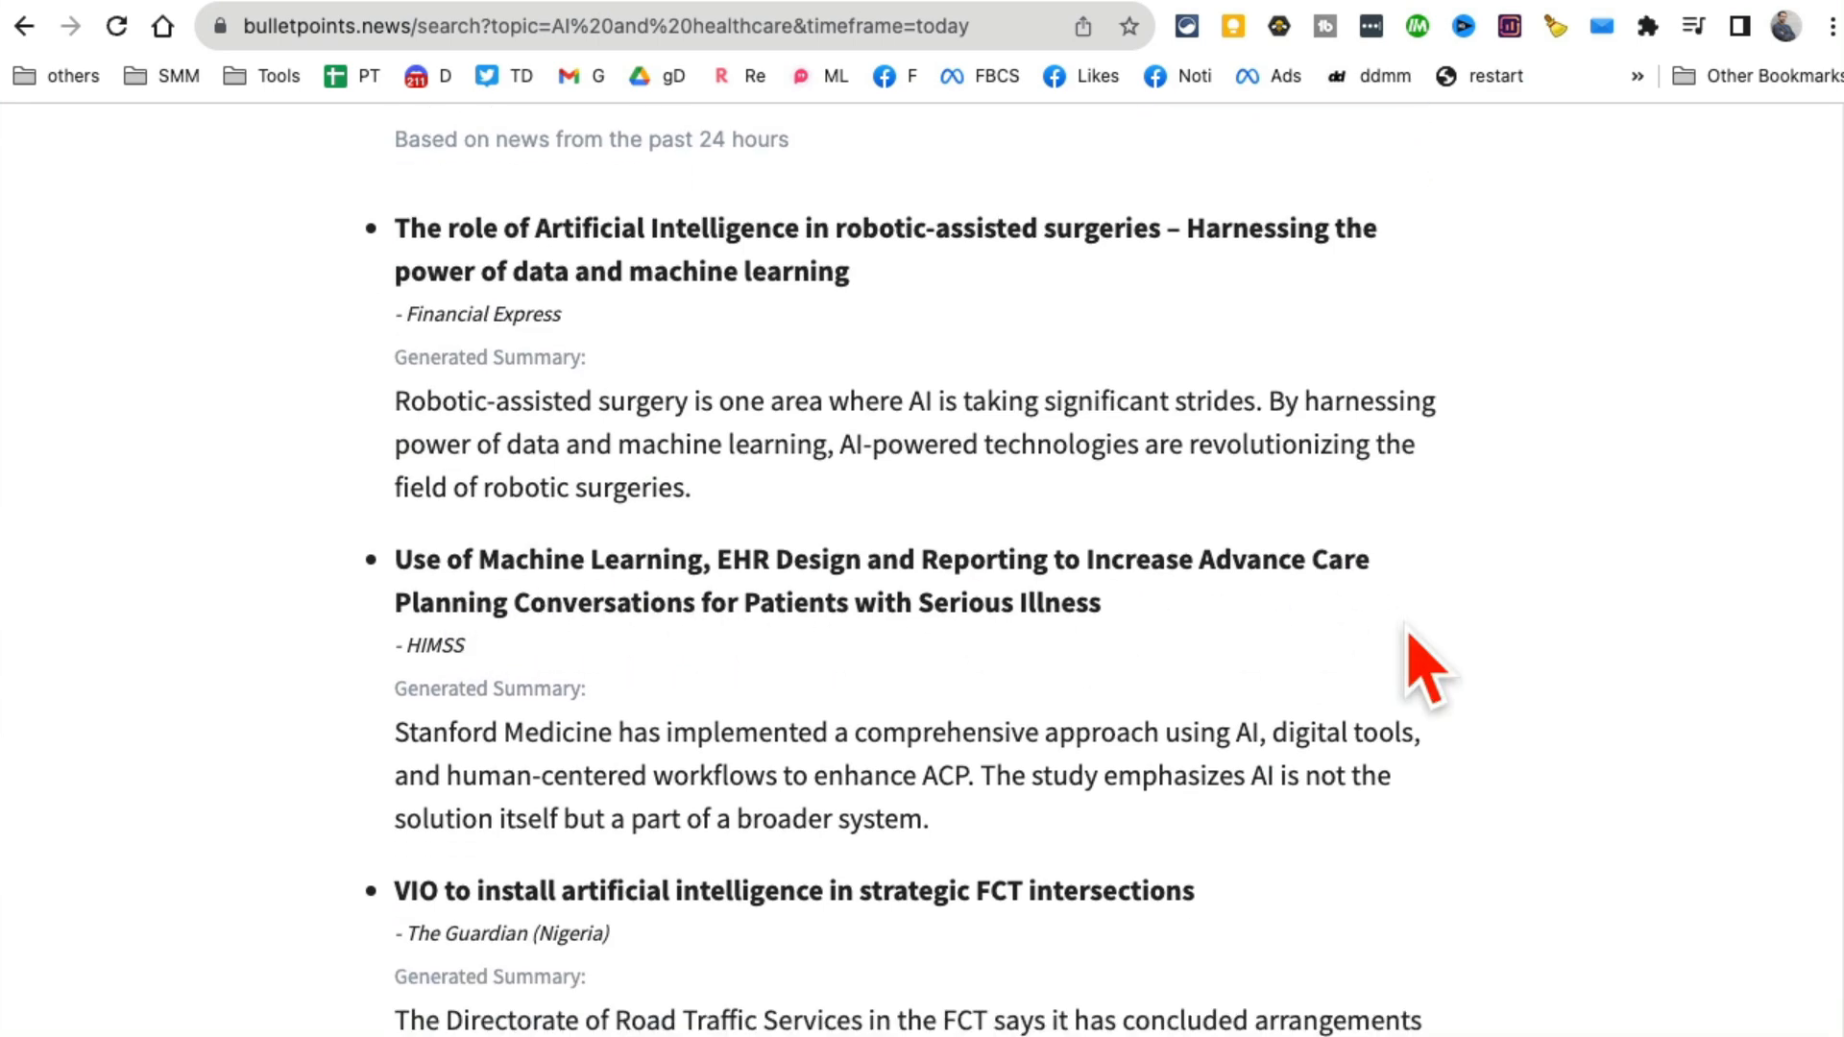
pyautogui.scroll(-3)
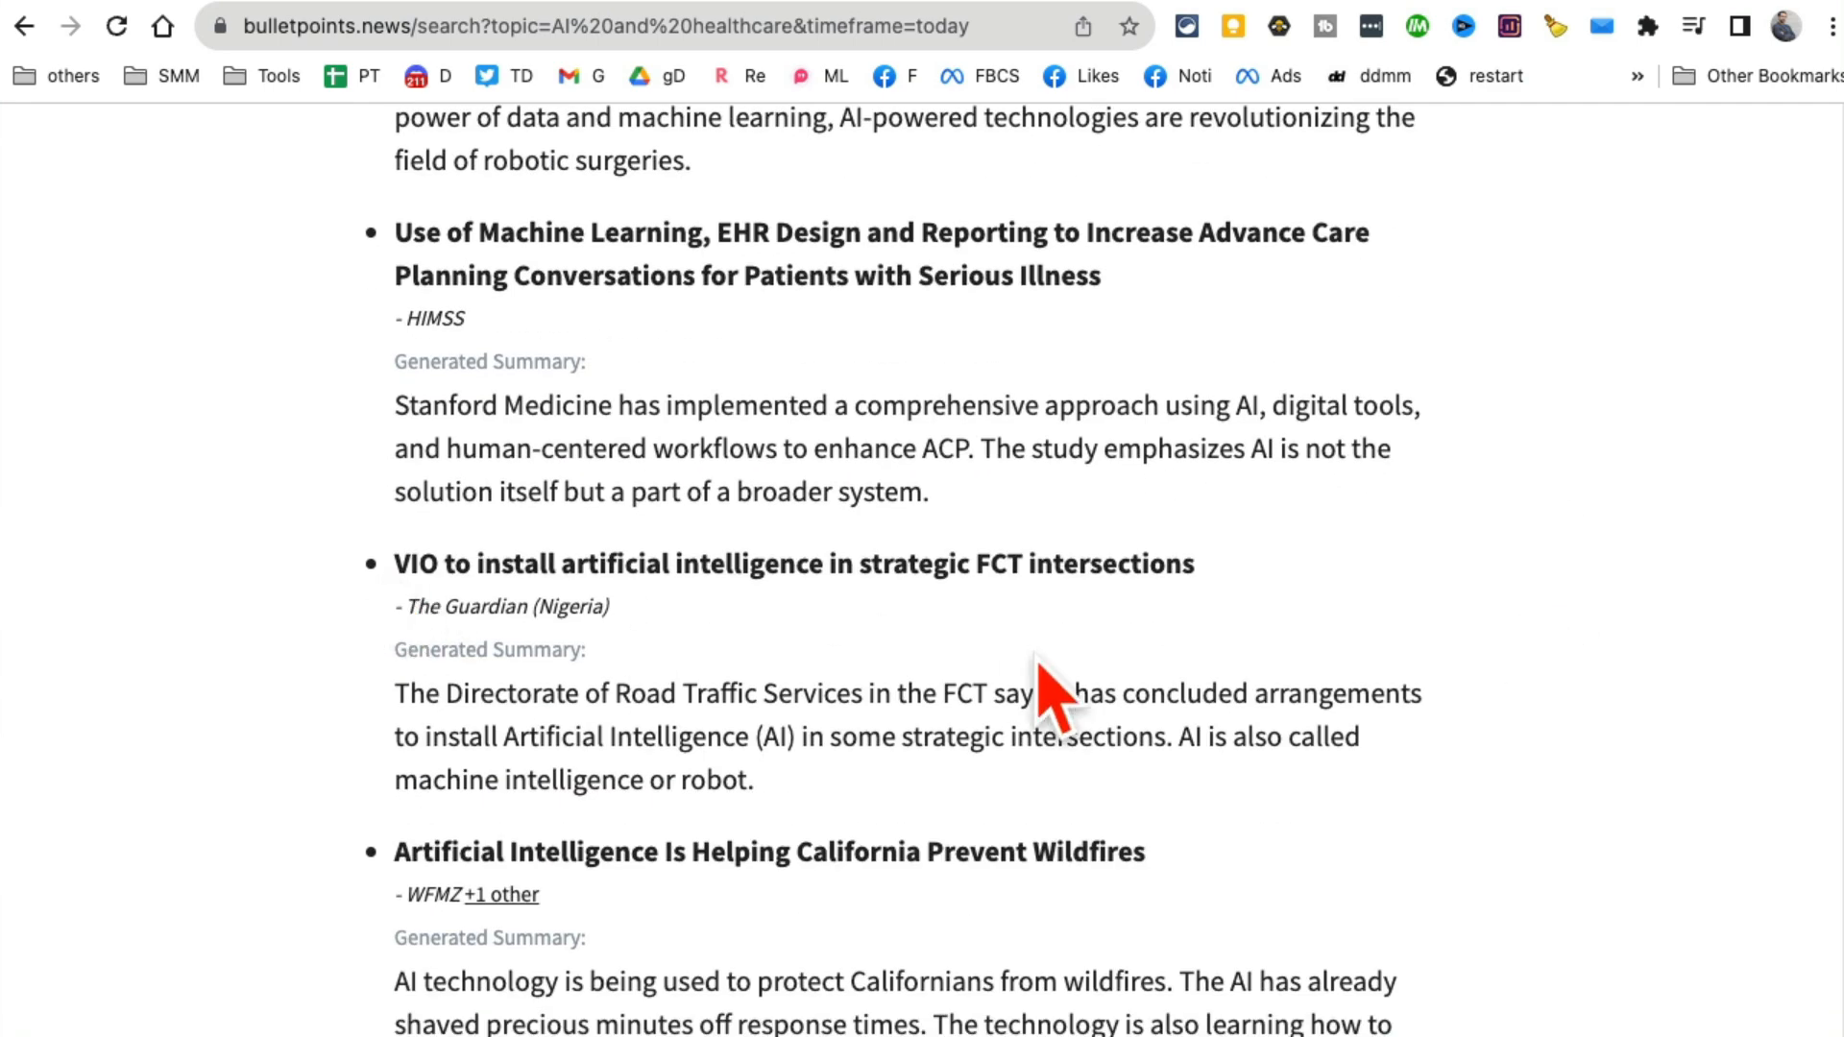
pyautogui.scroll(-3)
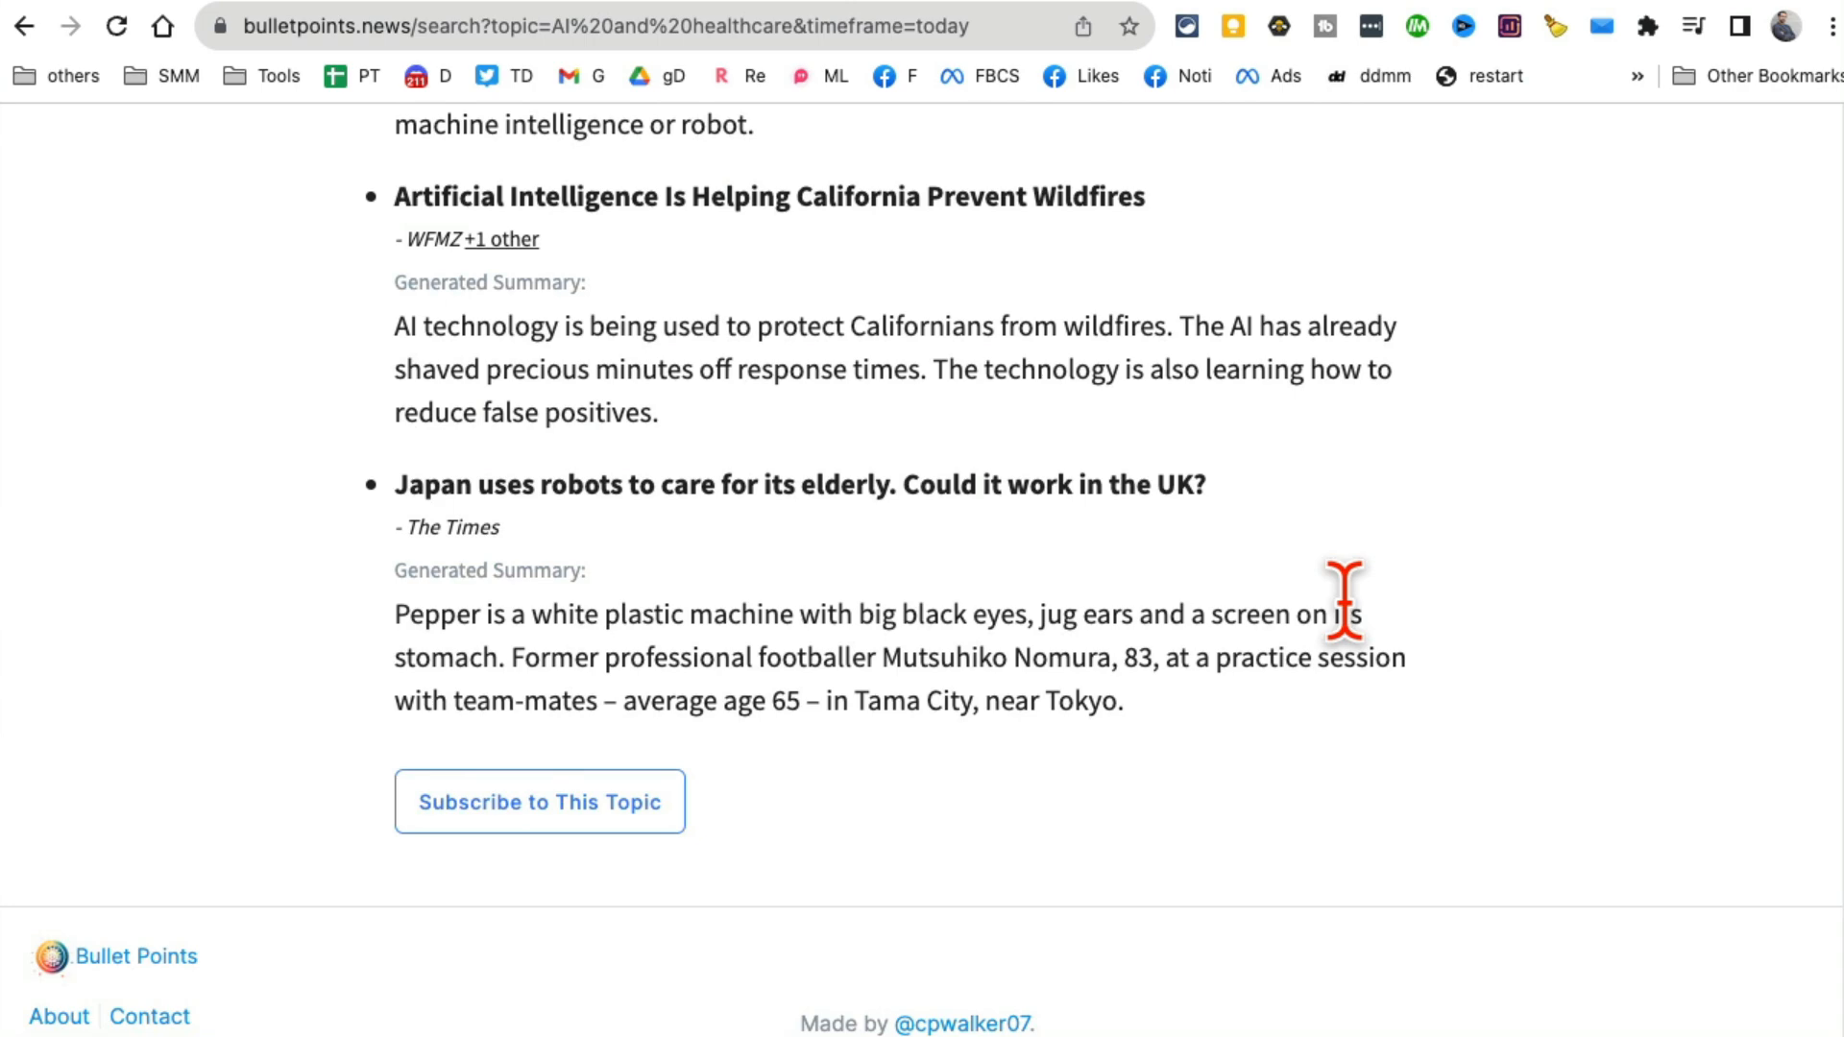